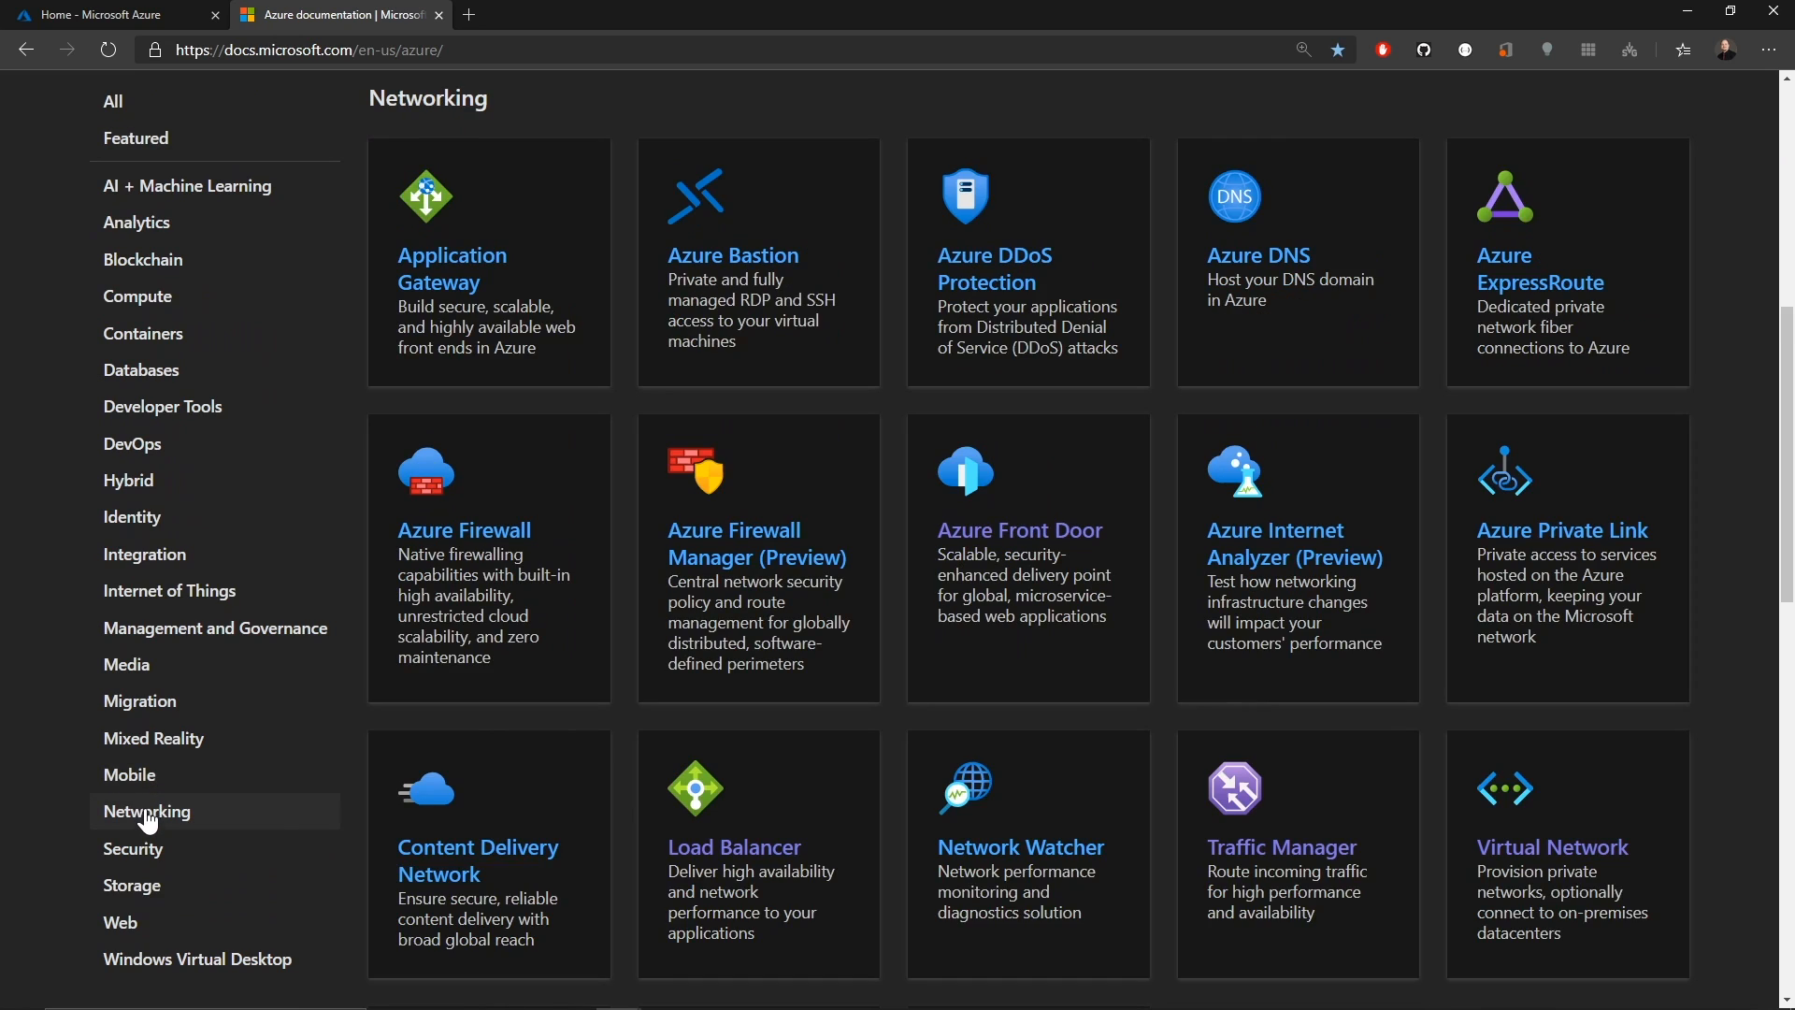
pyautogui.moveTo(733, 858)
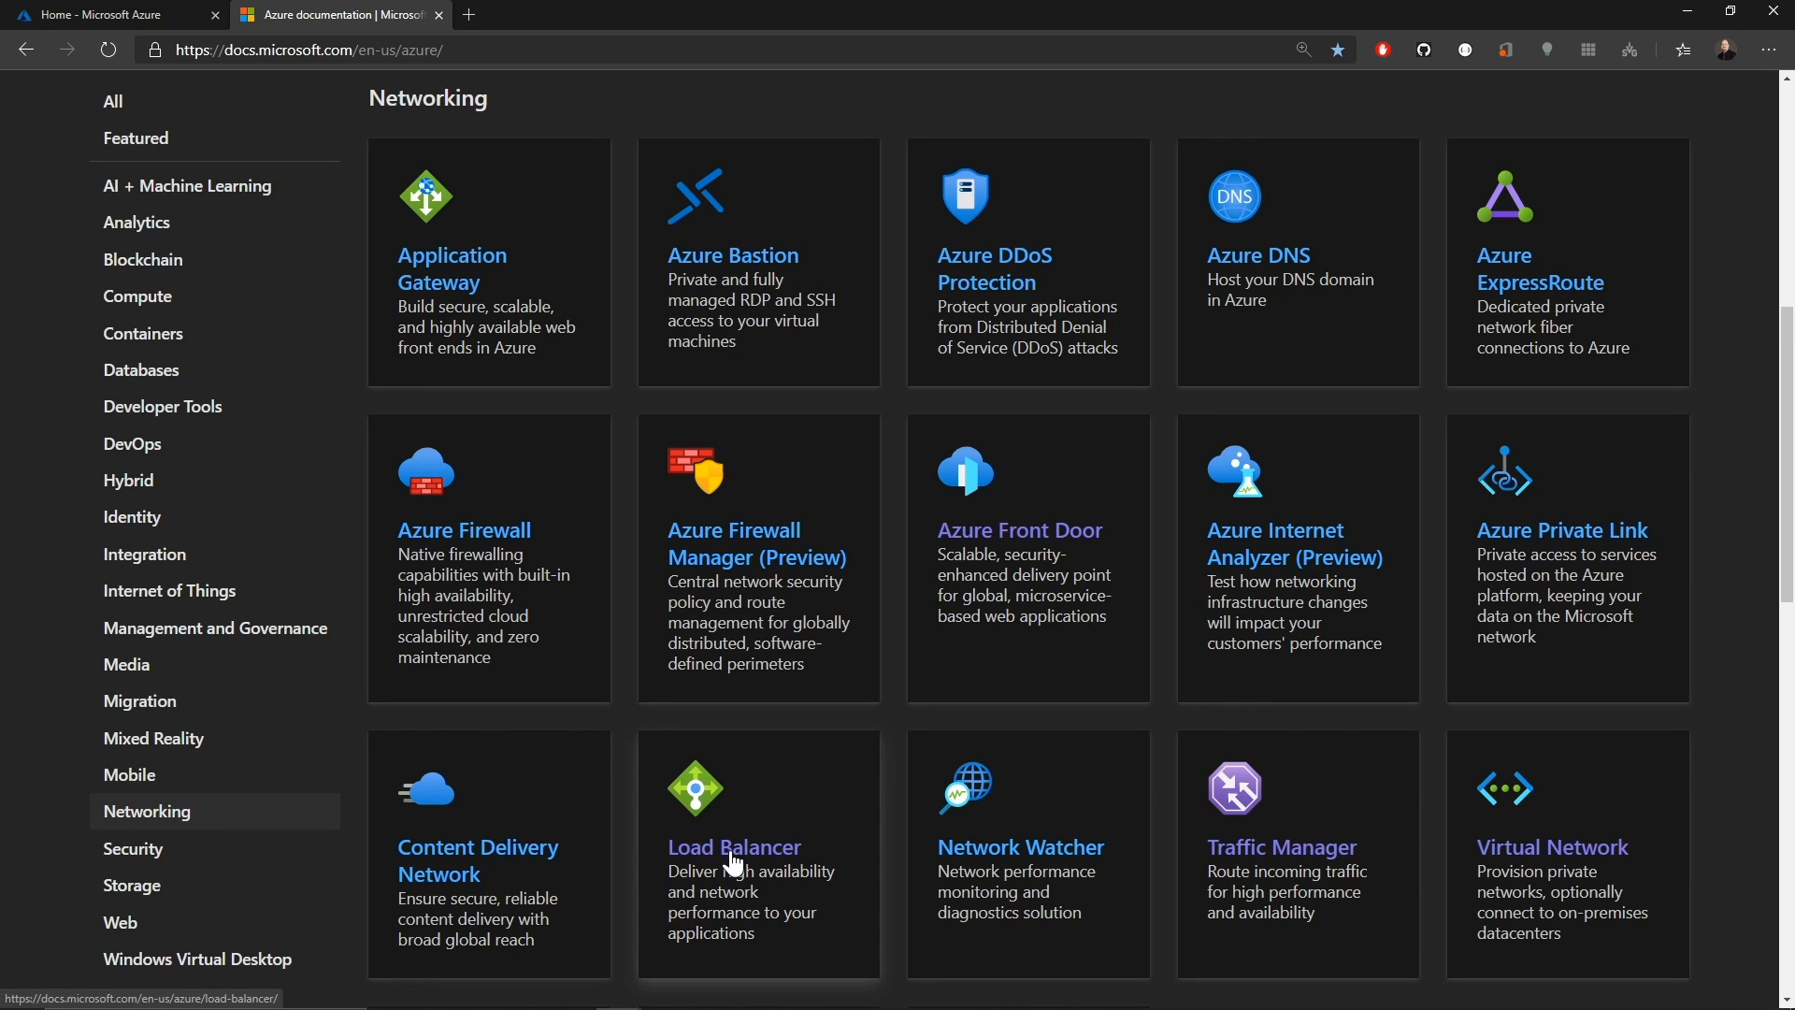
# Open the 'What is Azure Load Balancer?' overview article from the Networking Load Balancer docs.
pyautogui.click(734, 846)
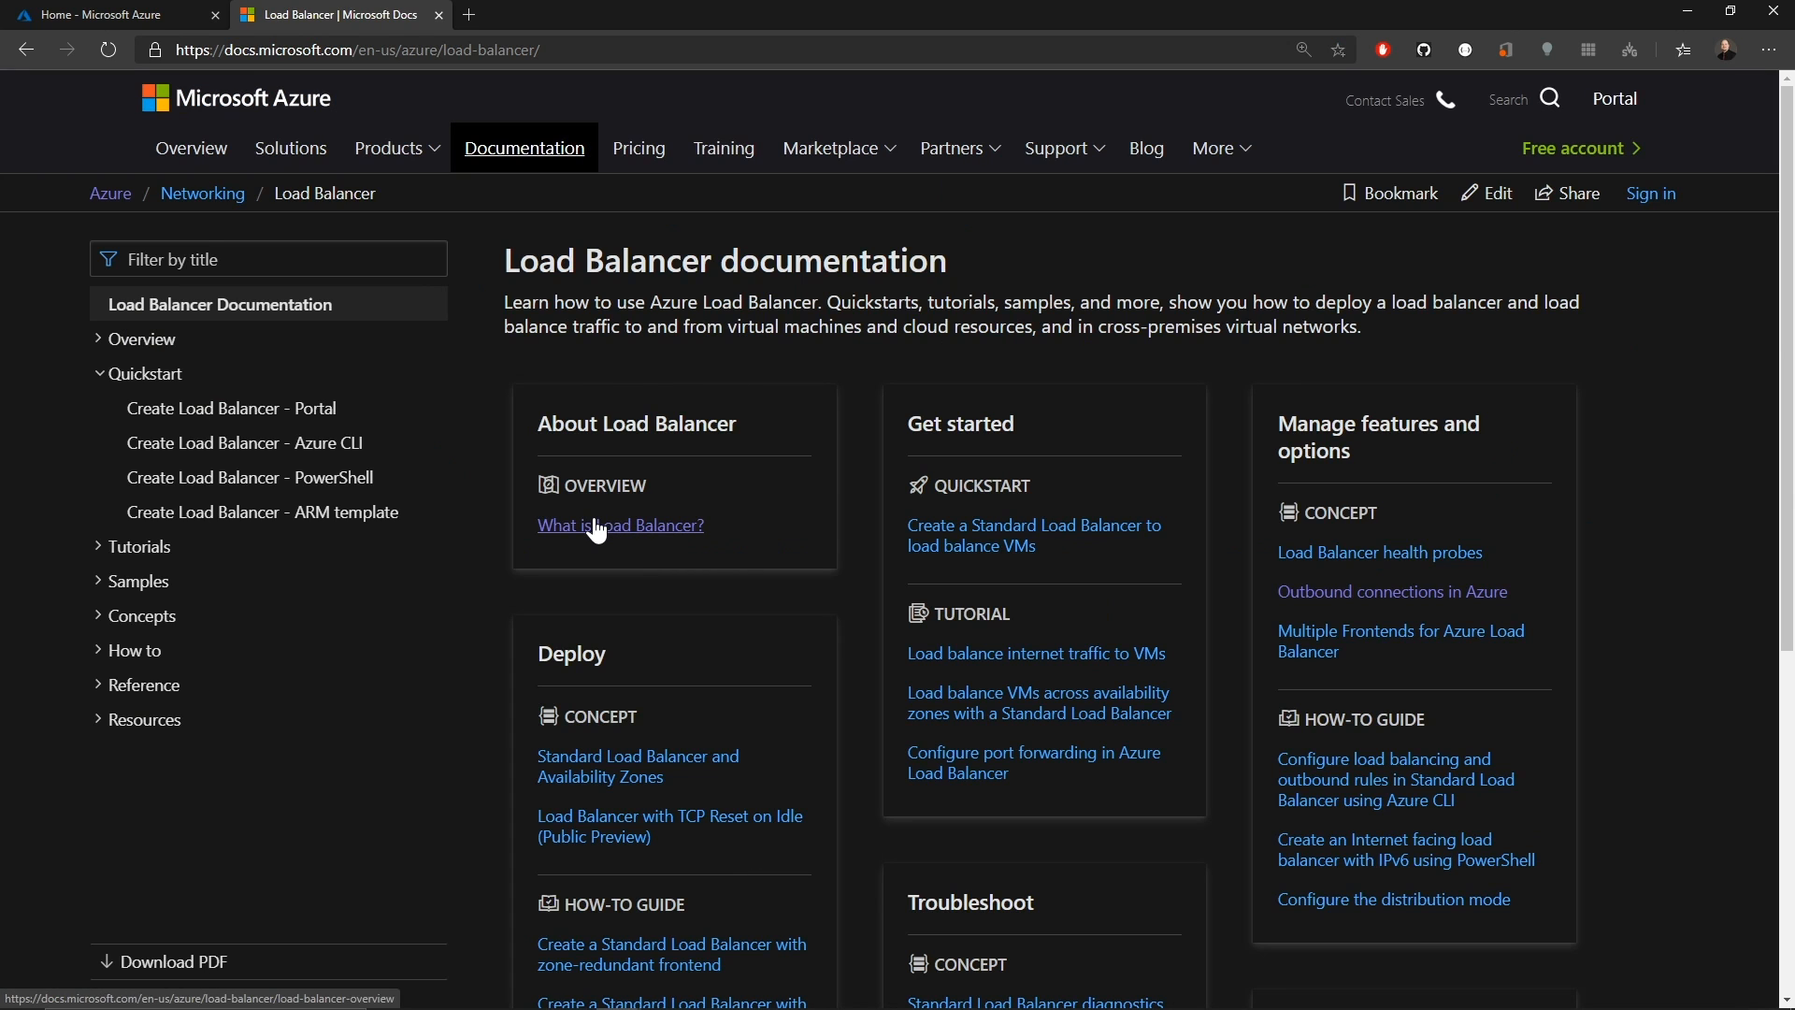
pyautogui.click(619, 526)
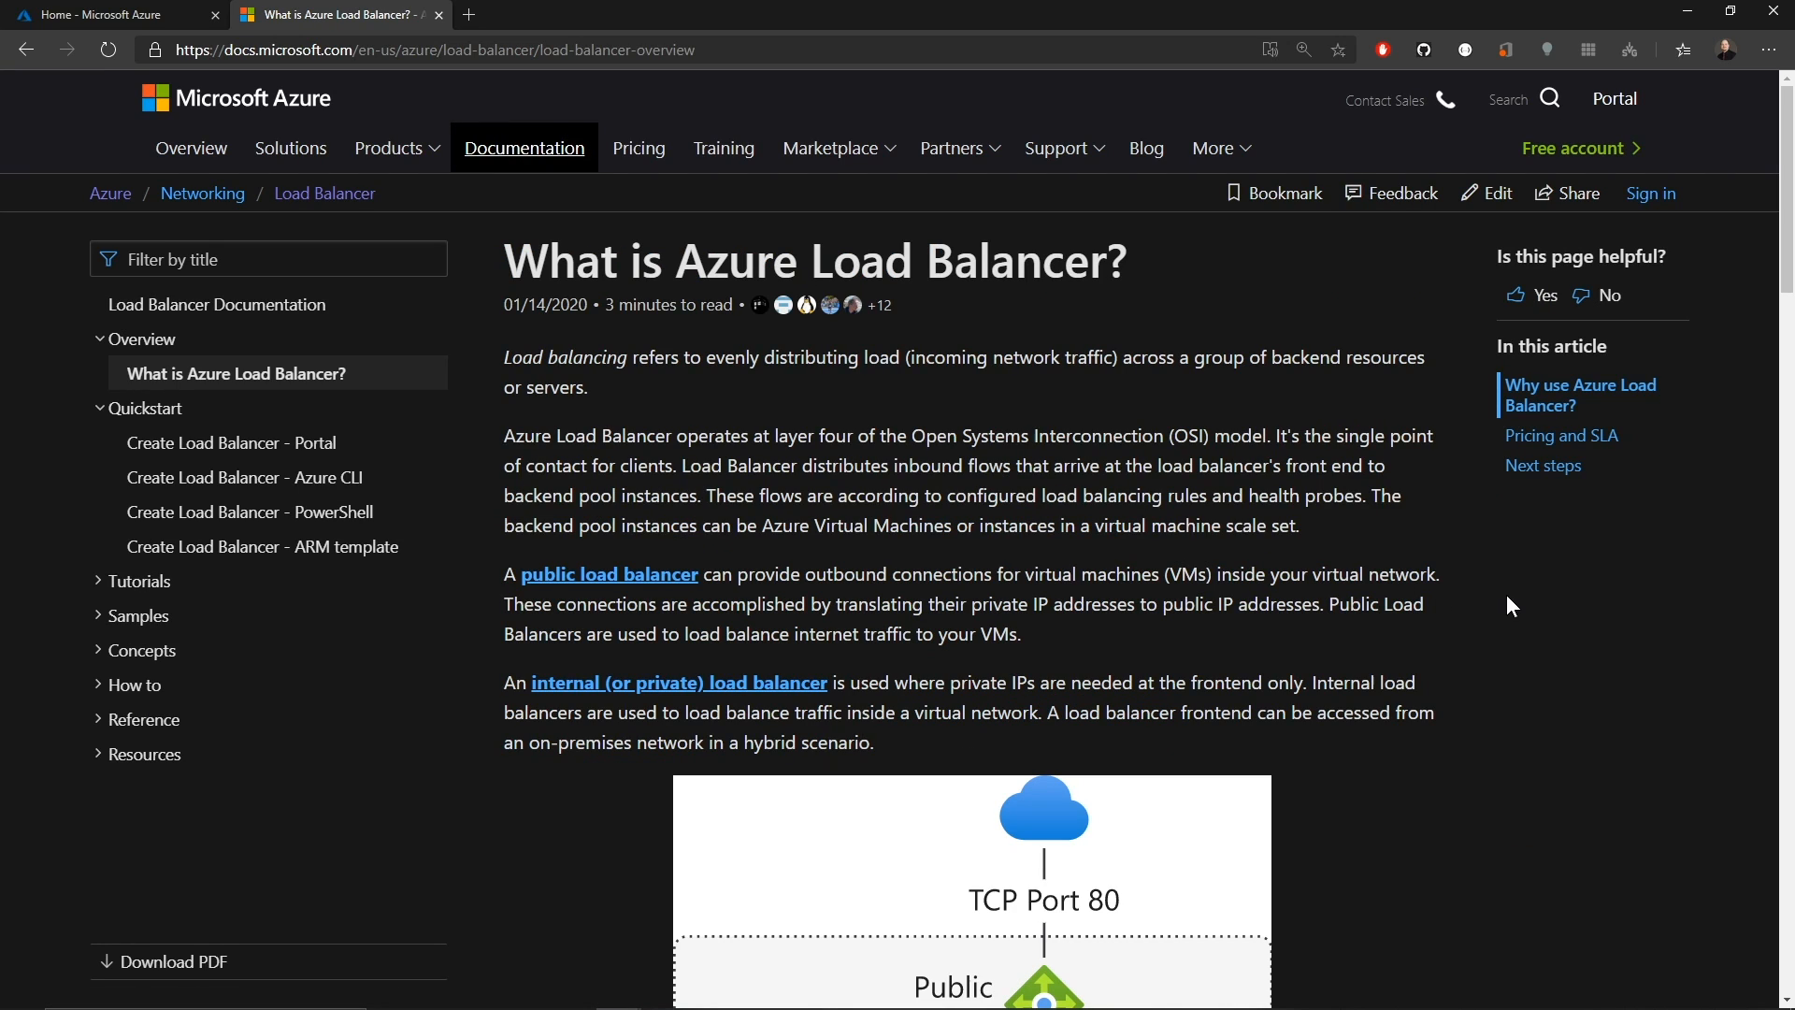
pyautogui.moveTo(1446, 593)
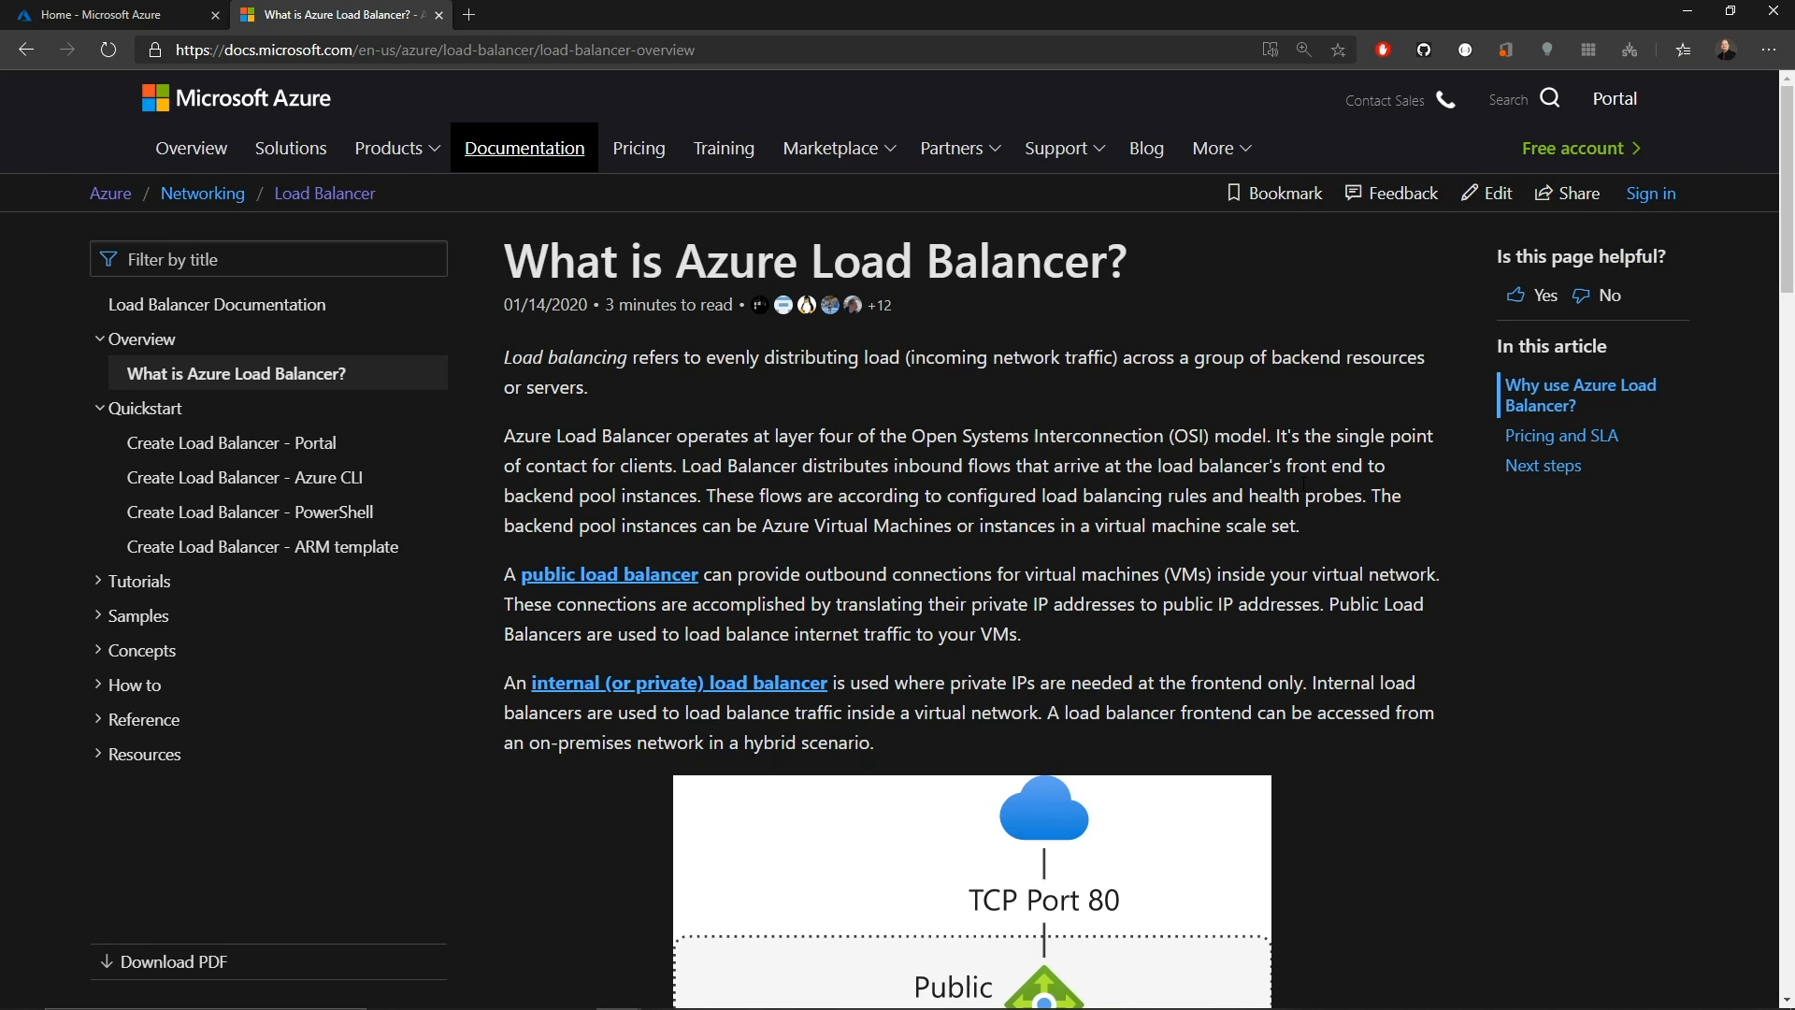
pyautogui.moveTo(1502, 541)
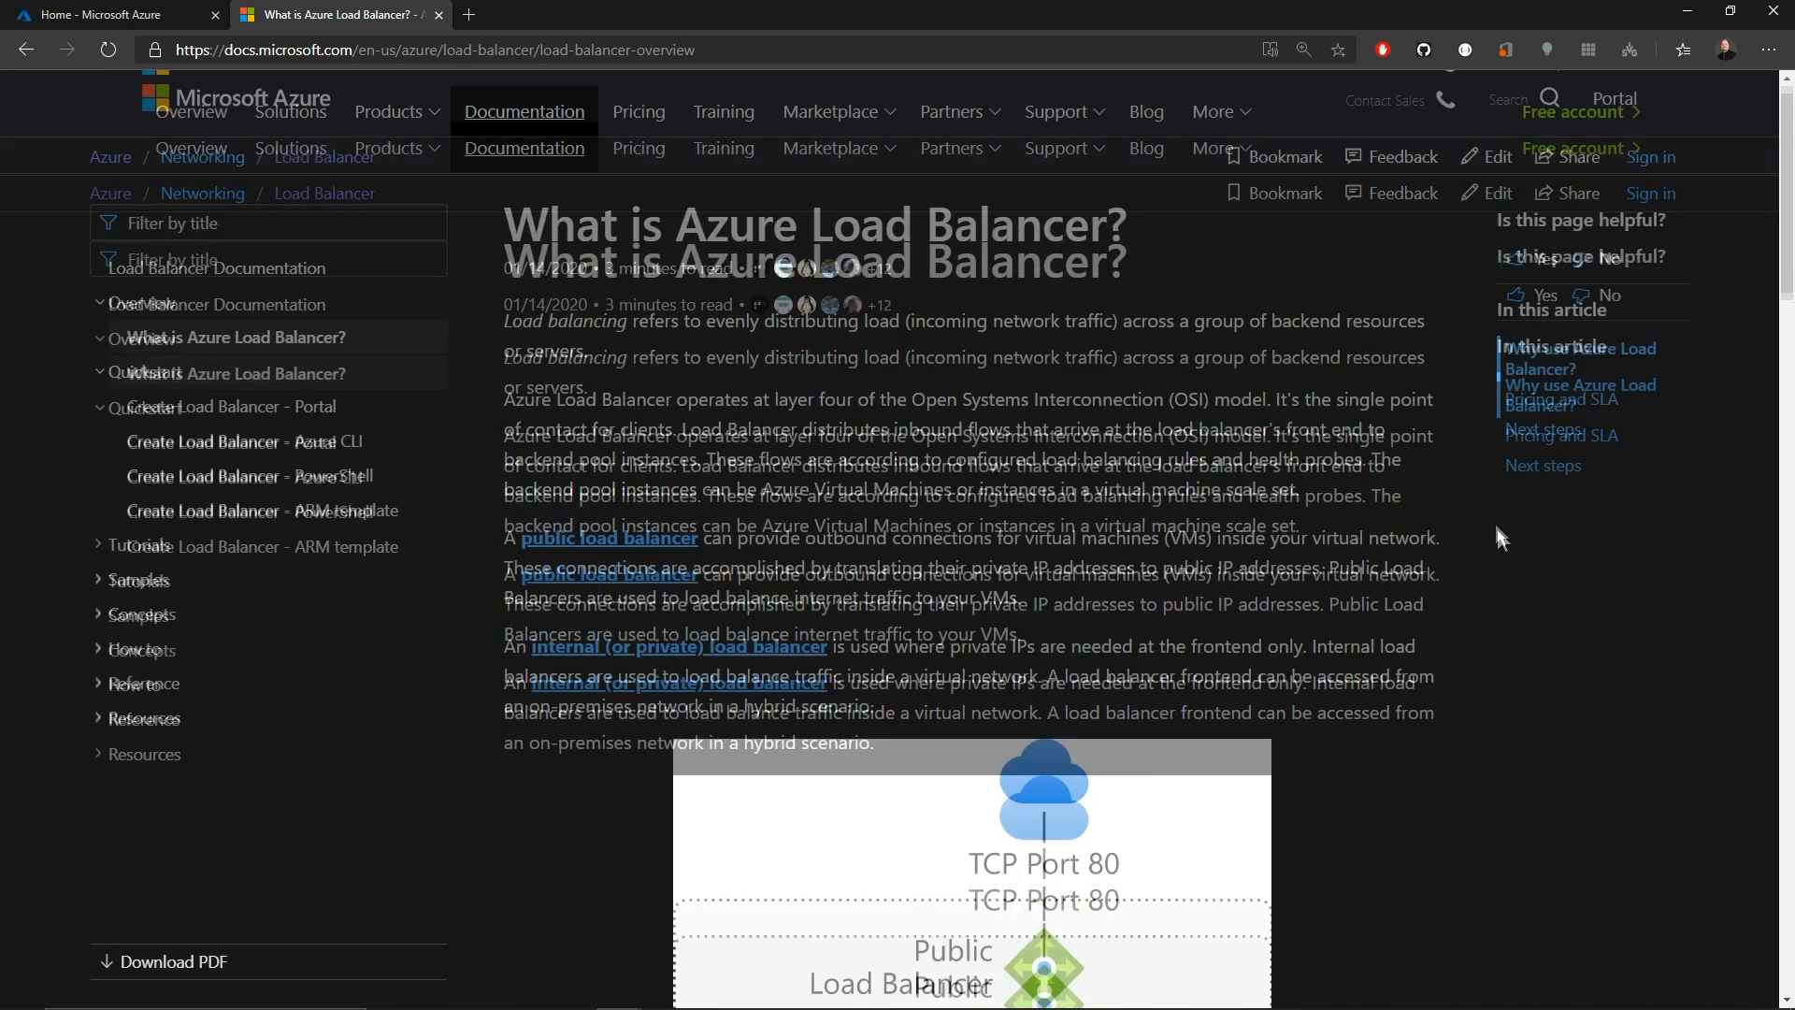
# Scroll the overview article down to the public/internal load balancer architecture diagram.
pyautogui.scroll(-3)
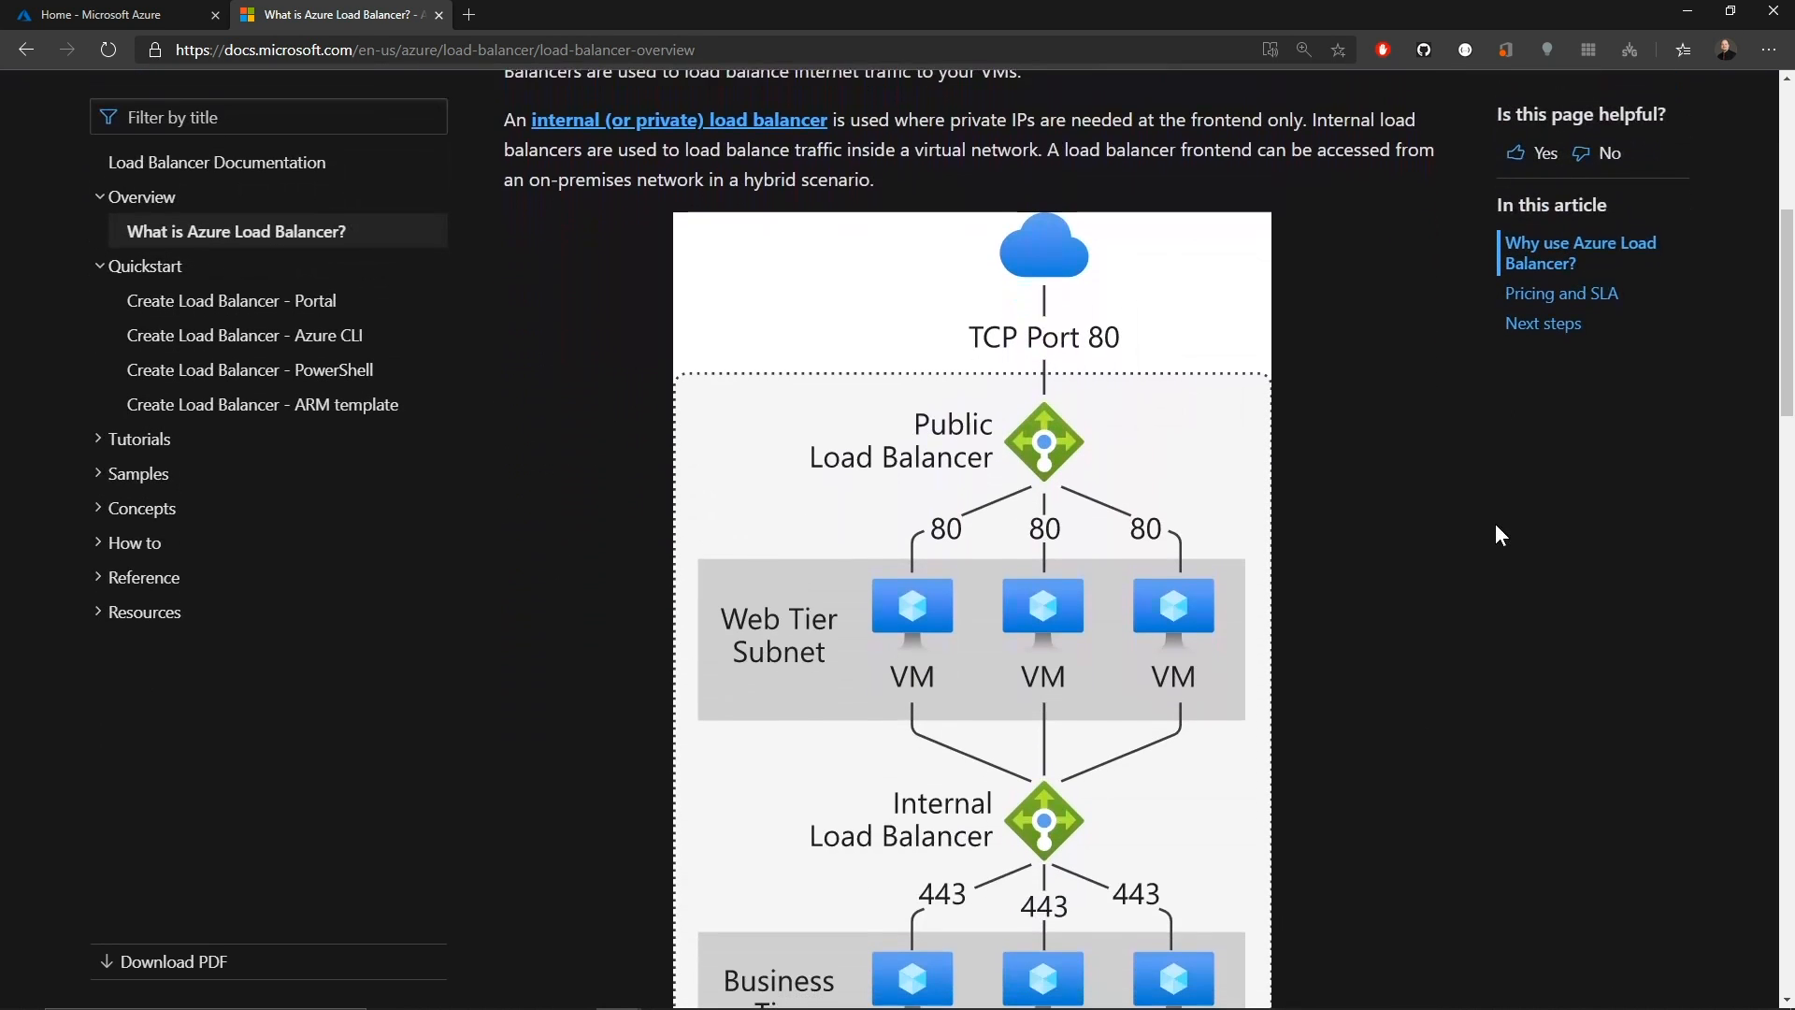
pyautogui.scroll(-3)
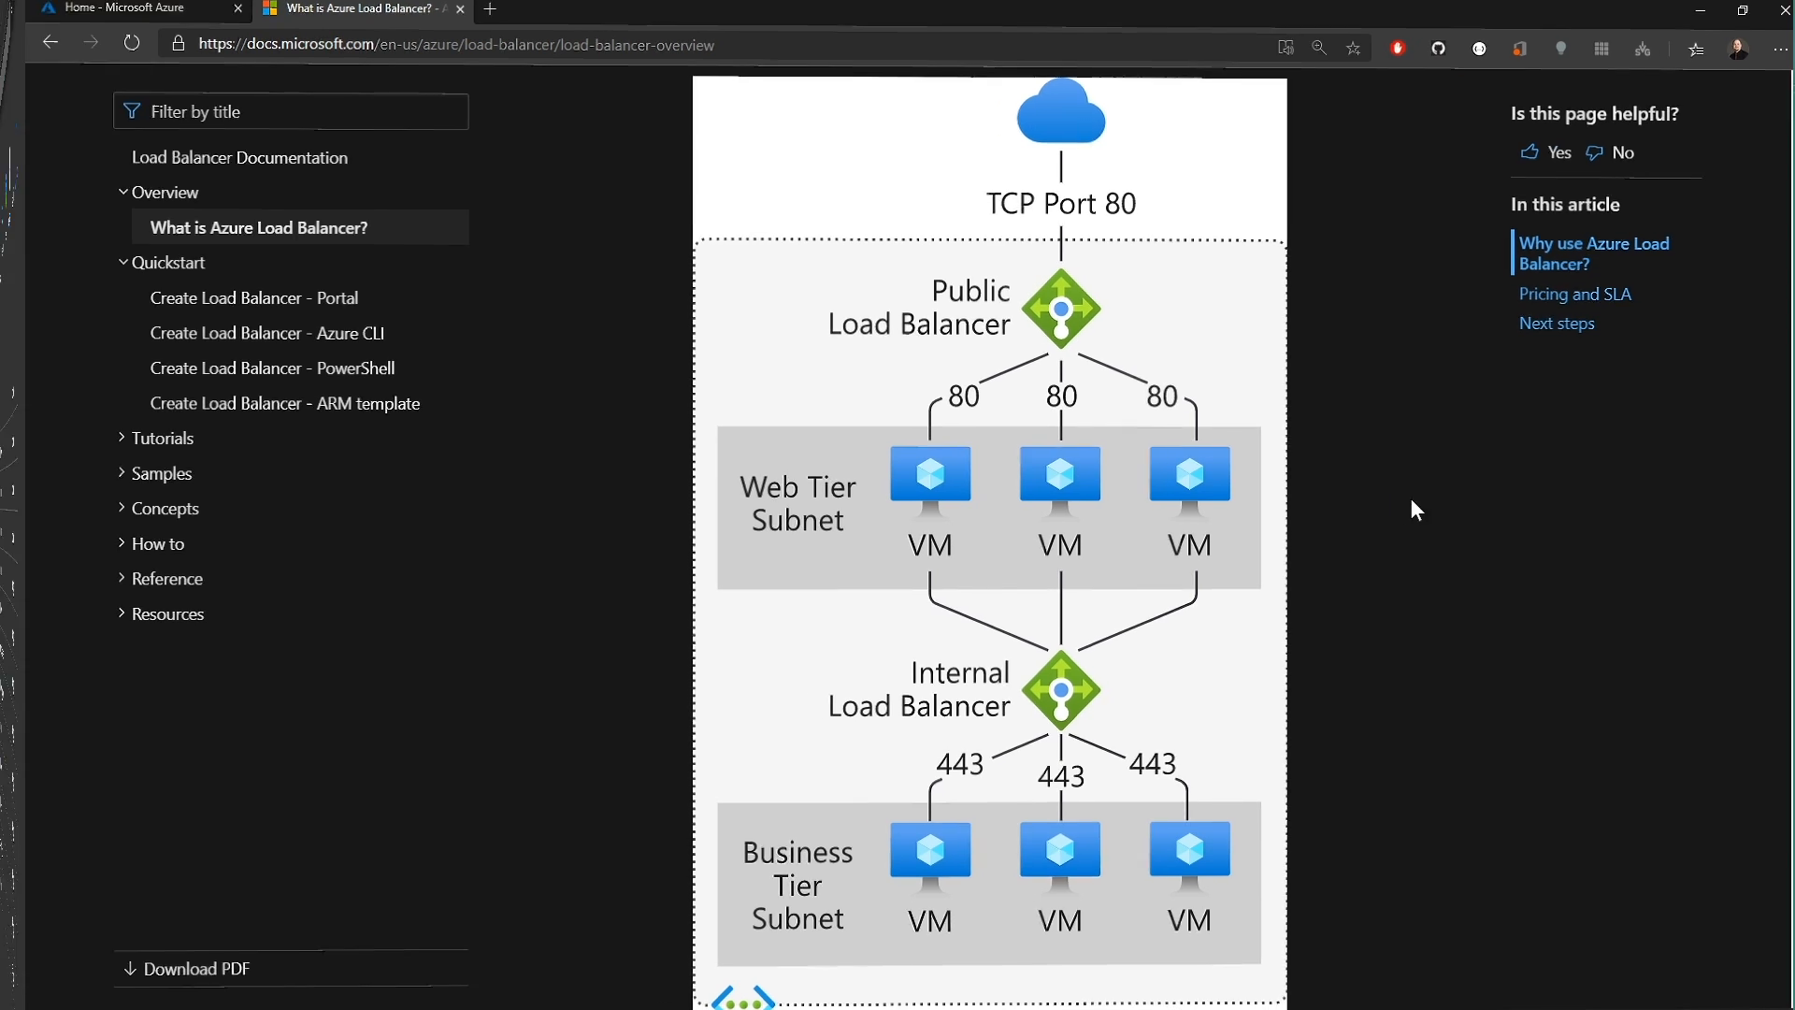
# From Create a resource, find the 'load balancer' Marketplace offering and start its creation form.
pyautogui.click(114, 8)
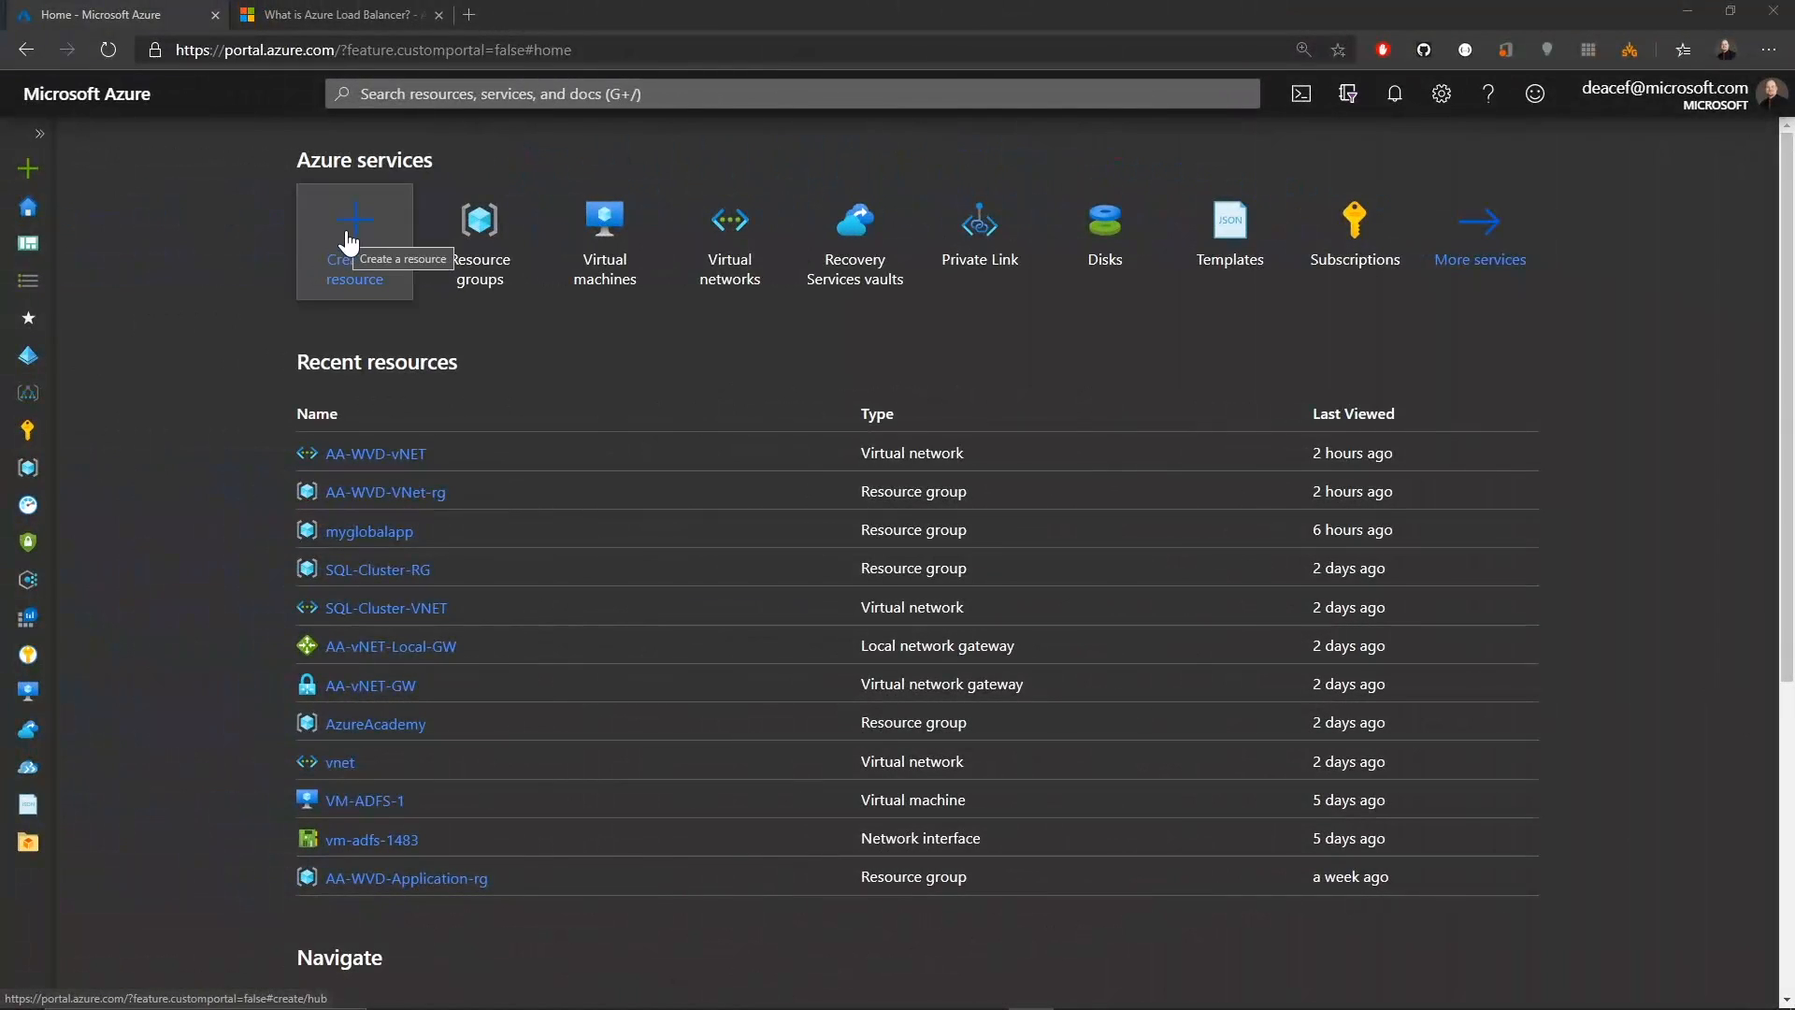
pyautogui.click(353, 241)
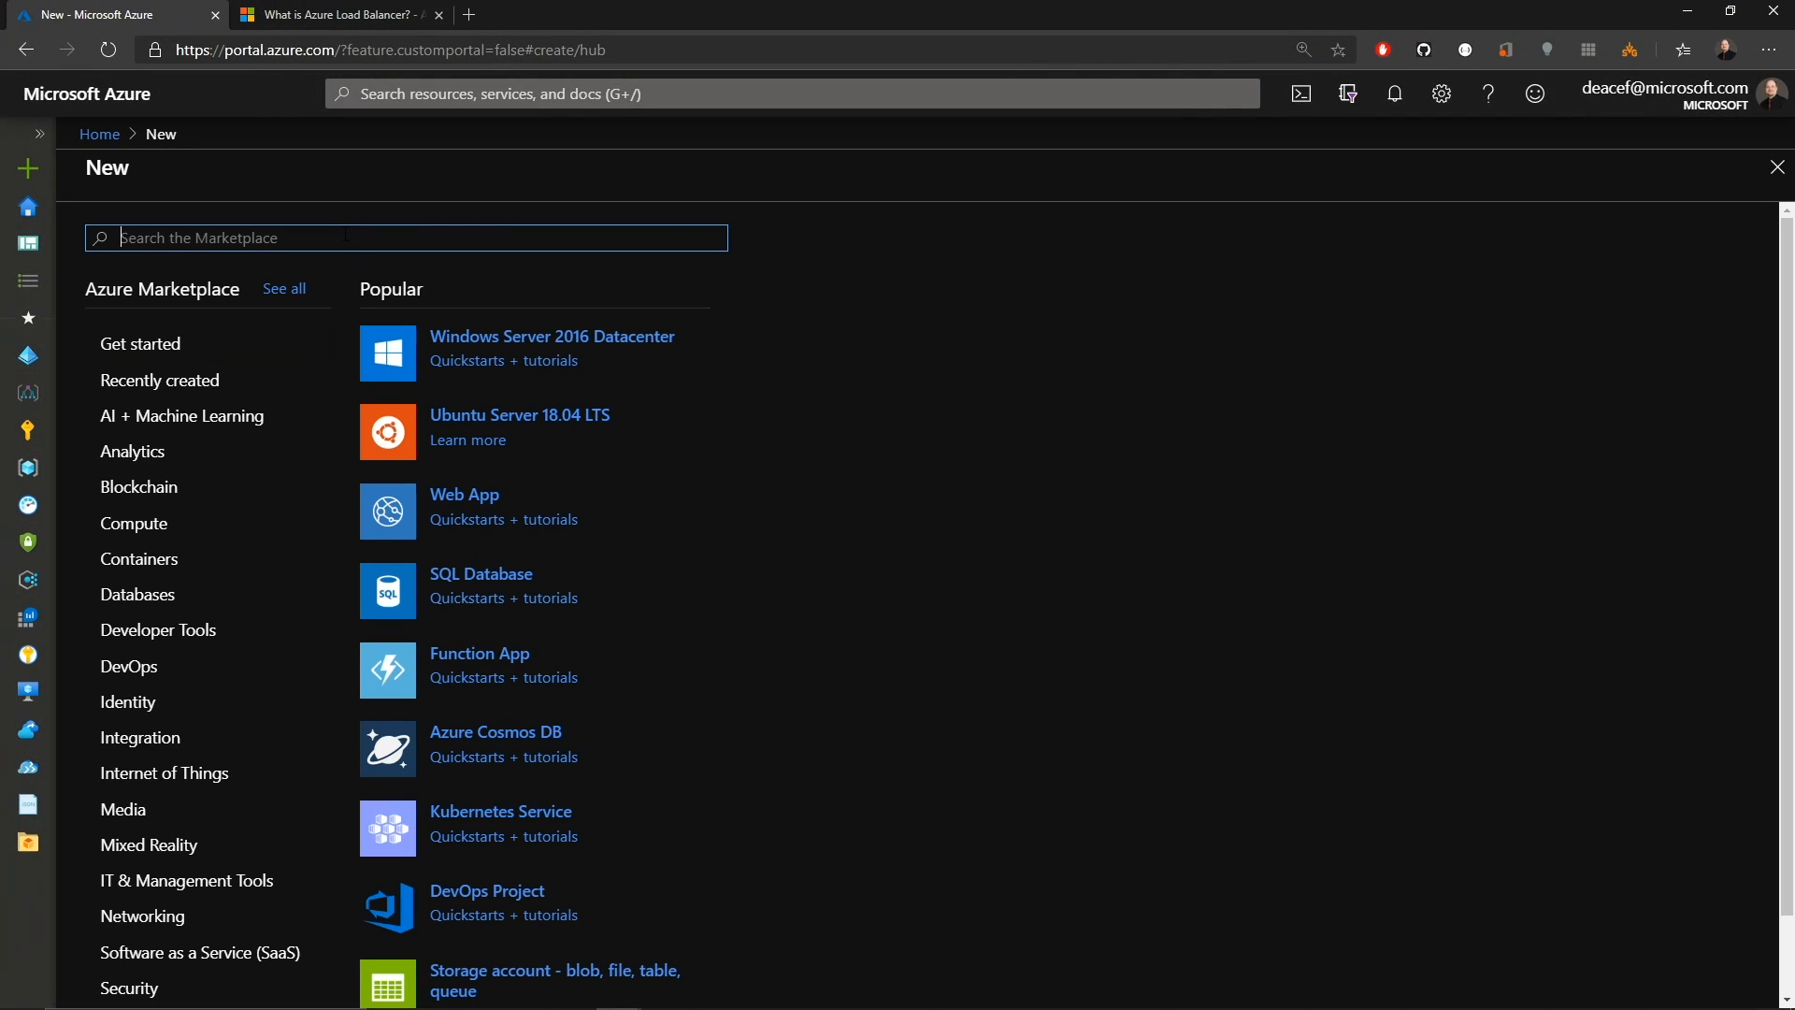
pyautogui.write('load balancer')
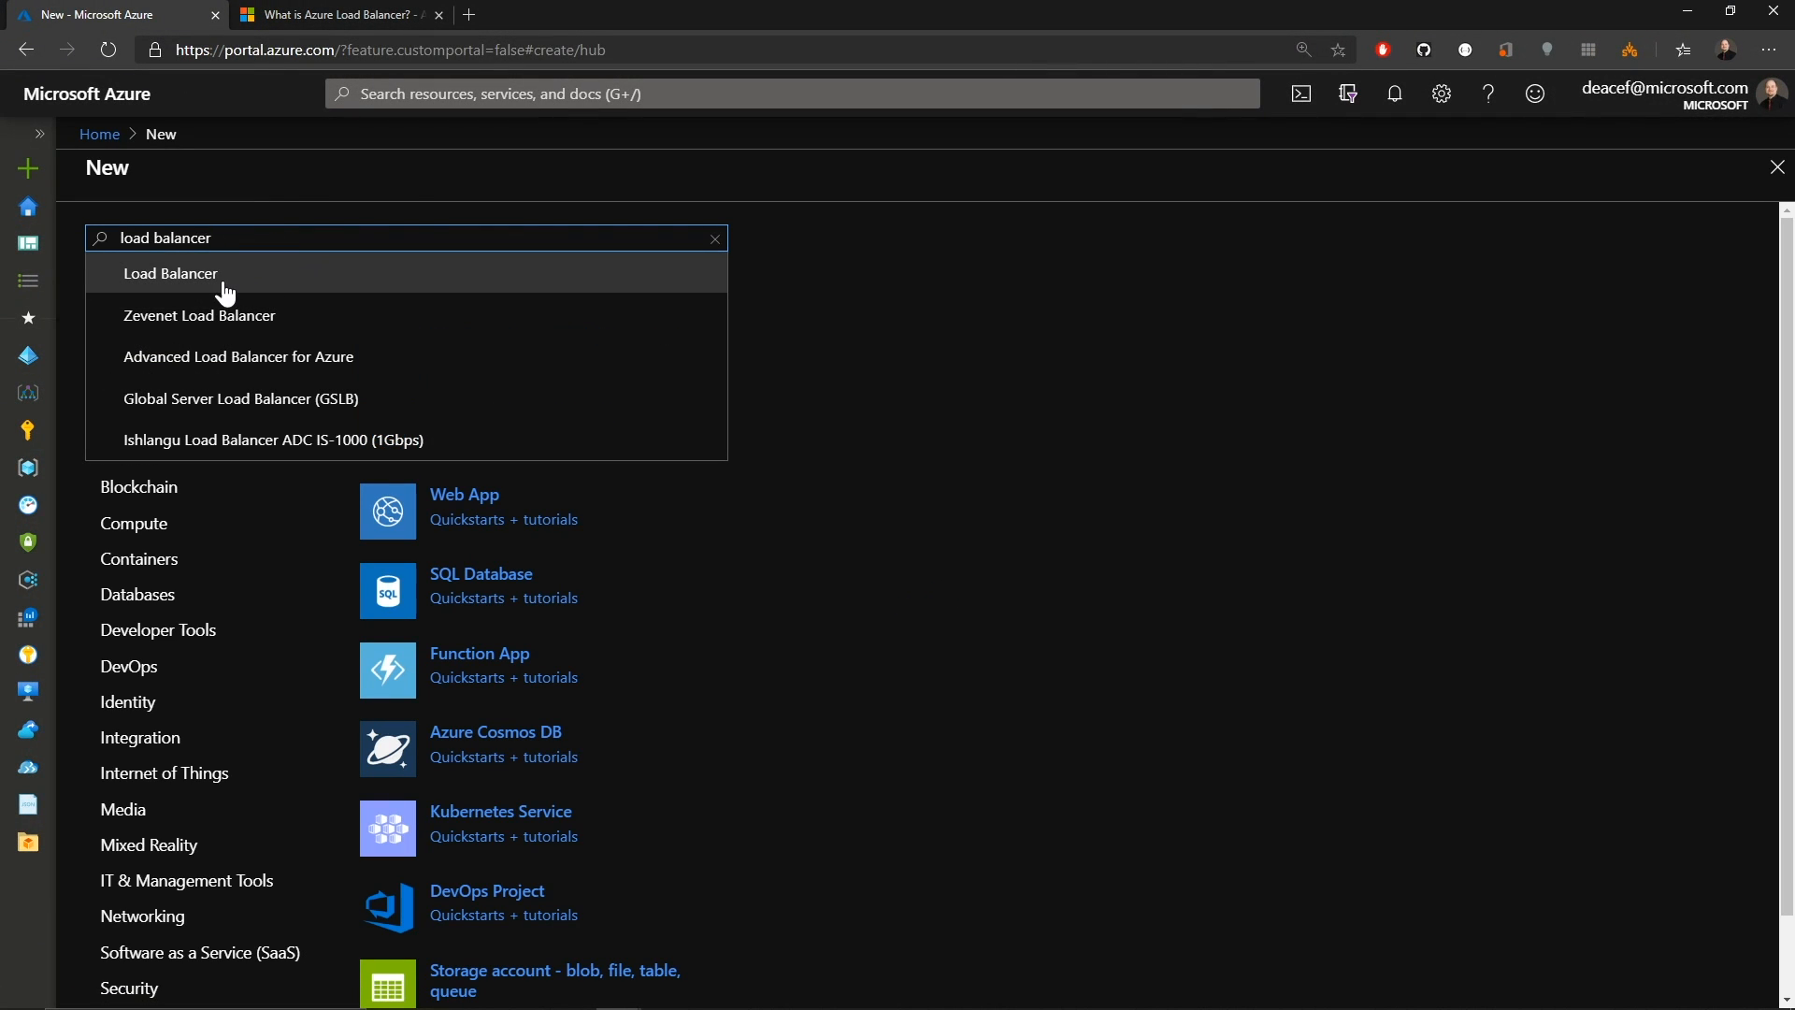
pyautogui.click(170, 273)
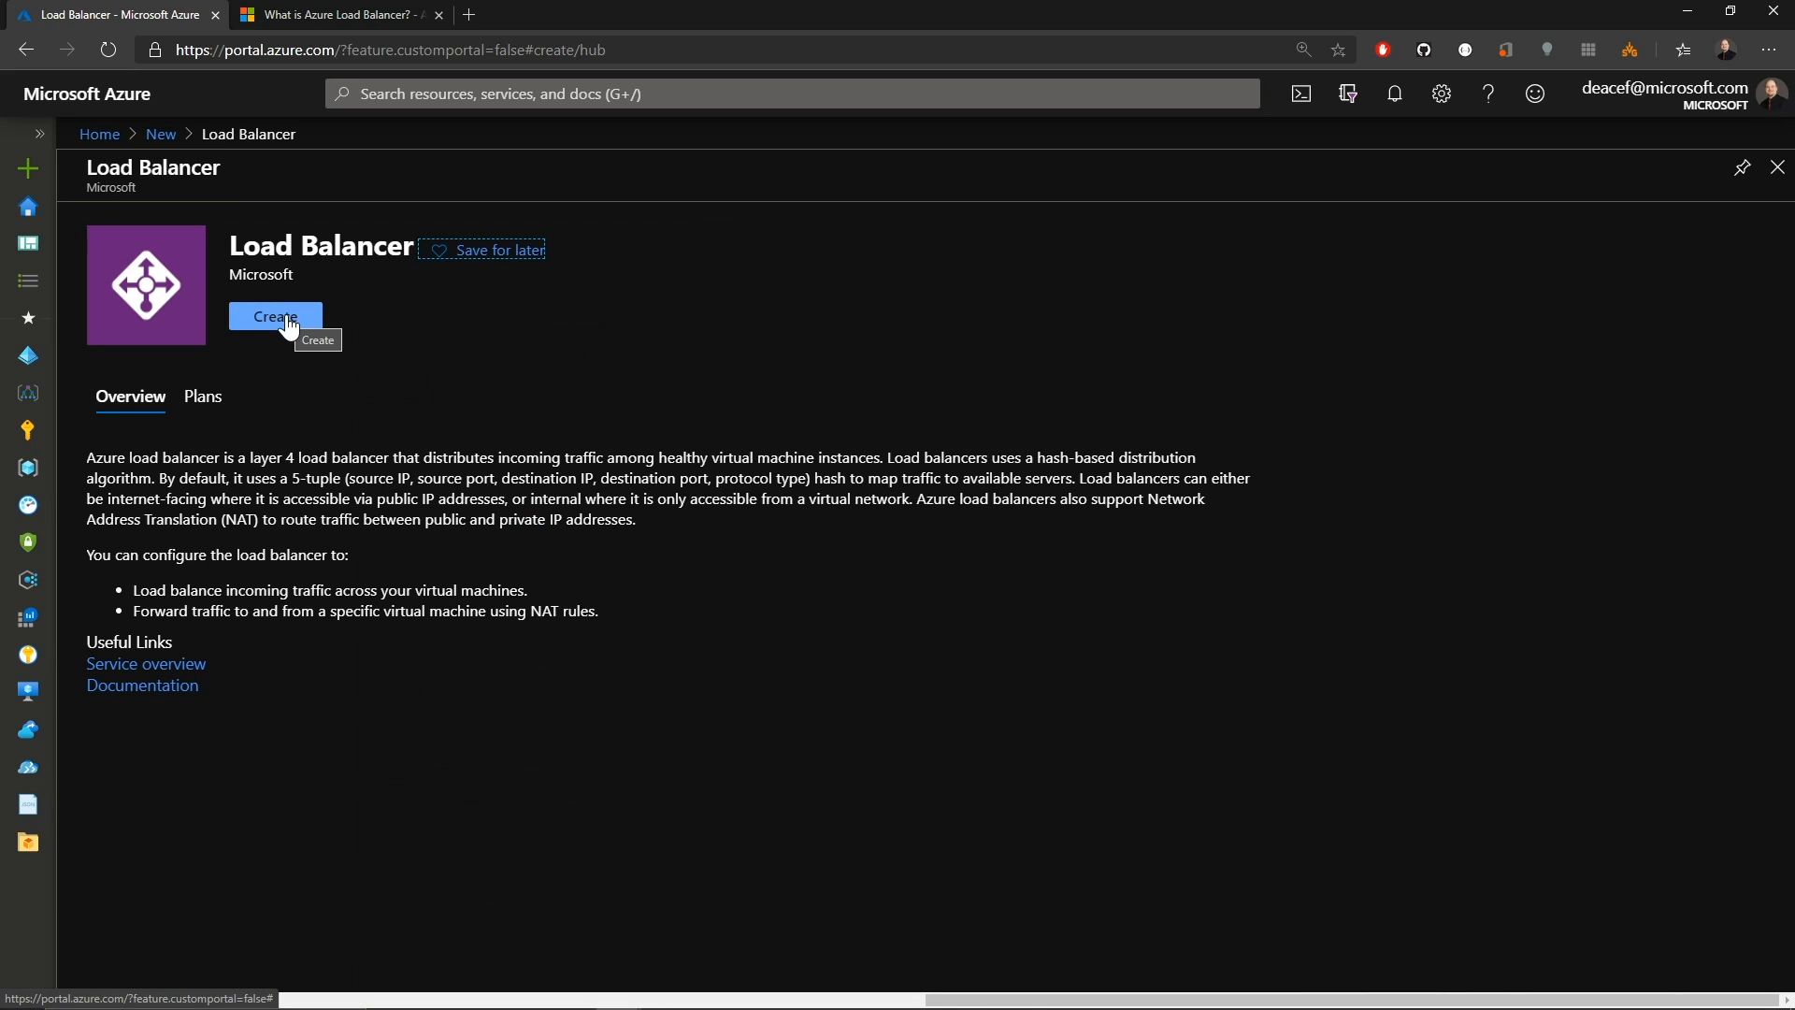
pyautogui.click(273, 318)
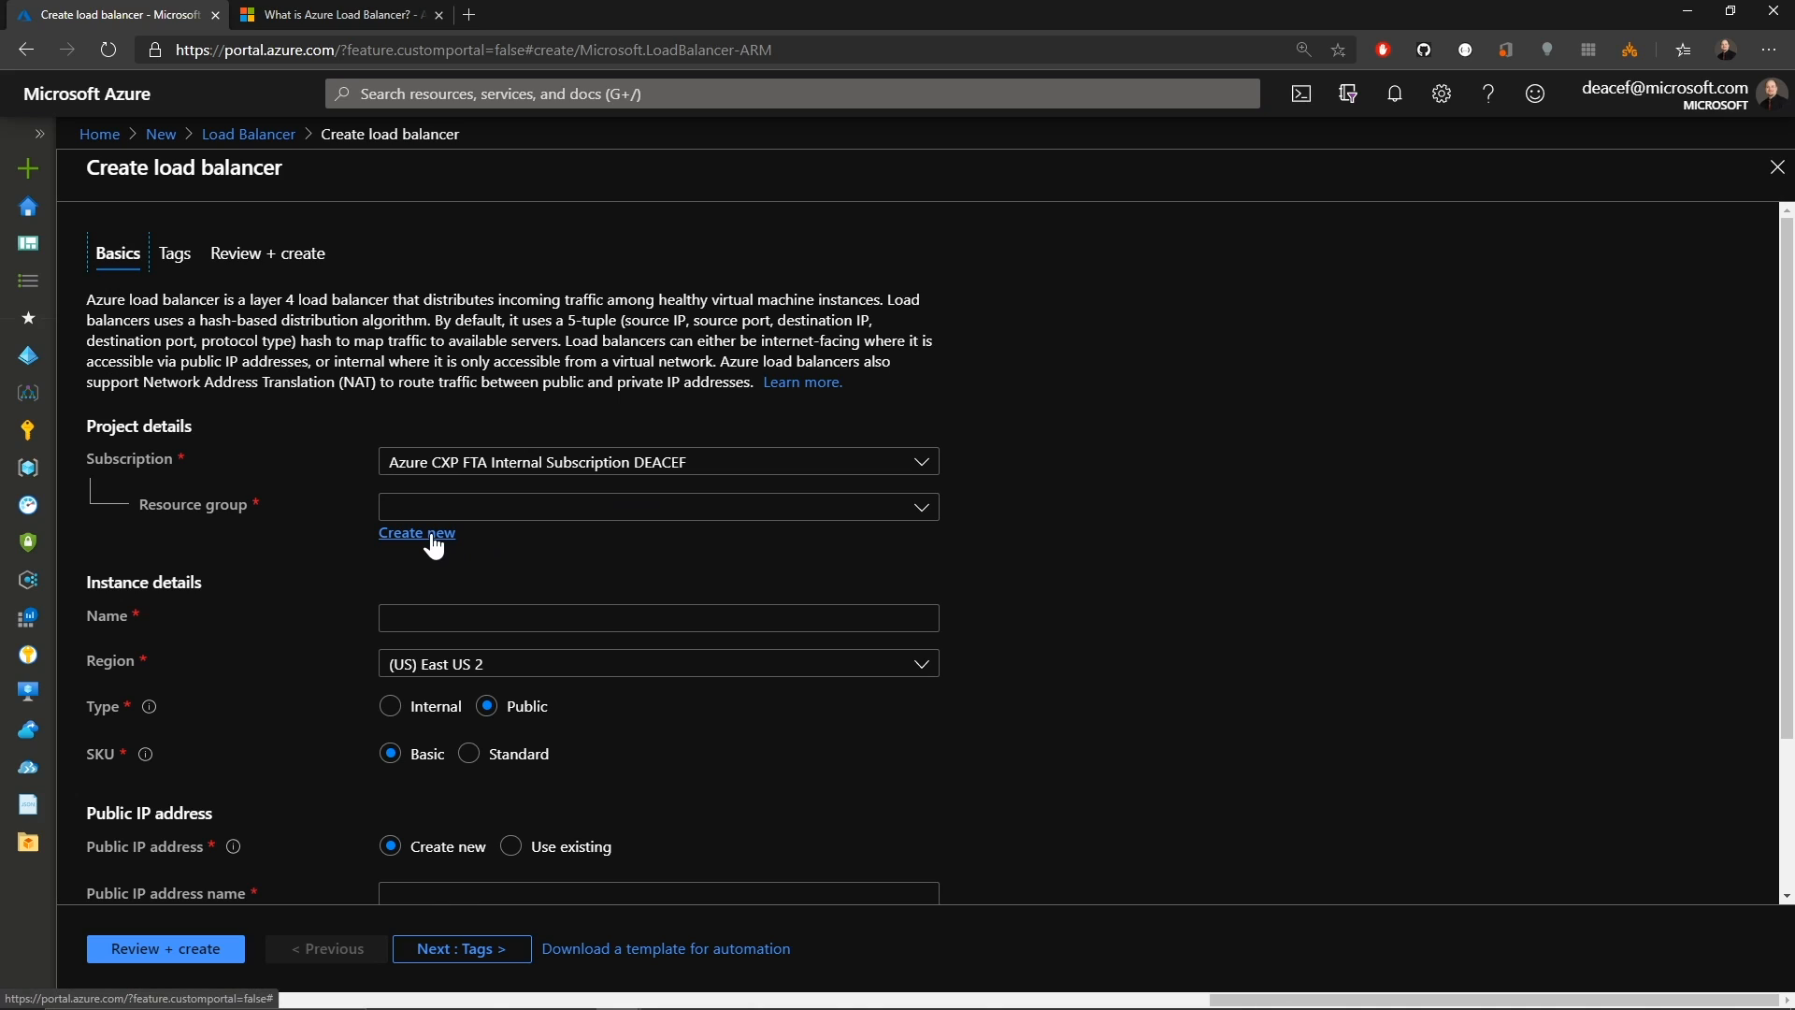
# Create a new resource group named myloadbalancer and set the load balancer SKU to Standard.
pyautogui.click(417, 533)
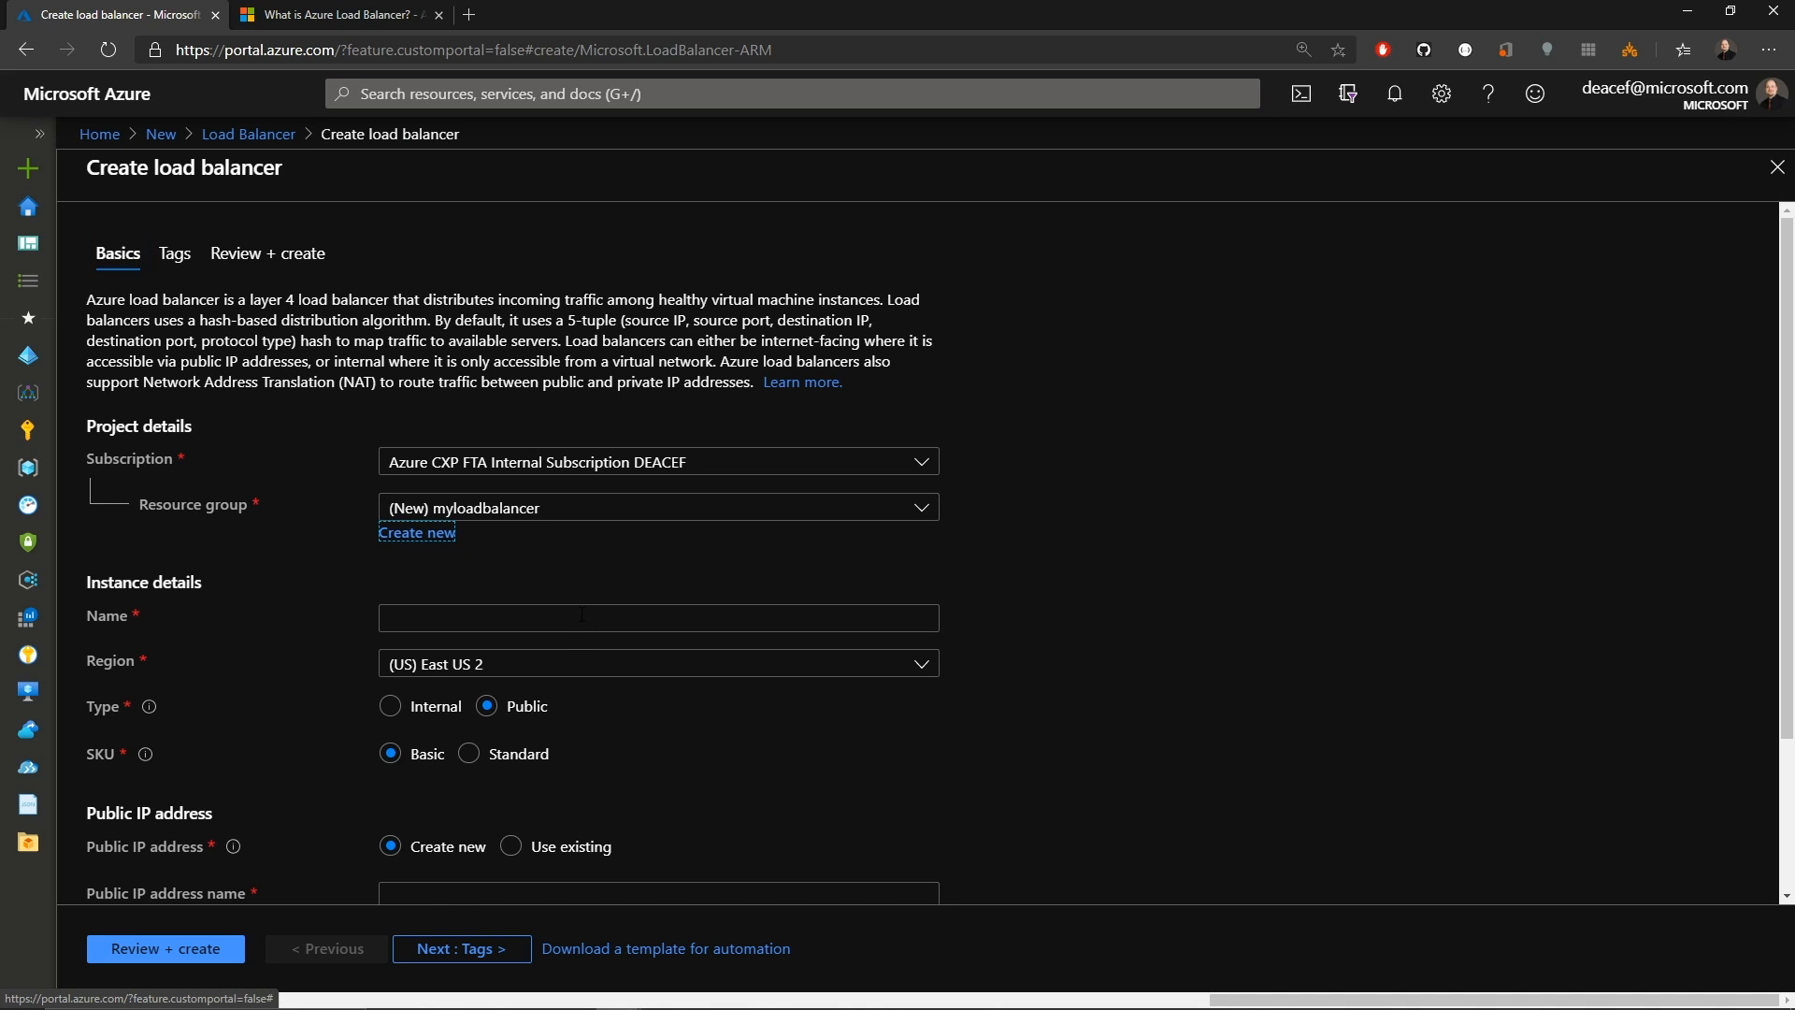
pyautogui.write('myloadbalancer')
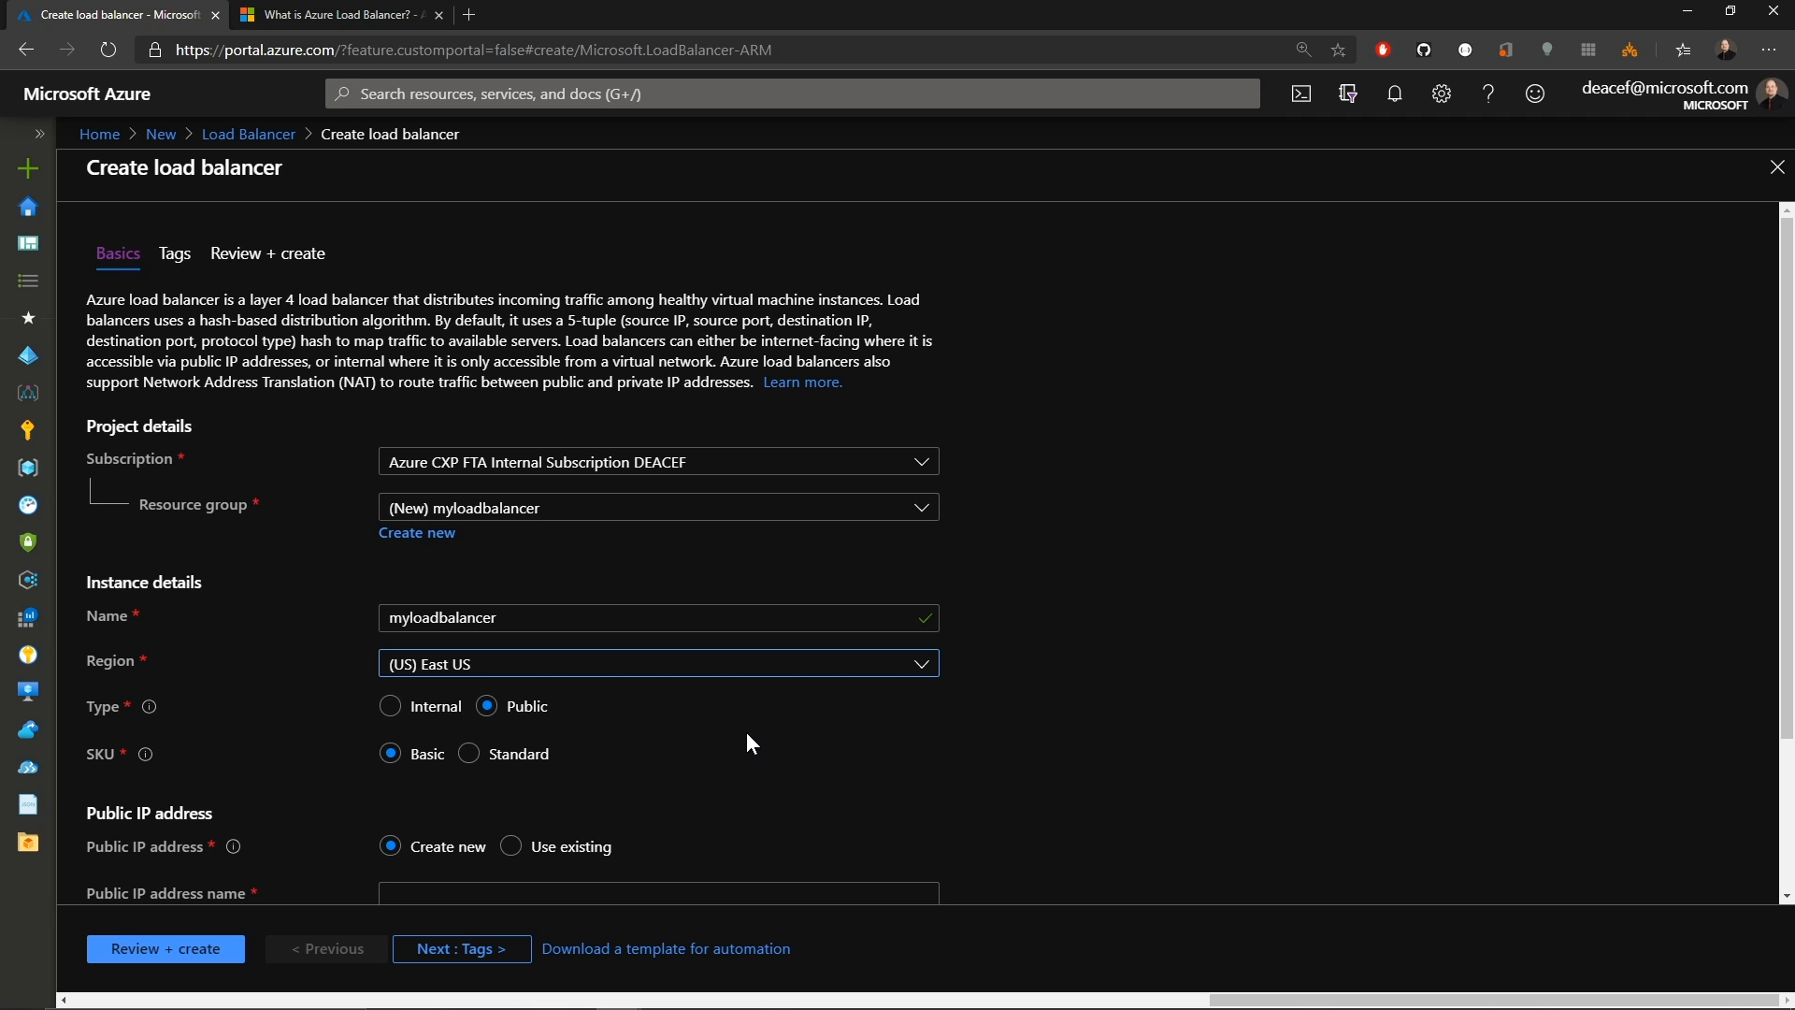
pyautogui.scroll(-3)
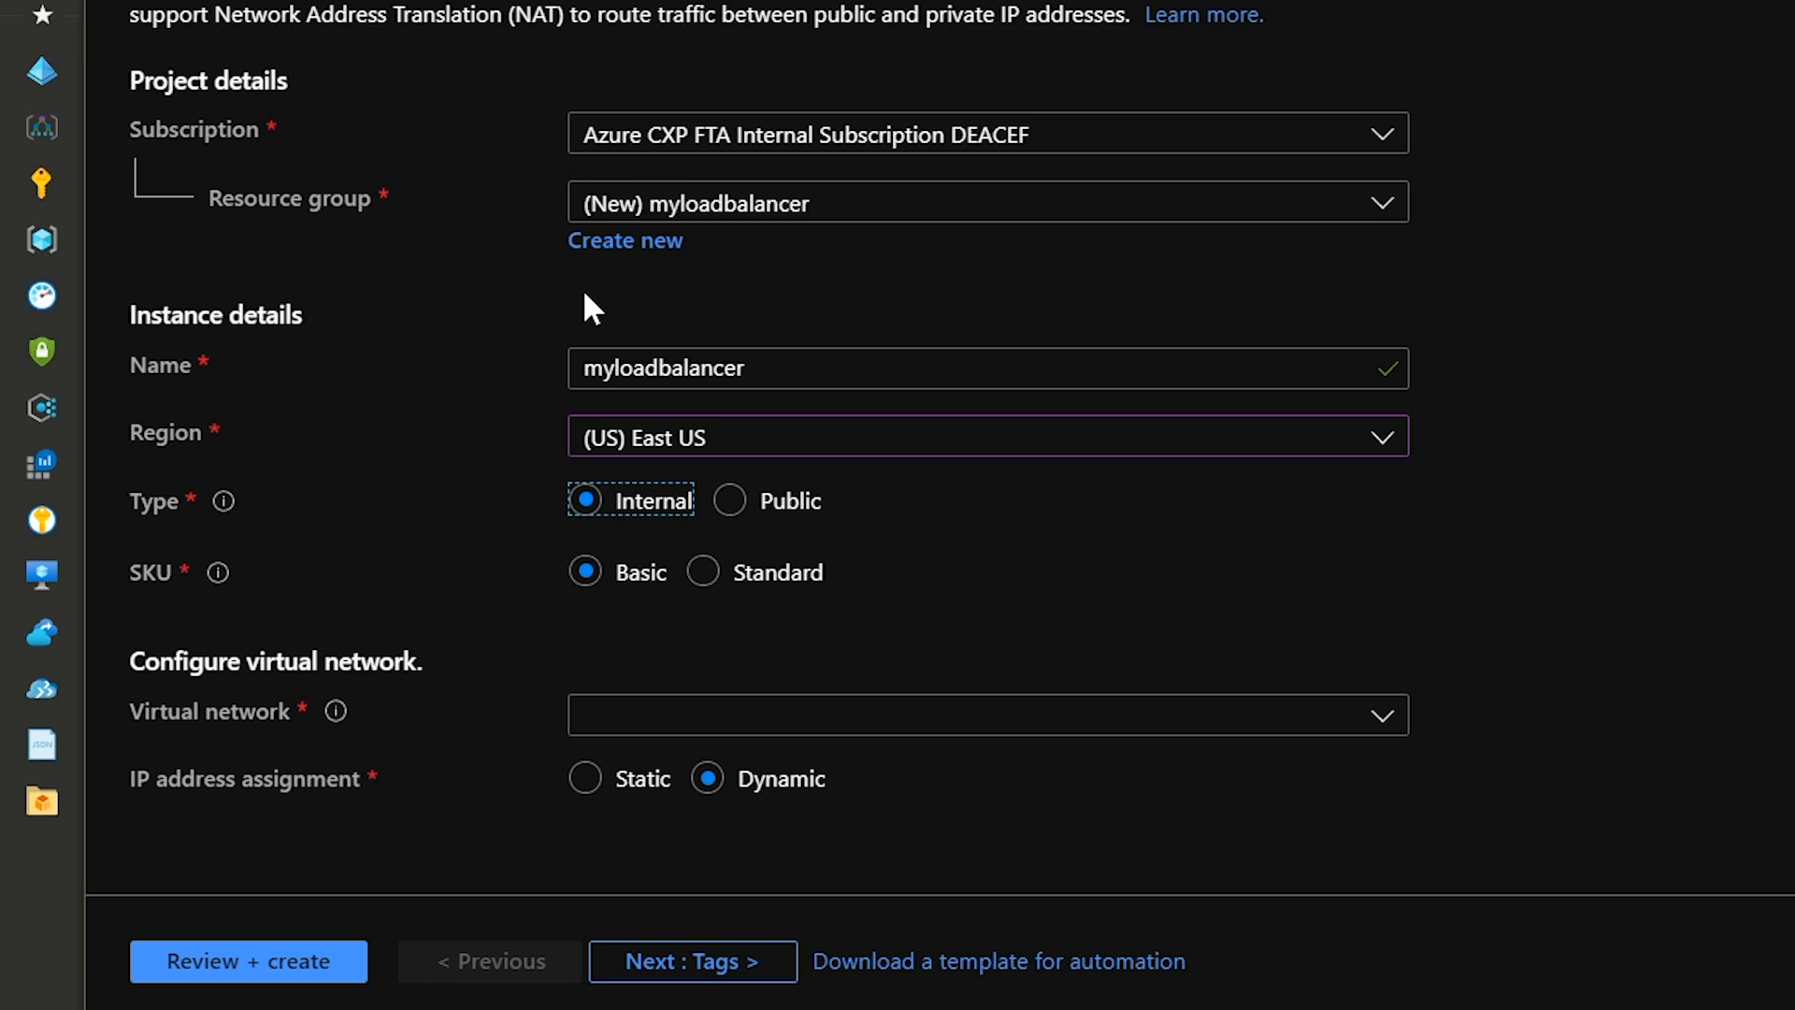
pyautogui.moveTo(1046, 595)
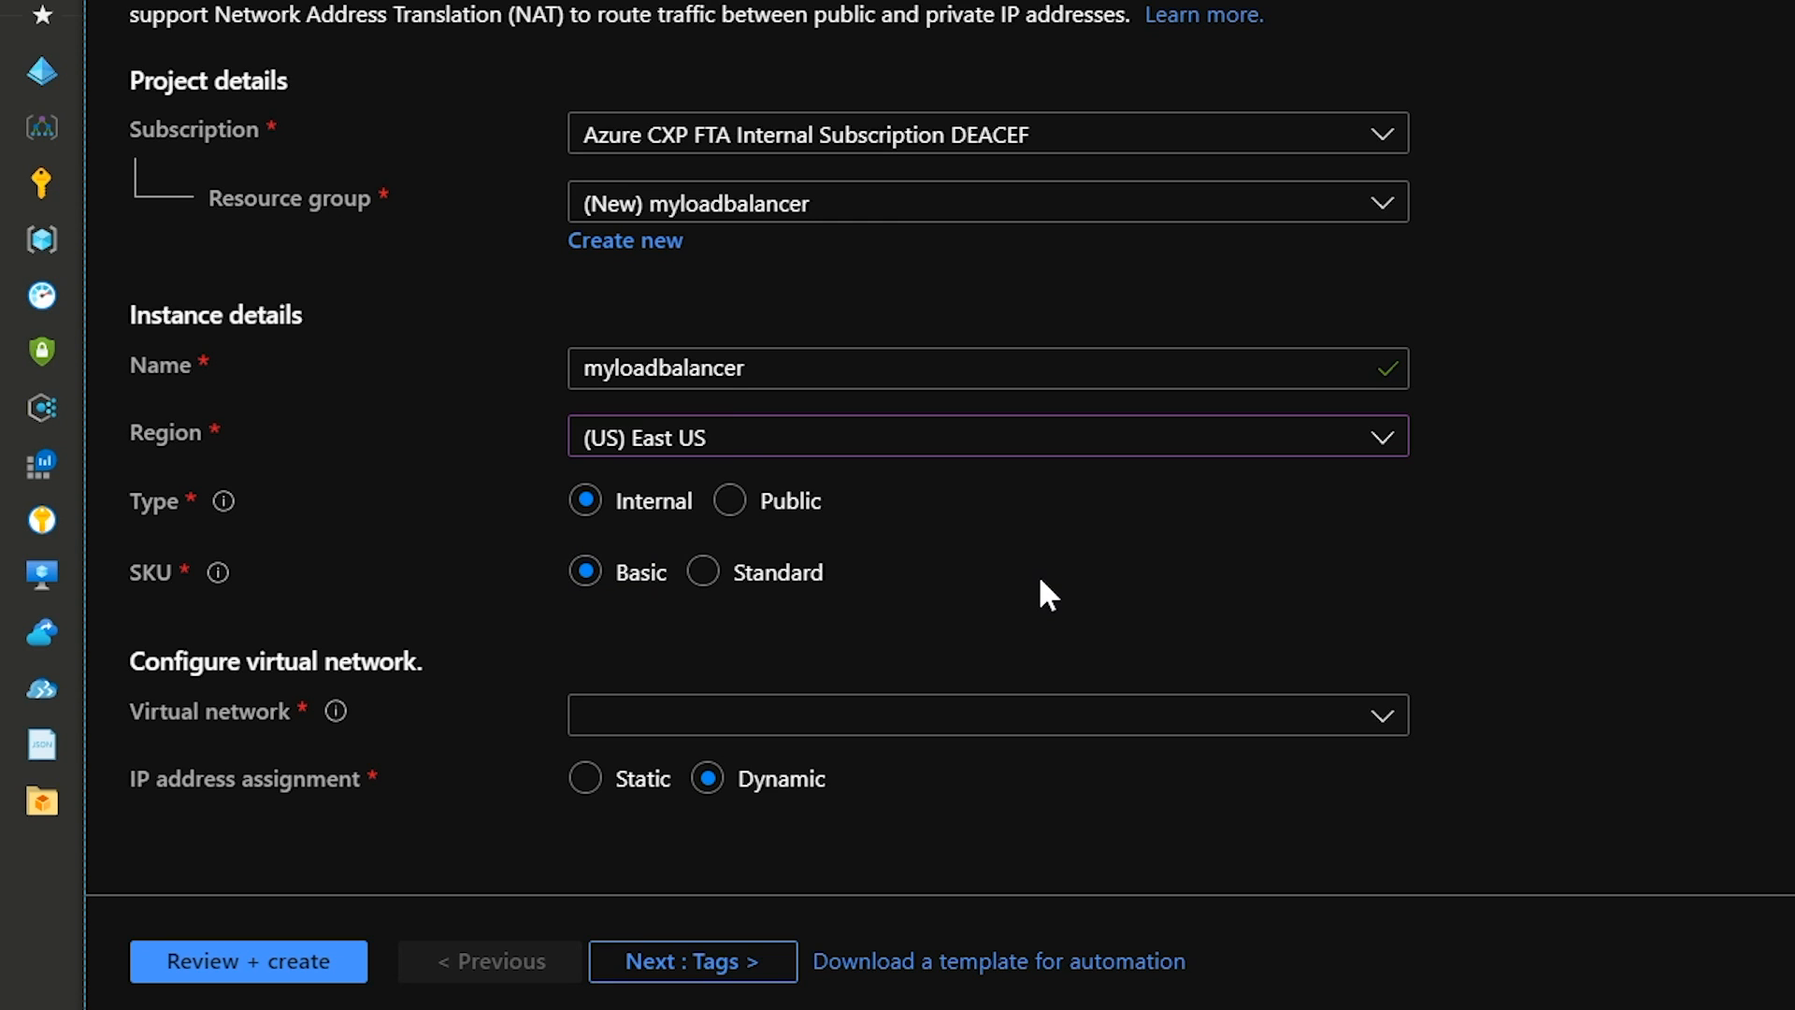
pyautogui.click(703, 572)
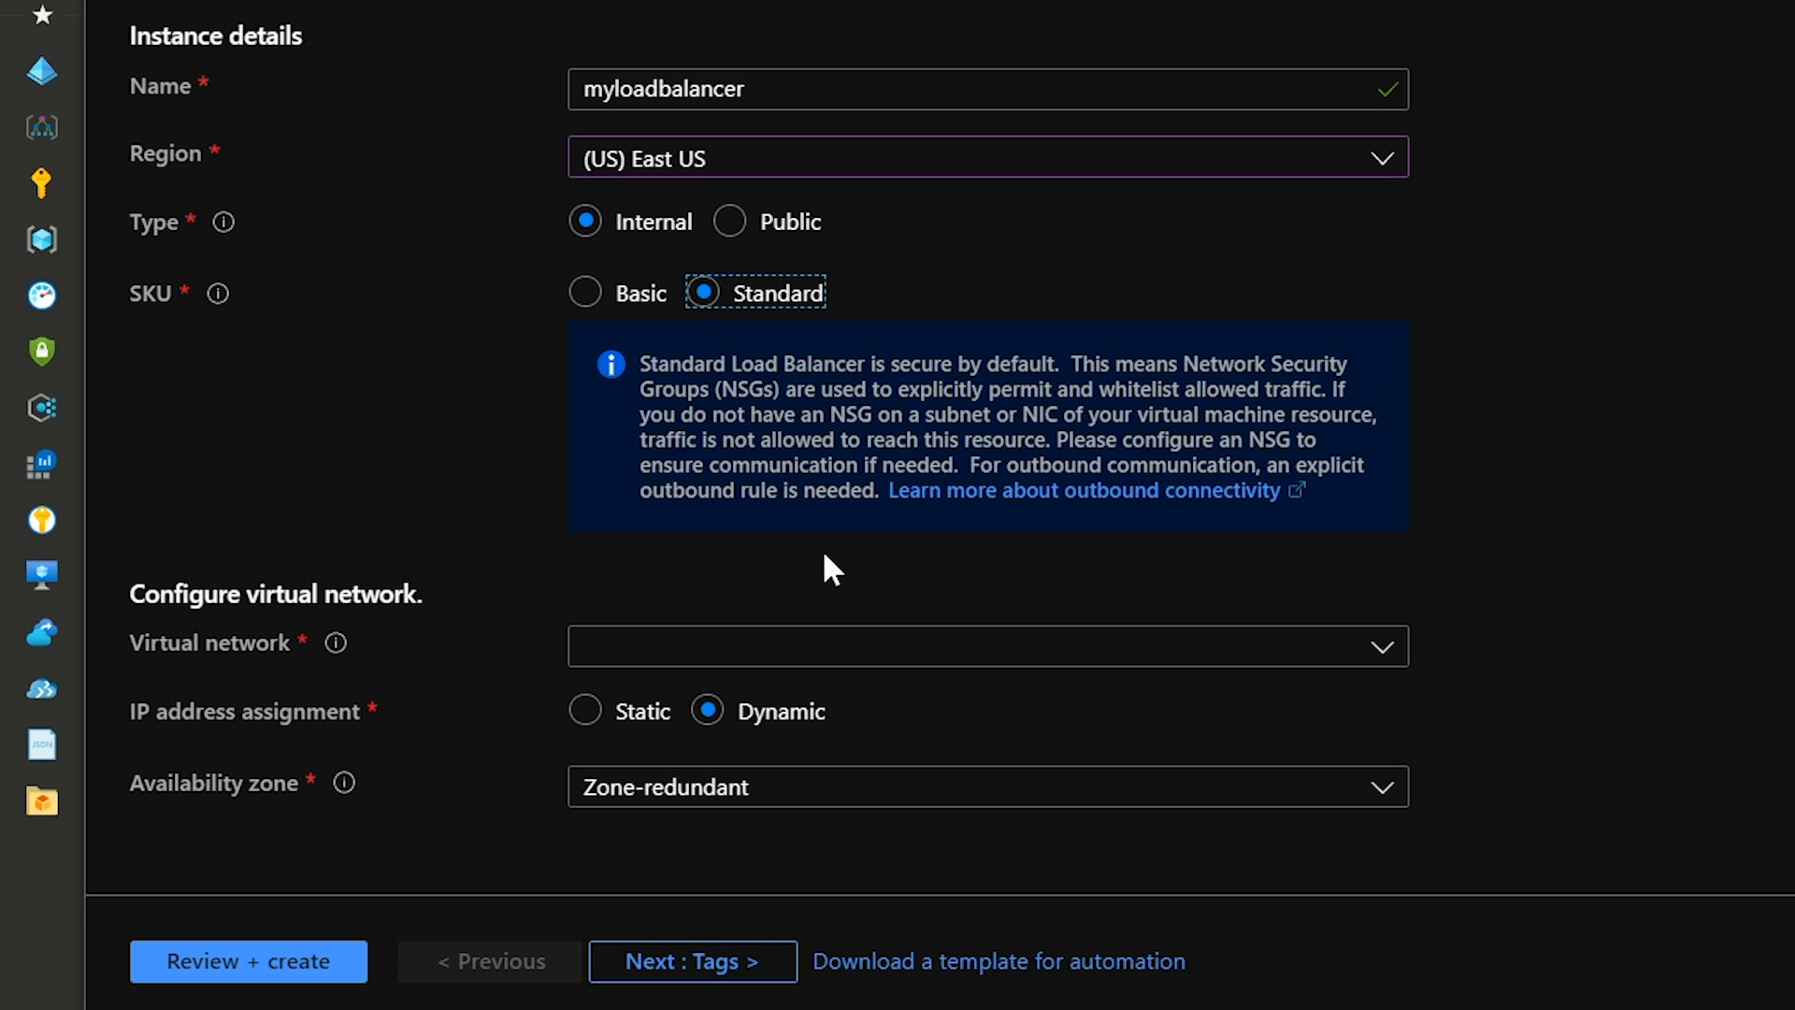
pyautogui.moveTo(1078, 593)
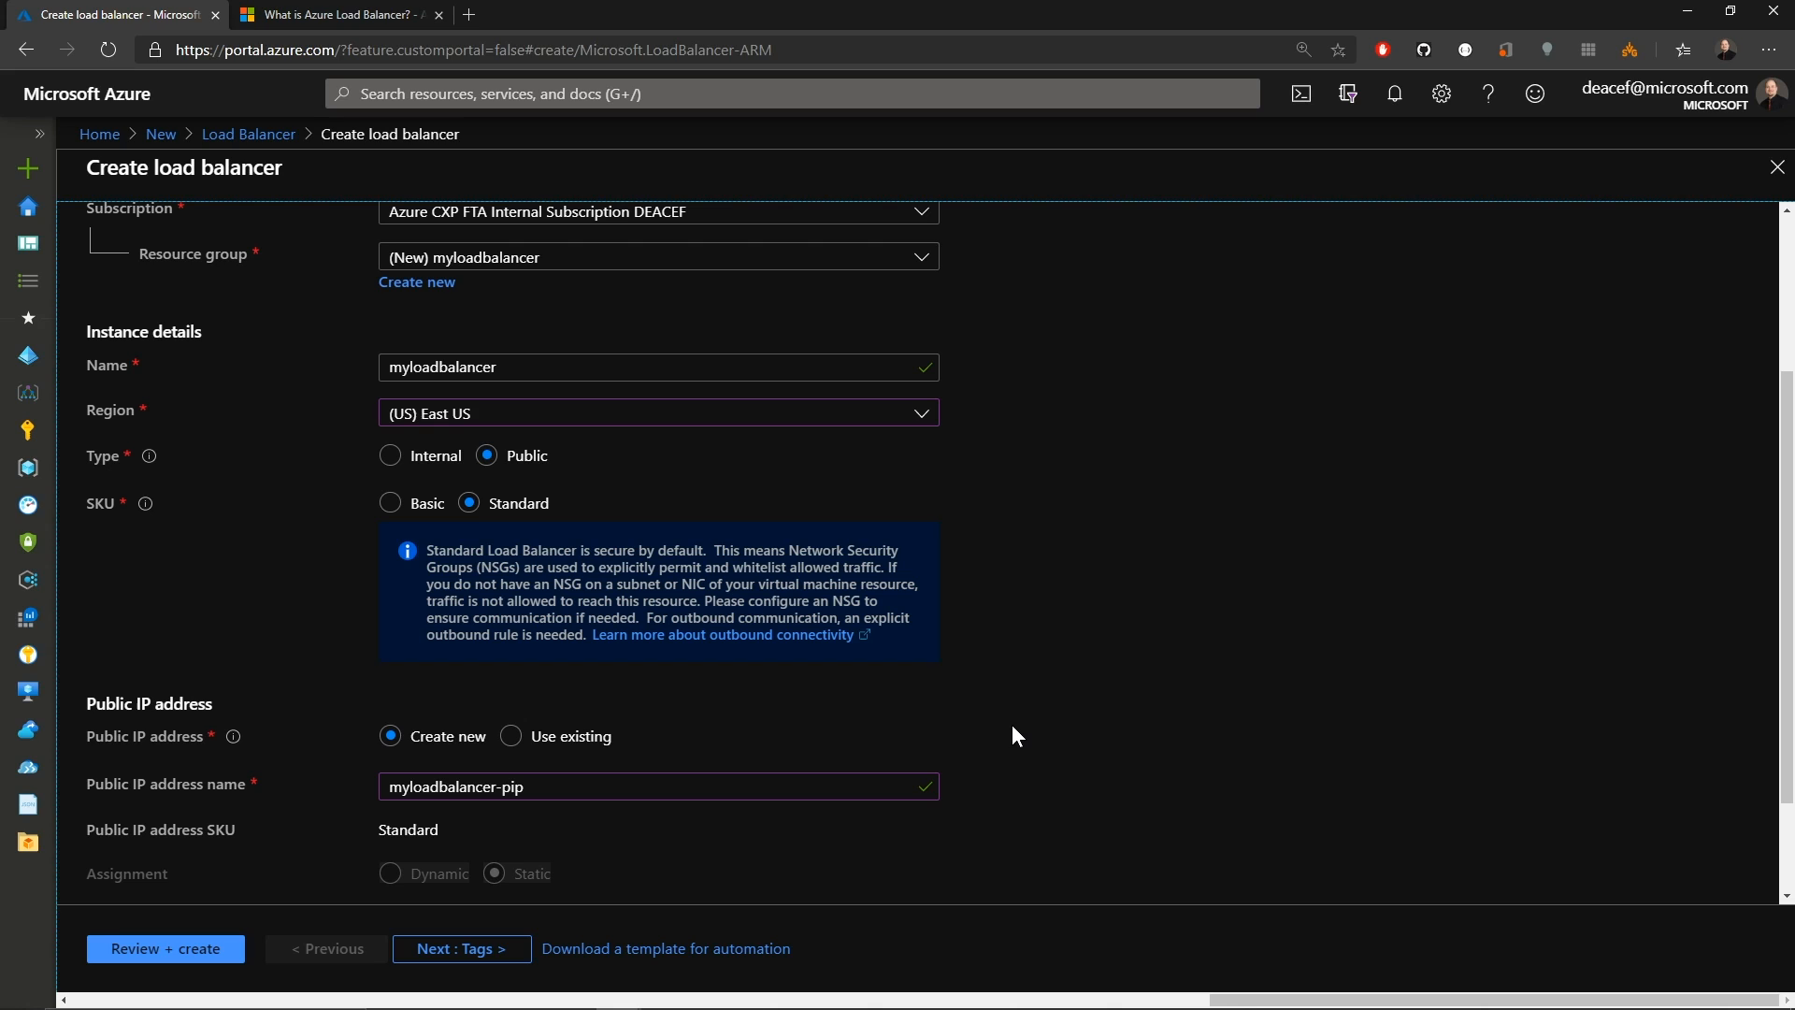
# Set availability zone to Zone-redundant, pass tags and validation, and submit the public load balancer.
pyautogui.scroll(-3)
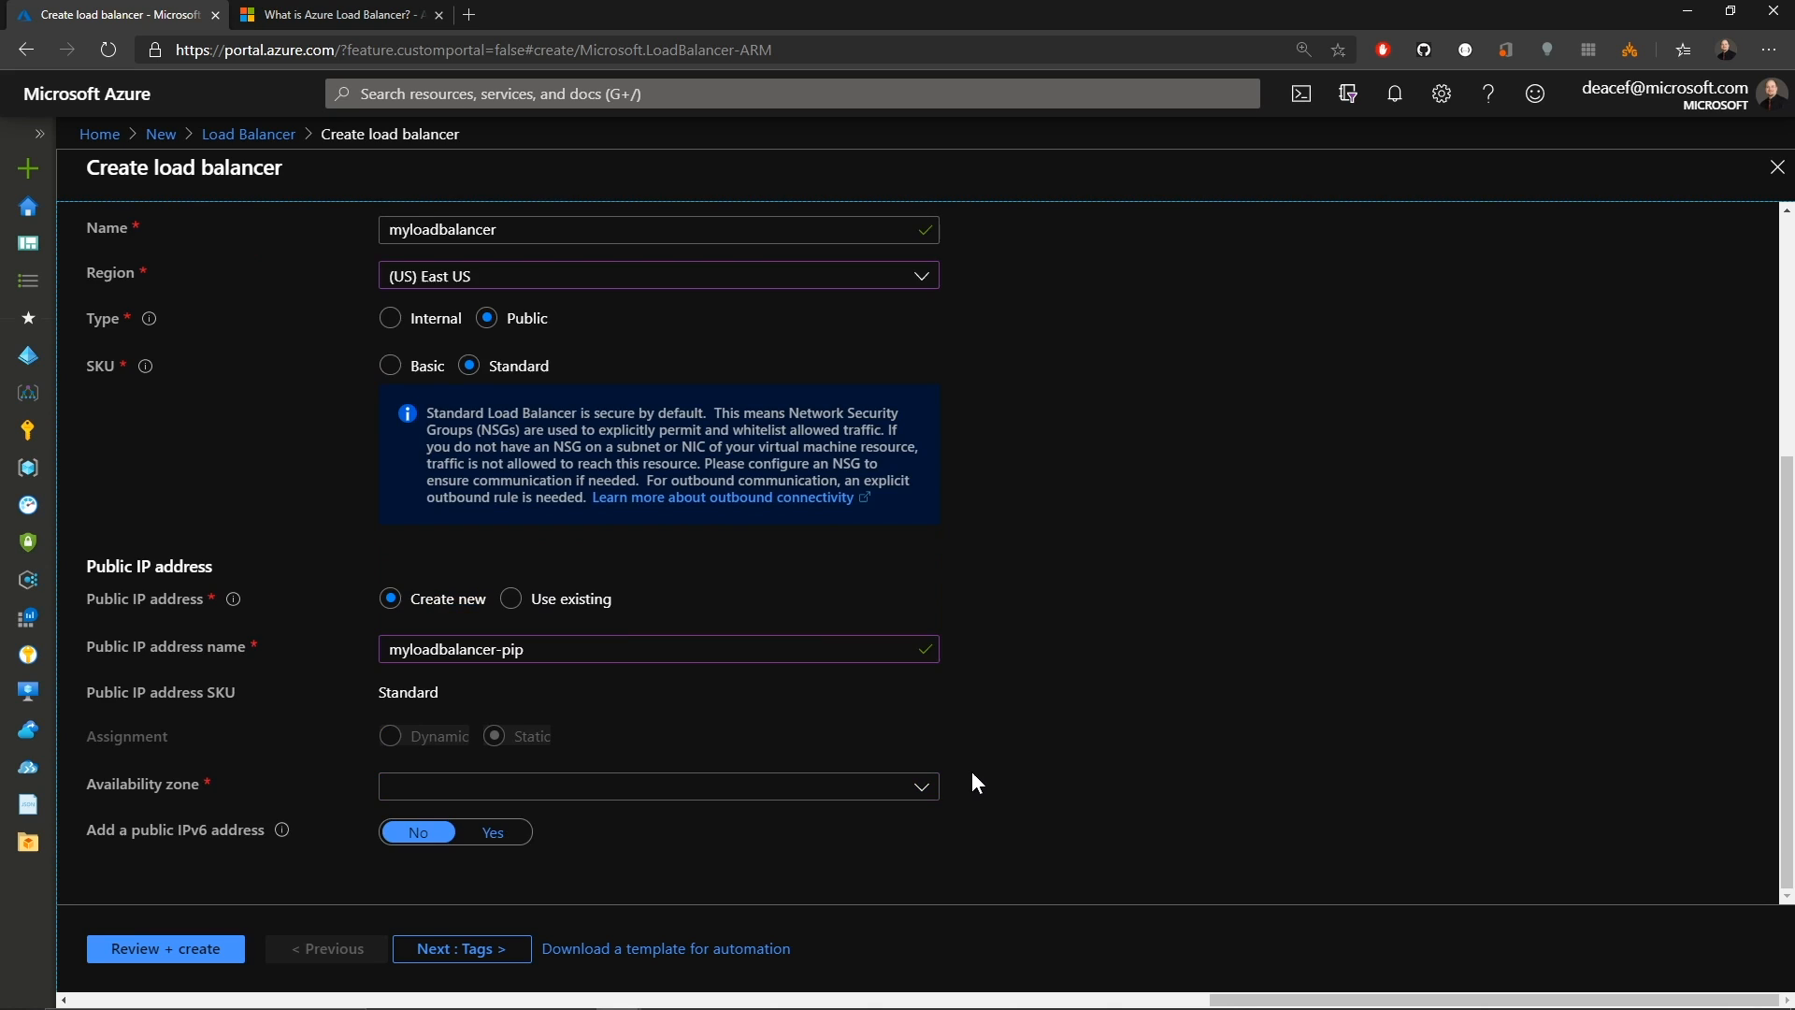
pyautogui.click(659, 785)
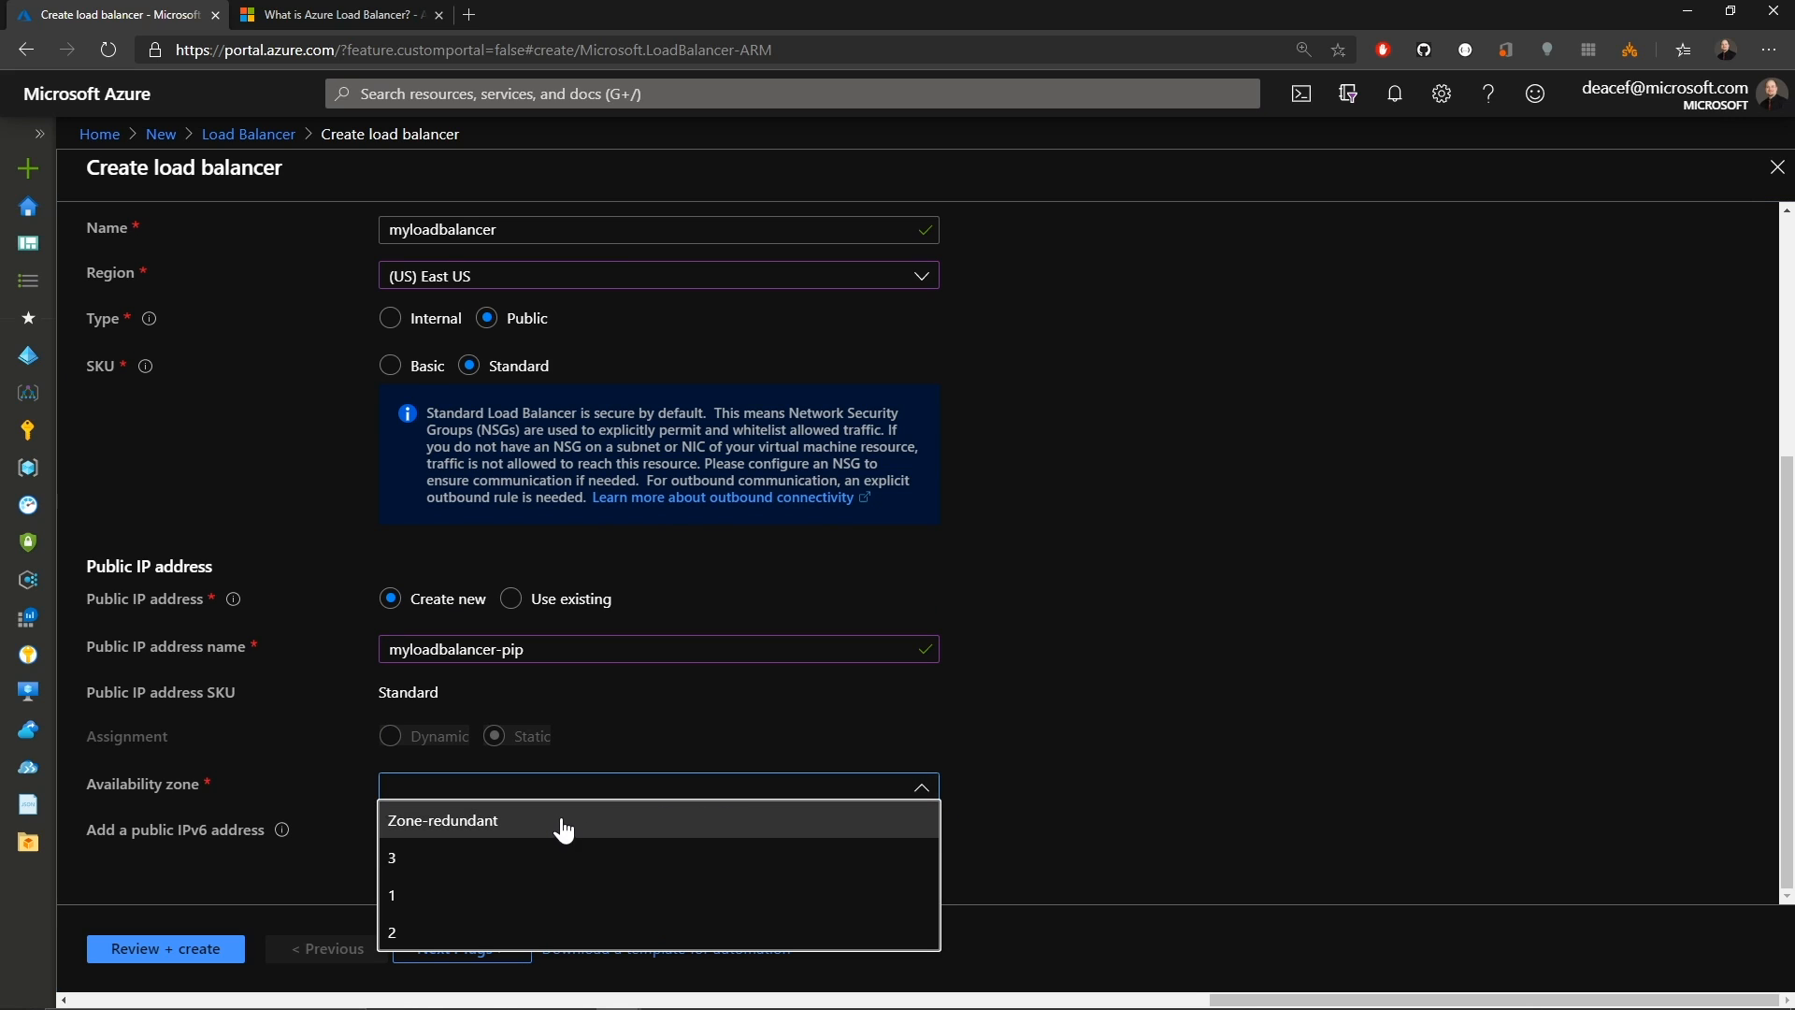
pyautogui.click(441, 819)
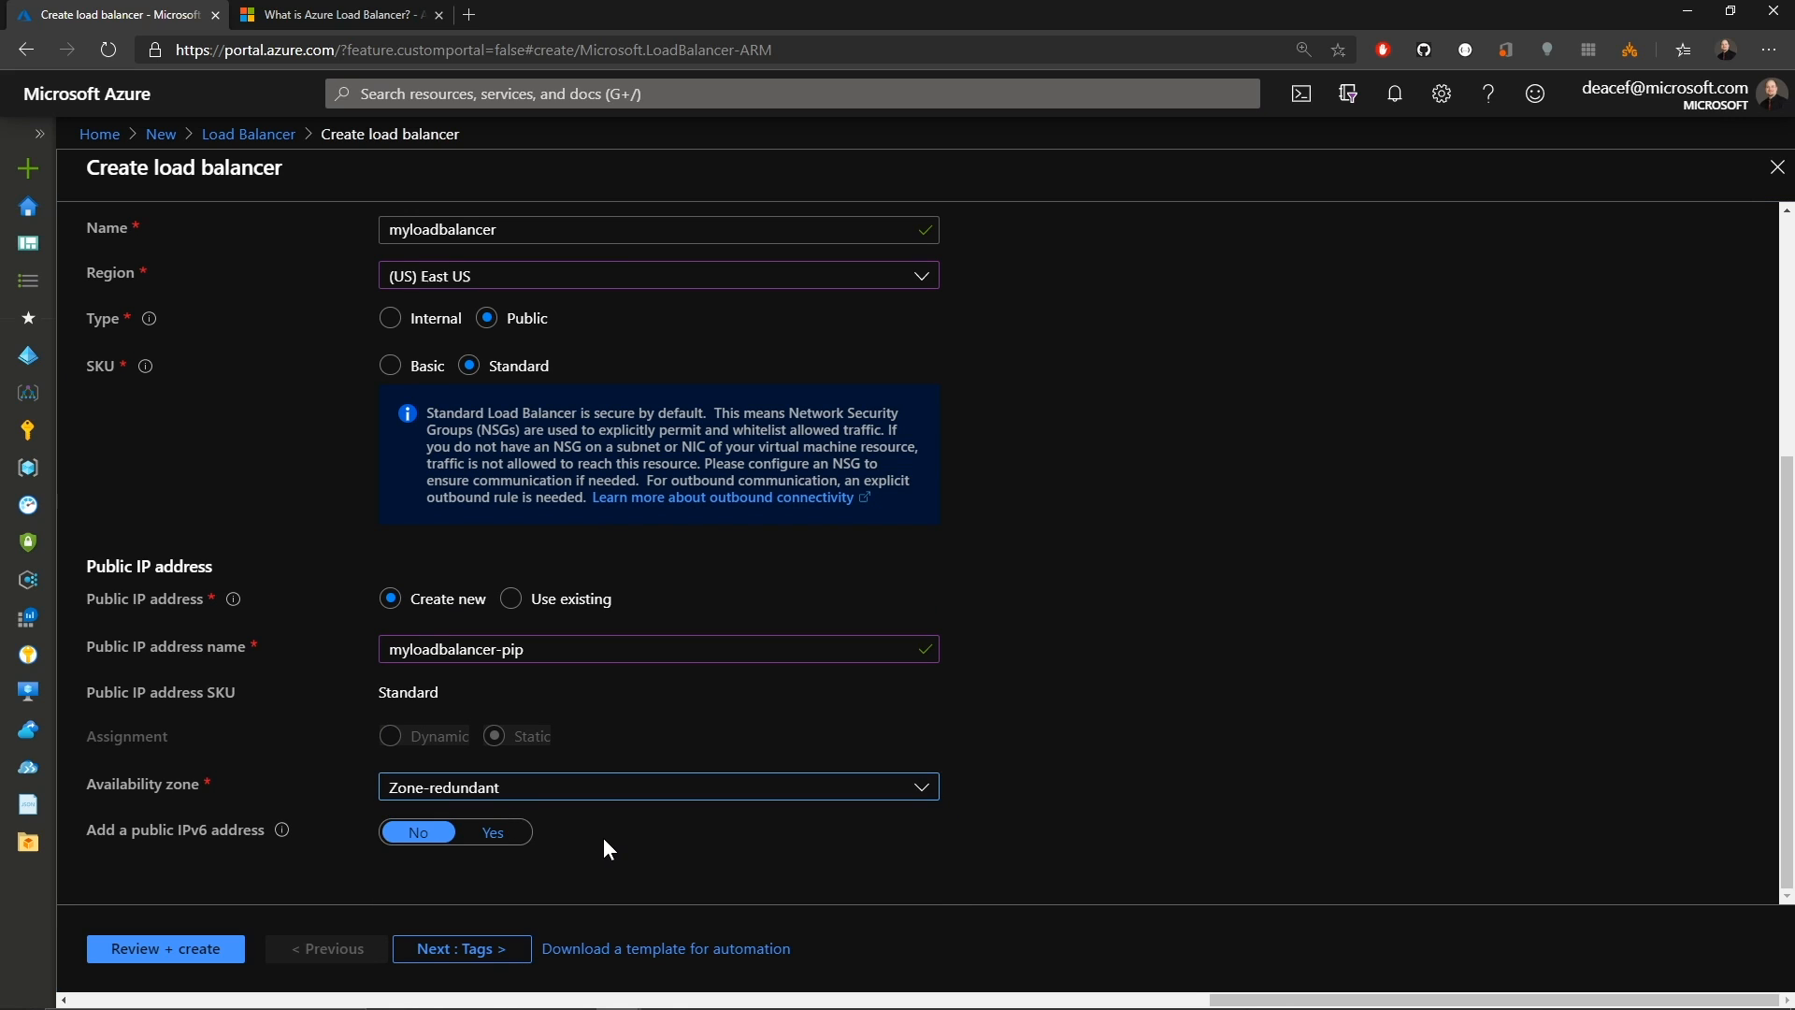
pyautogui.click(462, 948)
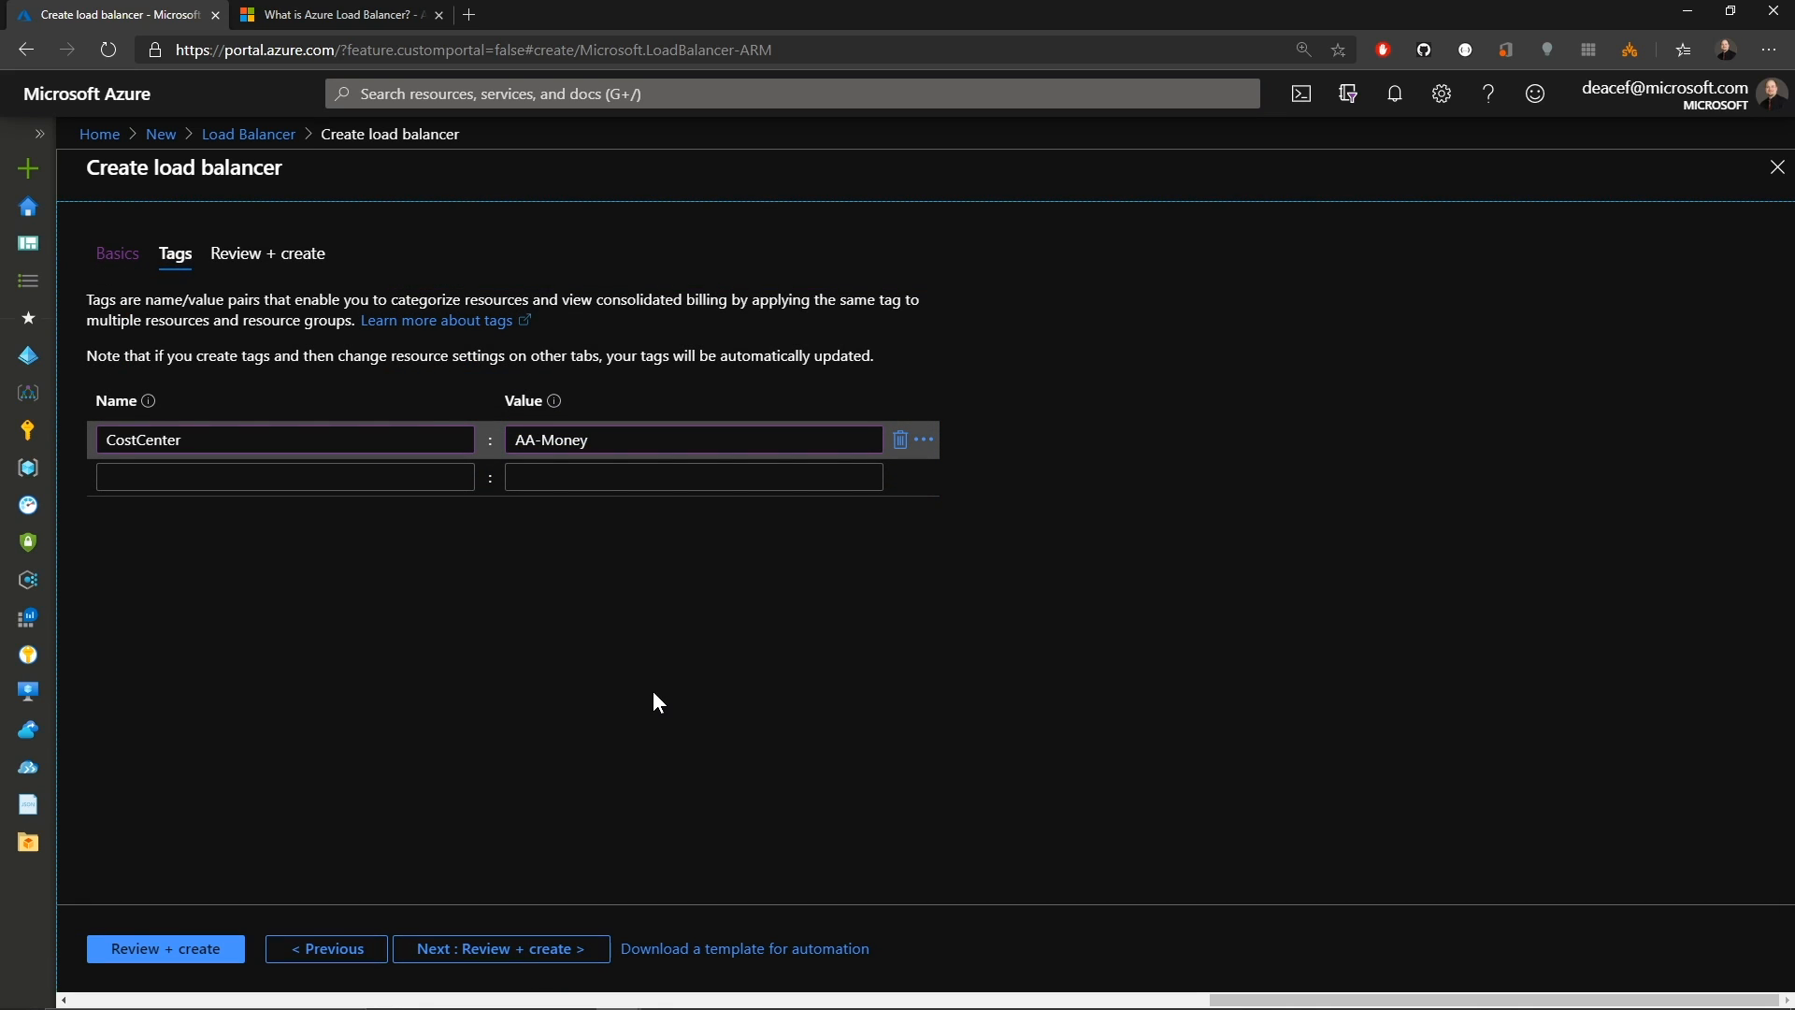
pyautogui.click(501, 949)
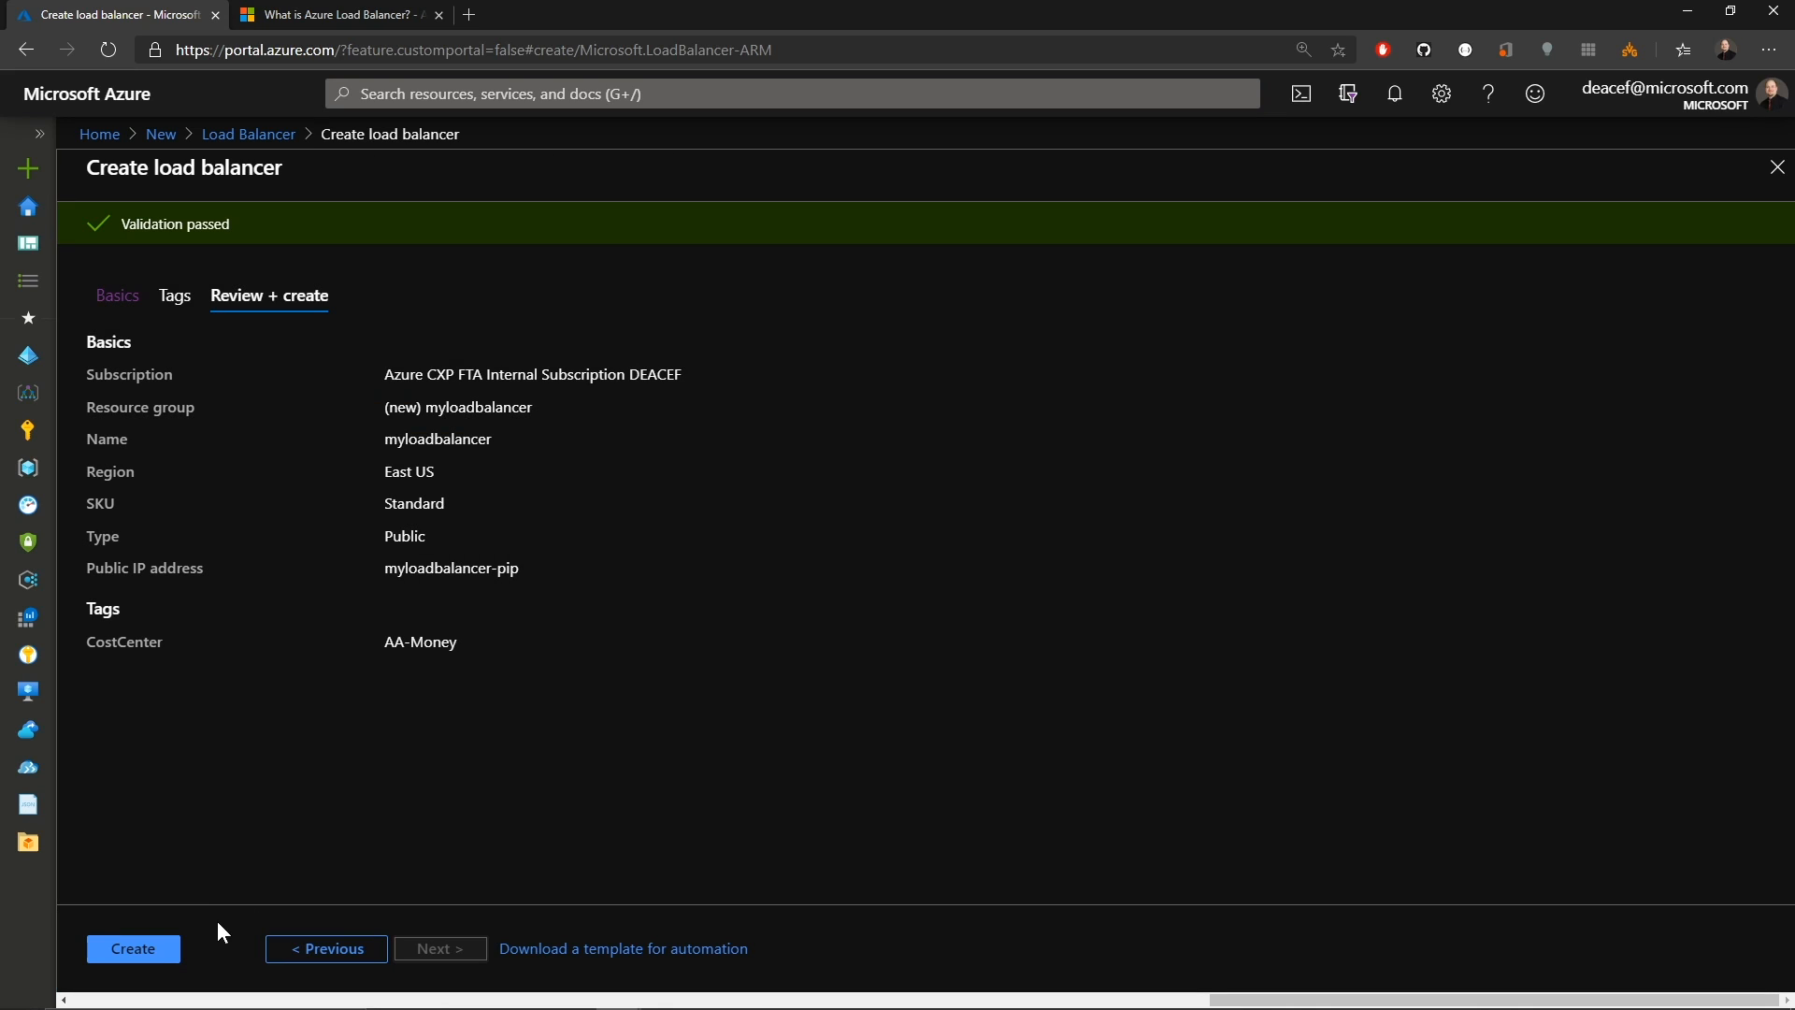
pyautogui.click(132, 948)
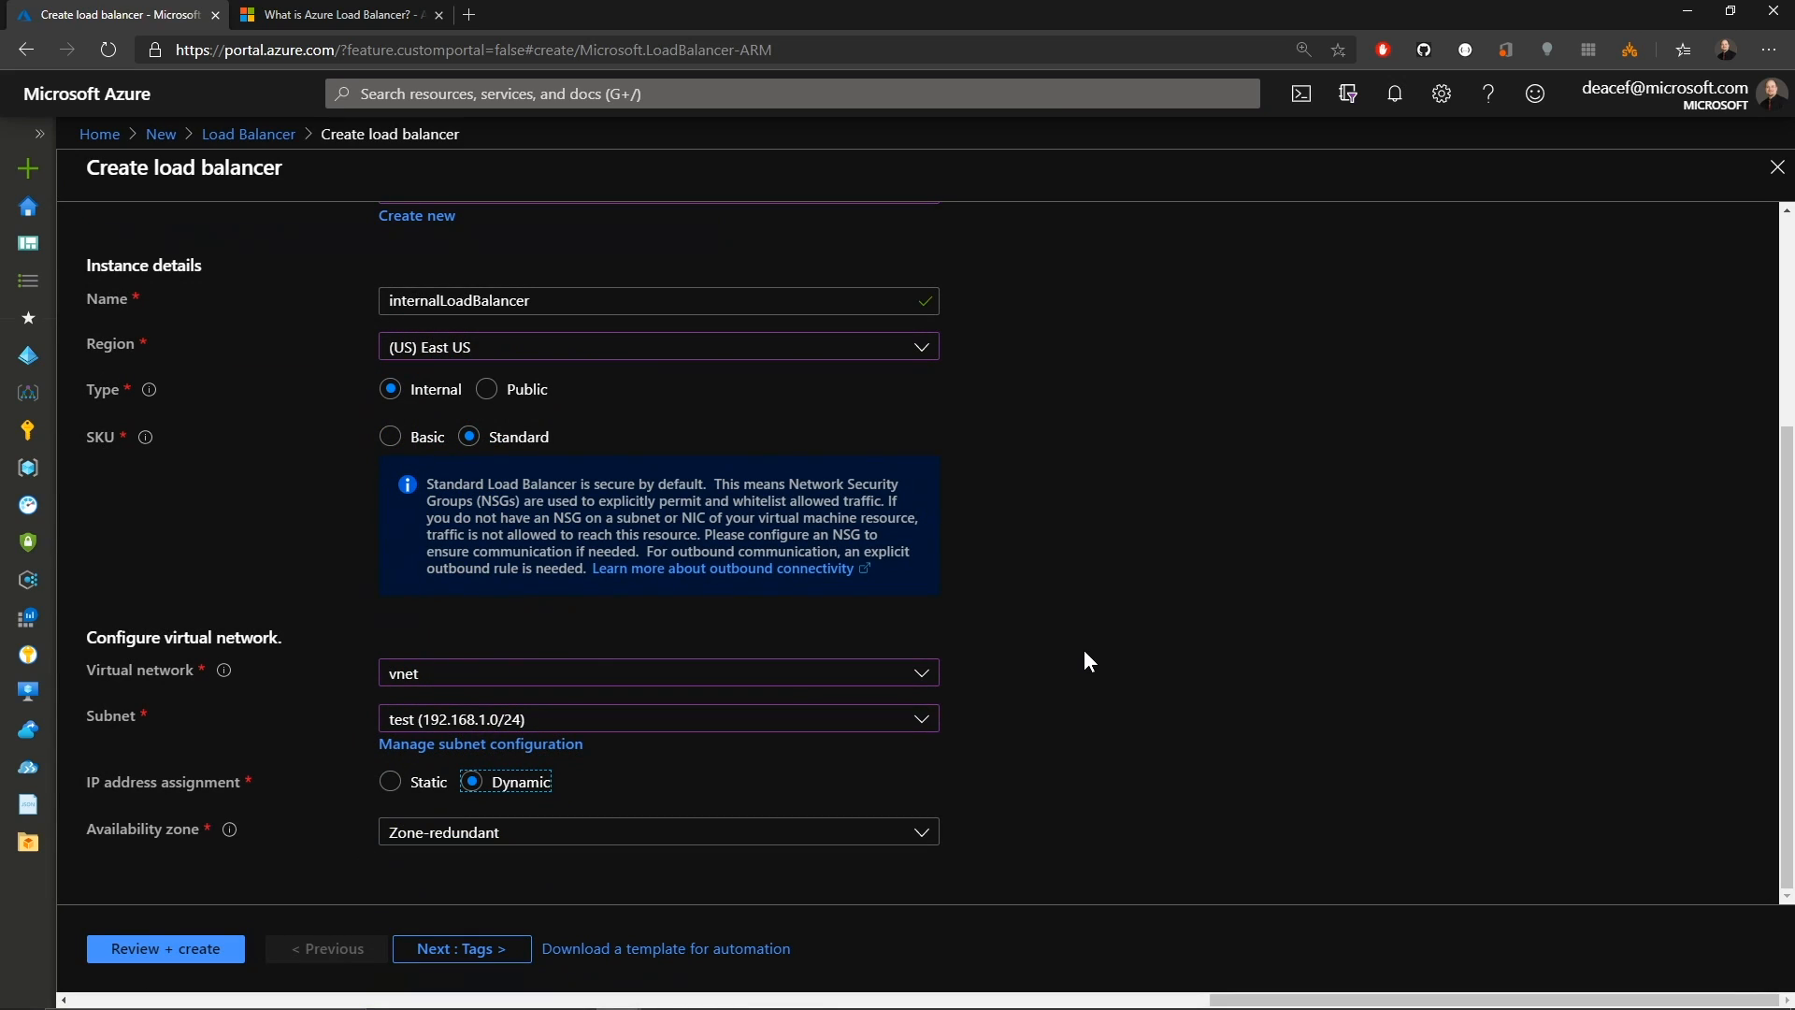
pyautogui.moveTo(1044, 638)
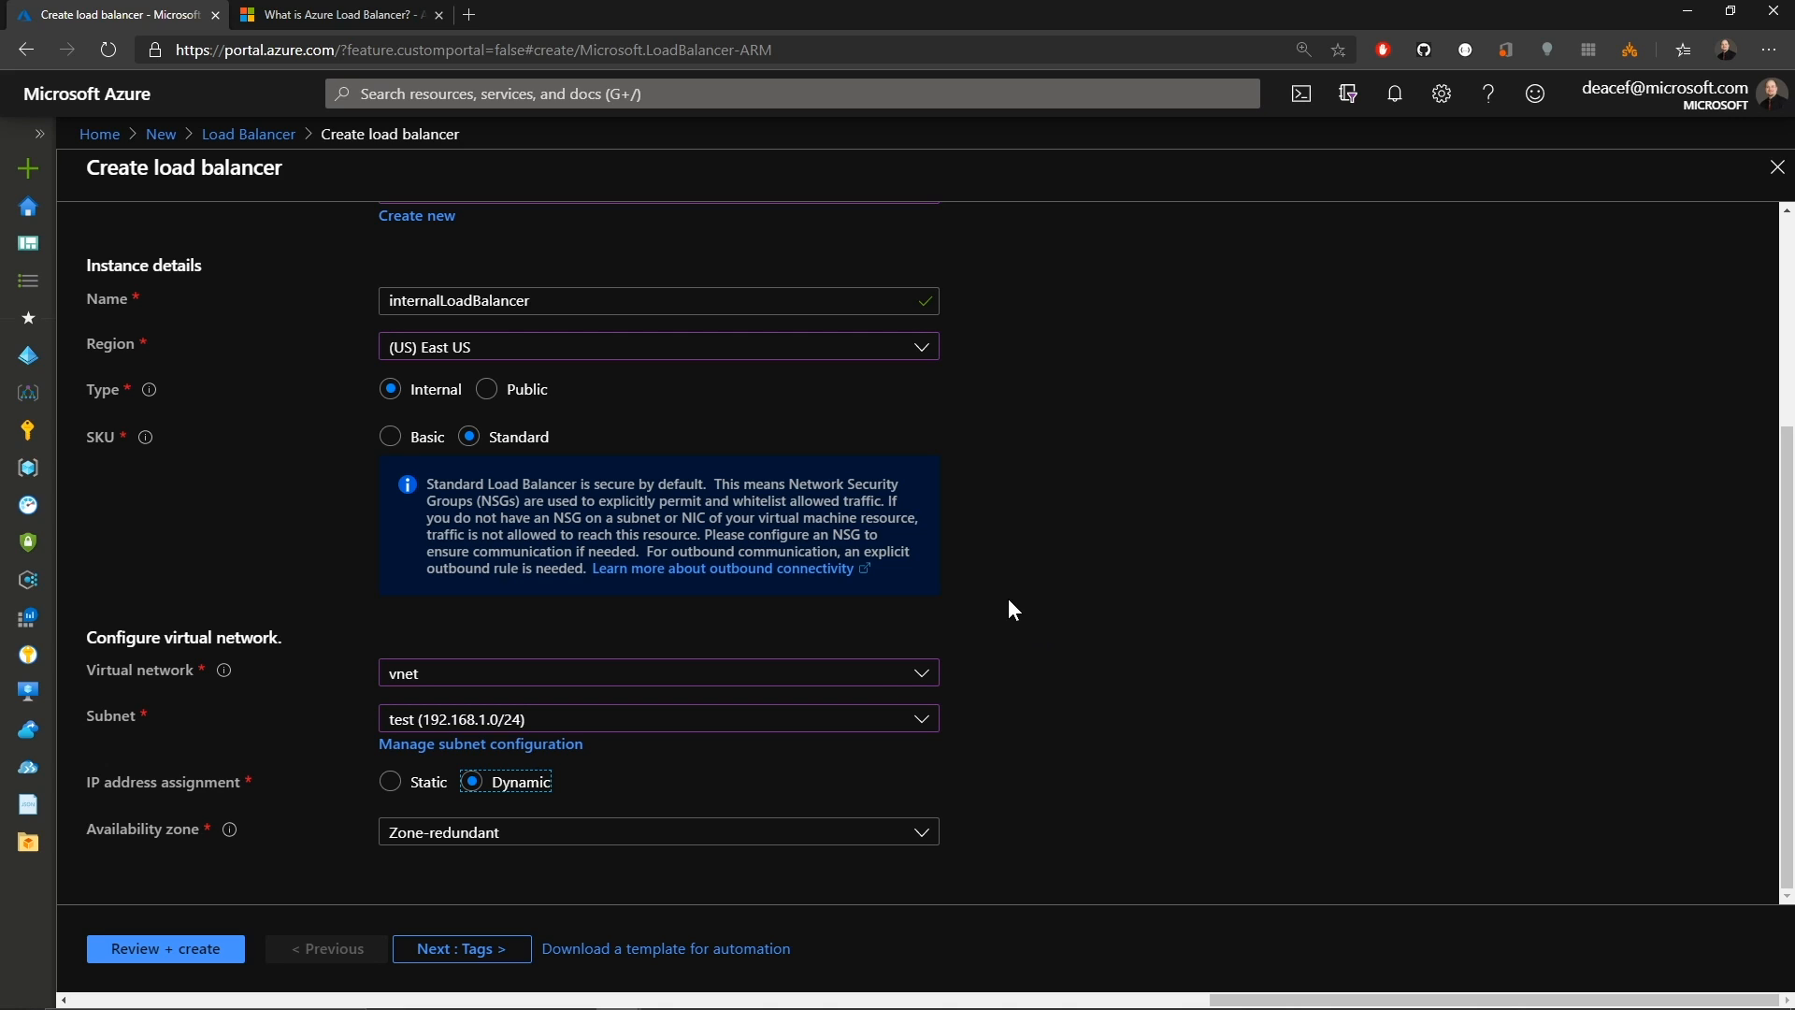
pyautogui.moveTo(899, 677)
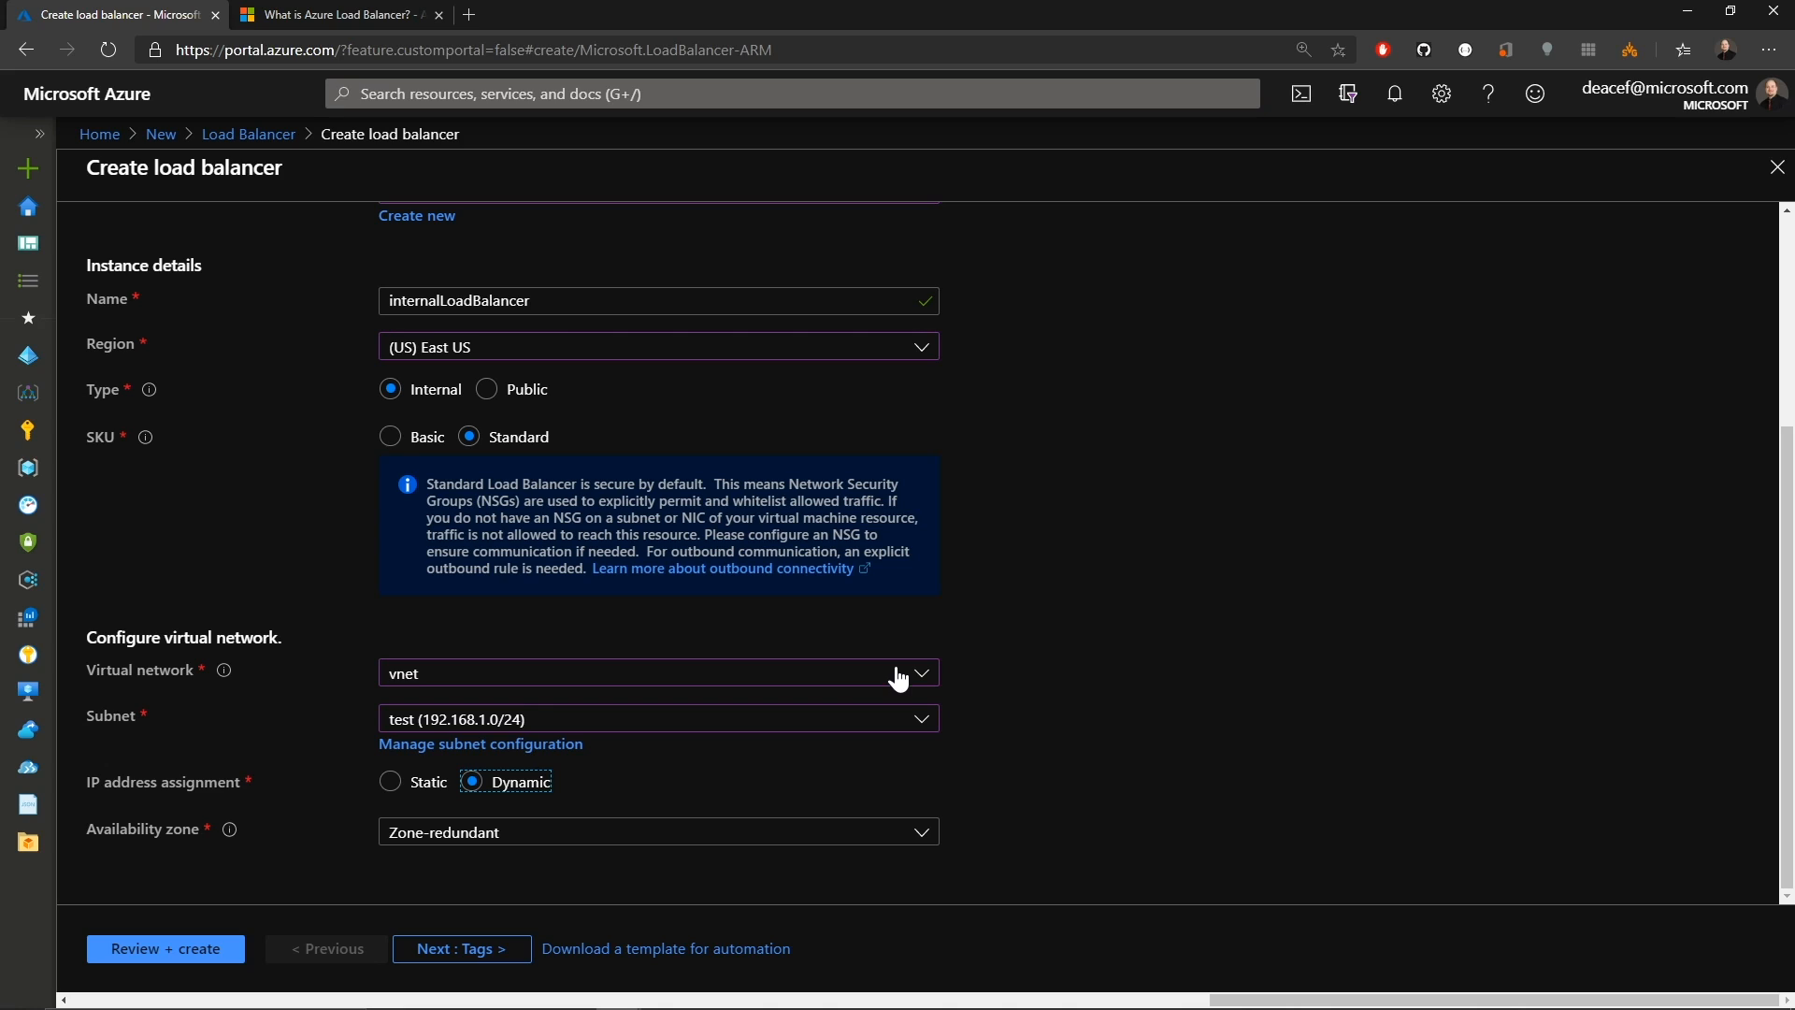
pyautogui.moveTo(793, 754)
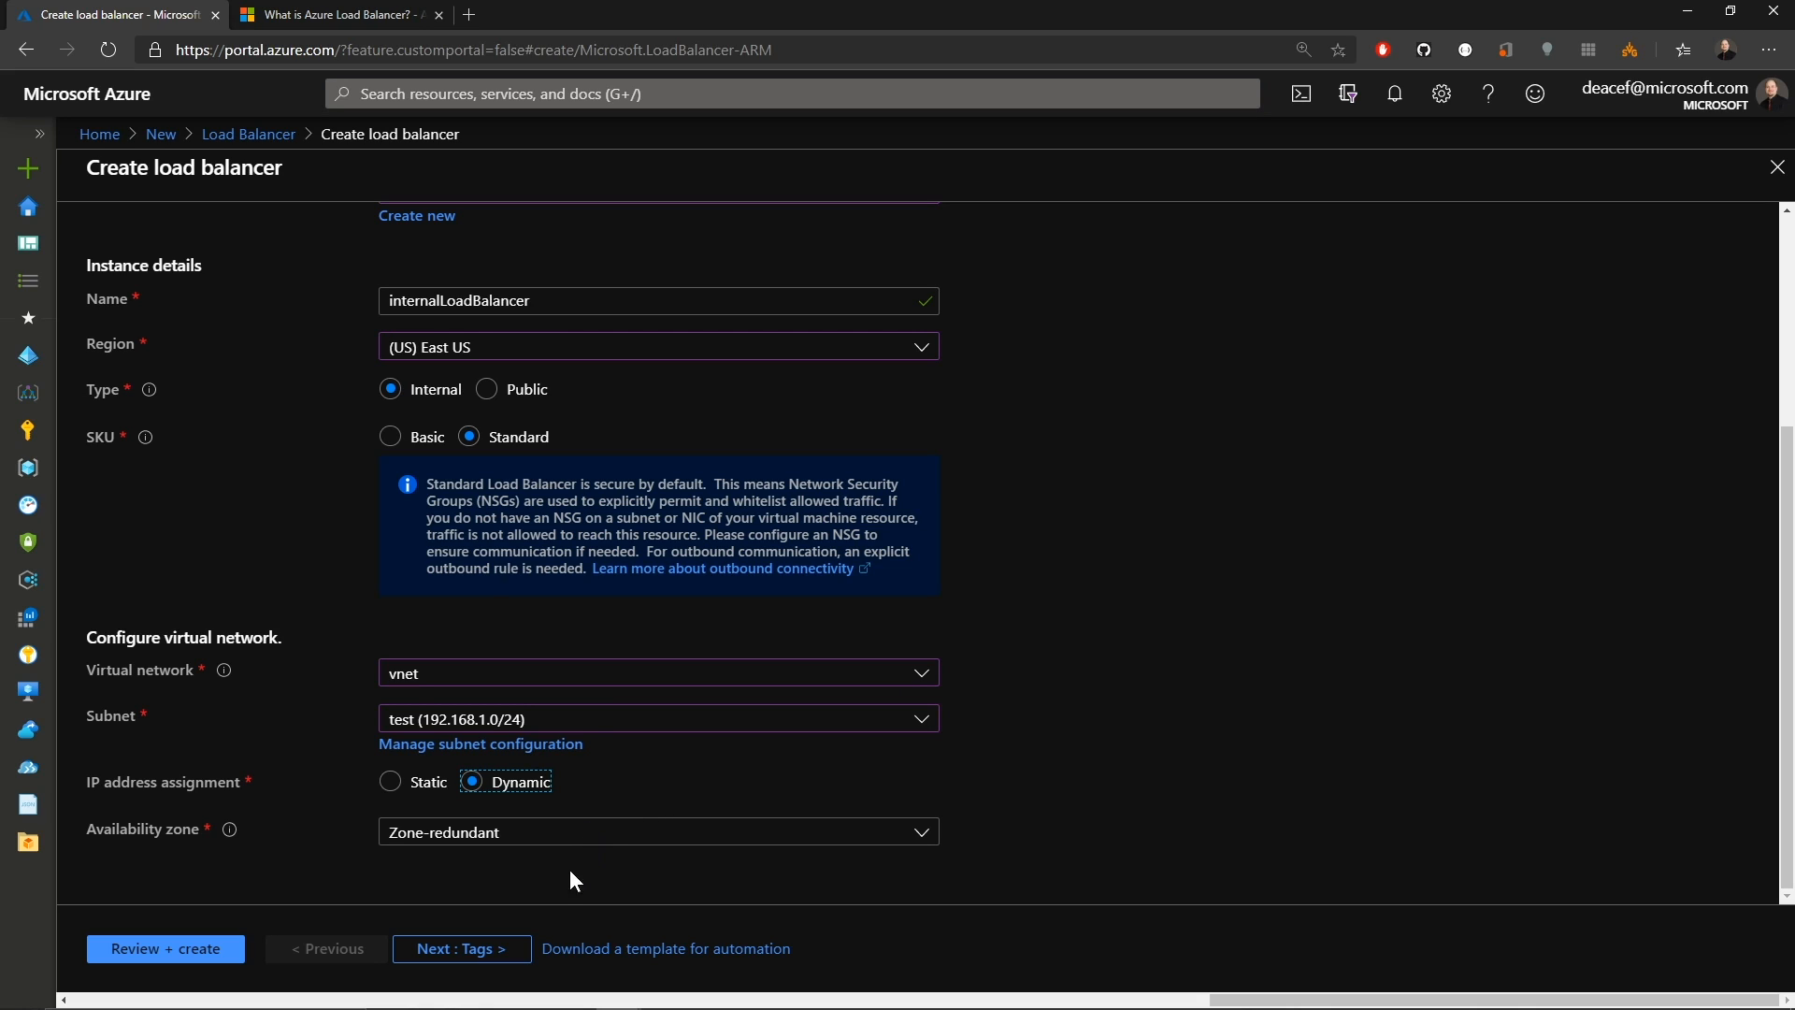
# Pass tags and final validation and submit internalLoadBalancer for creation.
pyautogui.click(460, 948)
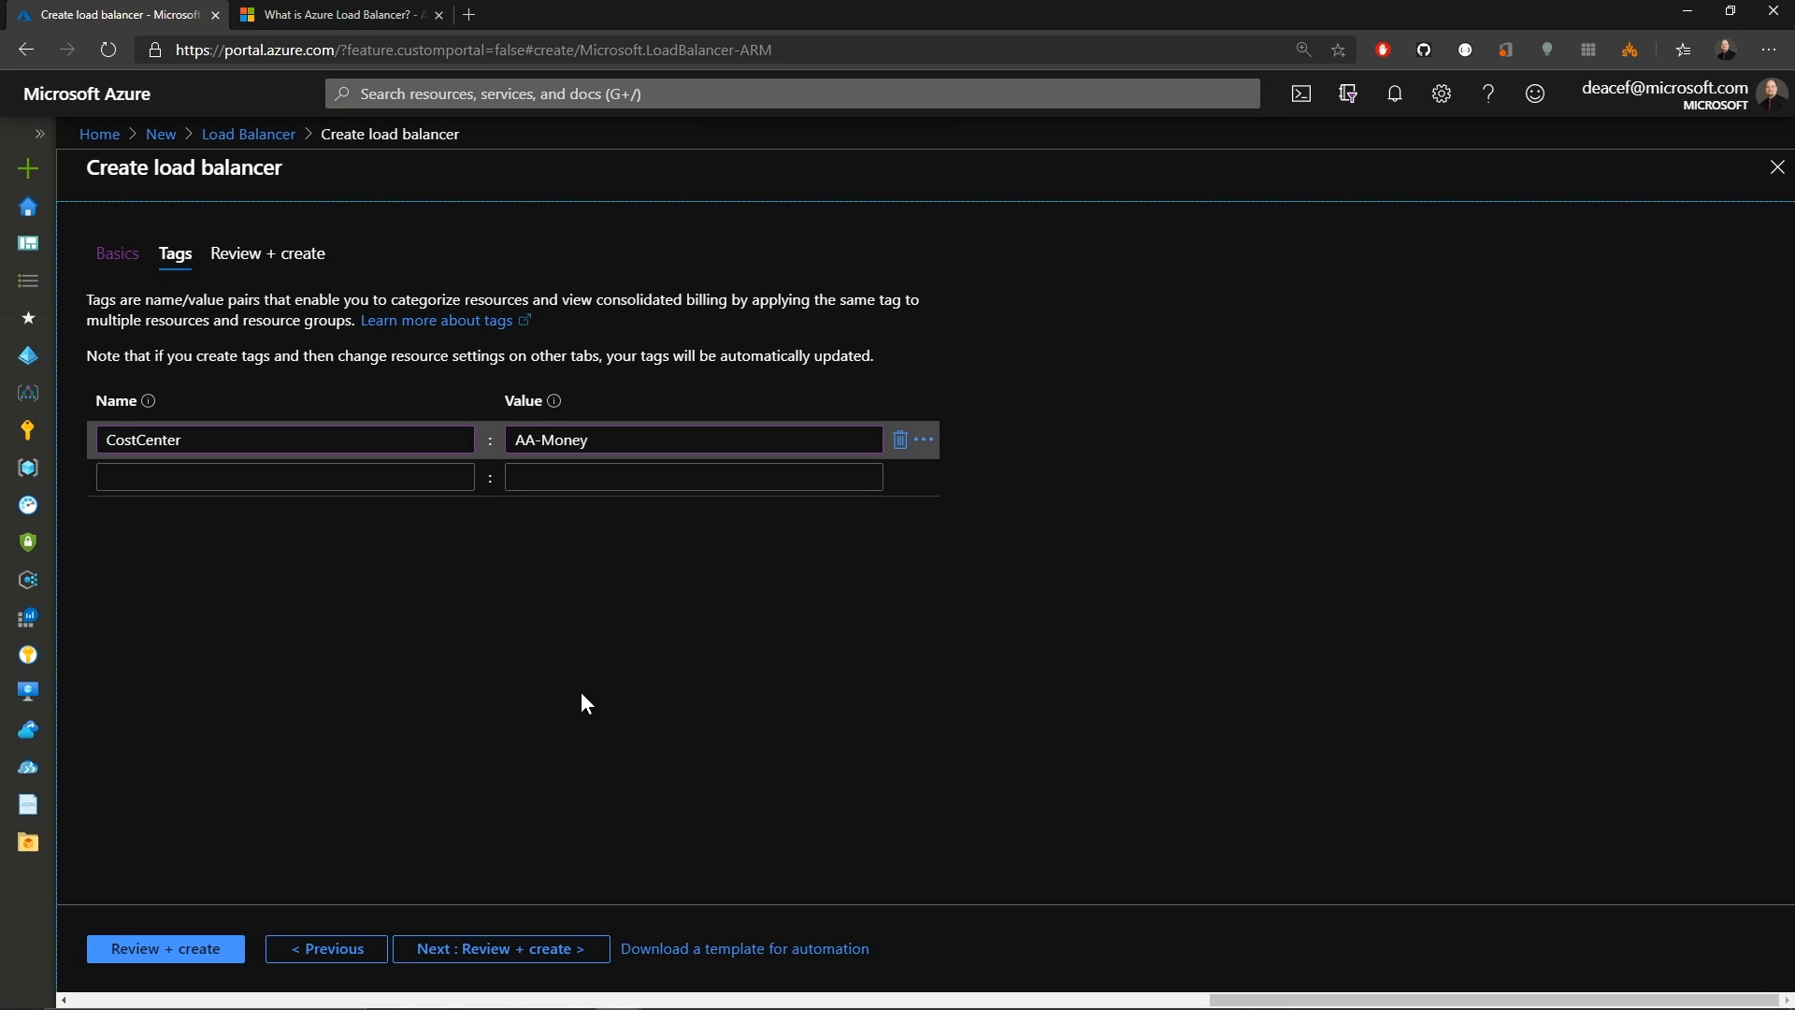
pyautogui.click(500, 948)
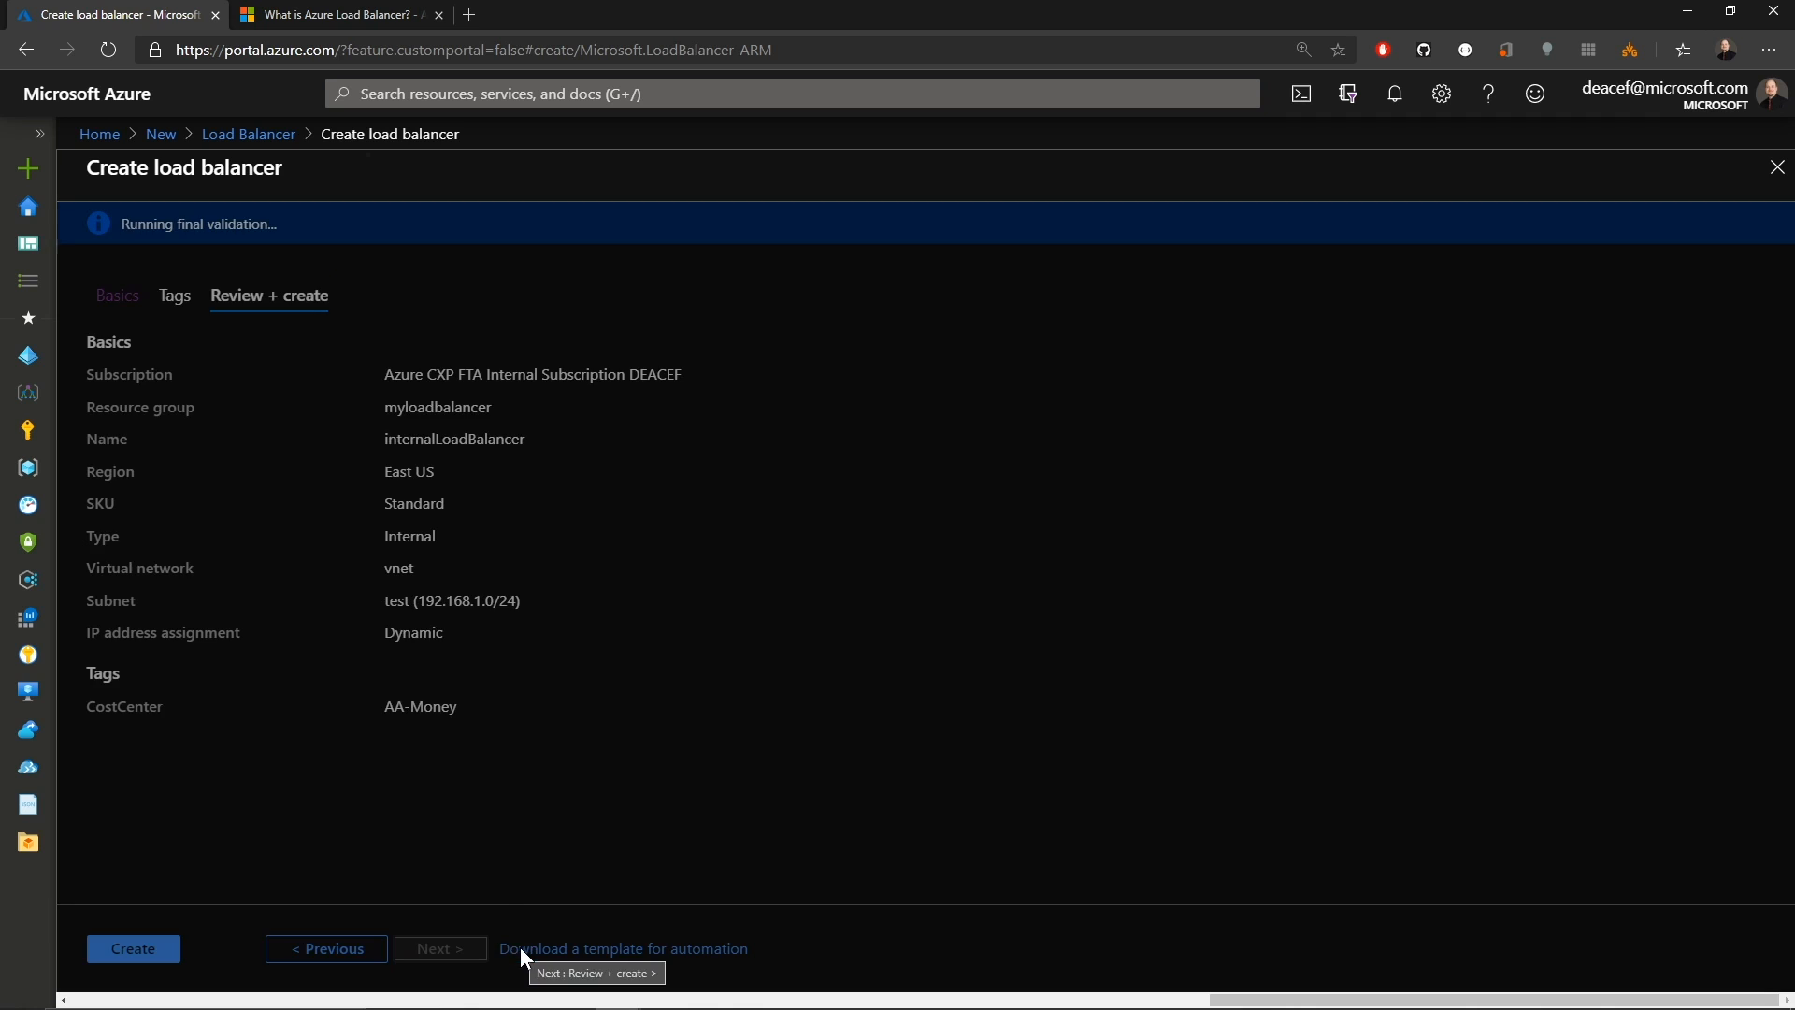
pyautogui.click(132, 948)
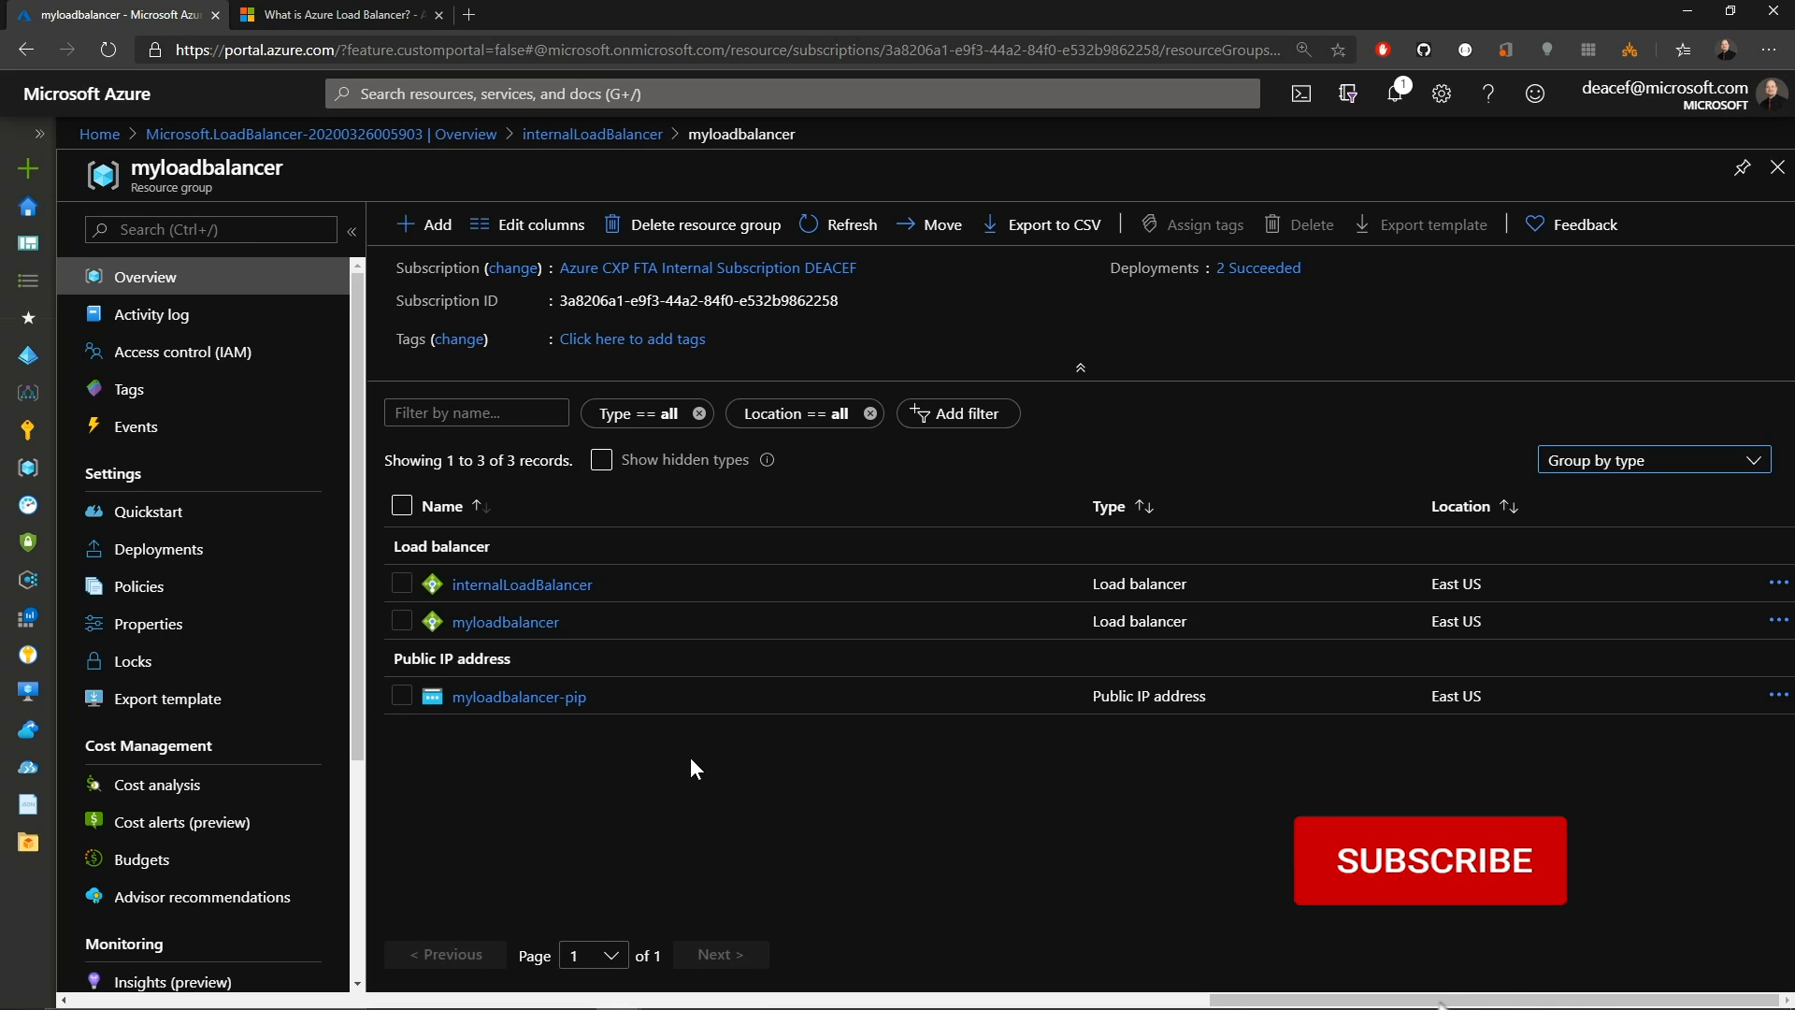
# Open the myloadbalancer resource to show its Overview blade.
pyautogui.click(1429, 860)
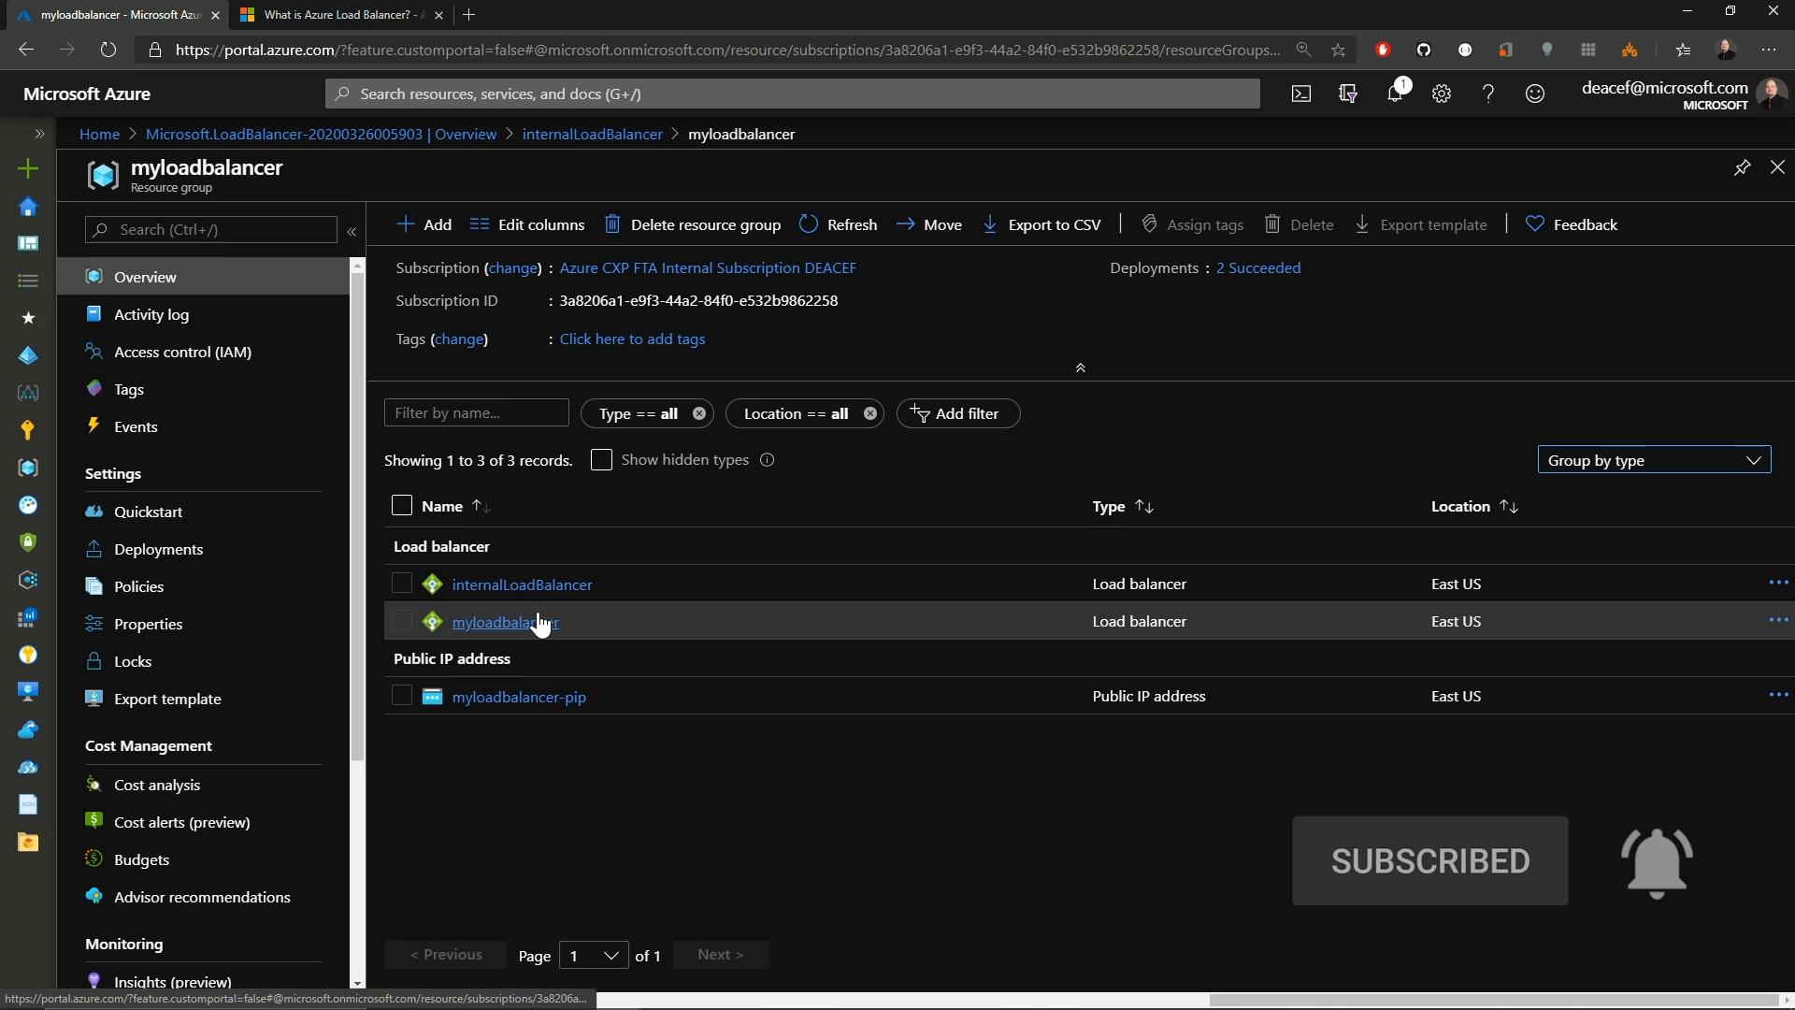
pyautogui.click(503, 621)
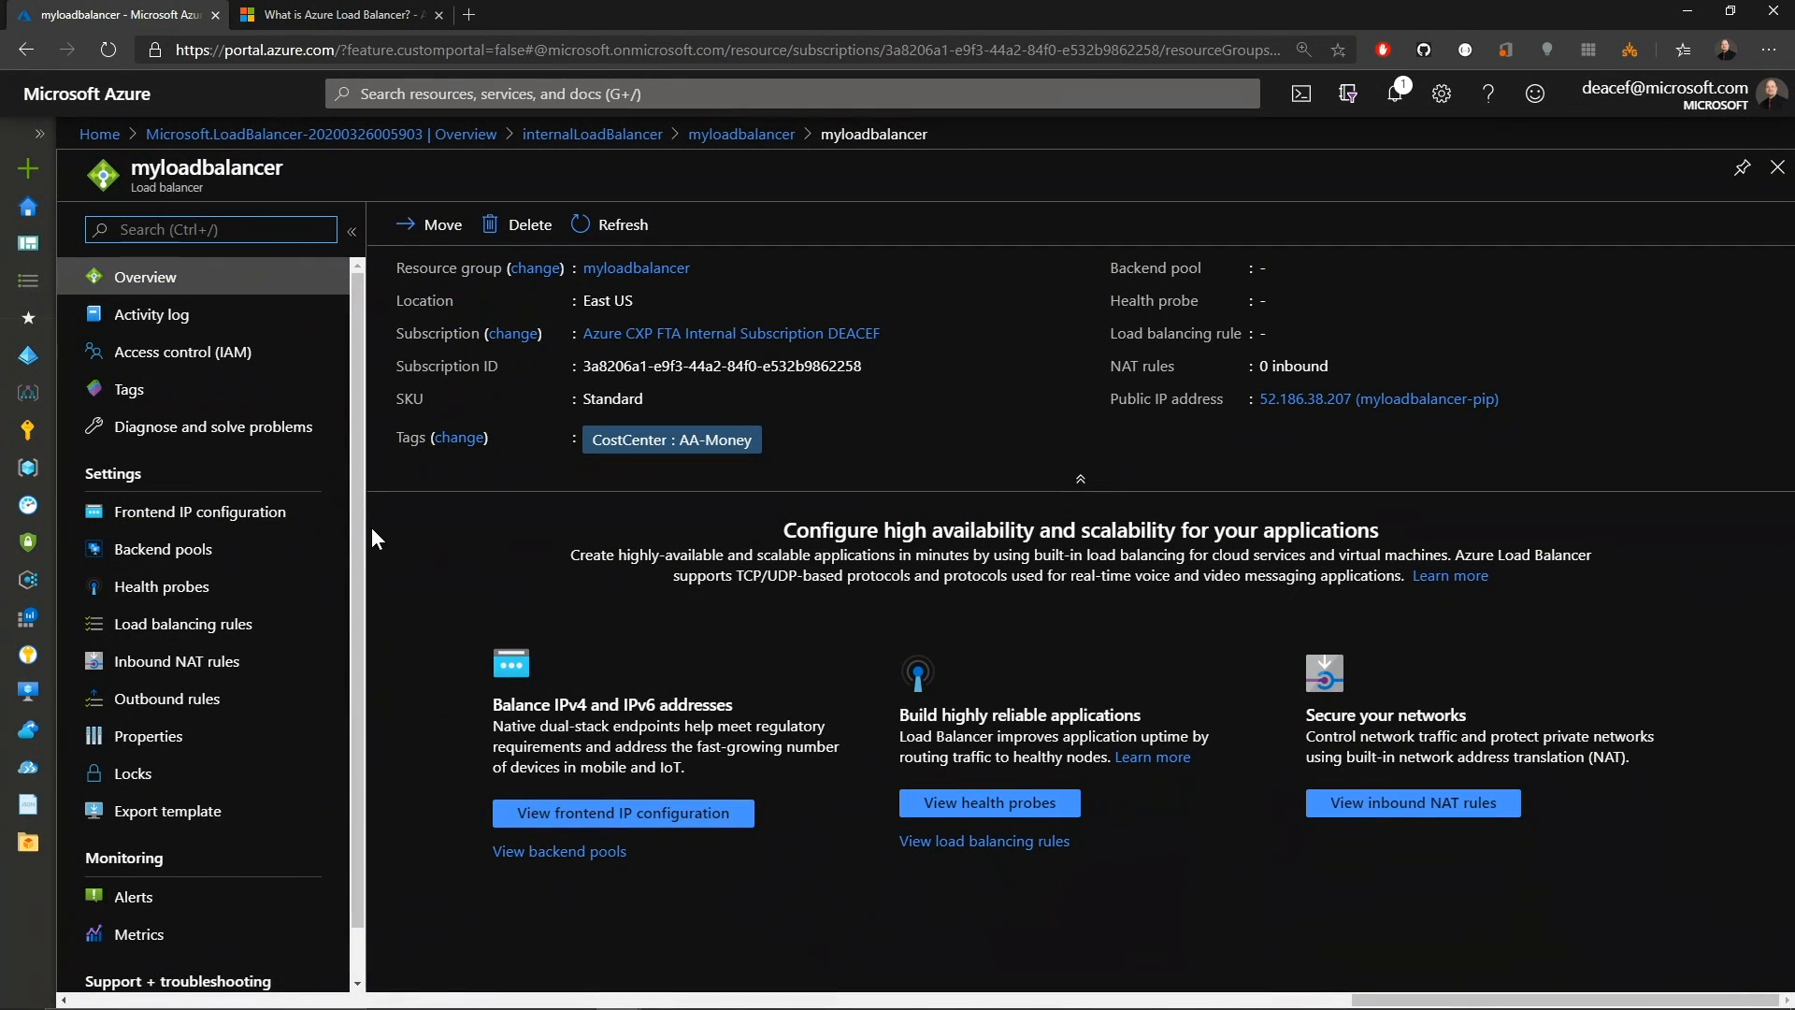
pyautogui.moveTo(200, 512)
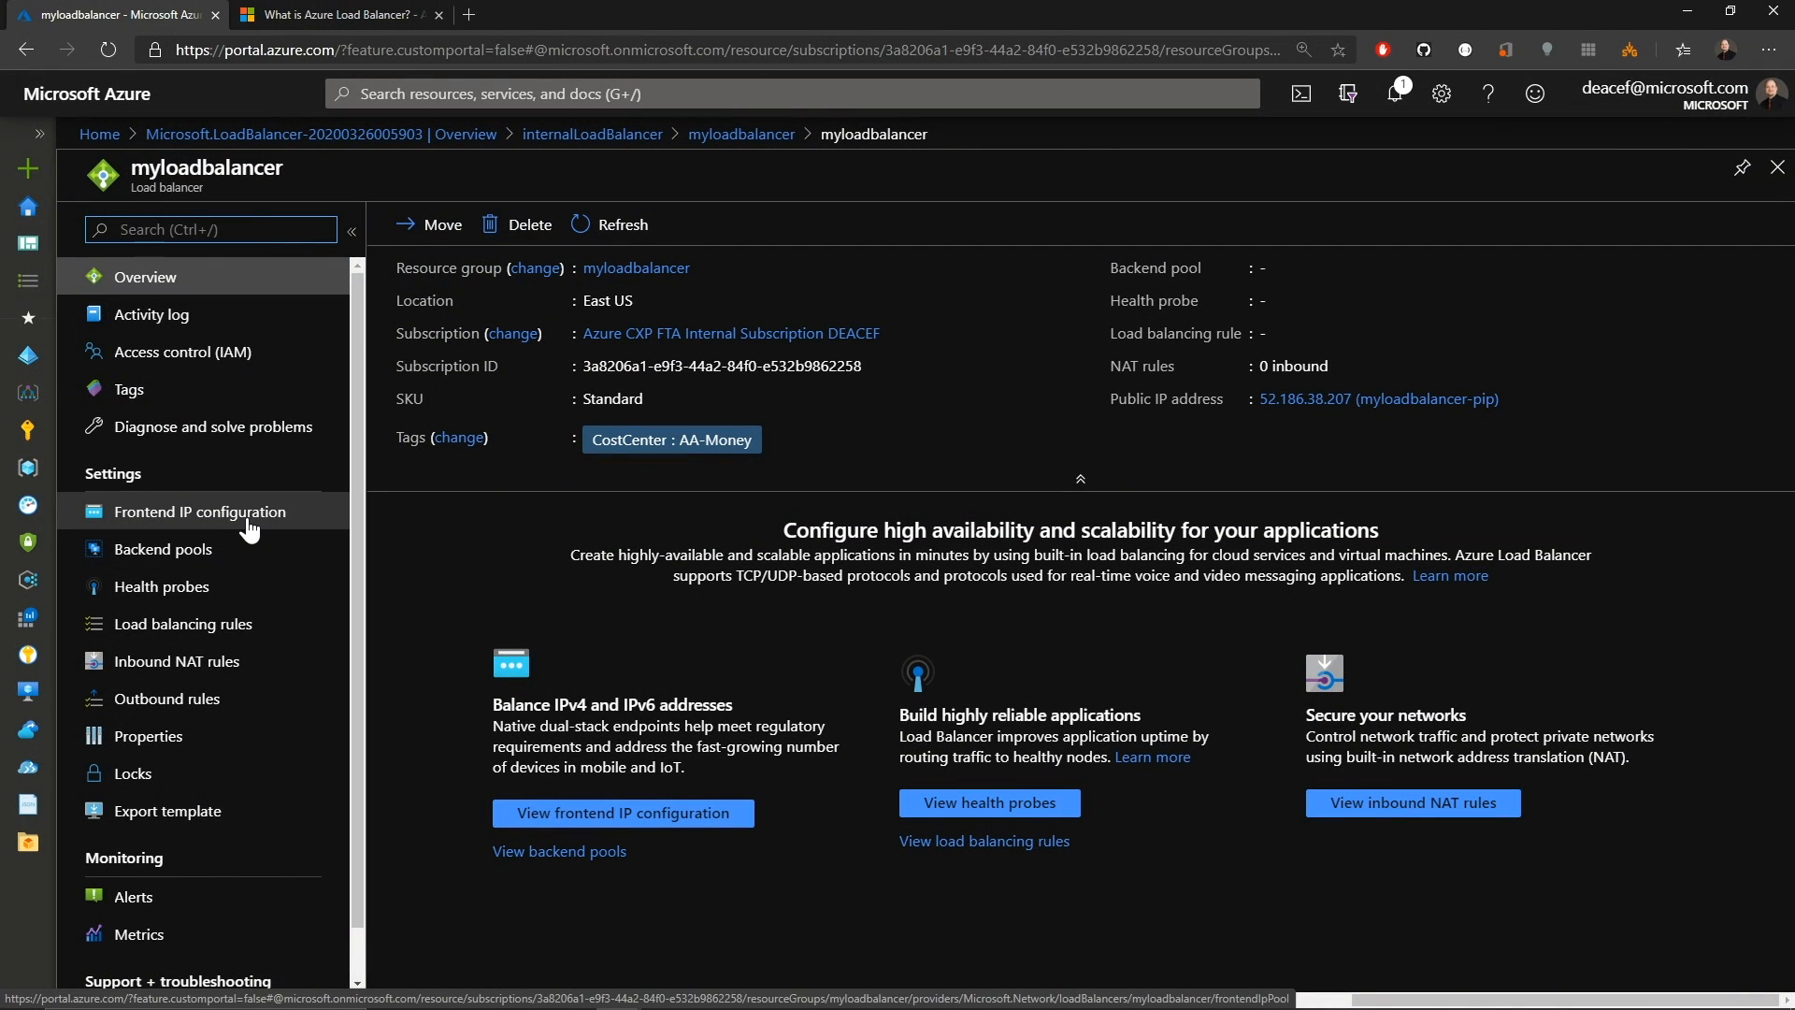
# Review myloadbalancer's frontend IP configuration, backend pools, health probes, load balancing rules and outbound rules.
pyautogui.click(200, 510)
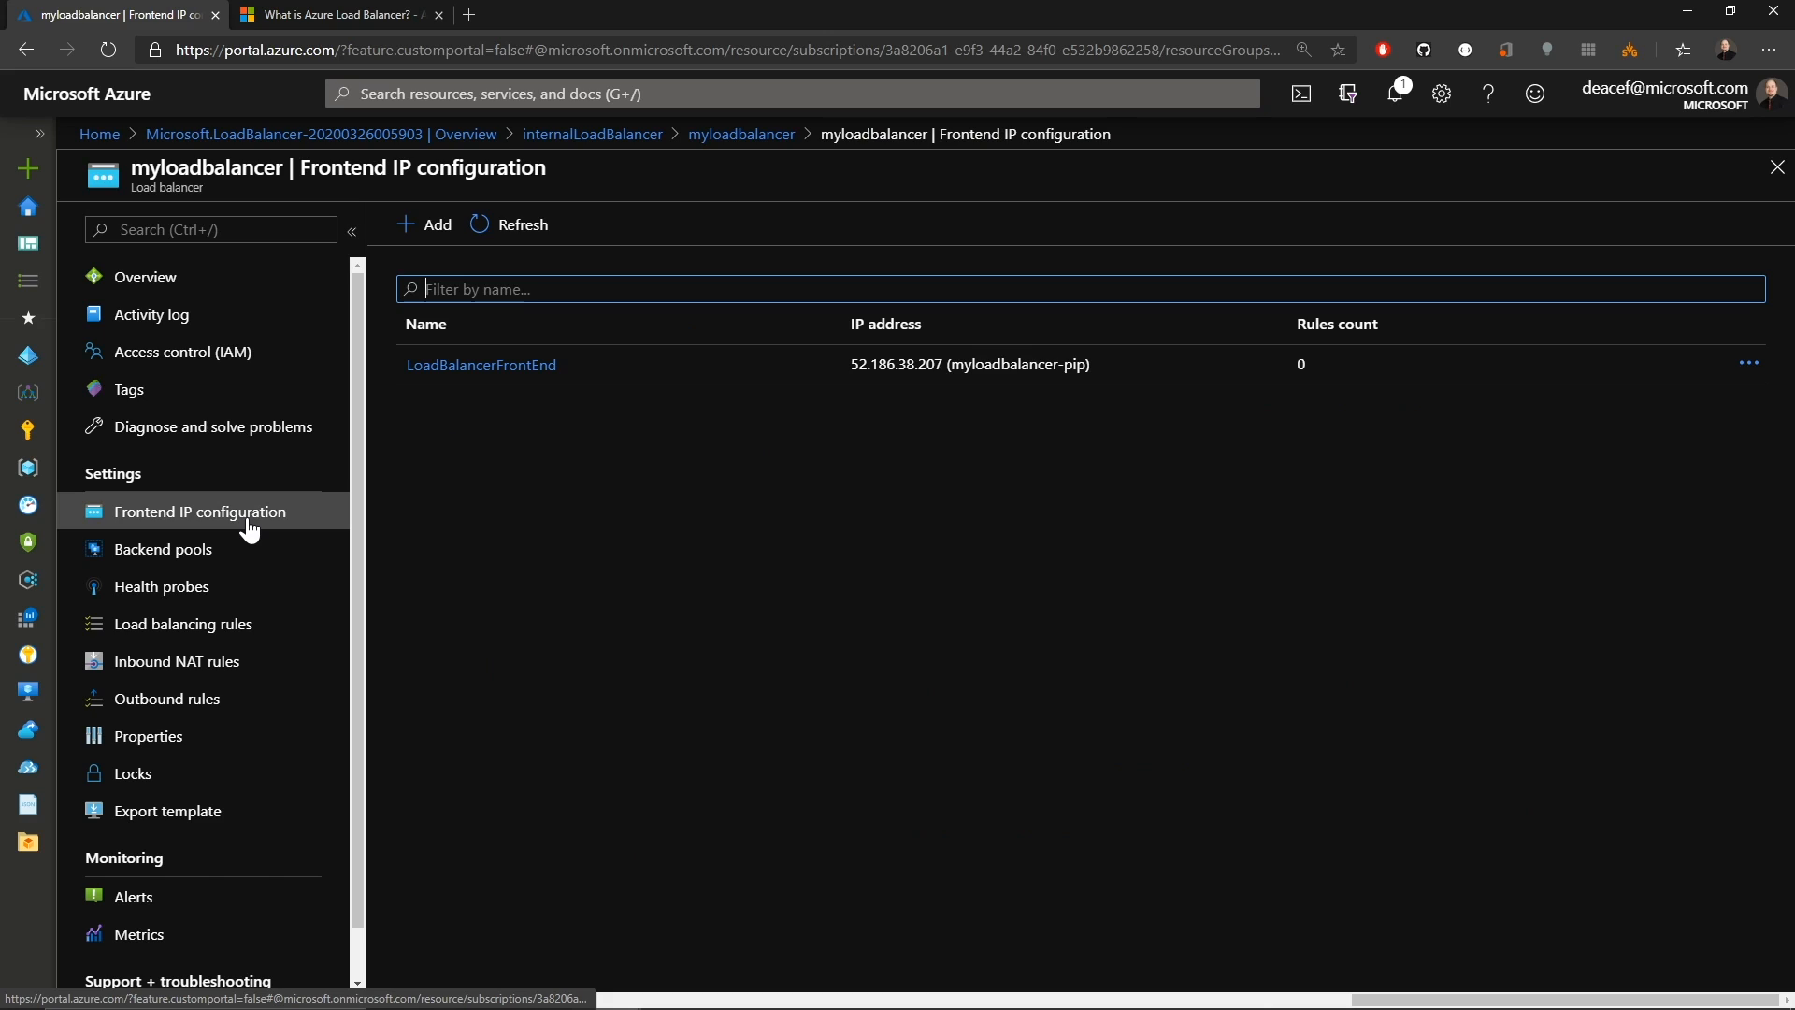
pyautogui.click(163, 548)
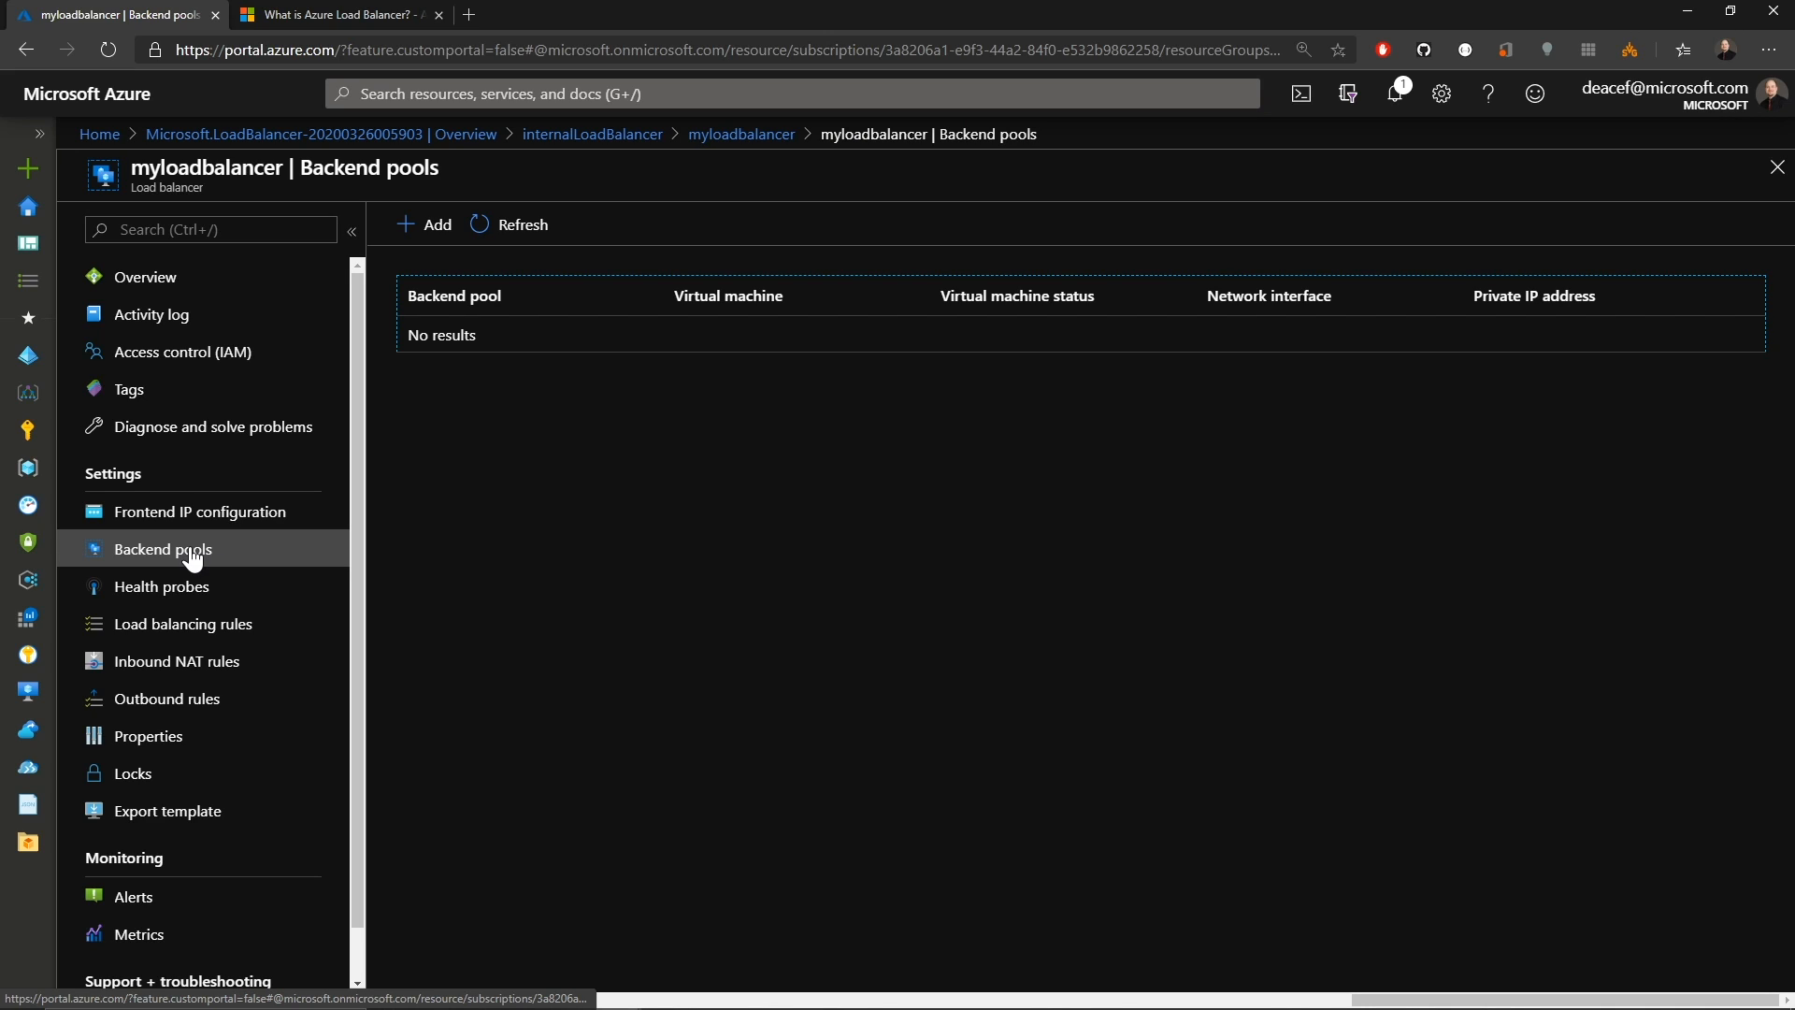
pyautogui.click(160, 586)
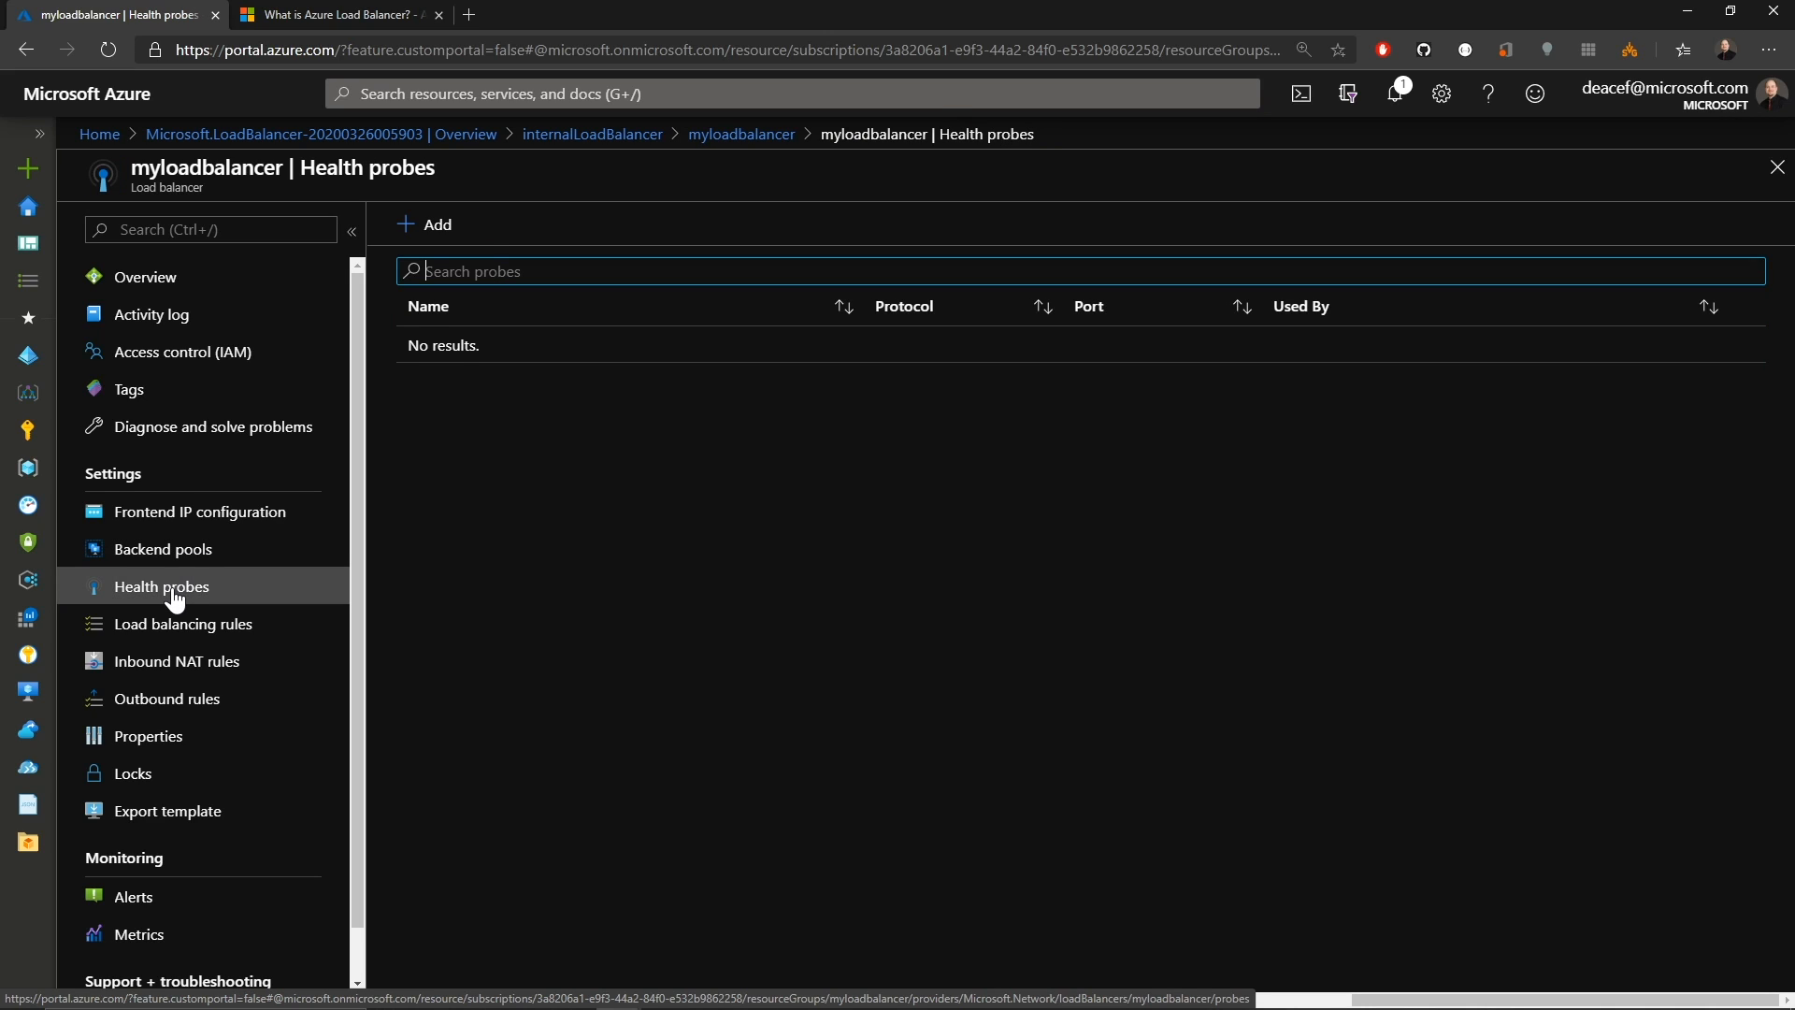
pyautogui.click(184, 625)
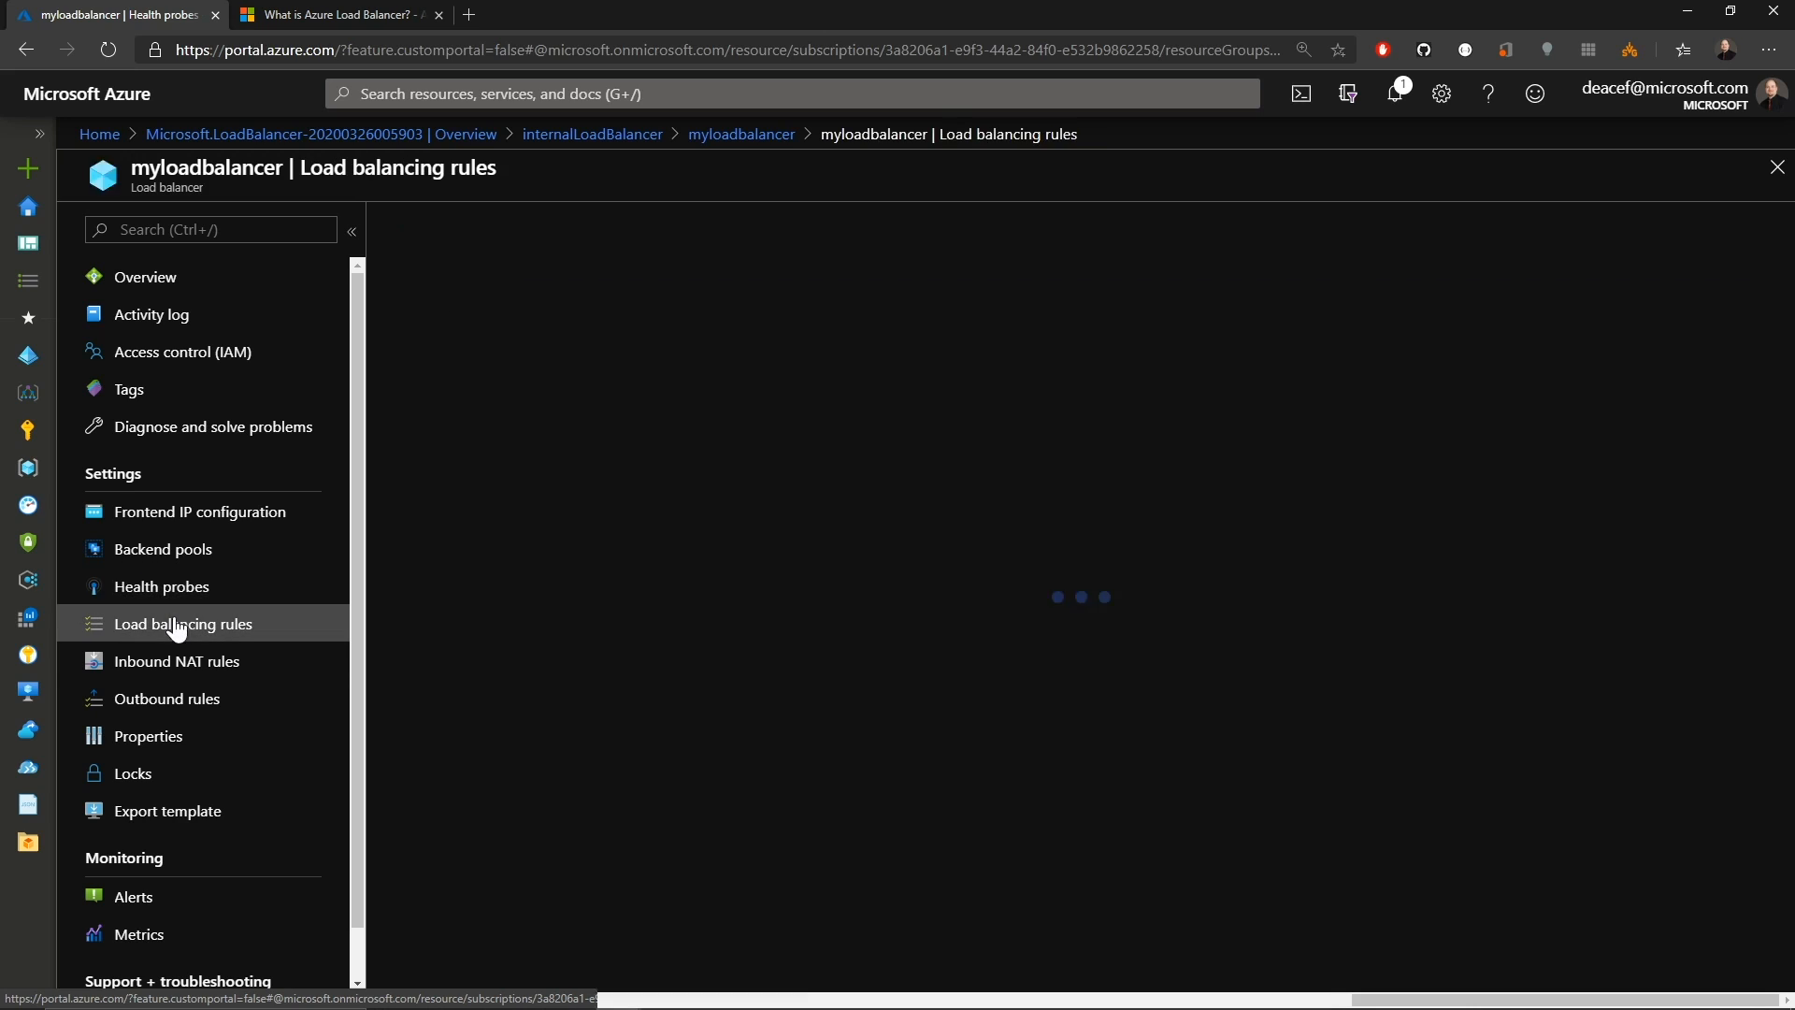
pyautogui.click(166, 697)
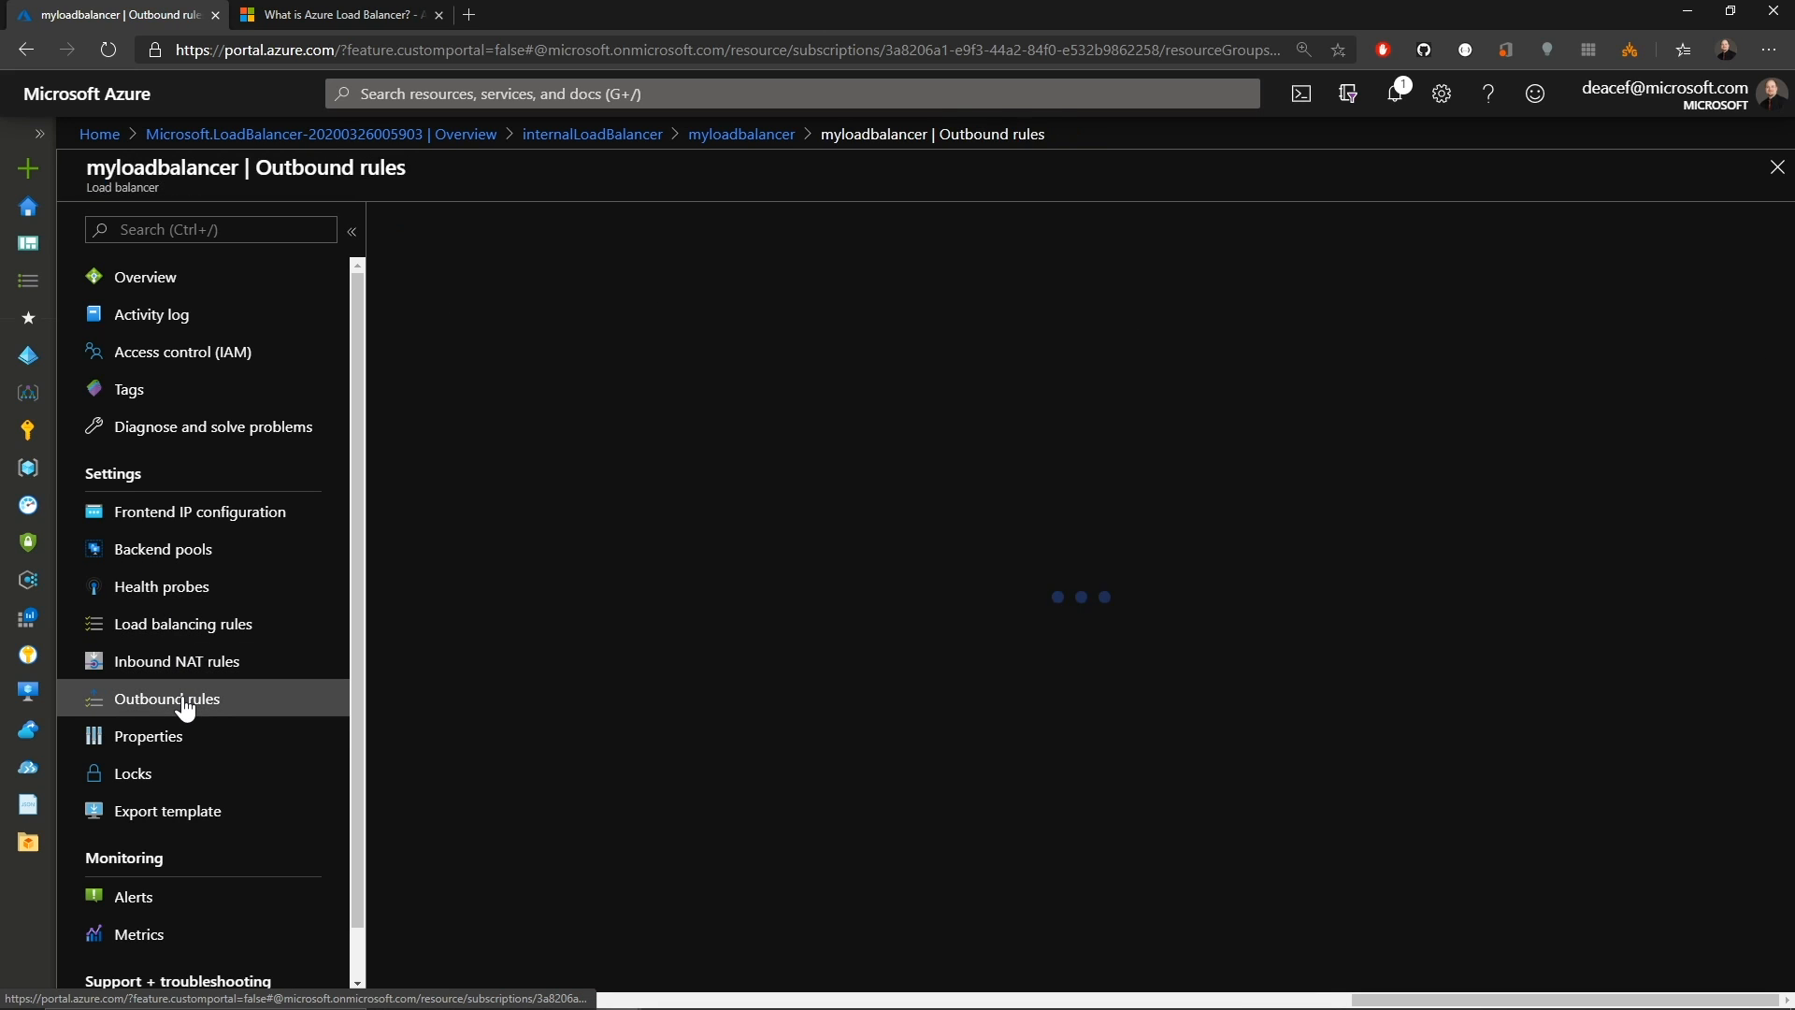
pyautogui.click(167, 697)
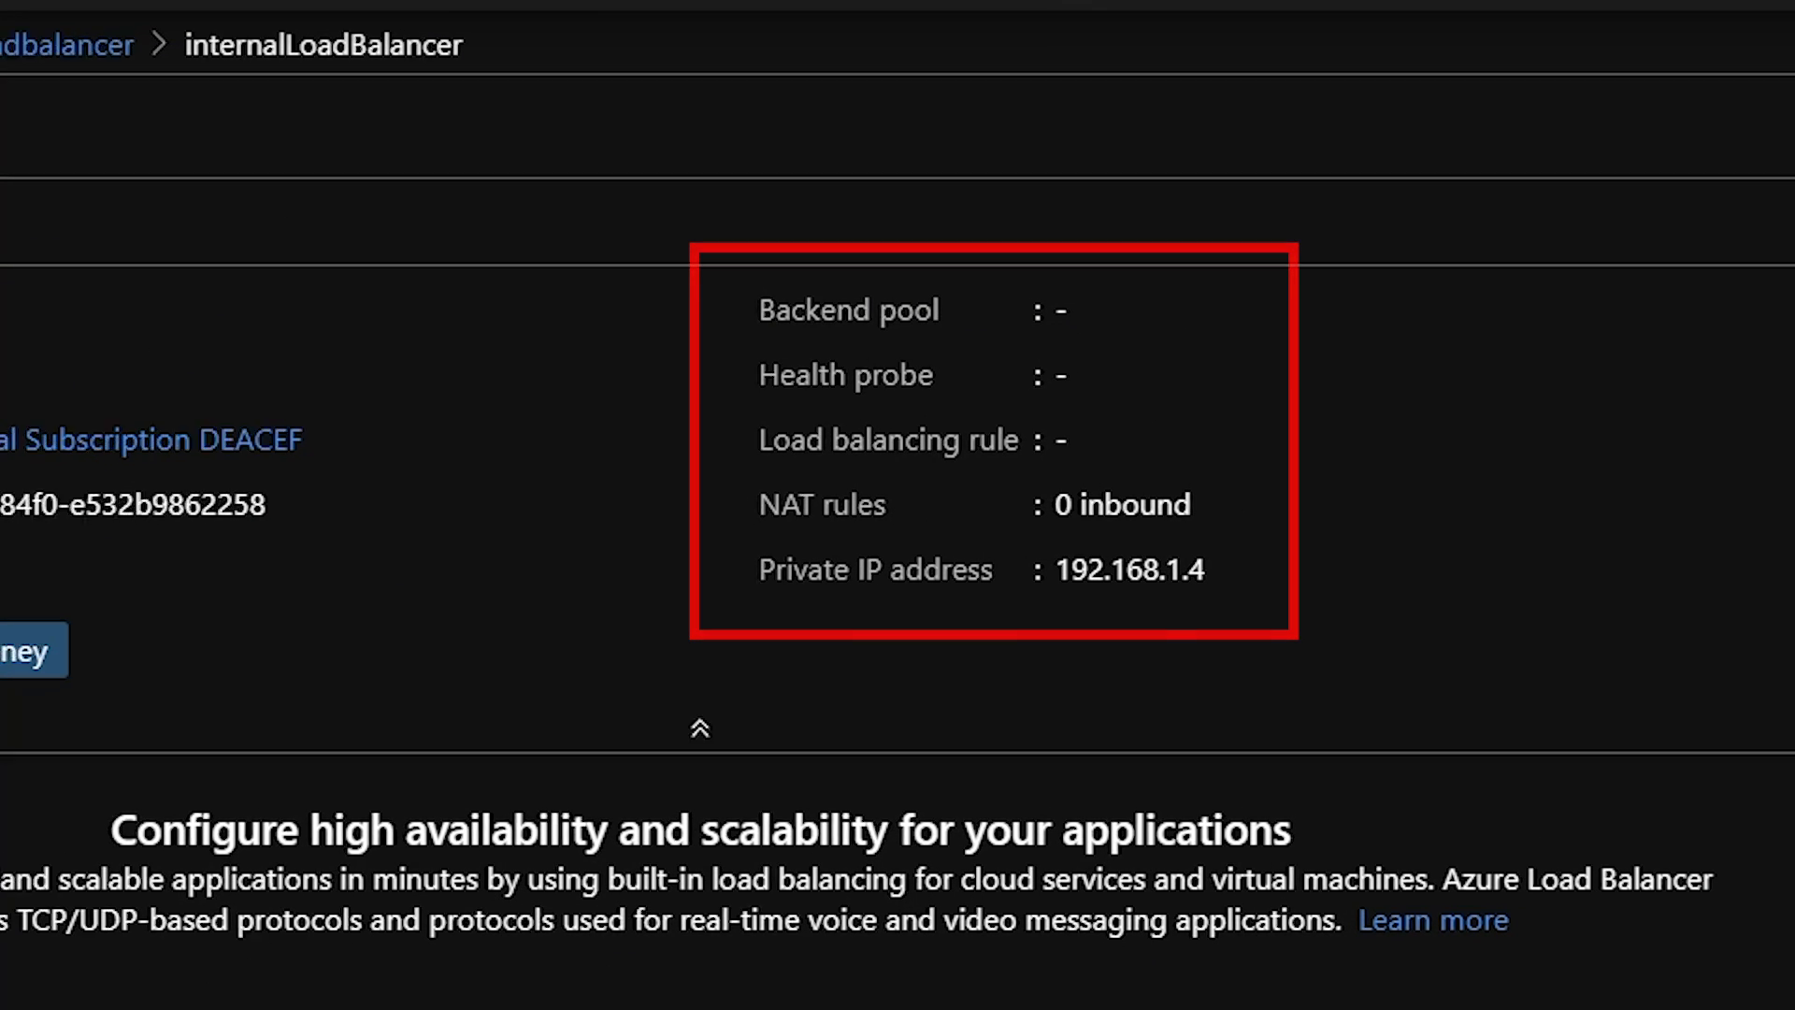
# Check internalLoadBalancer's frontend IP 192.168.1.4, then return to the Load Balancer docs tab.
pyautogui.click(200, 512)
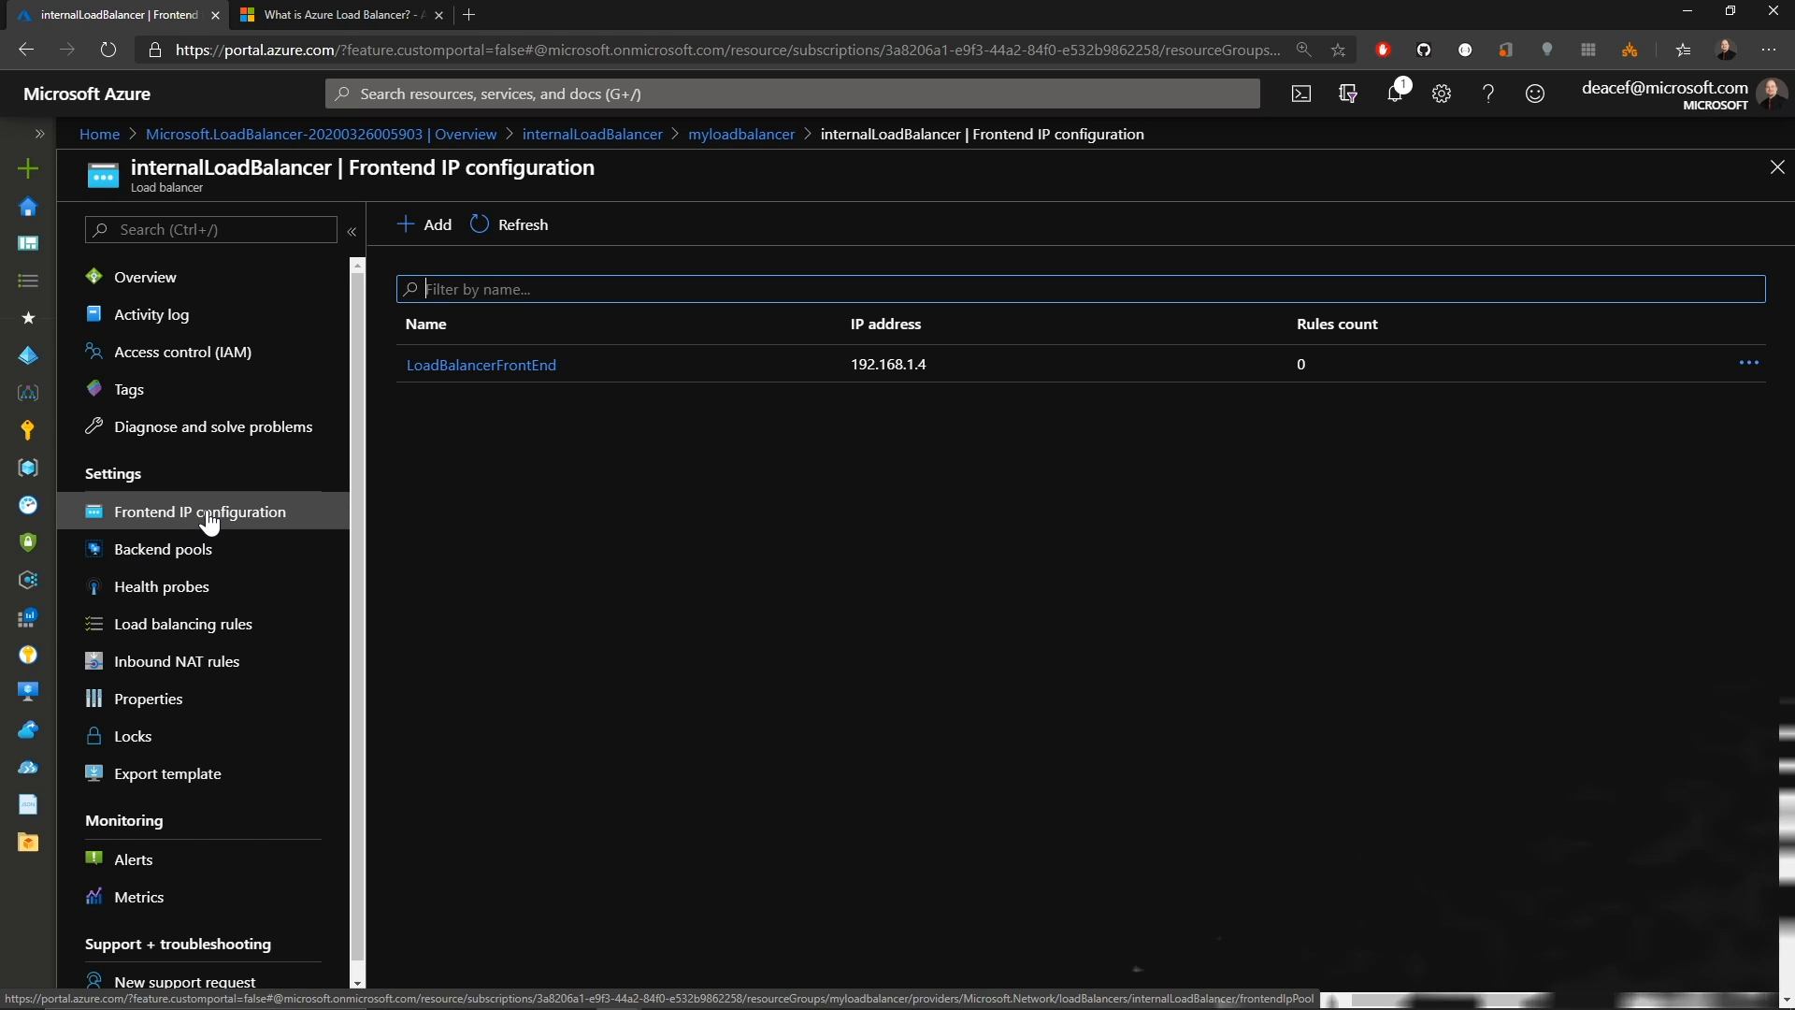
pyautogui.click(338, 13)
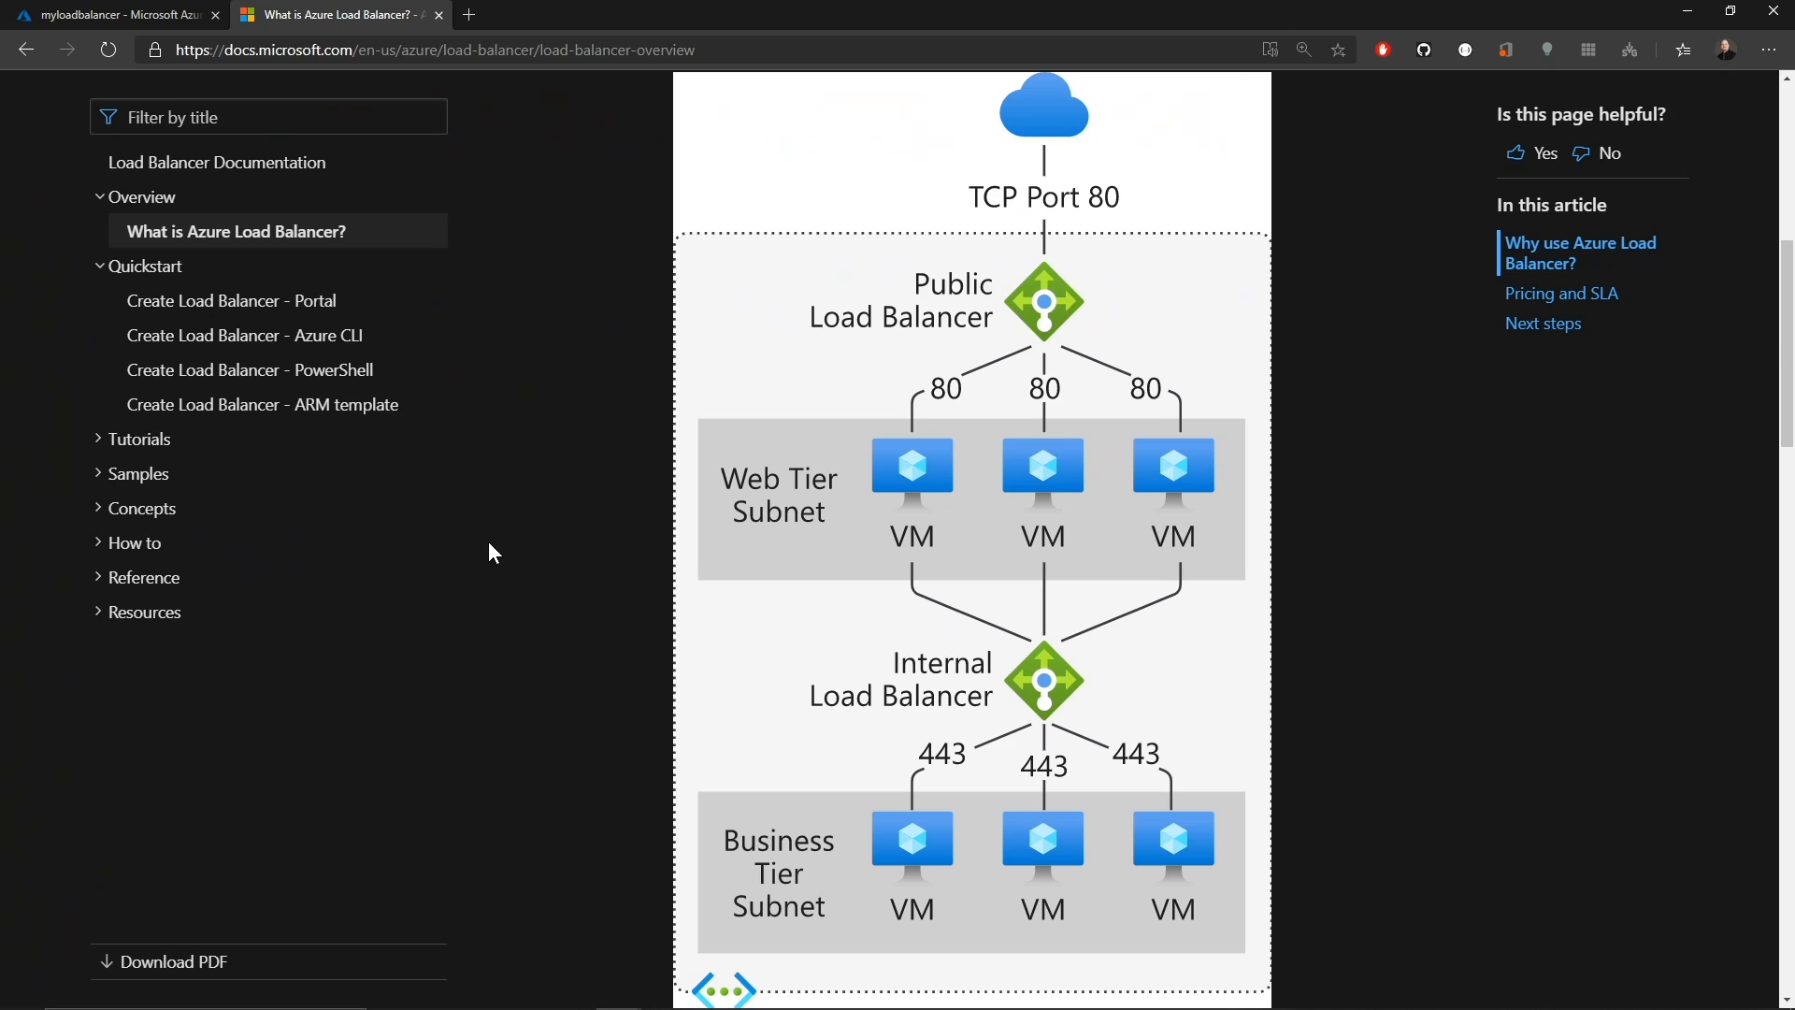
# Open Components and limitations under Concepts and jump to the Standard vs Basic SKU comparison table.
pyautogui.click(142, 509)
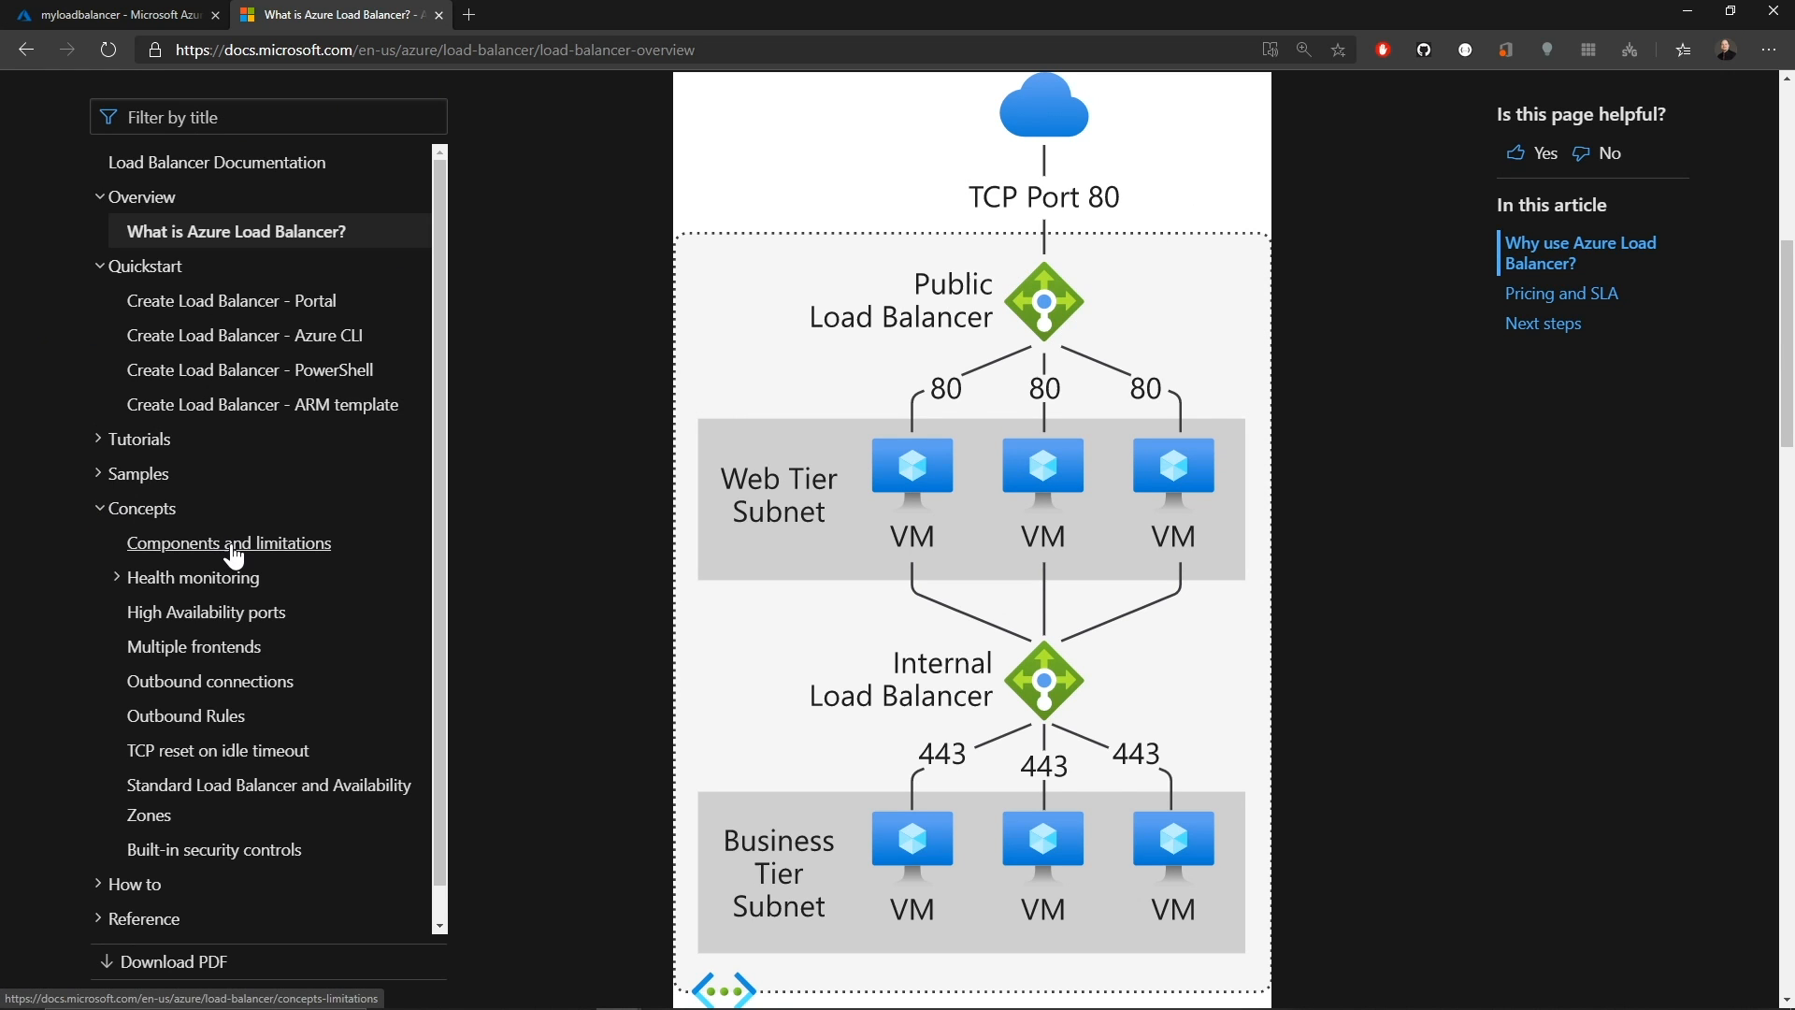
pyautogui.click(228, 542)
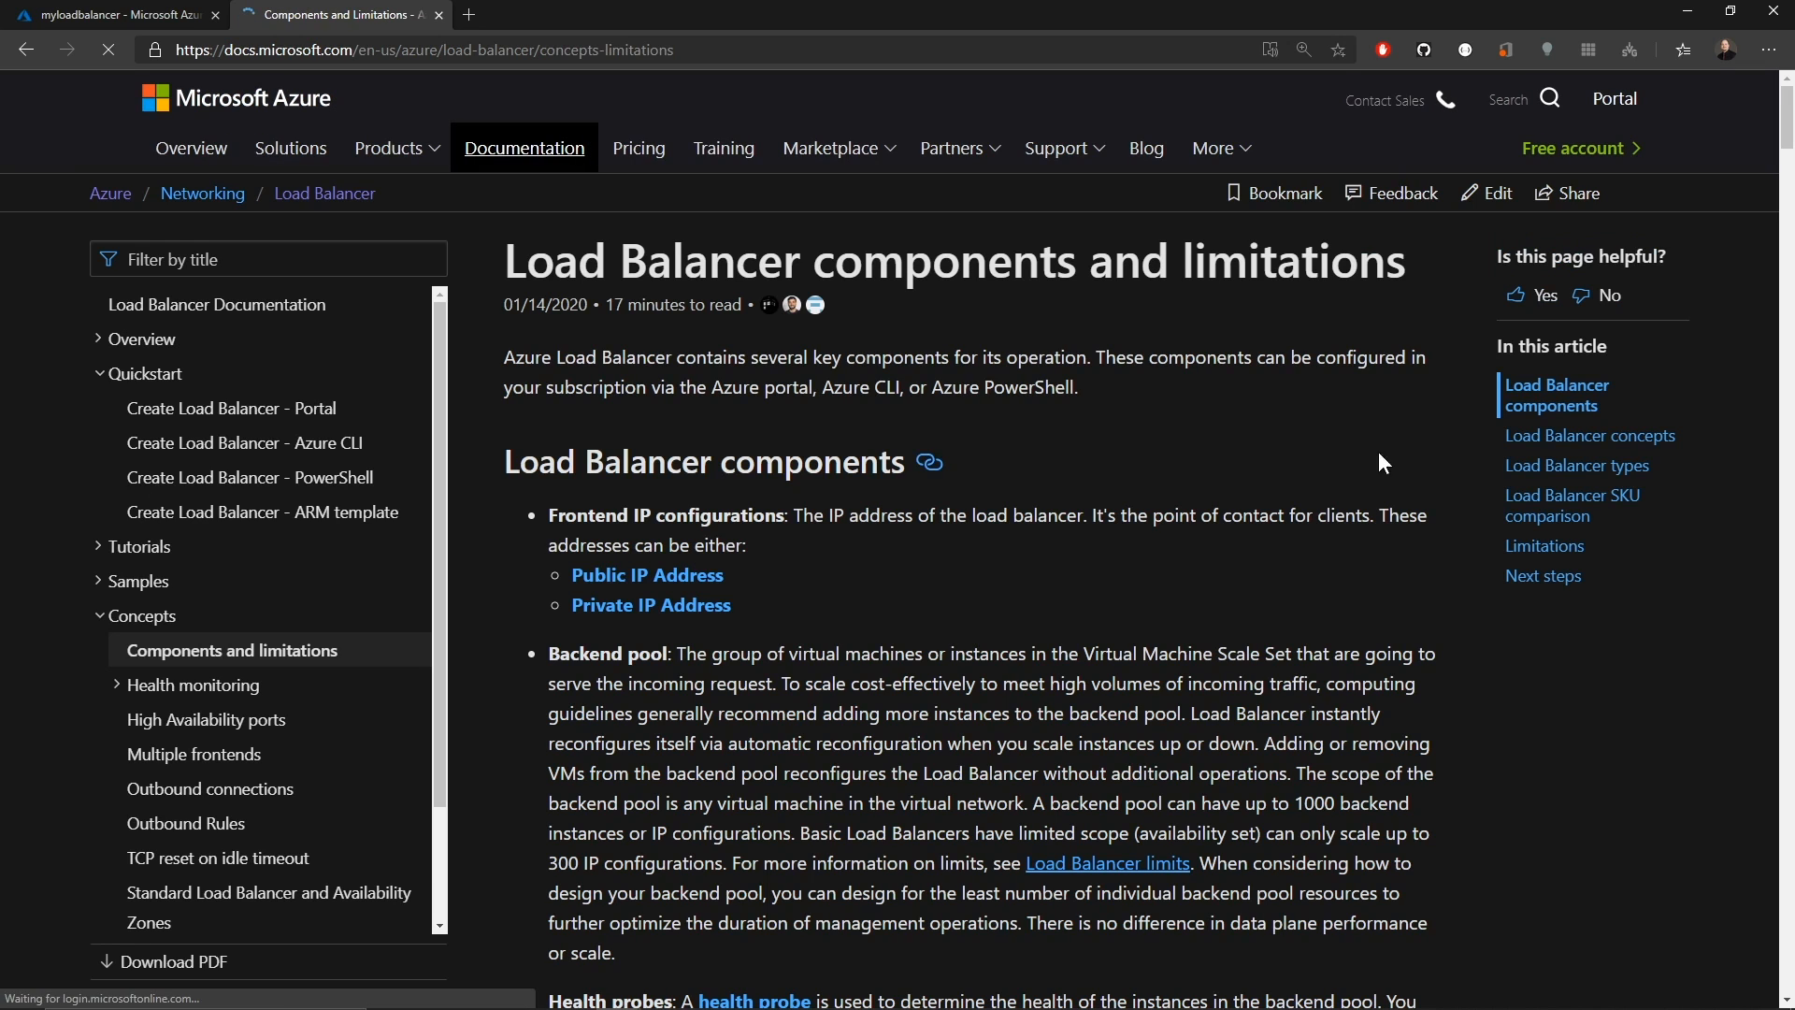
pyautogui.moveTo(1574, 505)
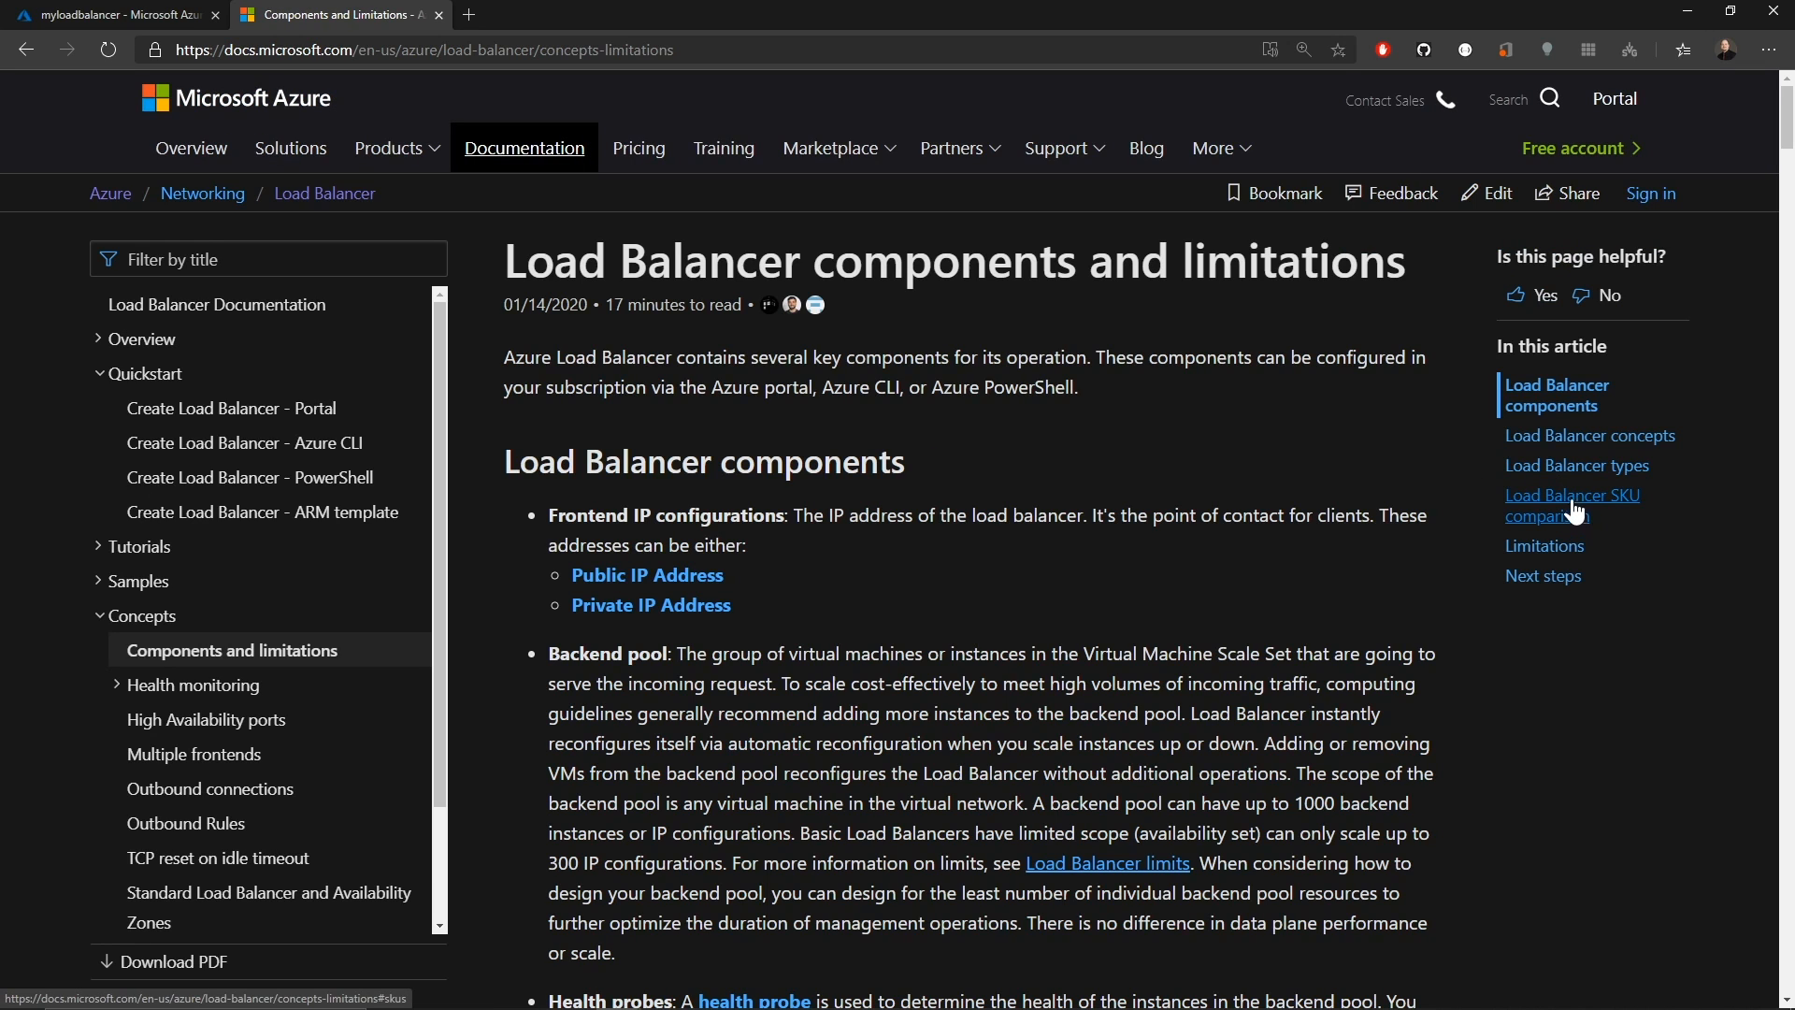
pyautogui.click(1571, 505)
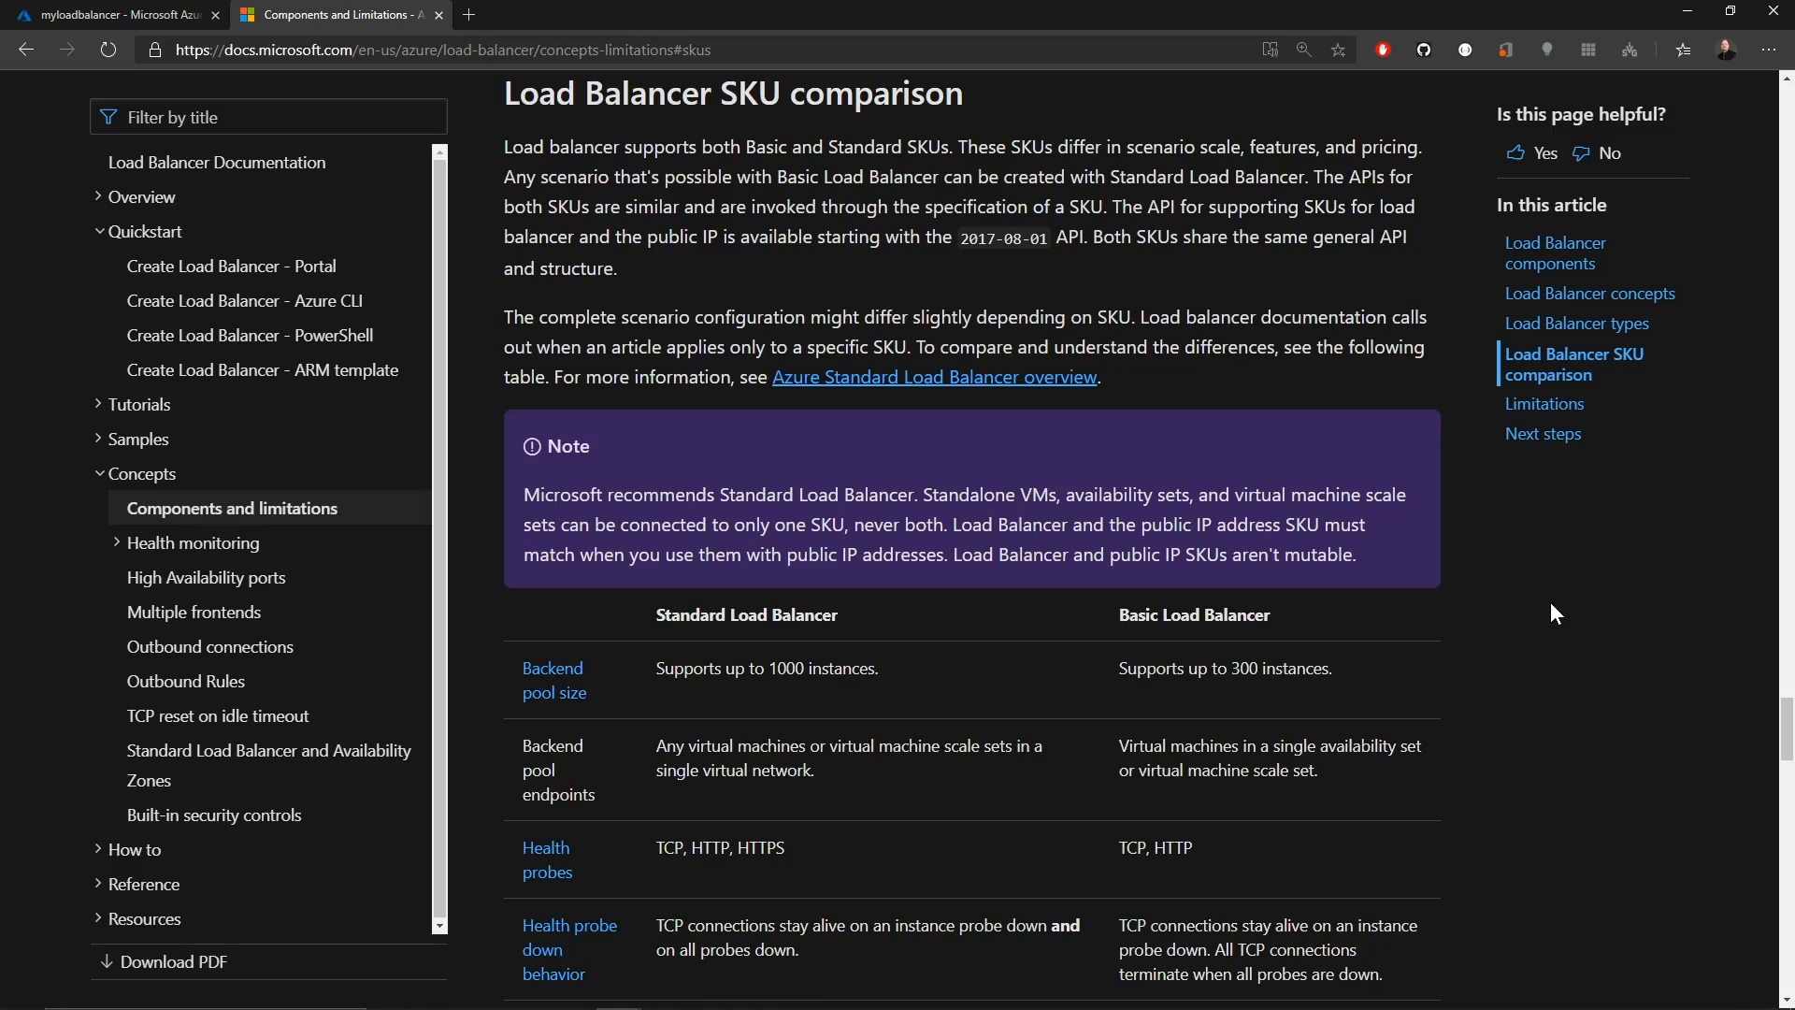
pyautogui.scroll(-3)
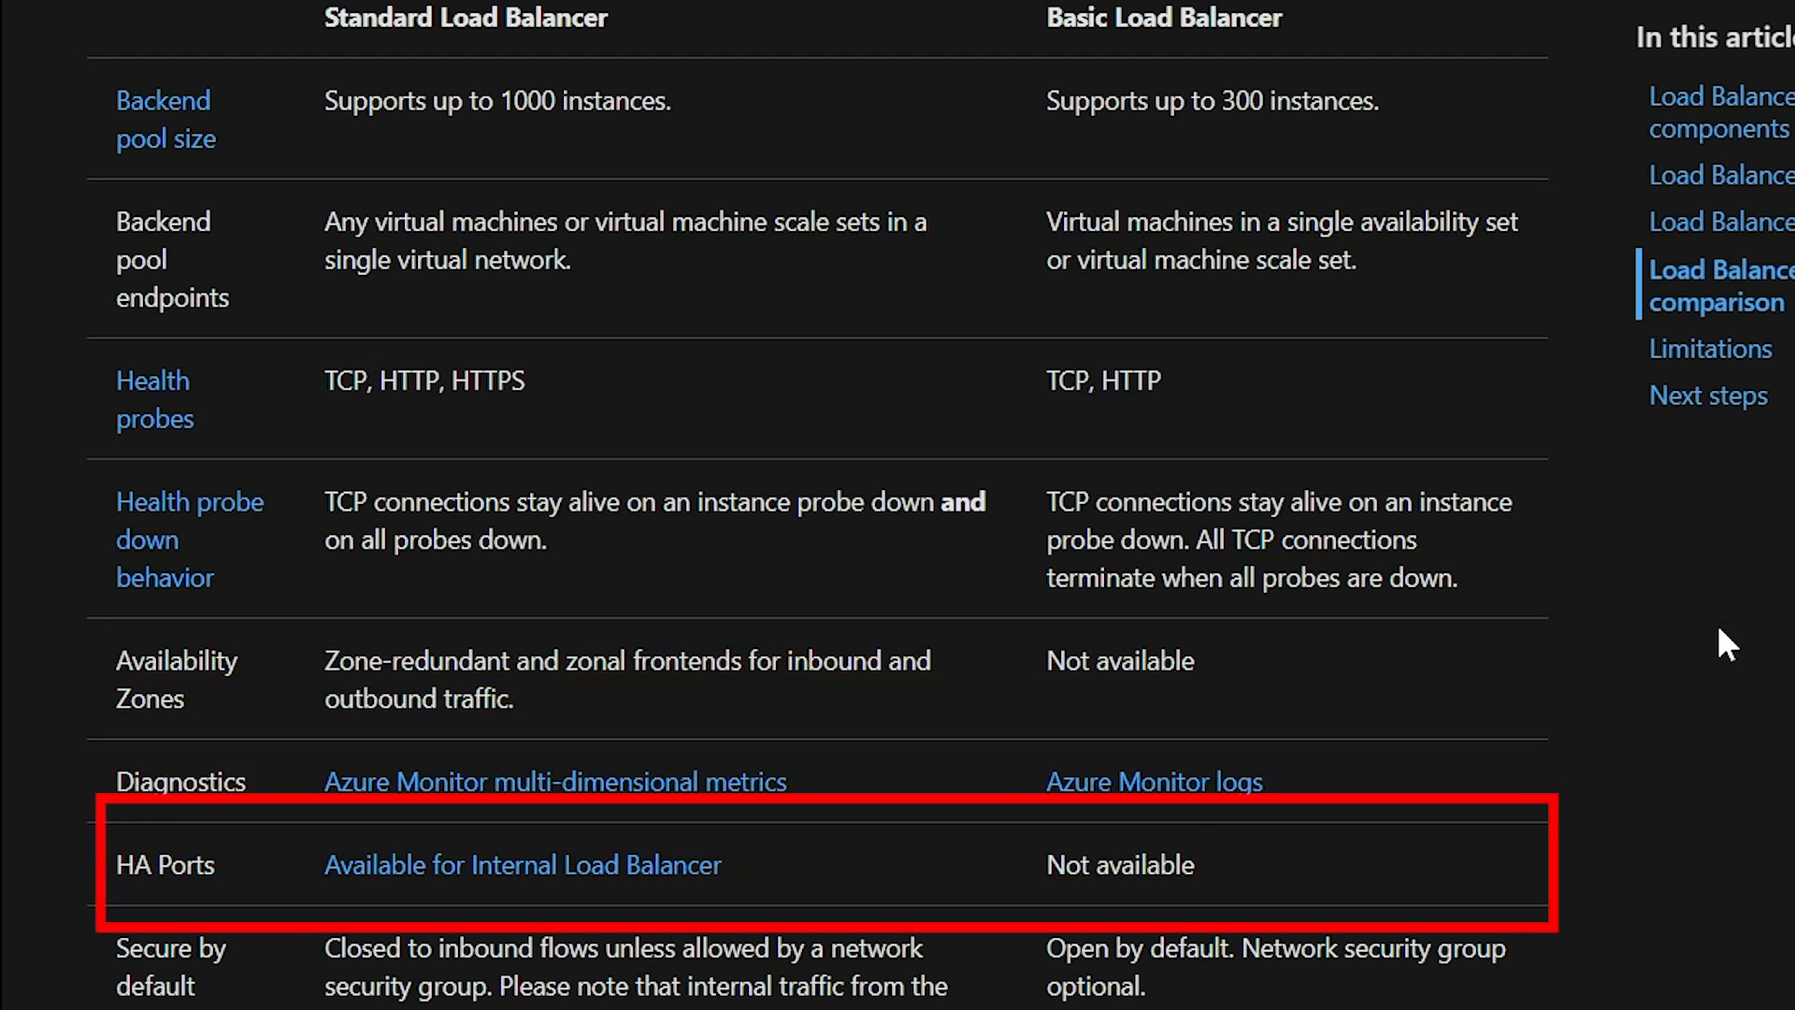
# Read the HA ports article's Supported configurations section and hub-and-spoke NVA diagram, then return to the portal.
pyautogui.click(521, 864)
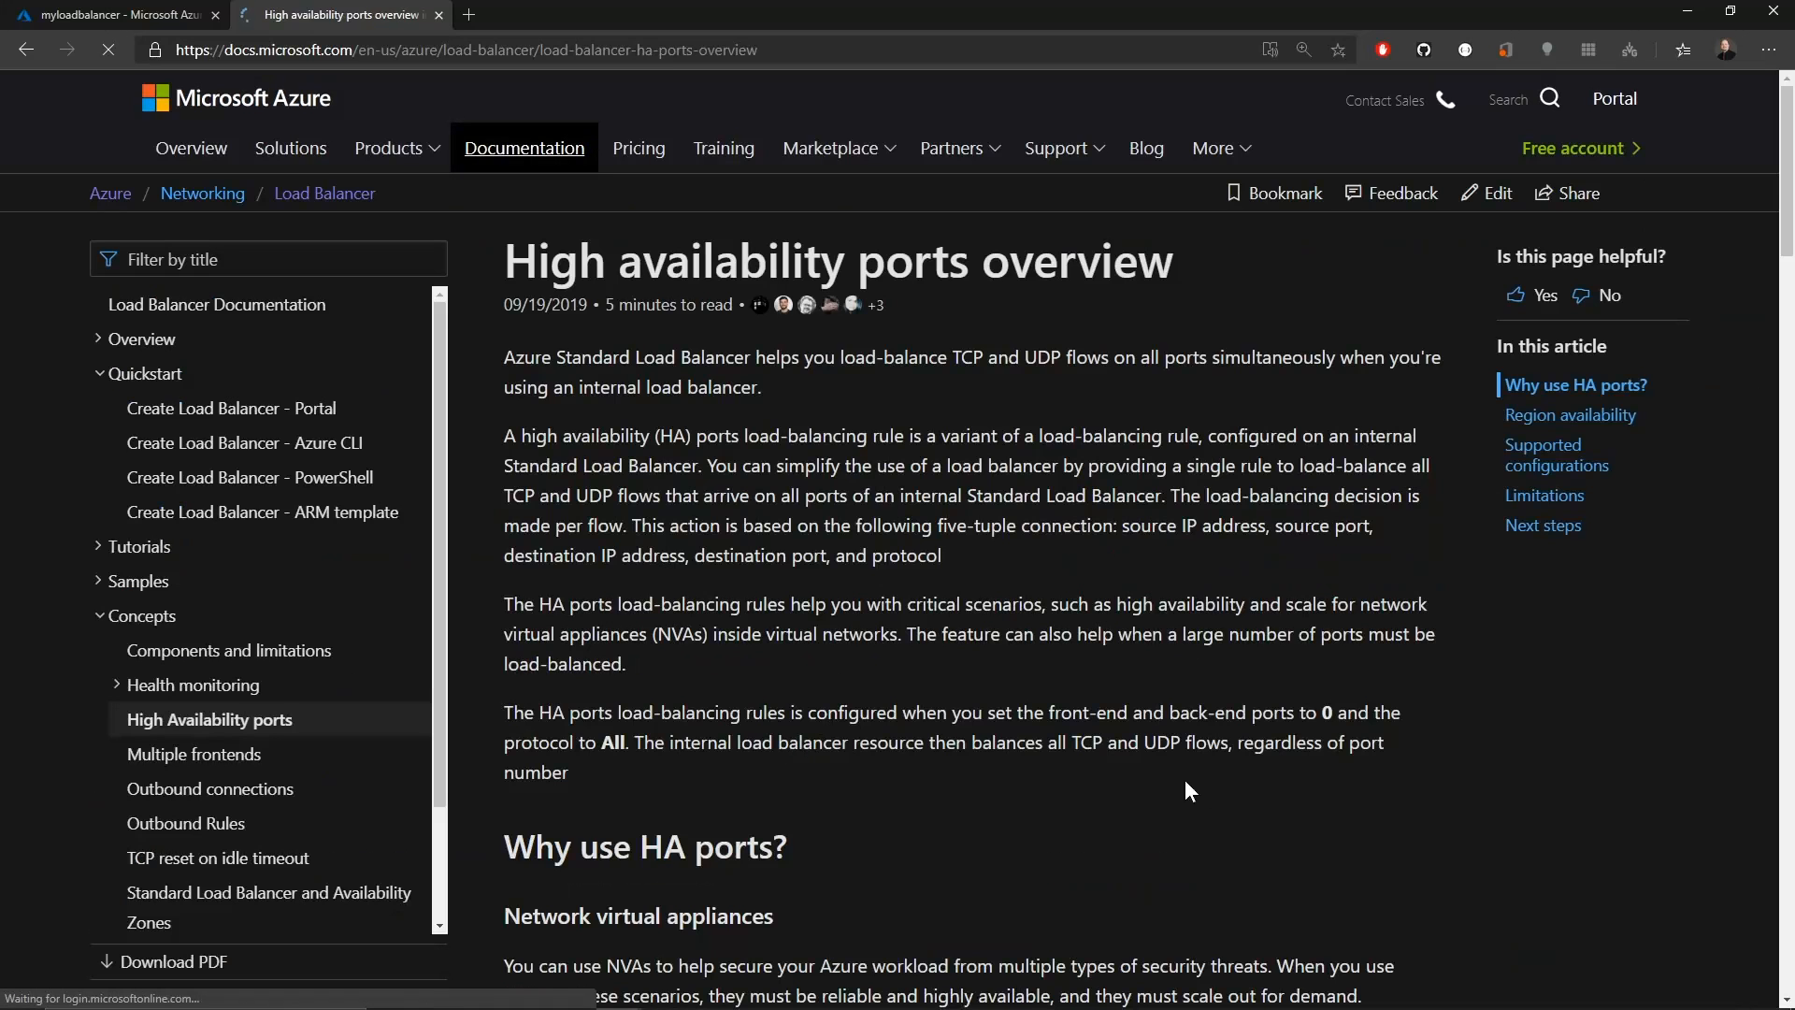
pyautogui.click(1556, 455)
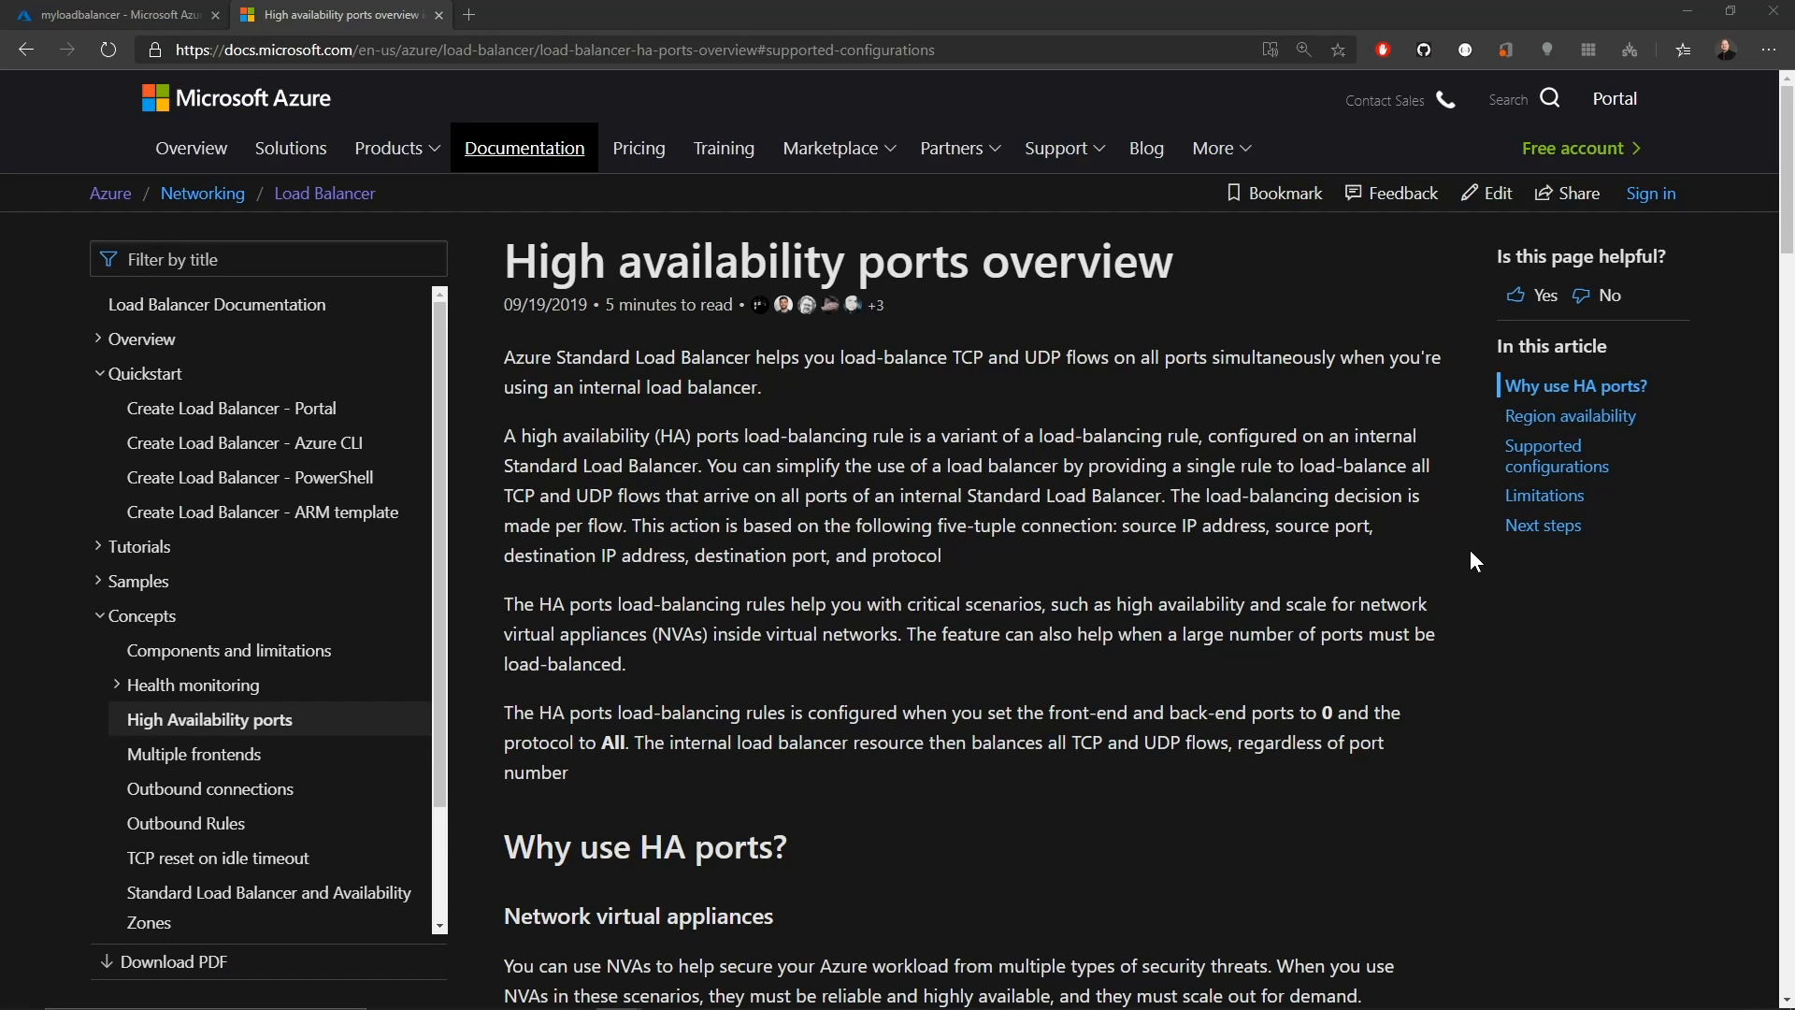
pyautogui.scroll(-3)
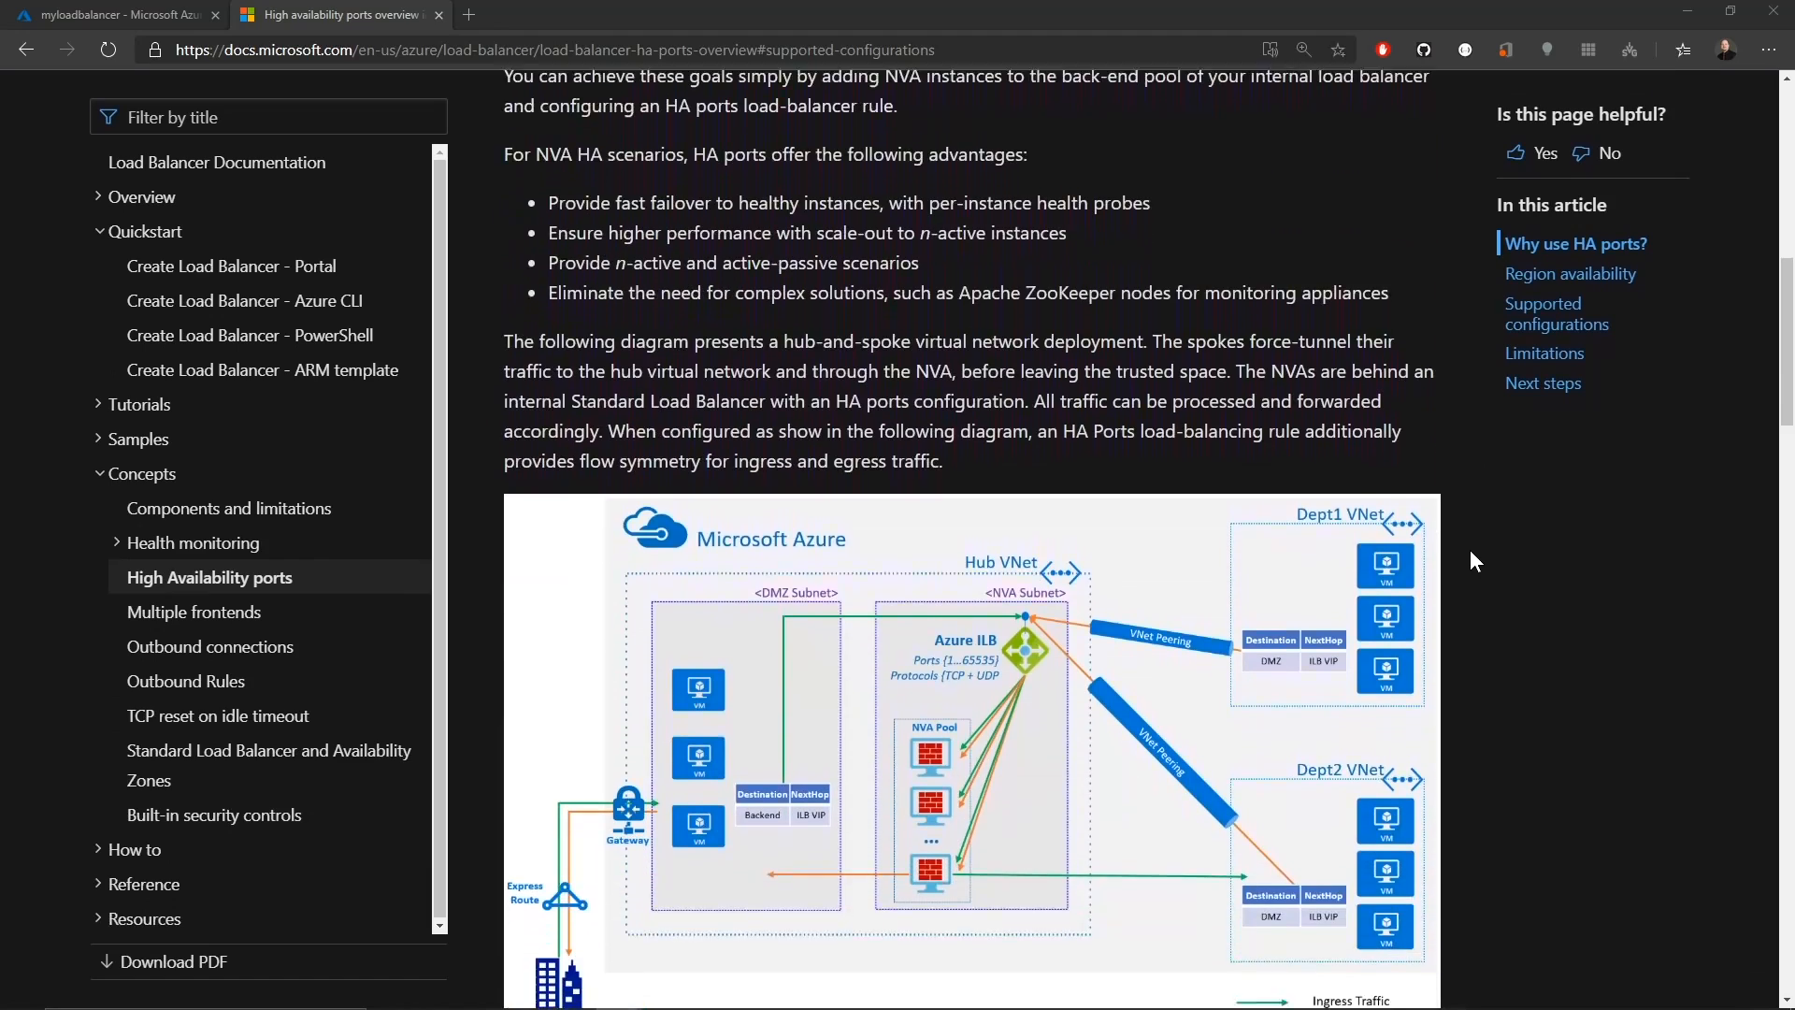
pyautogui.scroll(-3)
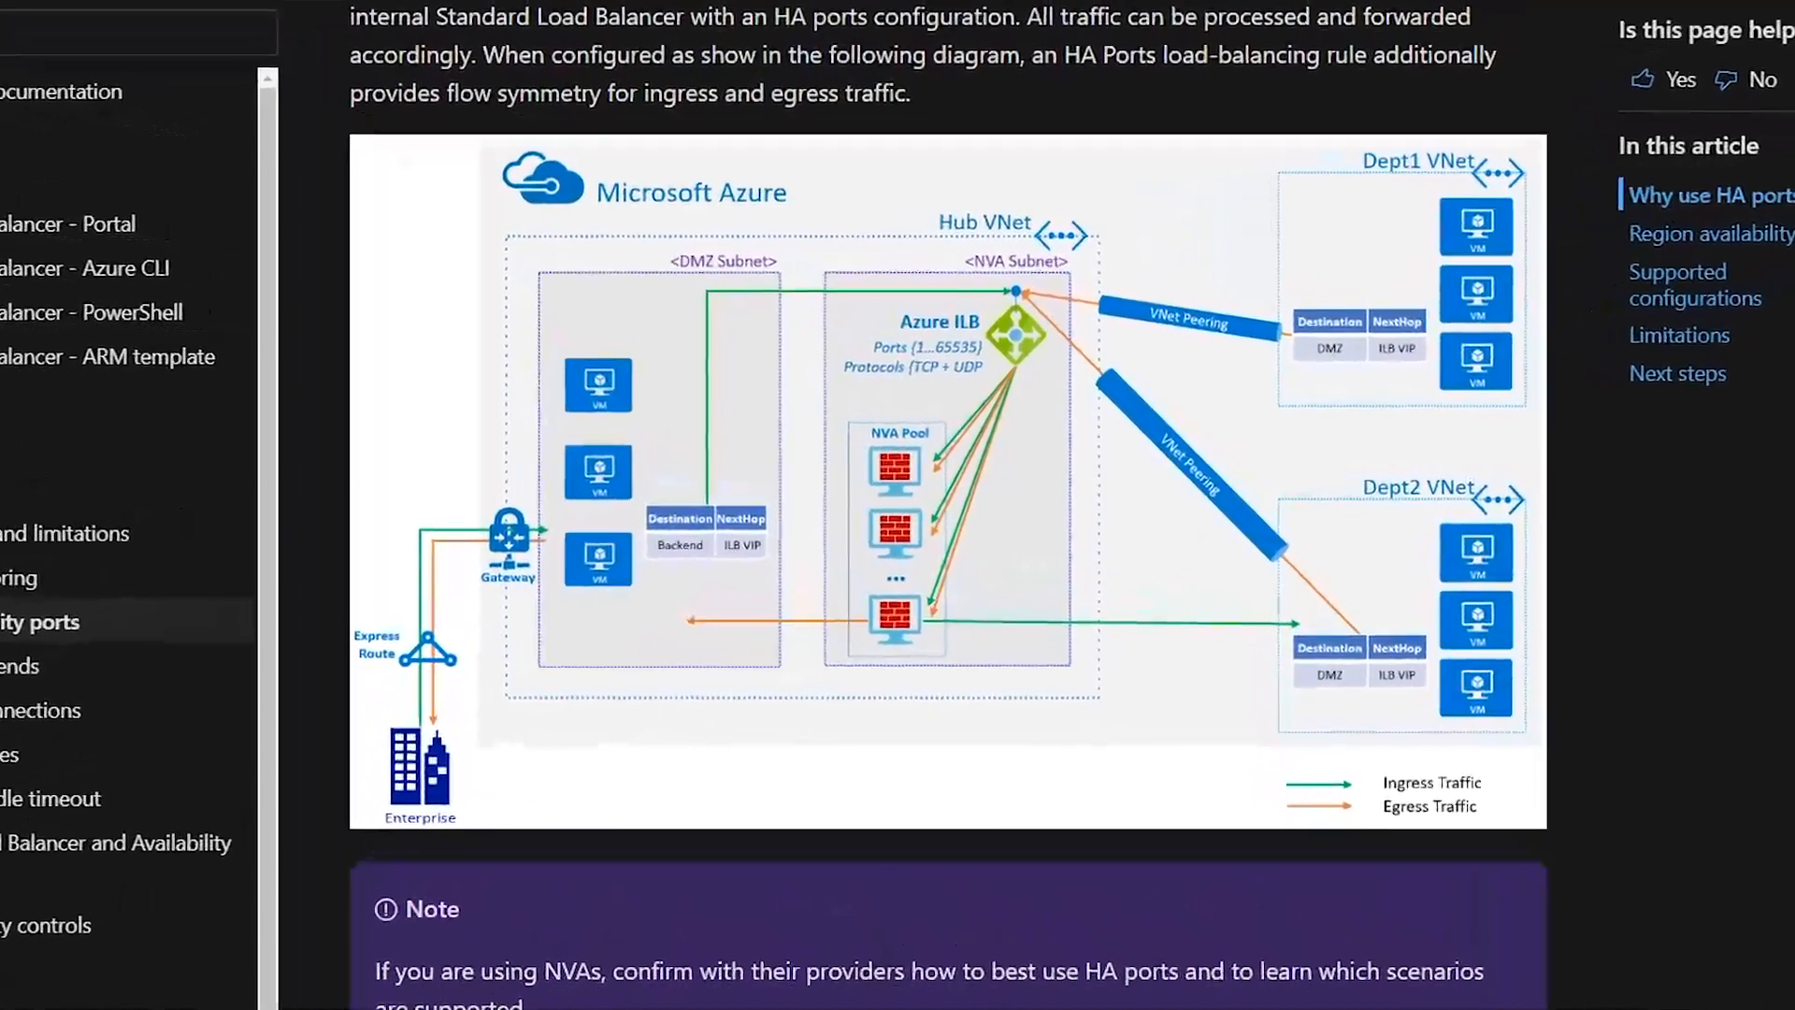
pyautogui.click(945, 481)
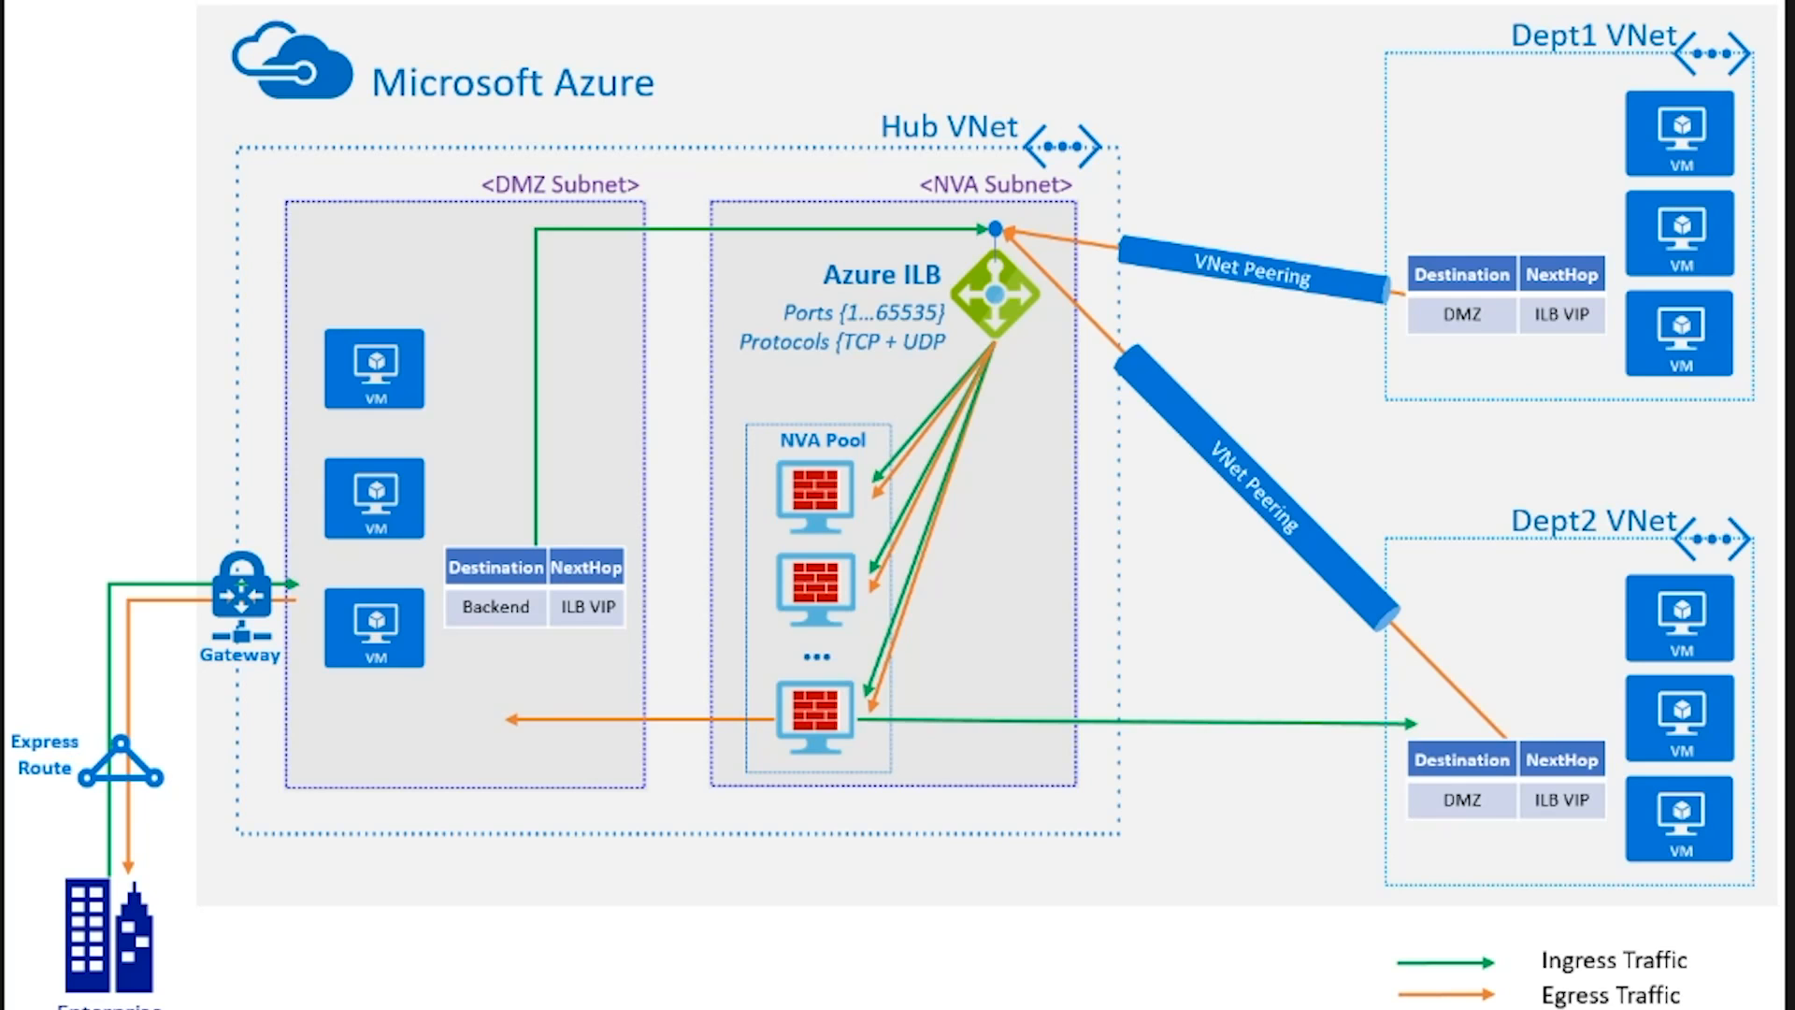
pyautogui.click(335, 13)
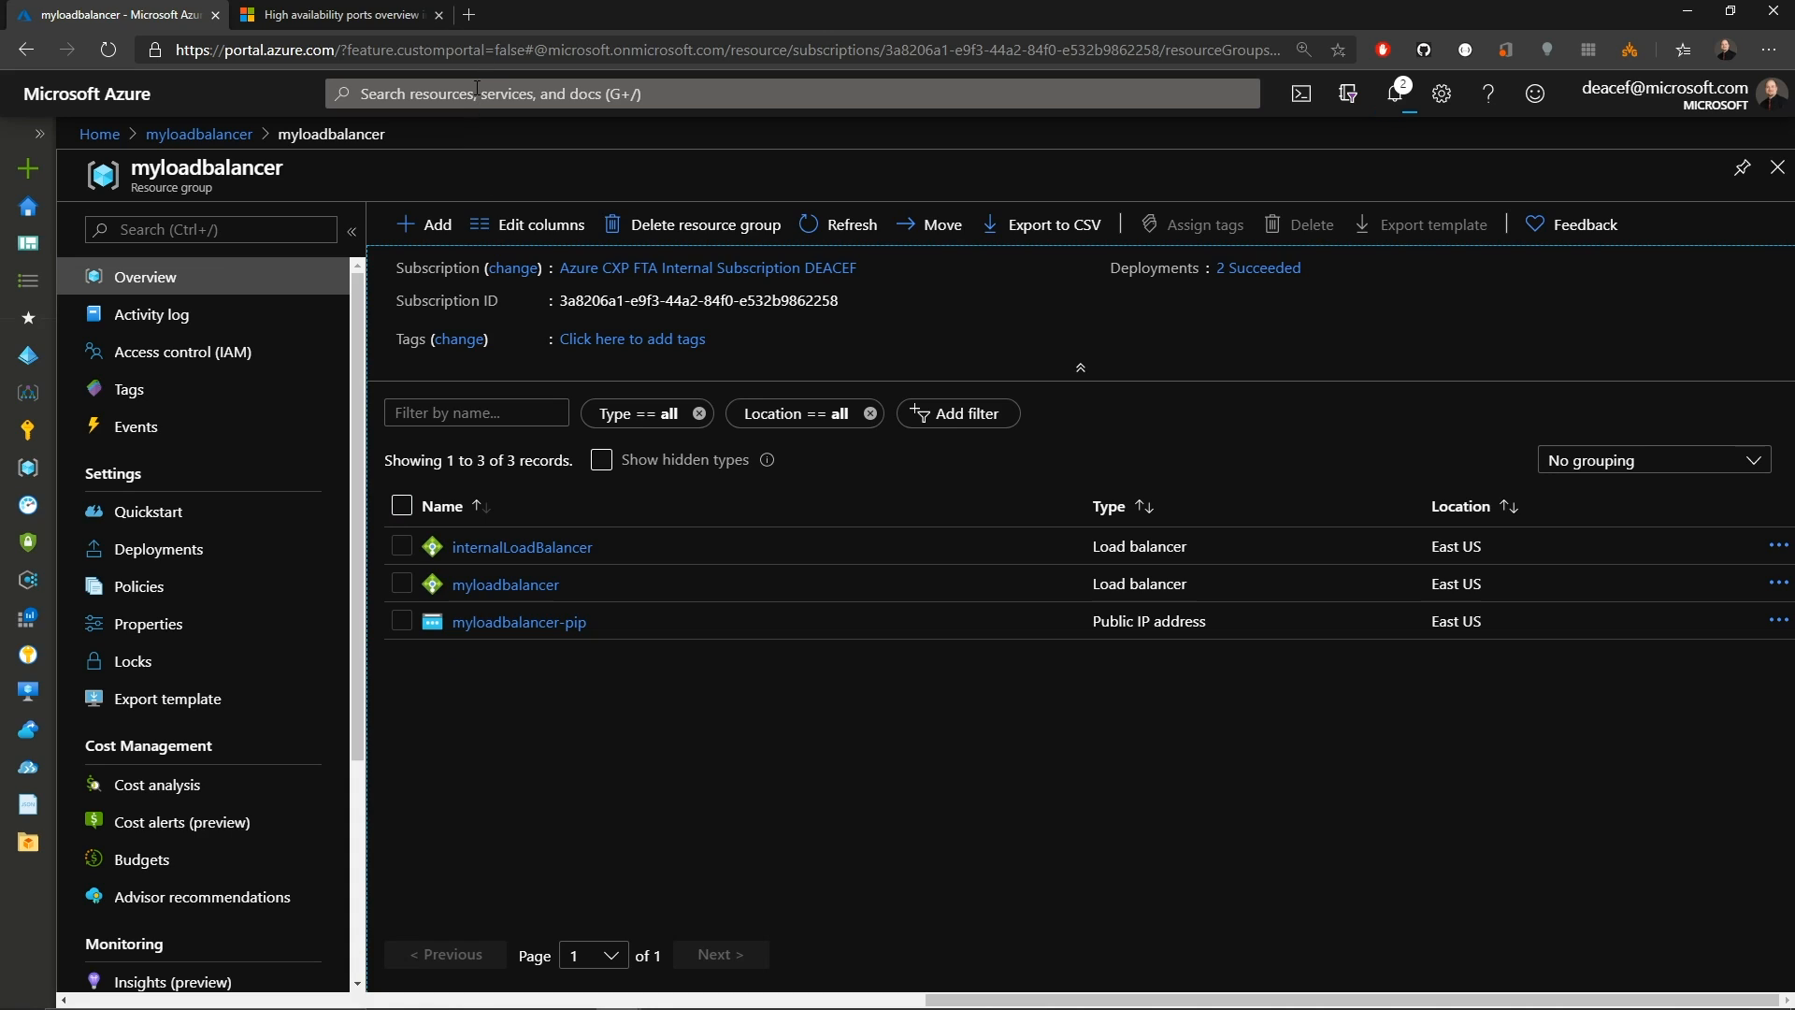
# Reach Deploy a custom template via a 'deploy' search and filter quickstart templates by 'internal'.
pyautogui.click(789, 93)
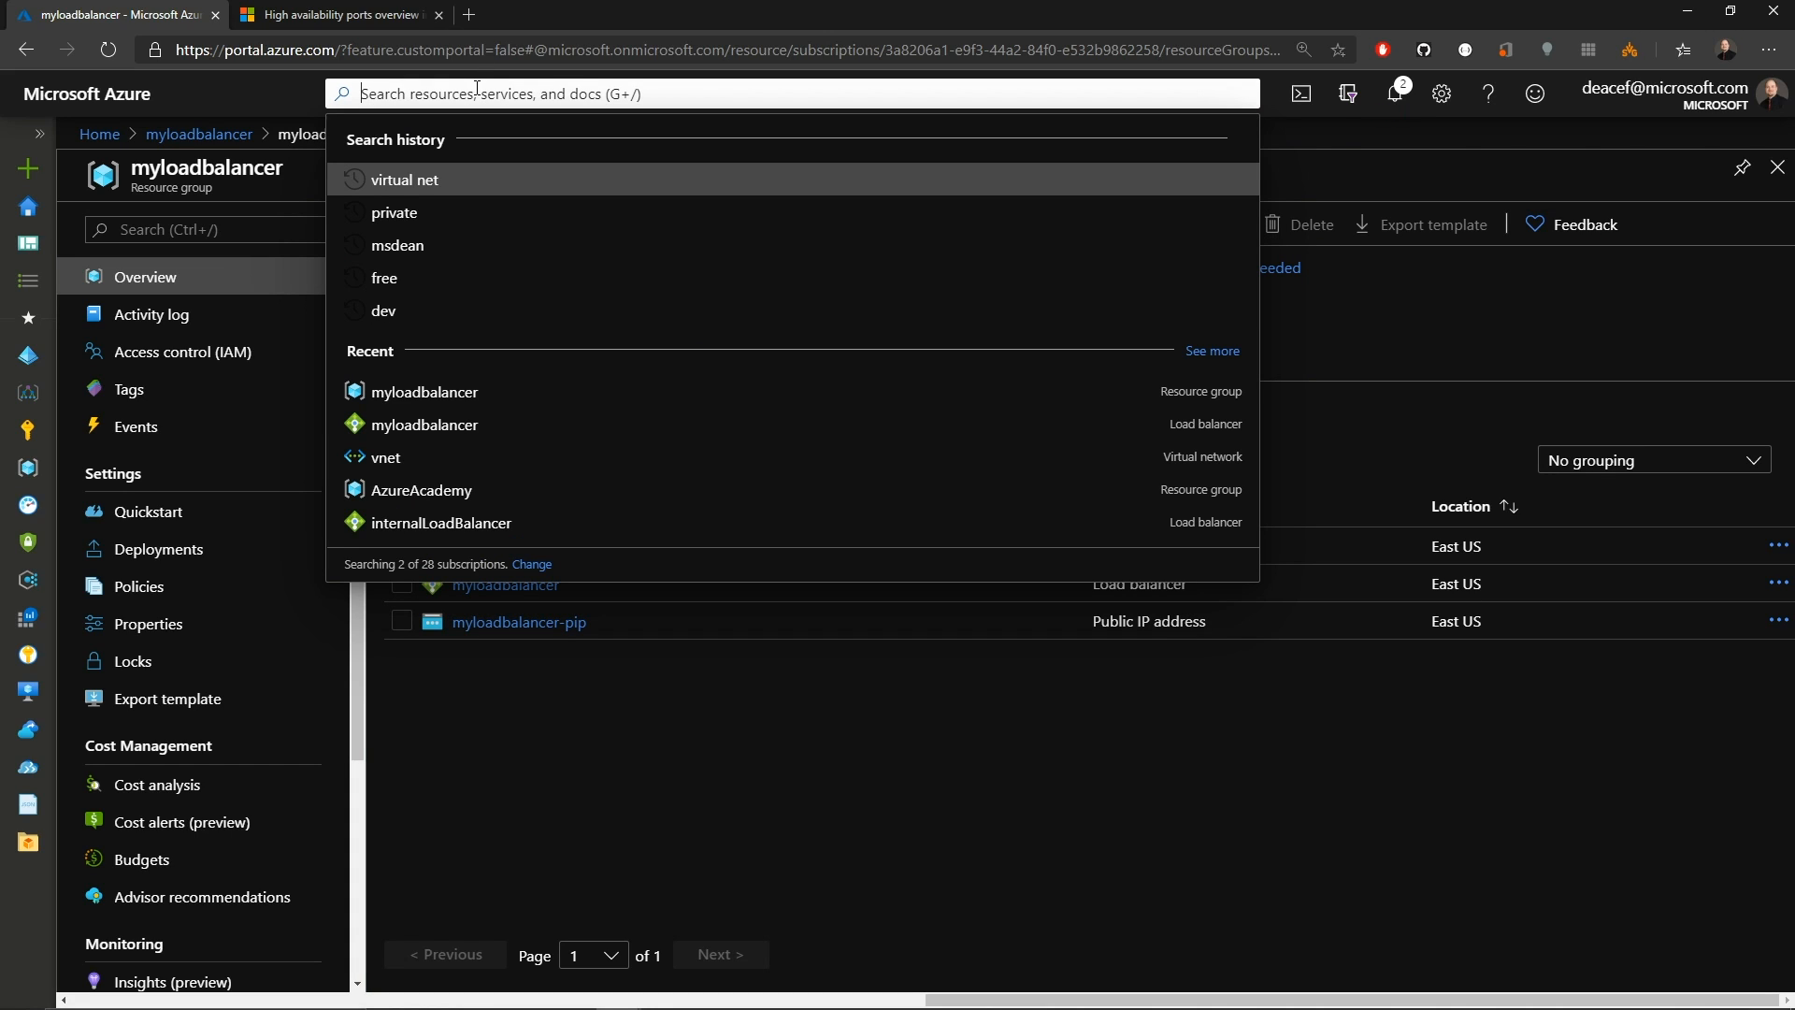
pyautogui.write('deploy')
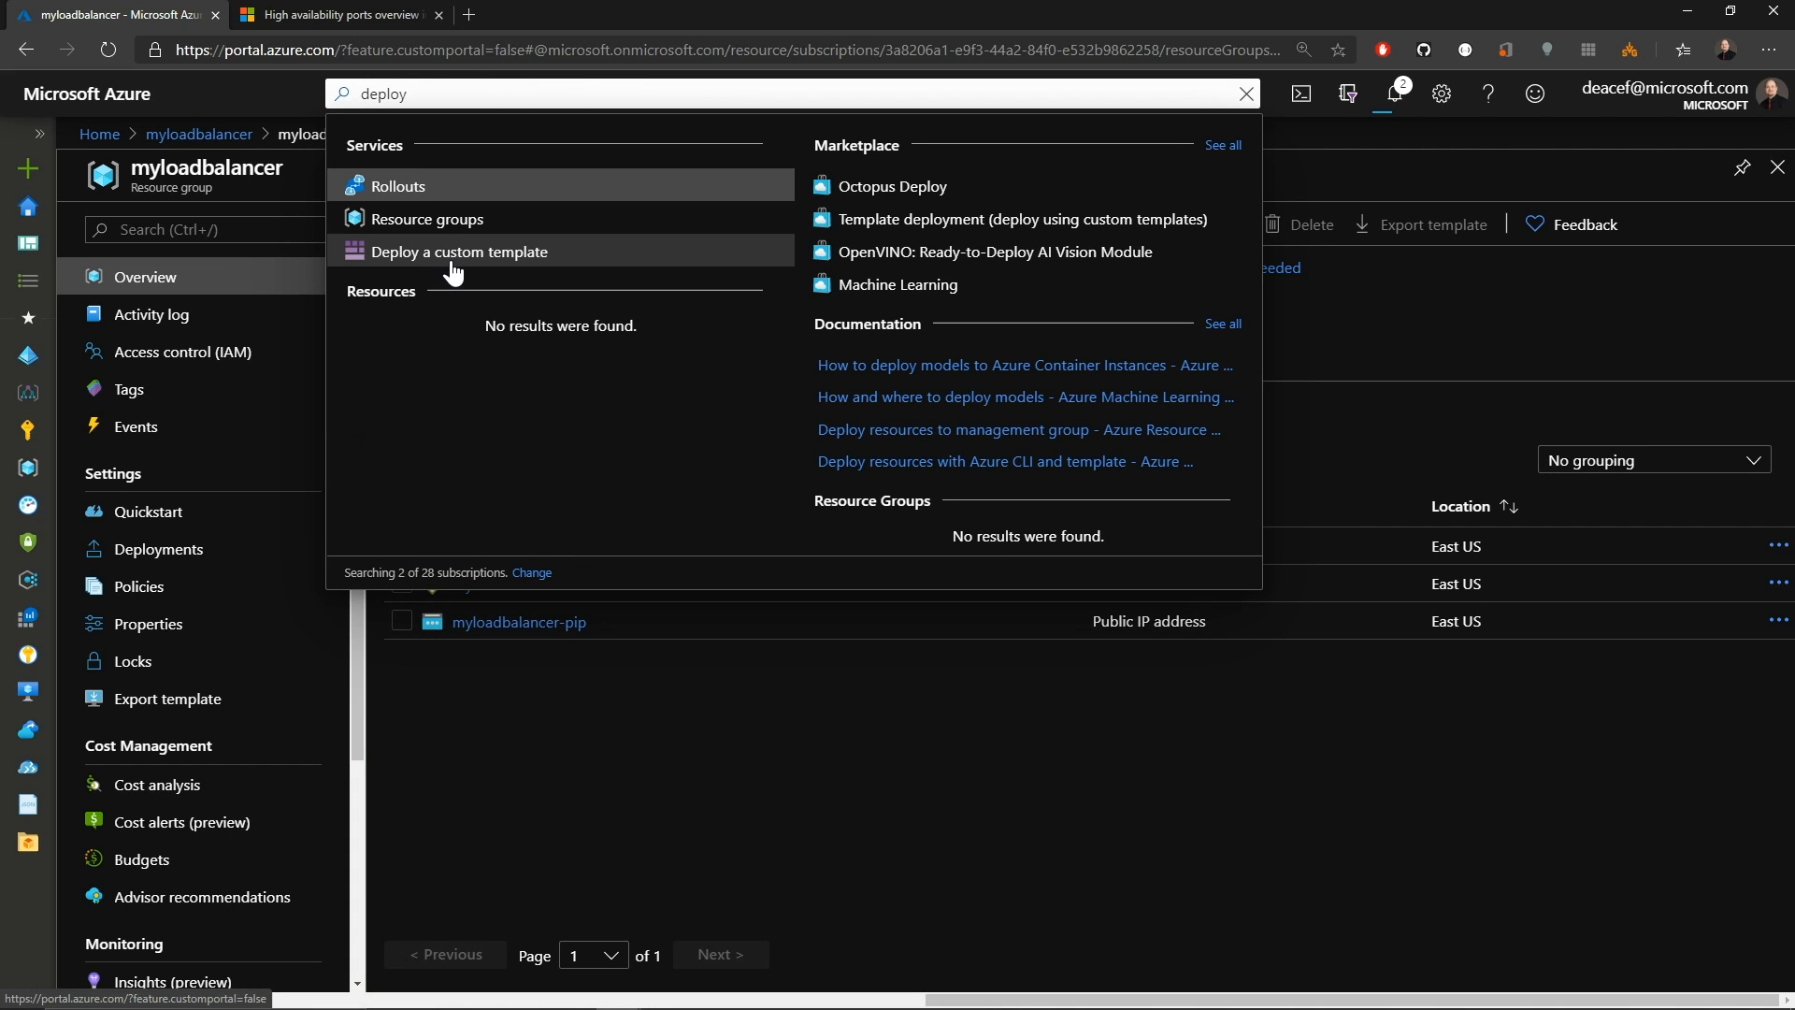
pyautogui.click(458, 251)
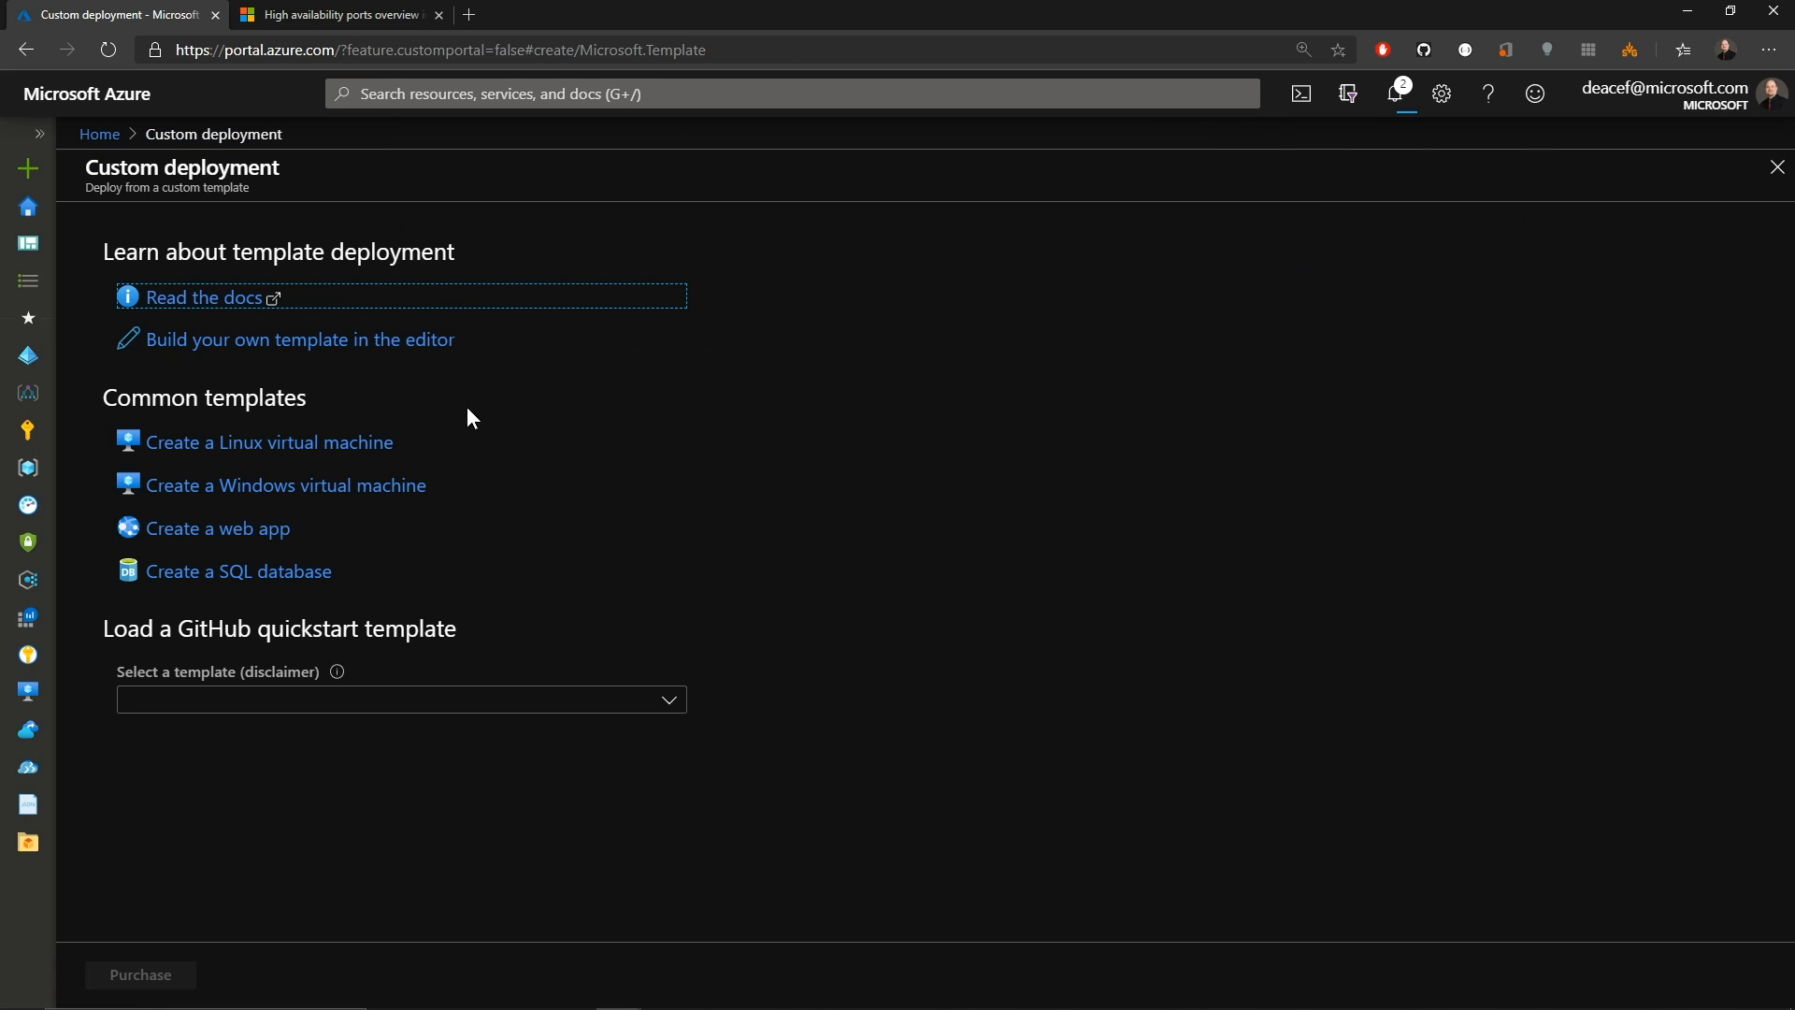
pyautogui.moveTo(654, 731)
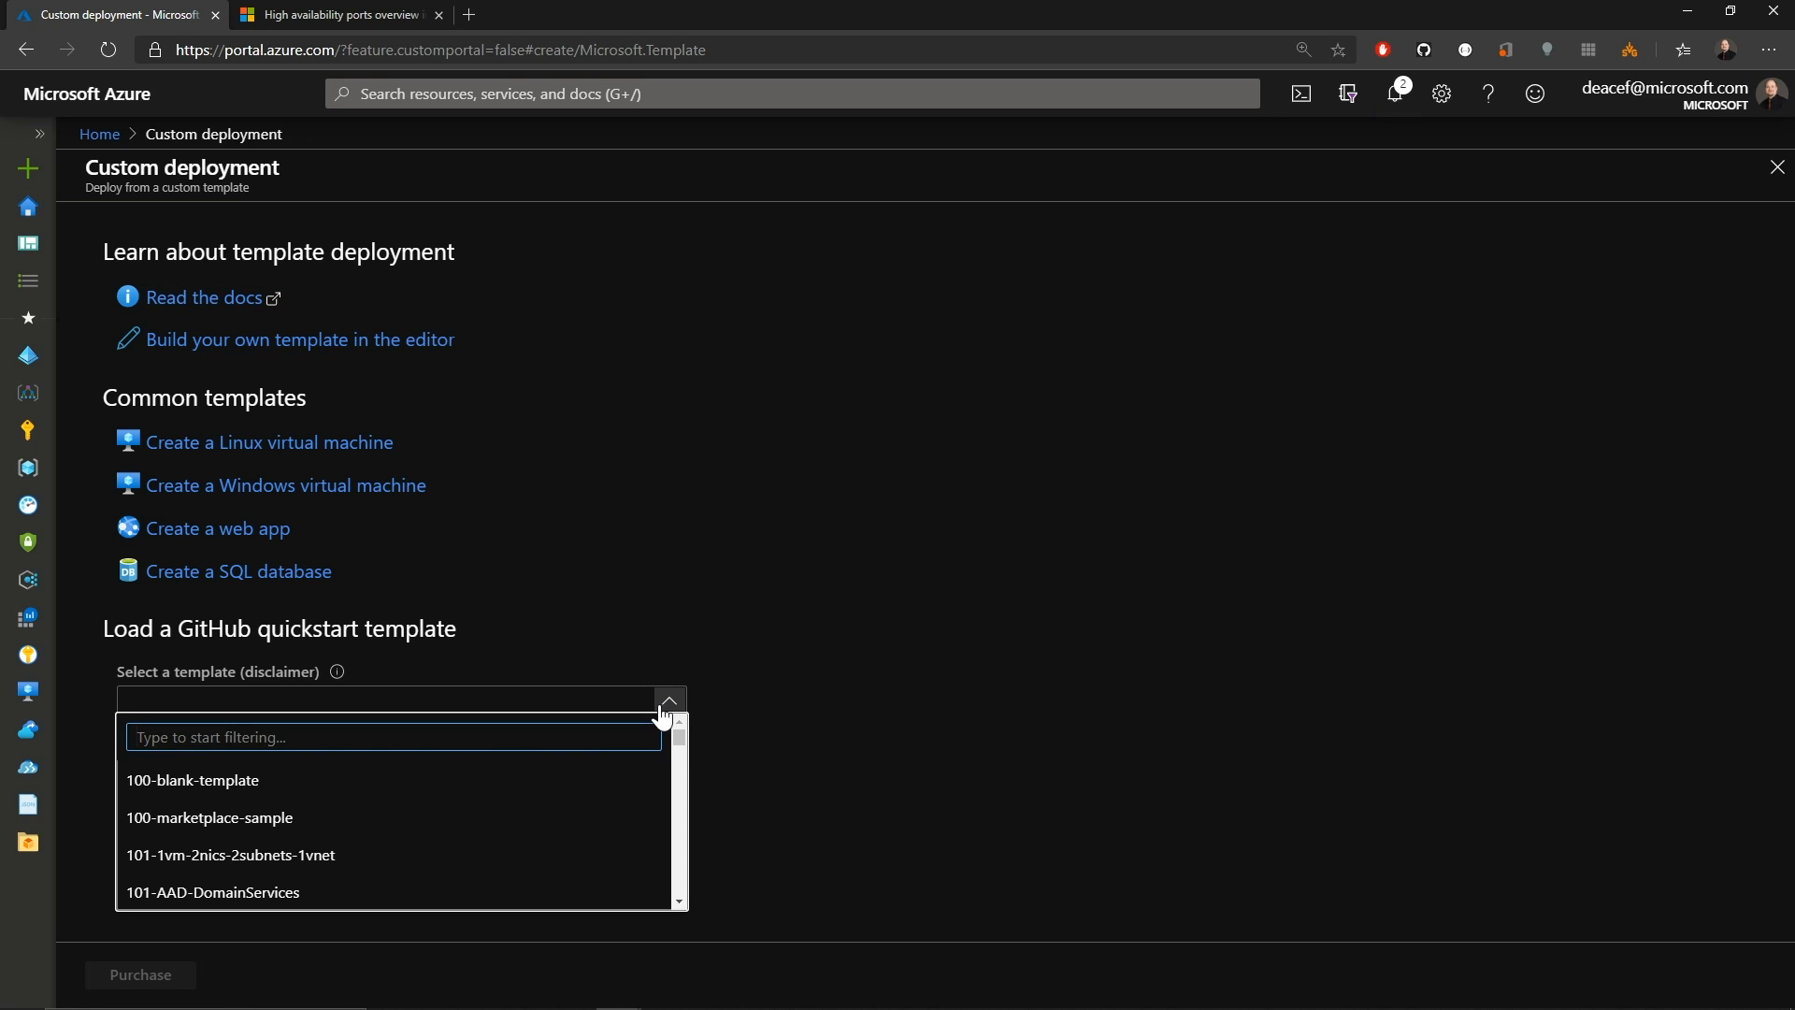
pyautogui.write('internal')
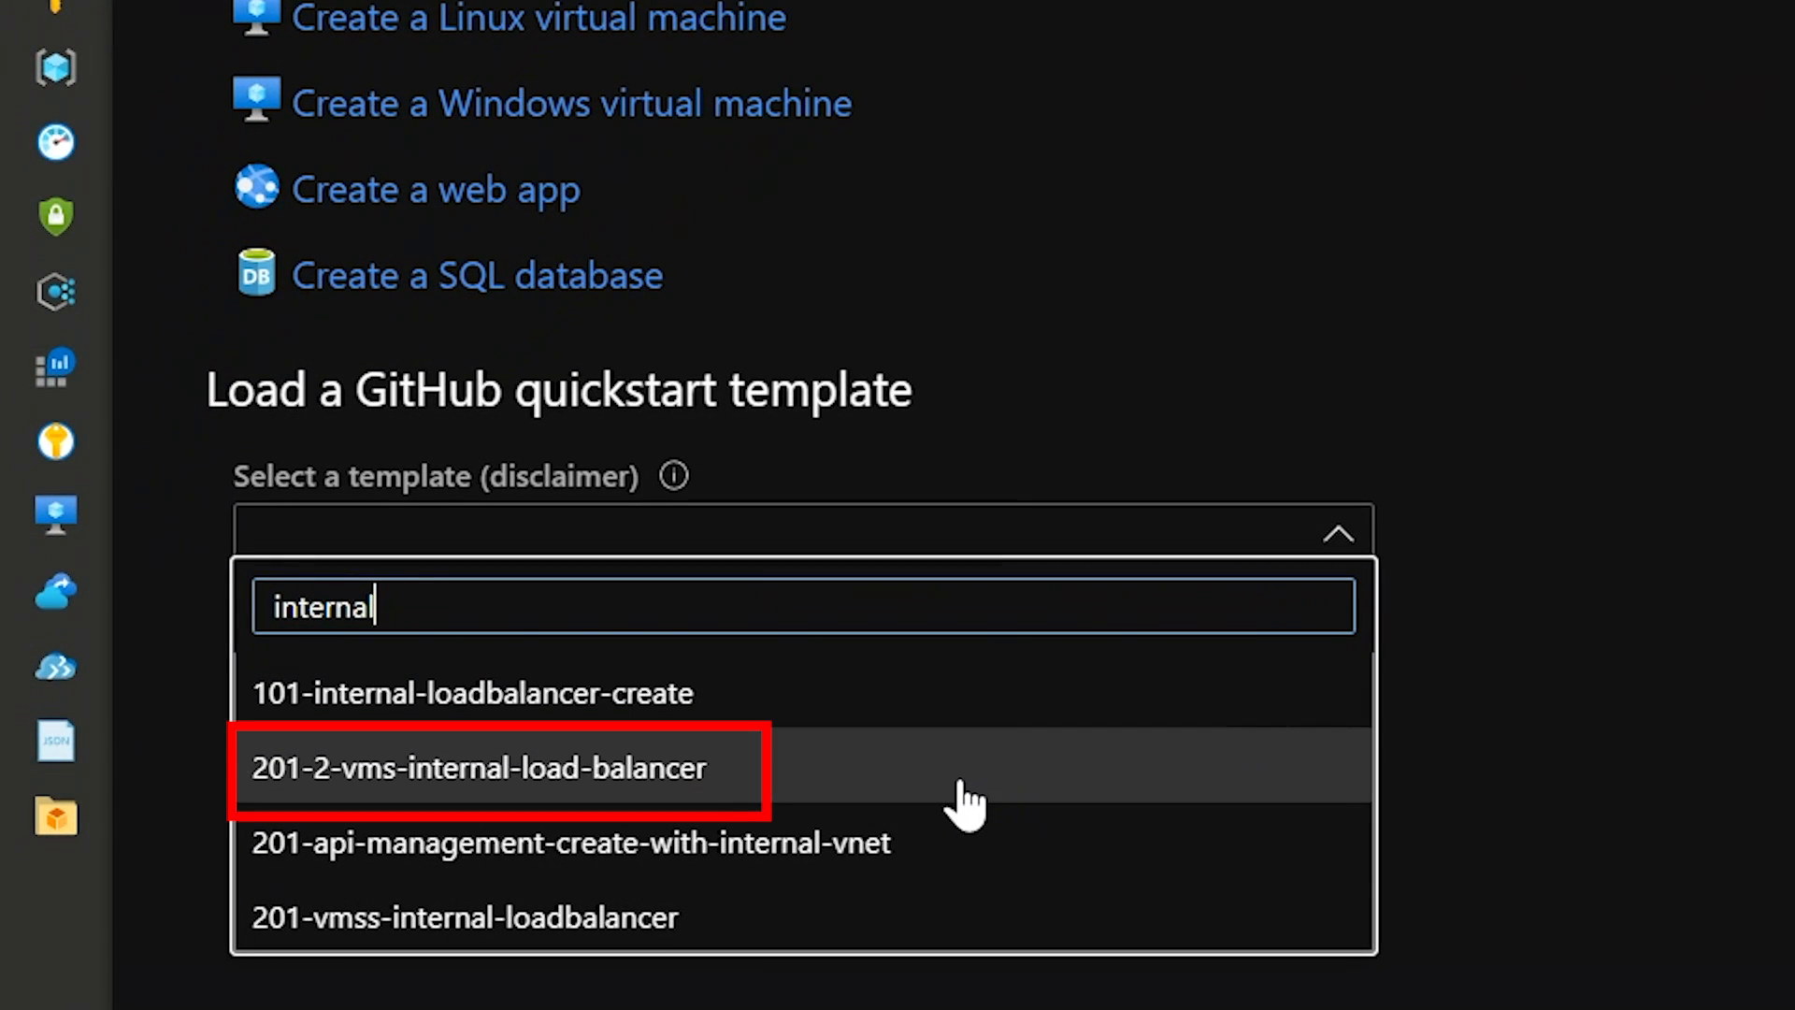
pyautogui.moveTo(738, 789)
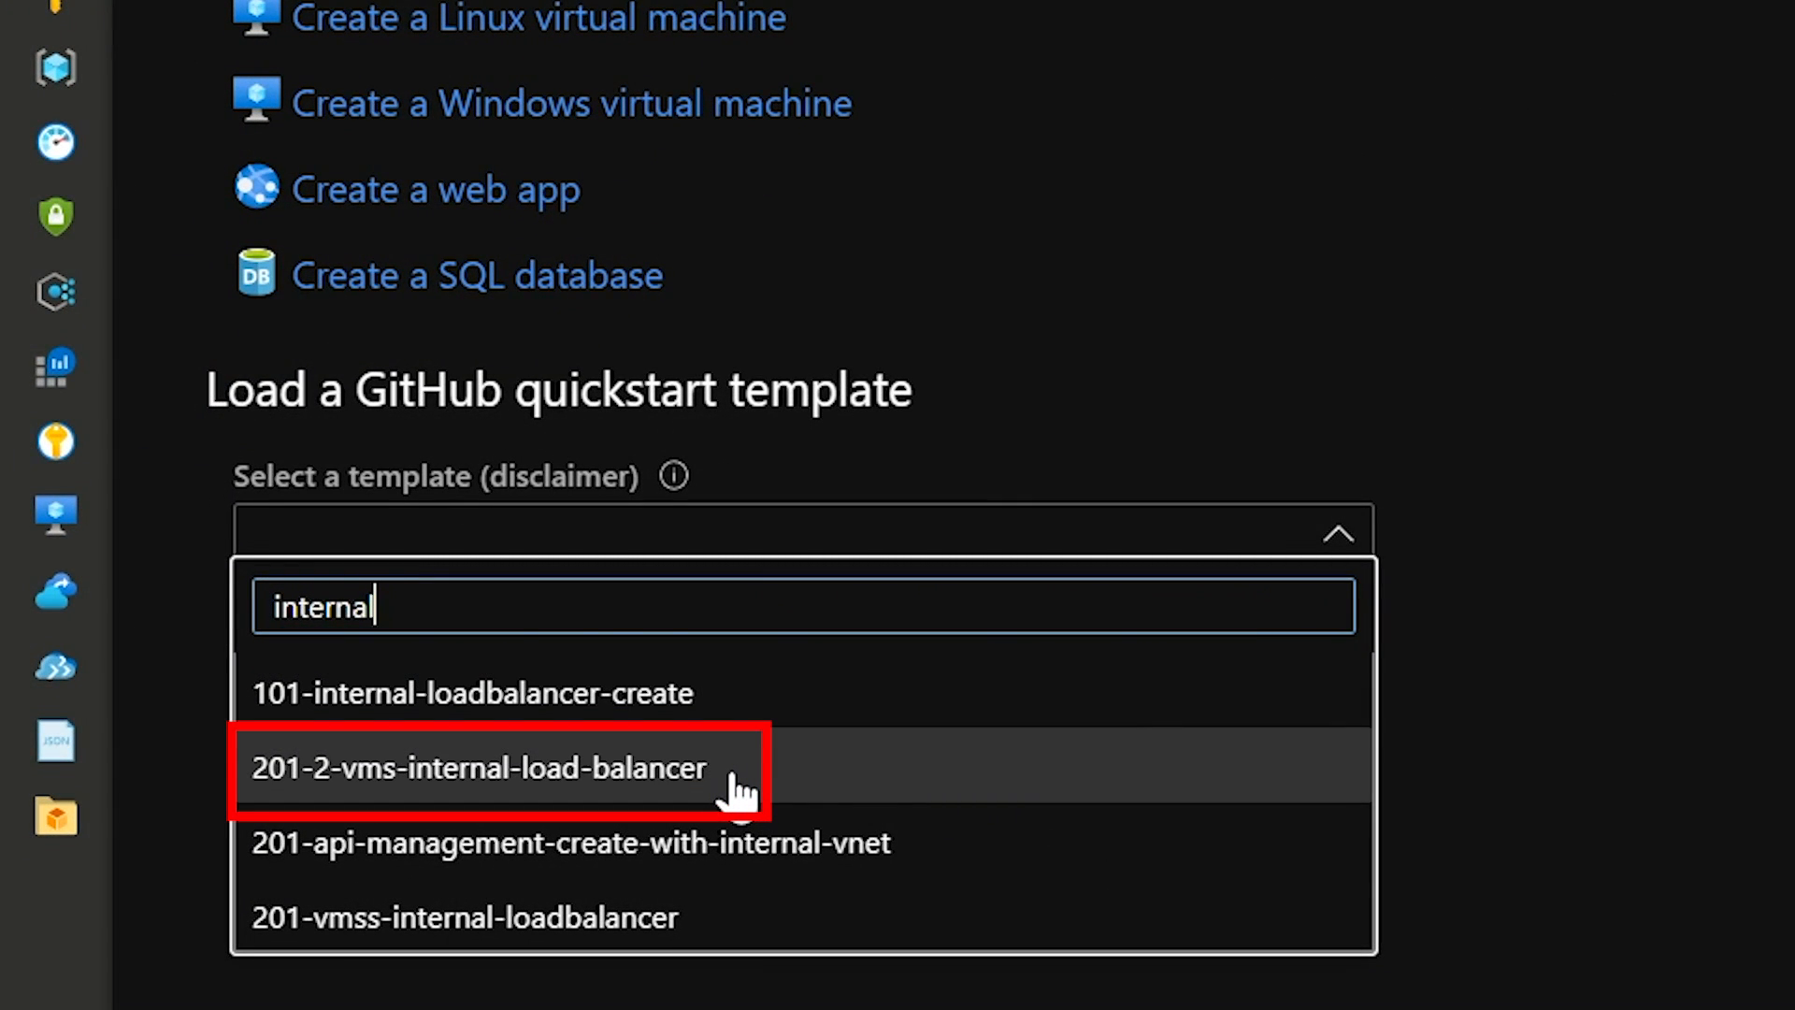
# Load the 201-2-vms-internal-load-balancer template into myloadbalancer and enter the admin username.
pyautogui.click(479, 766)
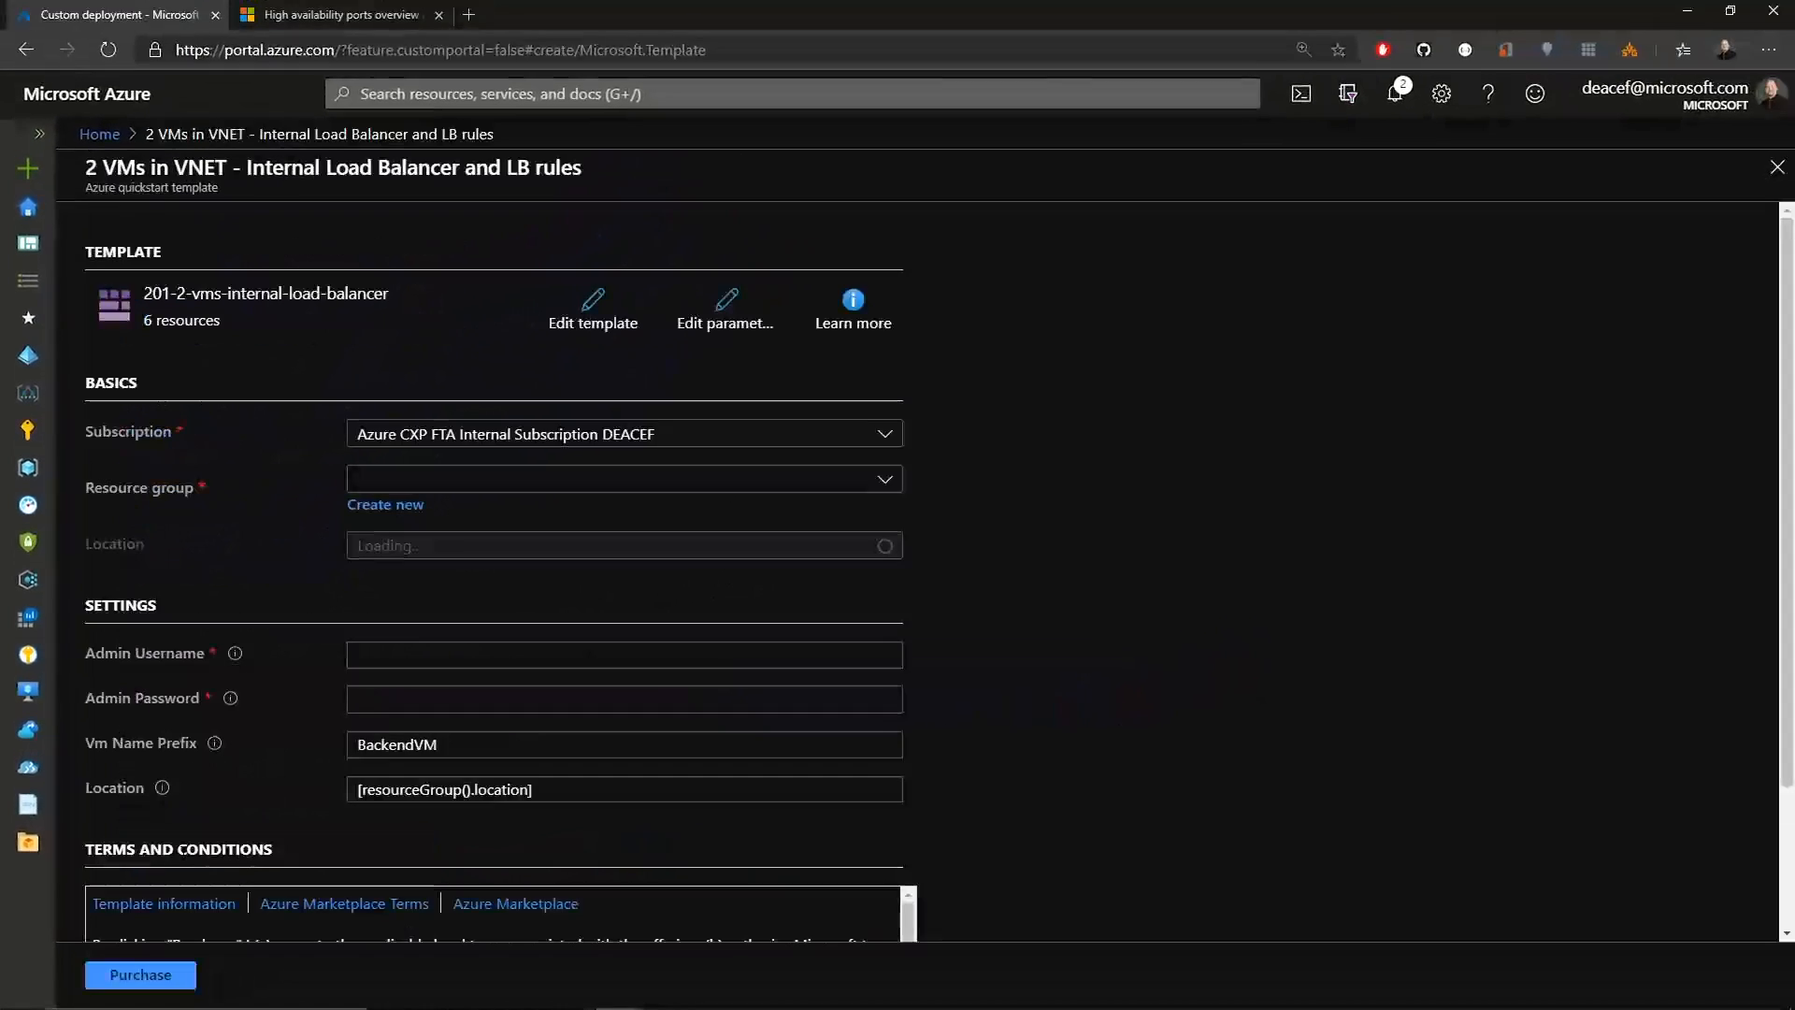
pyautogui.click(625, 478)
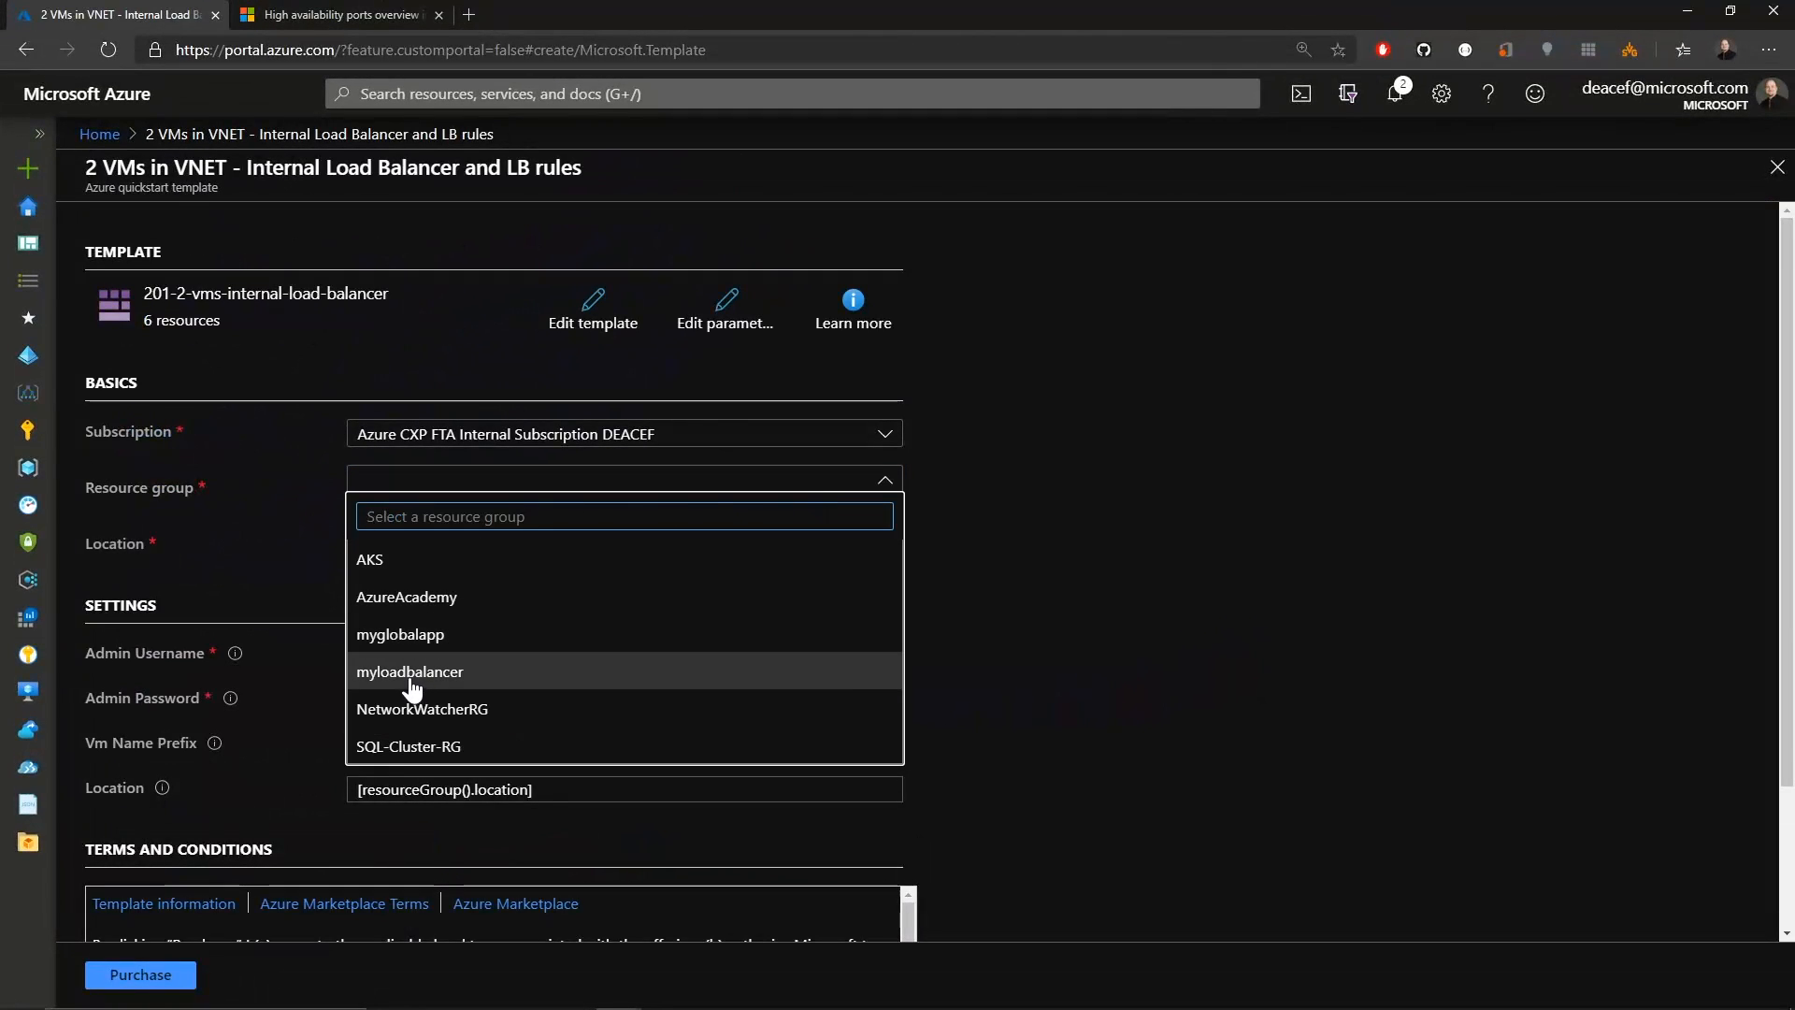
pyautogui.click(410, 672)
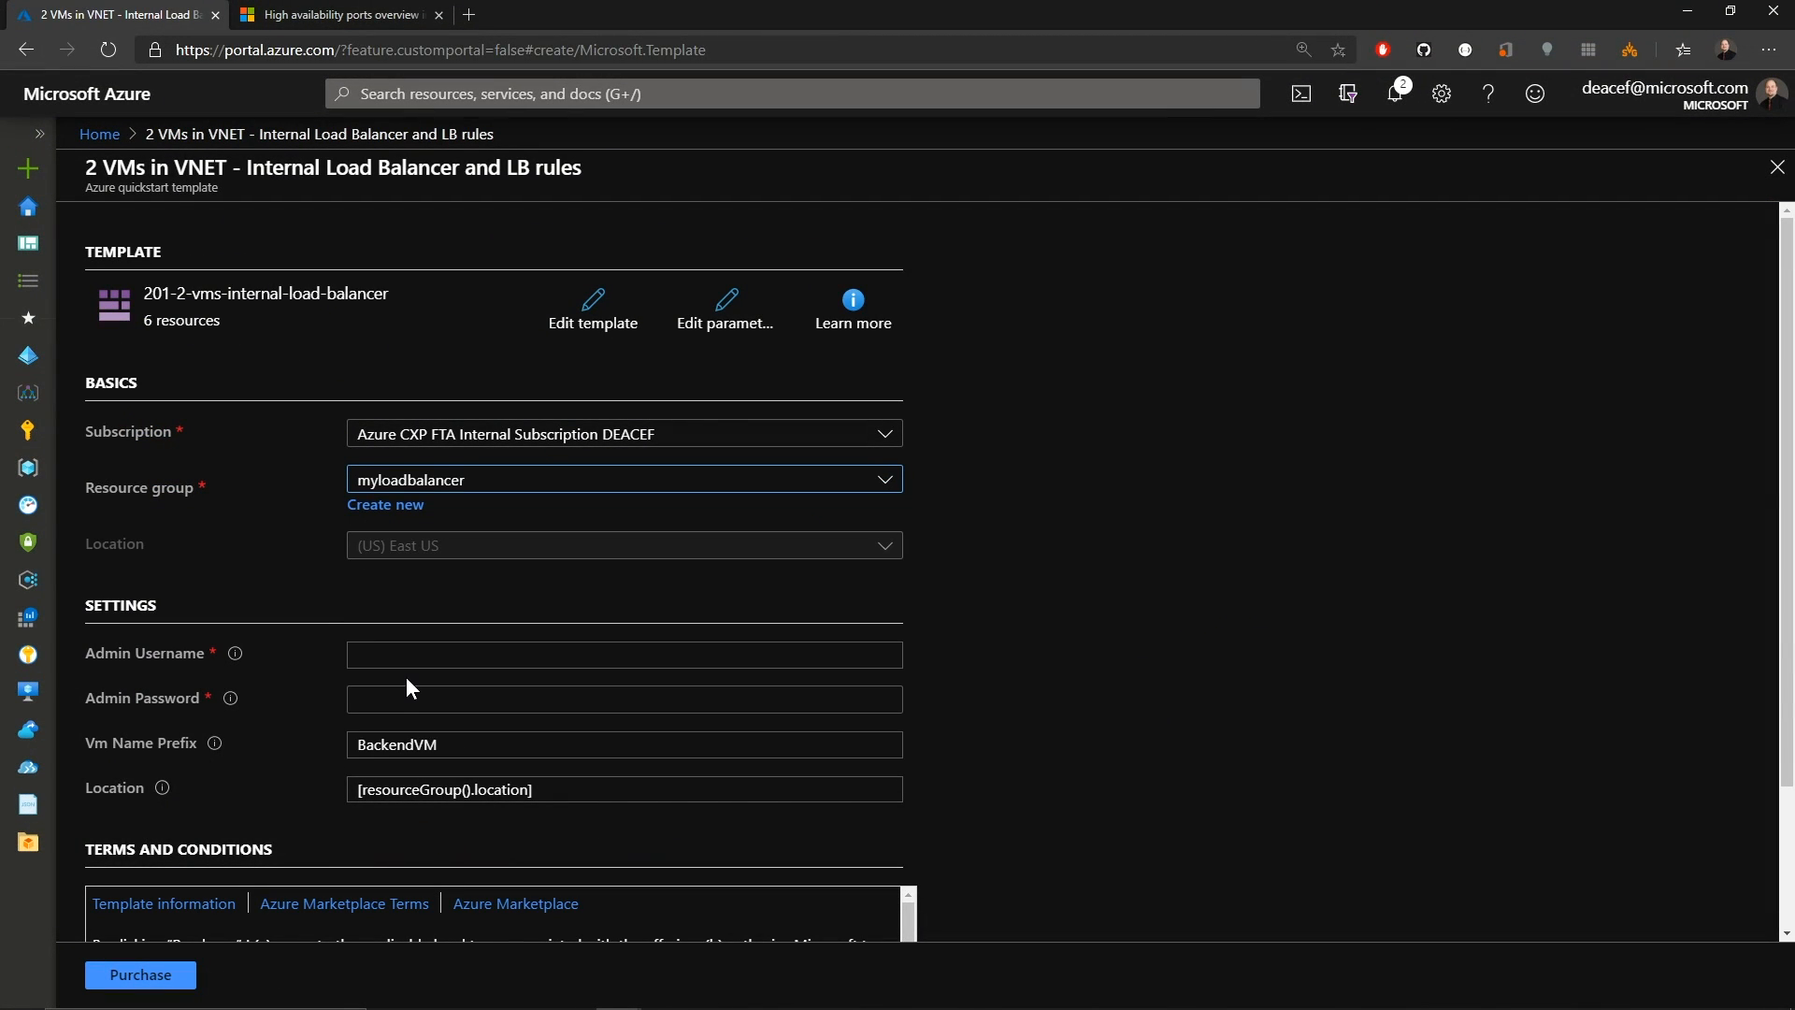
pyautogui.click(623, 654)
pyautogui.write('Intad')
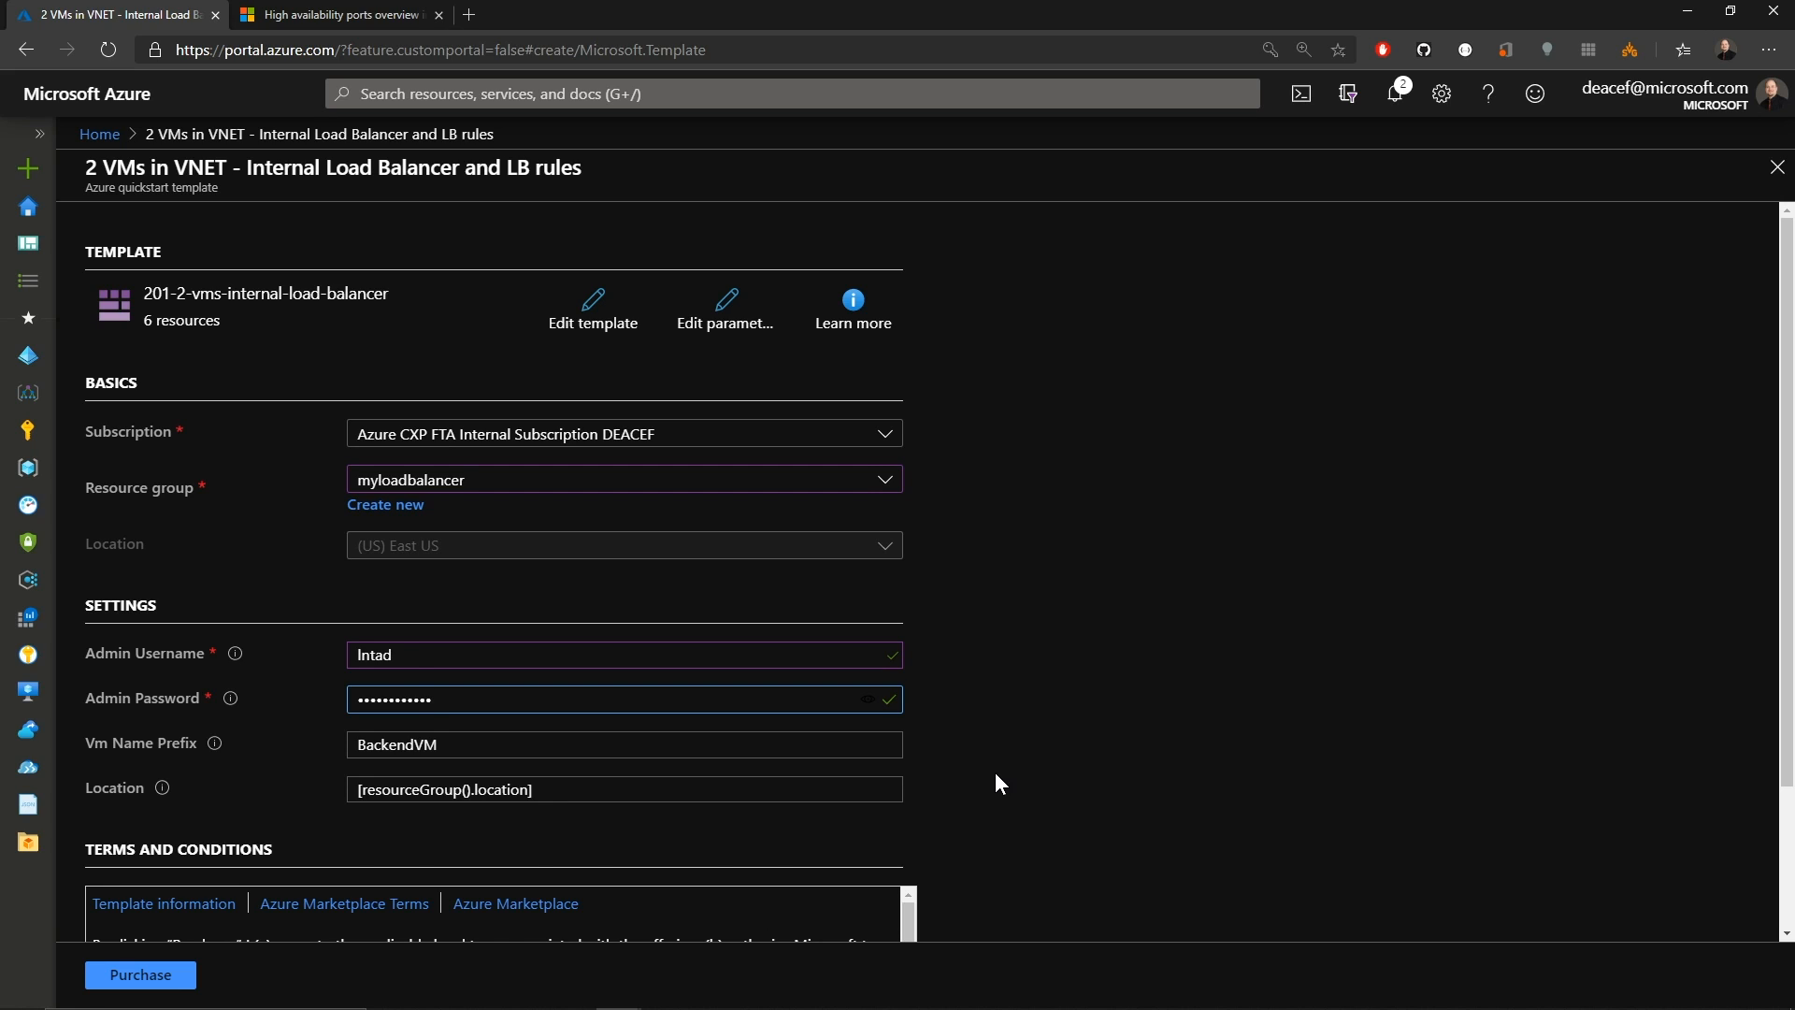
# Accept the terms and conditions and purchase the deployment.
pyautogui.scroll(-3)
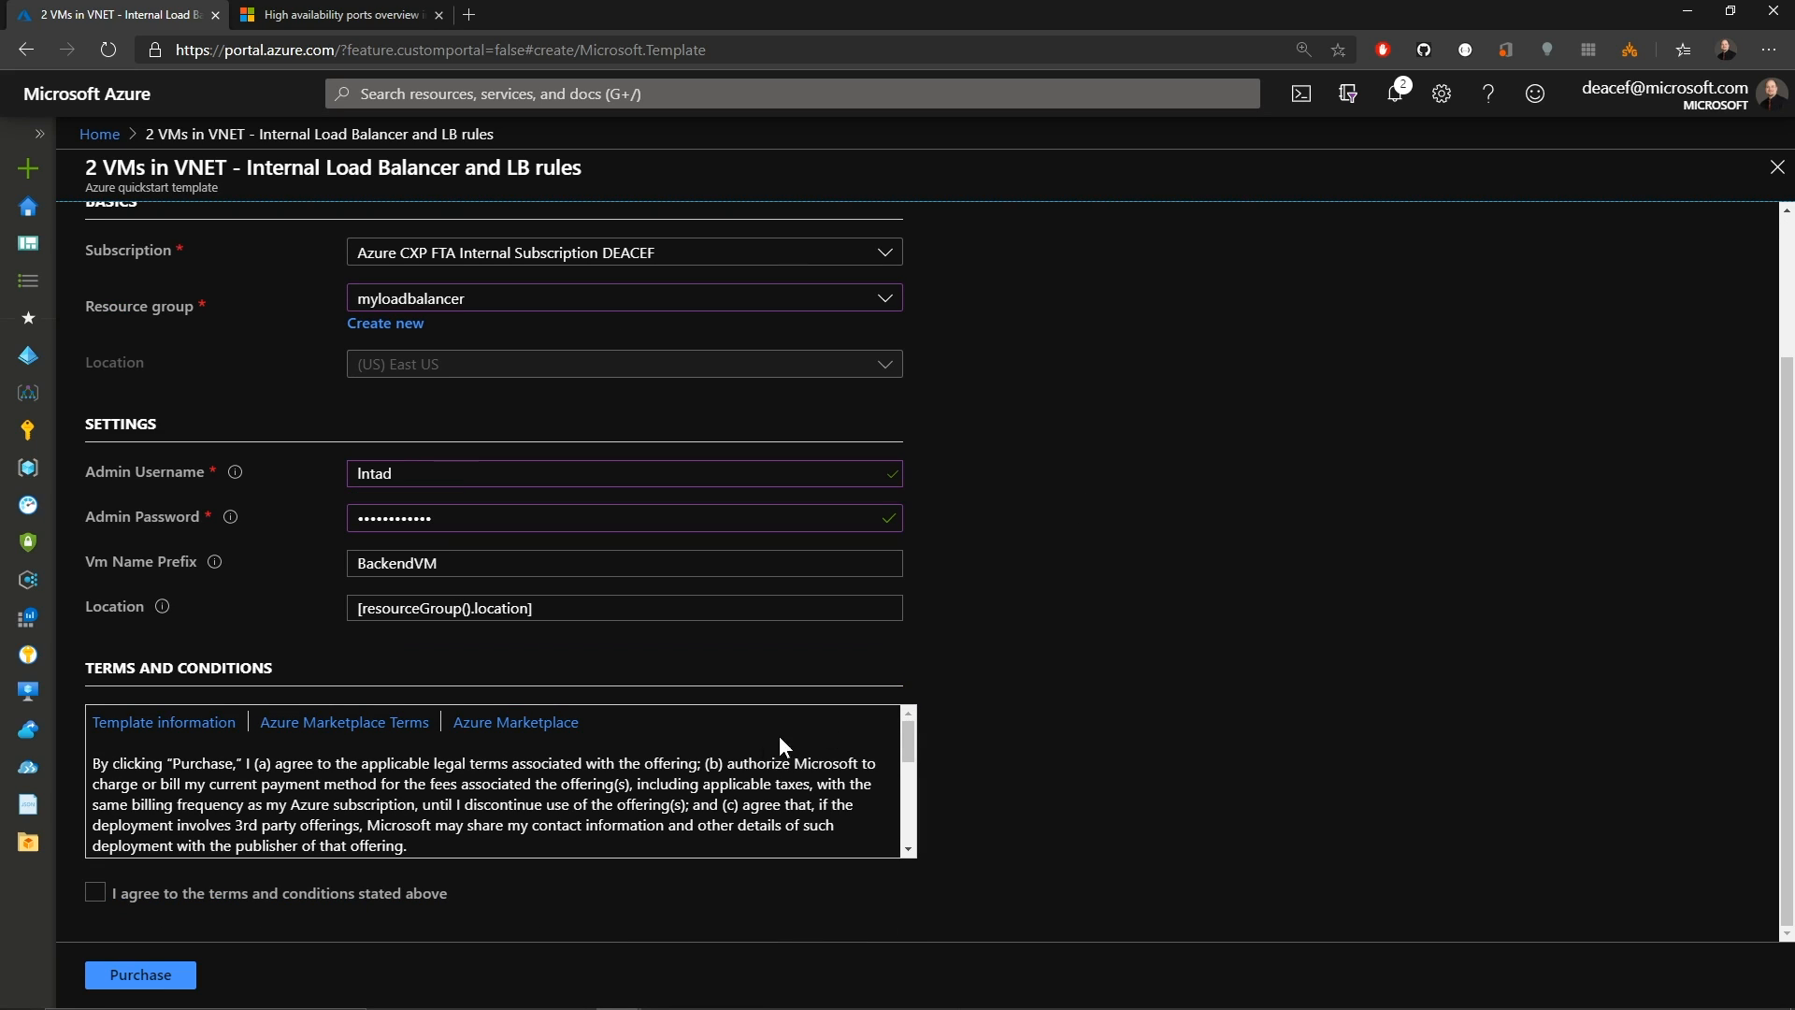
pyautogui.click(93, 893)
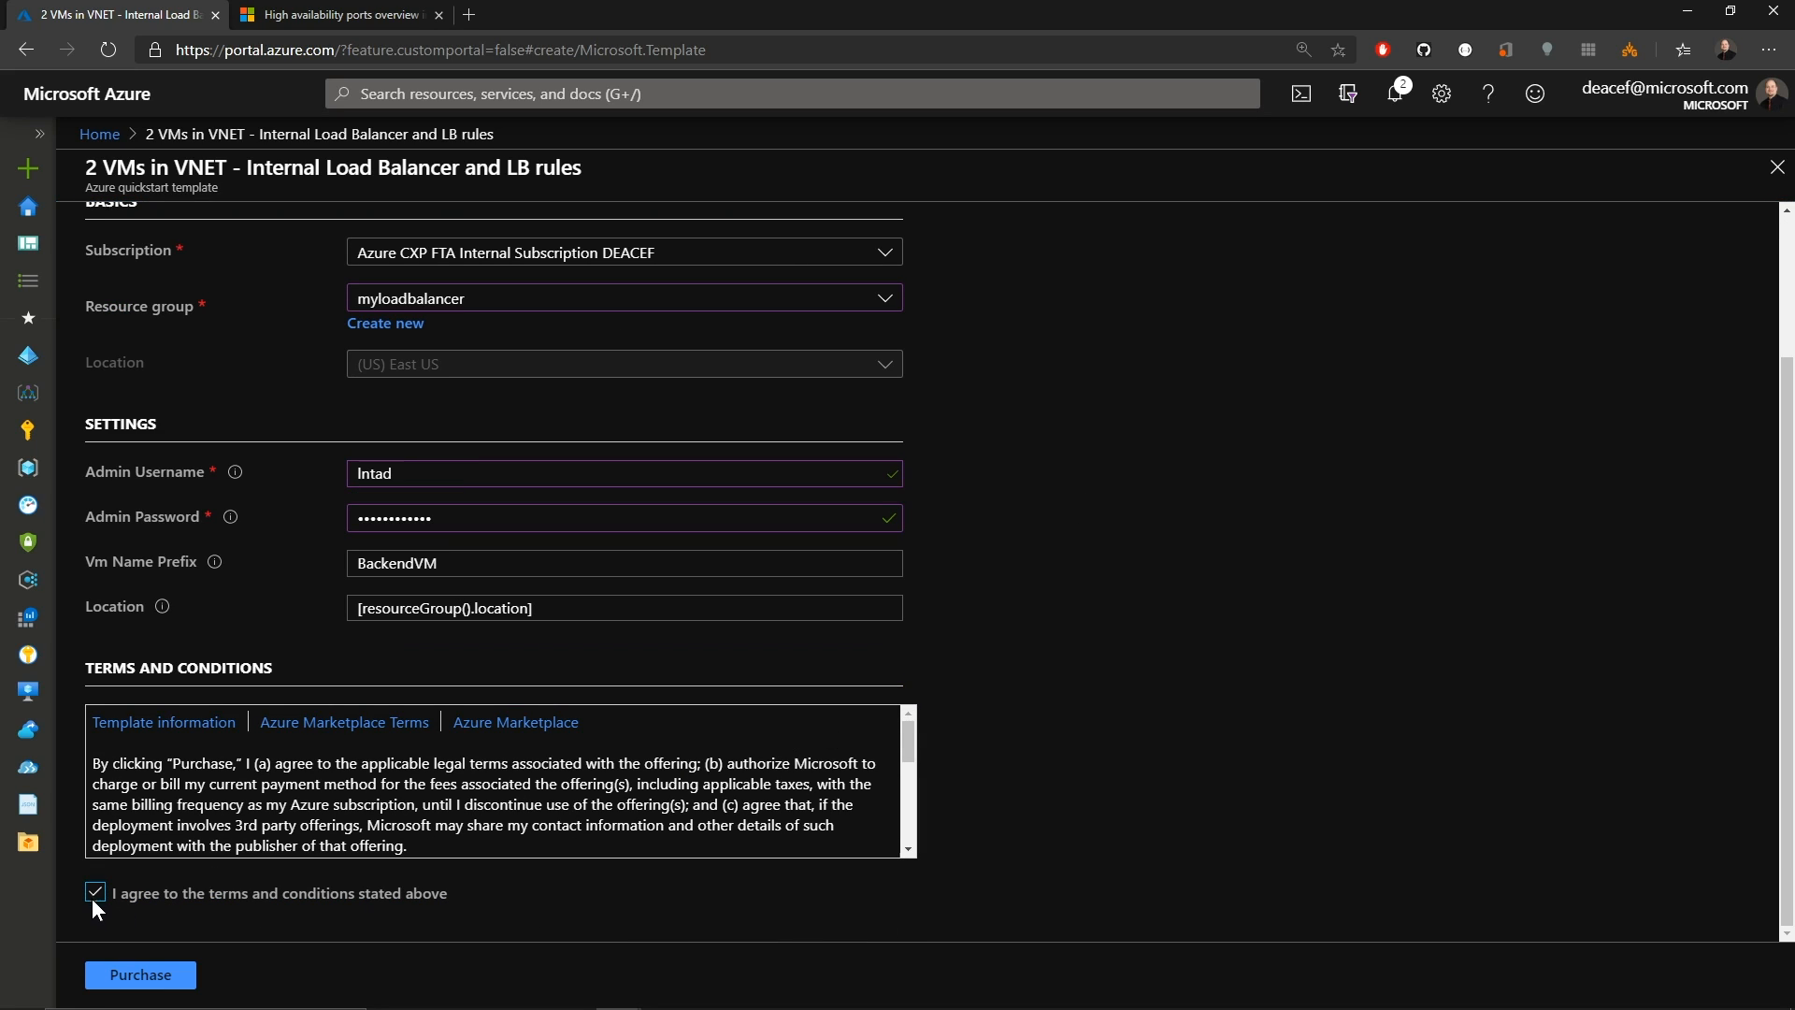
pyautogui.moveTo(140, 974)
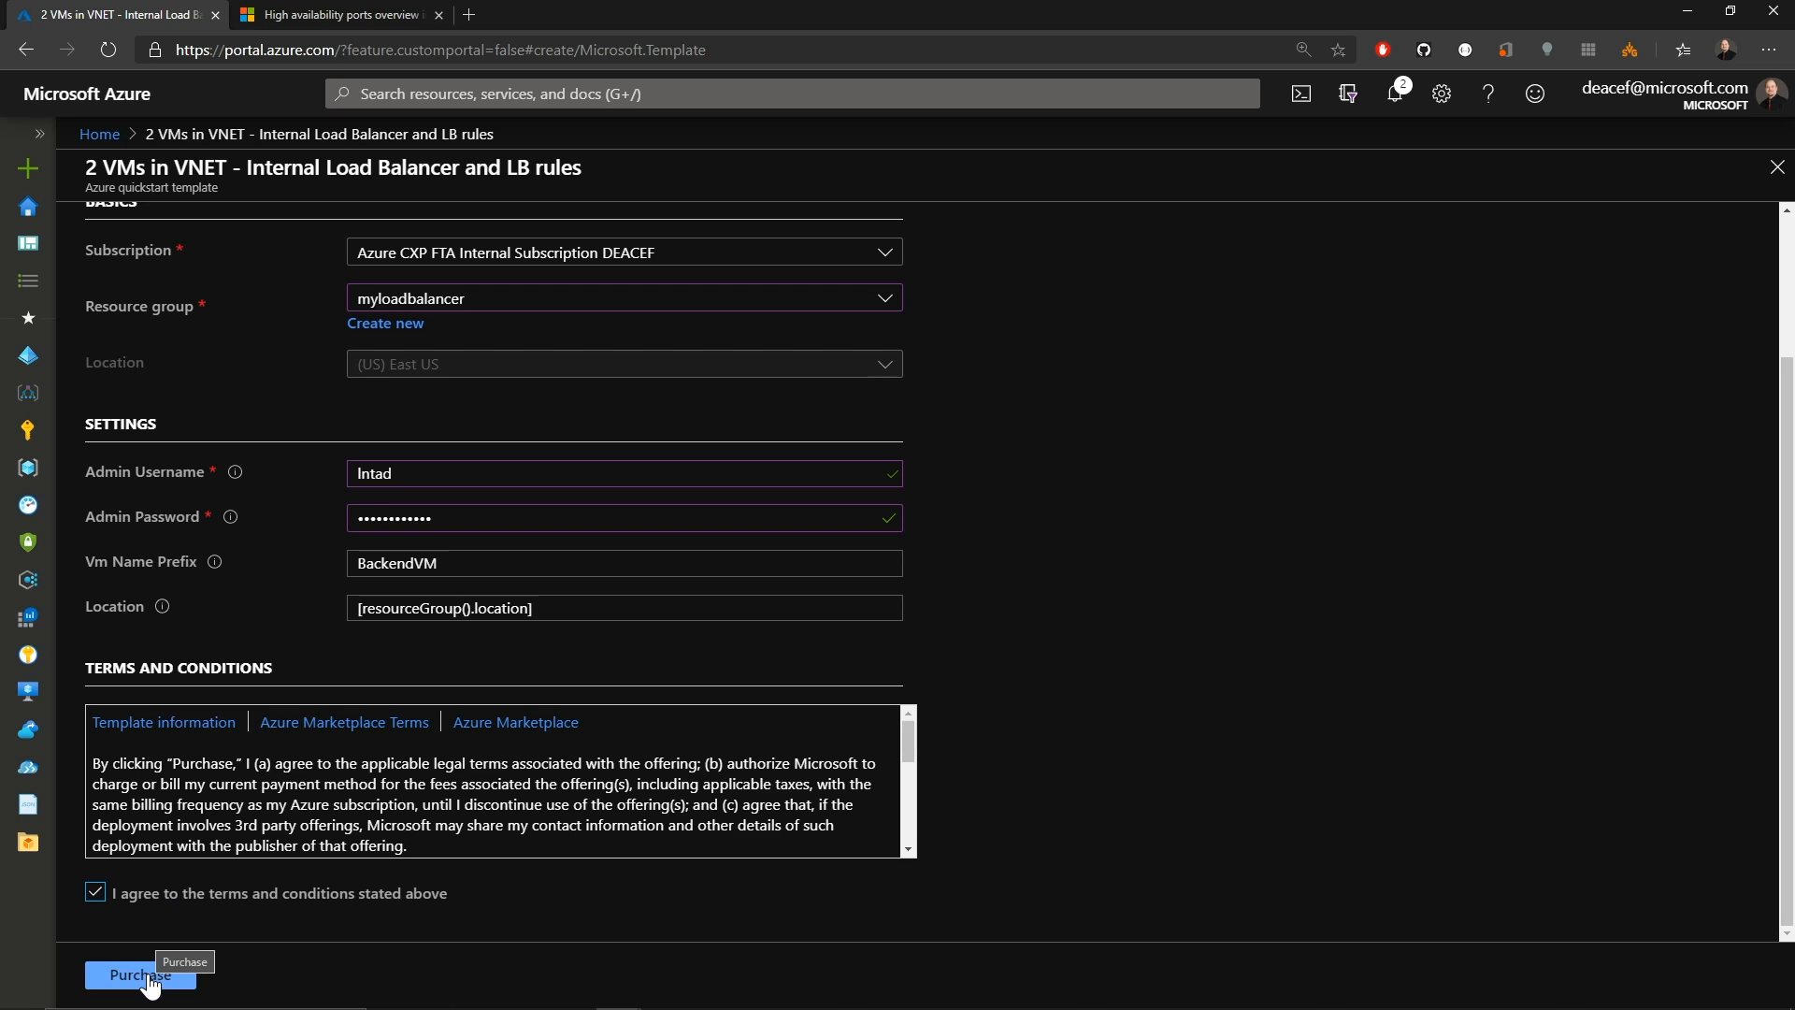
pyautogui.click(141, 975)
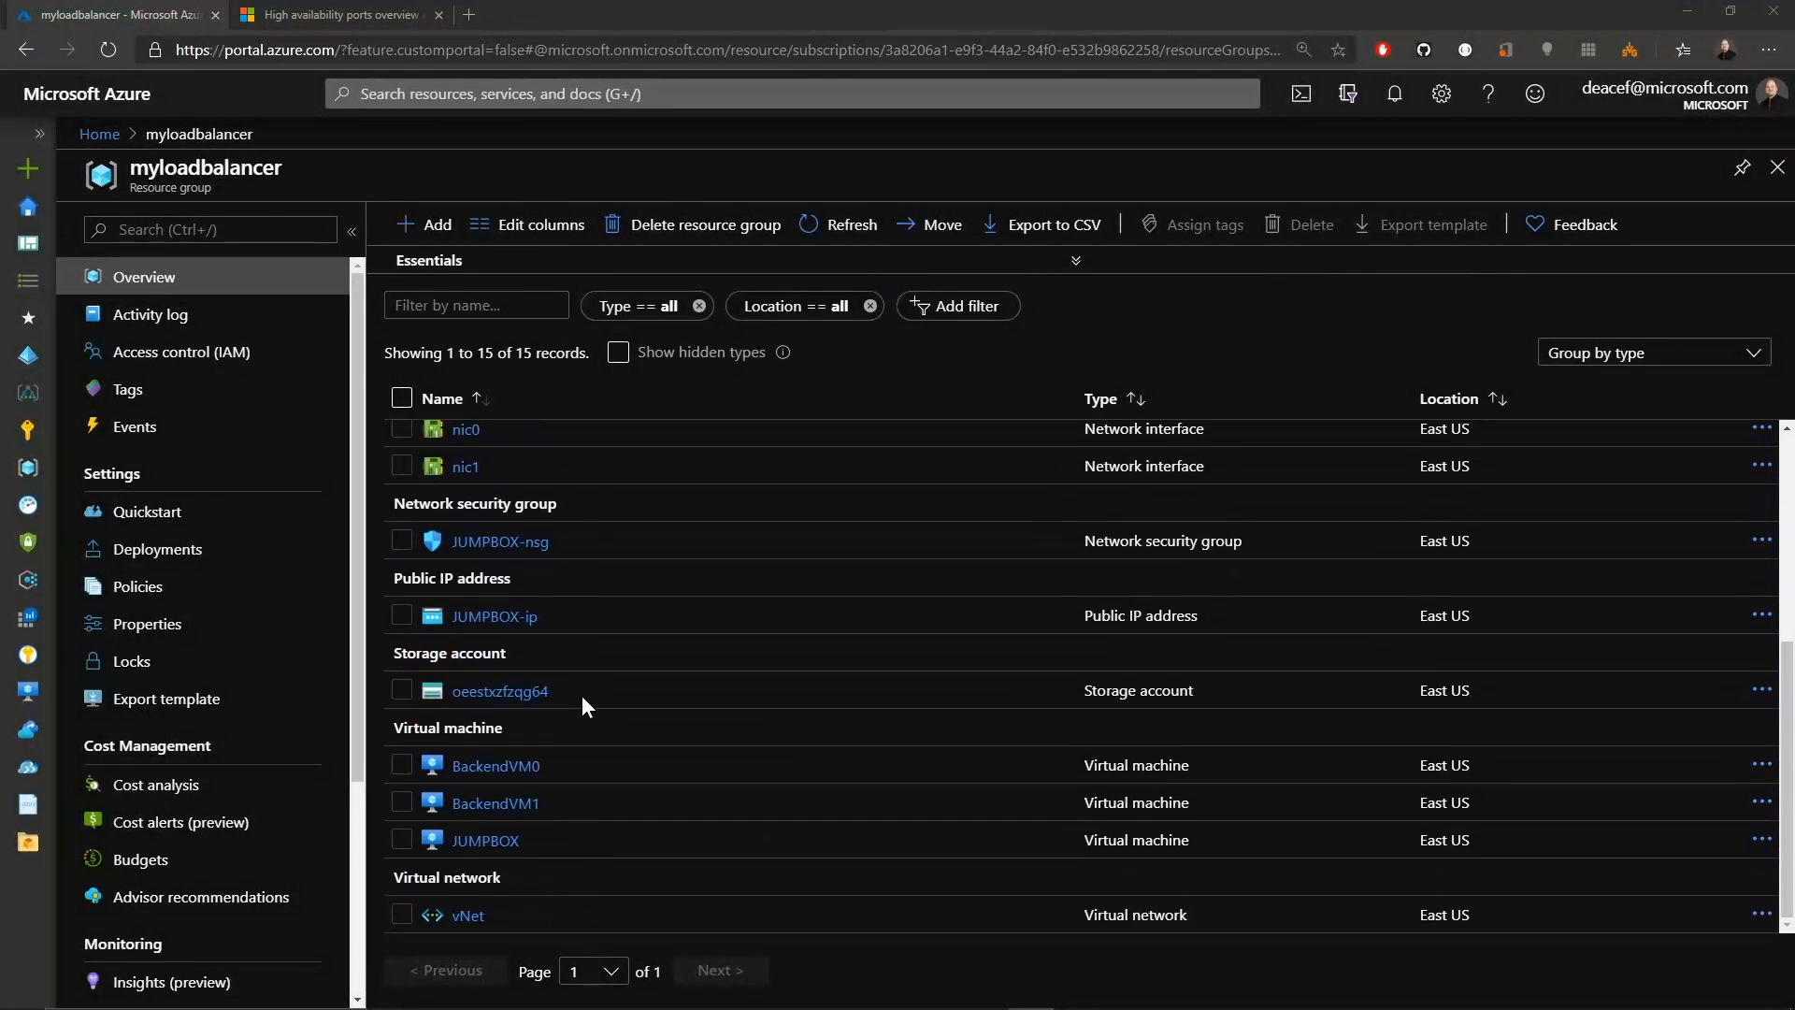
# From BackendVM0's Networking load balancing, reach load balancer ilb's frontend IP configuration.
pyautogui.click(494, 765)
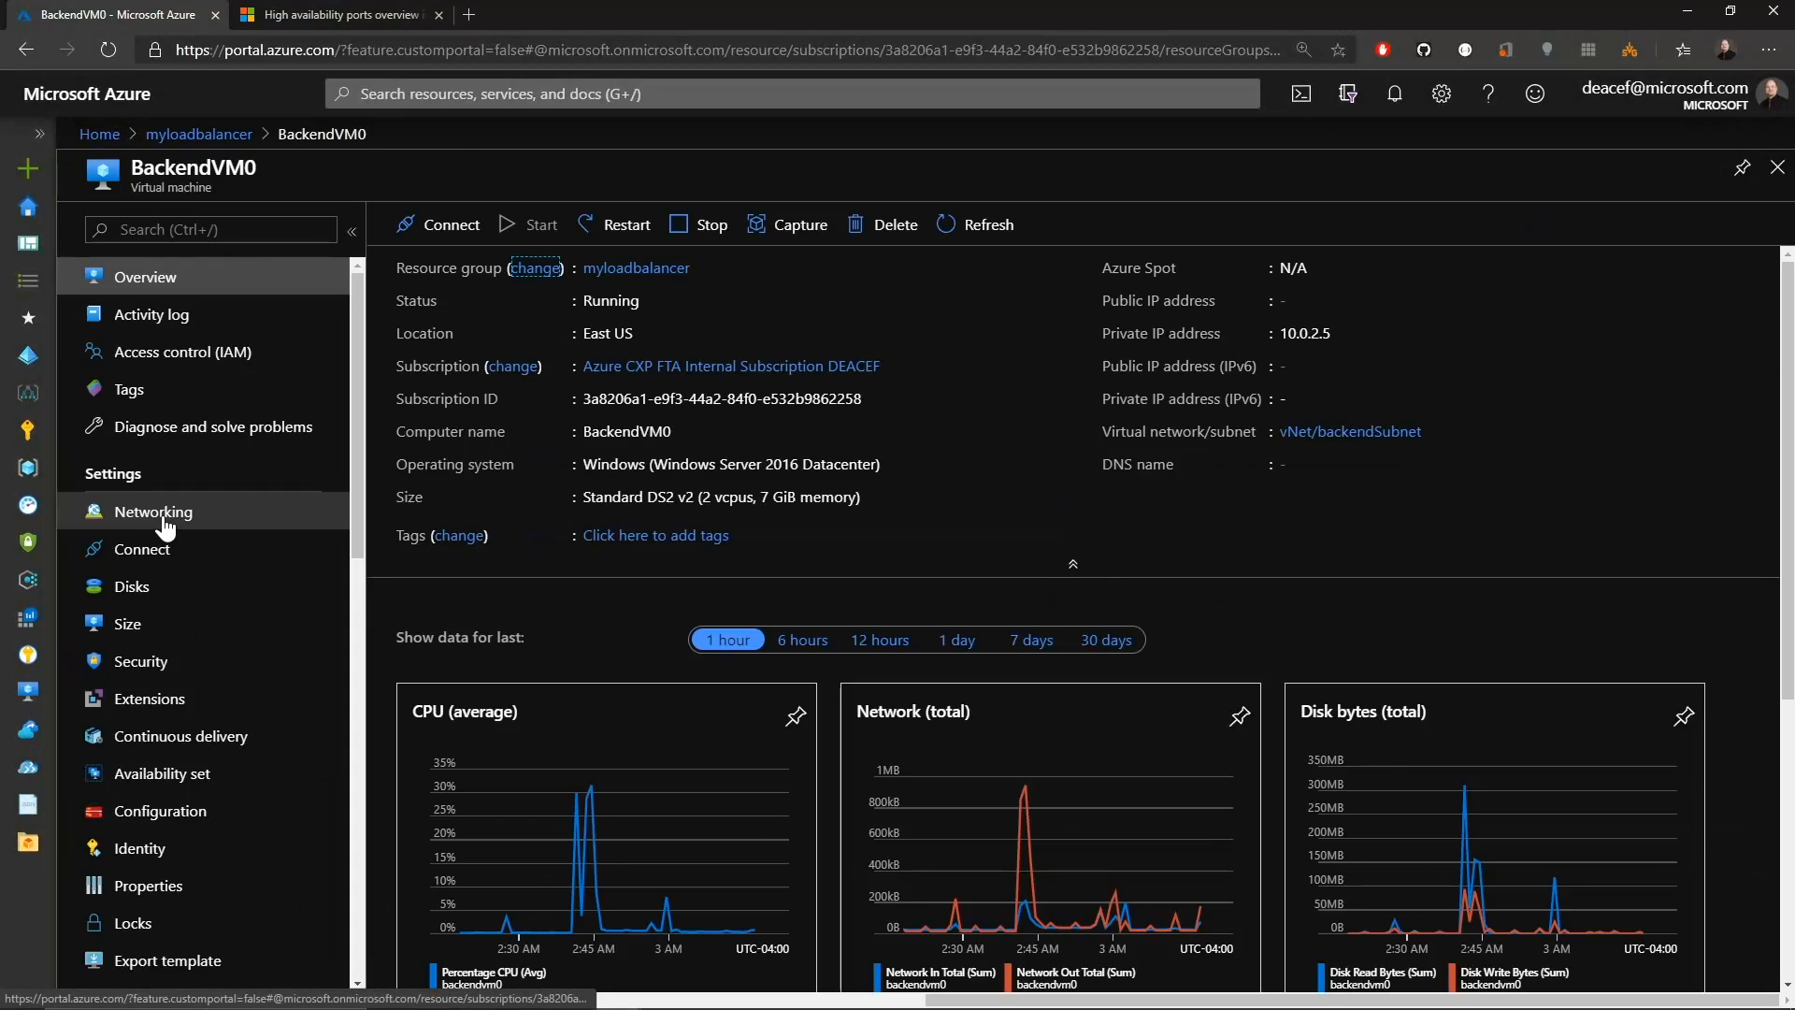
pyautogui.click(151, 511)
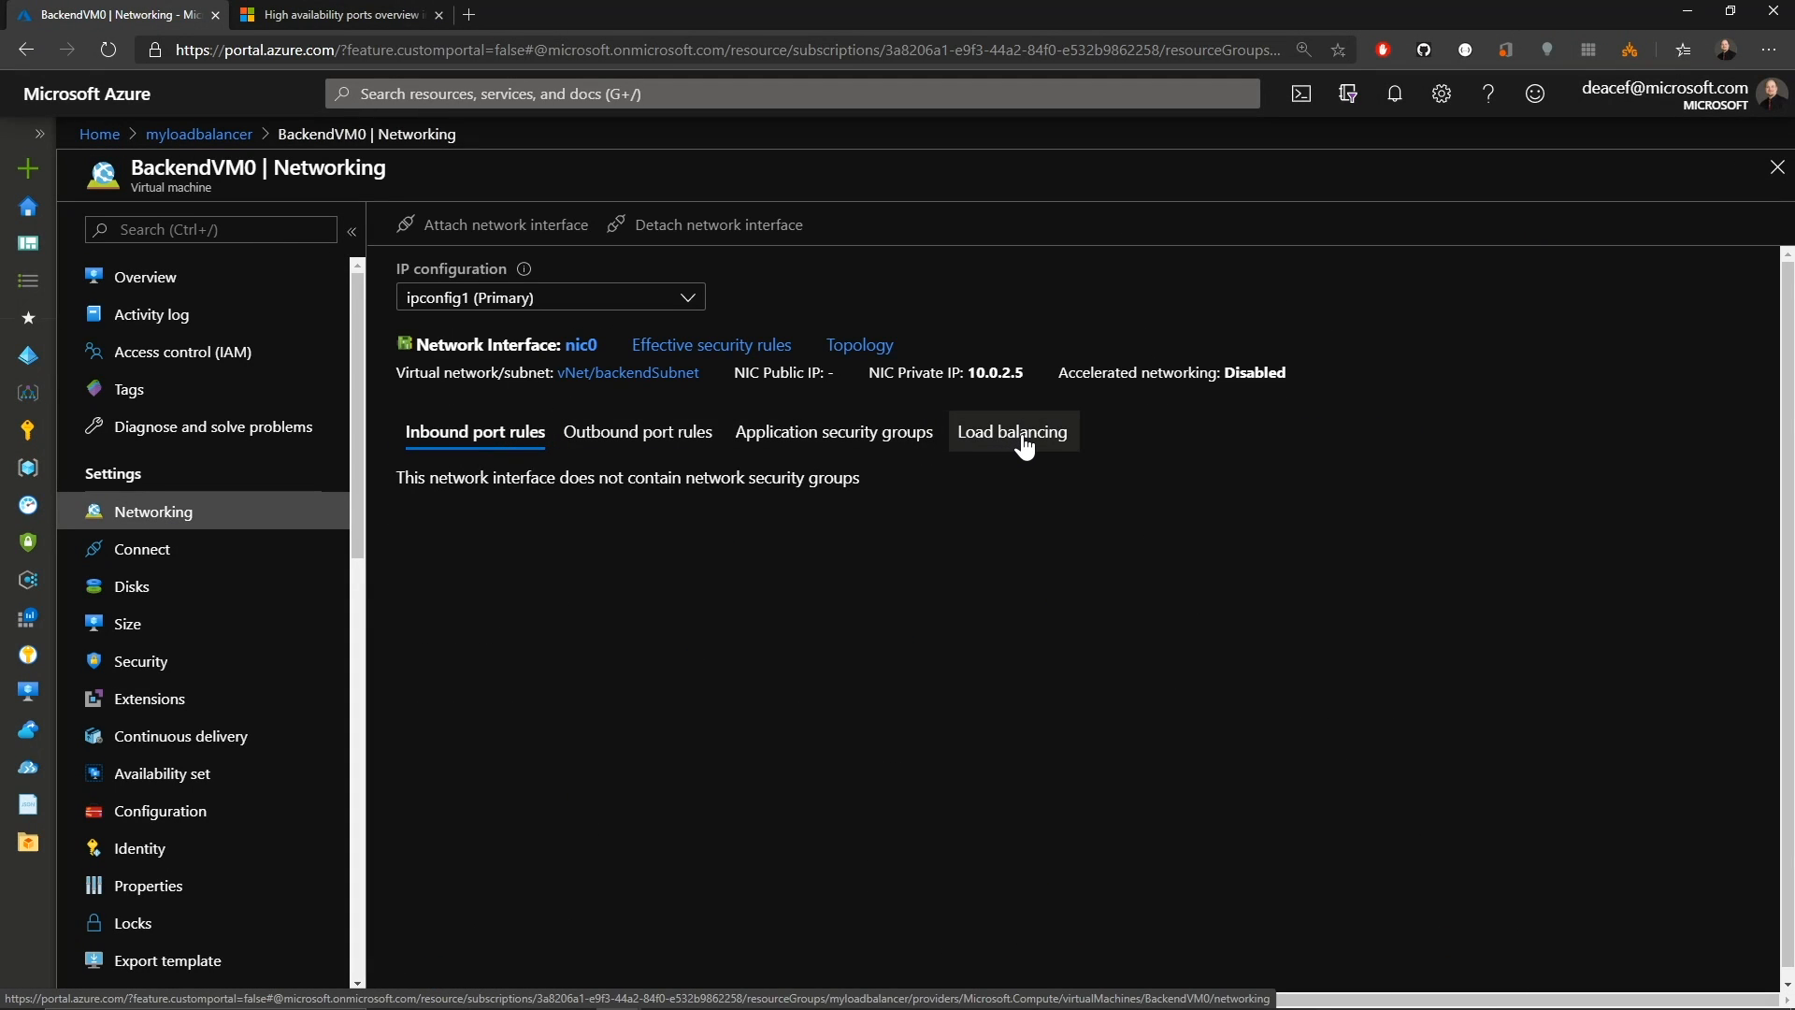
pyautogui.click(1012, 432)
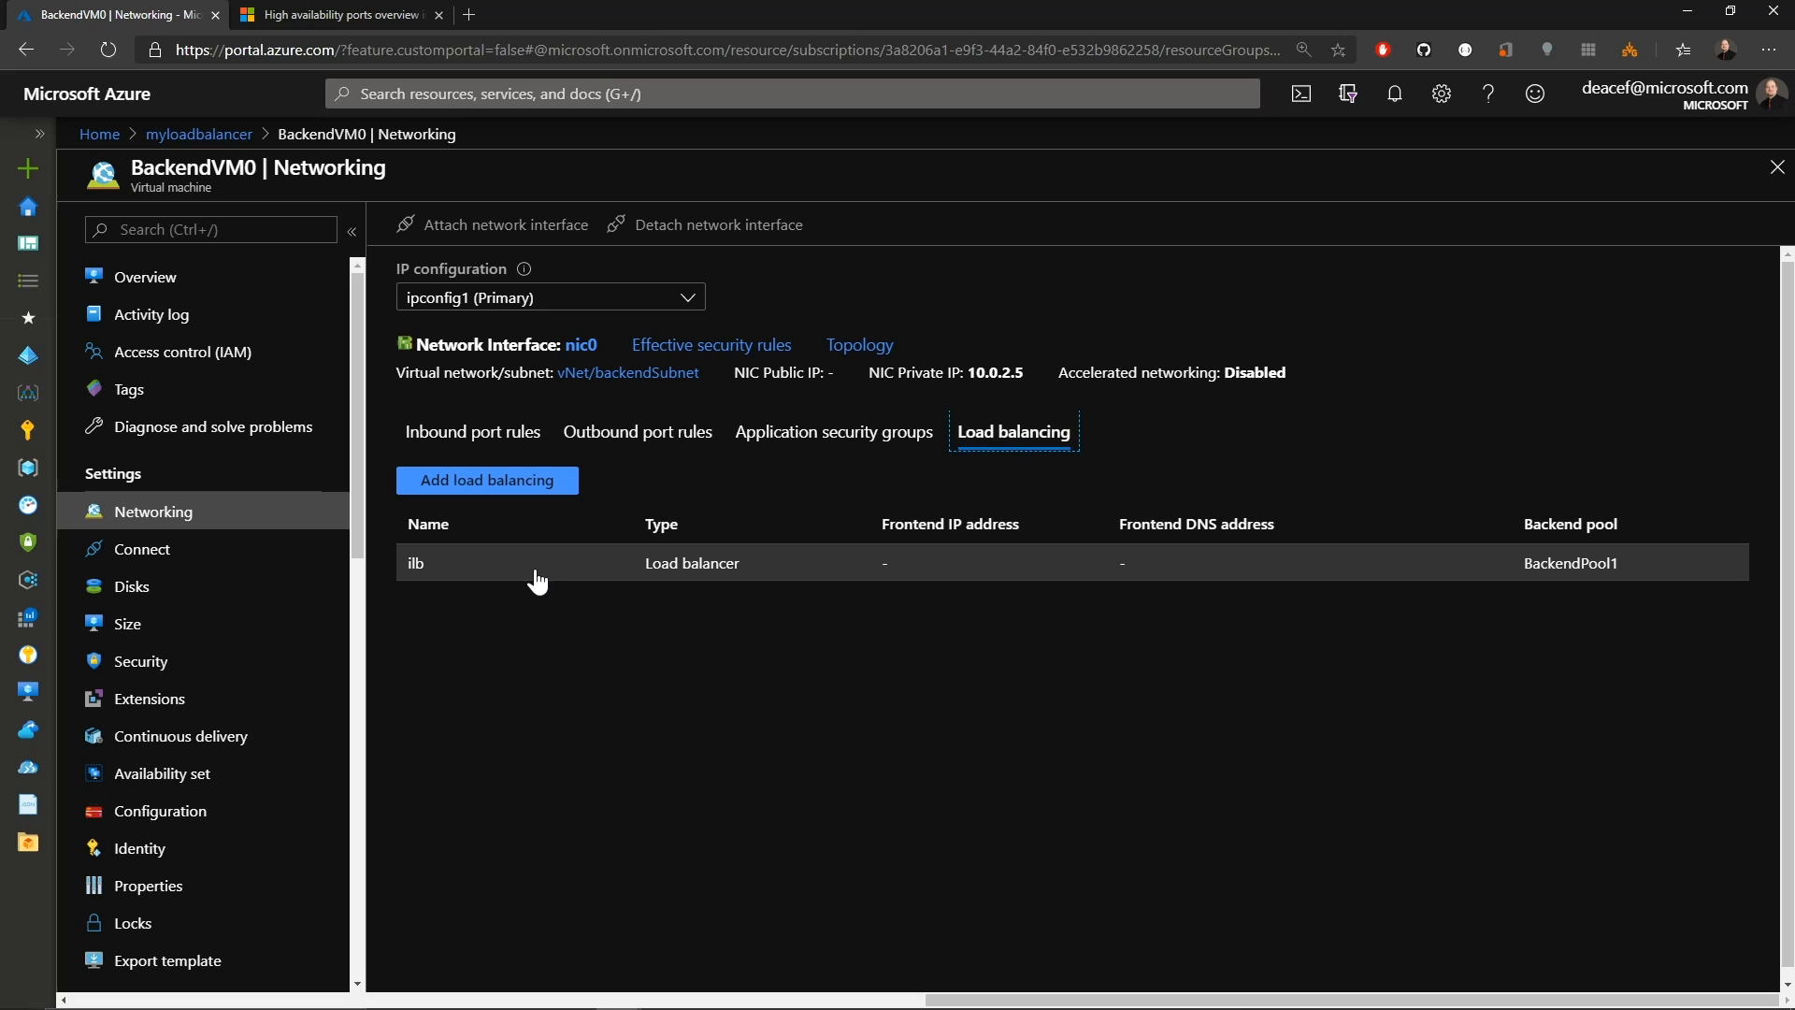
pyautogui.moveTo(686, 576)
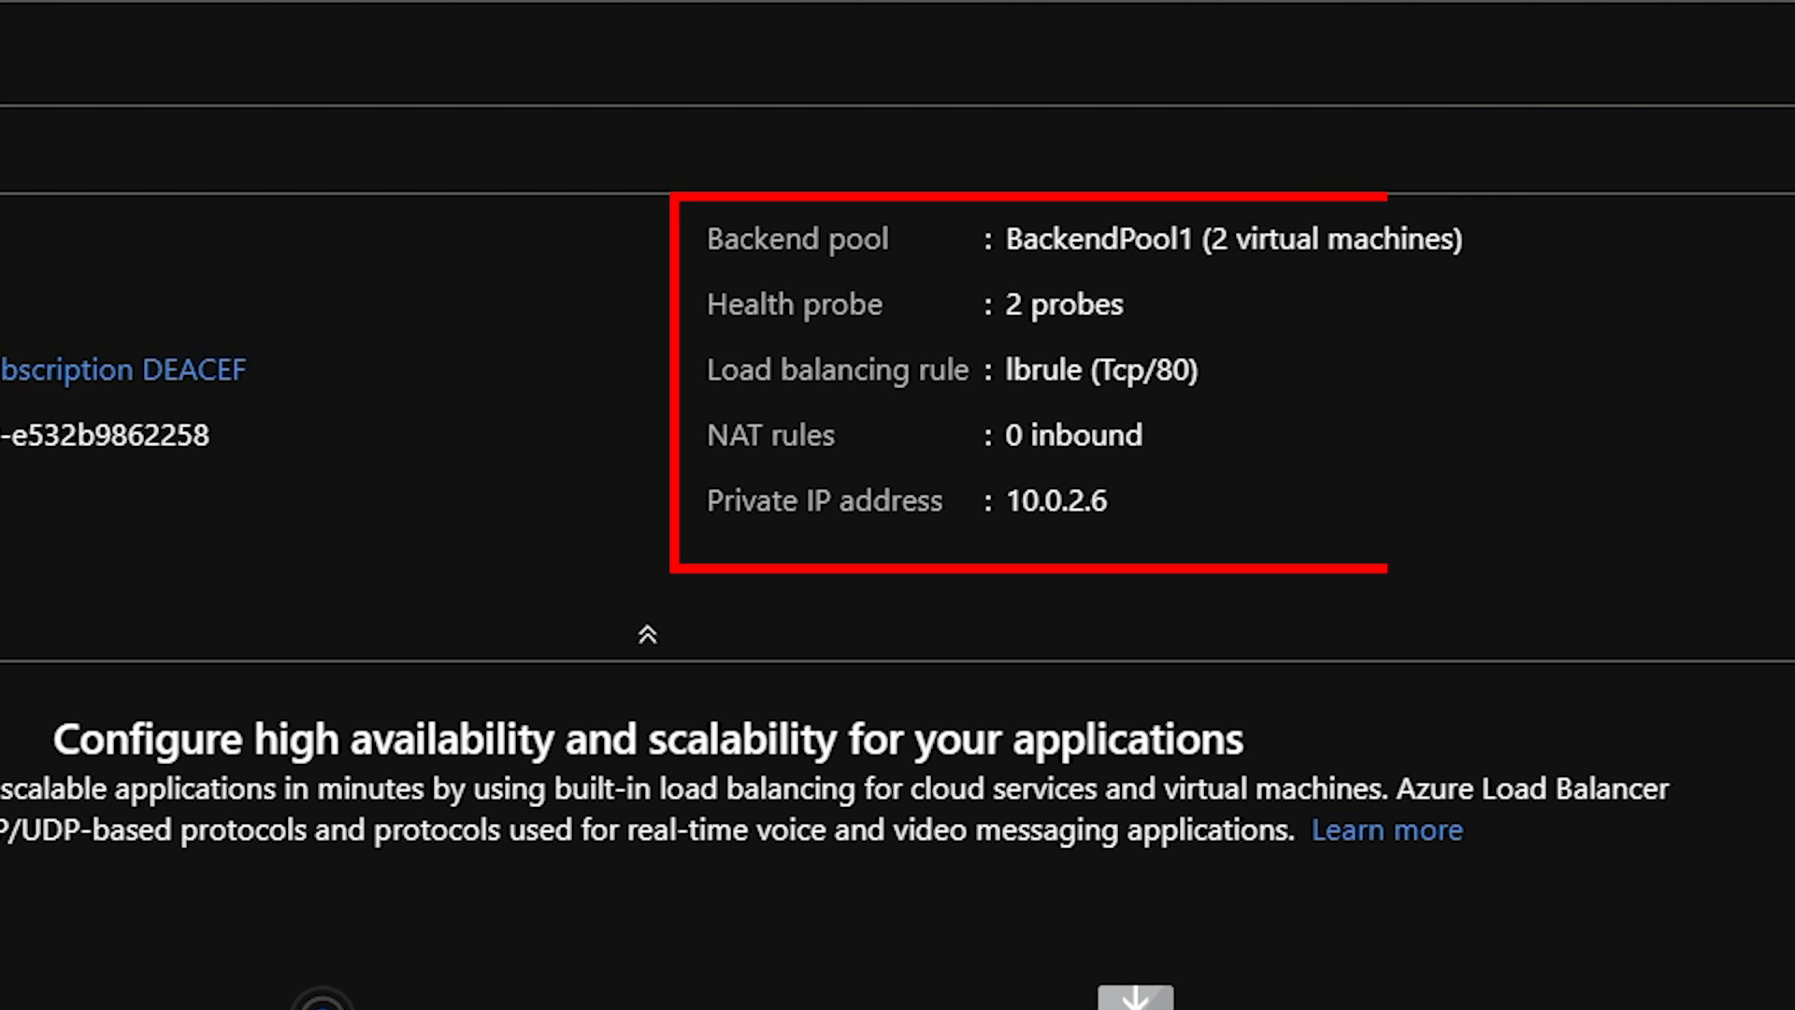
pyautogui.click(200, 512)
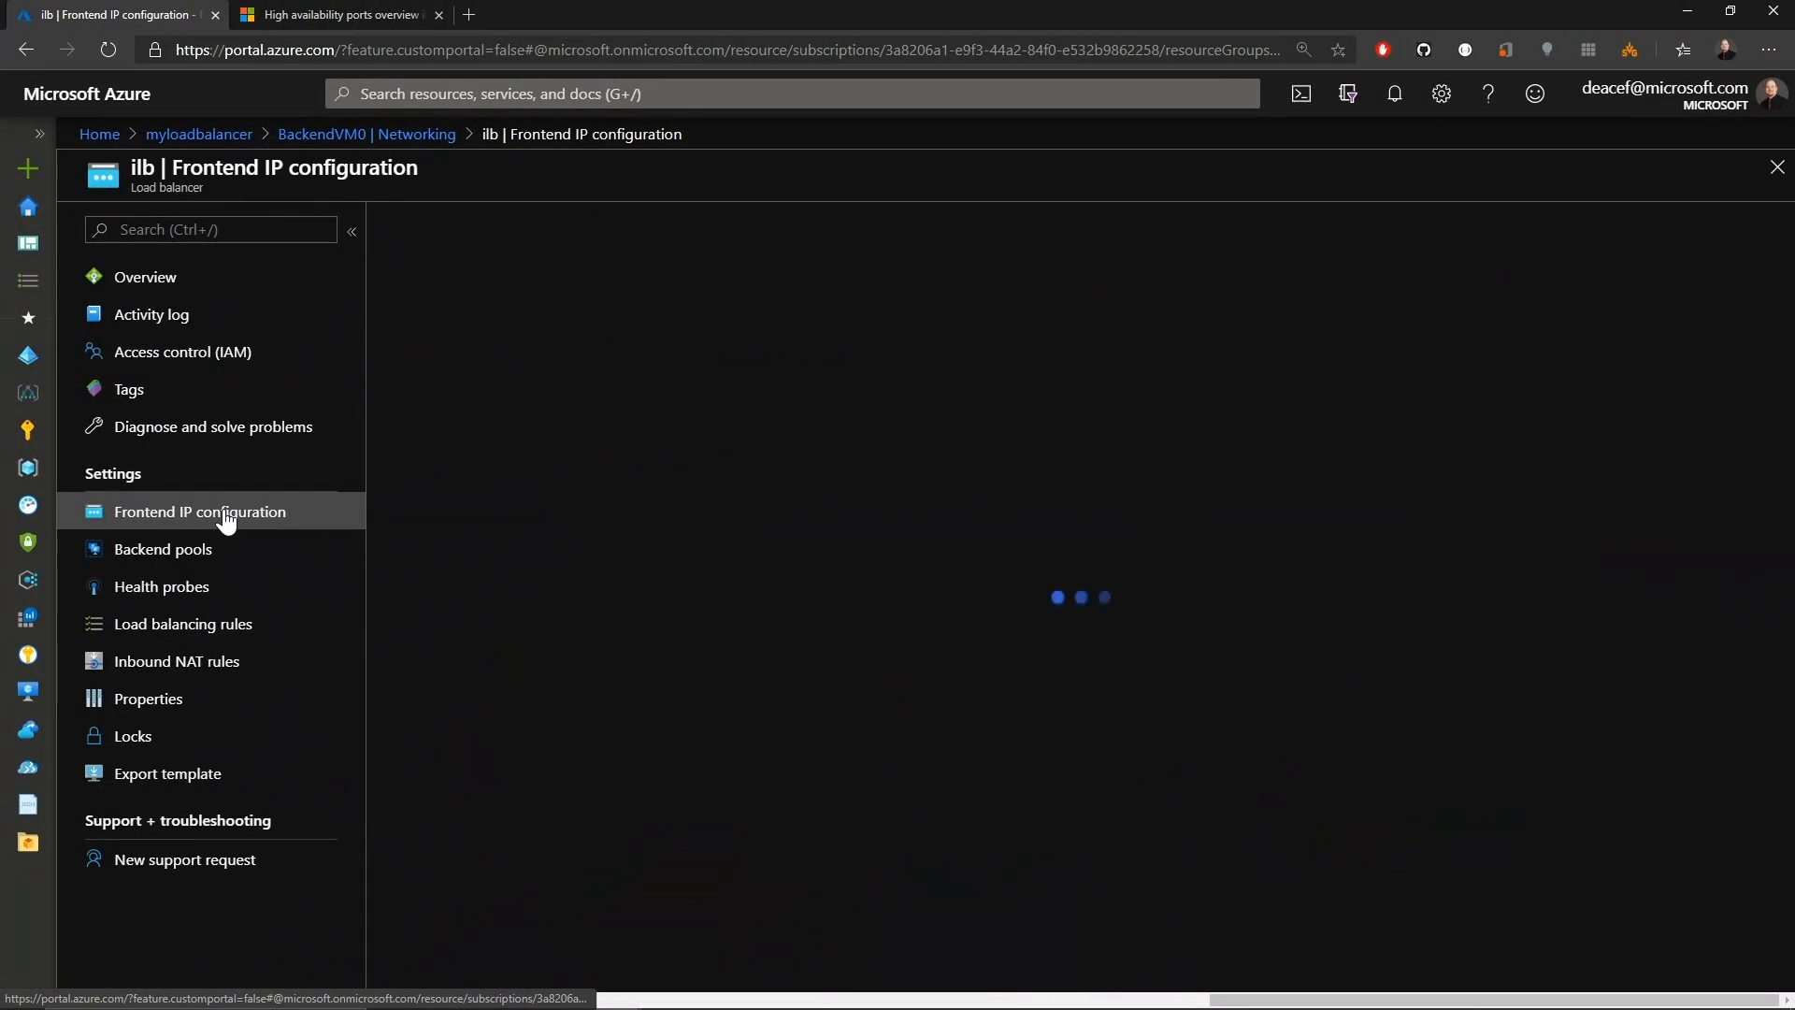
# Add frontend IP ilb-ip-2 on backendSubnet with dynamic assignment to ilb.
pyautogui.click(200, 513)
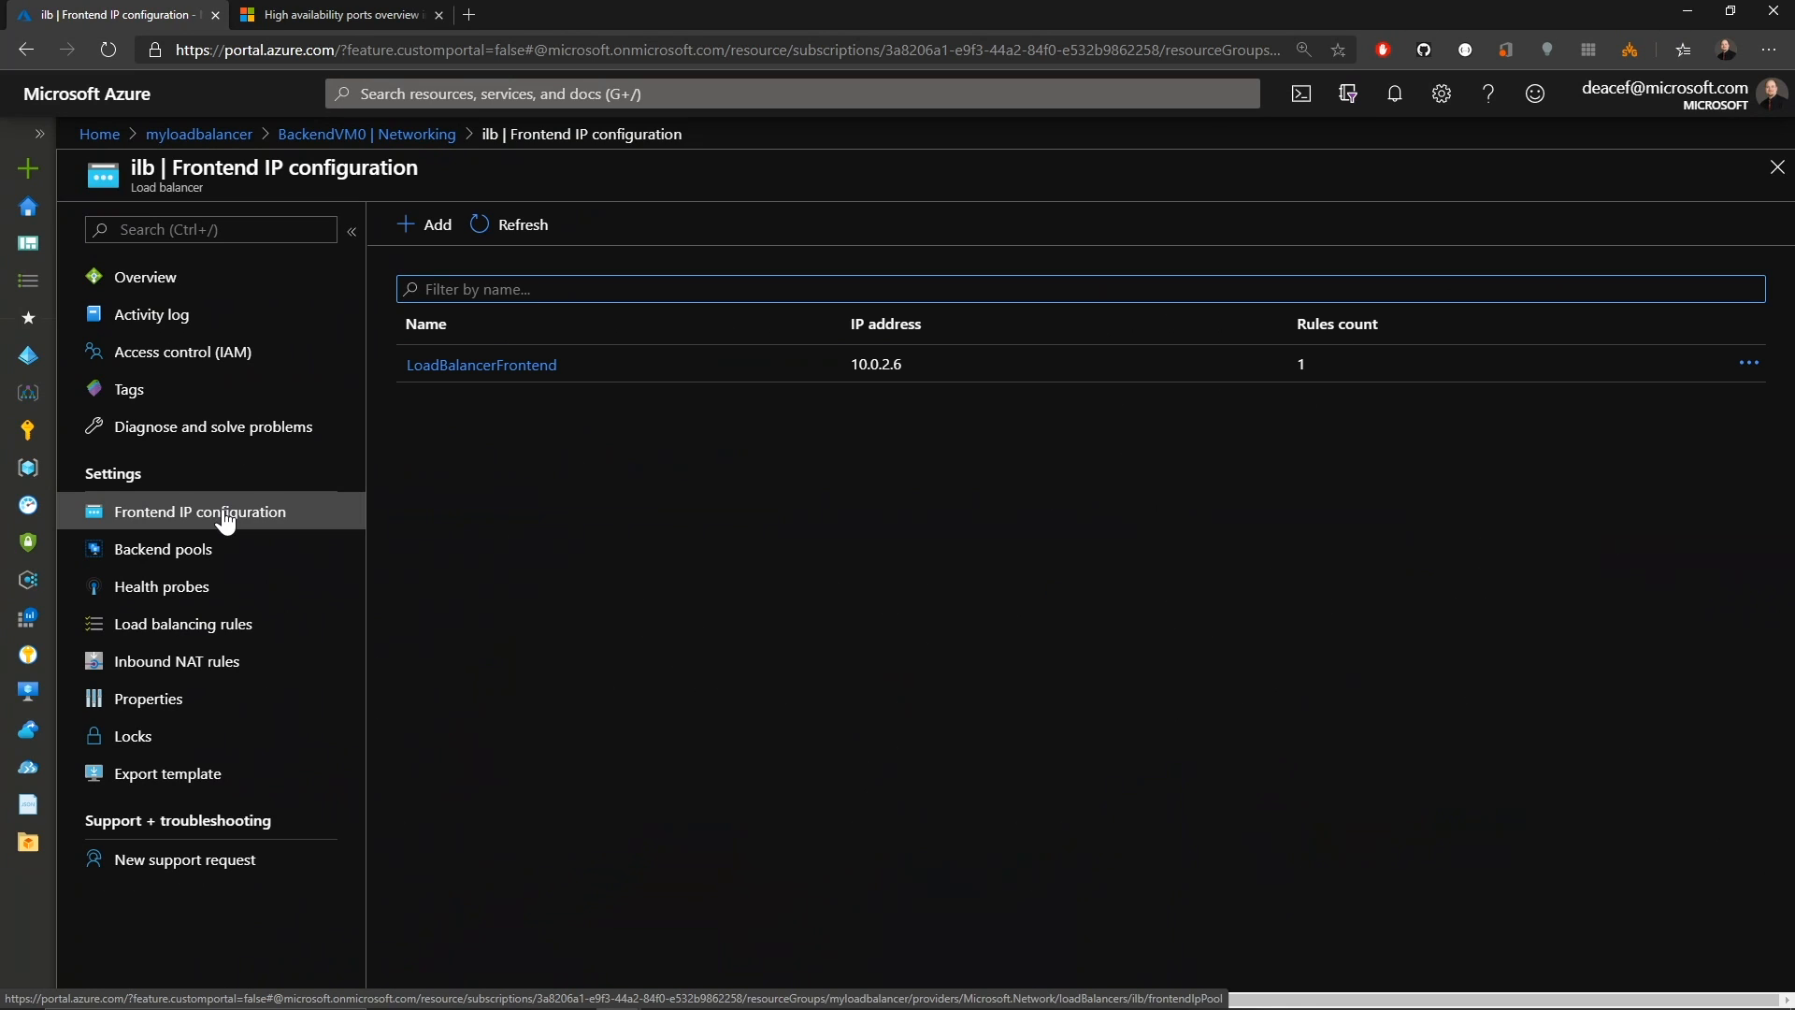
pyautogui.click(425, 223)
pyautogui.write('ilb-ip-2')
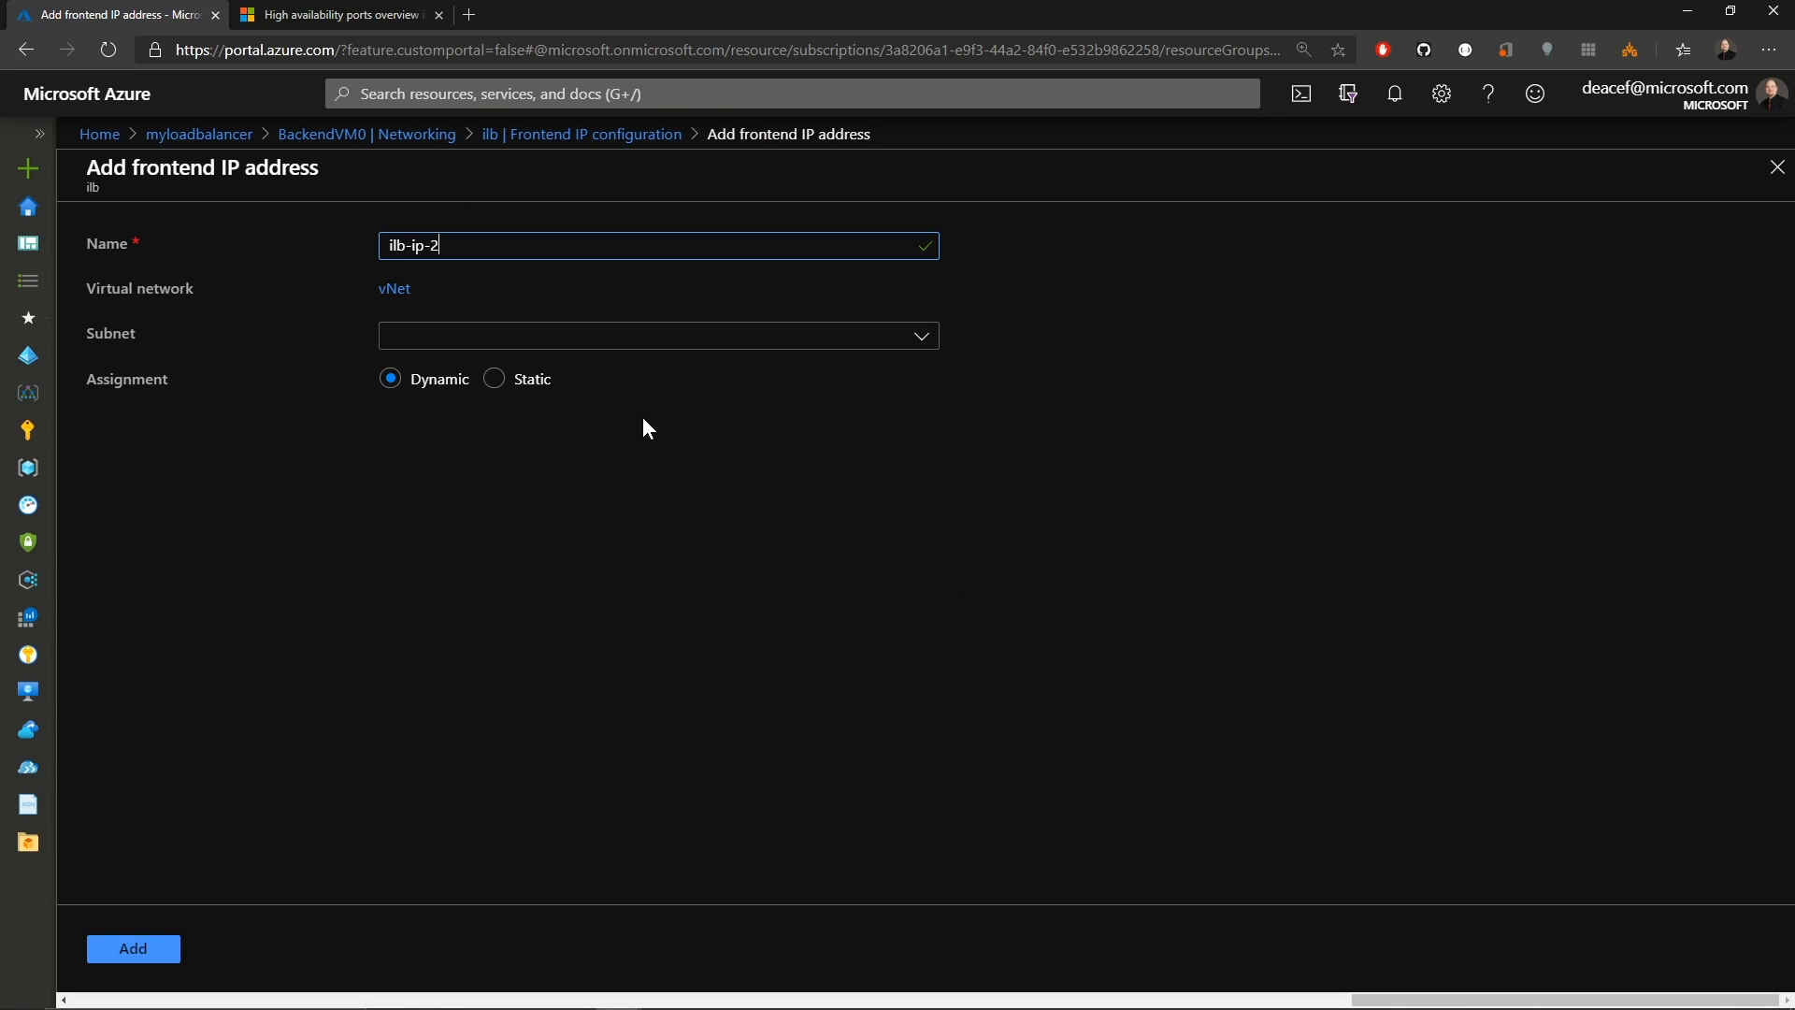
pyautogui.moveTo(634, 404)
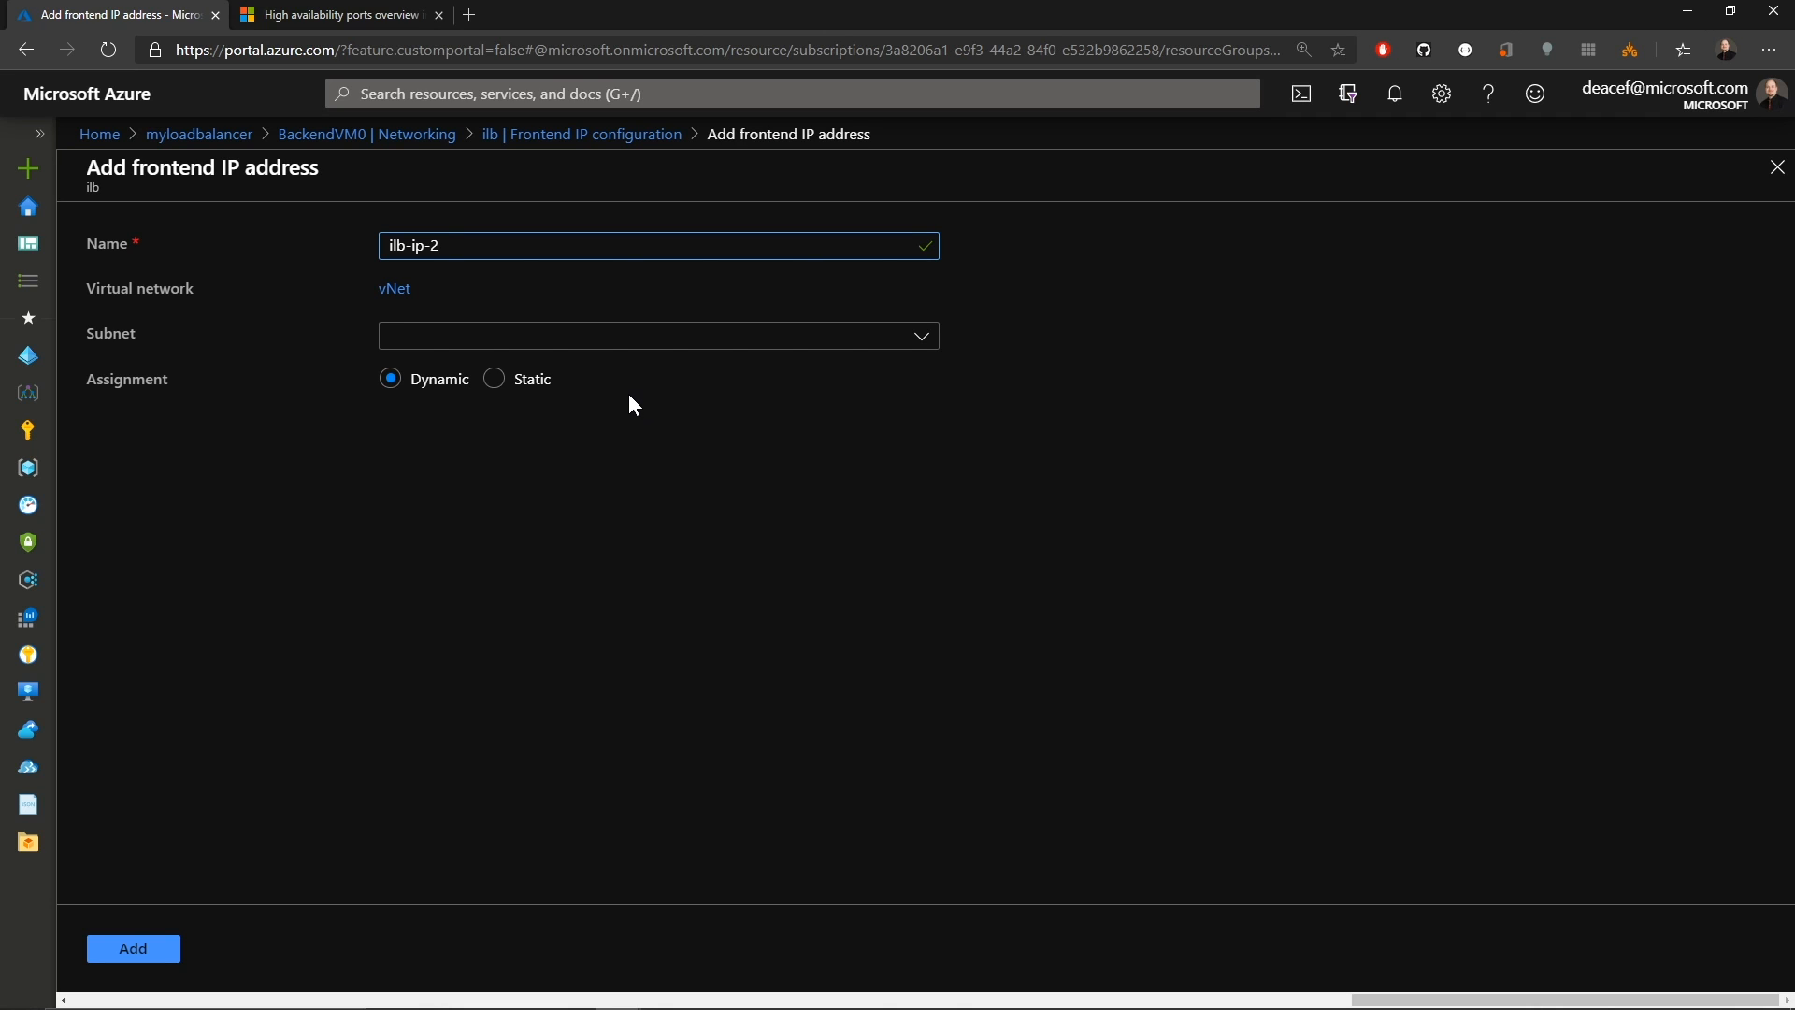
pyautogui.click(659, 245)
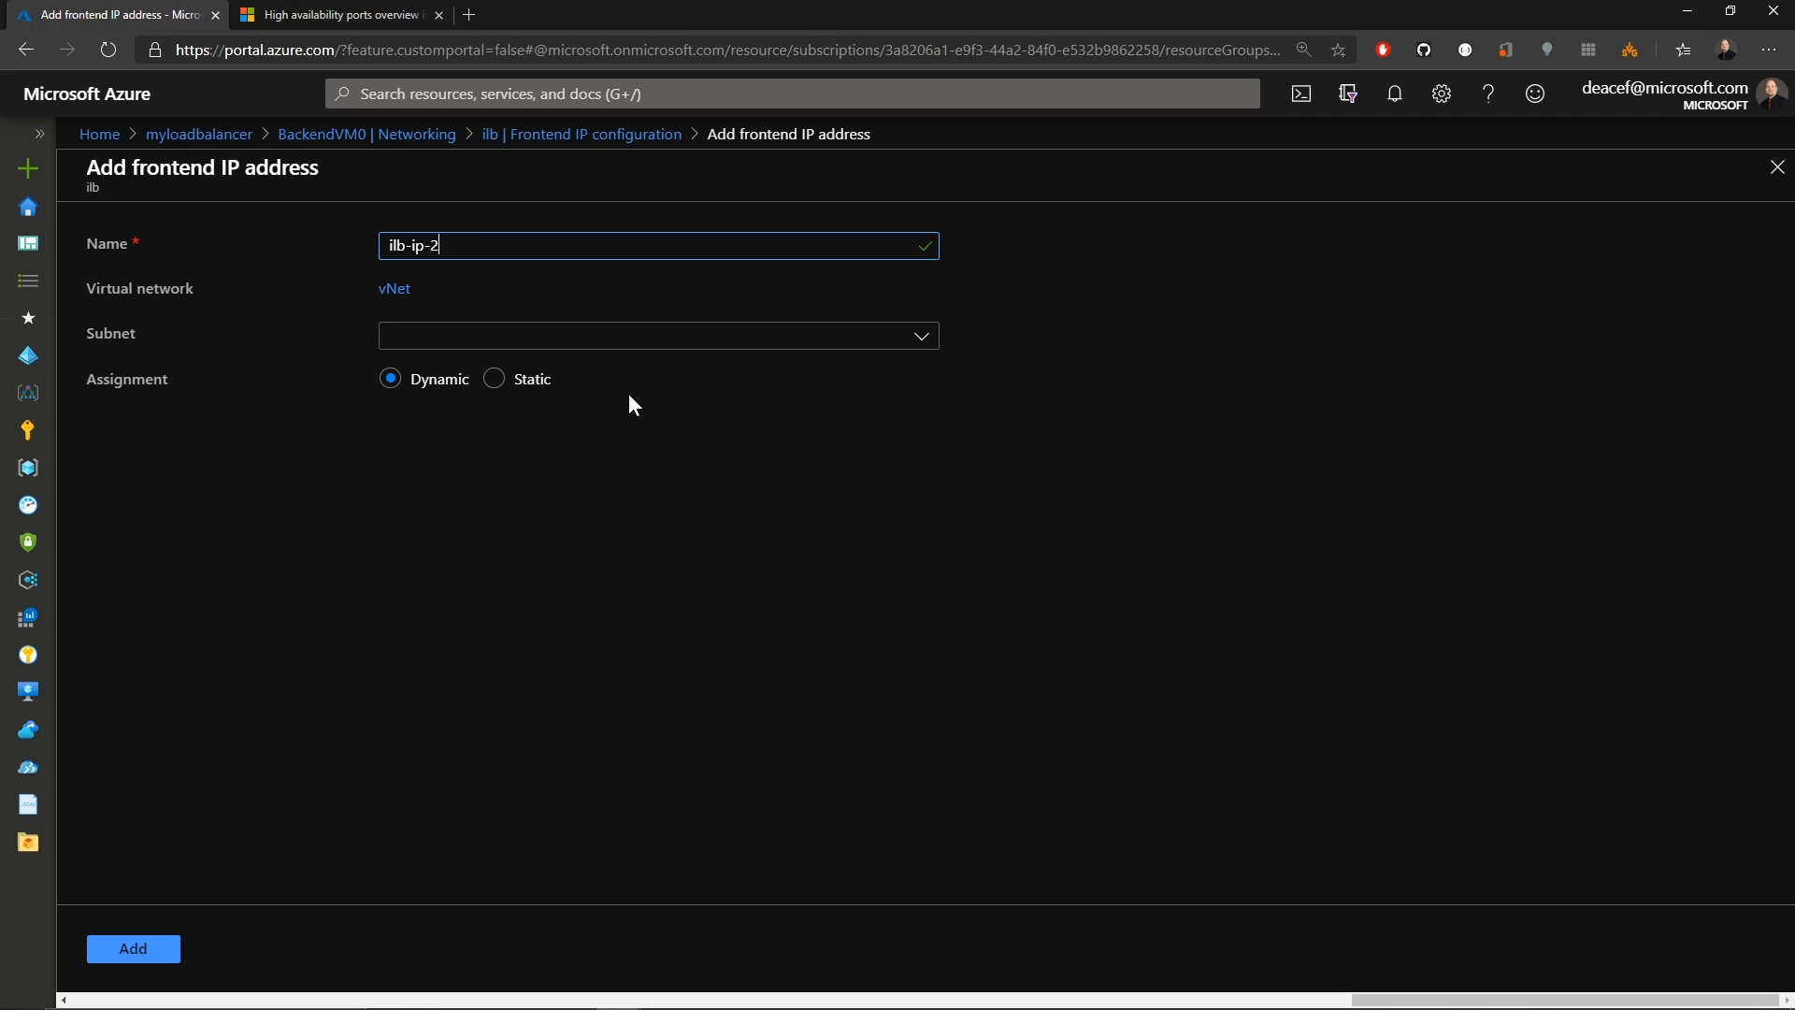
pyautogui.click(657, 335)
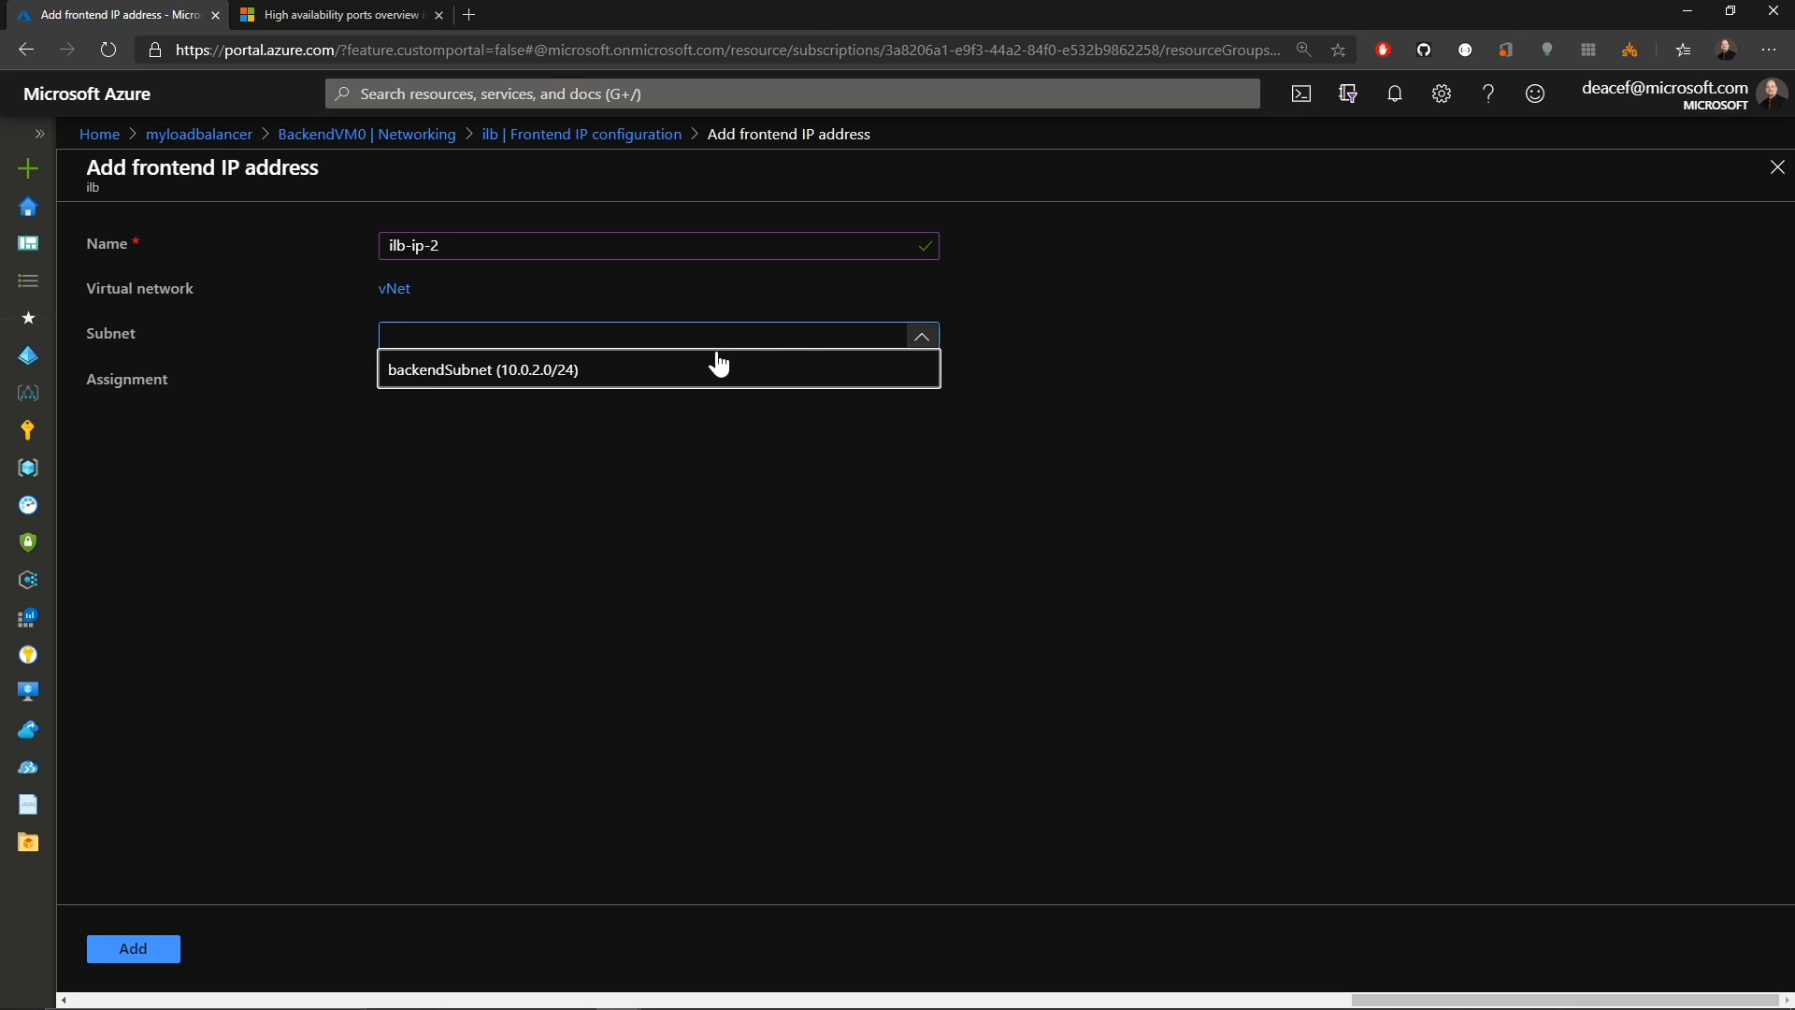
pyautogui.click(482, 368)
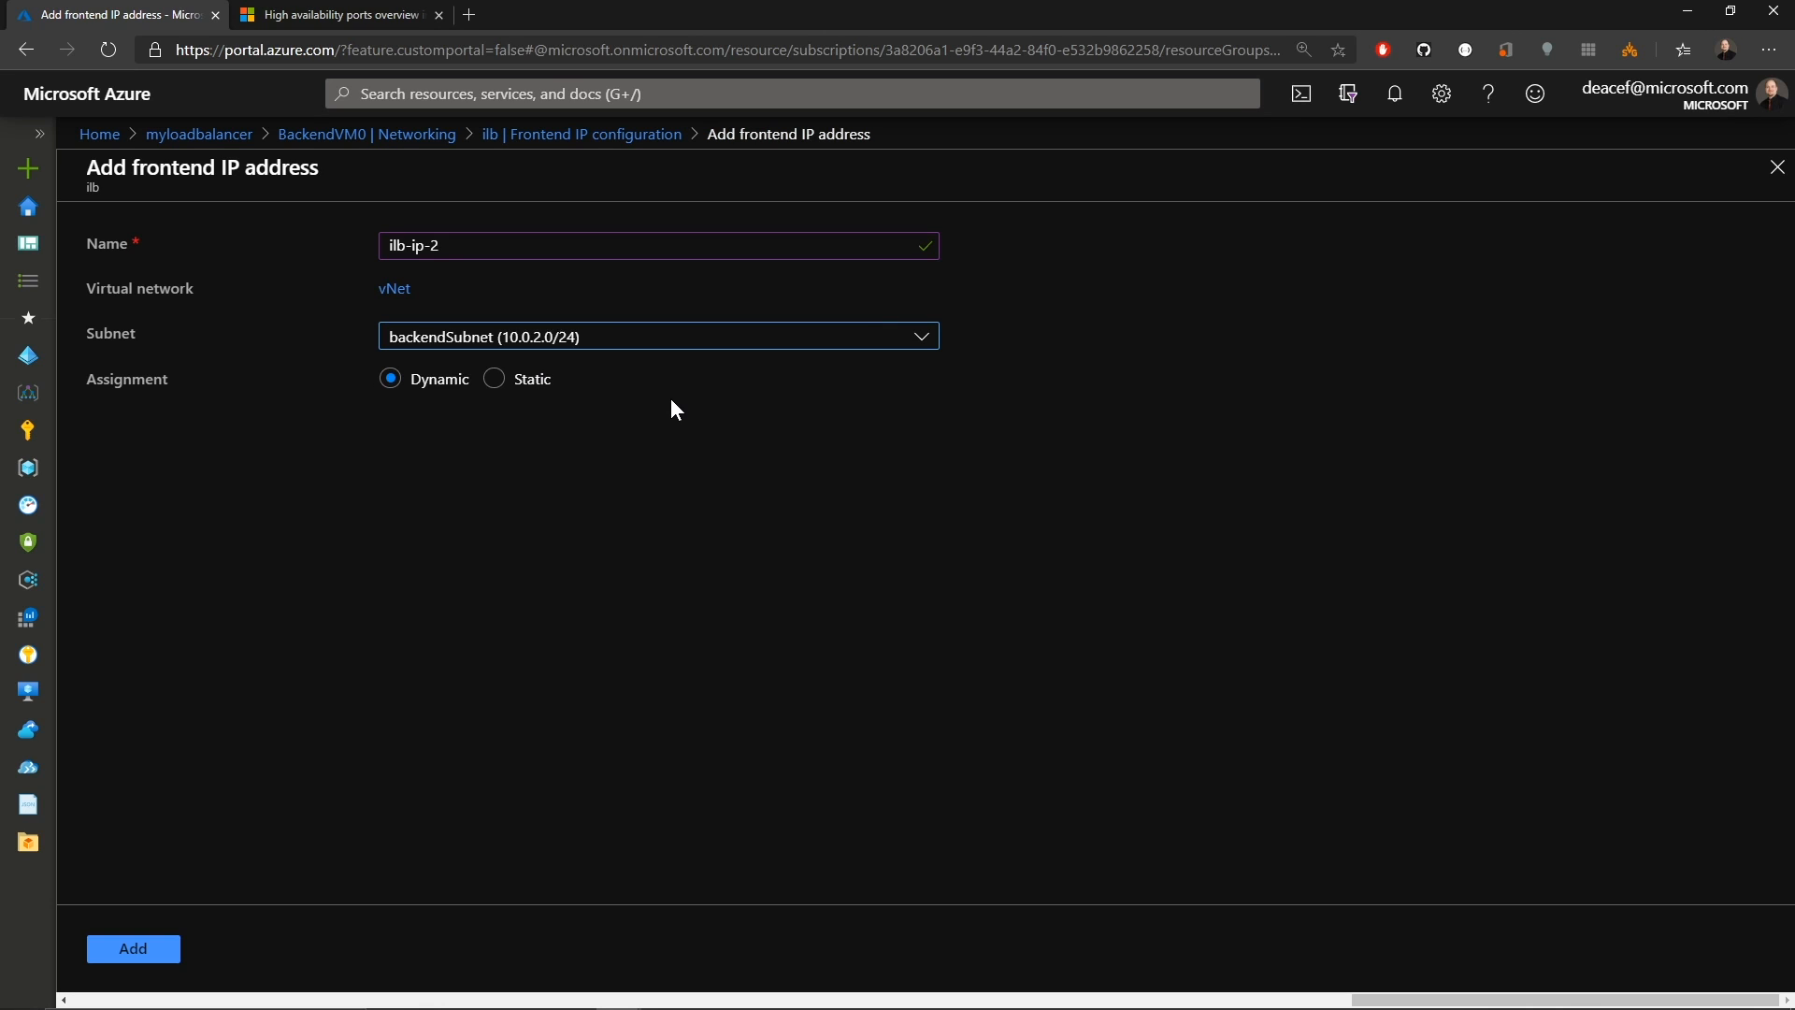
pyautogui.moveTo(447, 419)
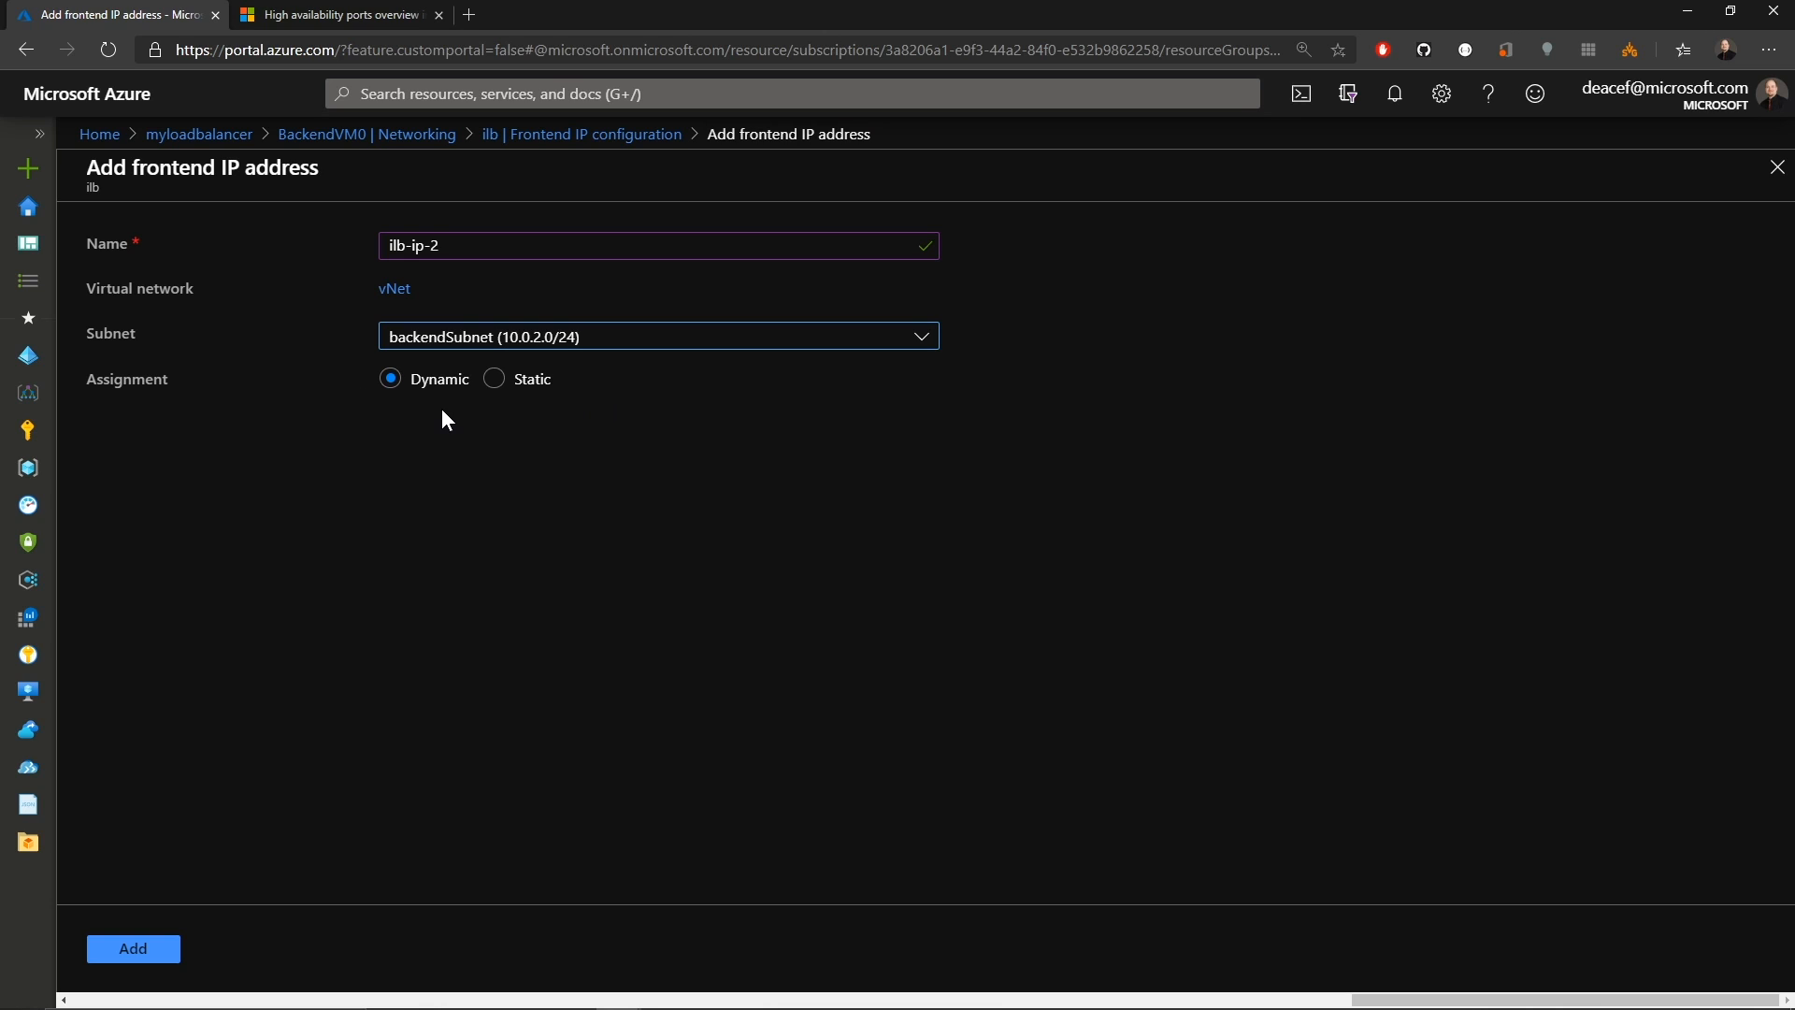
pyautogui.click(131, 948)
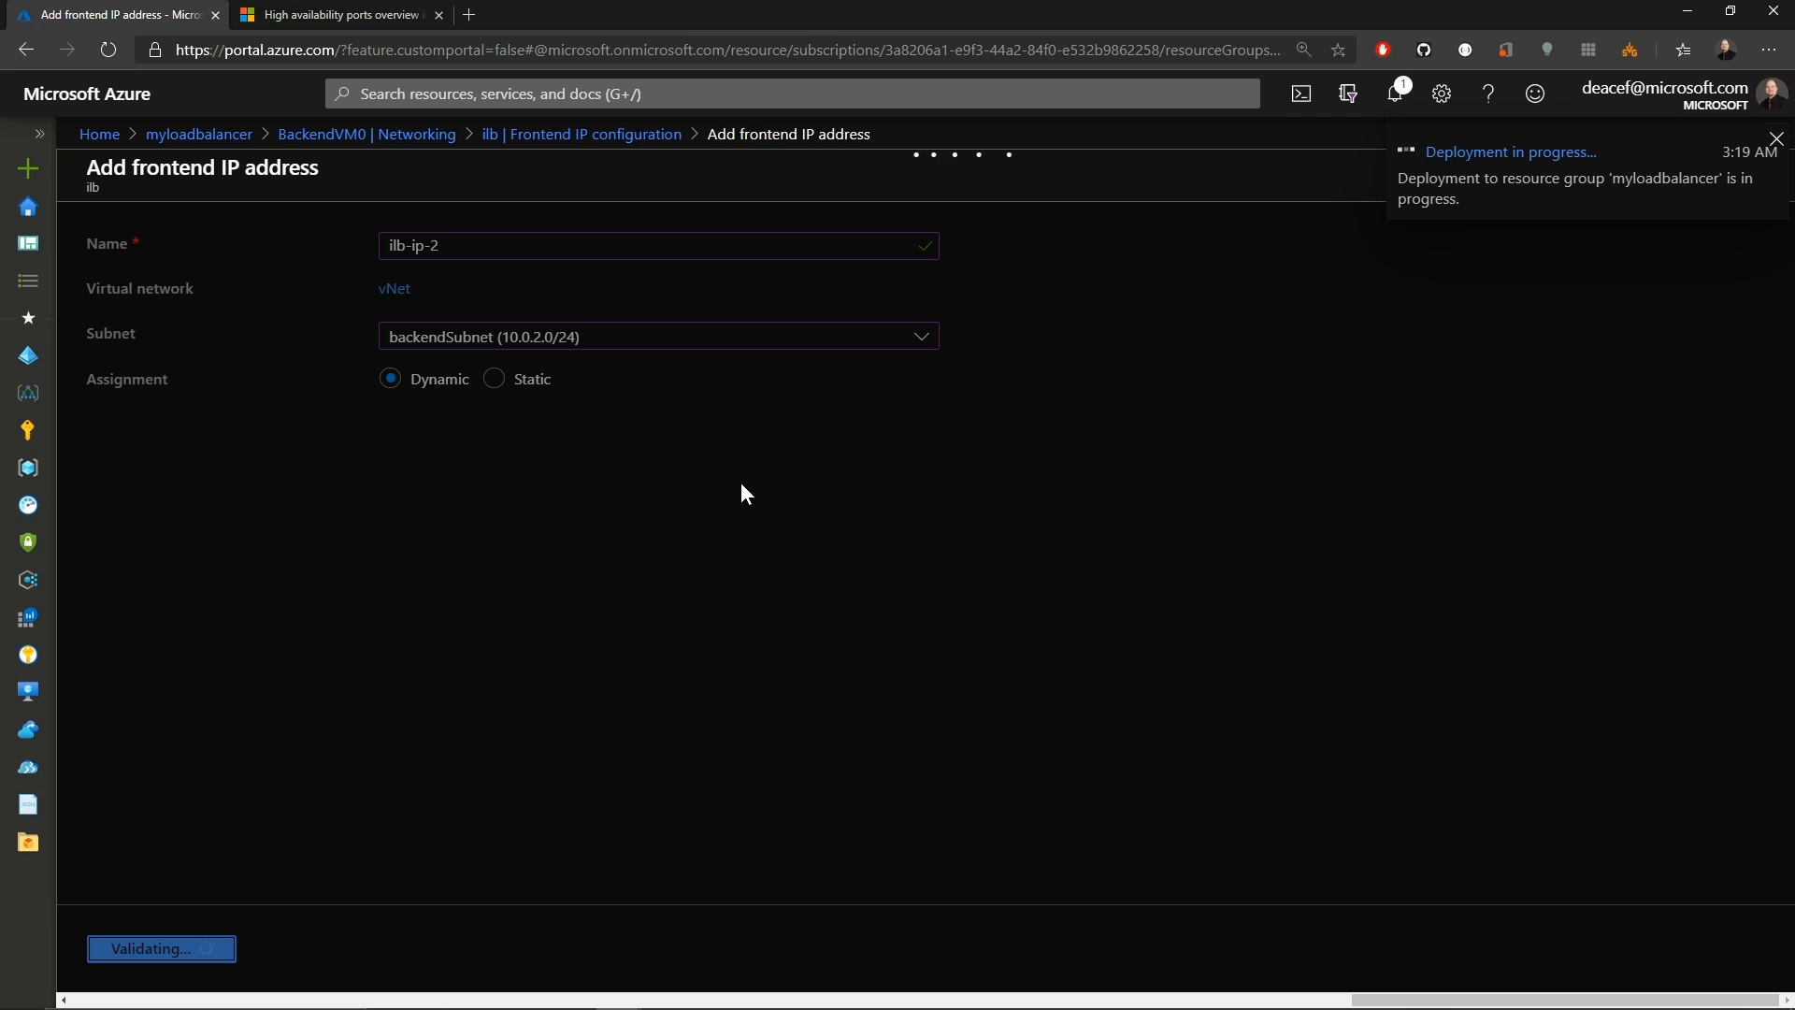
pyautogui.click(1777, 139)
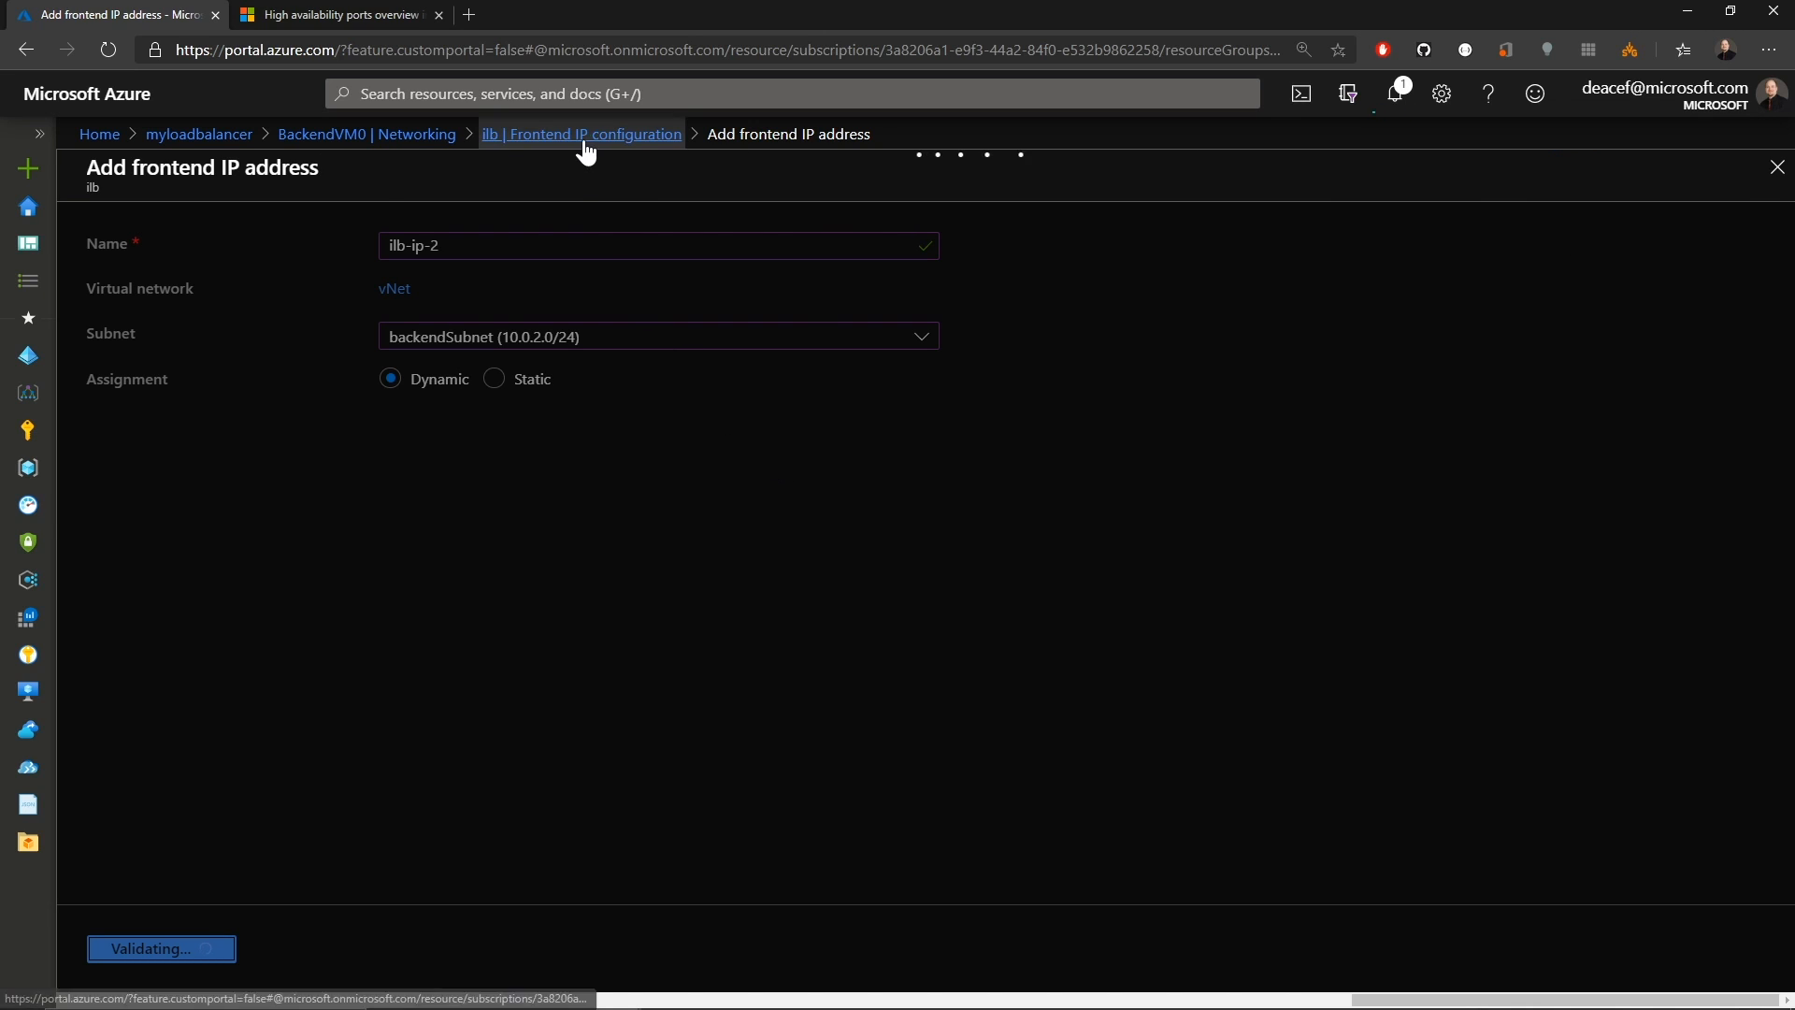
pyautogui.click(162, 548)
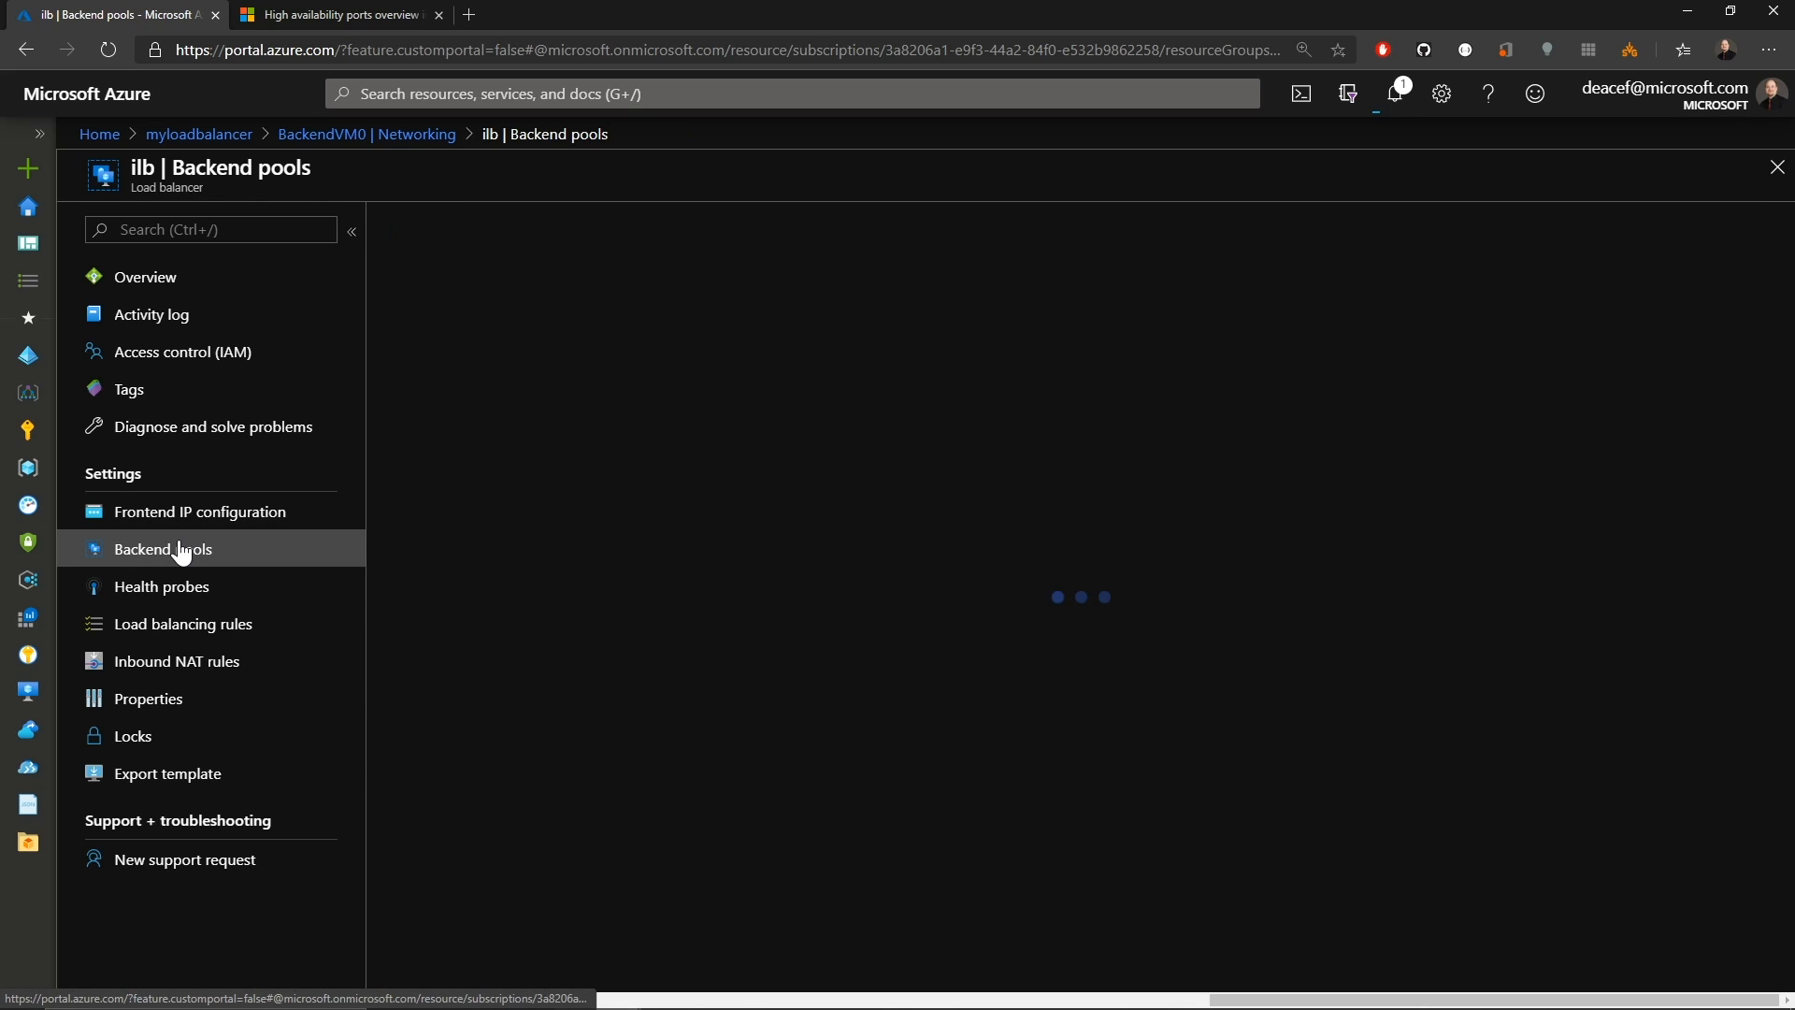
pyautogui.click(165, 548)
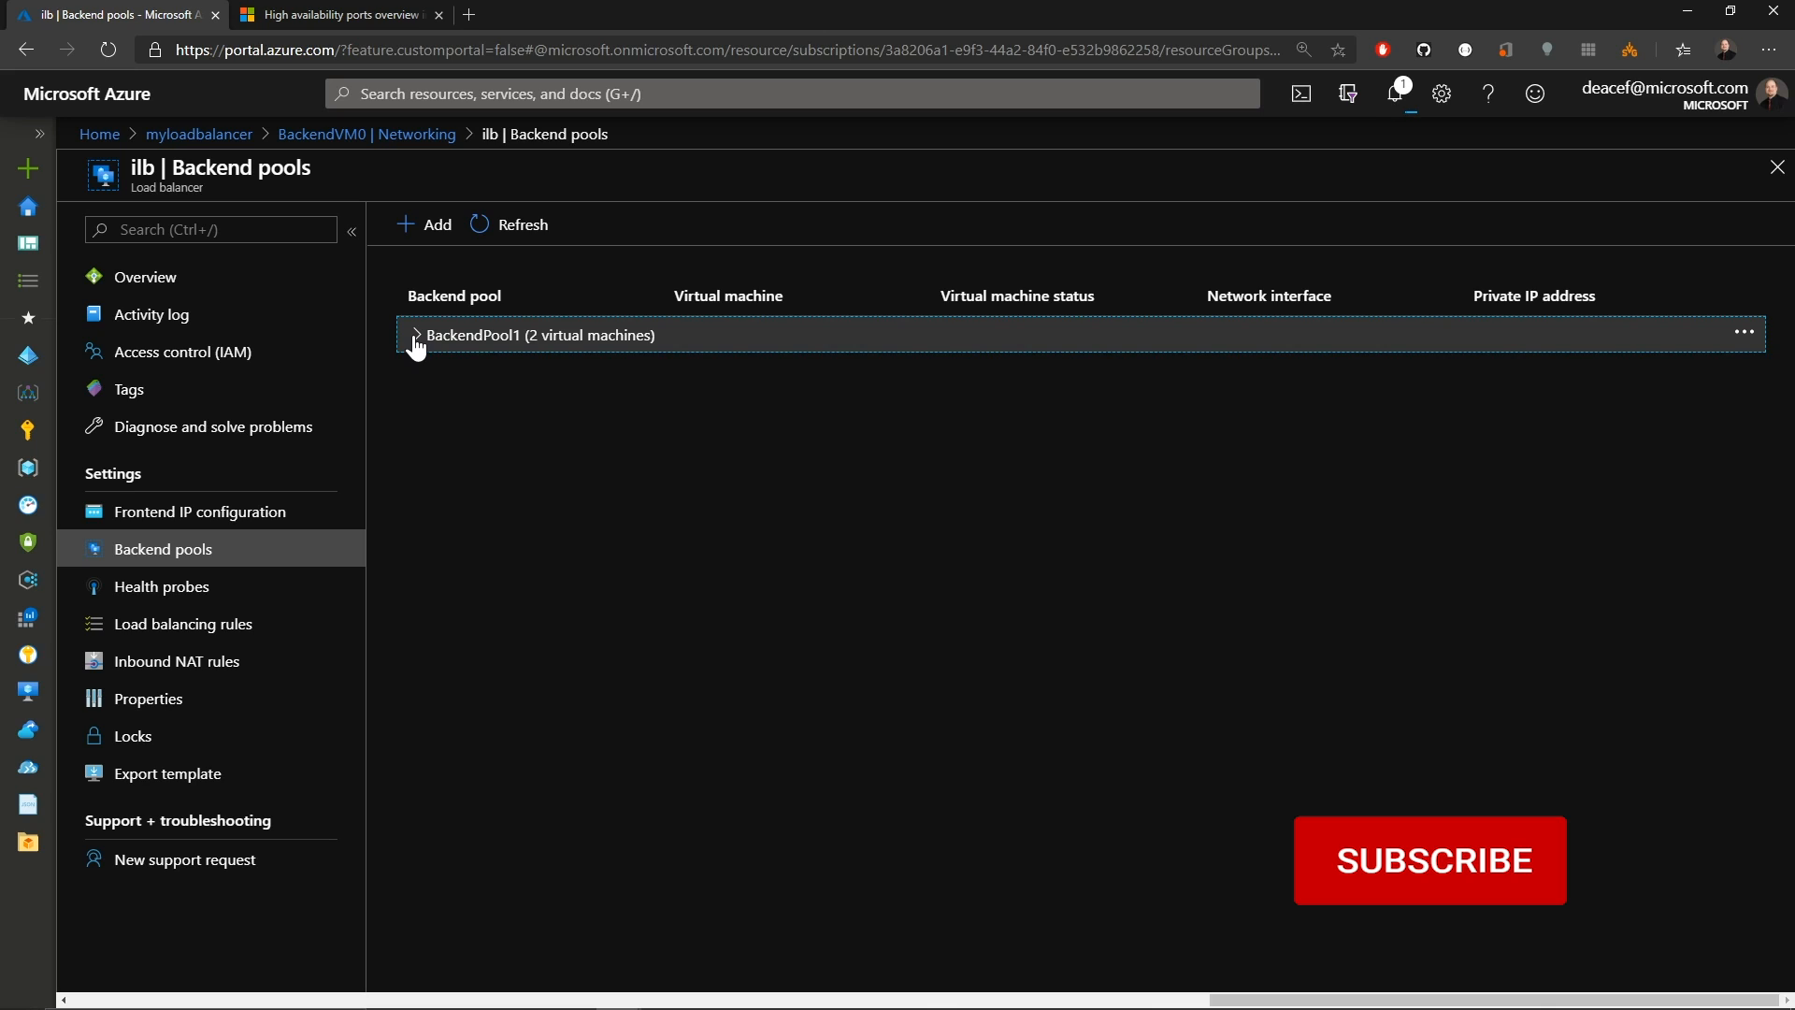
pyautogui.click(415, 335)
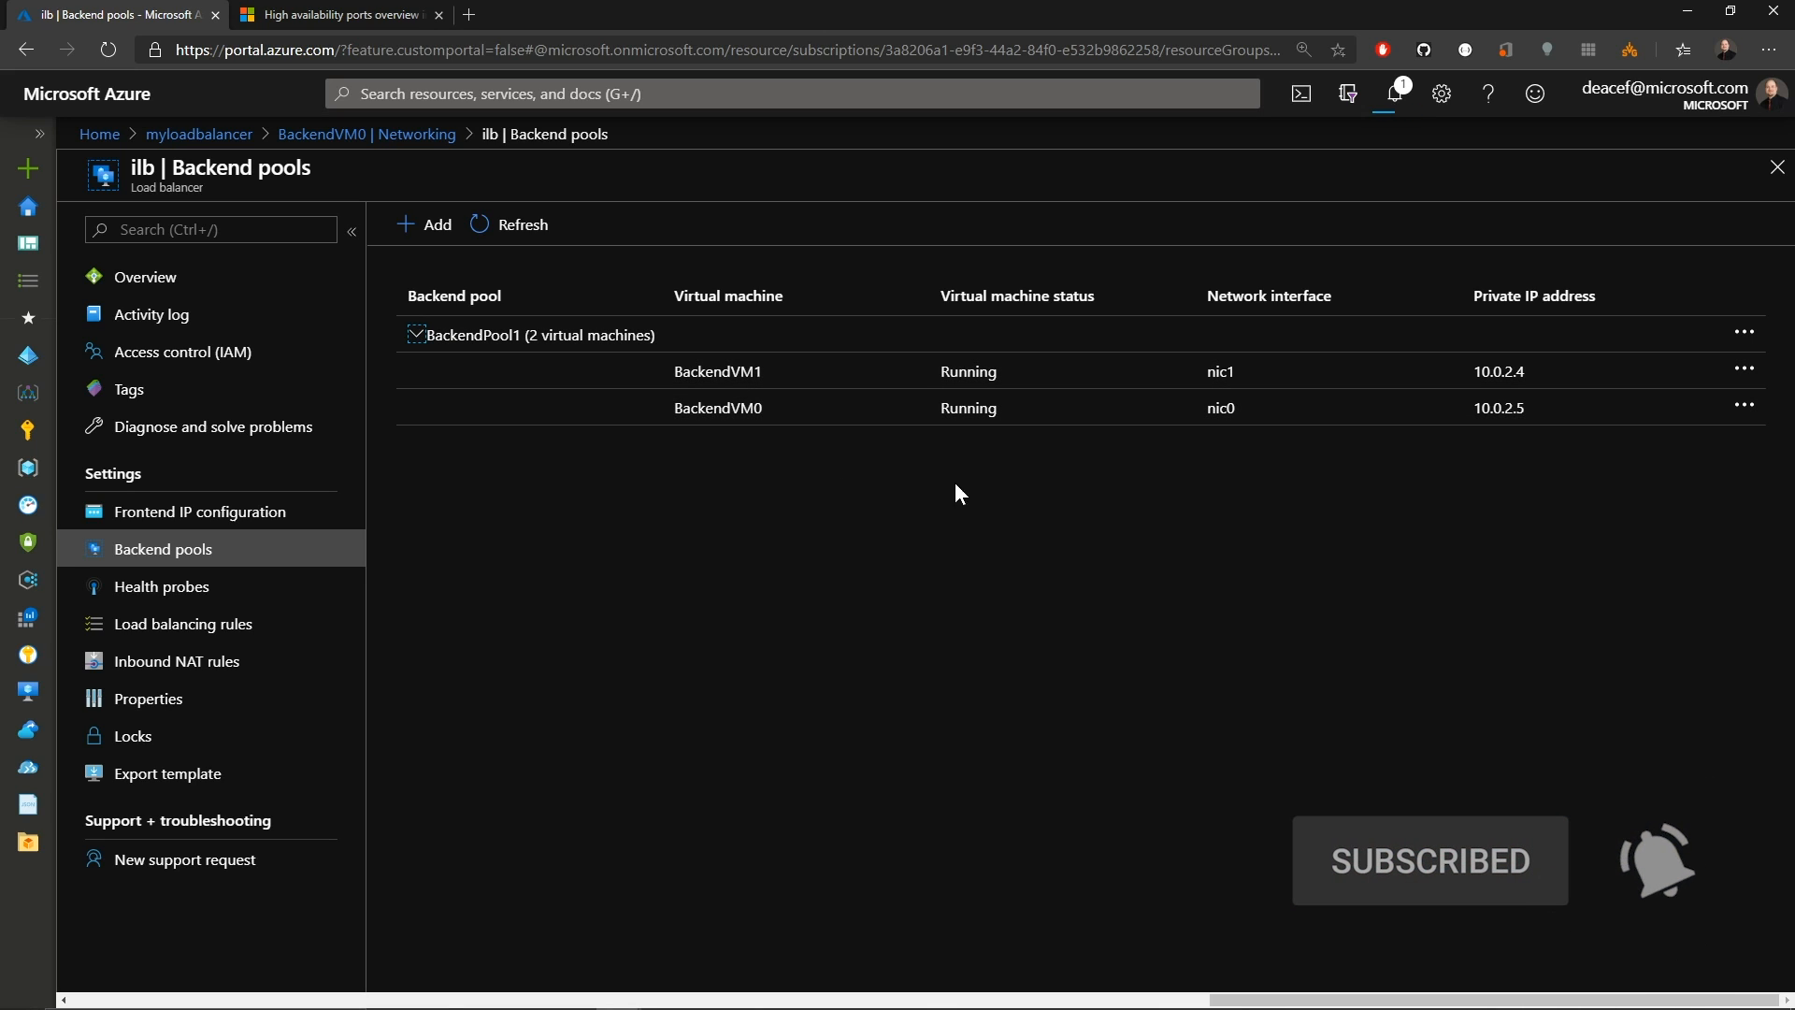
pyautogui.click(511, 335)
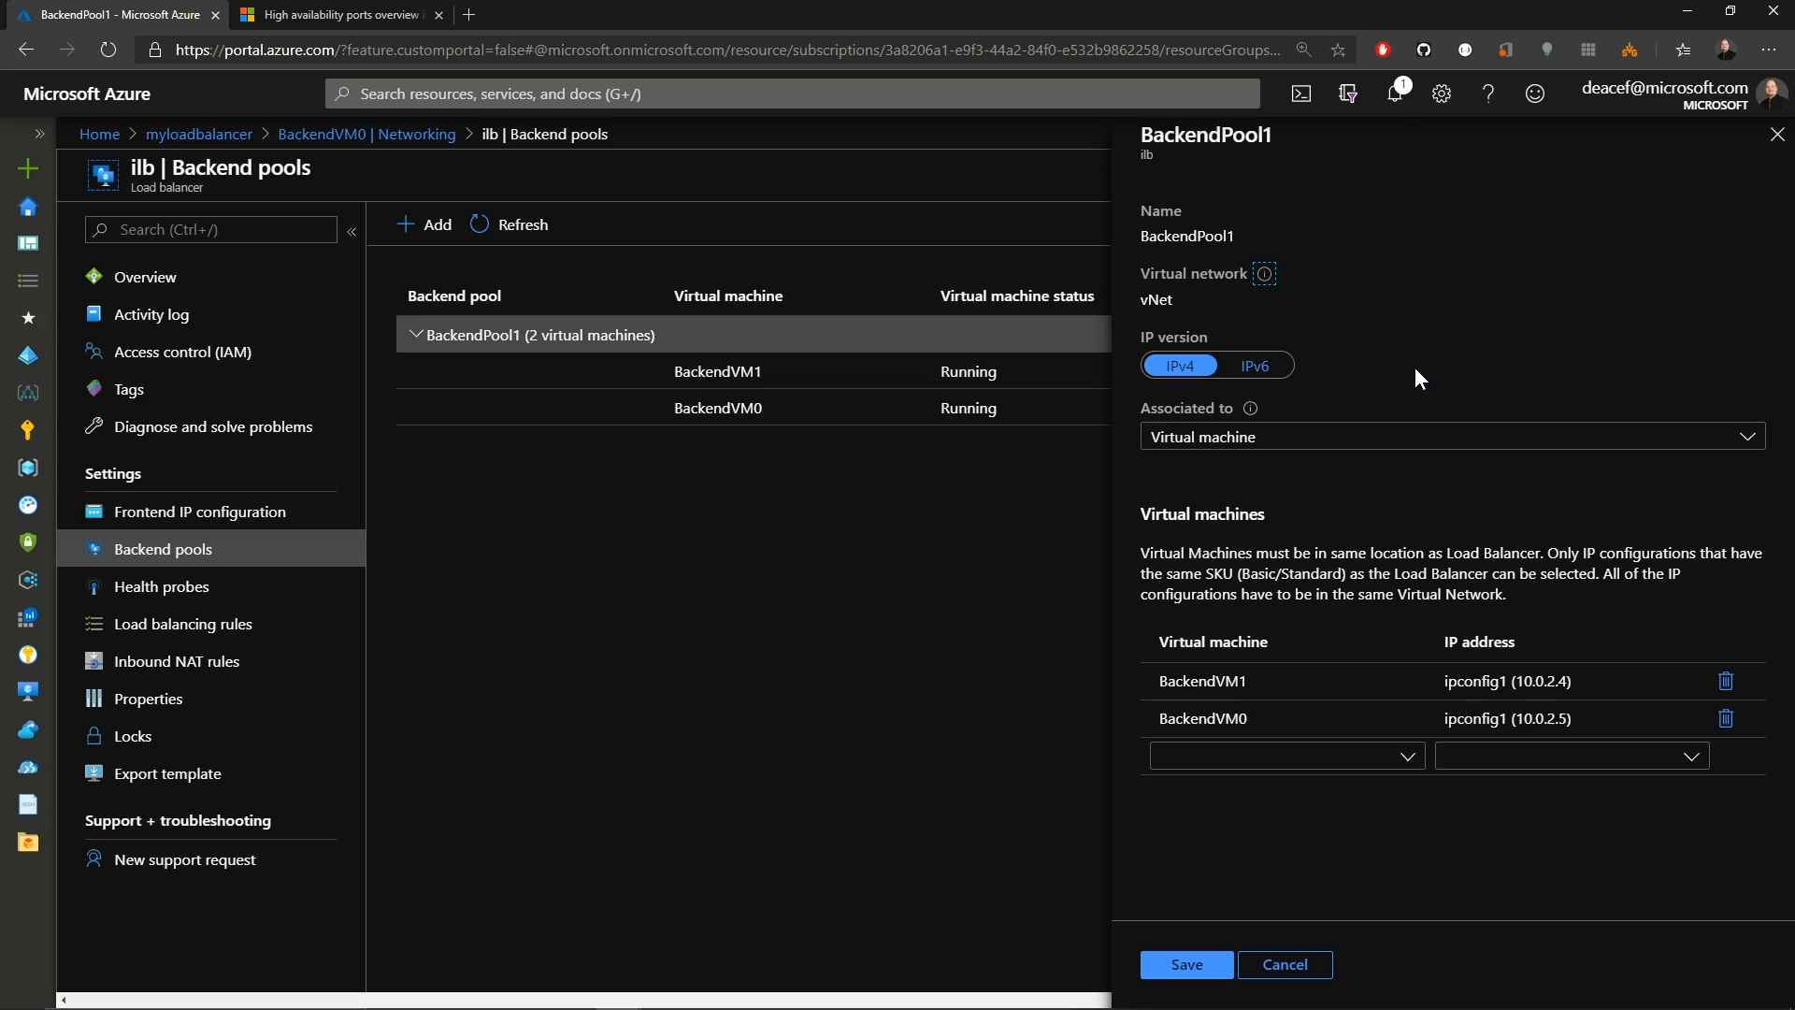
pyautogui.click(1451, 435)
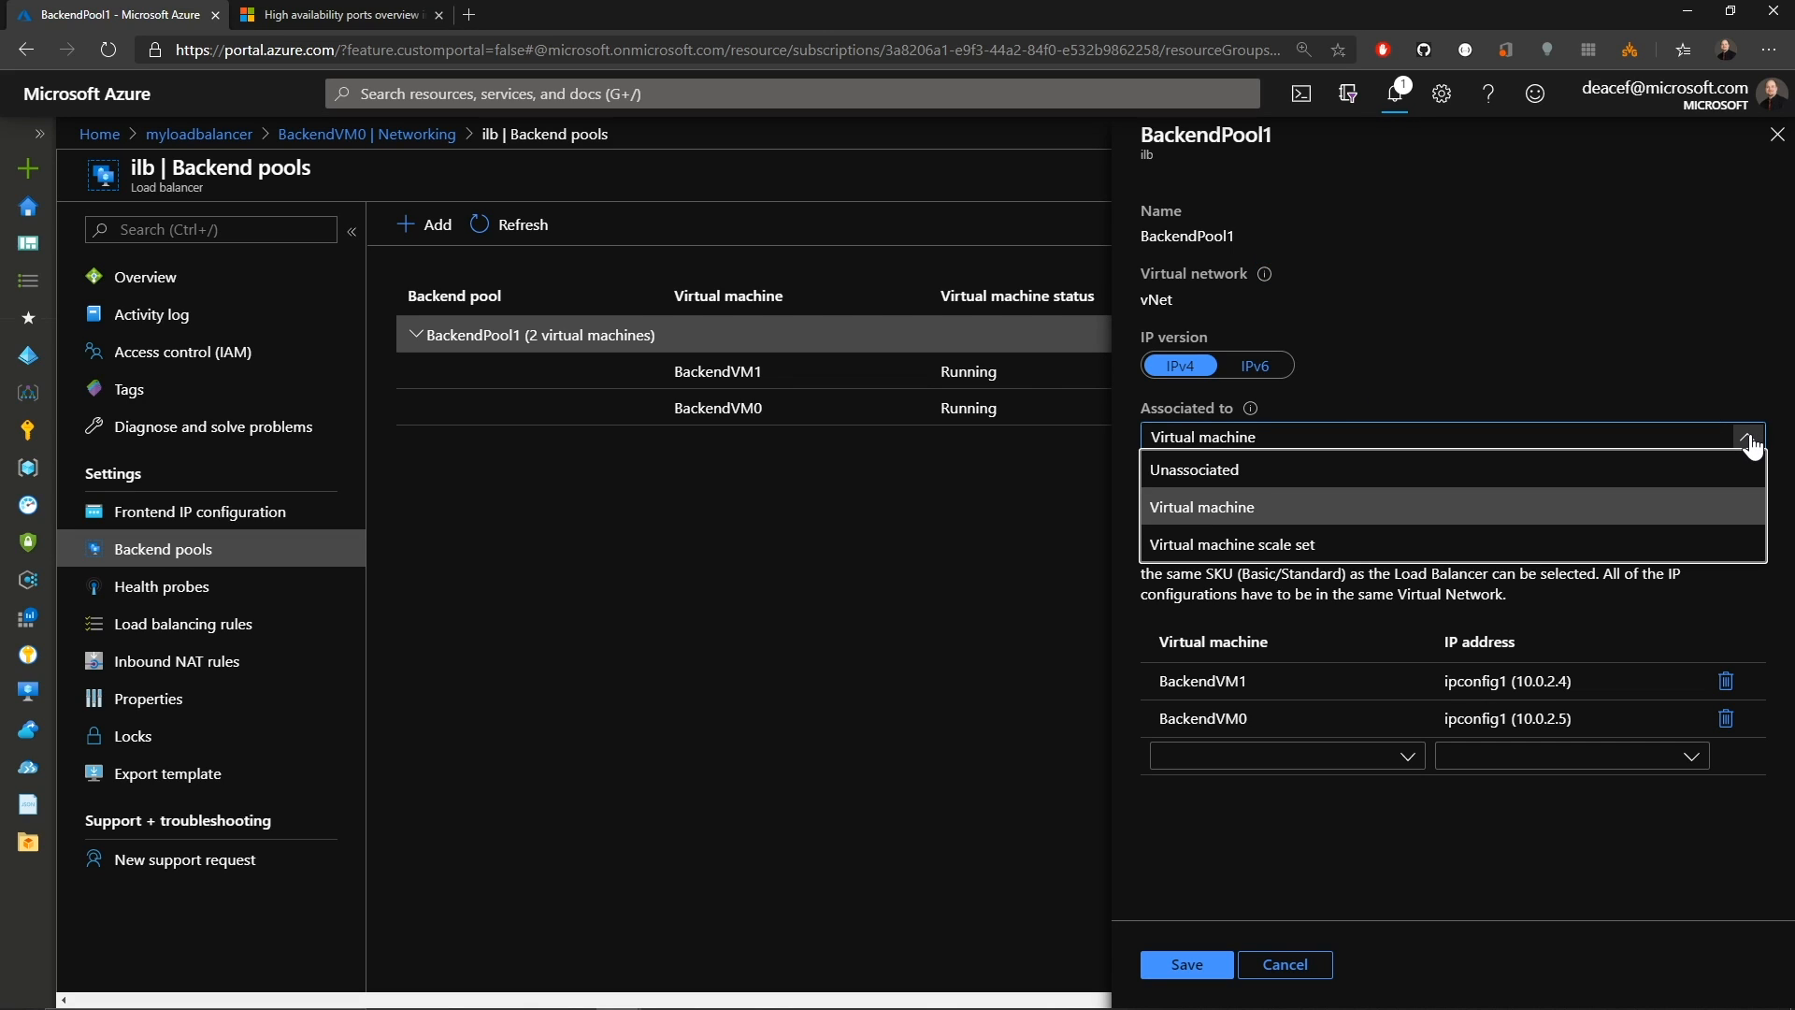
pyautogui.click(1282, 965)
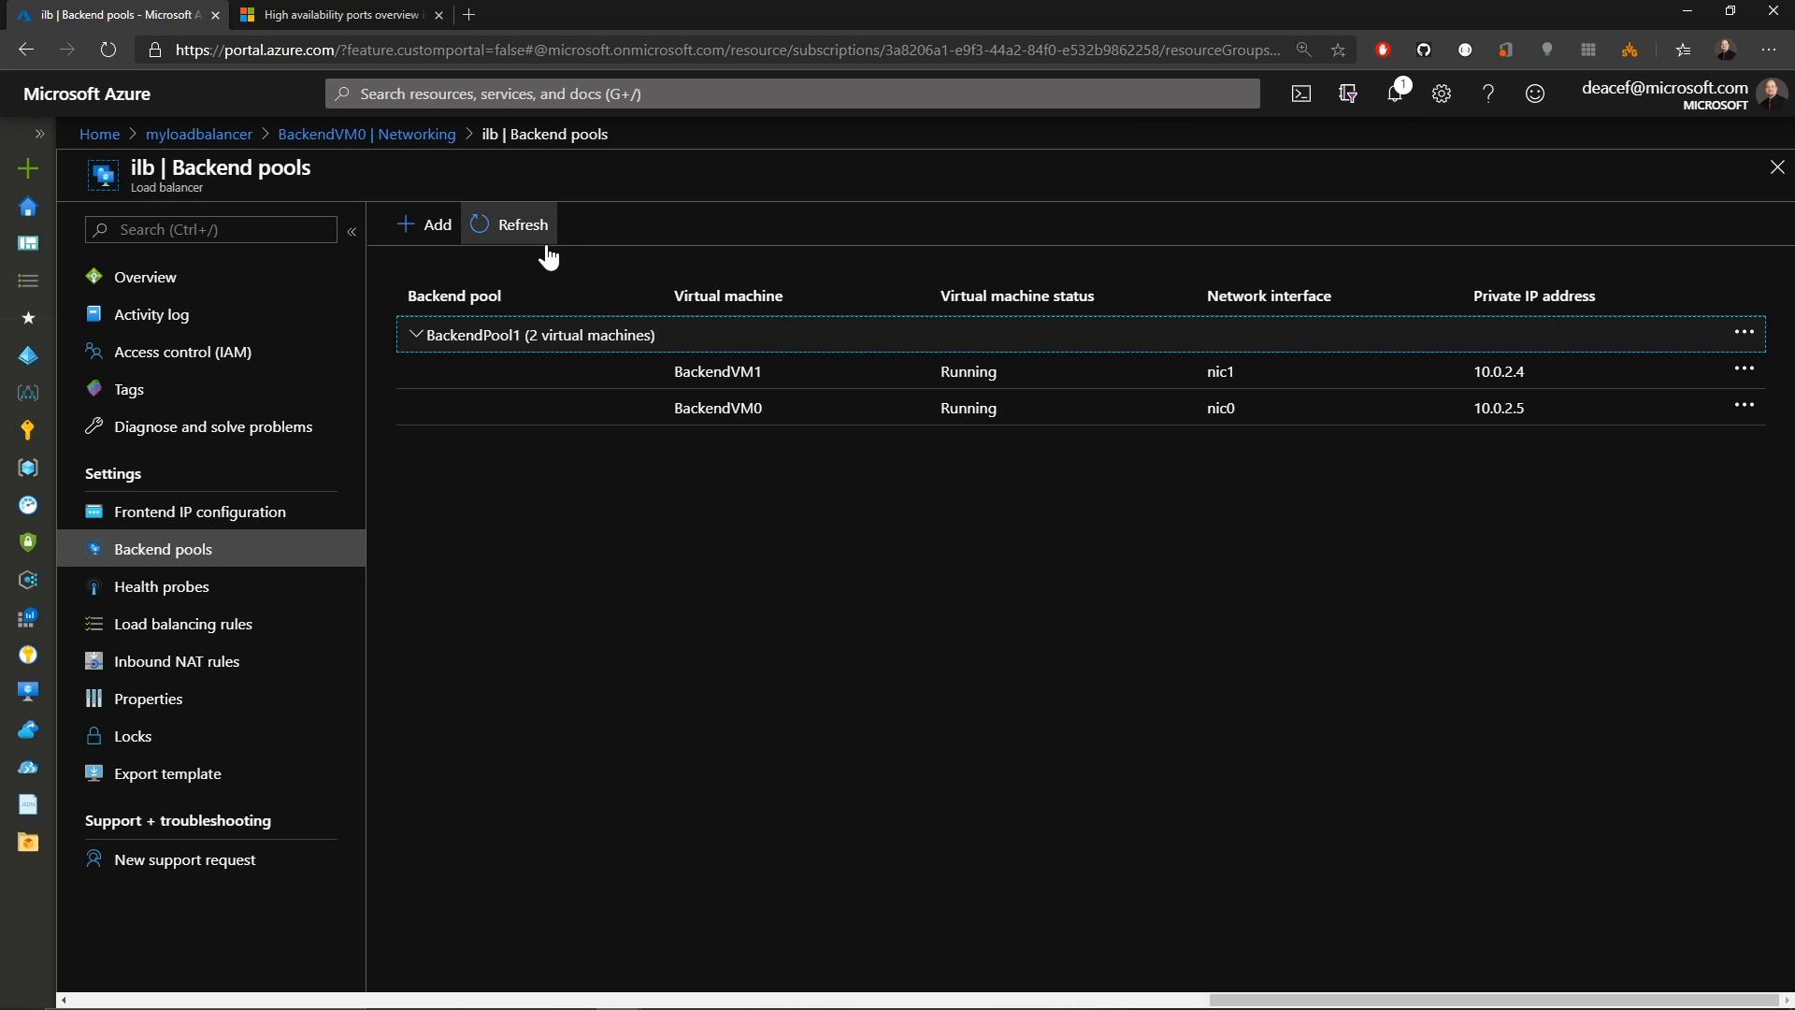
# Add an unassociated backend pool named backendpool2 to ilb.
pyautogui.click(424, 222)
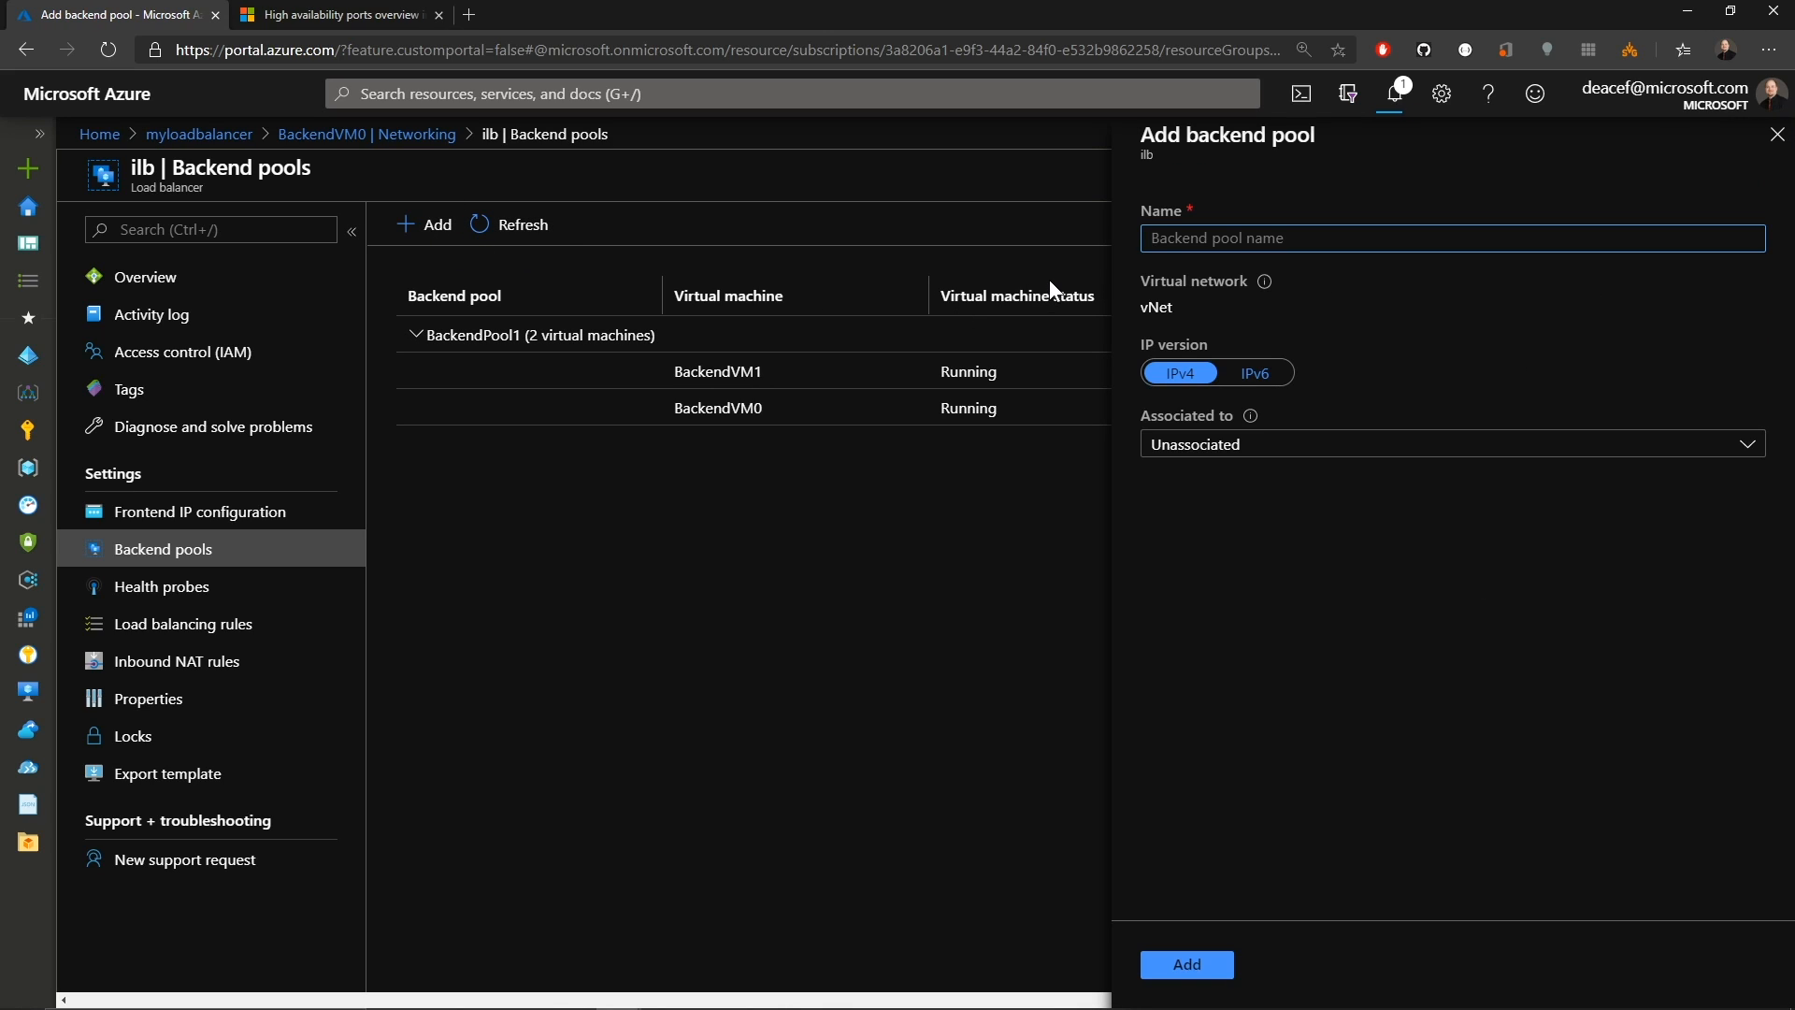
pyautogui.write('backendpool2')
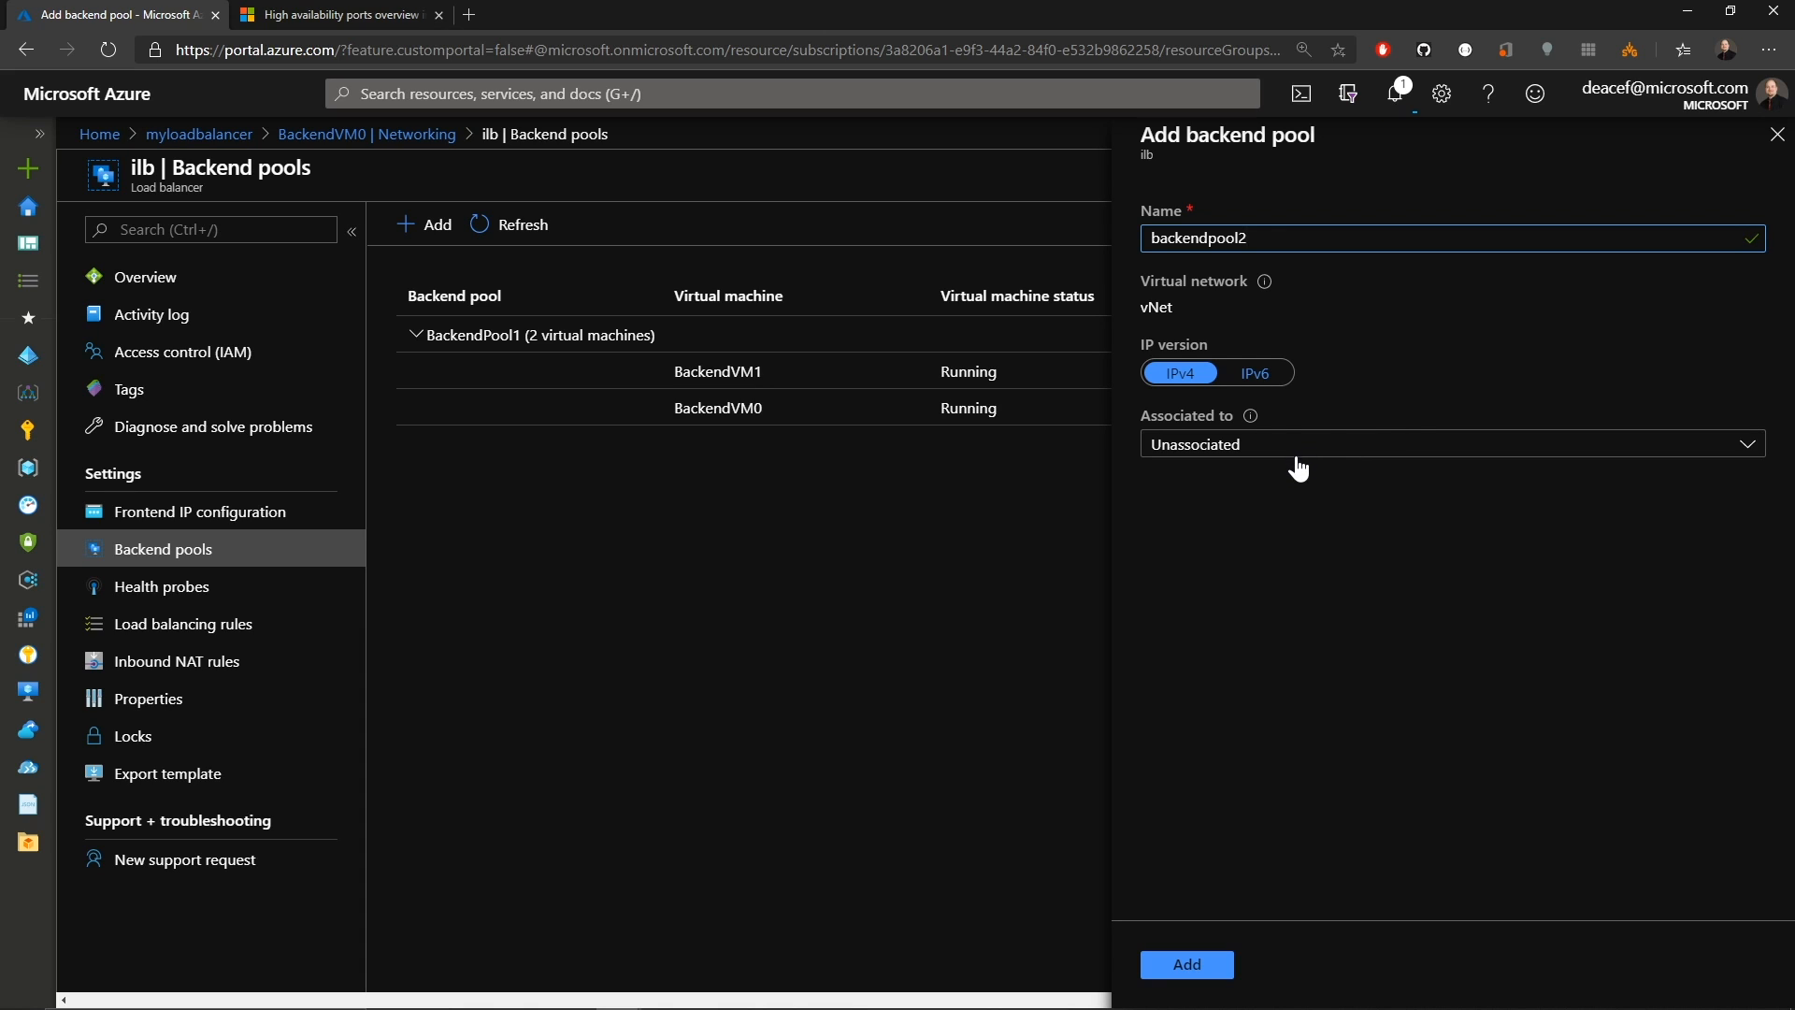
pyautogui.click(1186, 965)
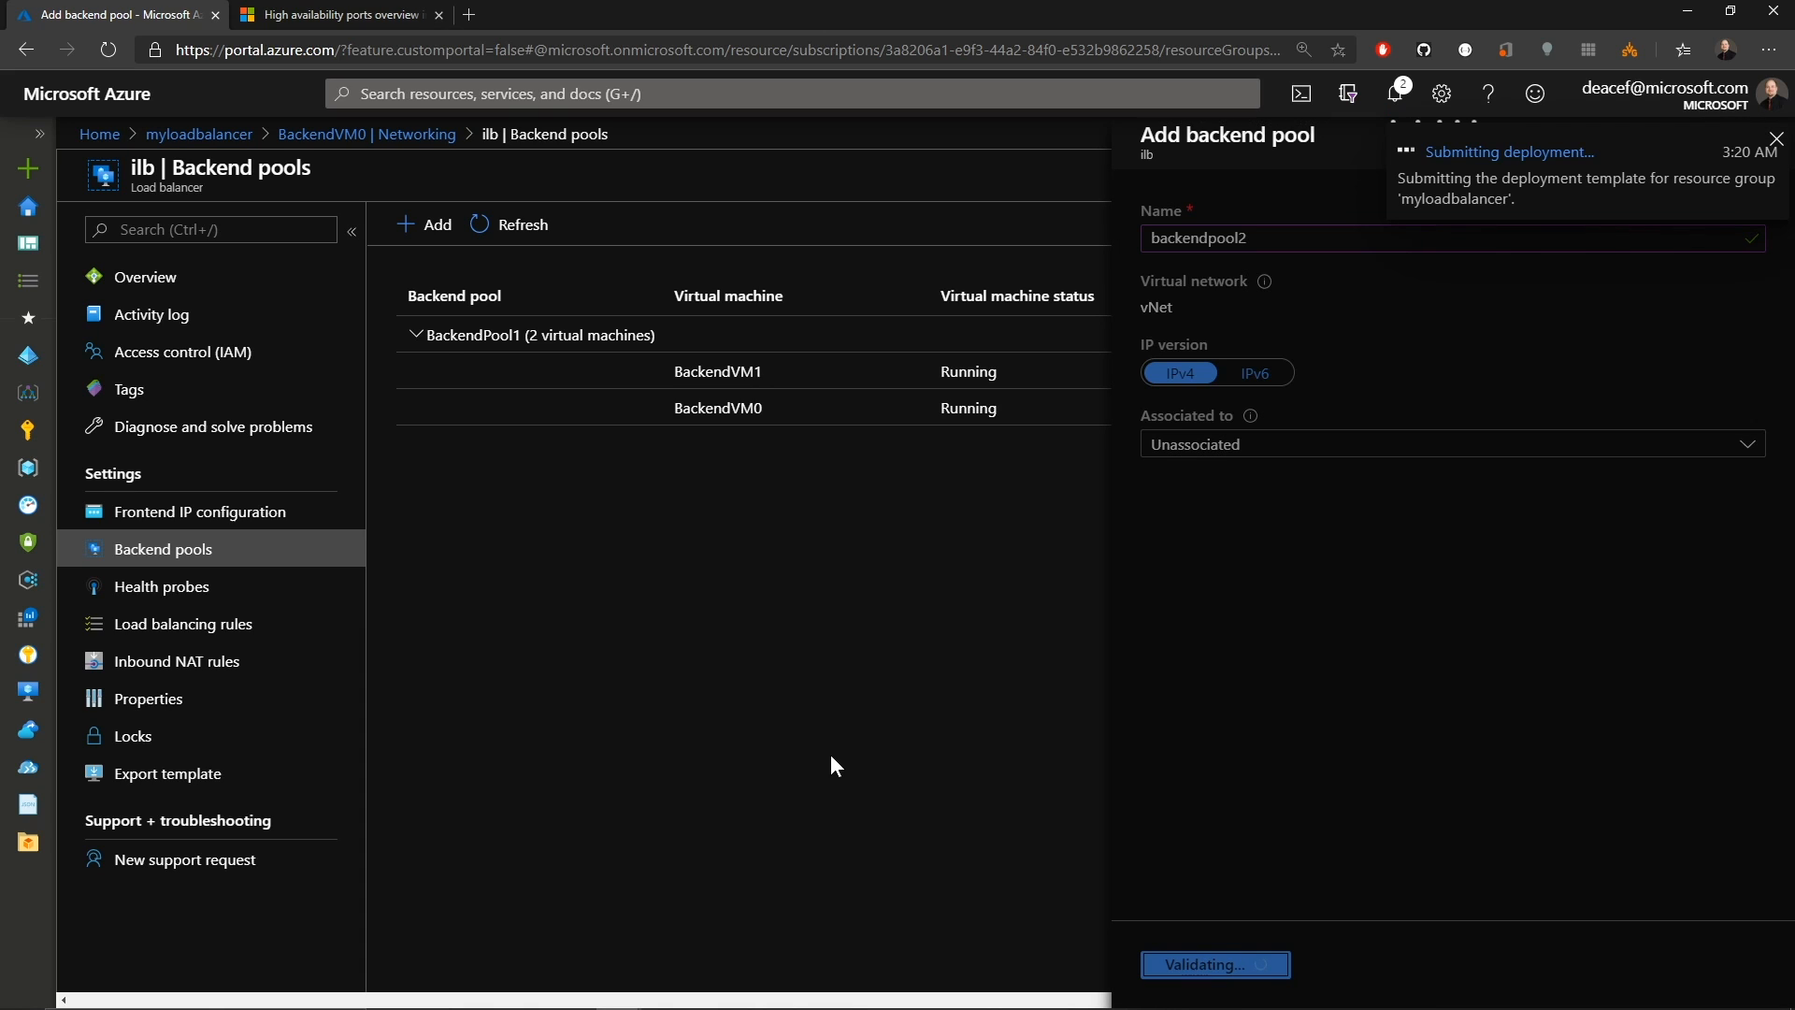
pyautogui.click(161, 585)
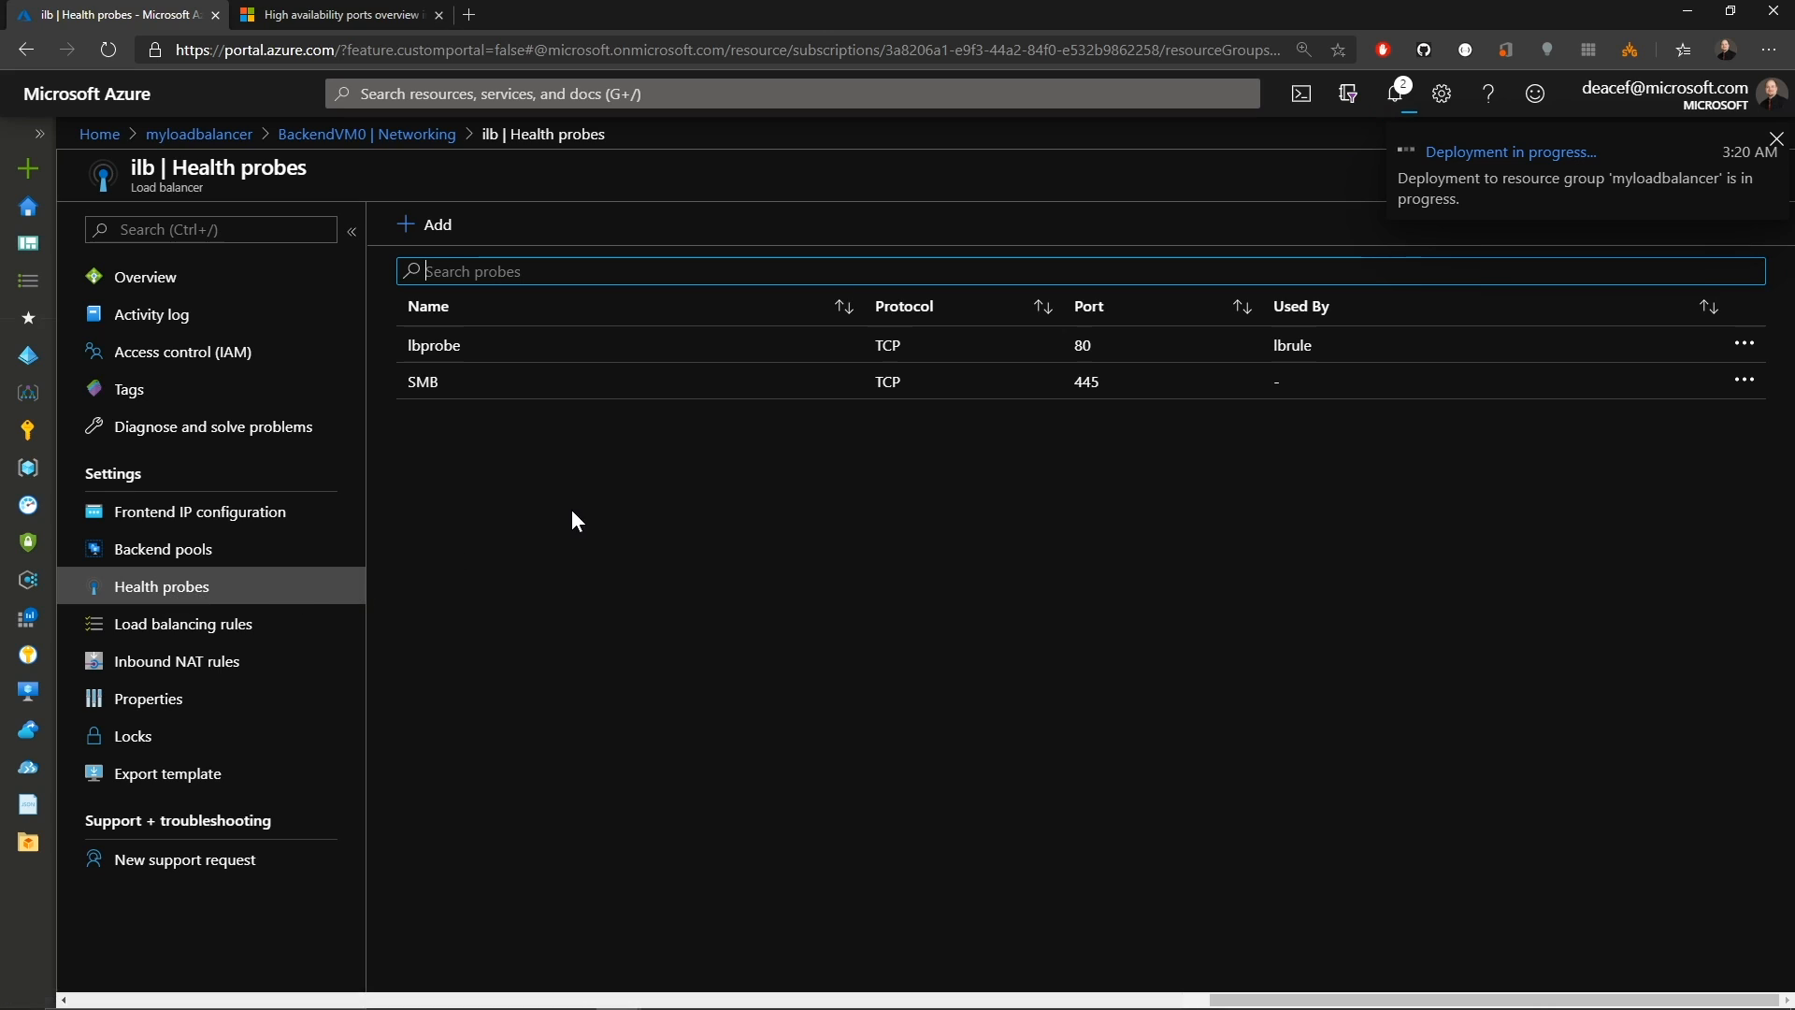
# Review lbprobe (TCP port 80, 15-second interval, threshold 2), then move to ilb's load balancing rules.
pyautogui.click(1777, 140)
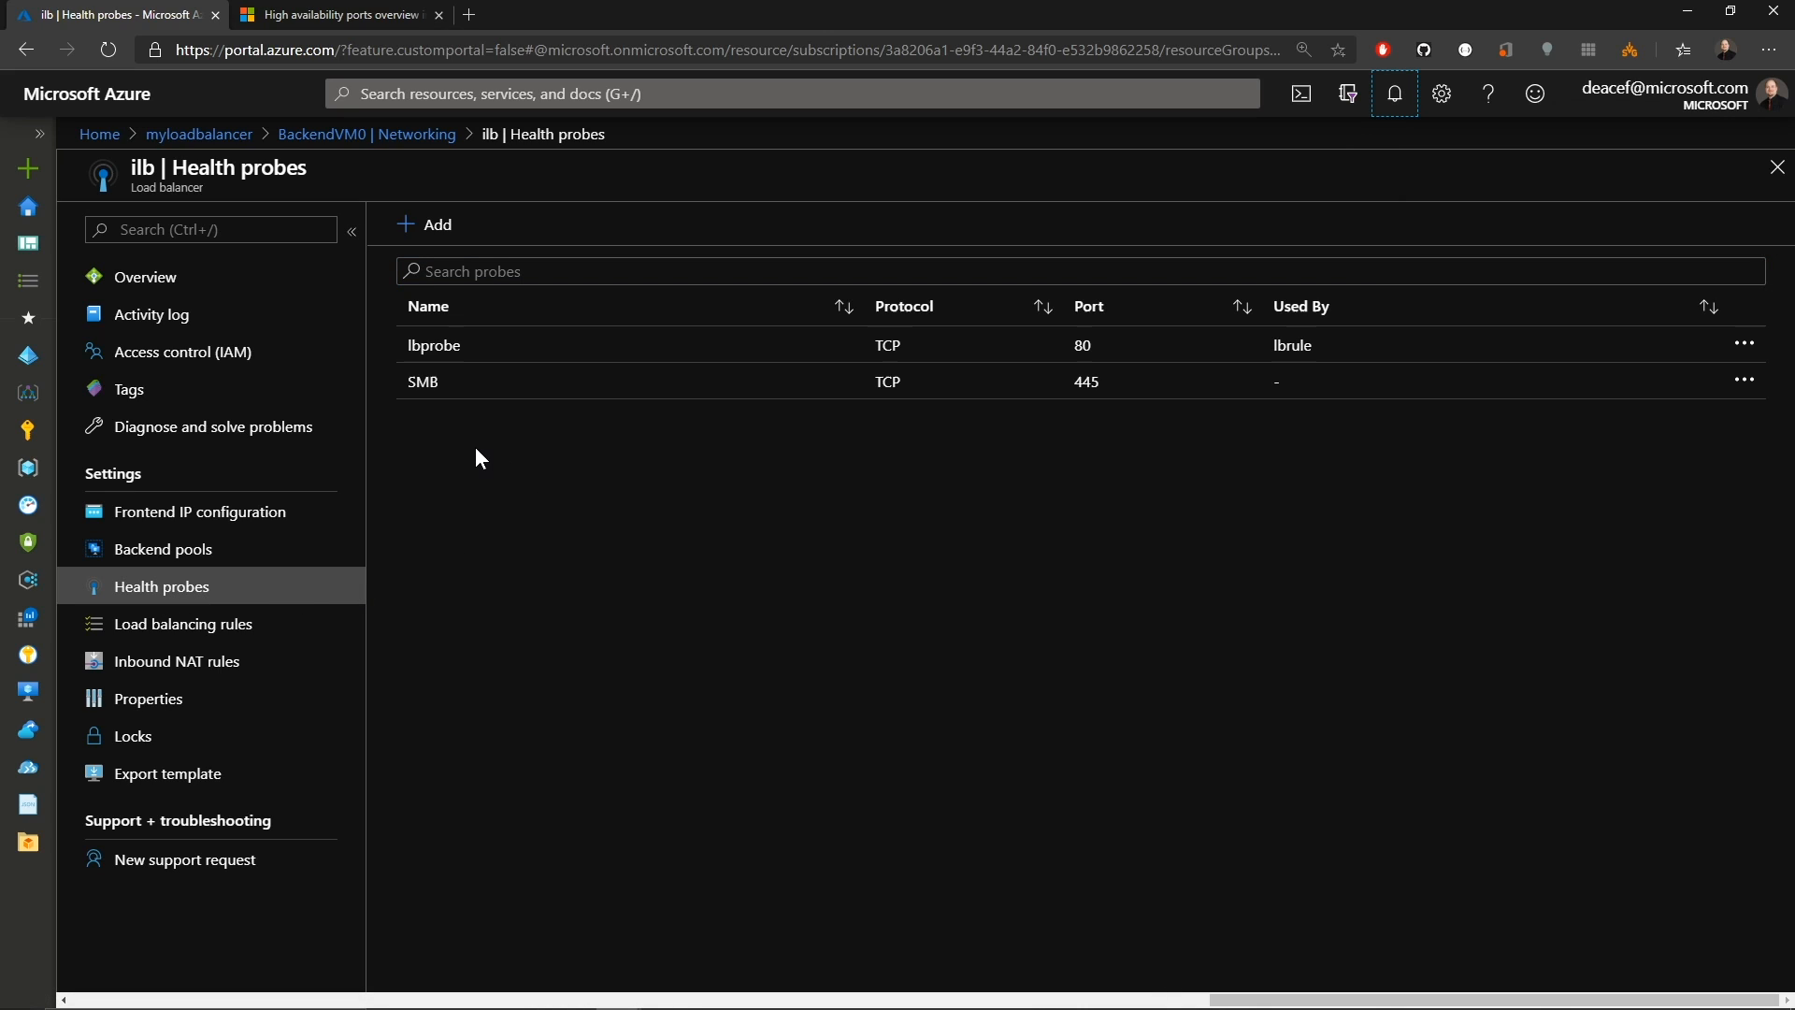
pyautogui.click(432, 344)
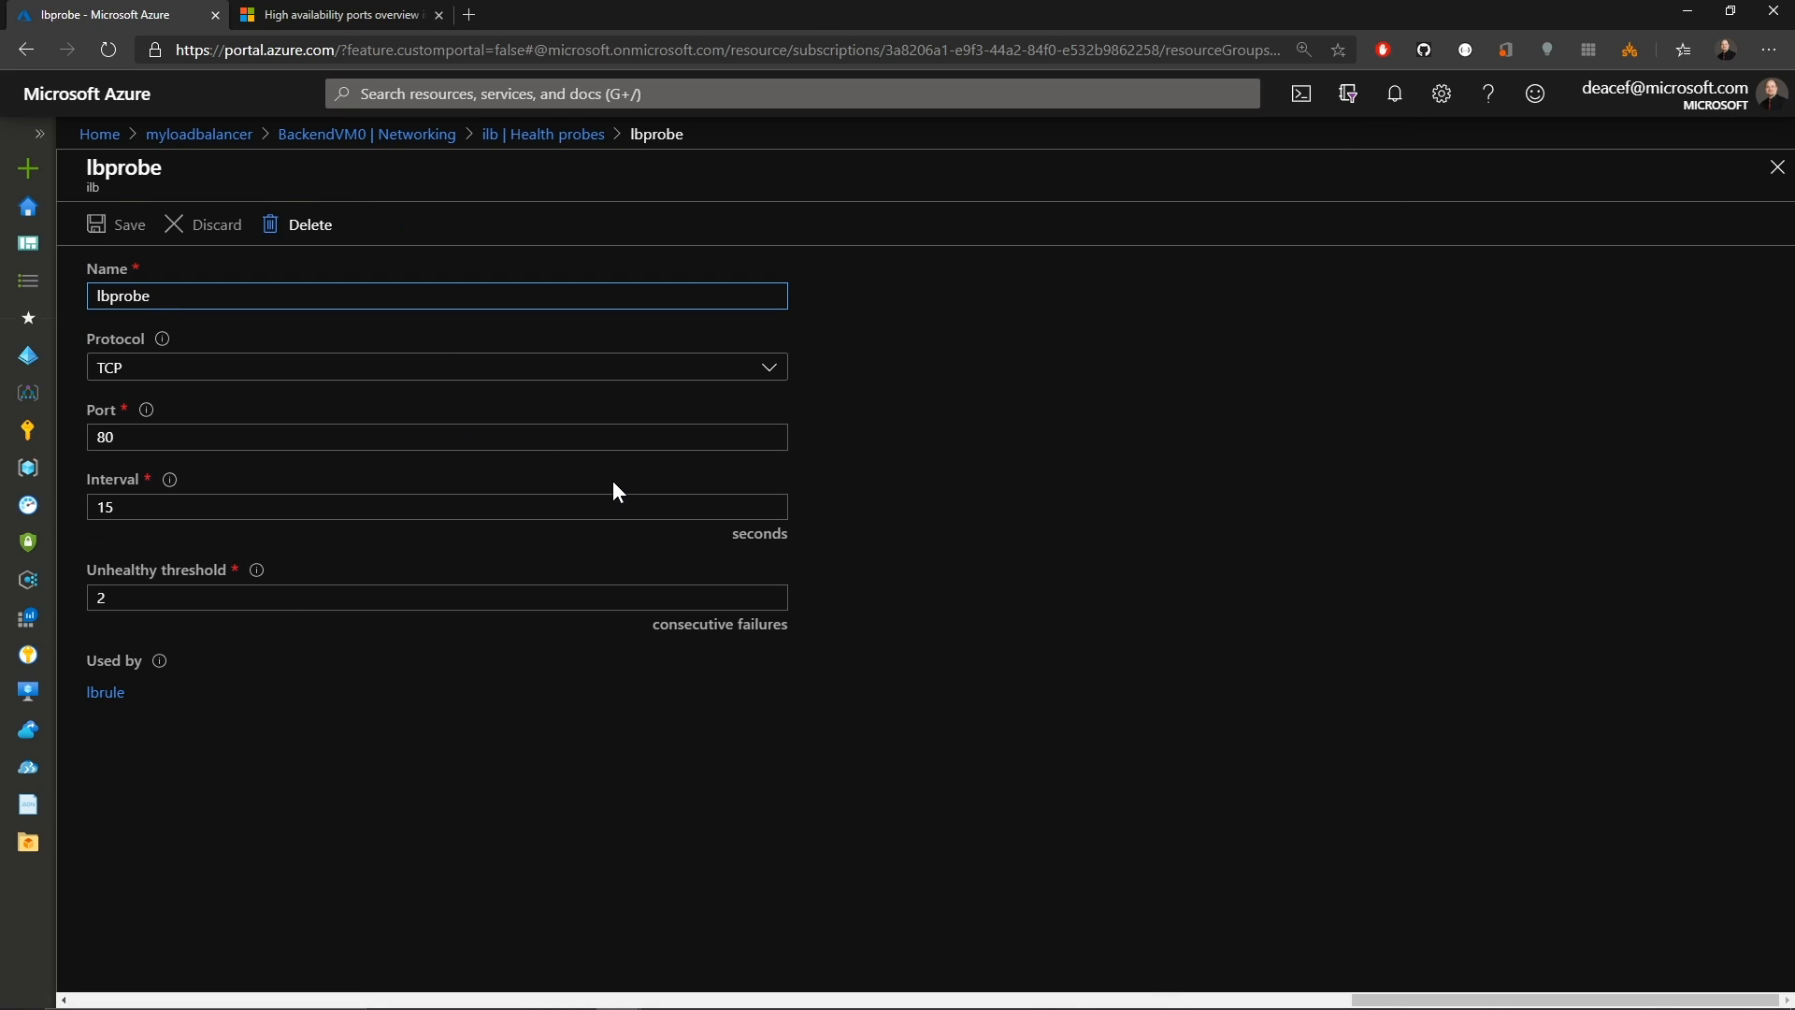
pyautogui.moveTo(527, 692)
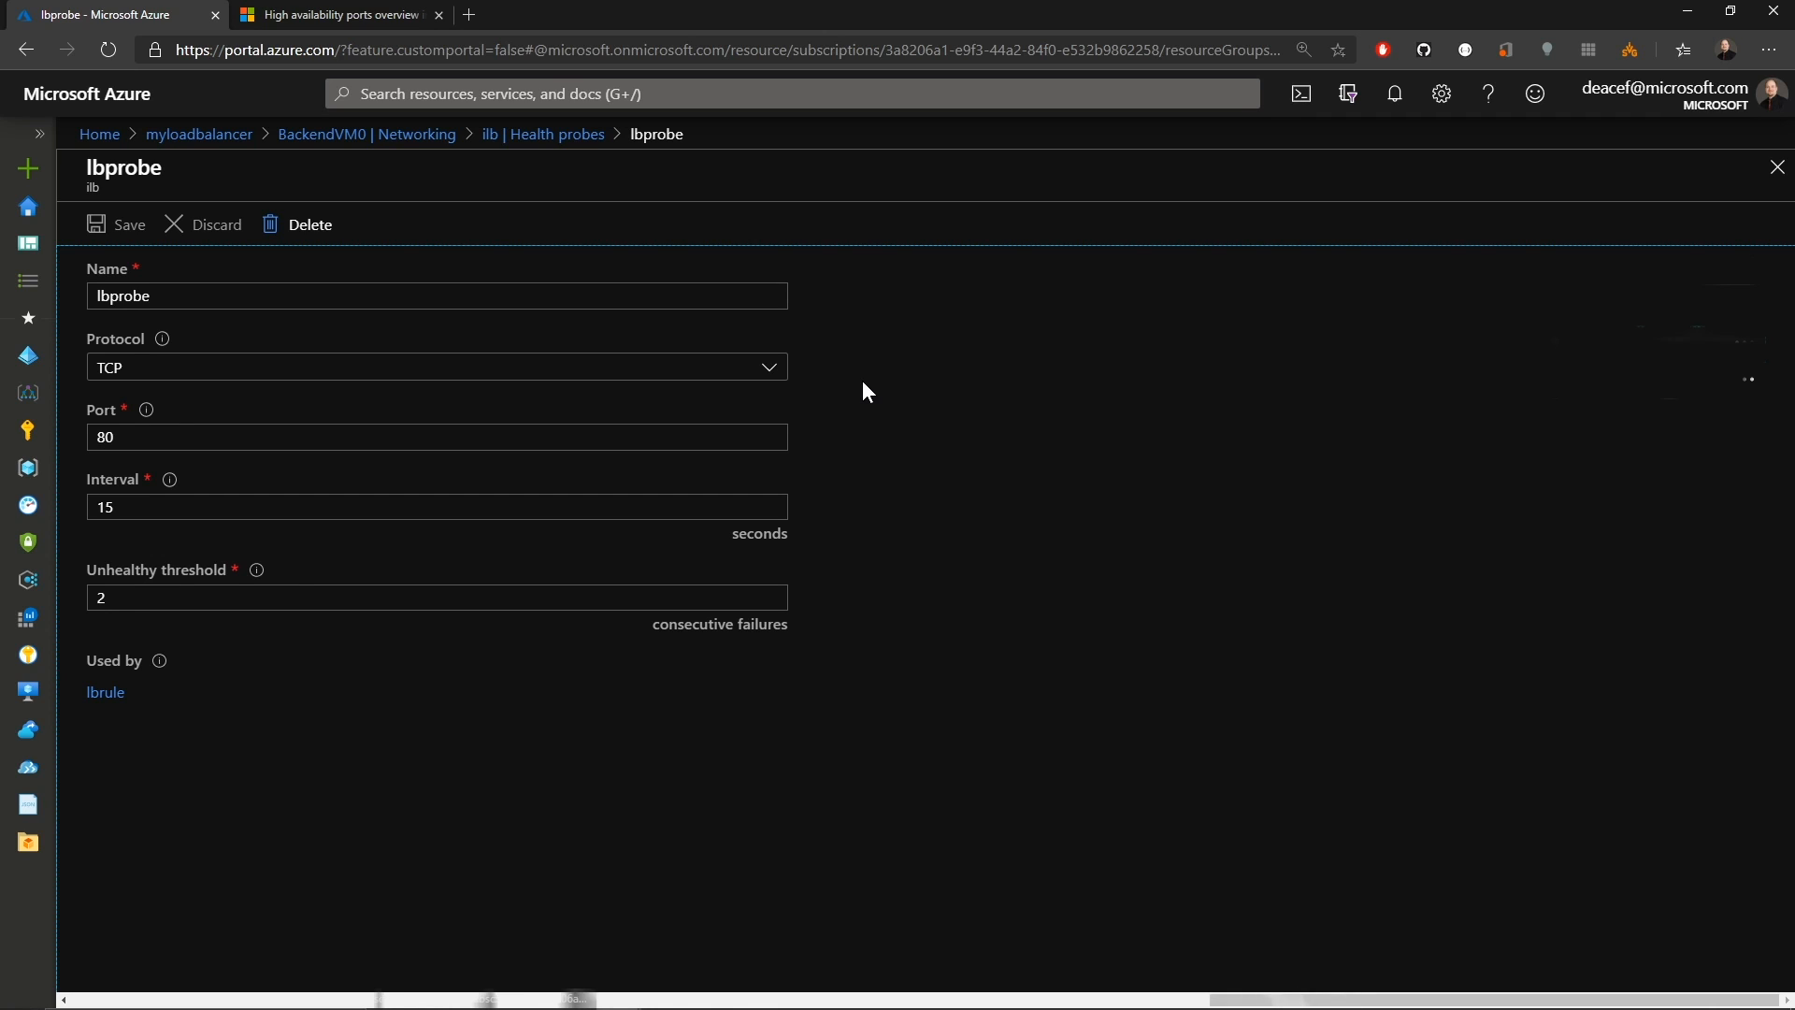
pyautogui.click(182, 623)
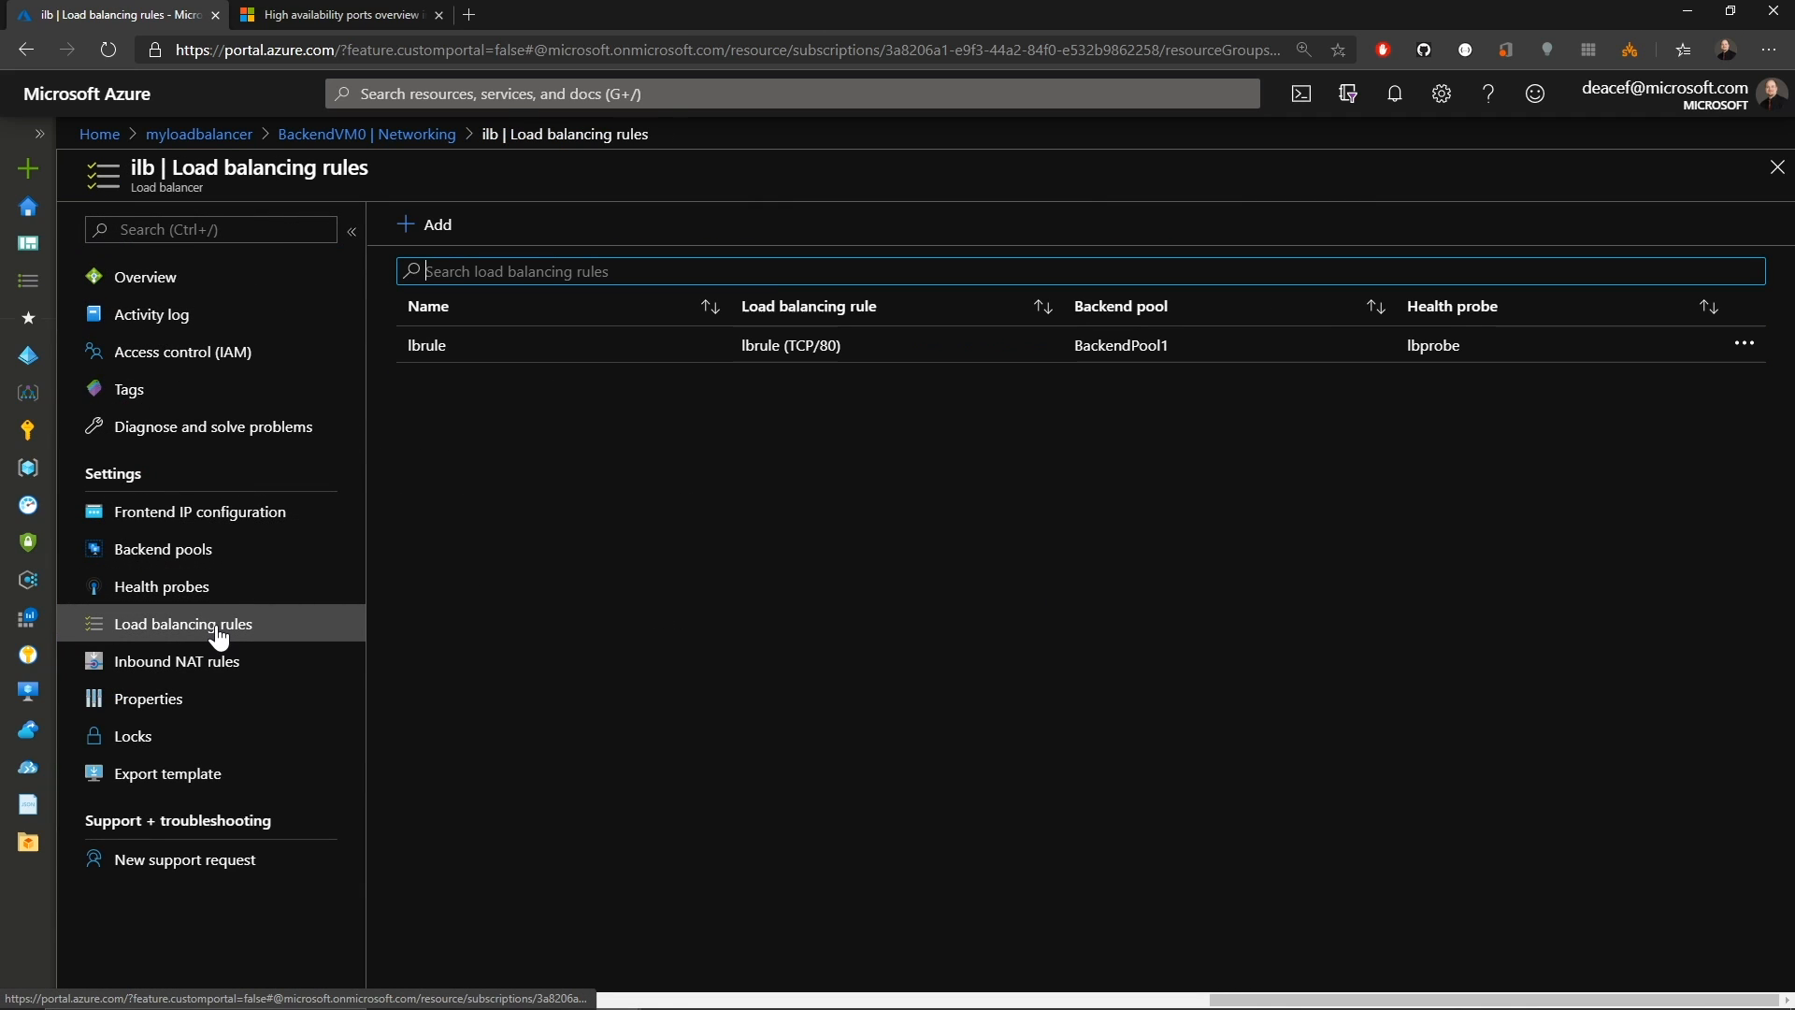
pyautogui.click(427, 344)
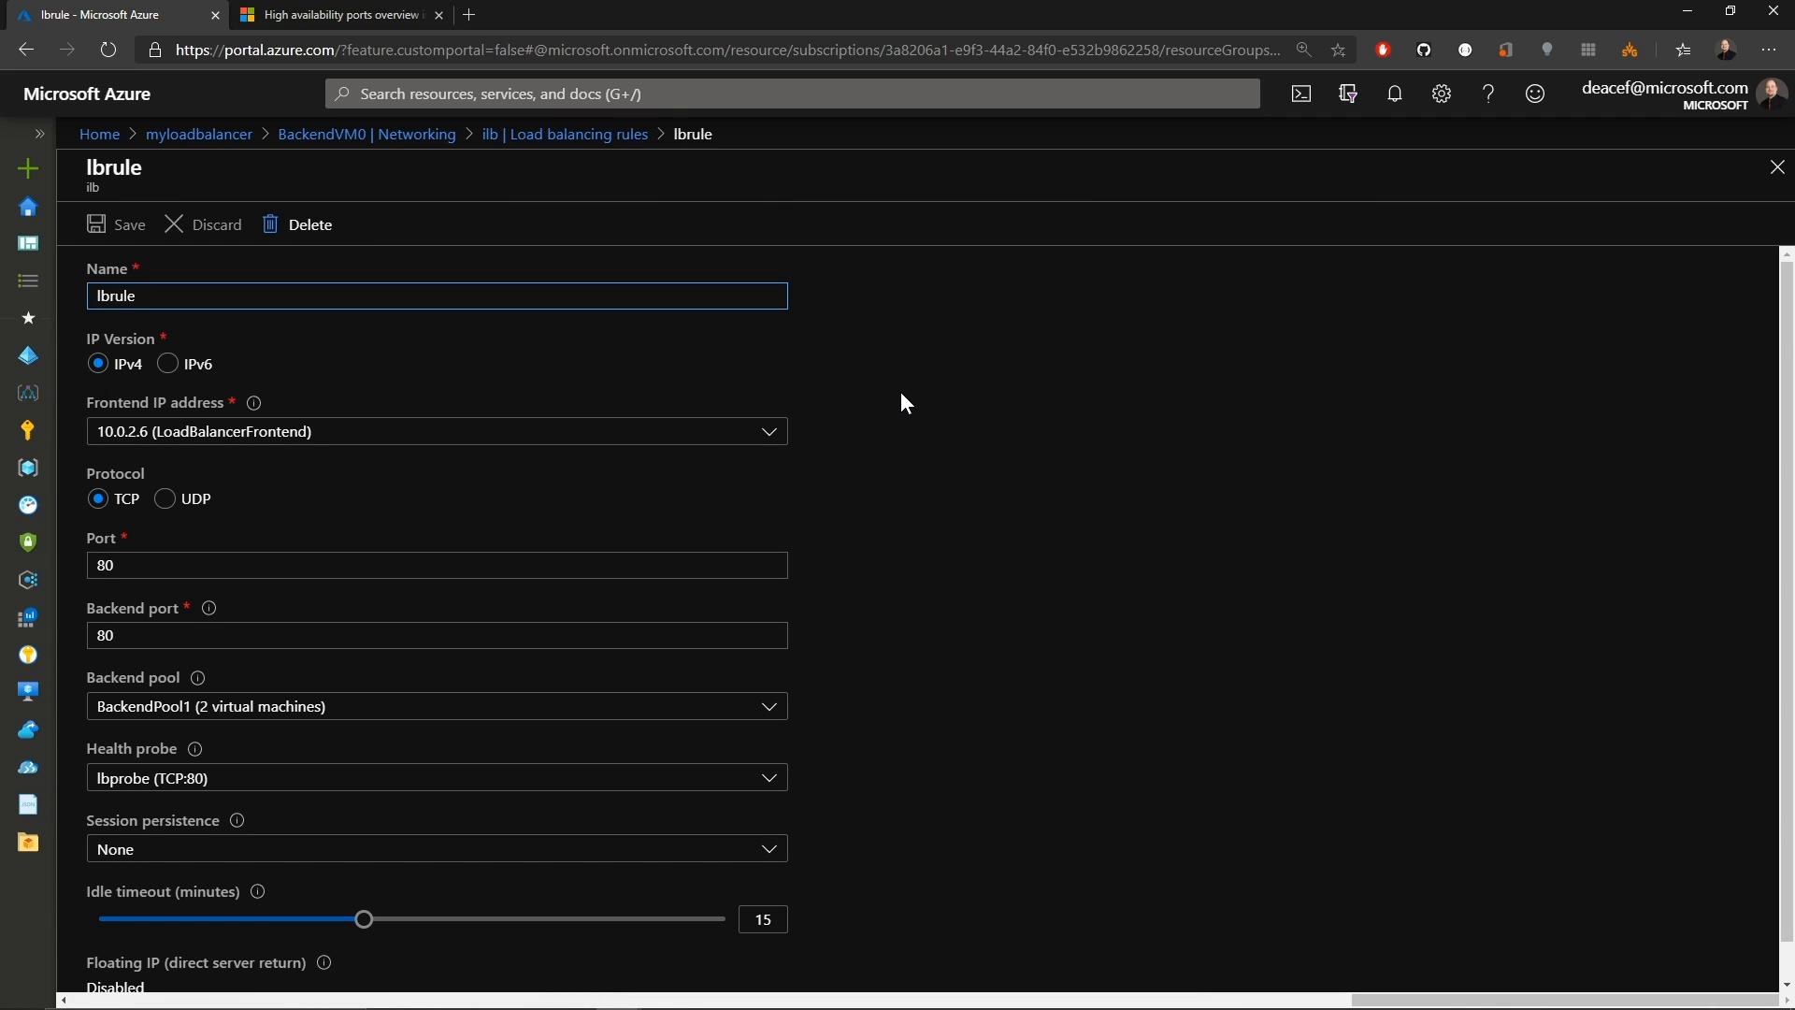
pyautogui.scroll(-3)
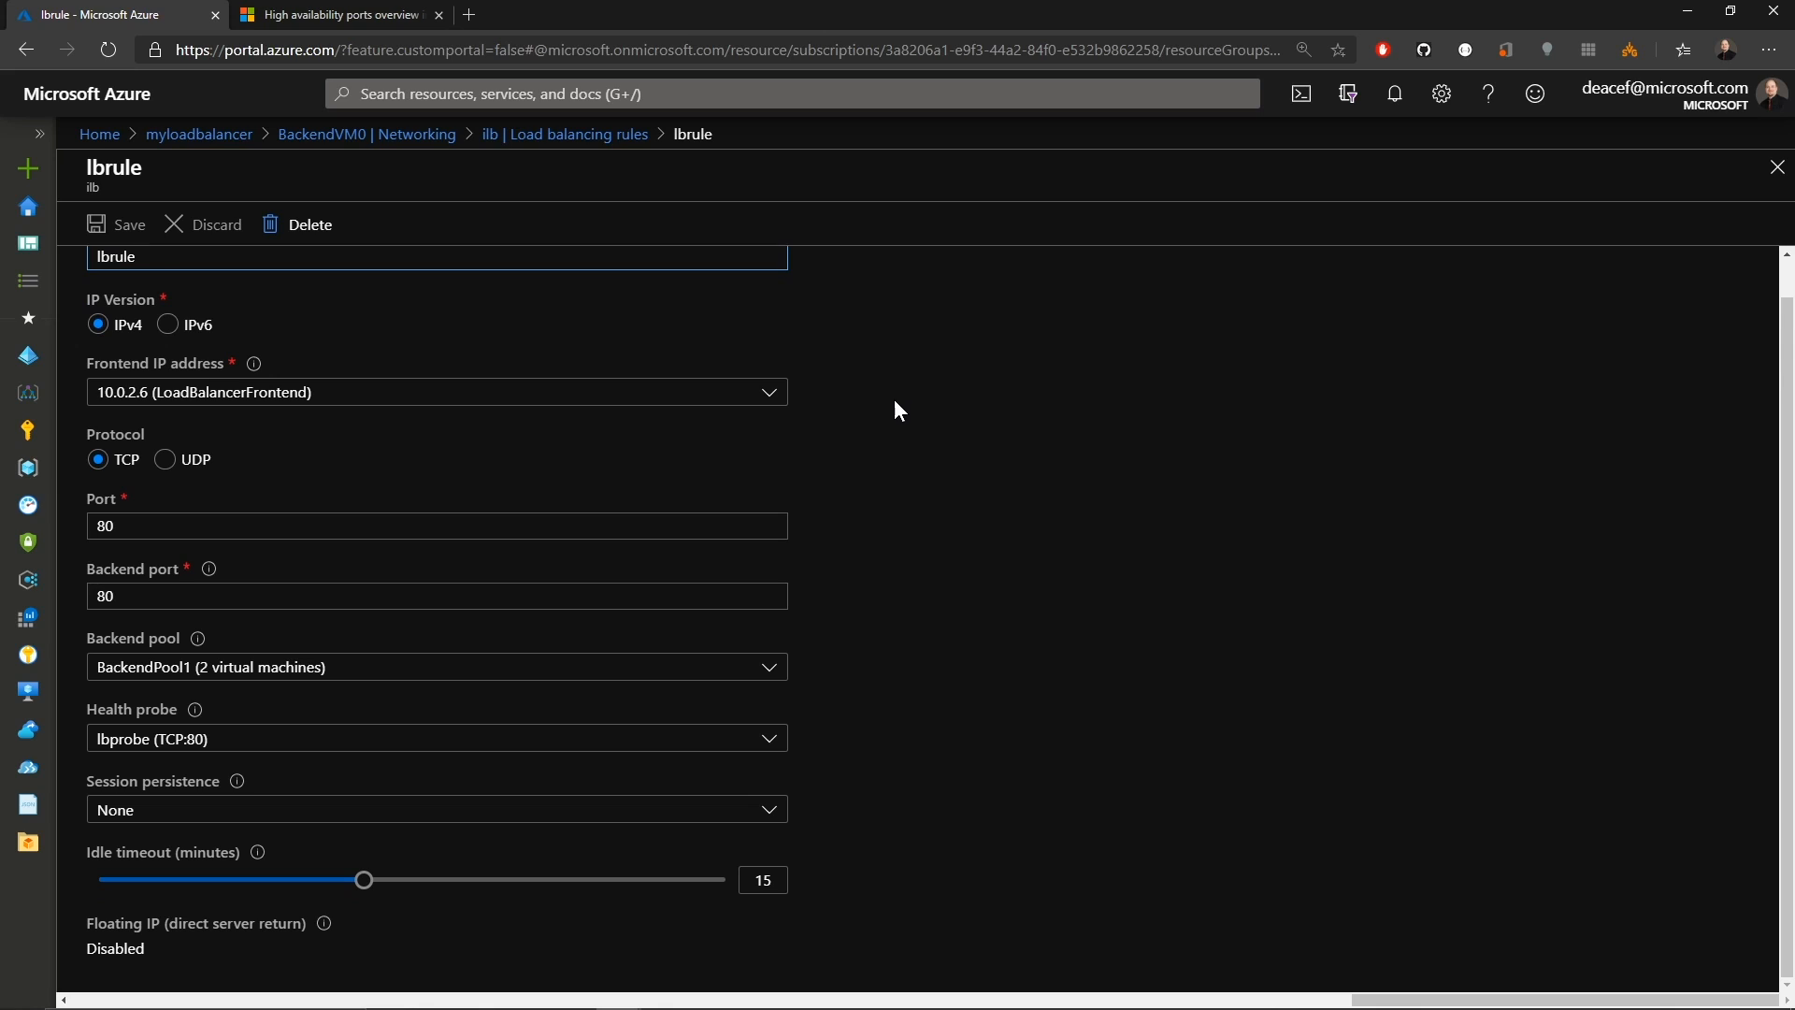
pyautogui.moveTo(763, 457)
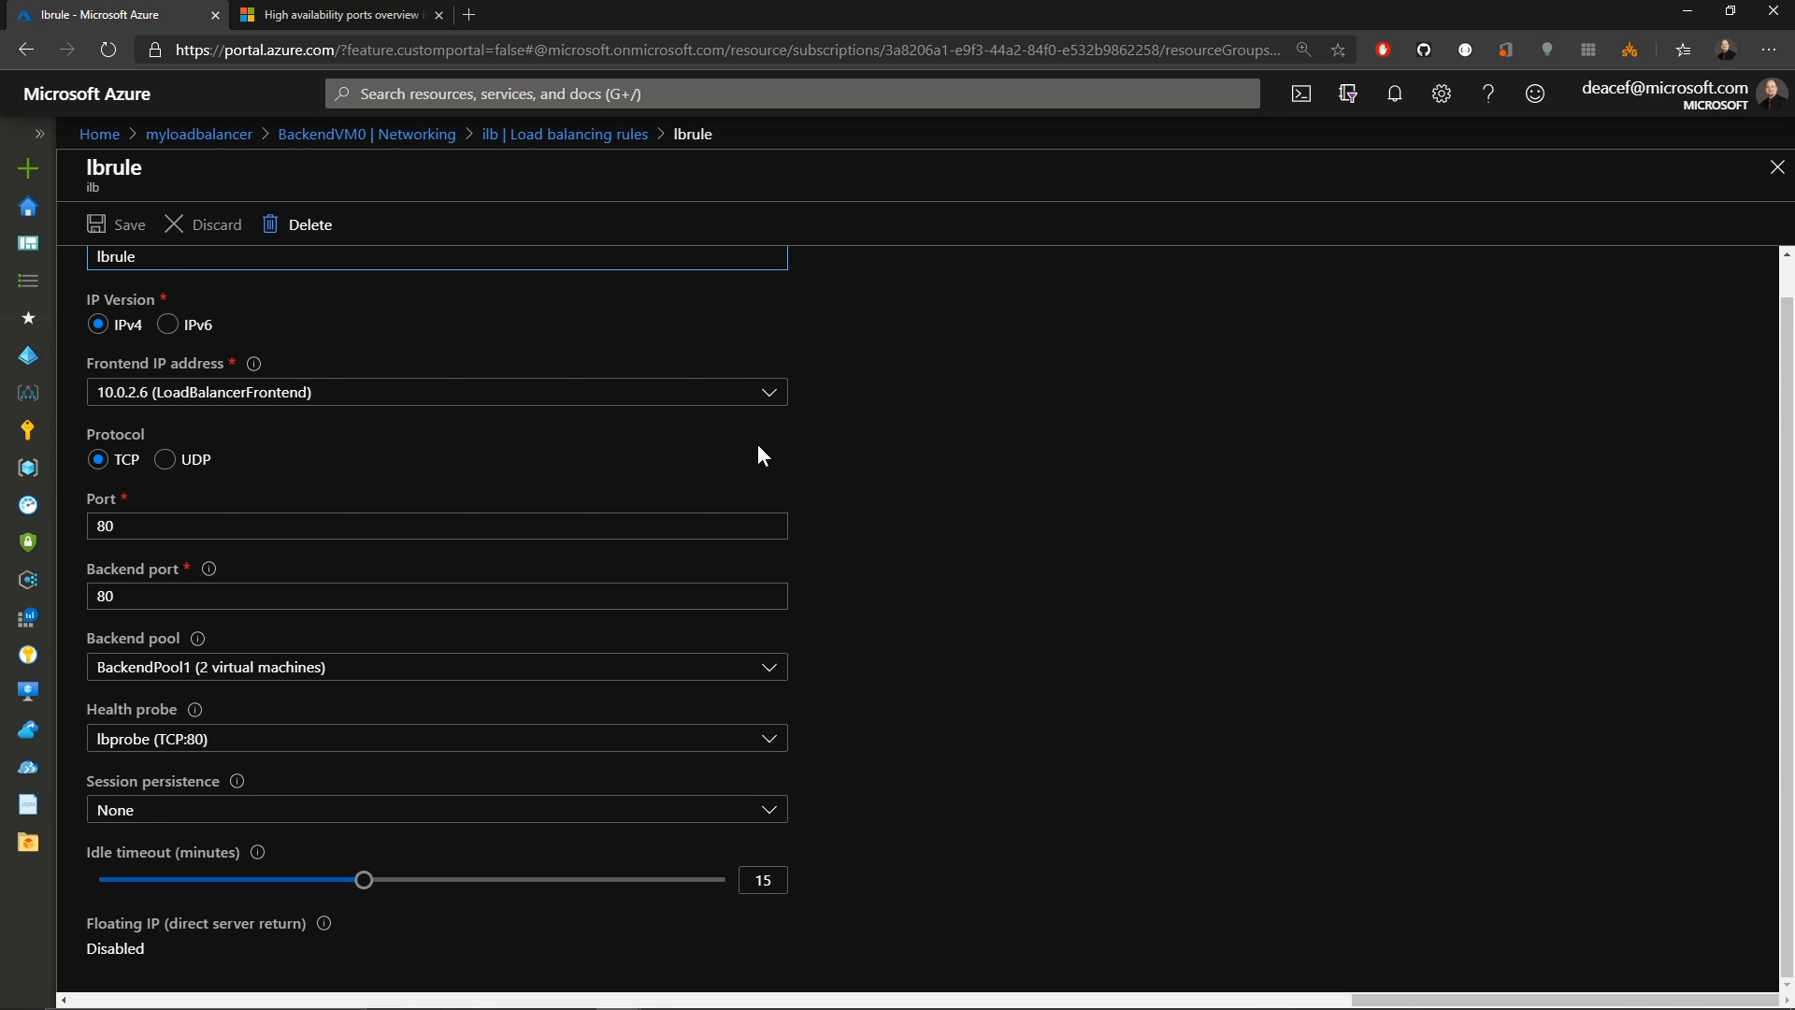
pyautogui.moveTo(743, 466)
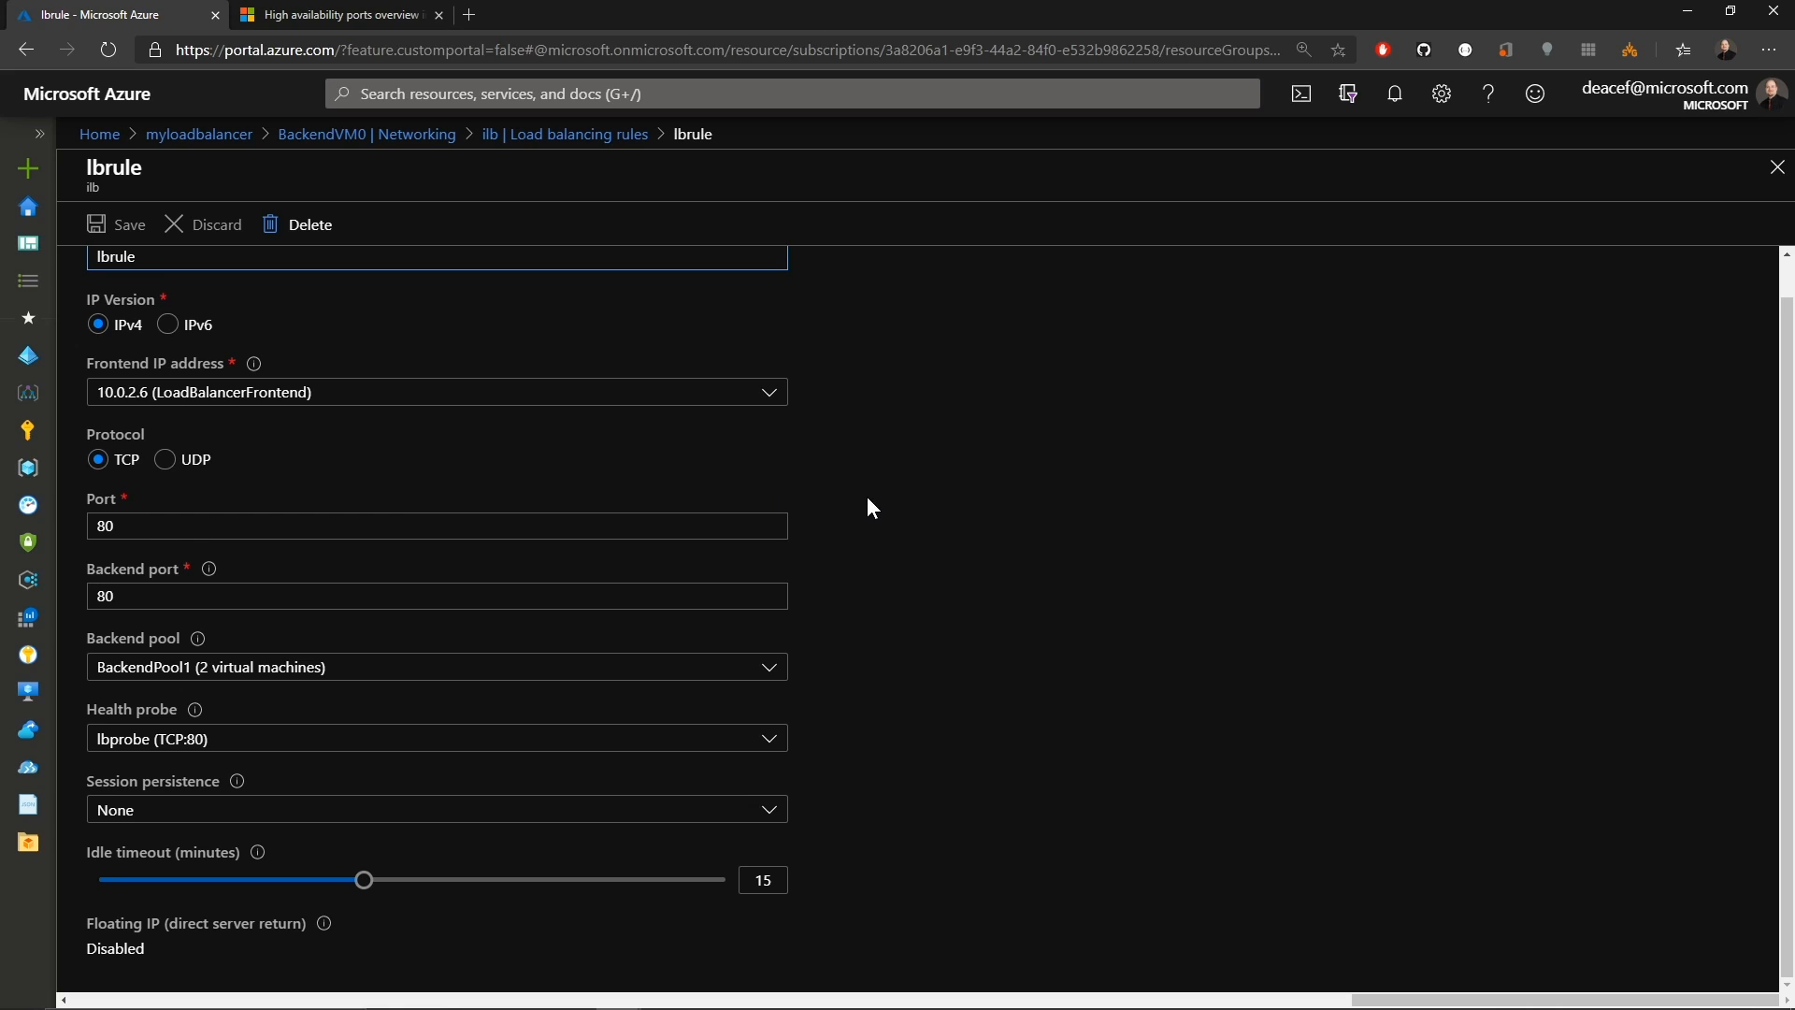
pyautogui.moveTo(886, 675)
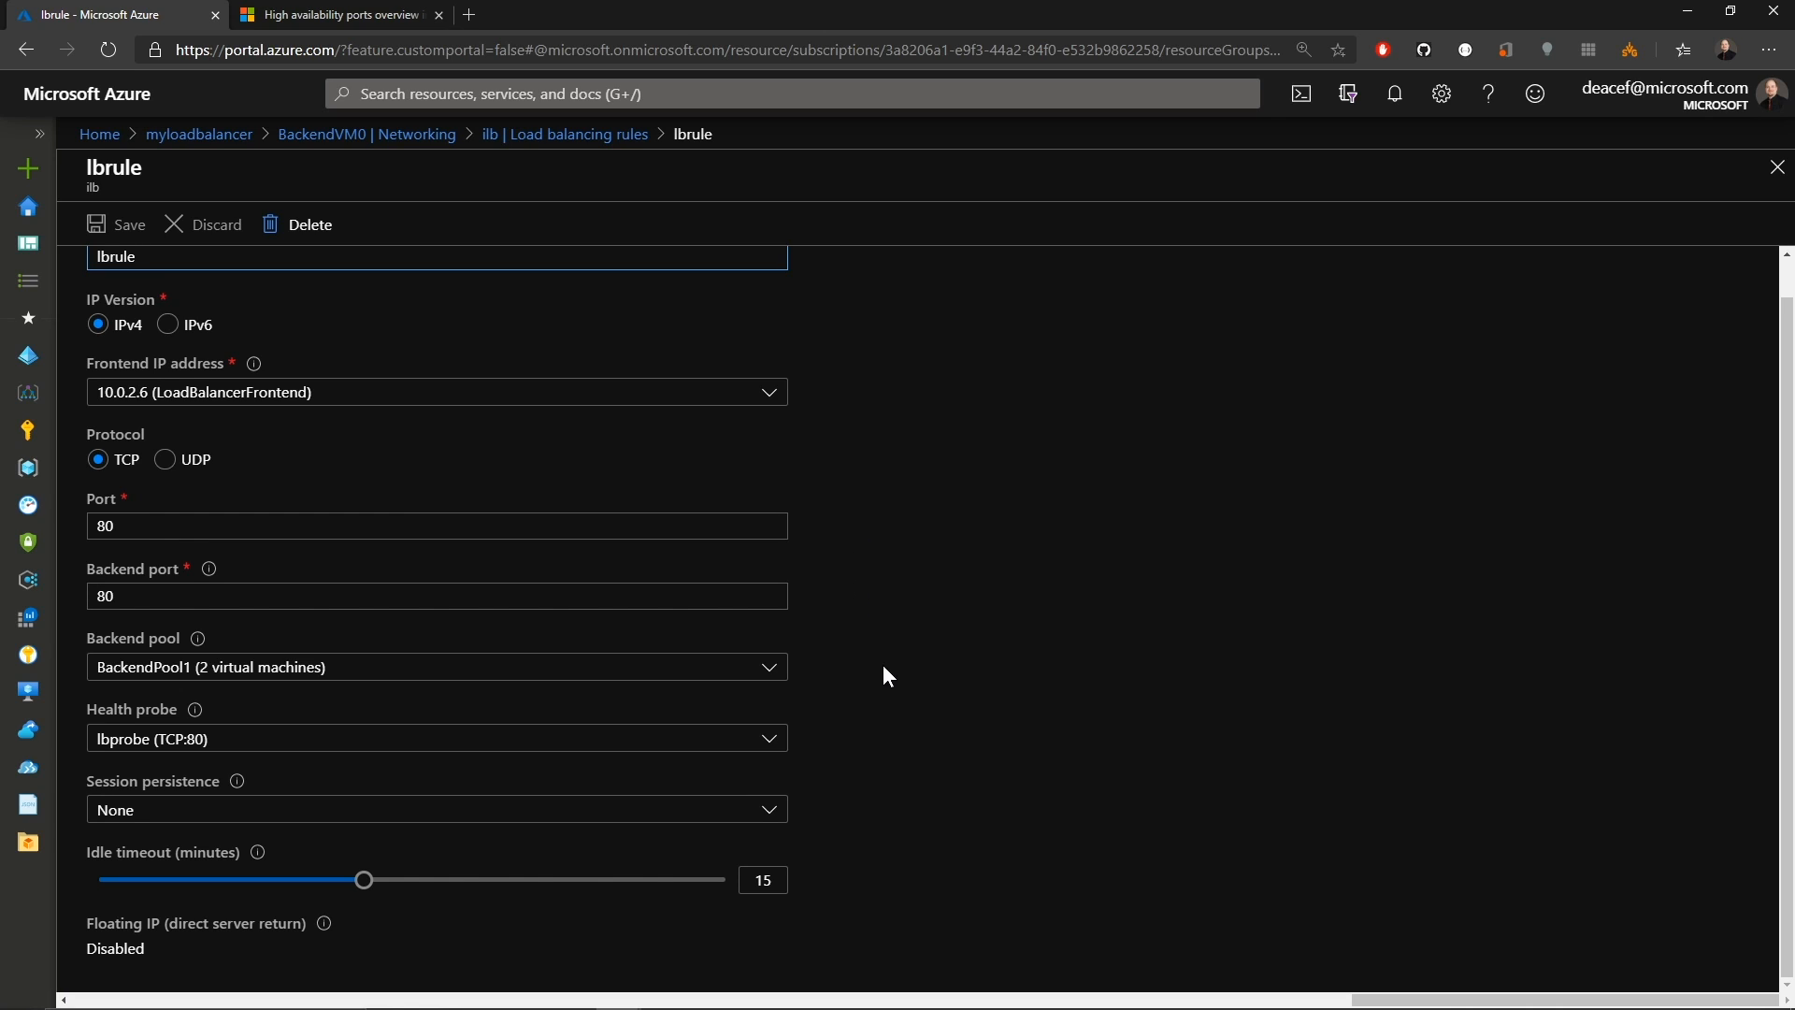
pyautogui.moveTo(1040, 670)
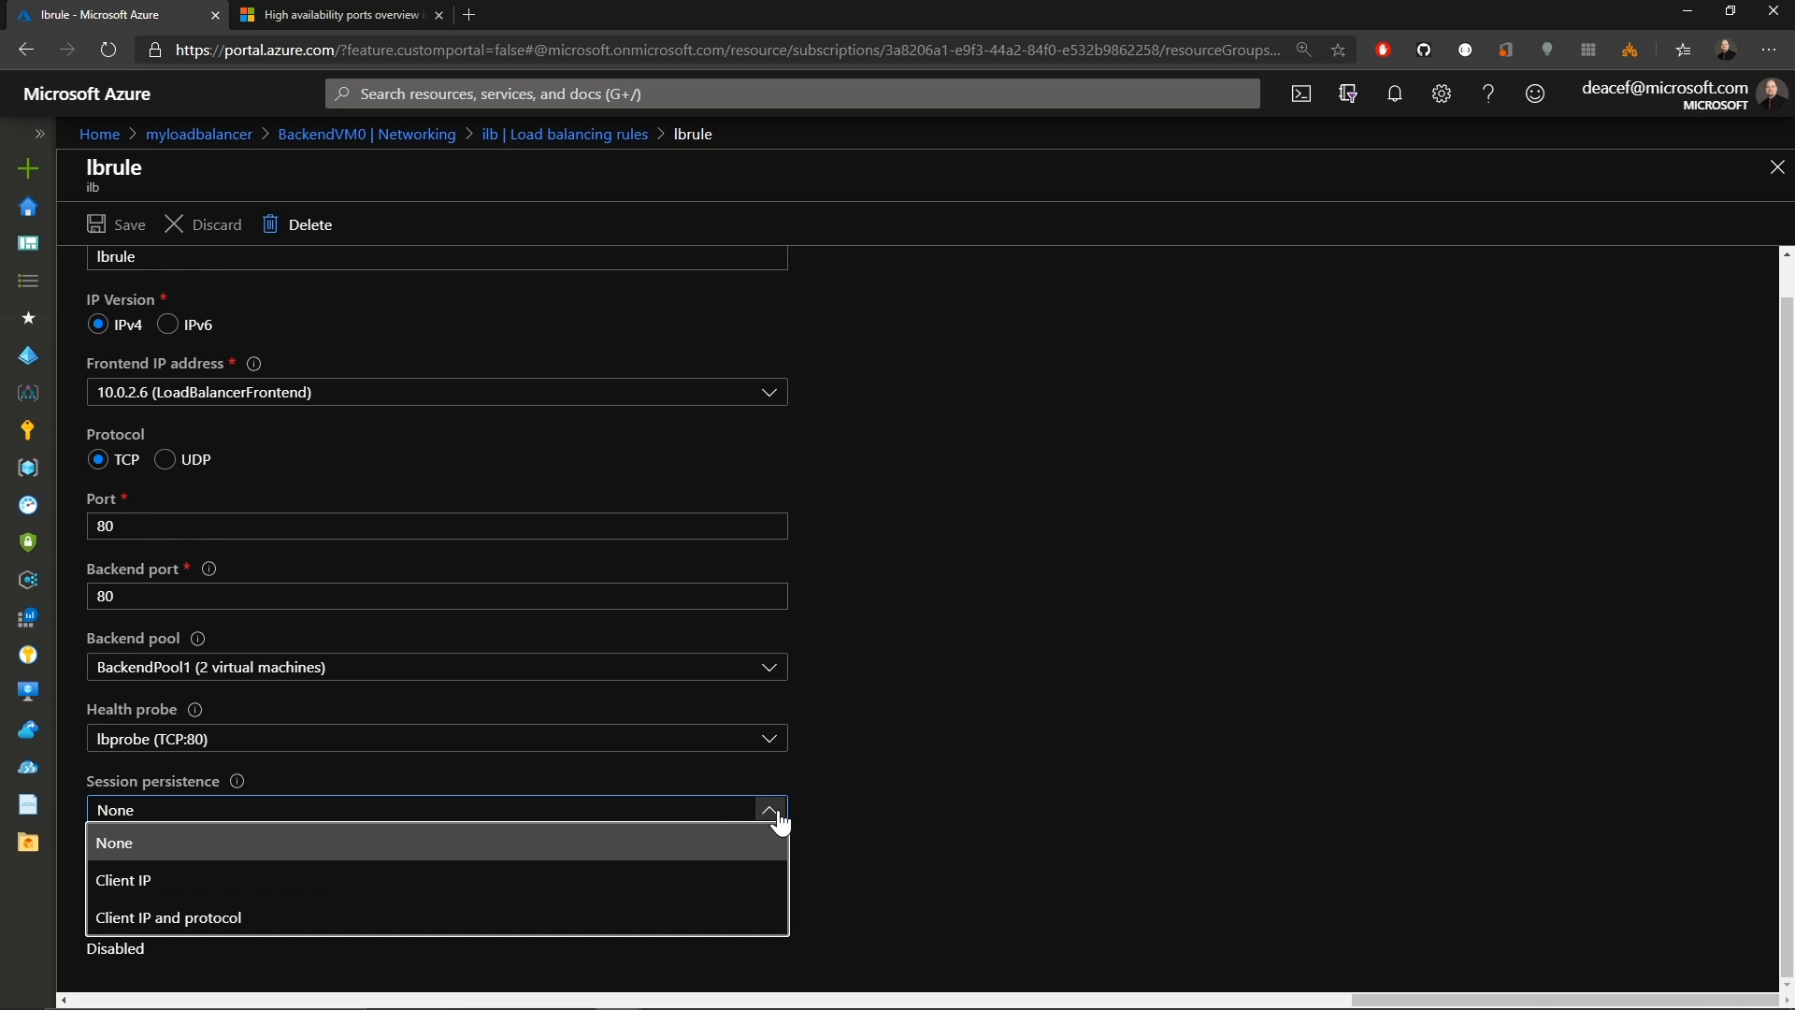
pyautogui.moveTo(779, 830)
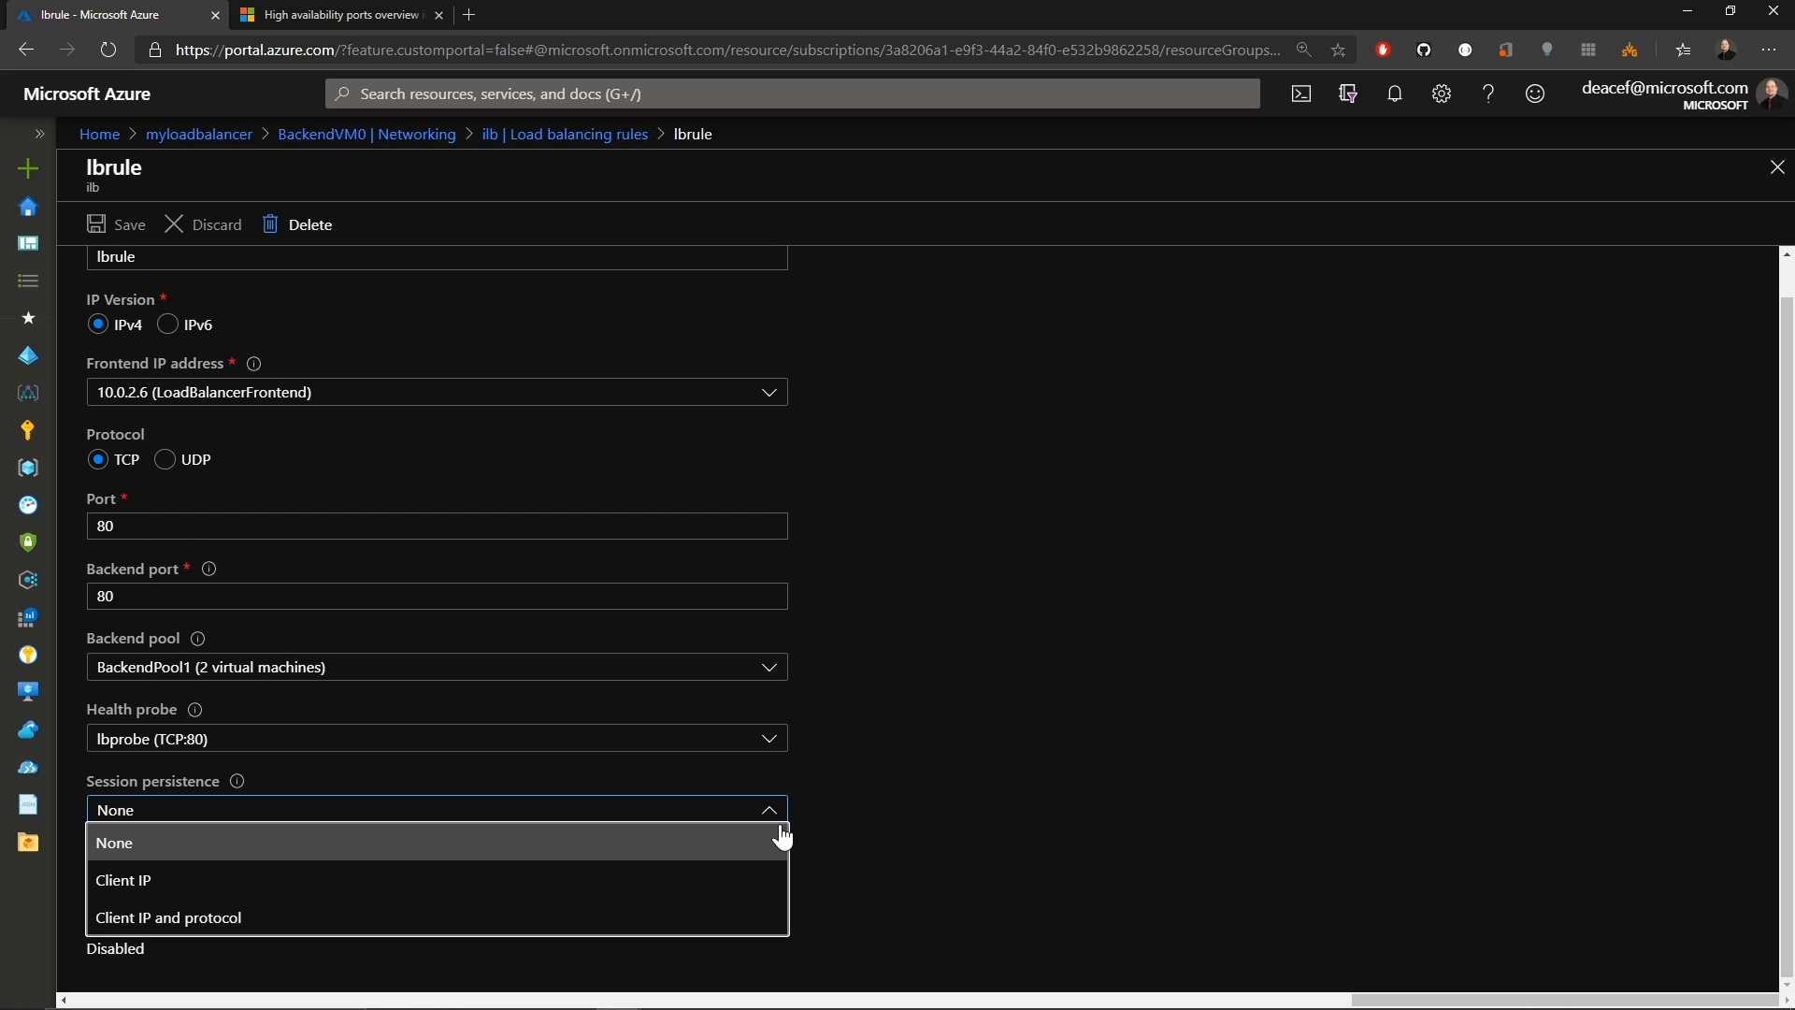
pyautogui.click(114, 843)
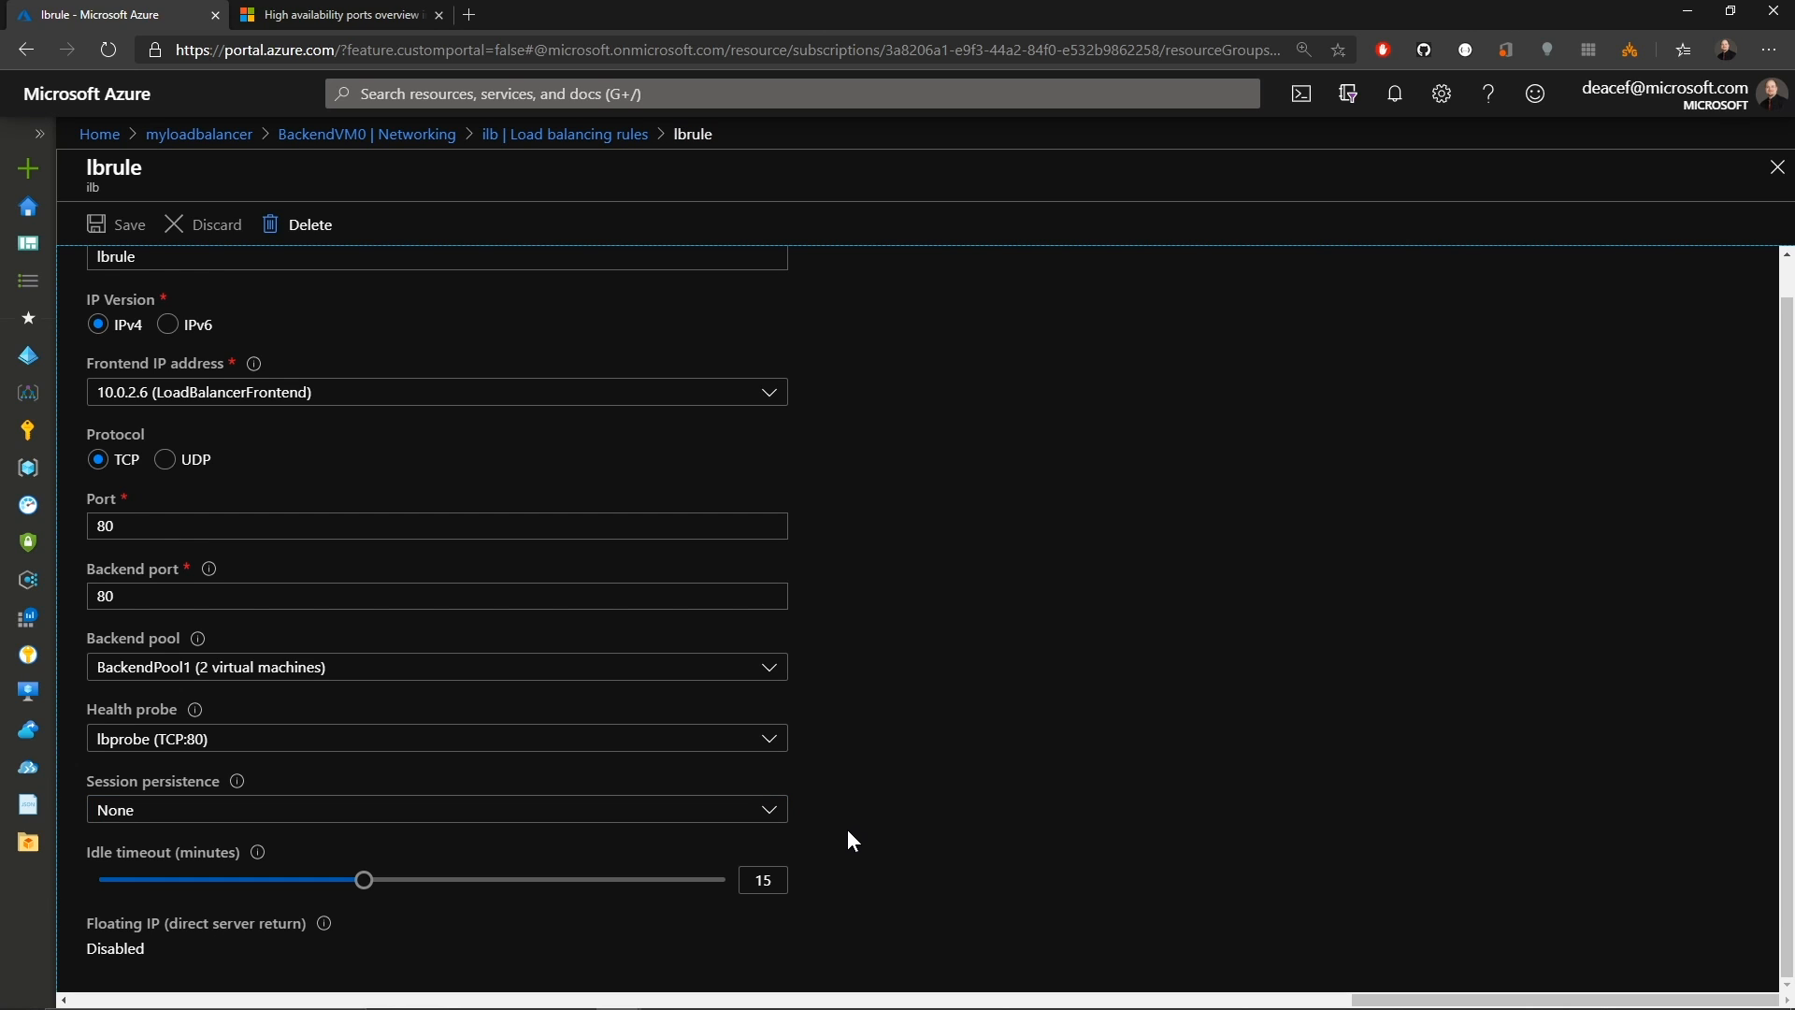
pyautogui.moveTo(853, 853)
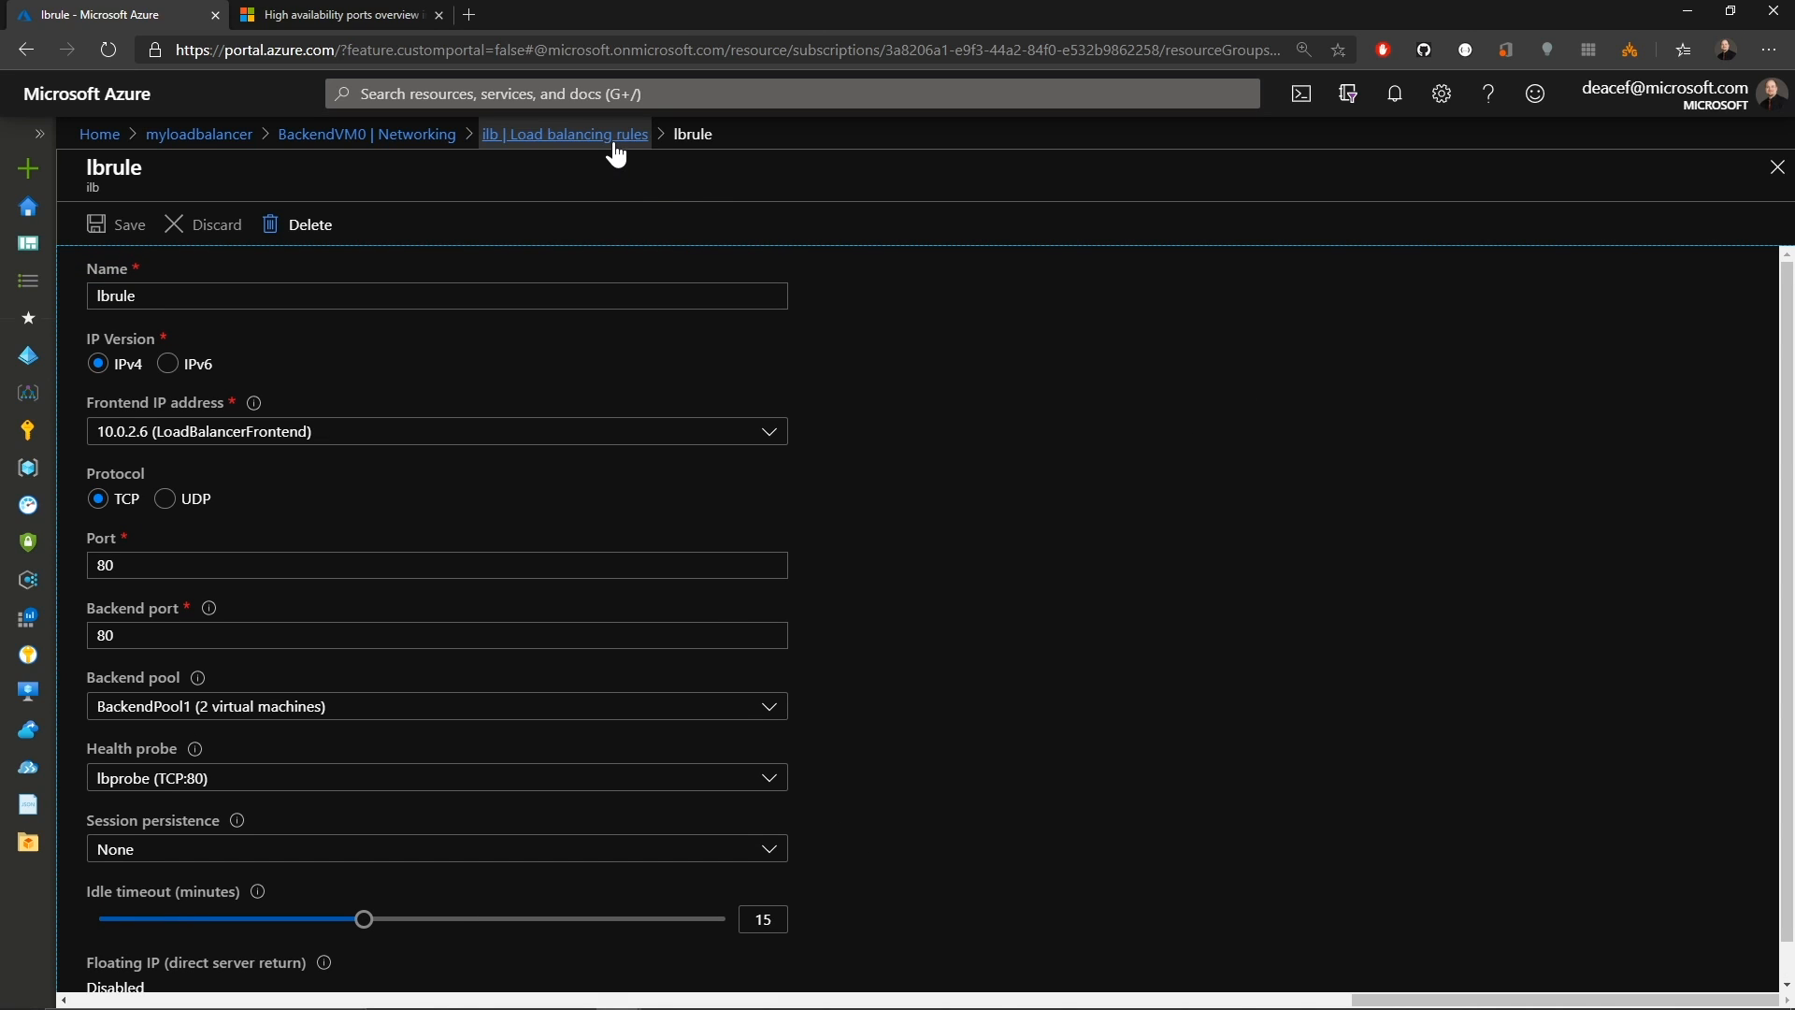
# Add rule SMB on TCP port 445 with the SMB probe and Client IP and protocol persistence.
pyautogui.click(564, 134)
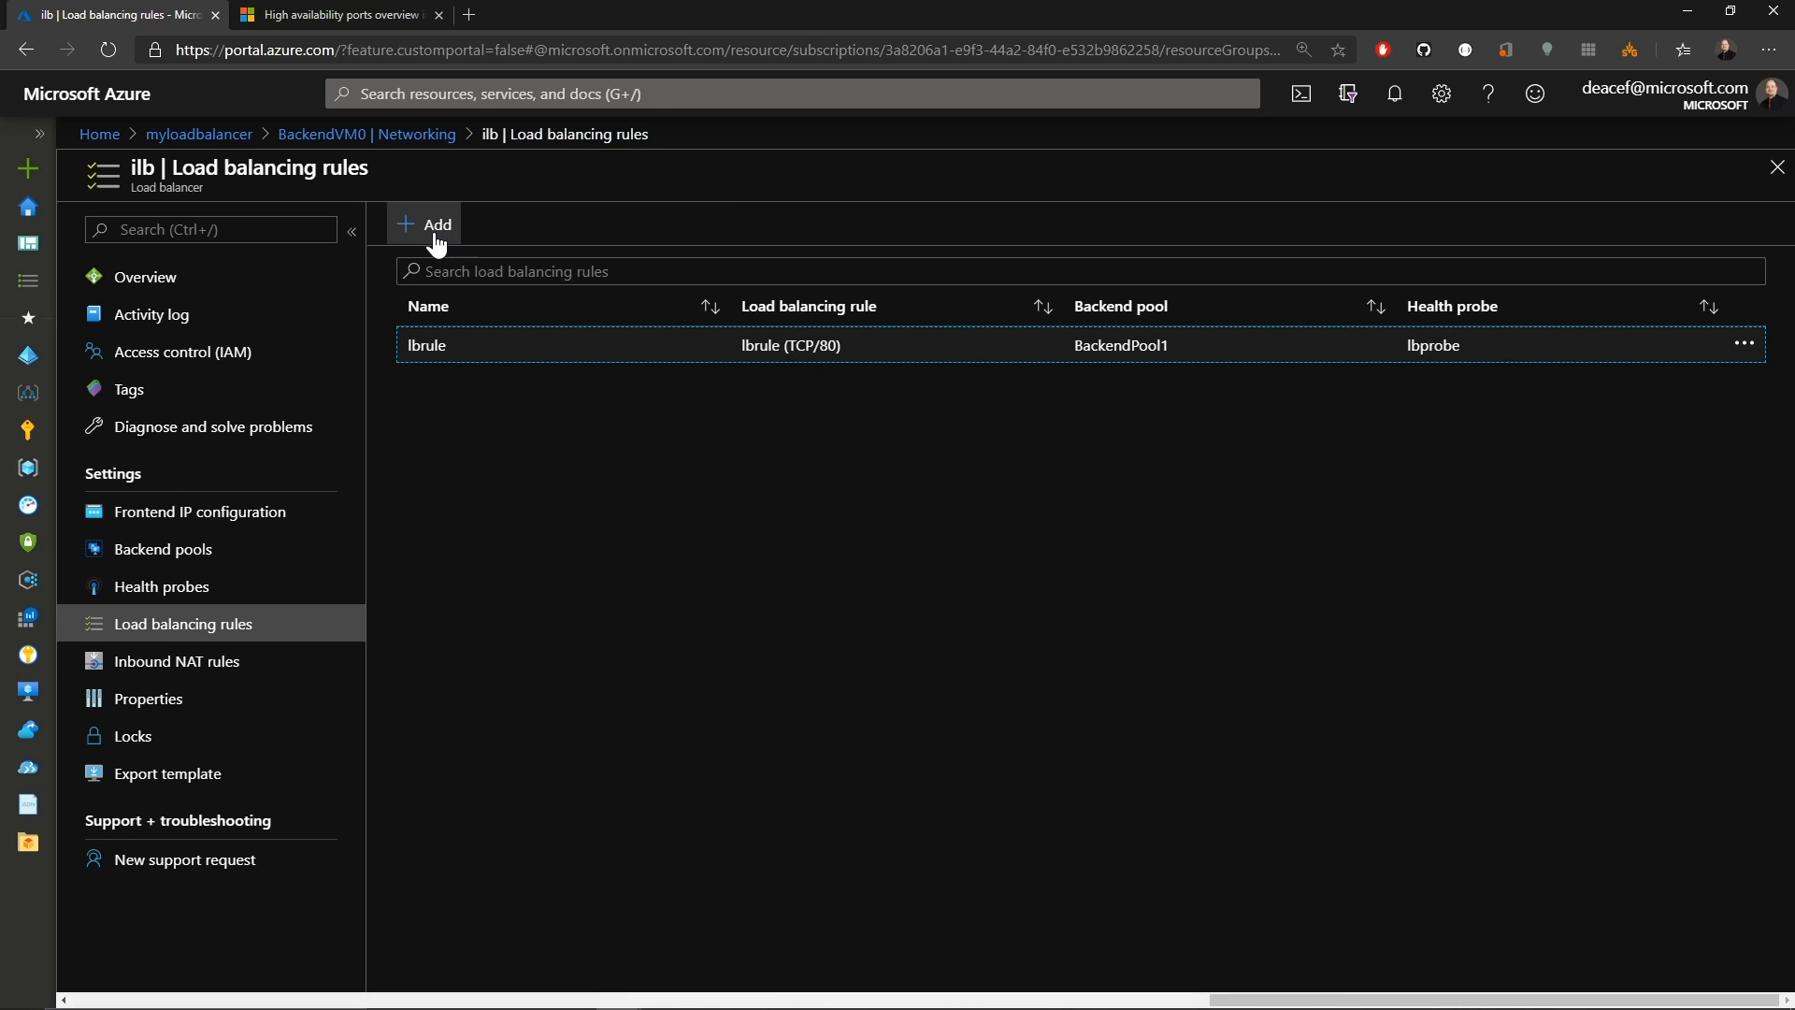
pyautogui.click(424, 222)
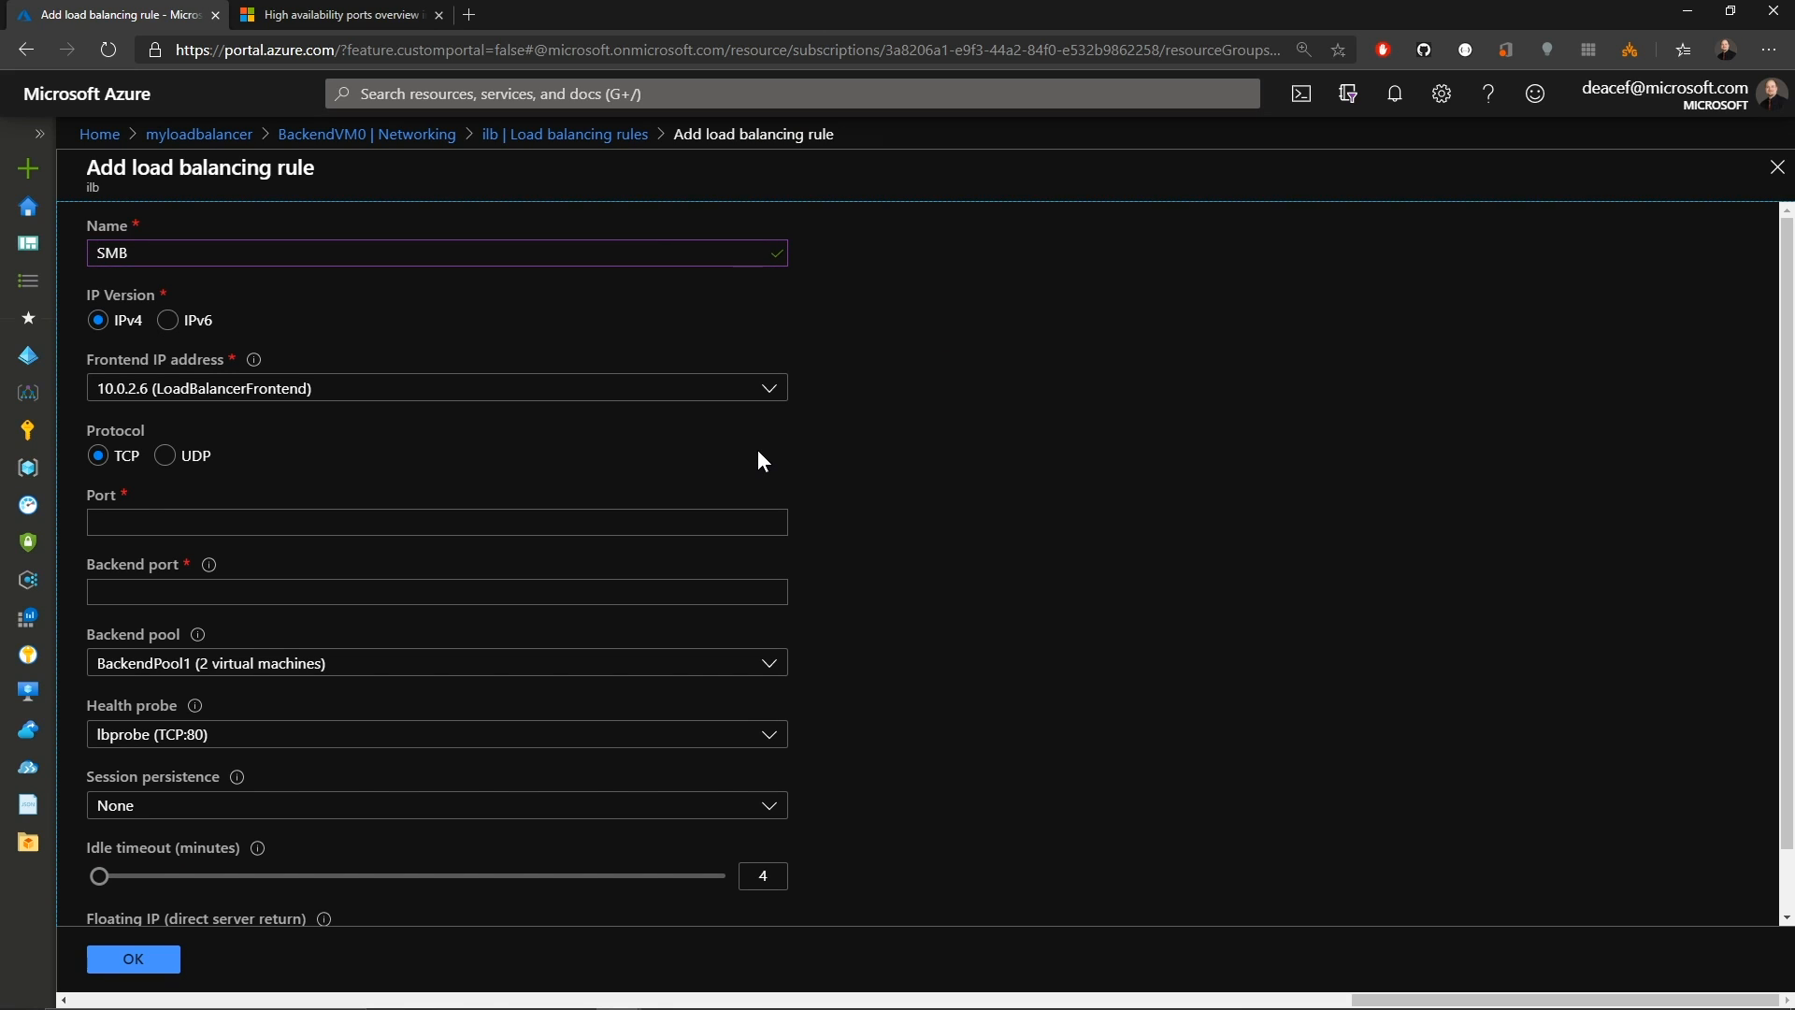
pyautogui.moveTo(445, 450)
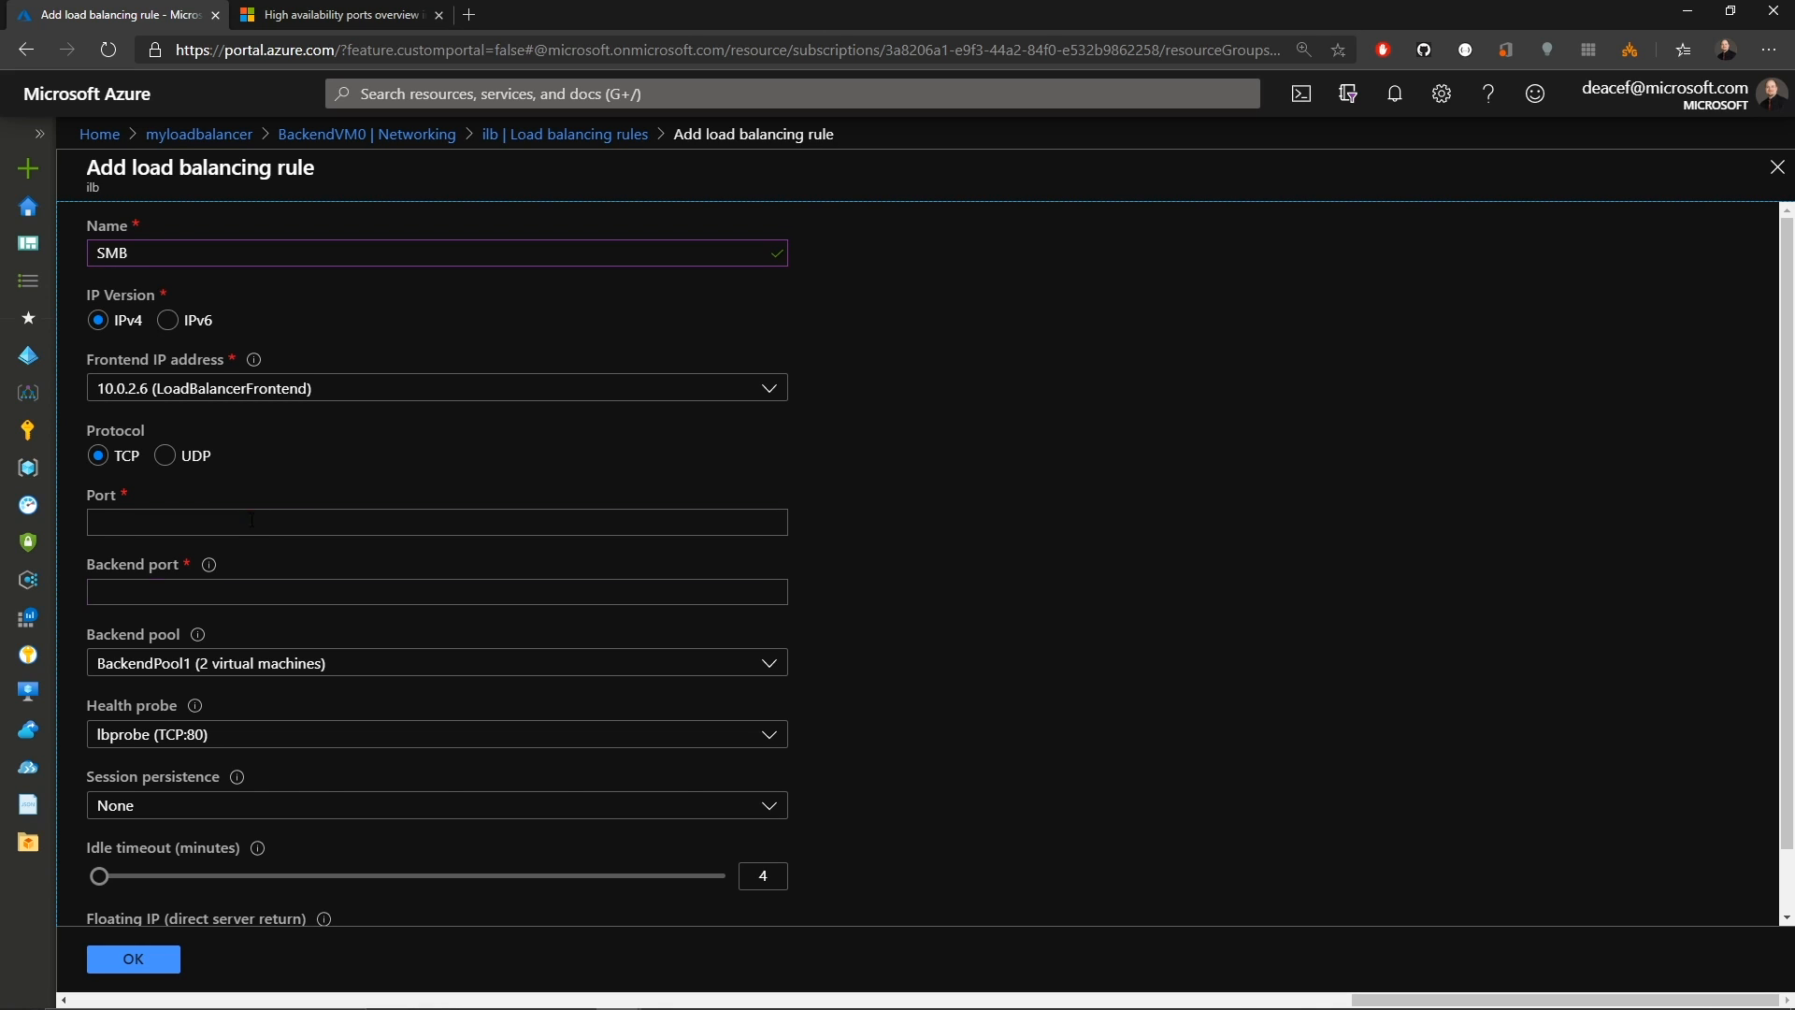
pyautogui.write('445')
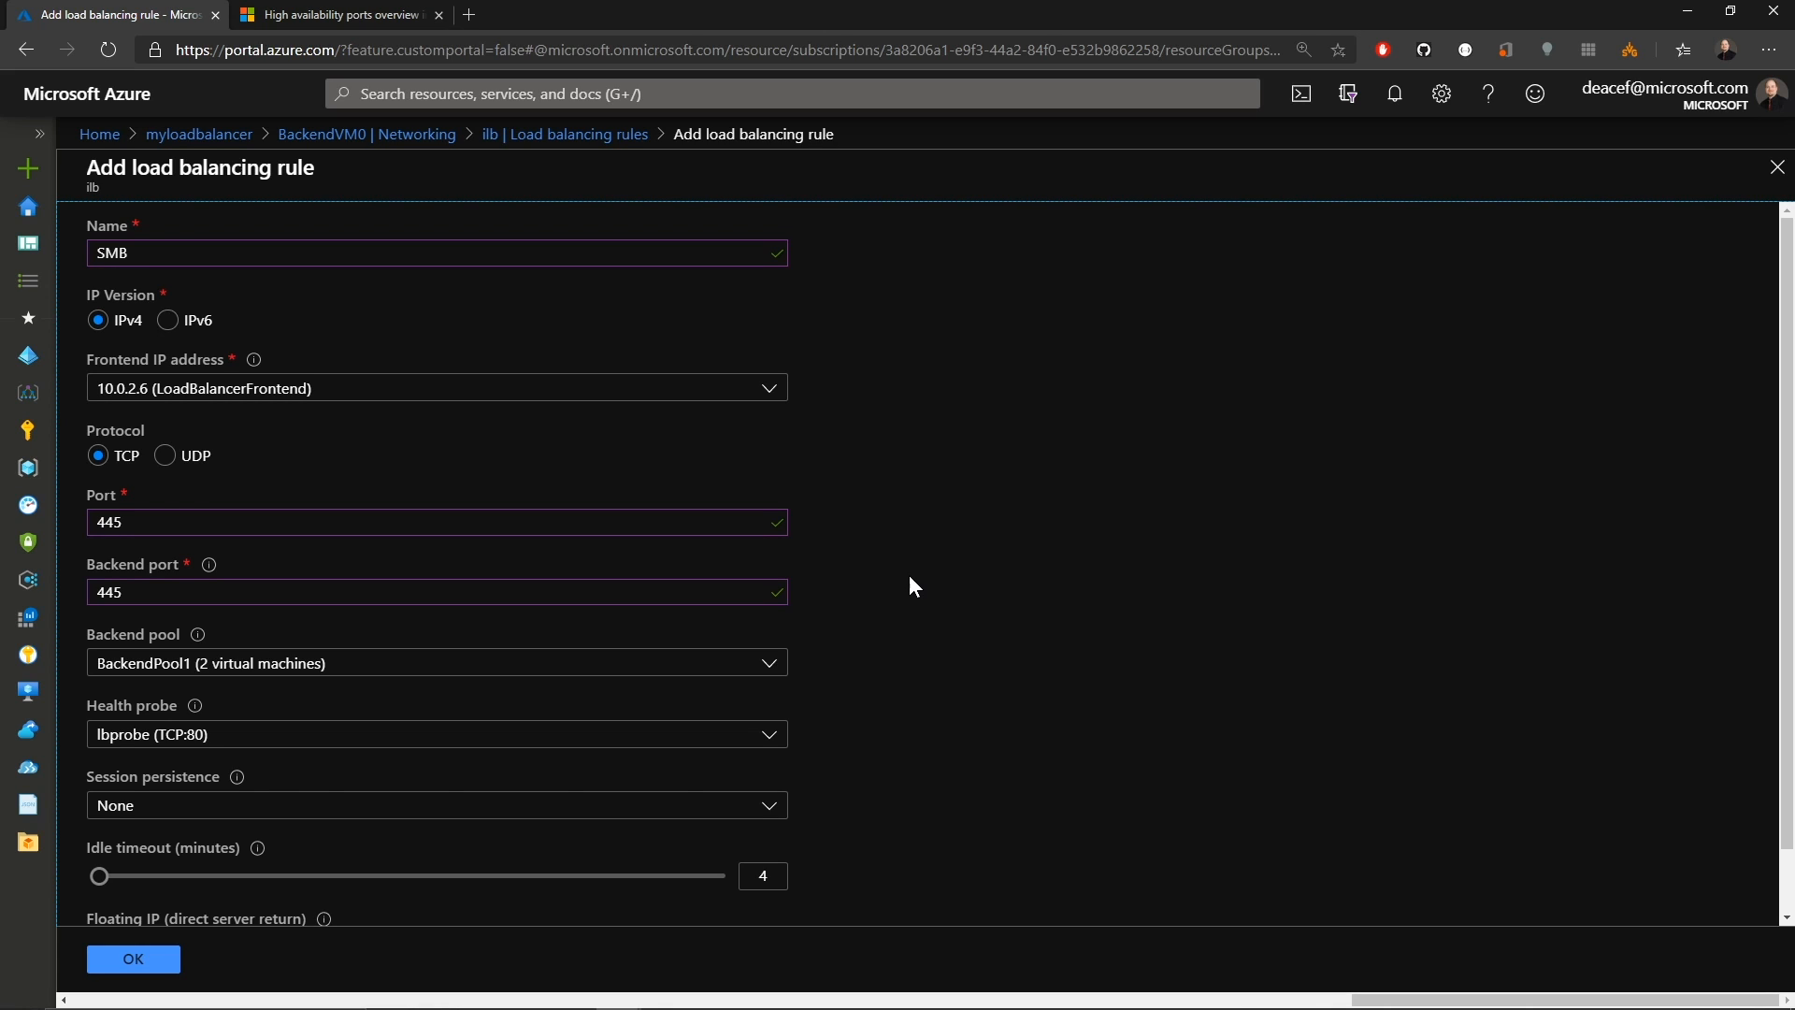
pyautogui.moveTo(793, 731)
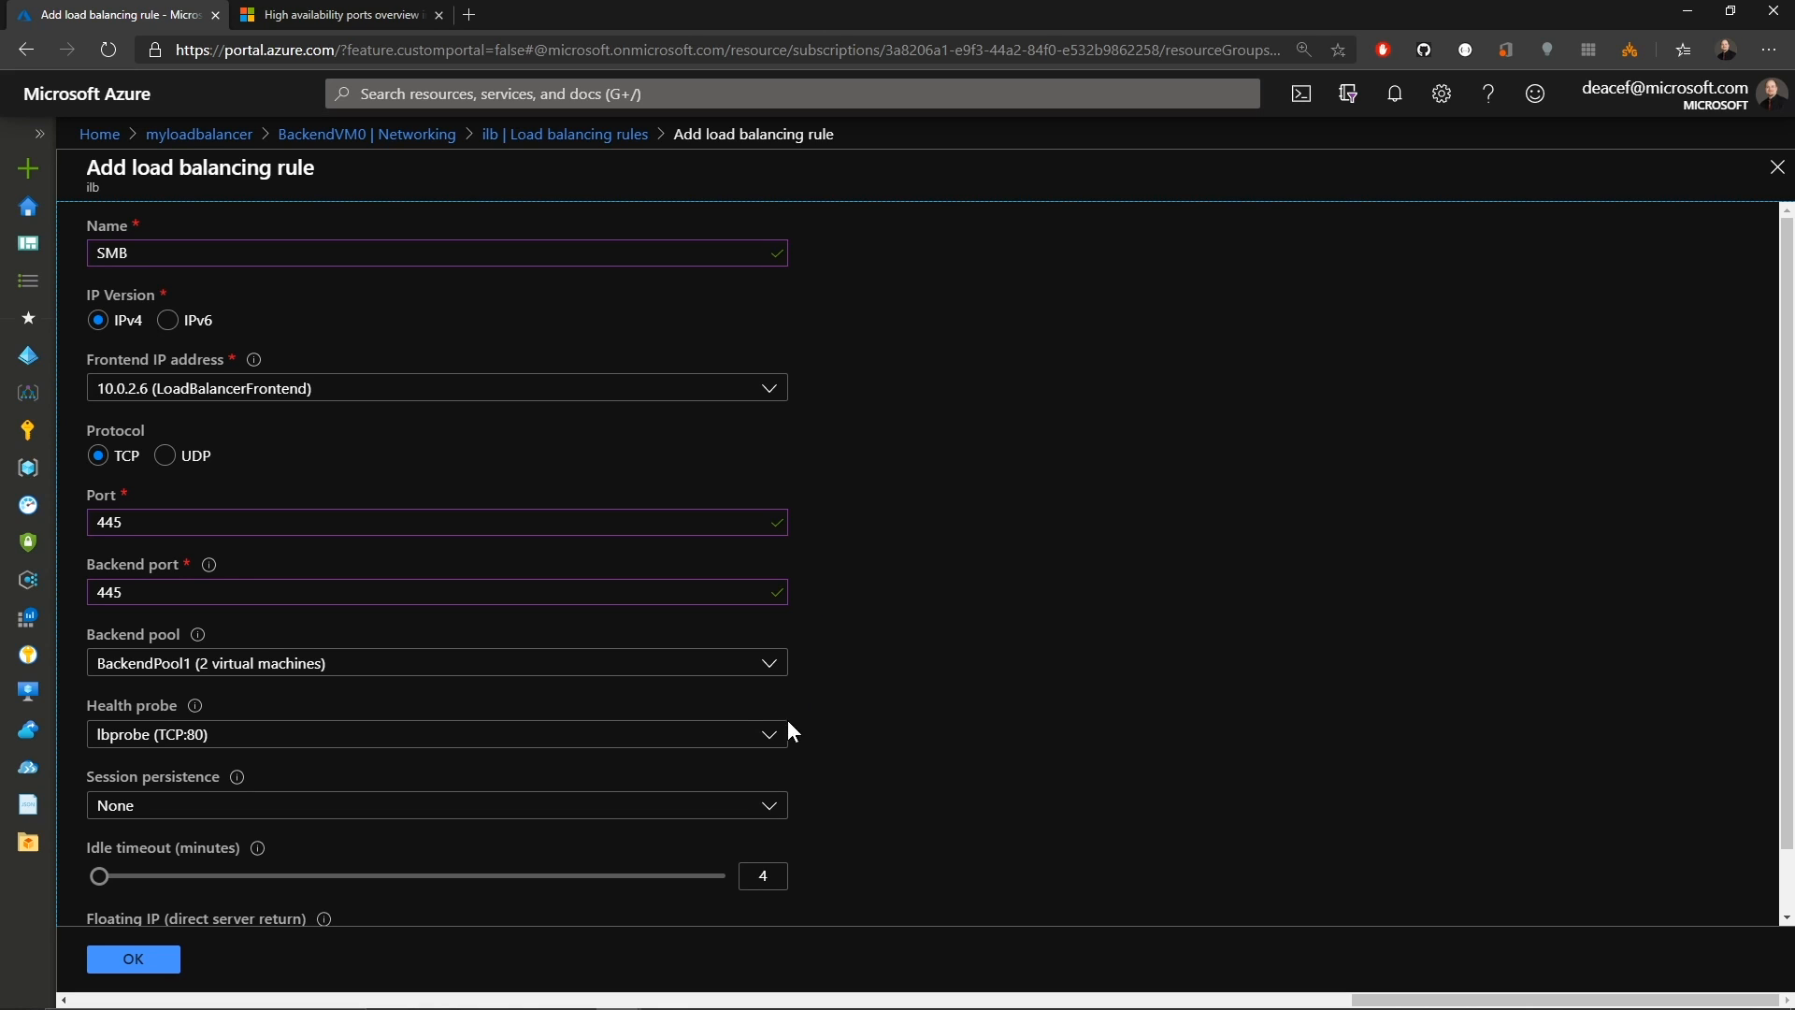
pyautogui.click(435, 733)
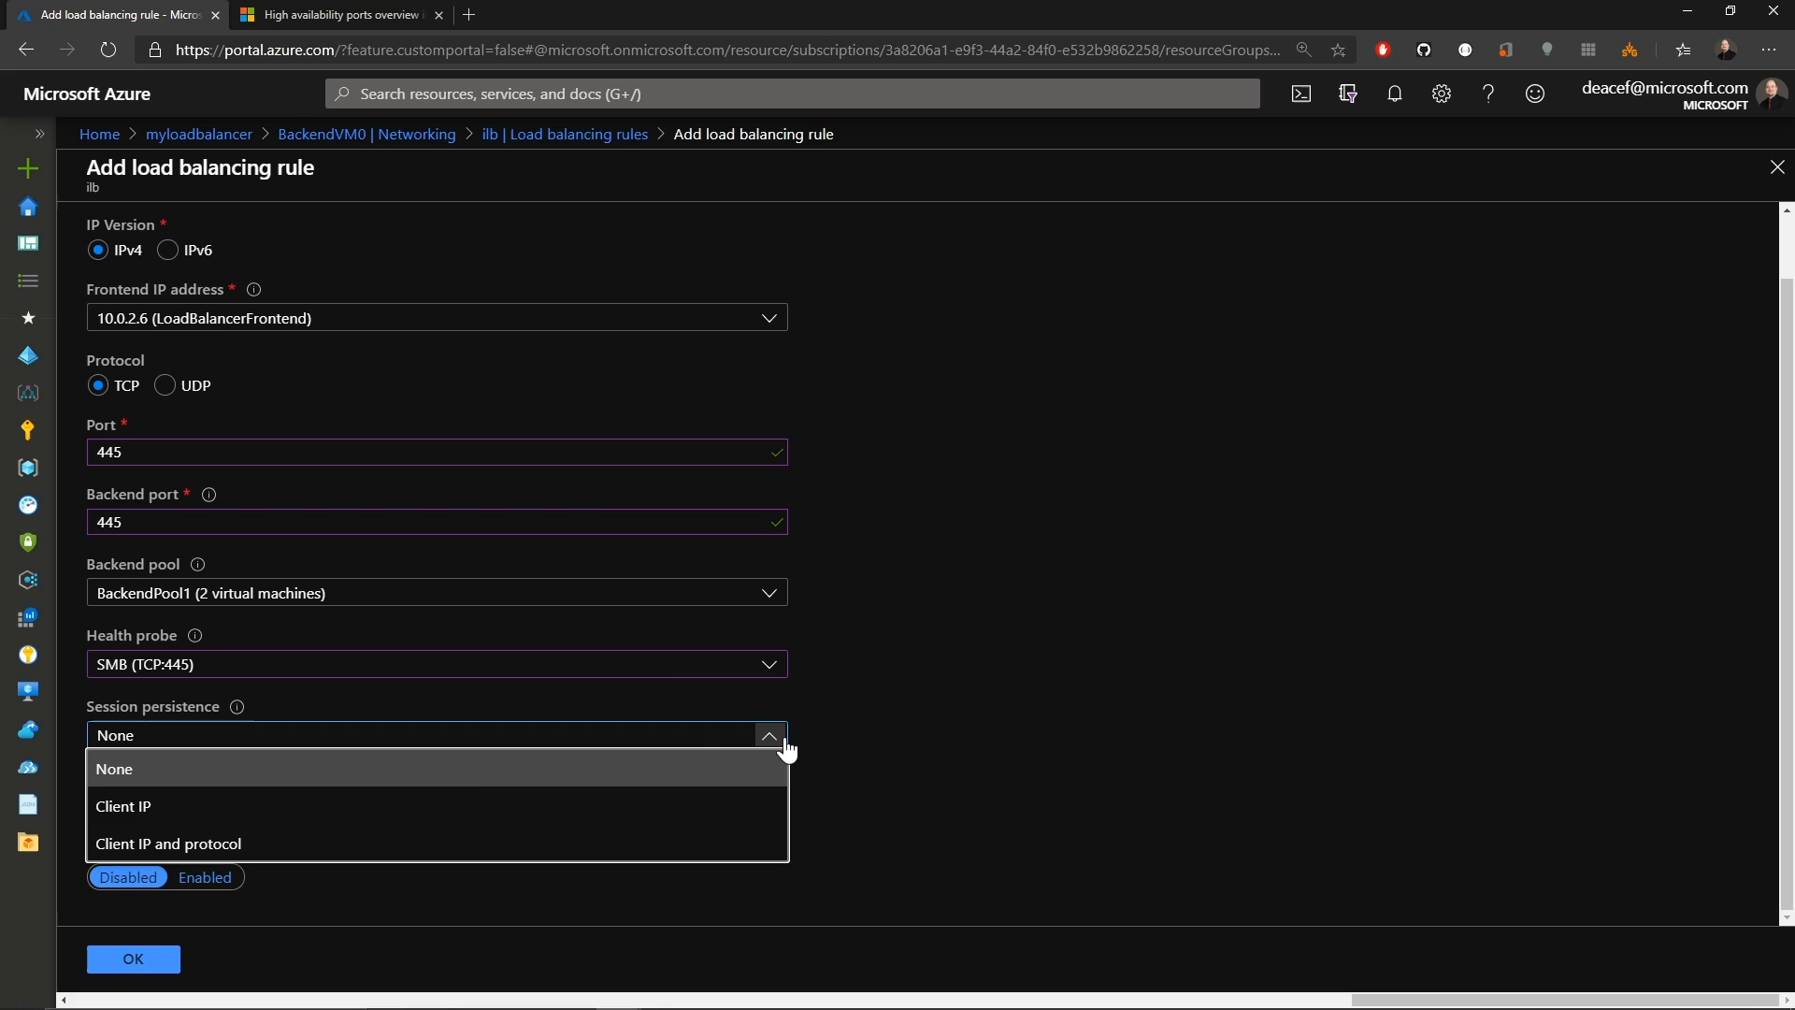
pyautogui.click(166, 844)
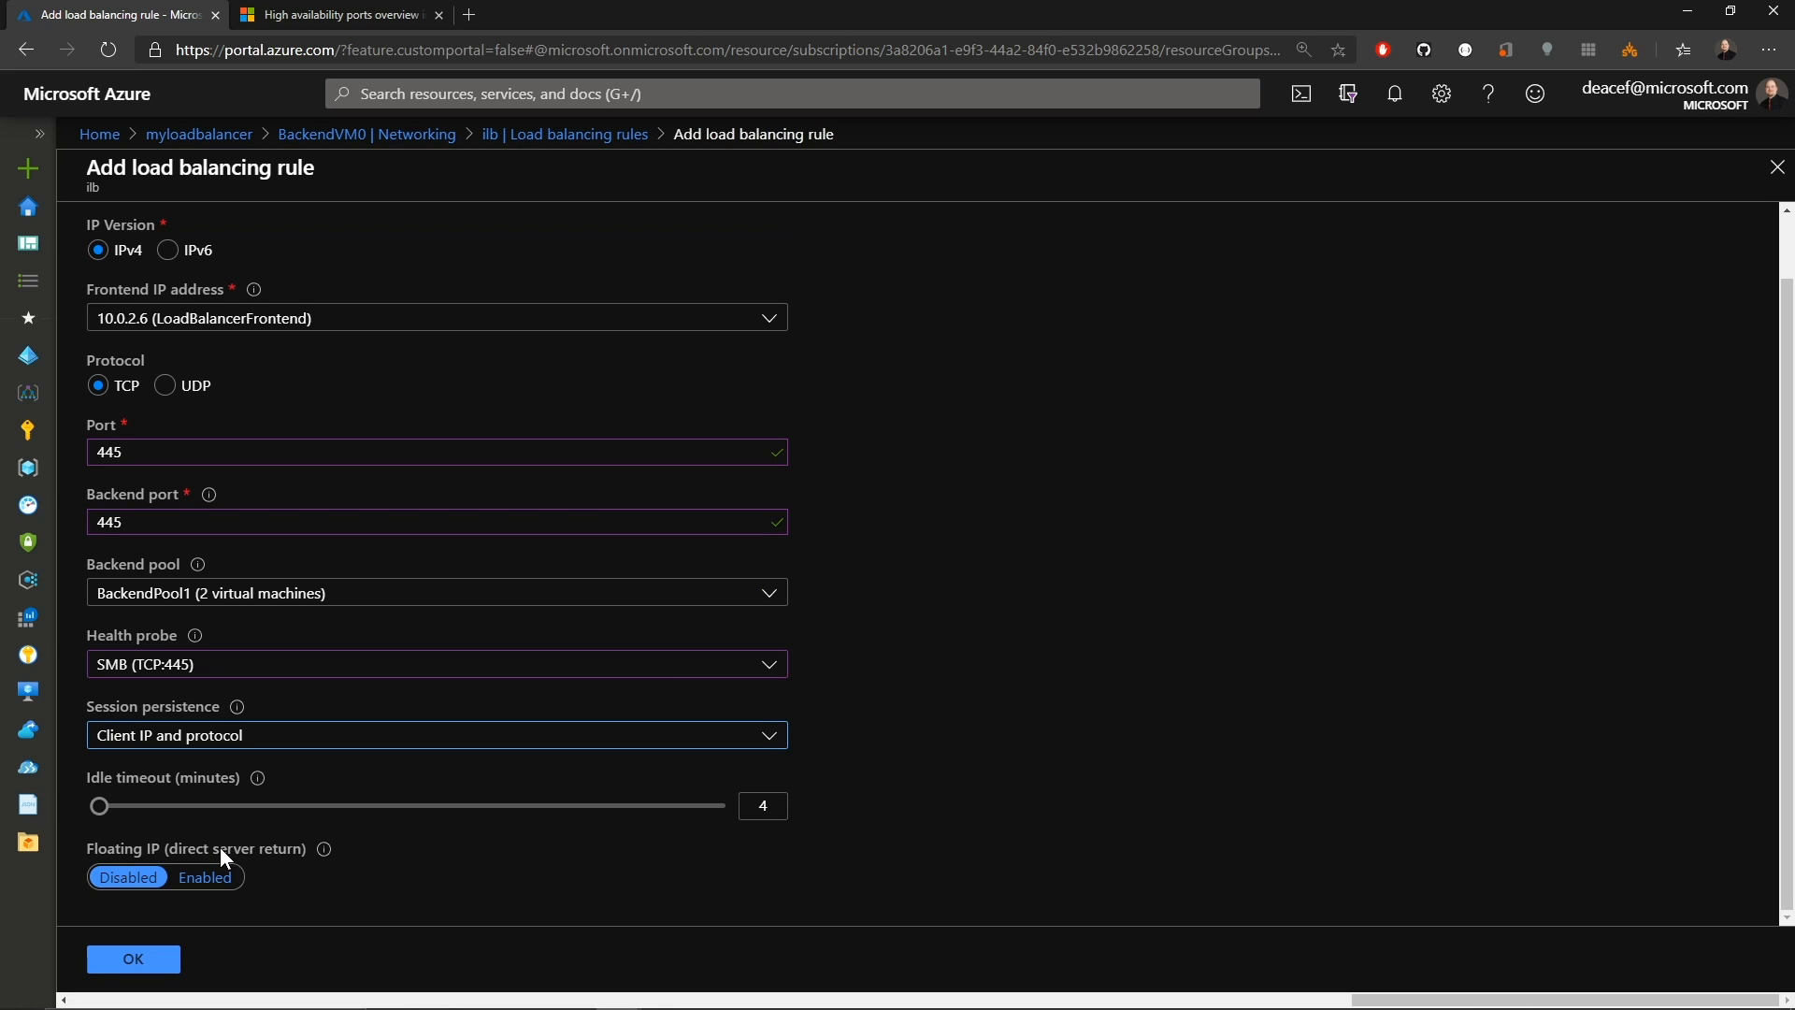
pyautogui.moveTo(492, 874)
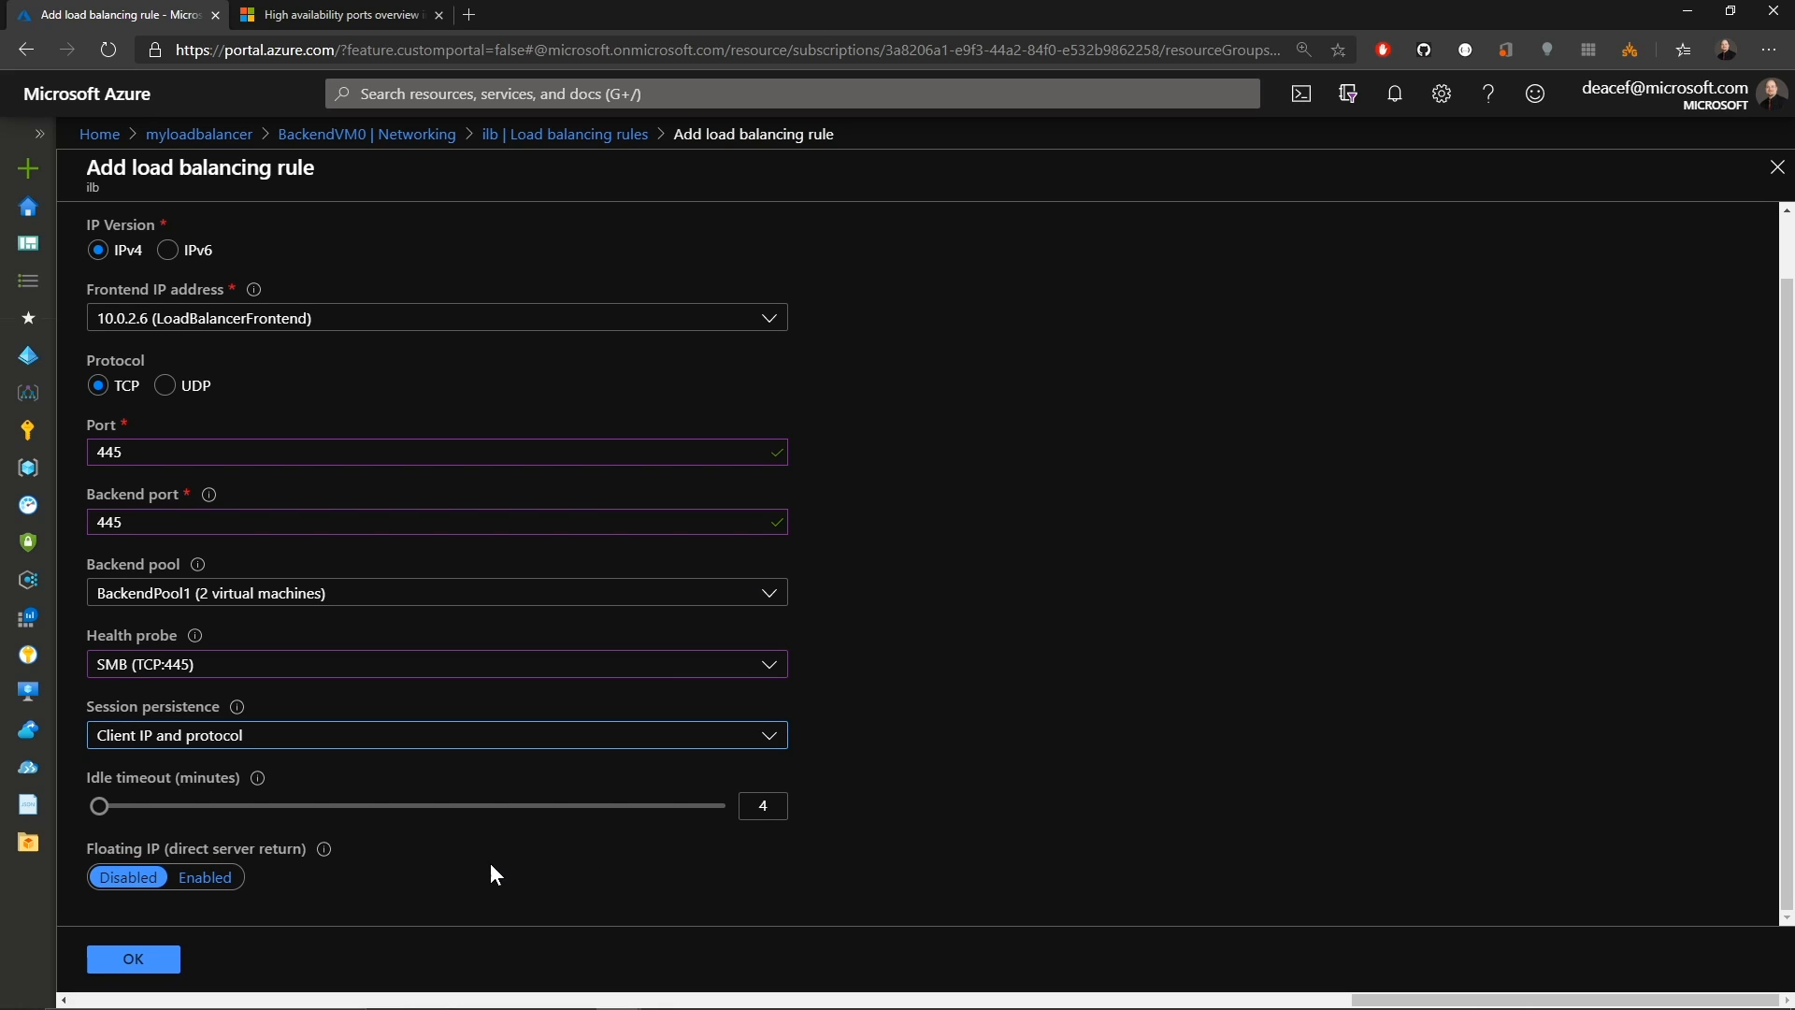
pyautogui.moveTo(400, 874)
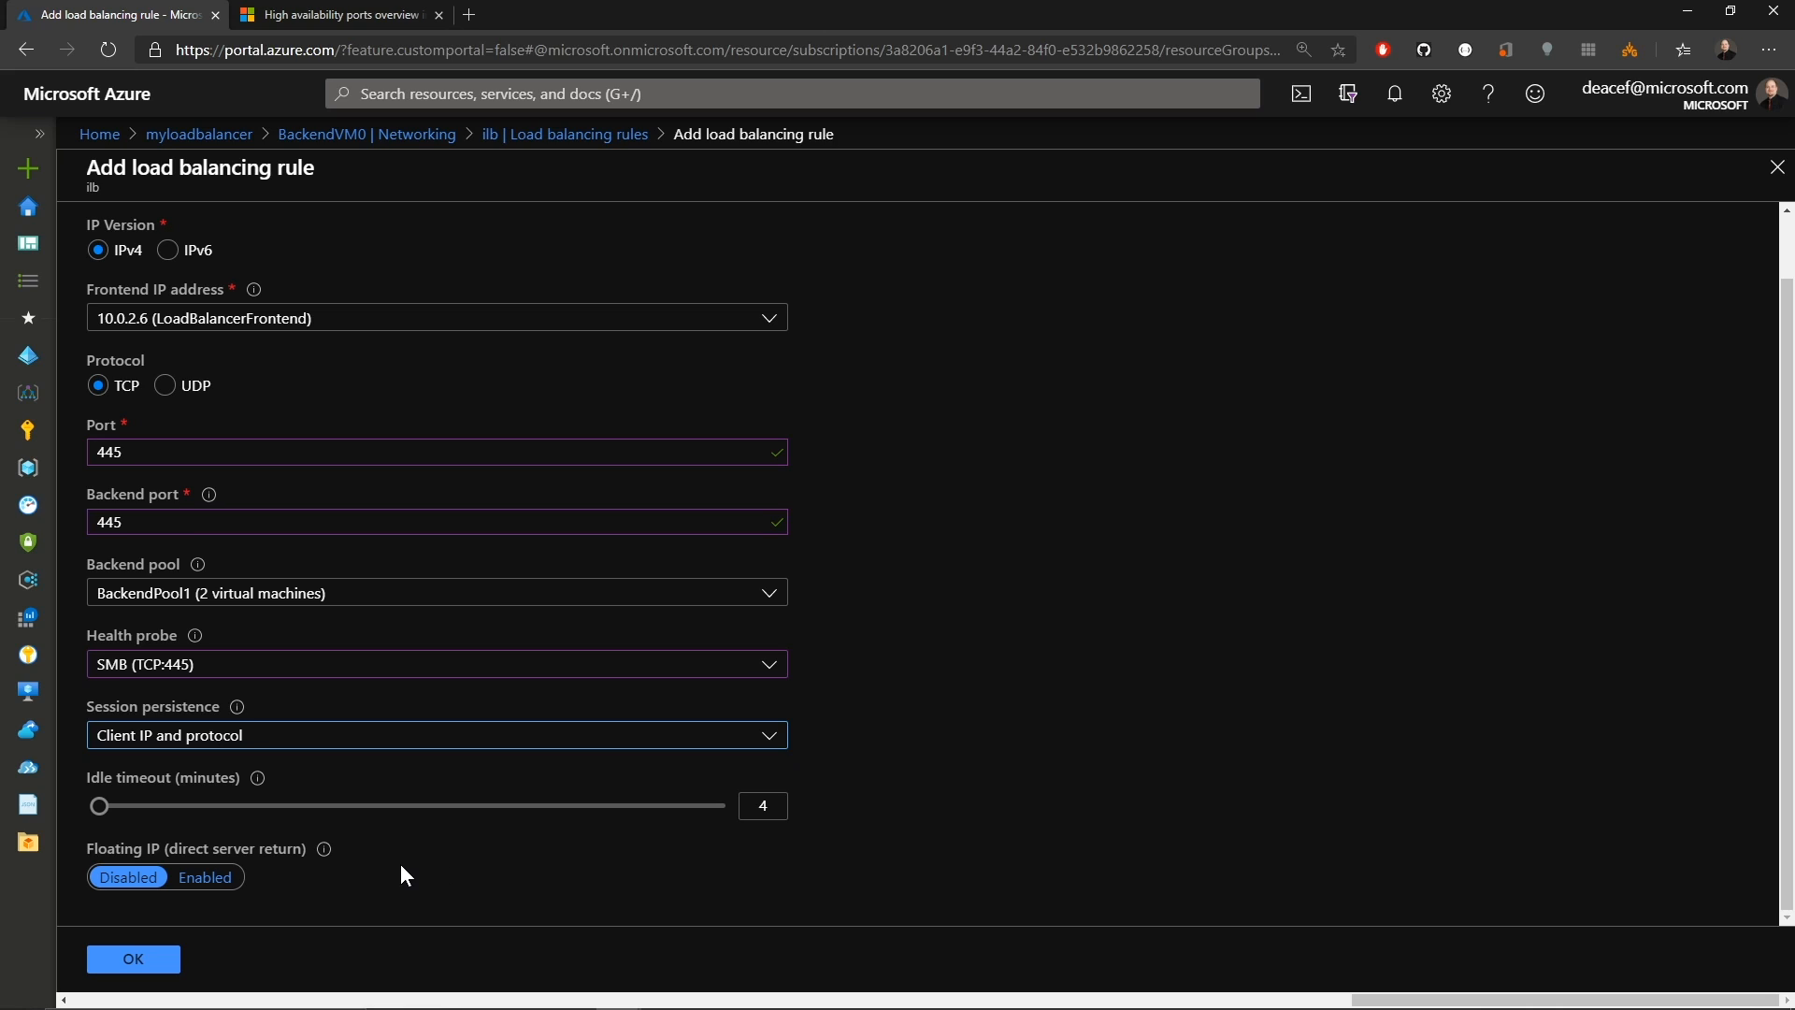
pyautogui.moveTo(324, 849)
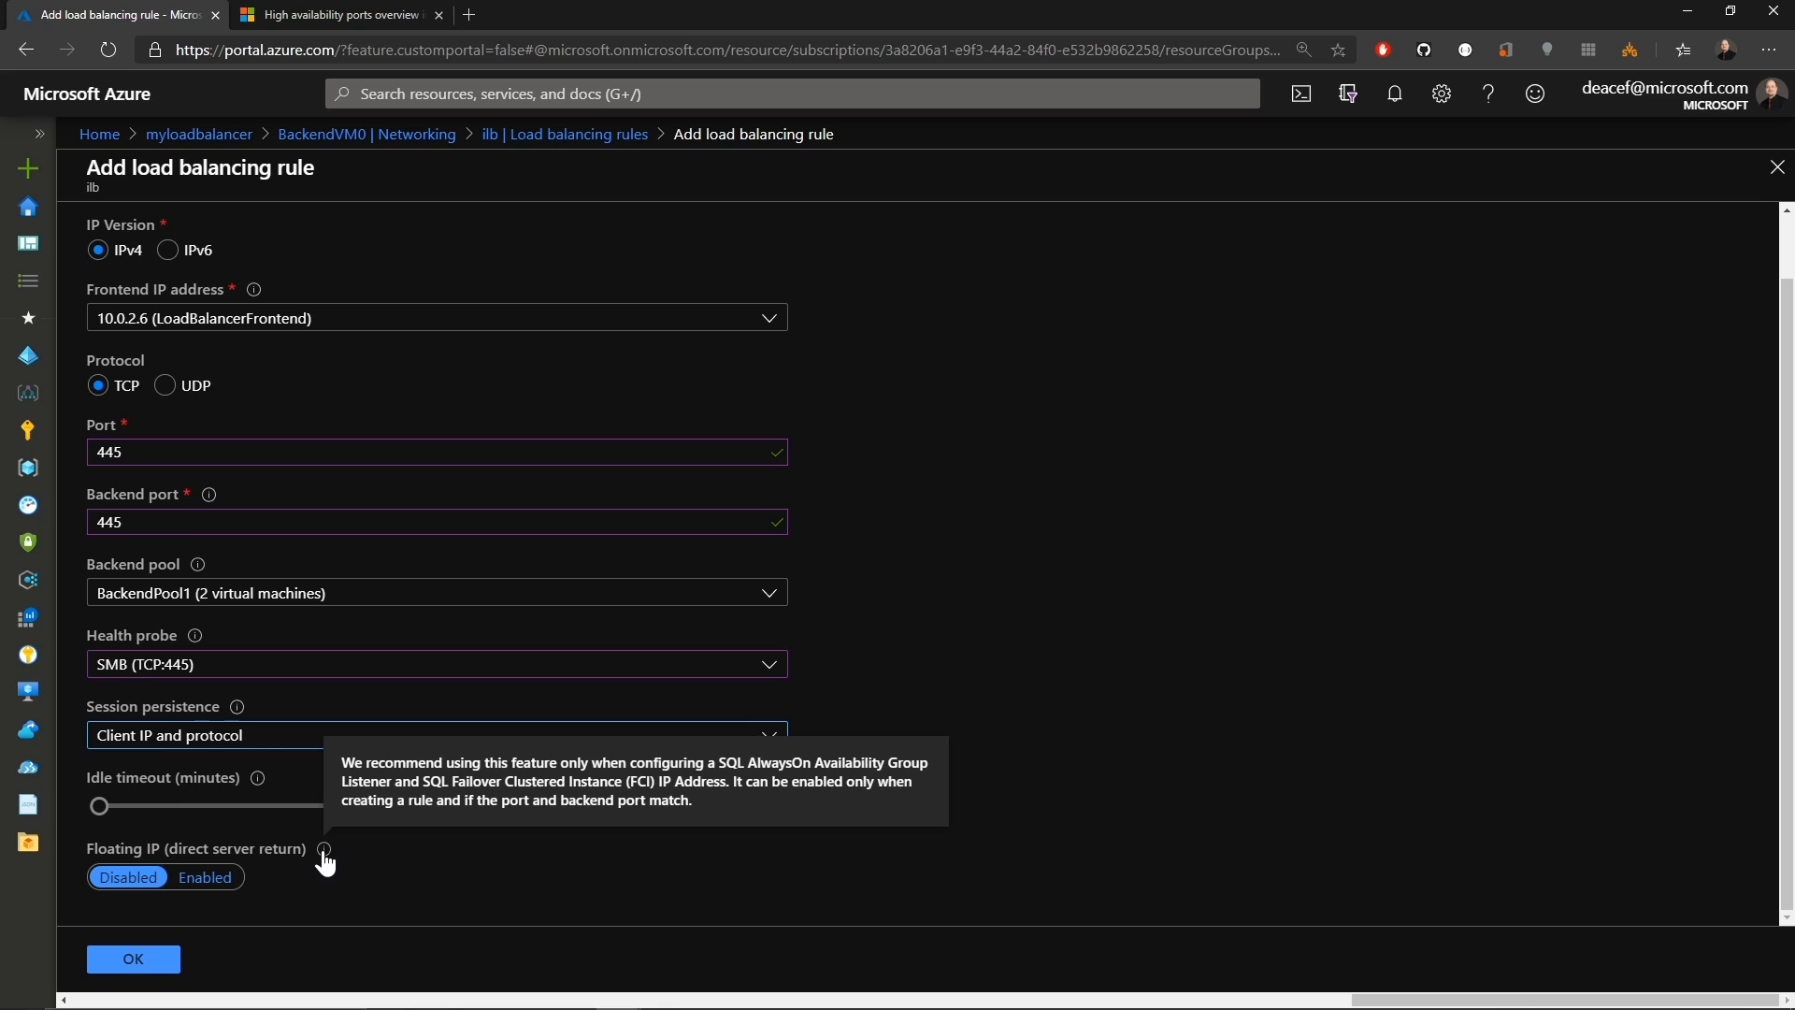
pyautogui.click(131, 957)
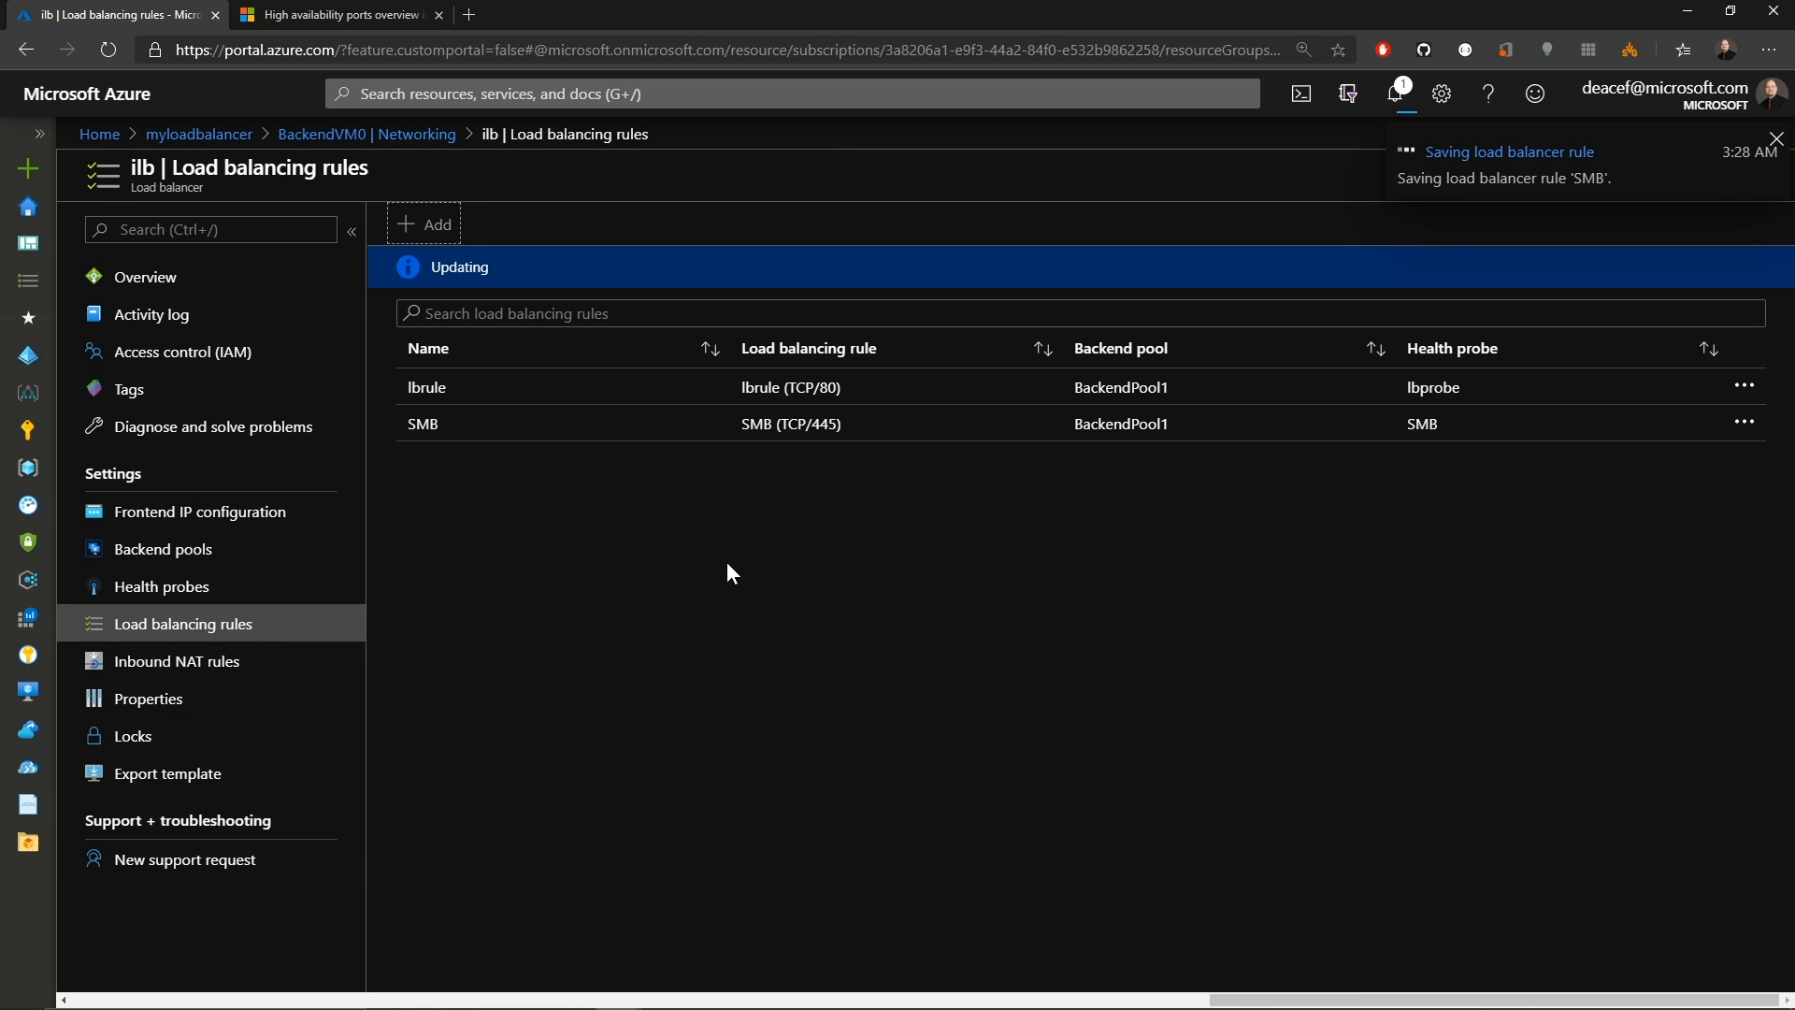
pyautogui.click(1777, 138)
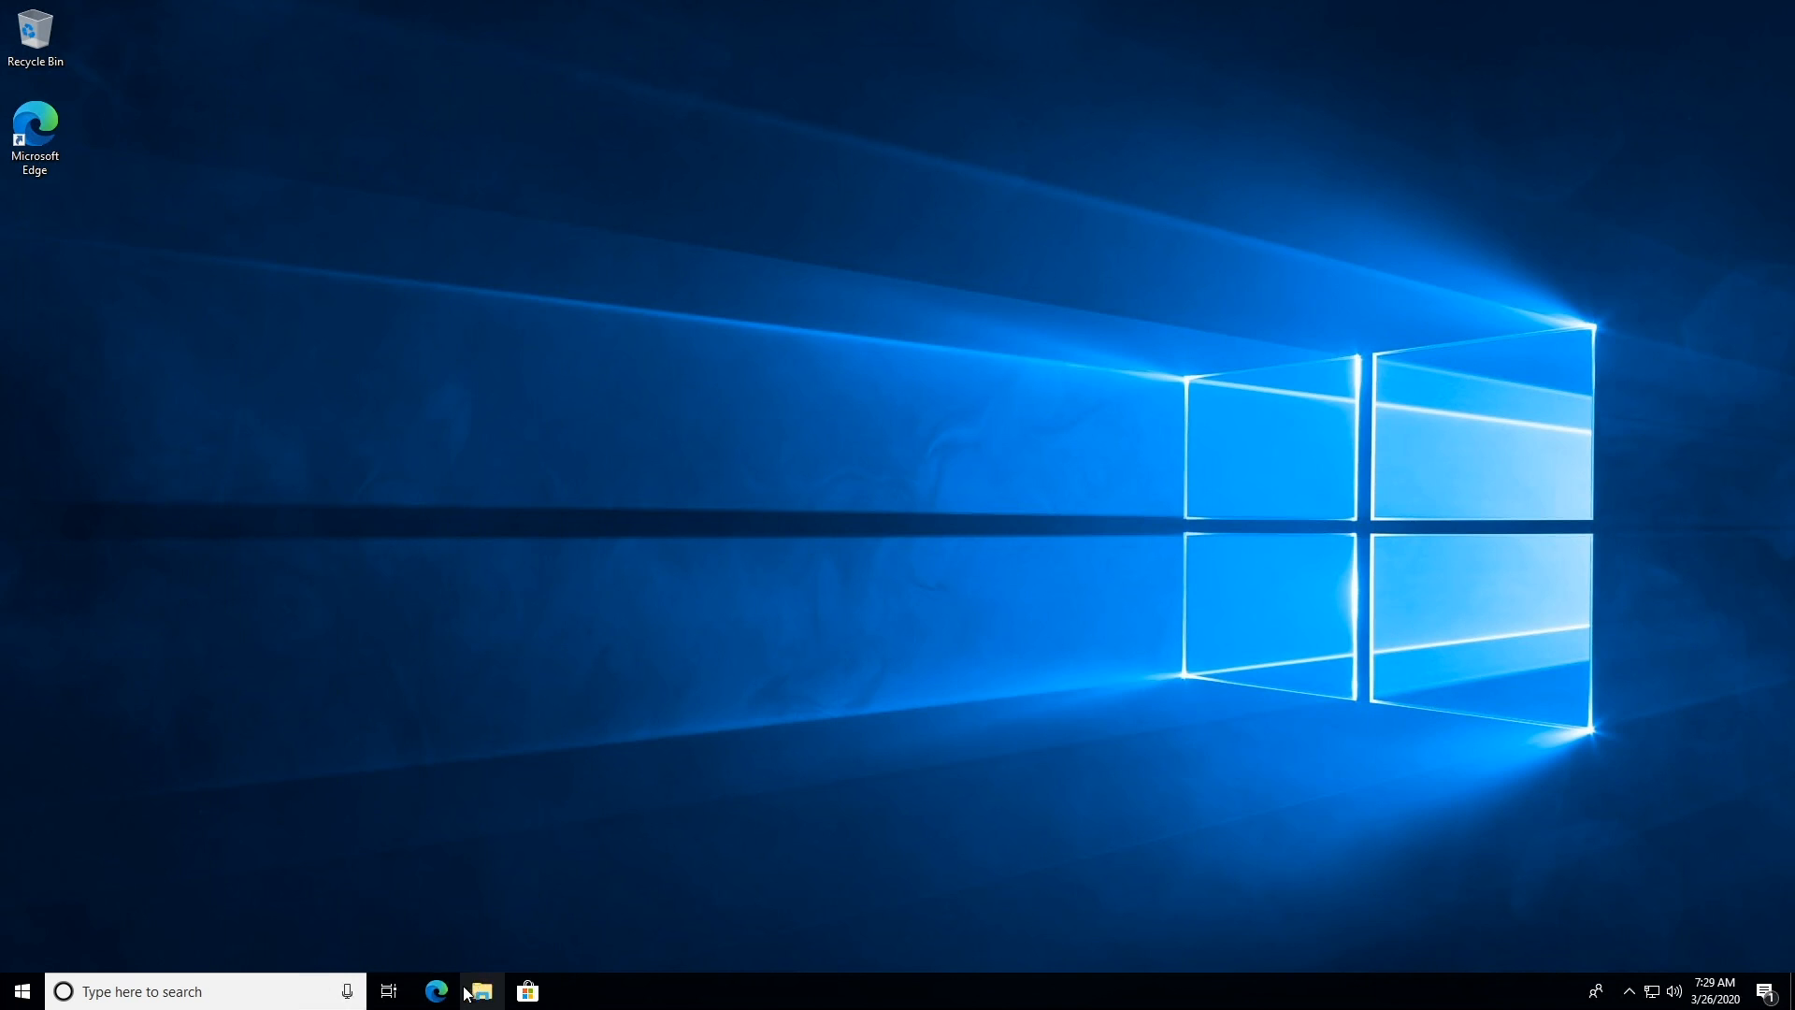
# Browse to 10.0.2.6 in Edge to see BackendVM0's IIS welcome page, then return to the portal.
pyautogui.click(435, 991)
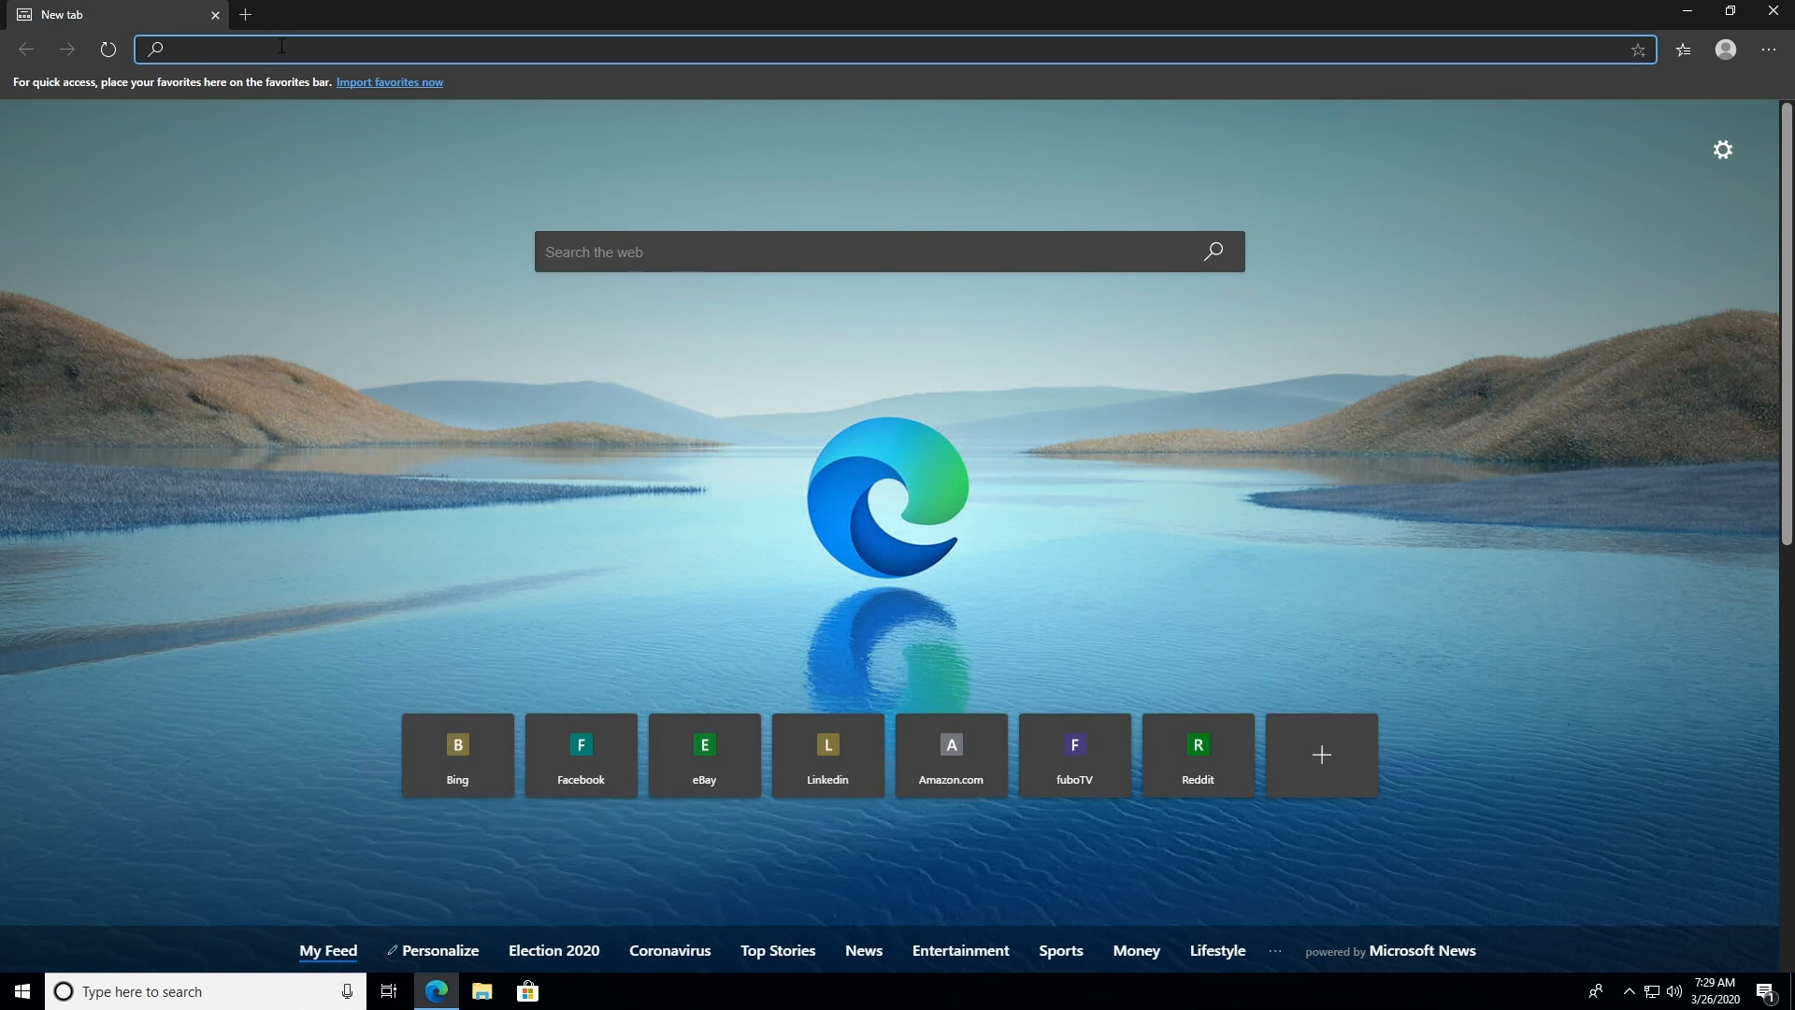
pyautogui.write('10.0.2.6')
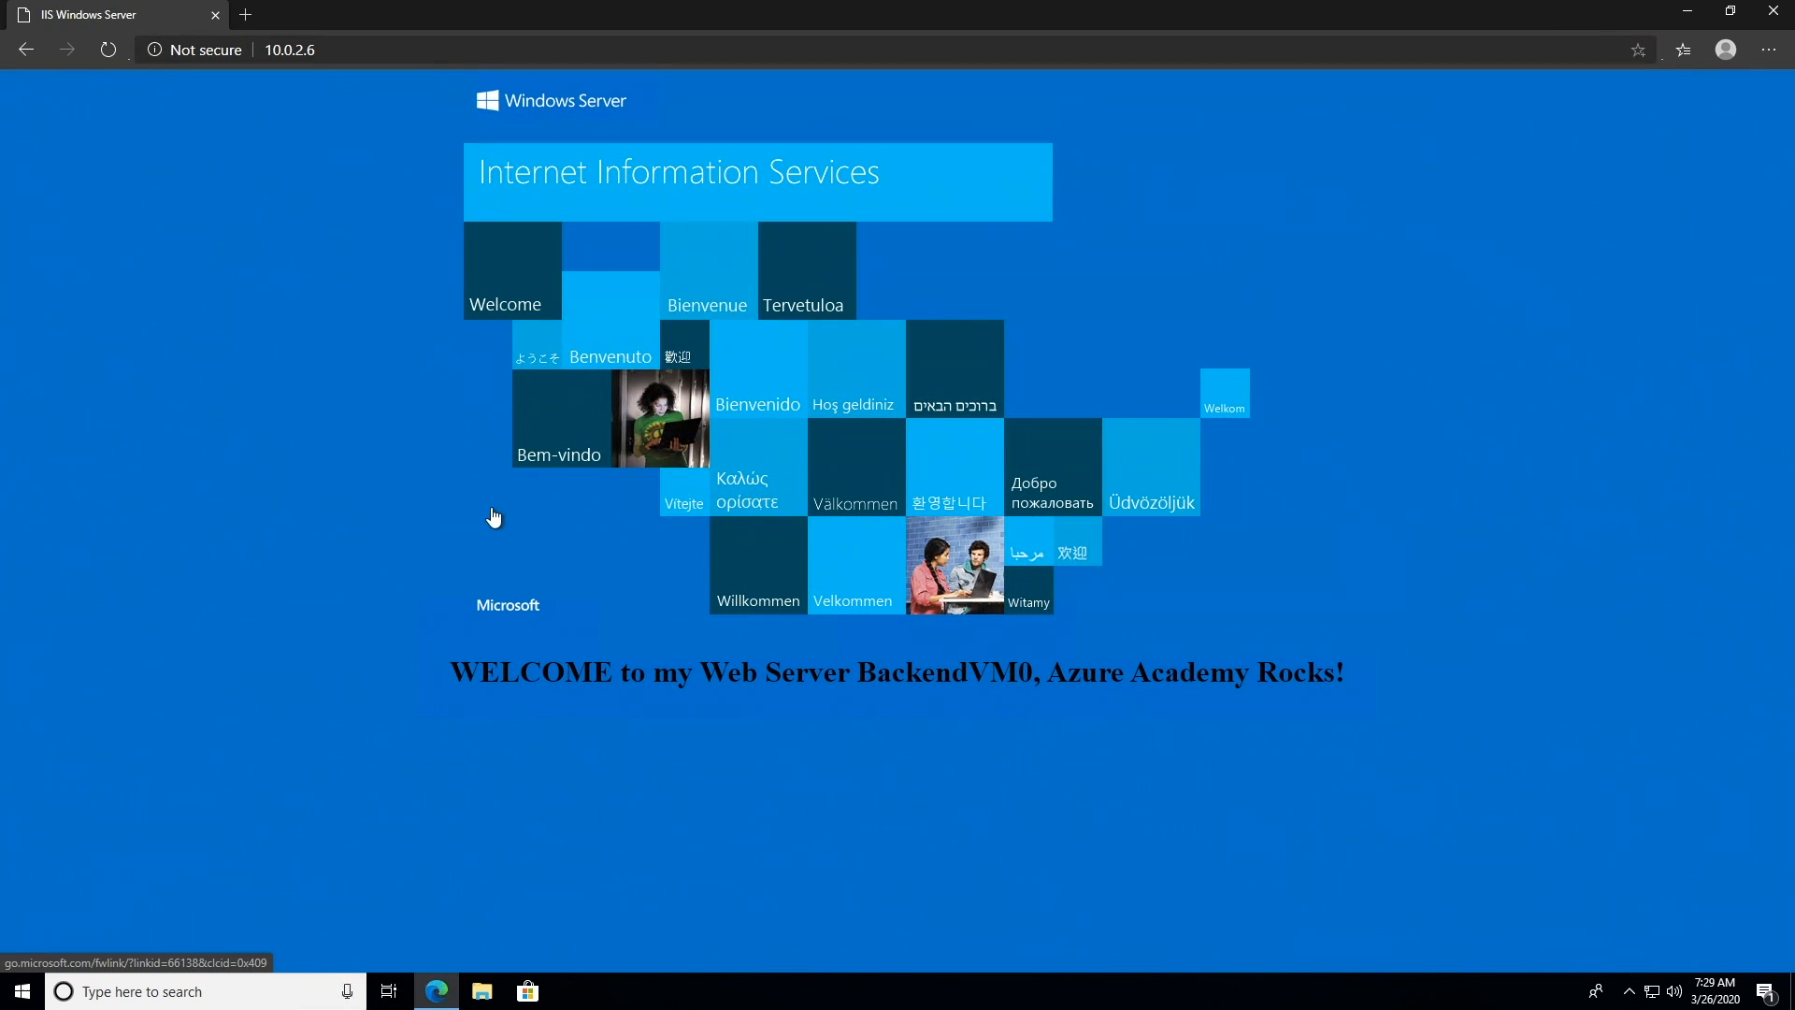
pyautogui.moveTo(997, 722)
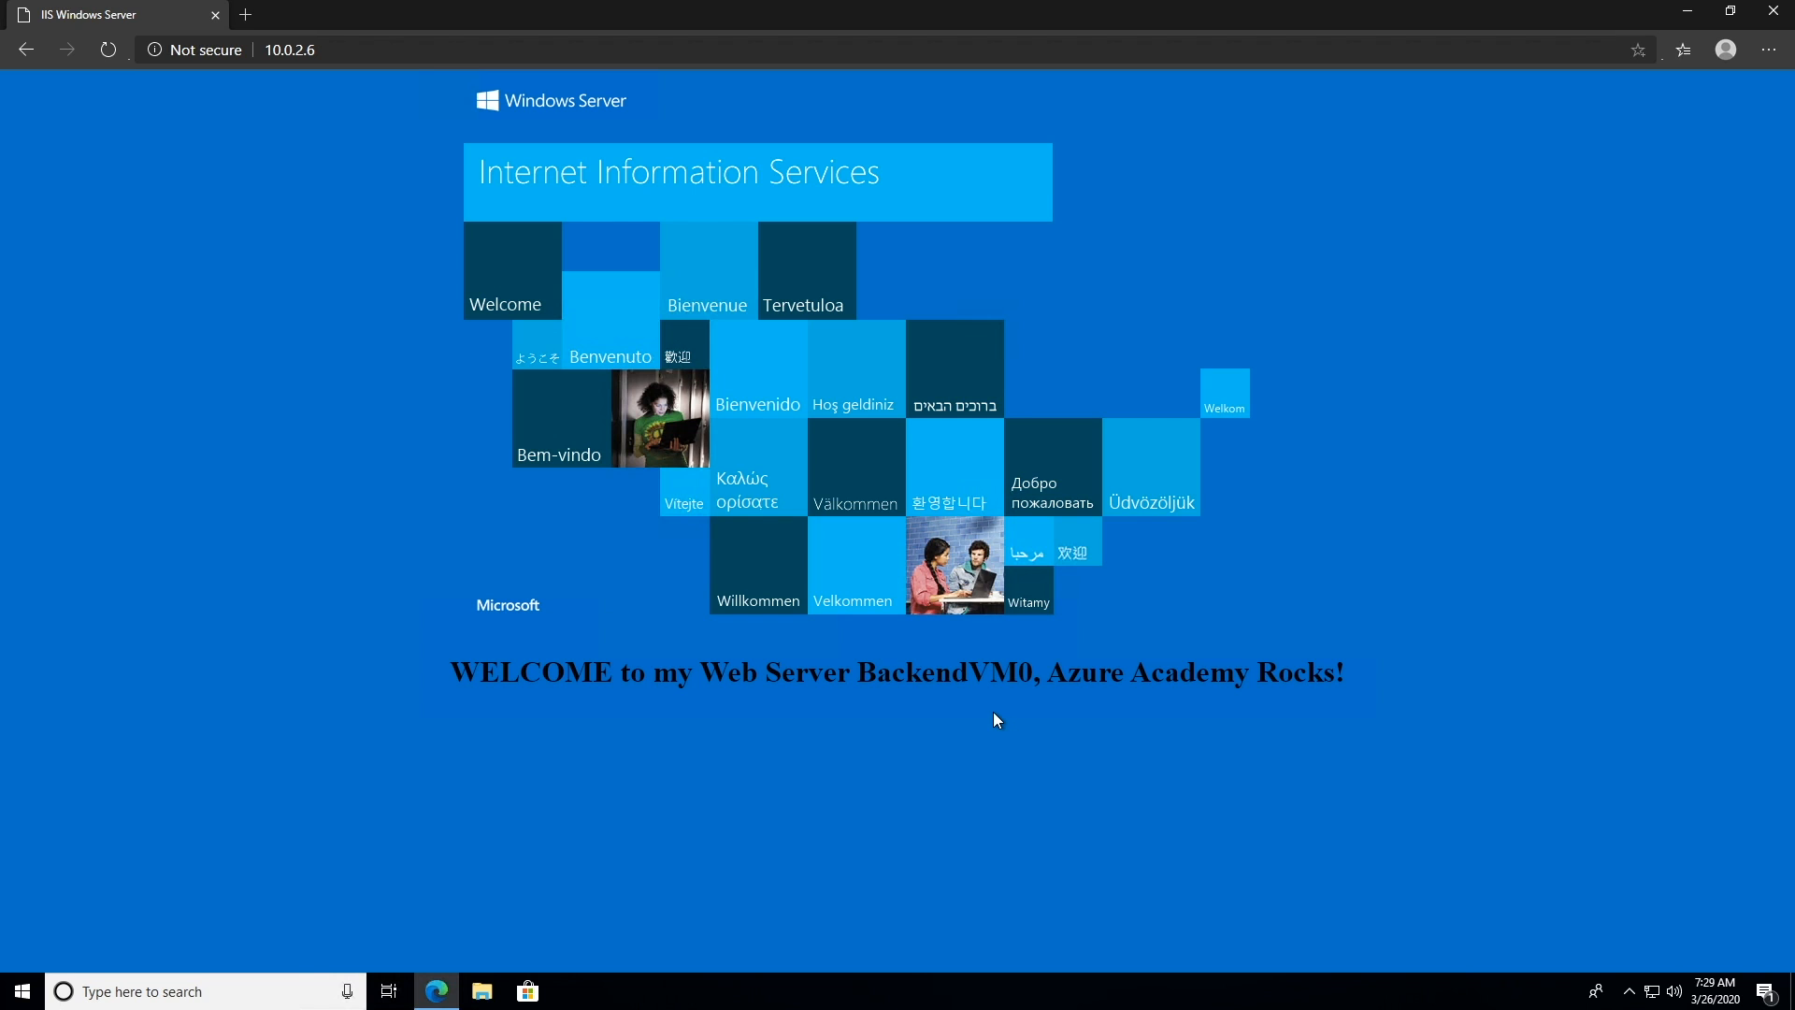
pyautogui.click(109, 13)
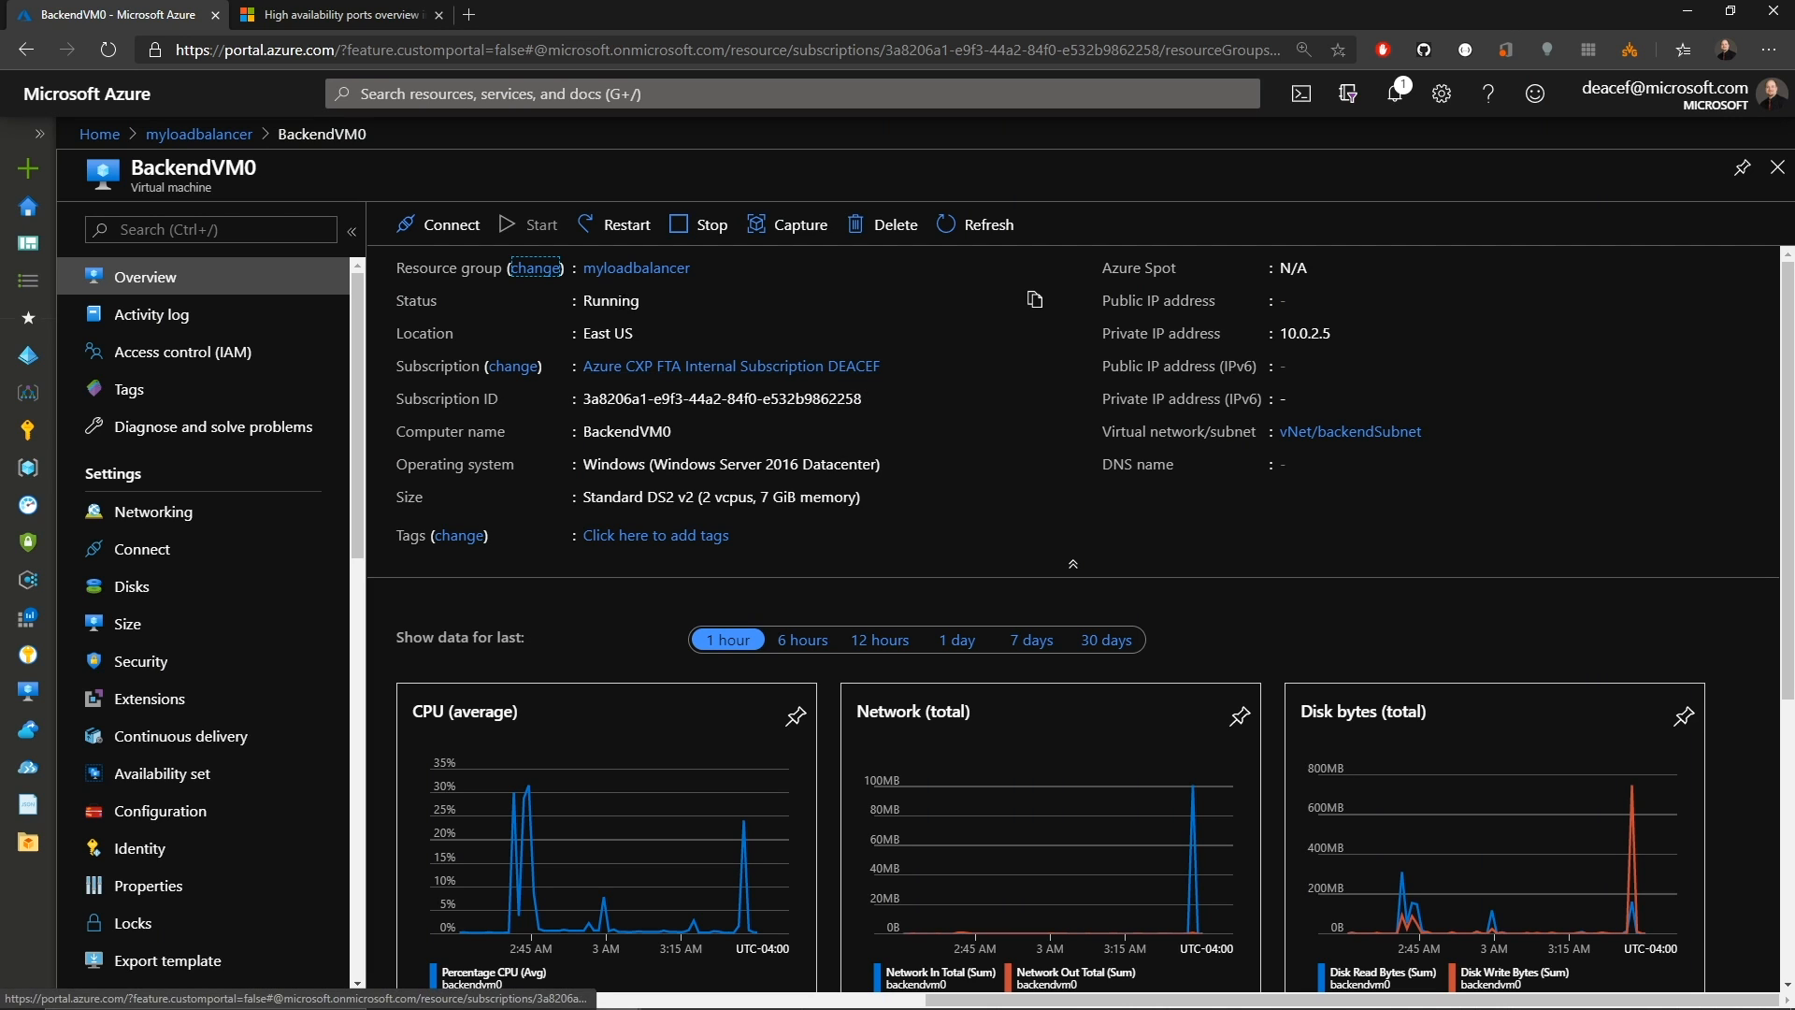
# Bring up the BackendVM0 virtual machine Overview blade.
pyautogui.click(623, 224)
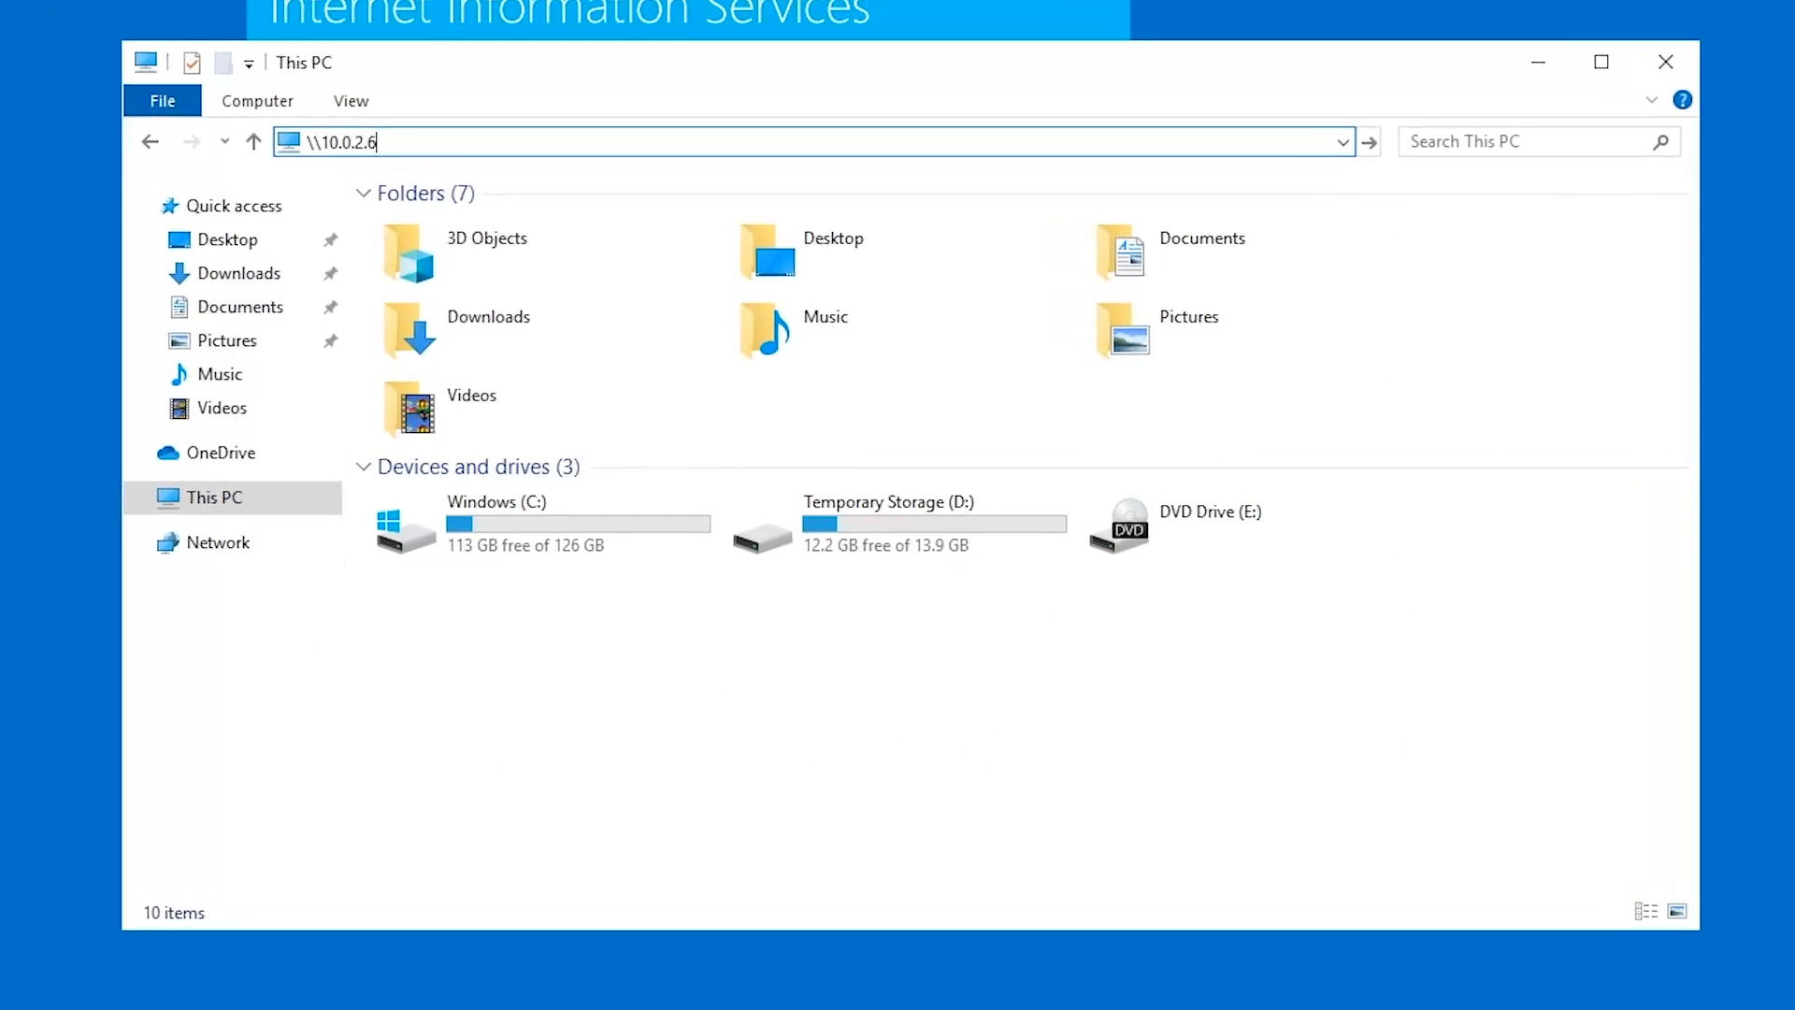
# Navigate File Explorer to the network share \\10.0.2.6\share.
pyautogui.write('\\share')
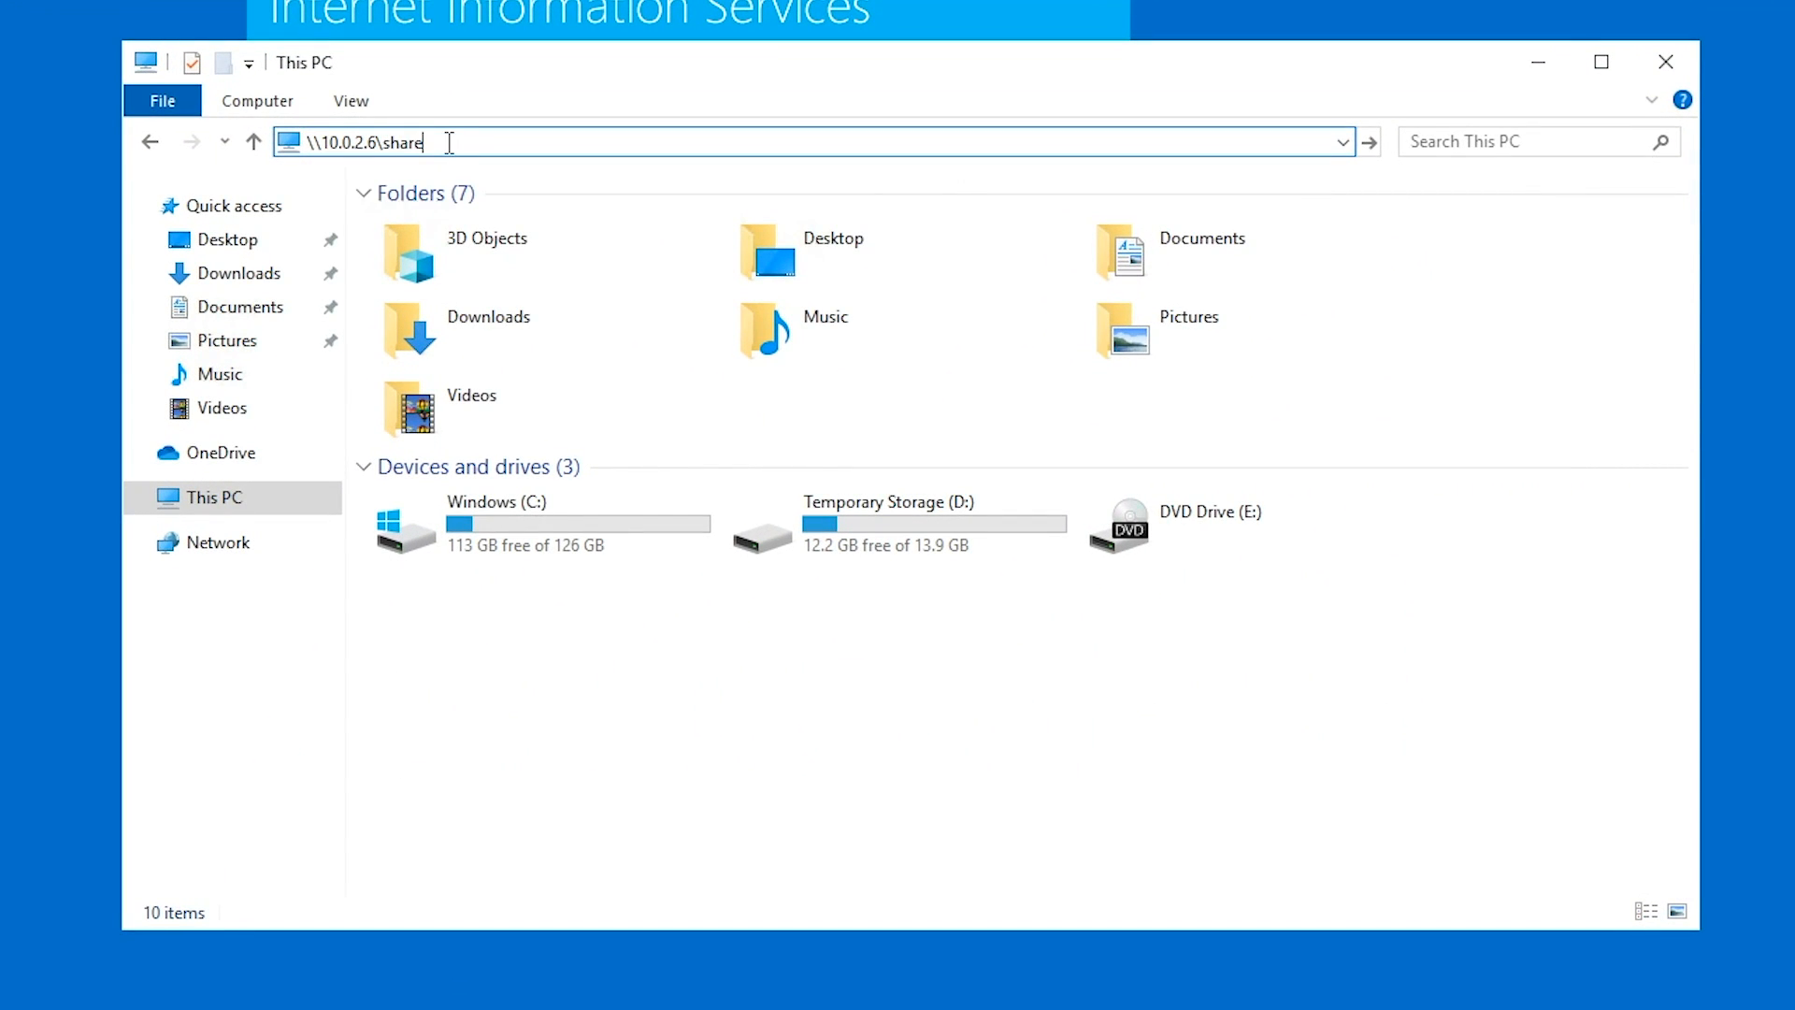
pyautogui.press('Enter')
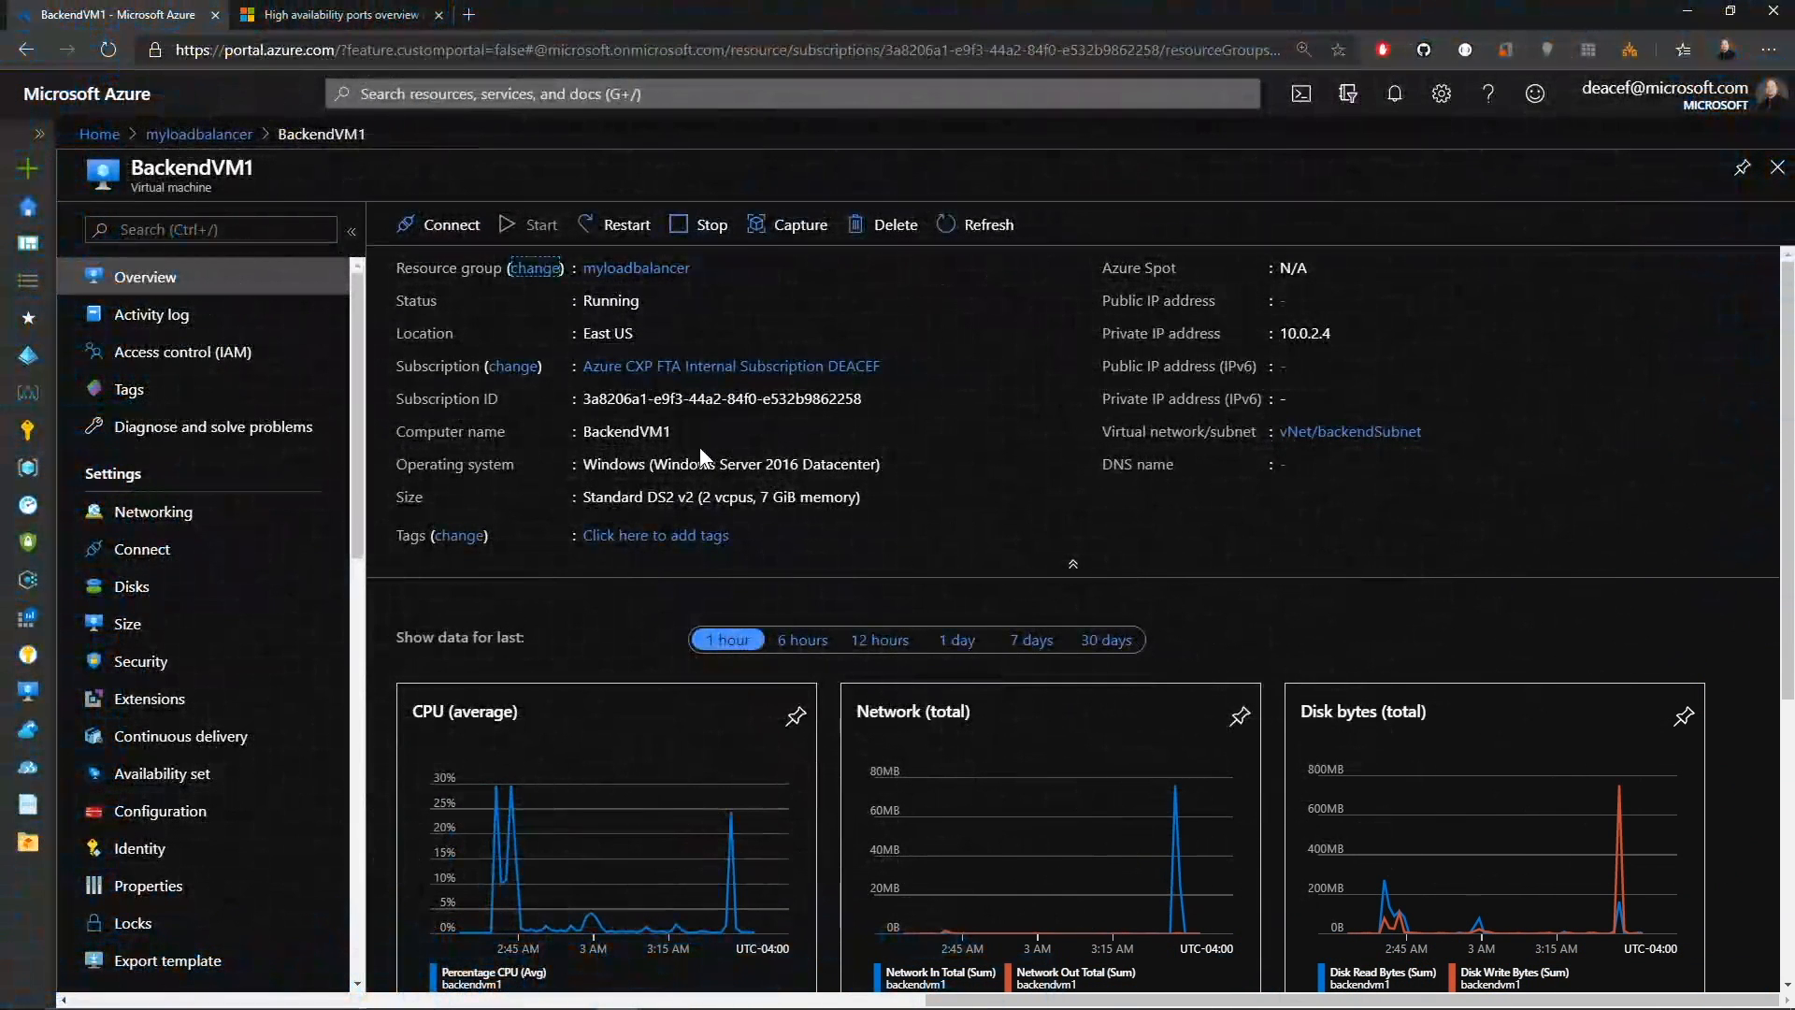
# Restart BackendVM1 from its Overview blade and confirm, then reload 10.0.2.6 in the browser.
pyautogui.click(627, 225)
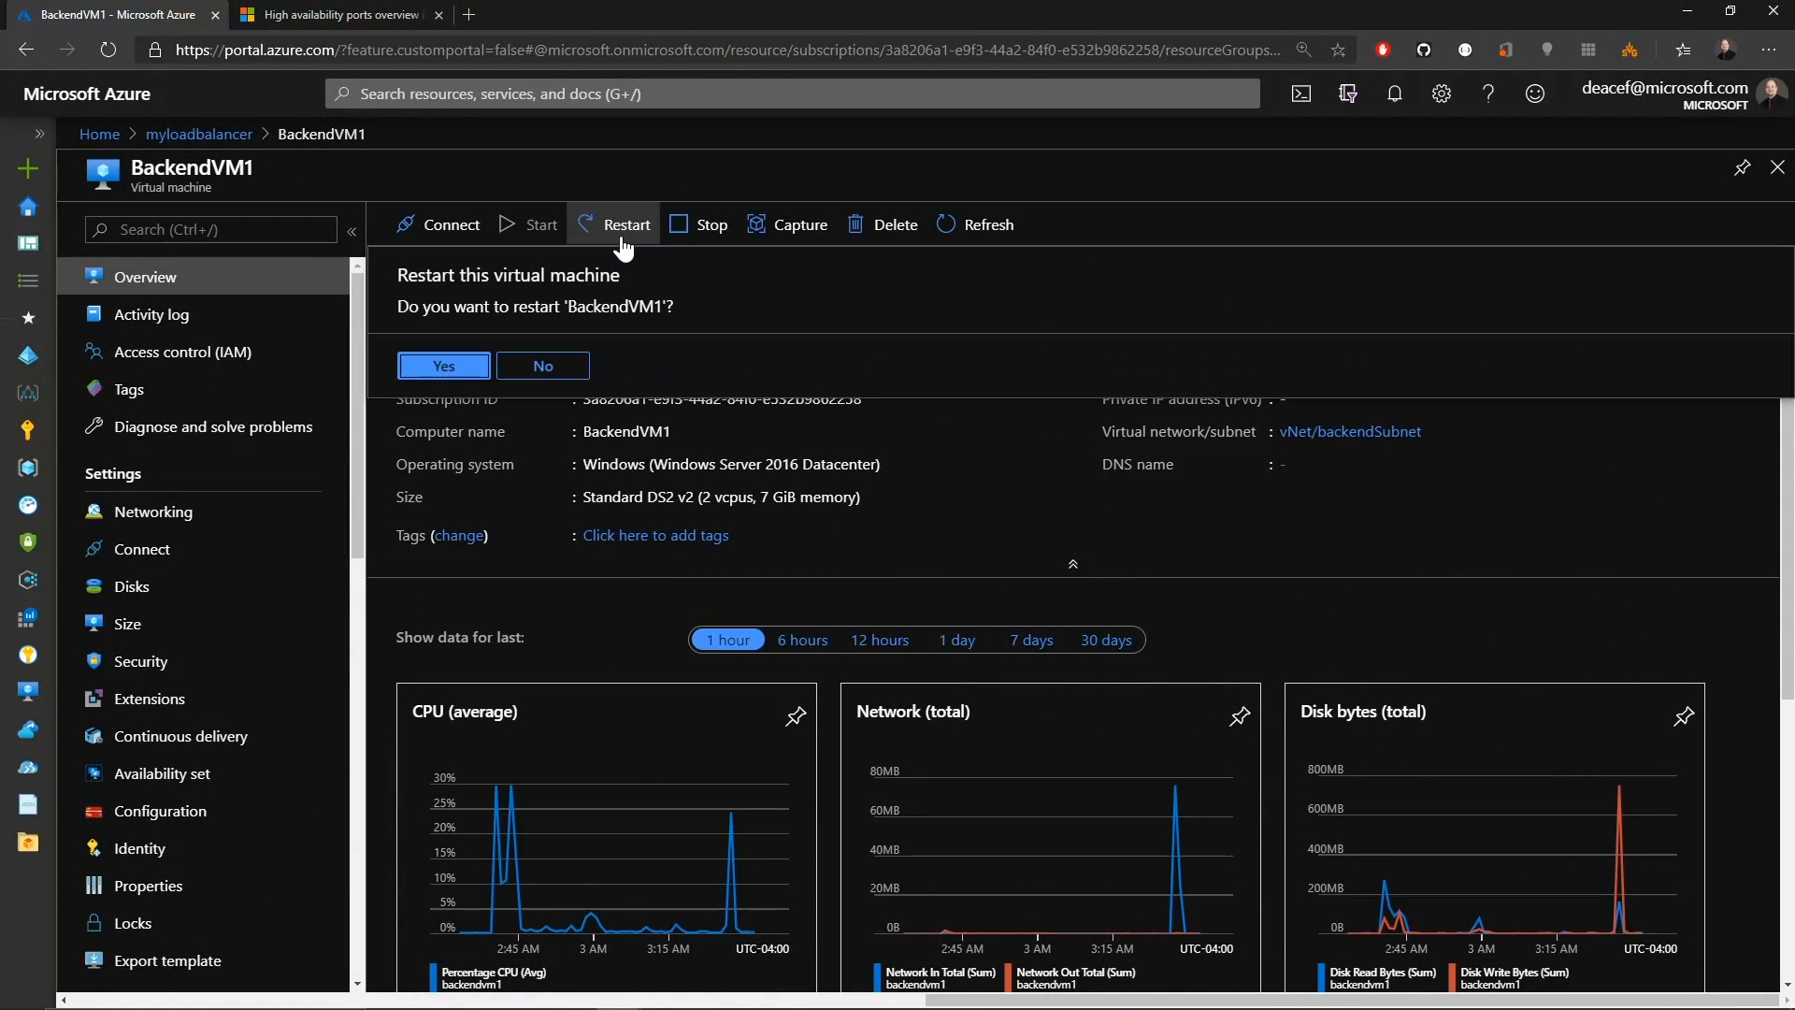
pyautogui.click(442, 365)
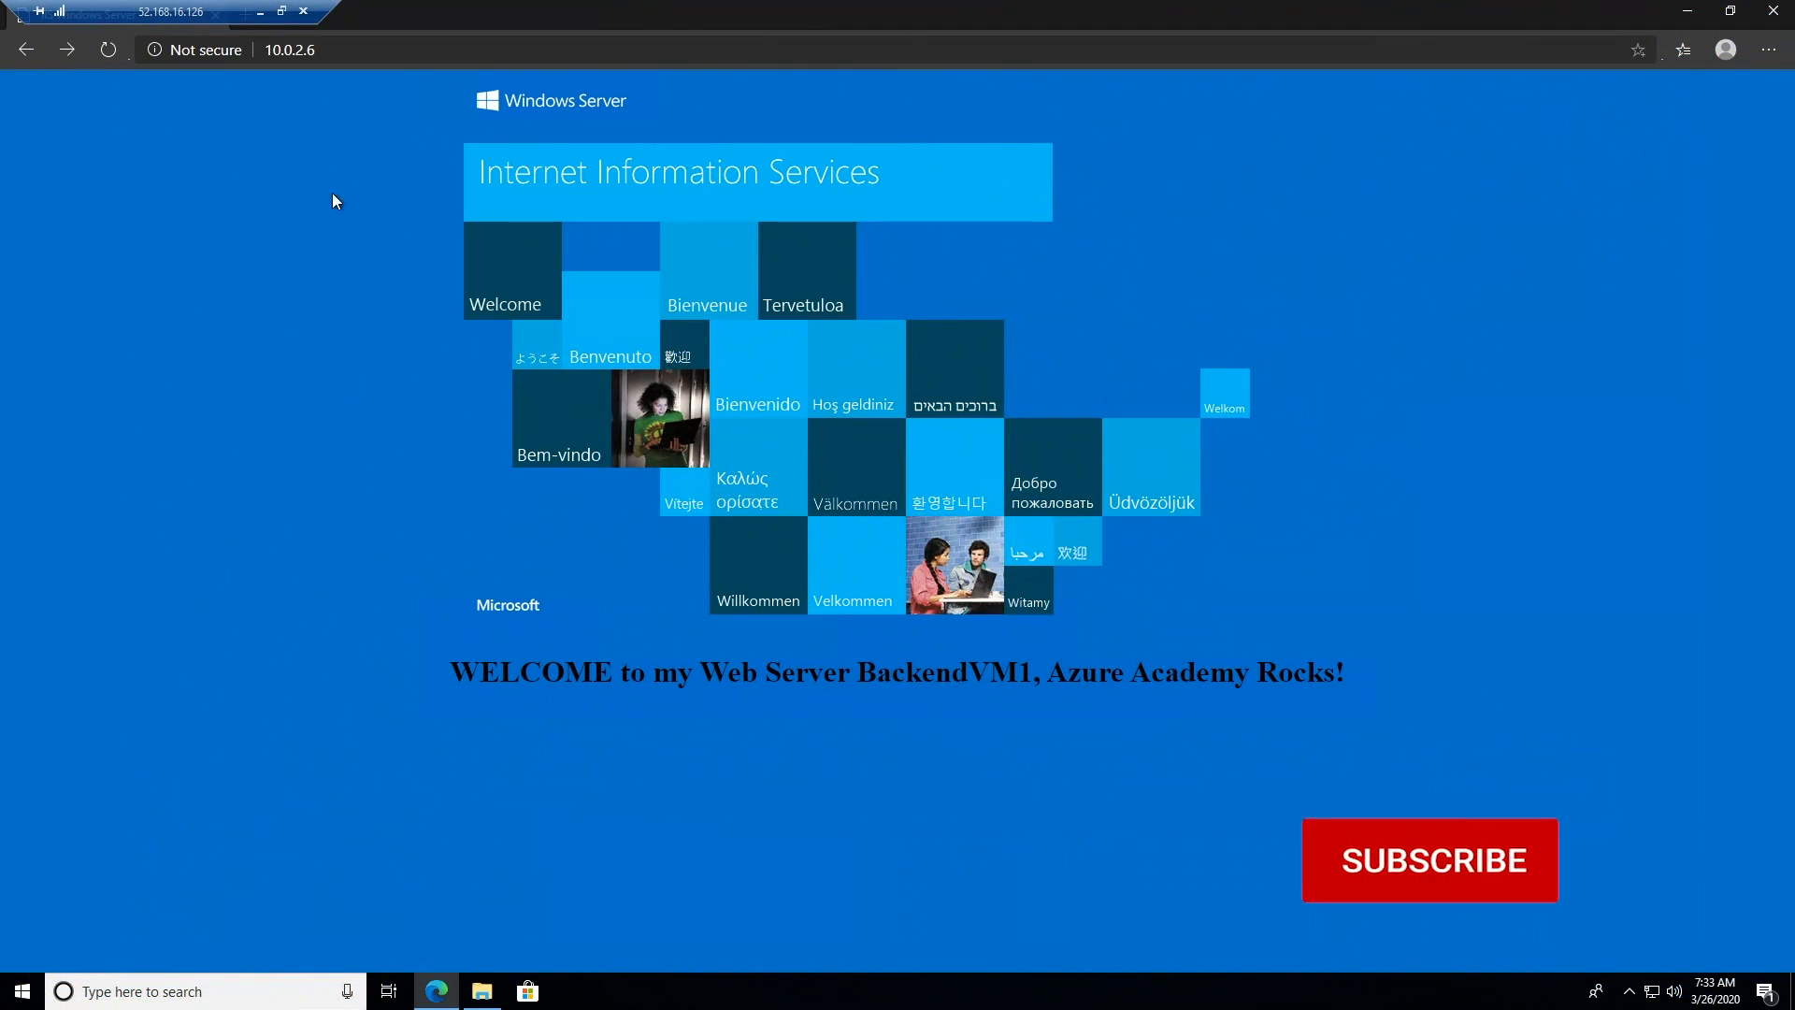
pyautogui.click(108, 48)
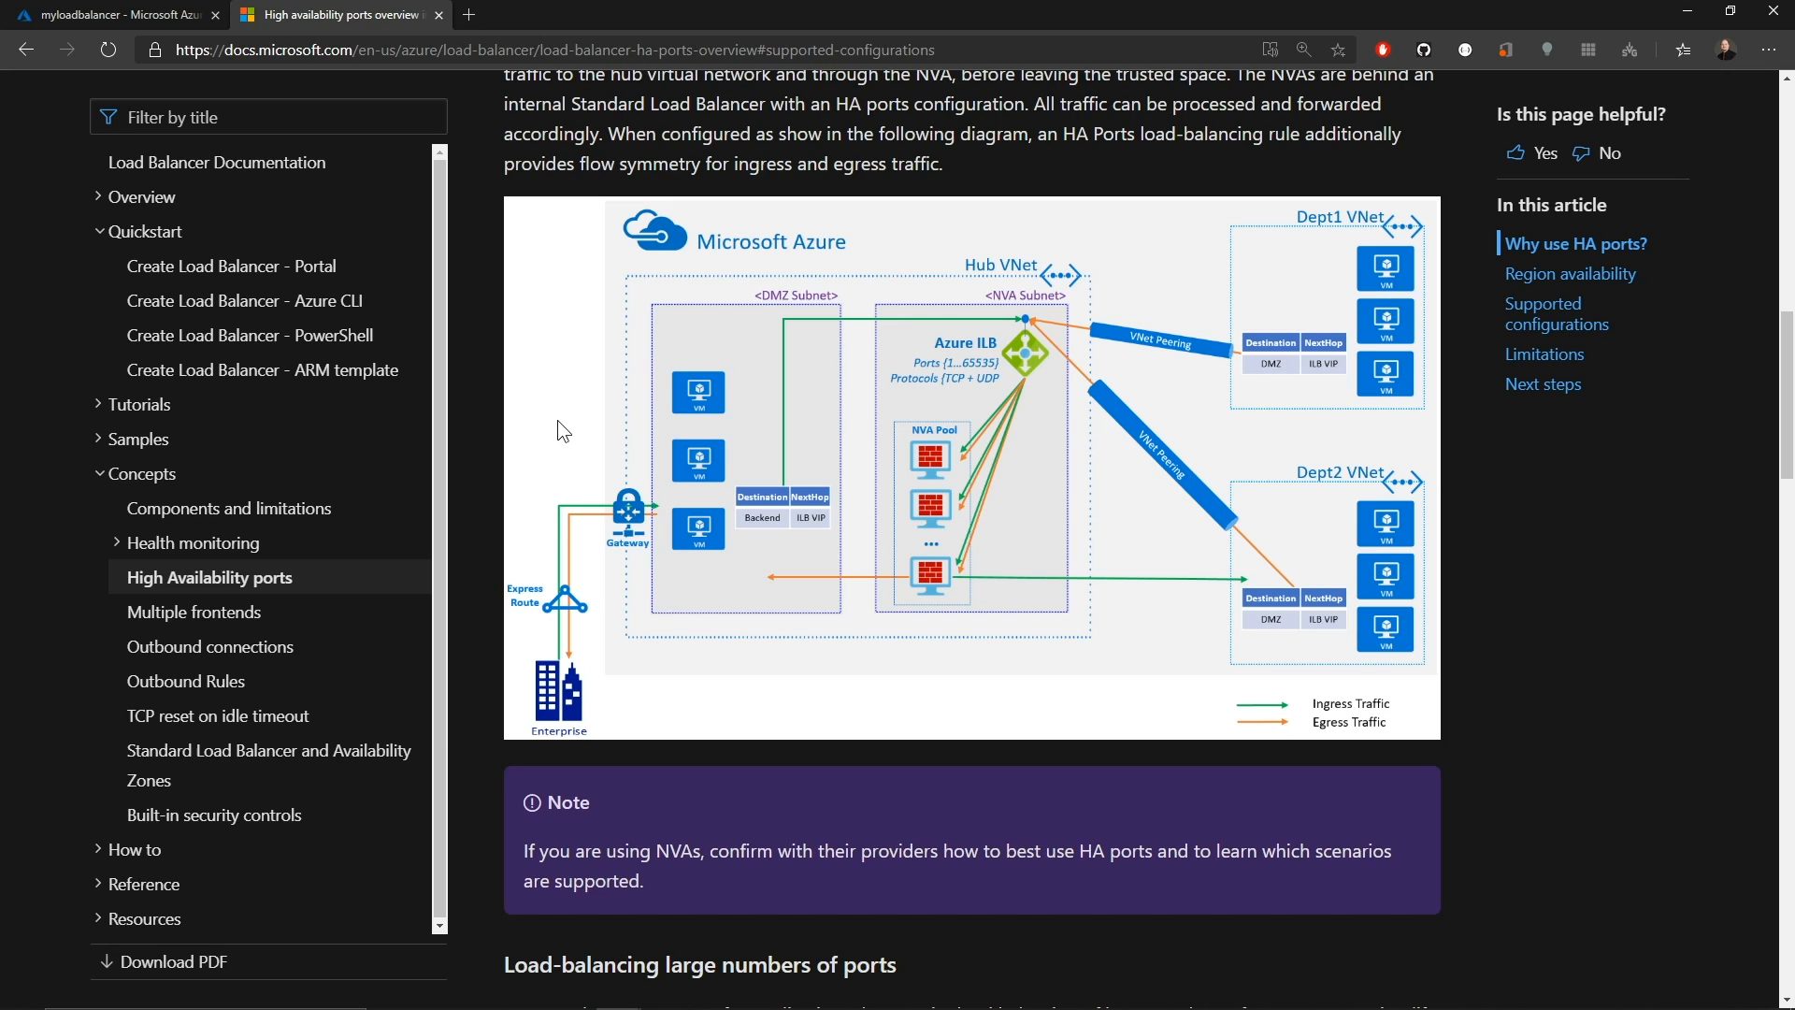
# Filter the Docs contents for 'upgrade' and open the basic internal no-outbound upgrade article.
pyautogui.click(267, 116)
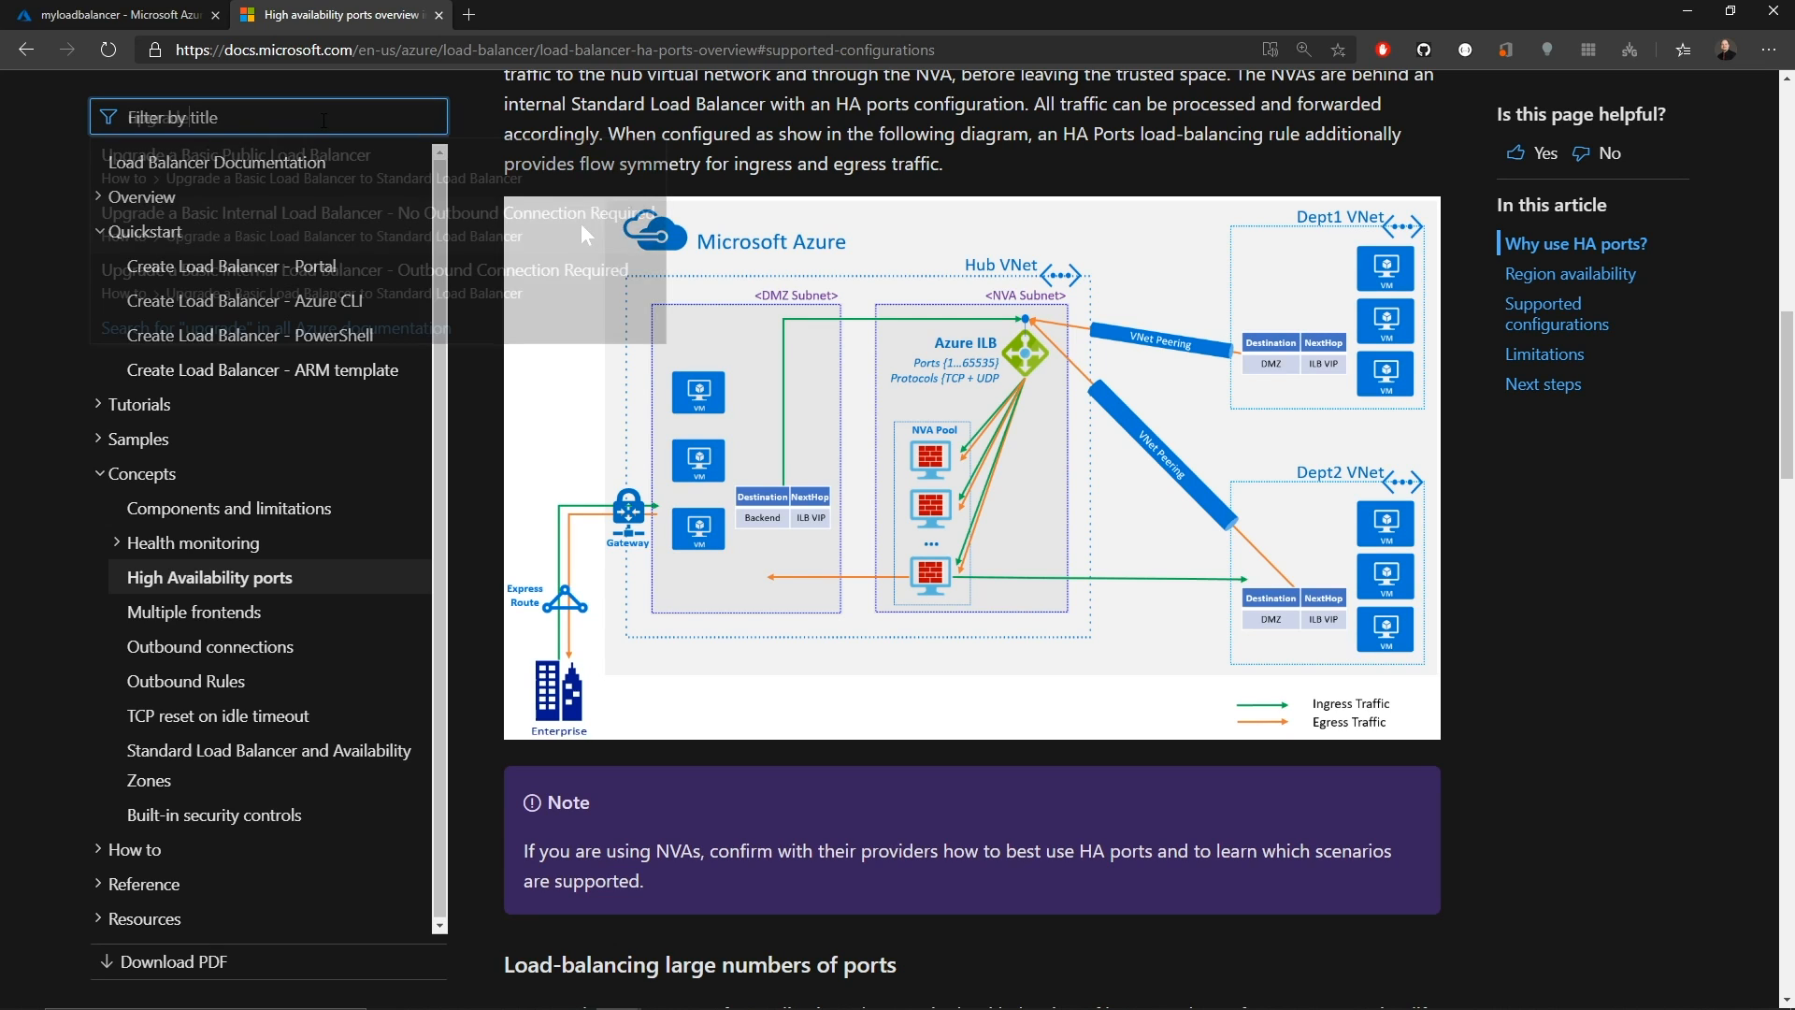
pyautogui.write('upgrade')
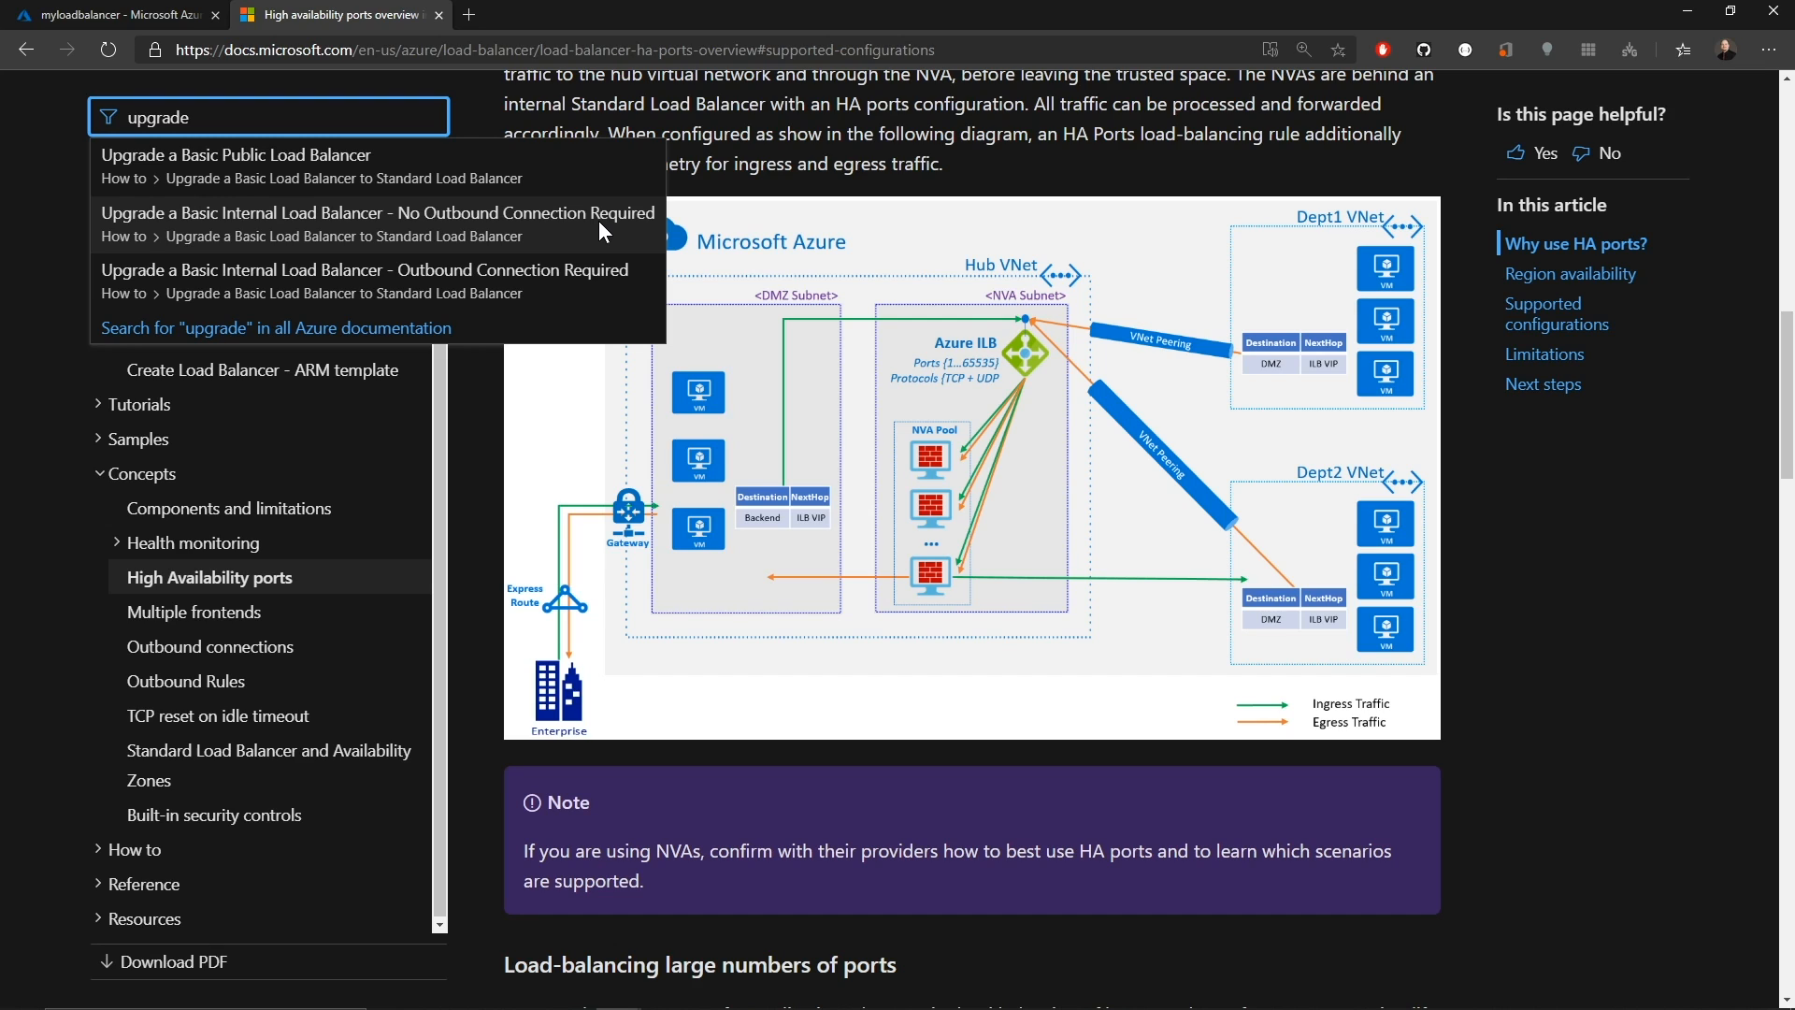
pyautogui.moveTo(588, 236)
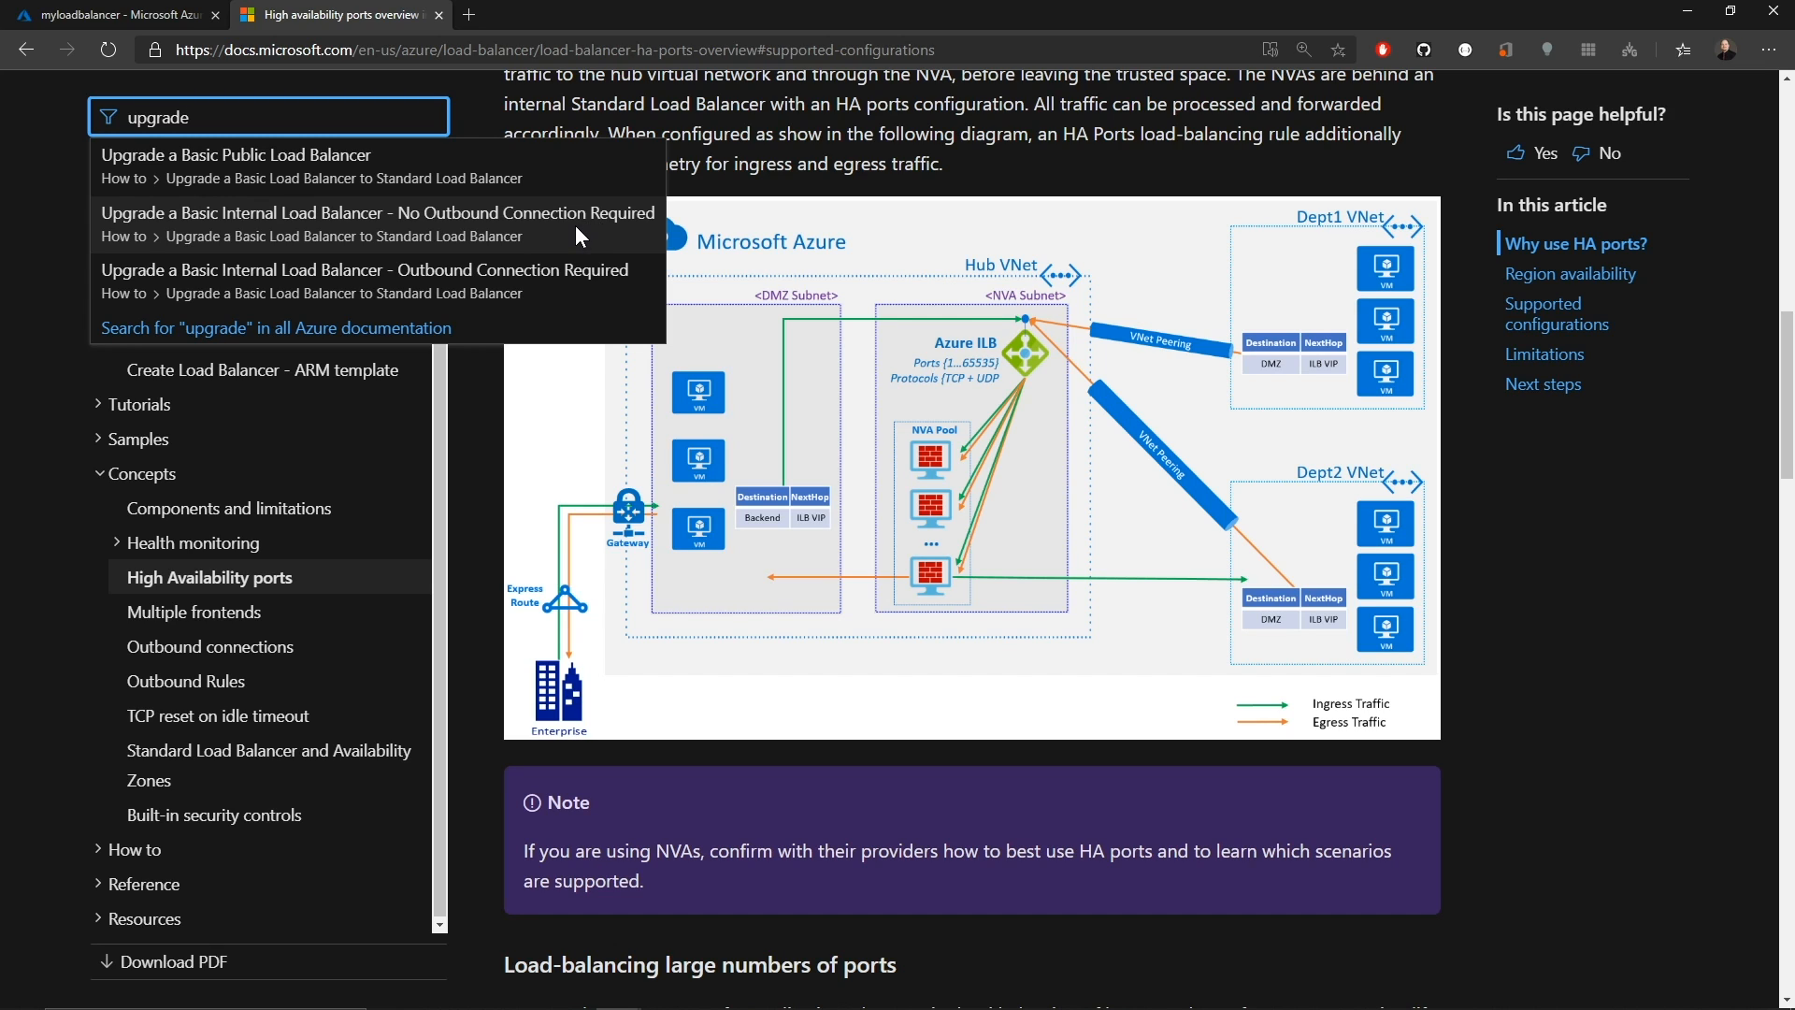
pyautogui.click(378, 213)
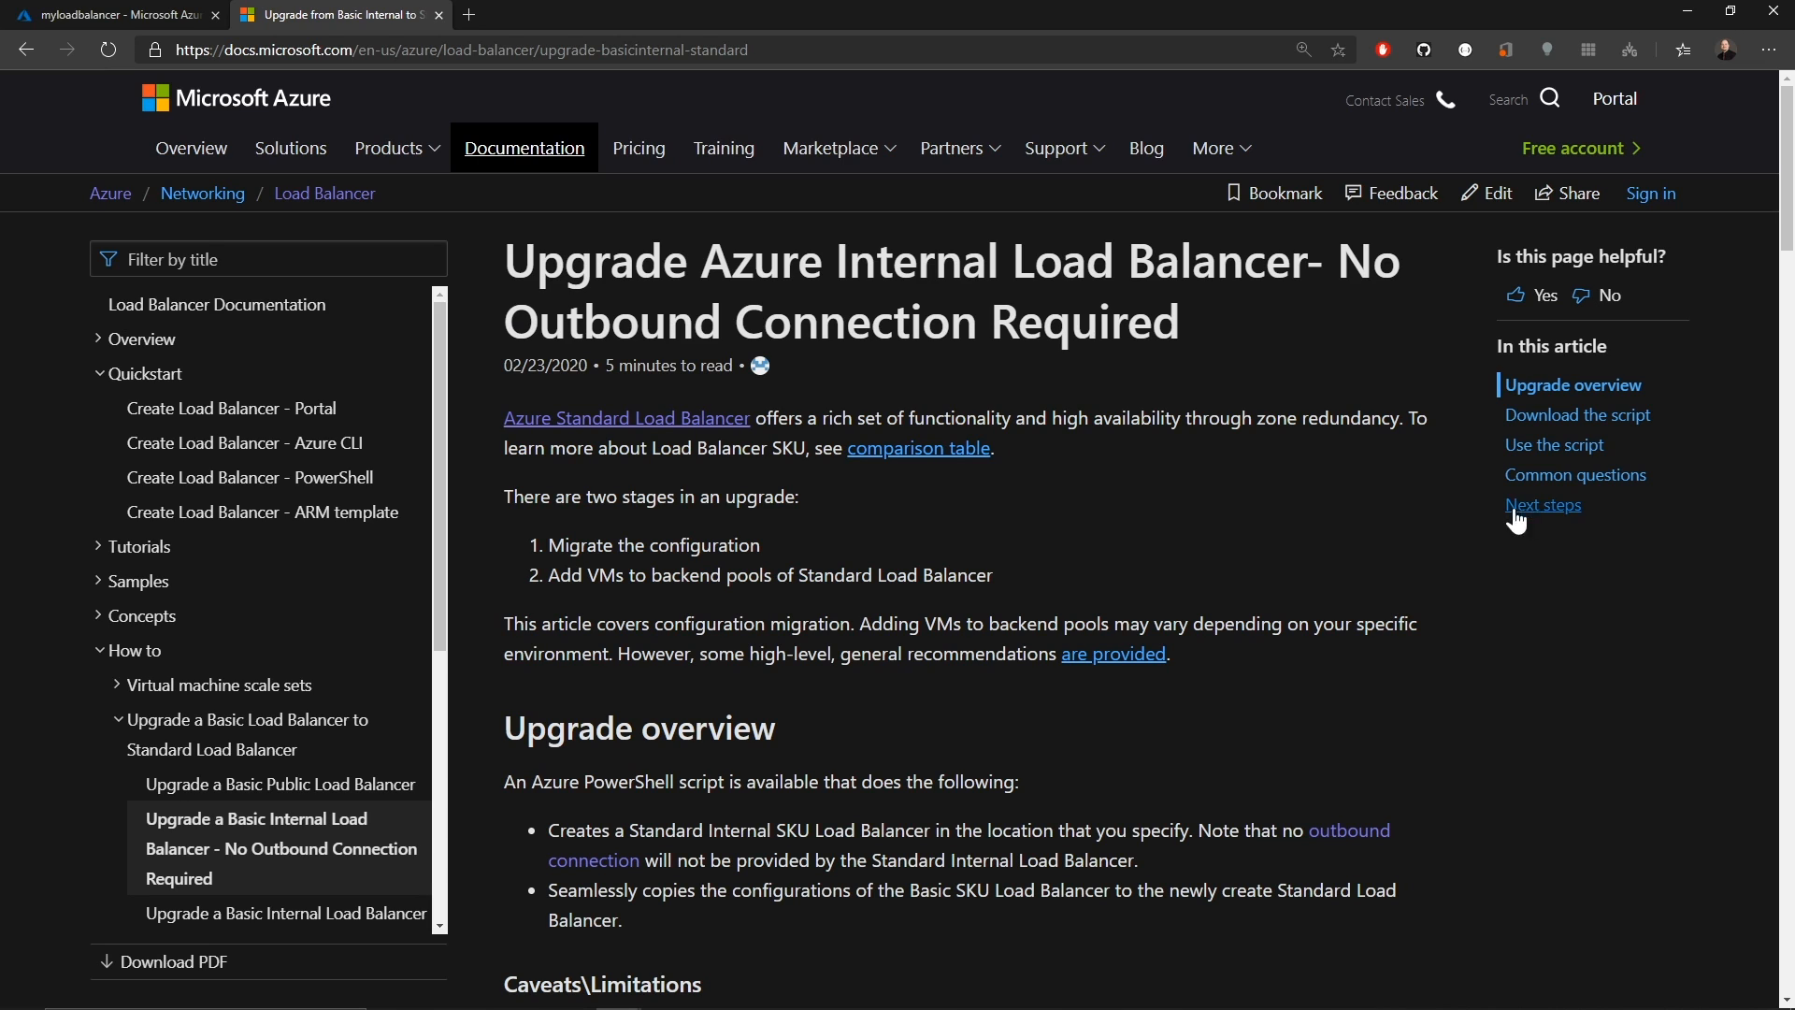
pyautogui.moveTo(1577, 415)
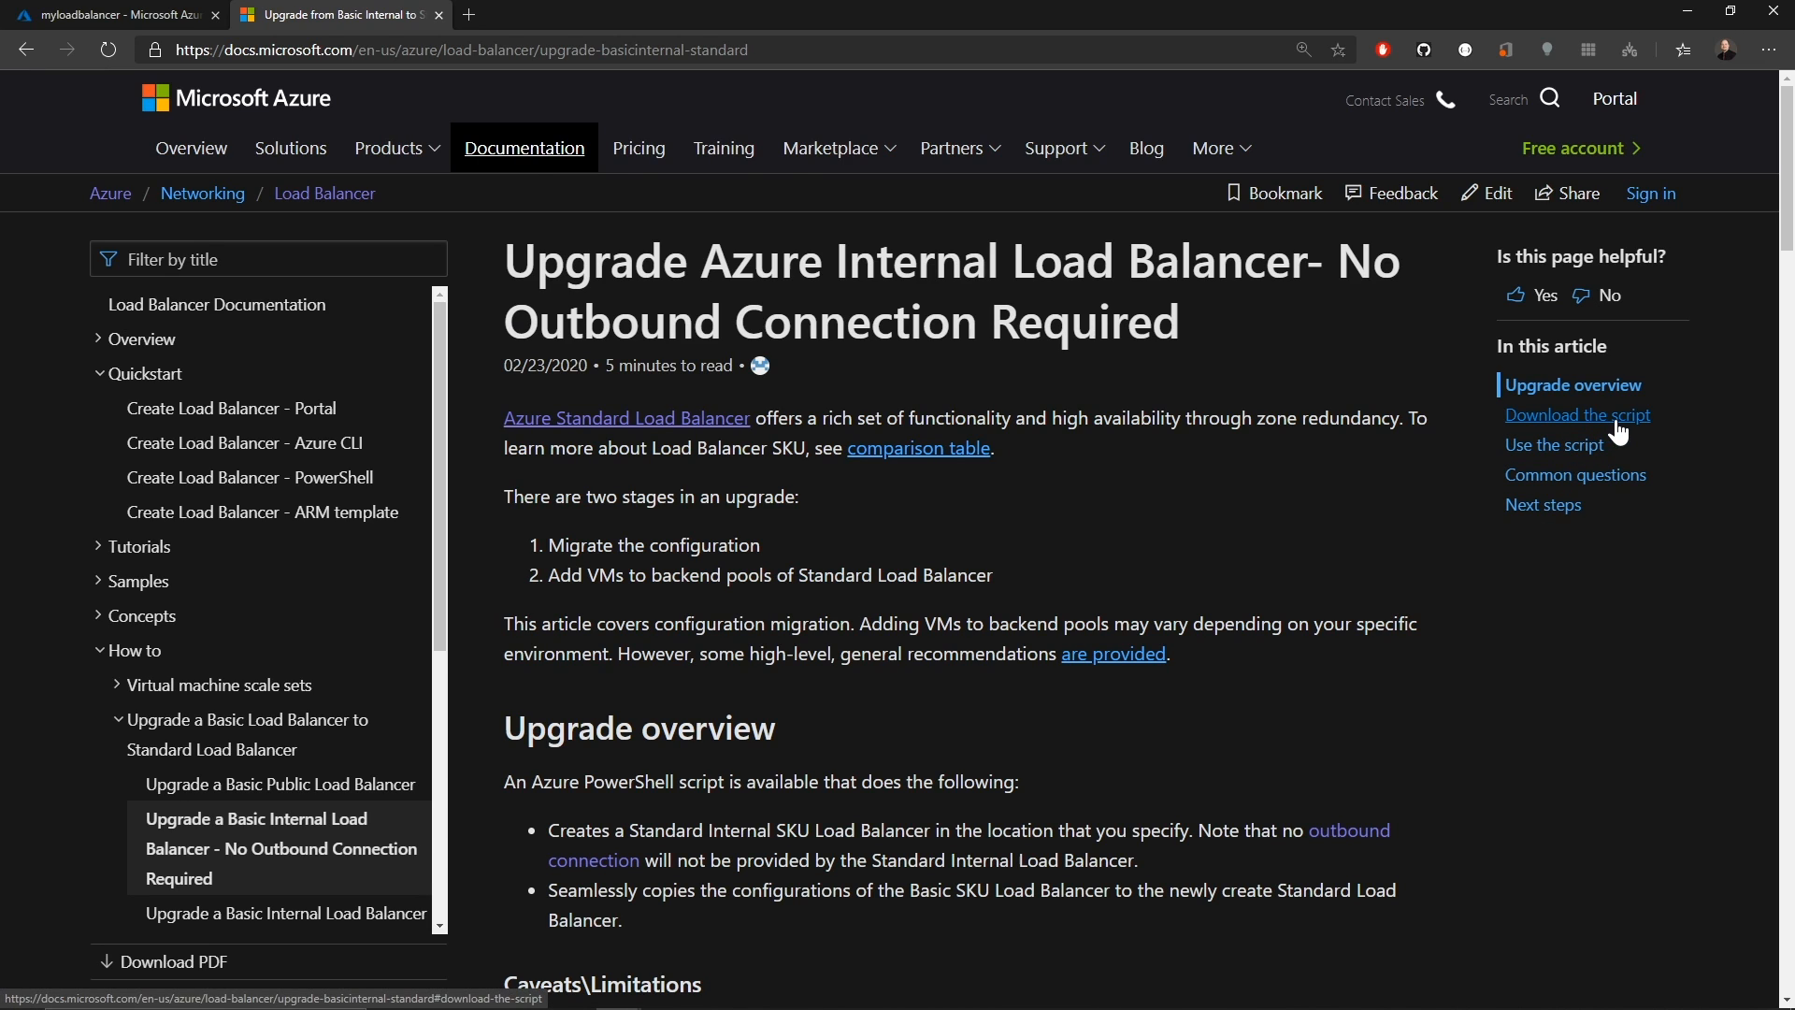
# Jump to 'Download the script' and follow the link to the AzureILBUpgrade PowerShell Gallery page.
pyautogui.click(1578, 415)
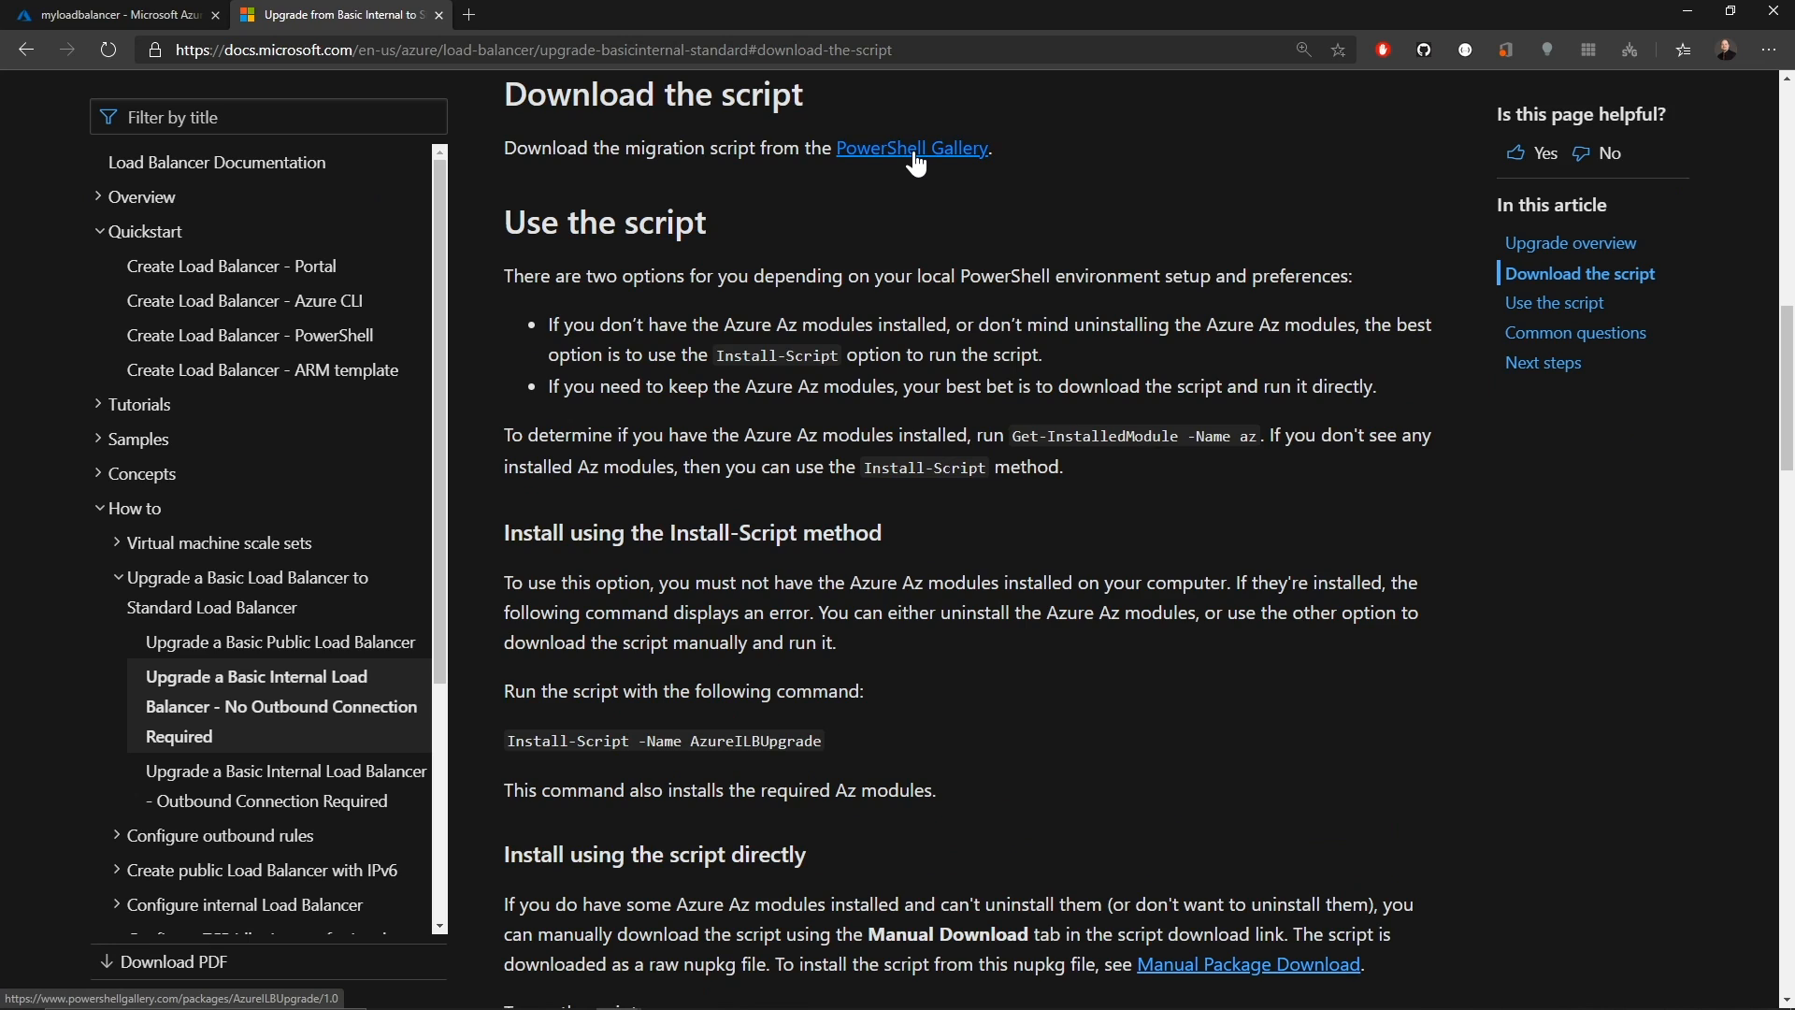
pyautogui.click(911, 148)
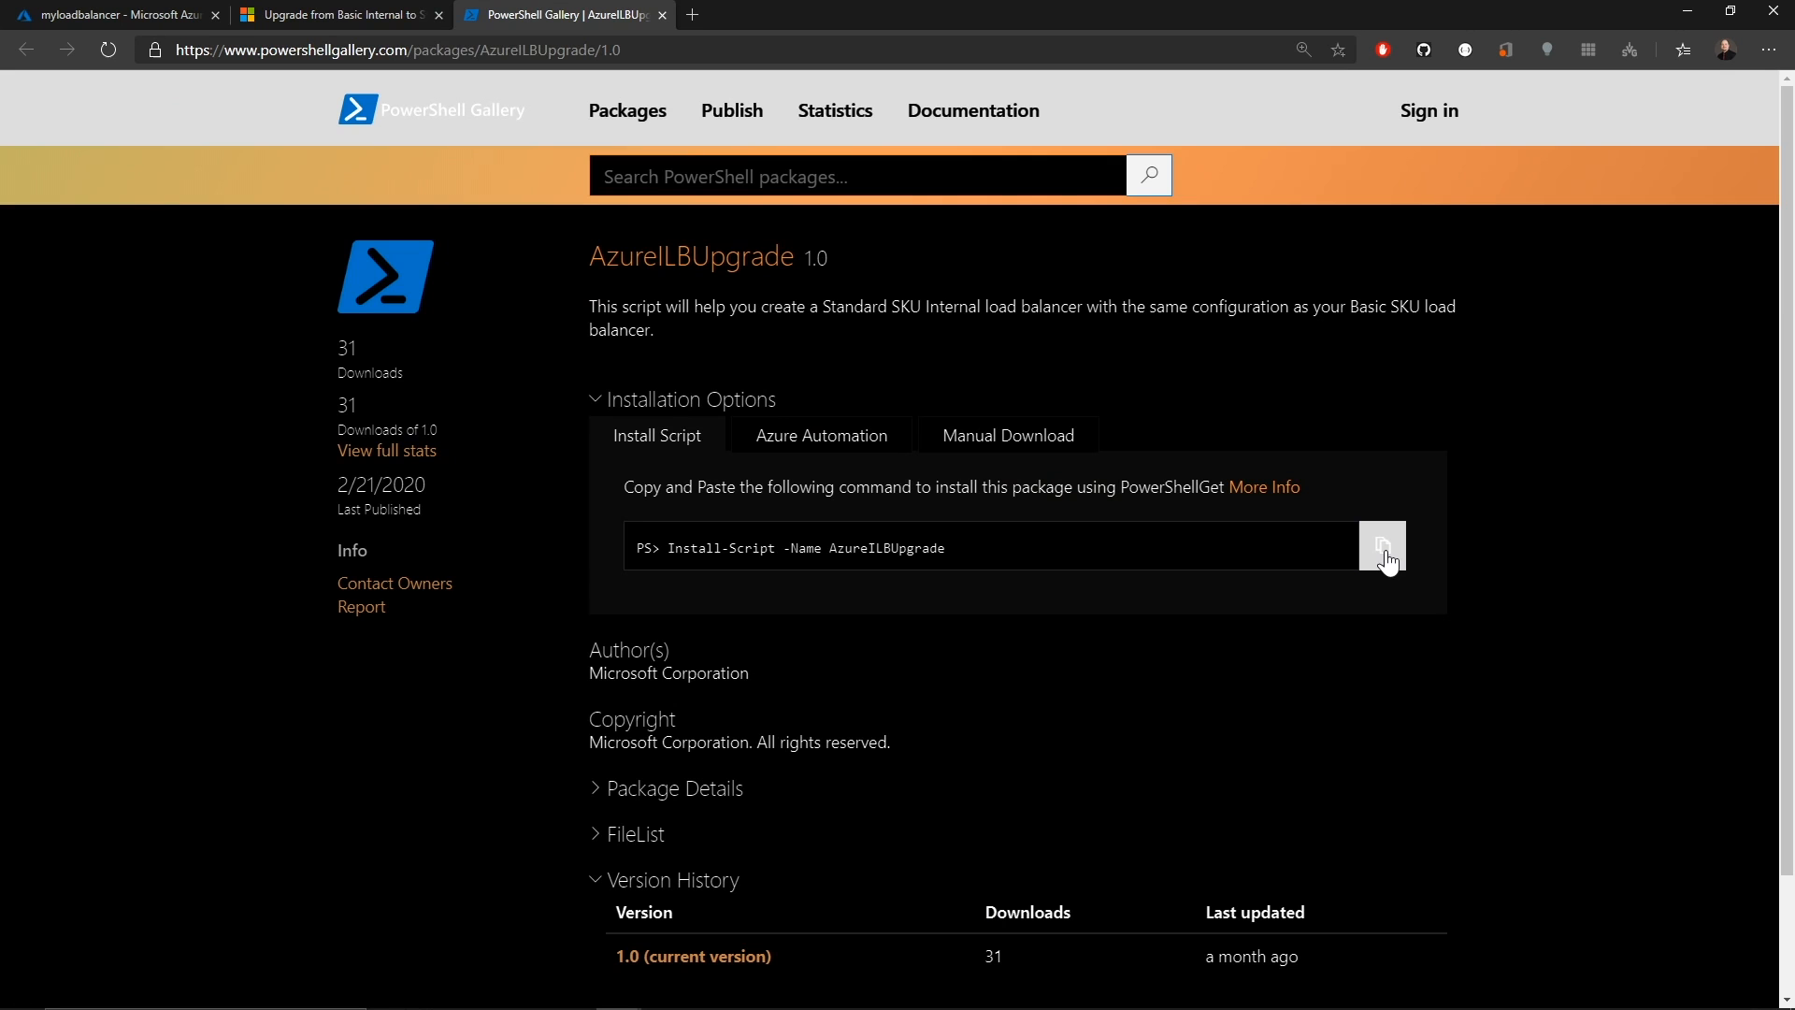
# Copy the Install-Script -Name AzureILBUpgrade command from PowerShell Gallery.
pyautogui.click(1382, 546)
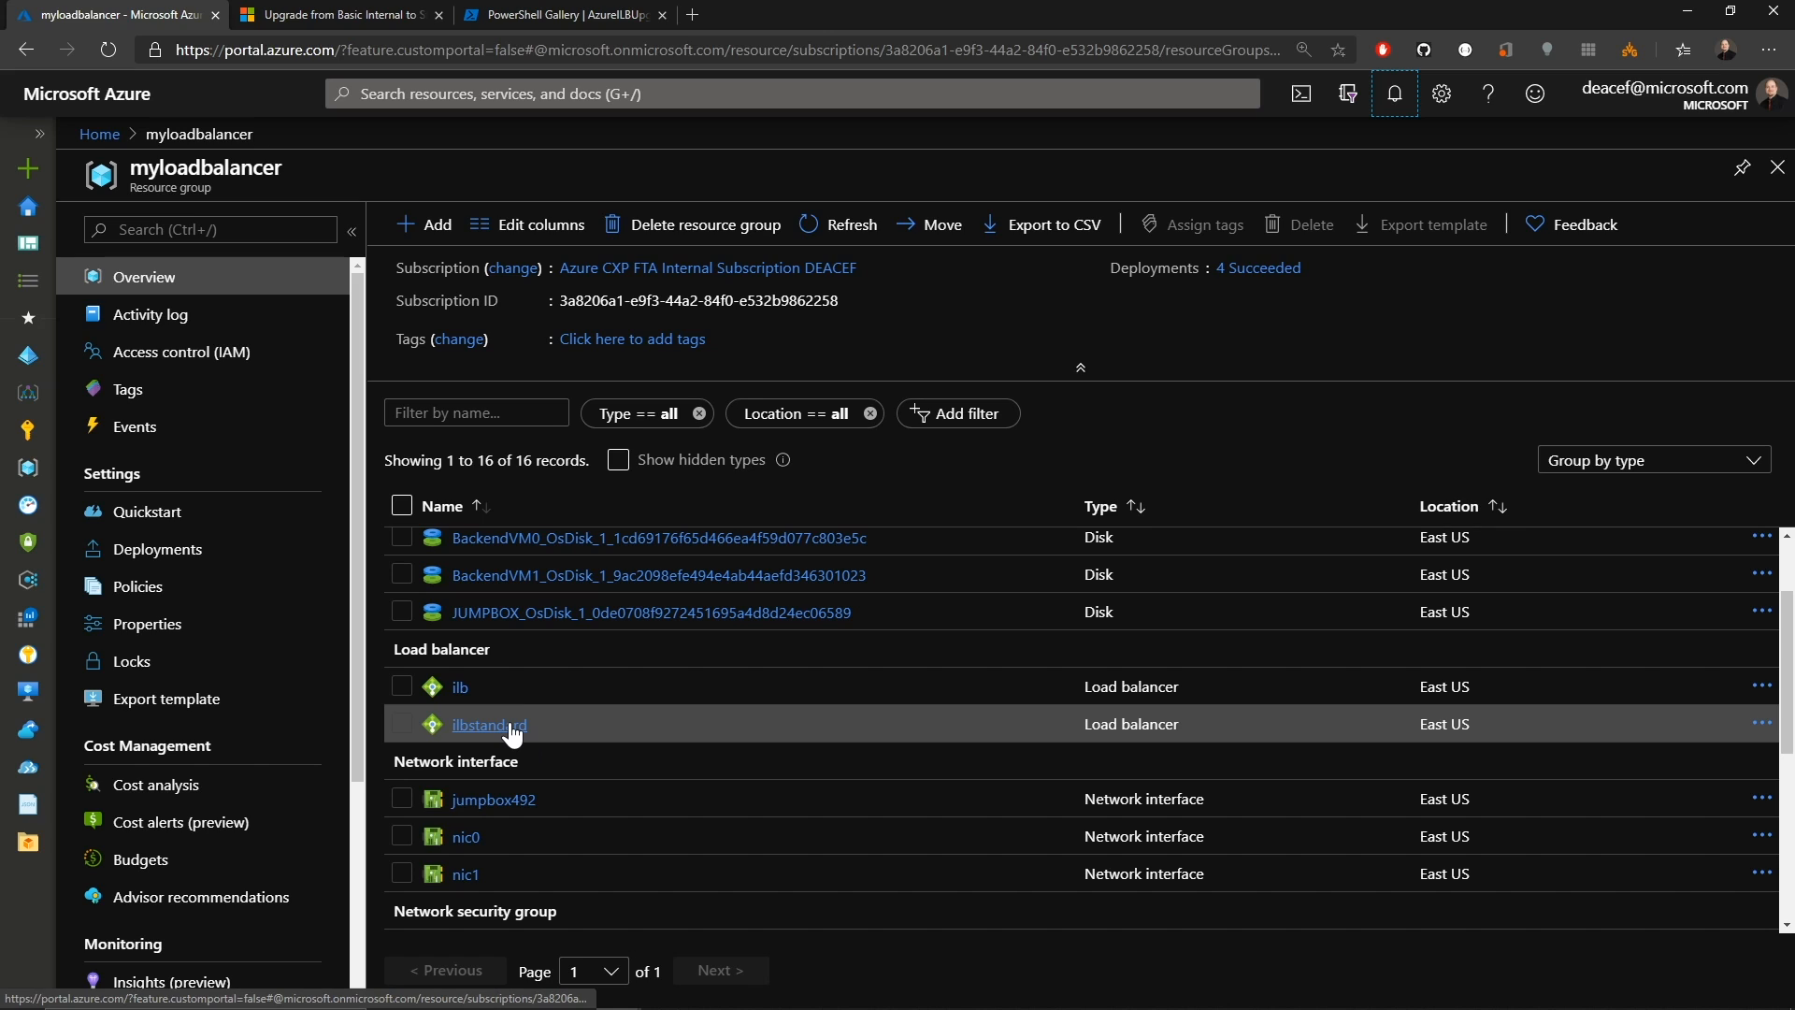
# Review ilbstandard's frontend IP configuration, backend pools, health probes and load balancing rules.
pyautogui.click(488, 724)
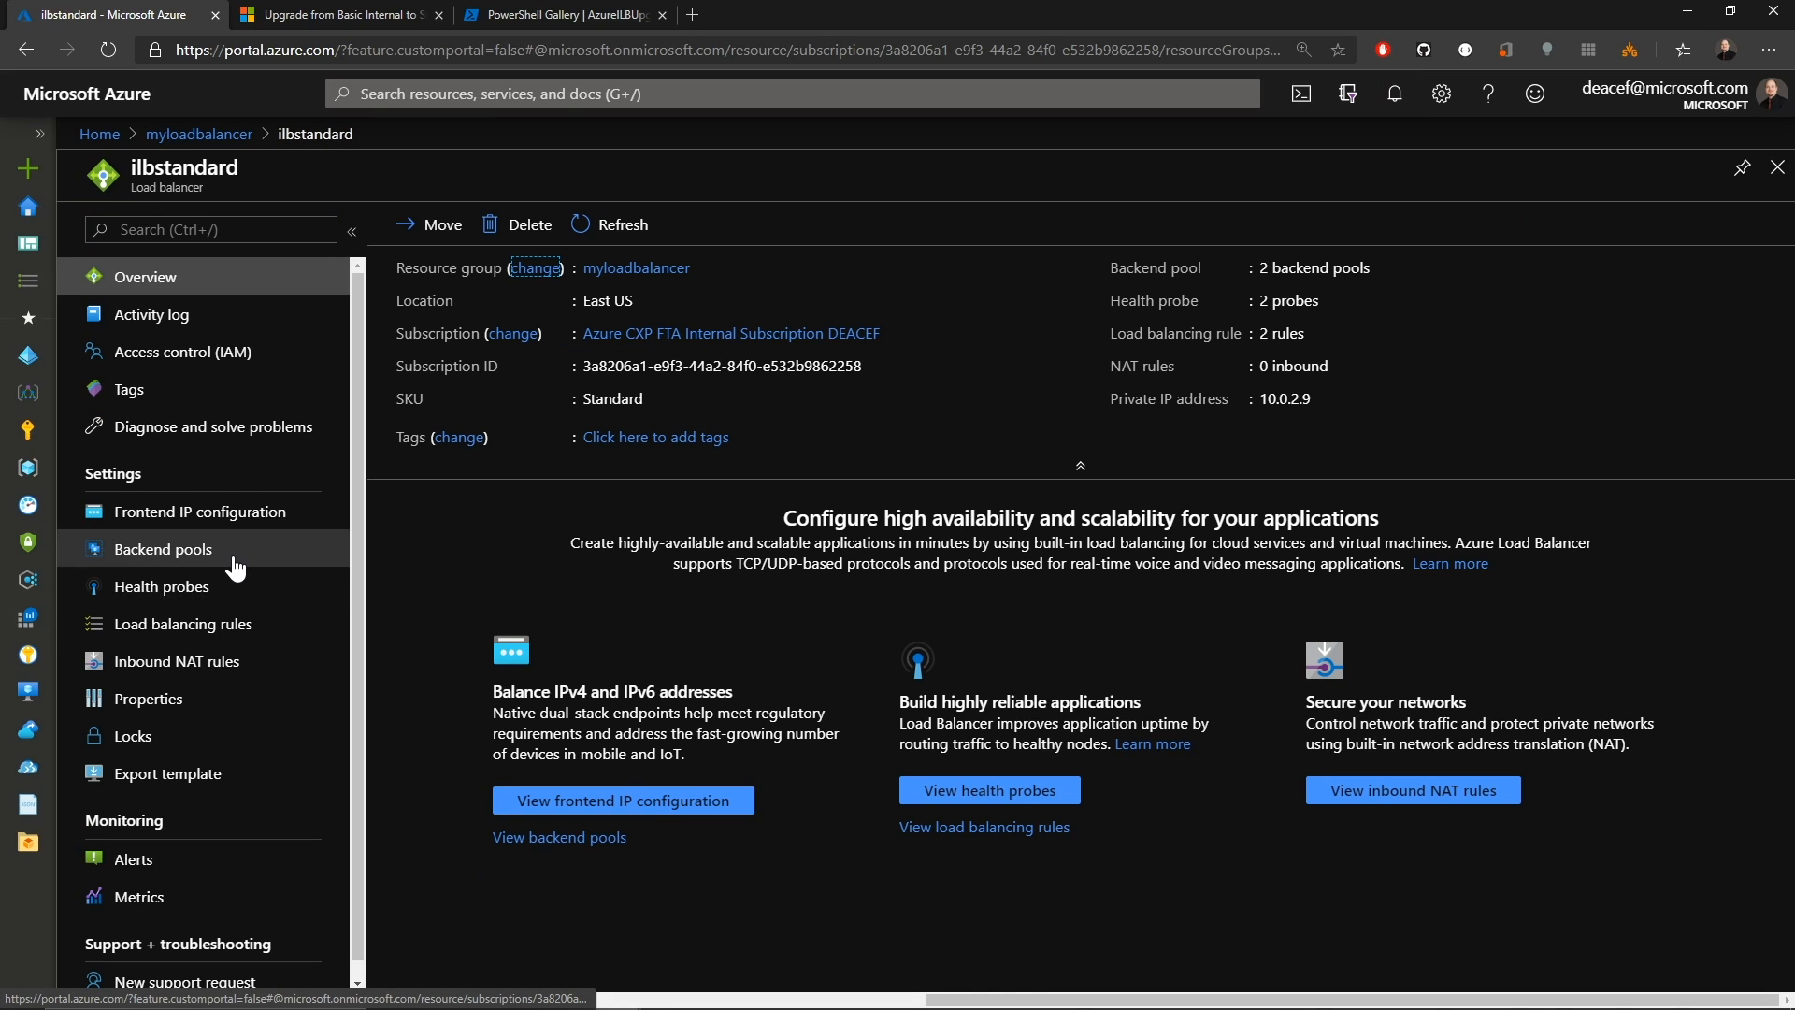
pyautogui.click(200, 511)
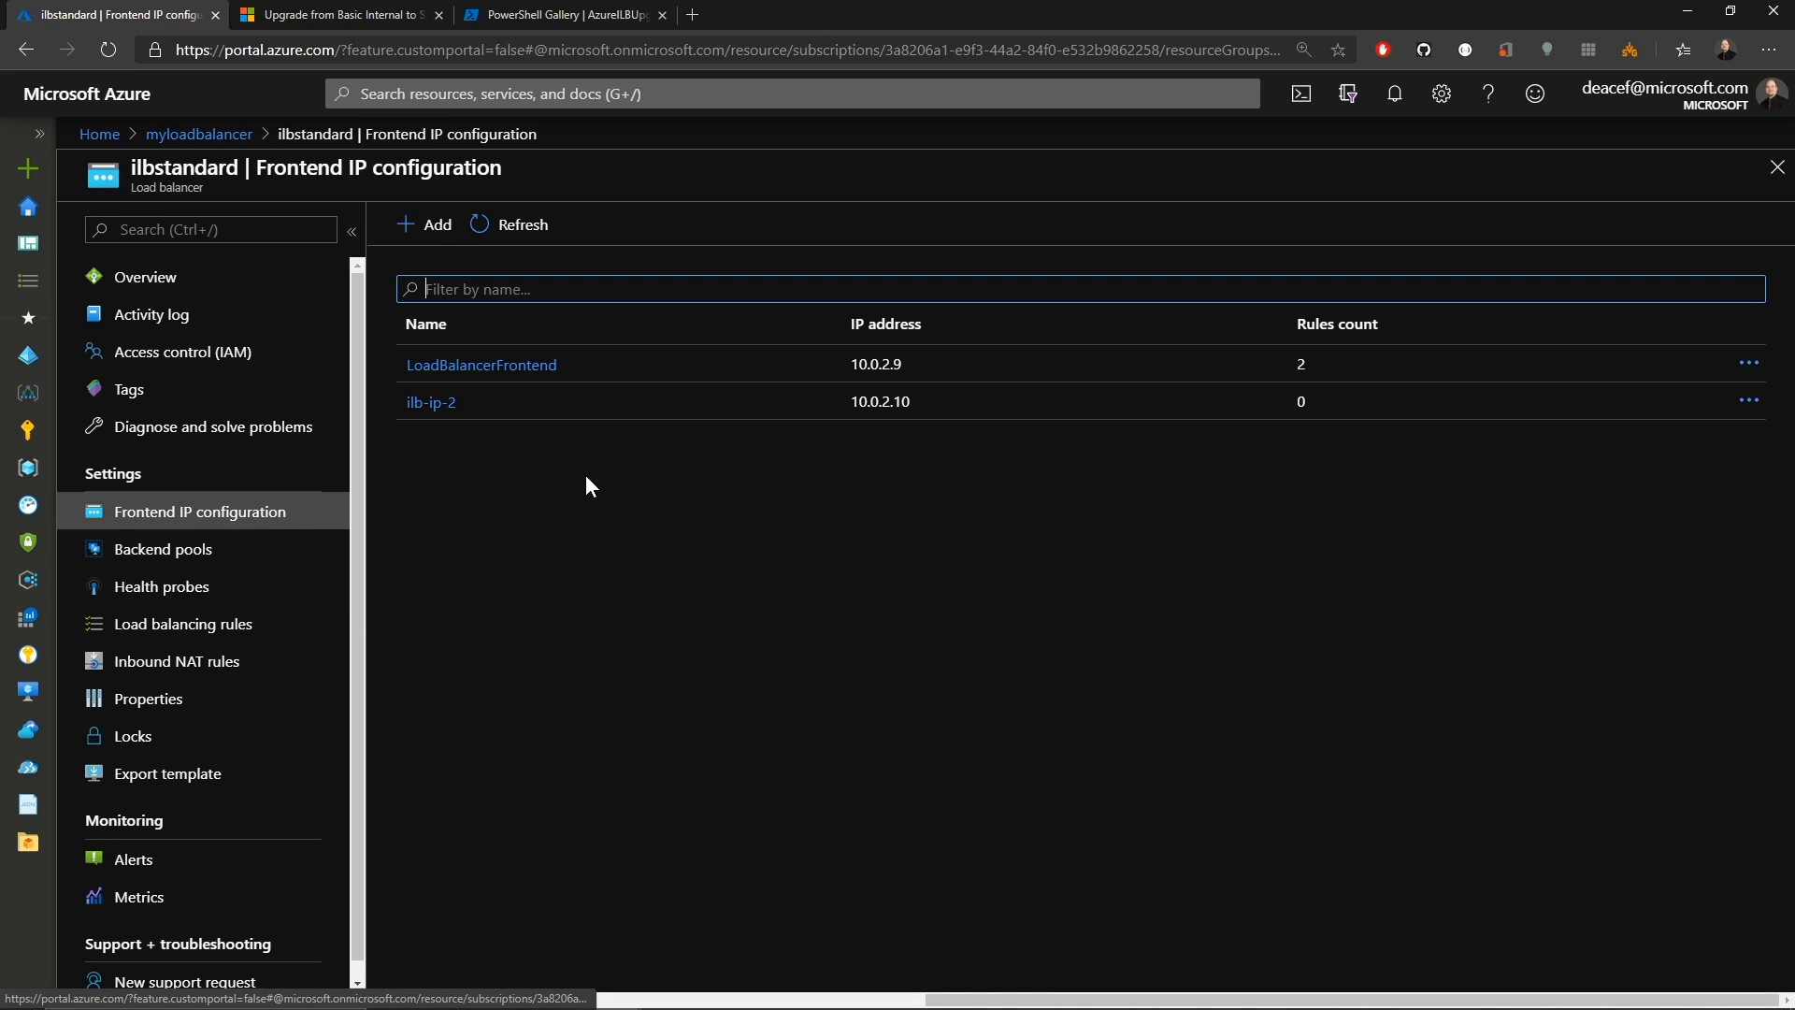
pyautogui.moveTo(619, 445)
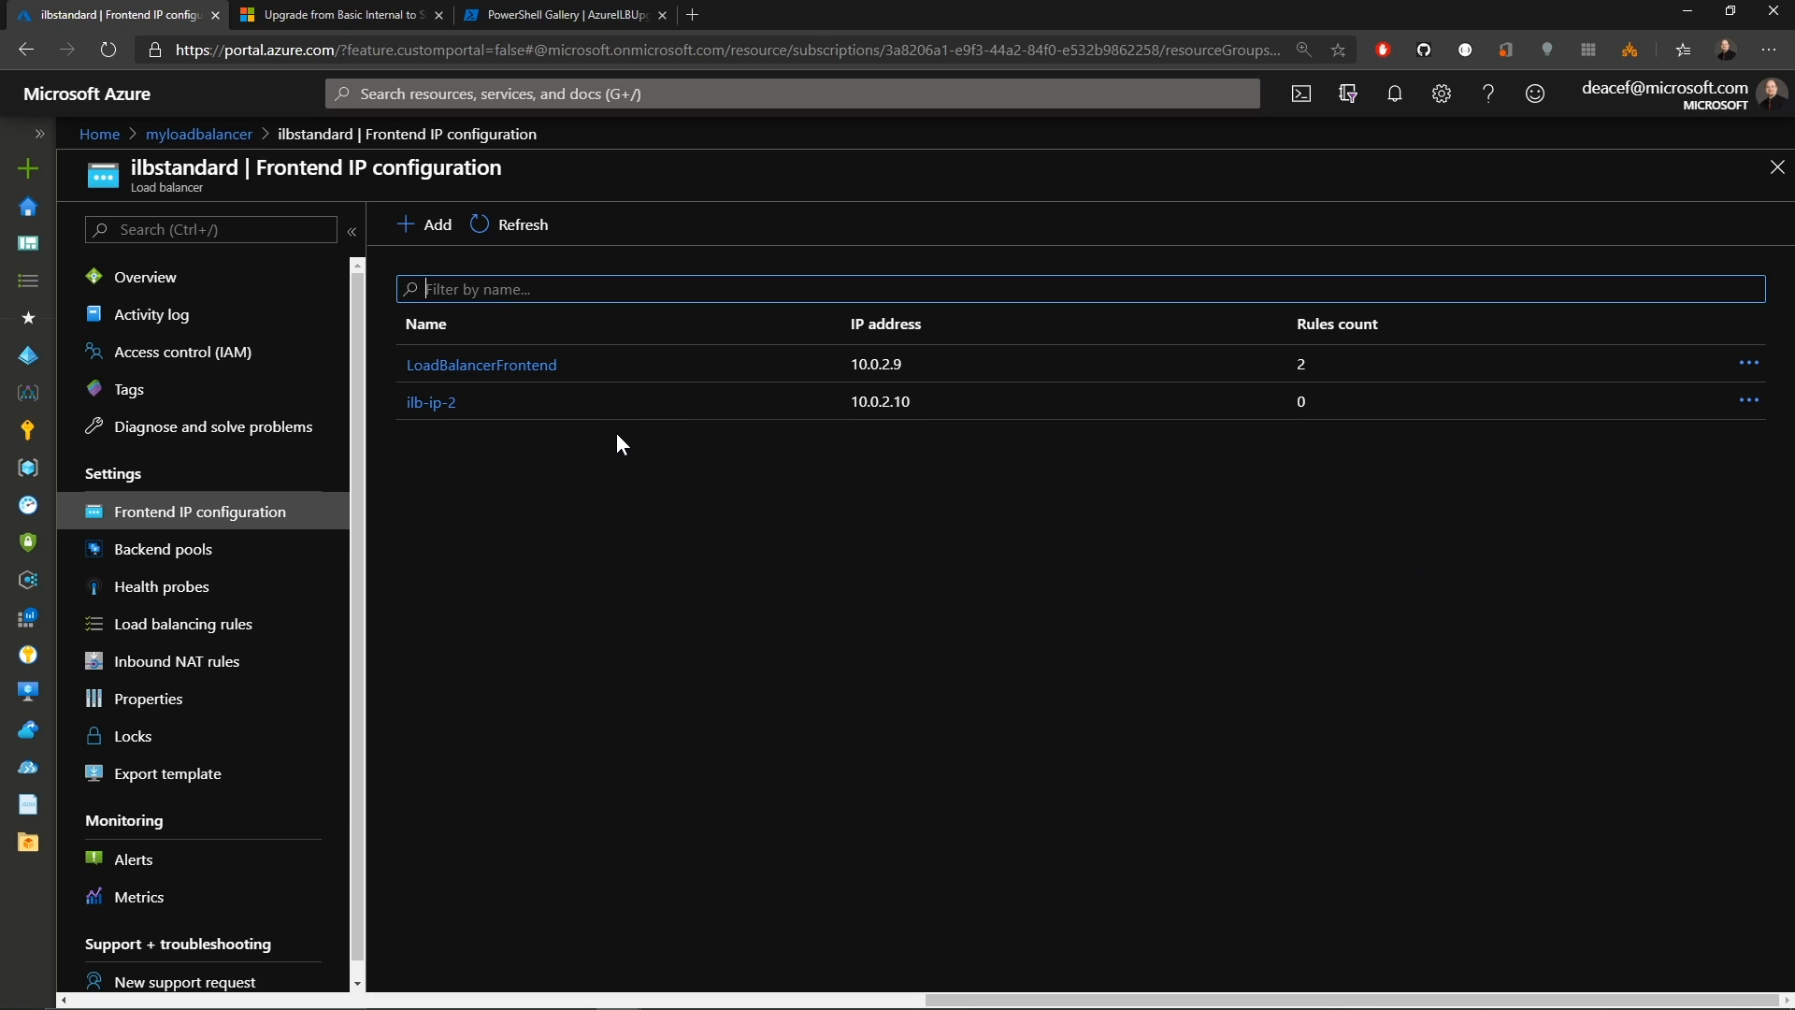
pyautogui.click(163, 547)
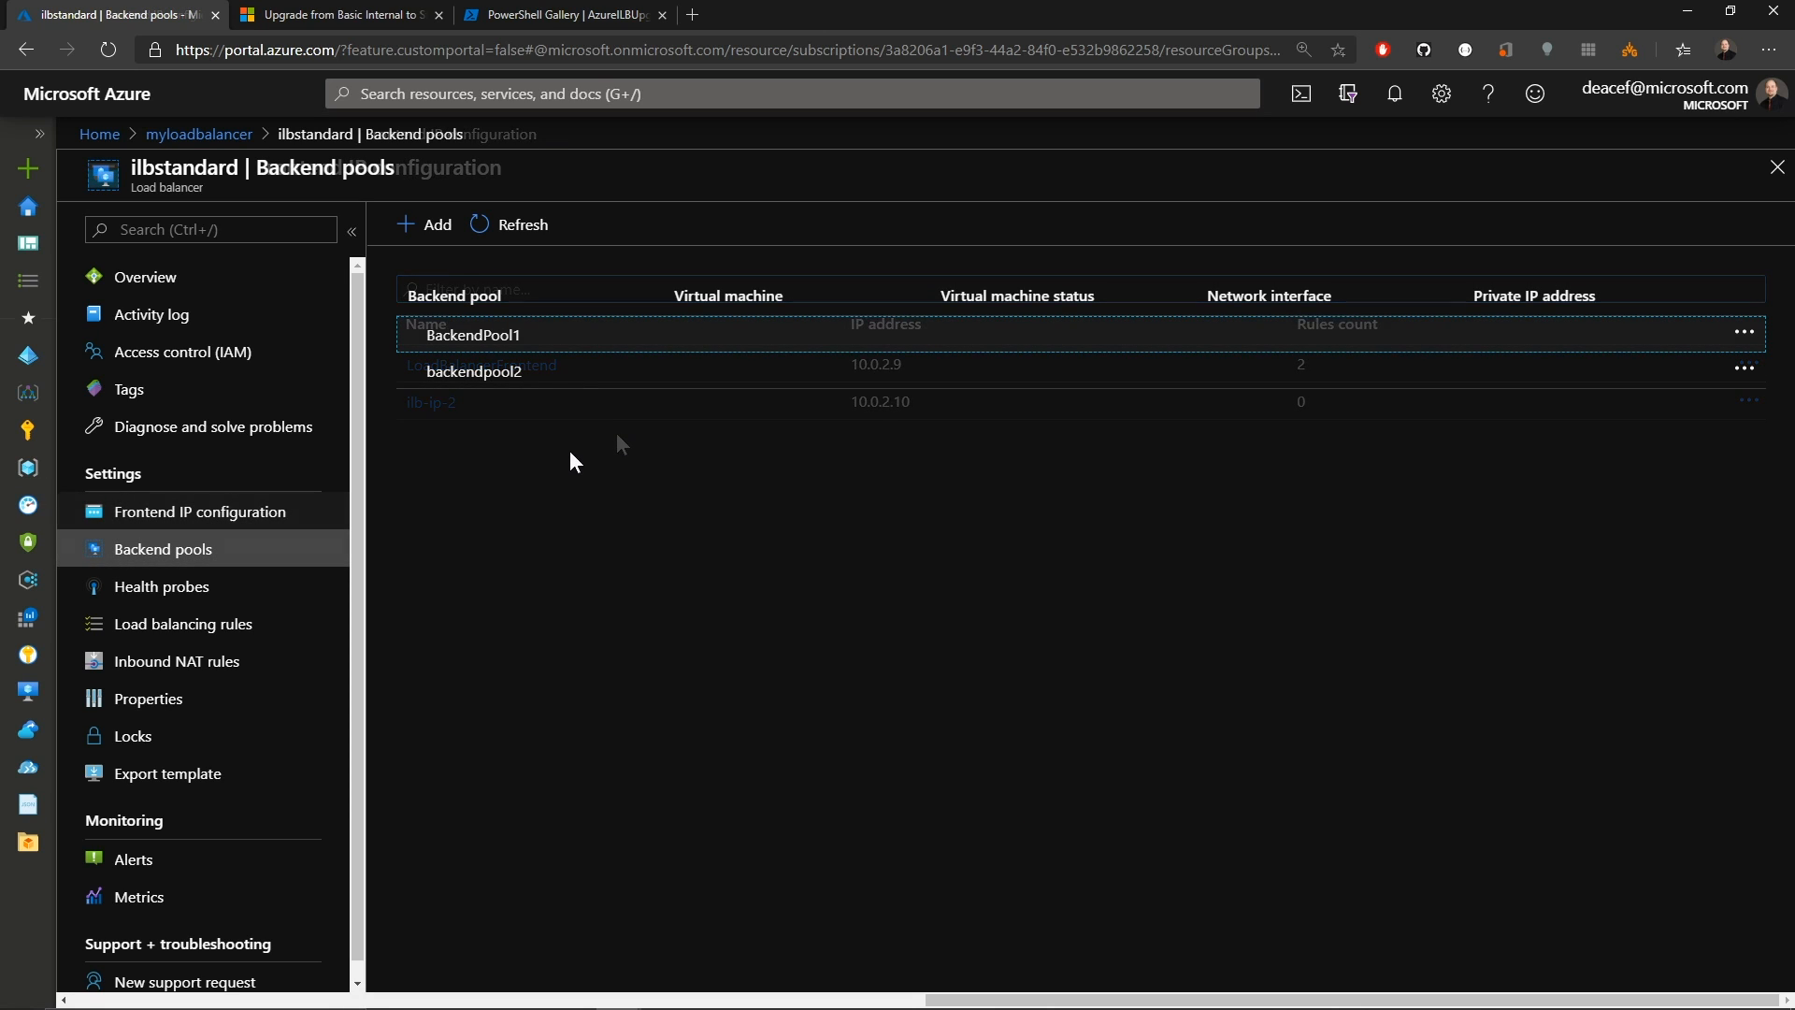
pyautogui.click(161, 586)
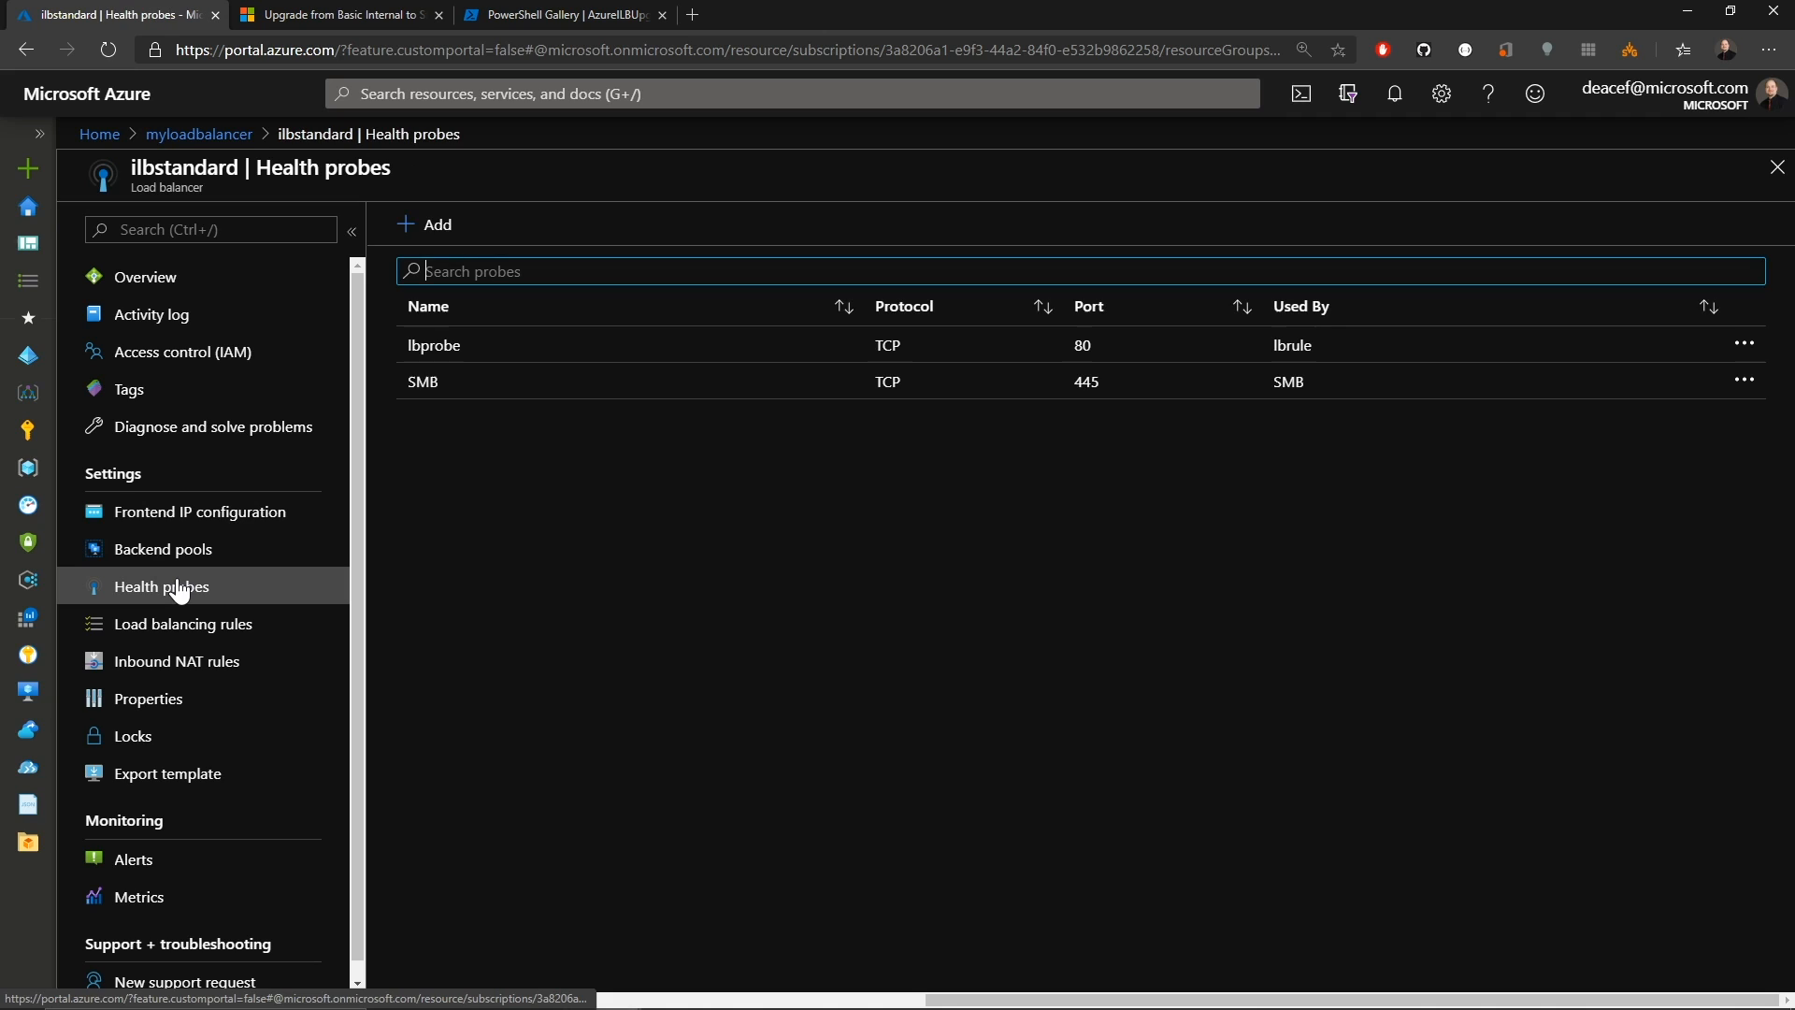
pyautogui.click(183, 623)
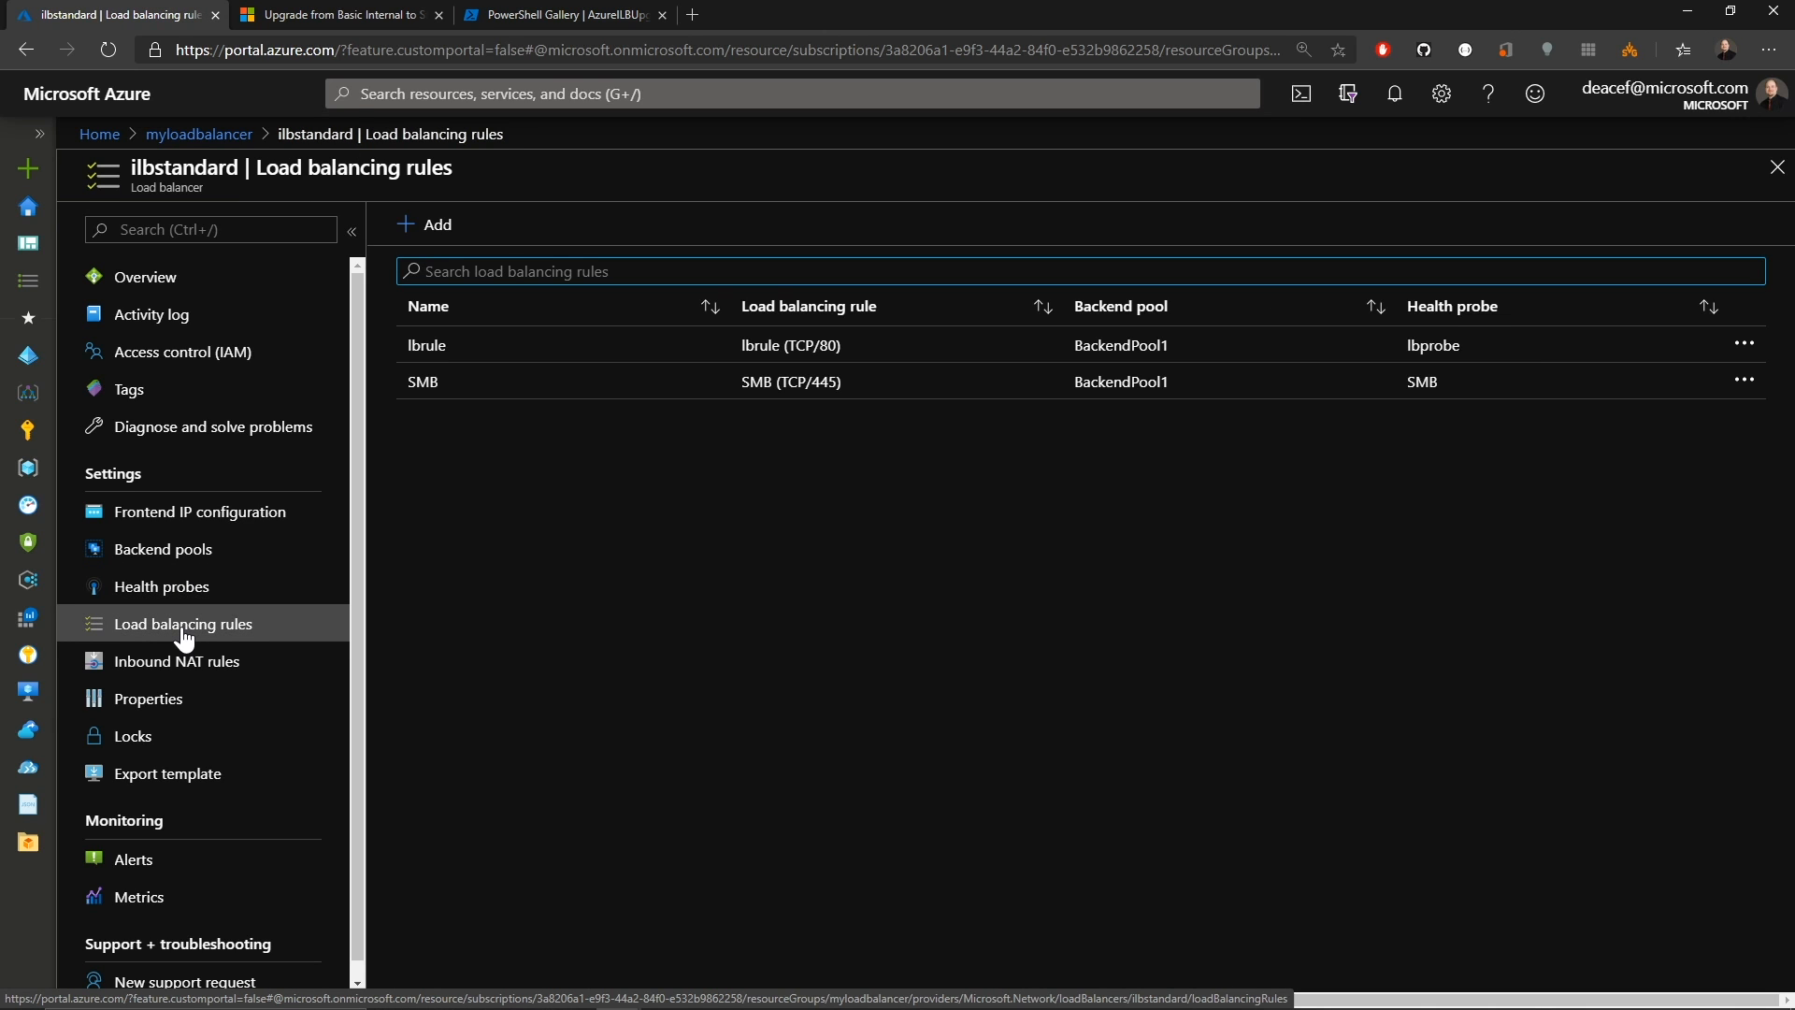
pyautogui.click(162, 548)
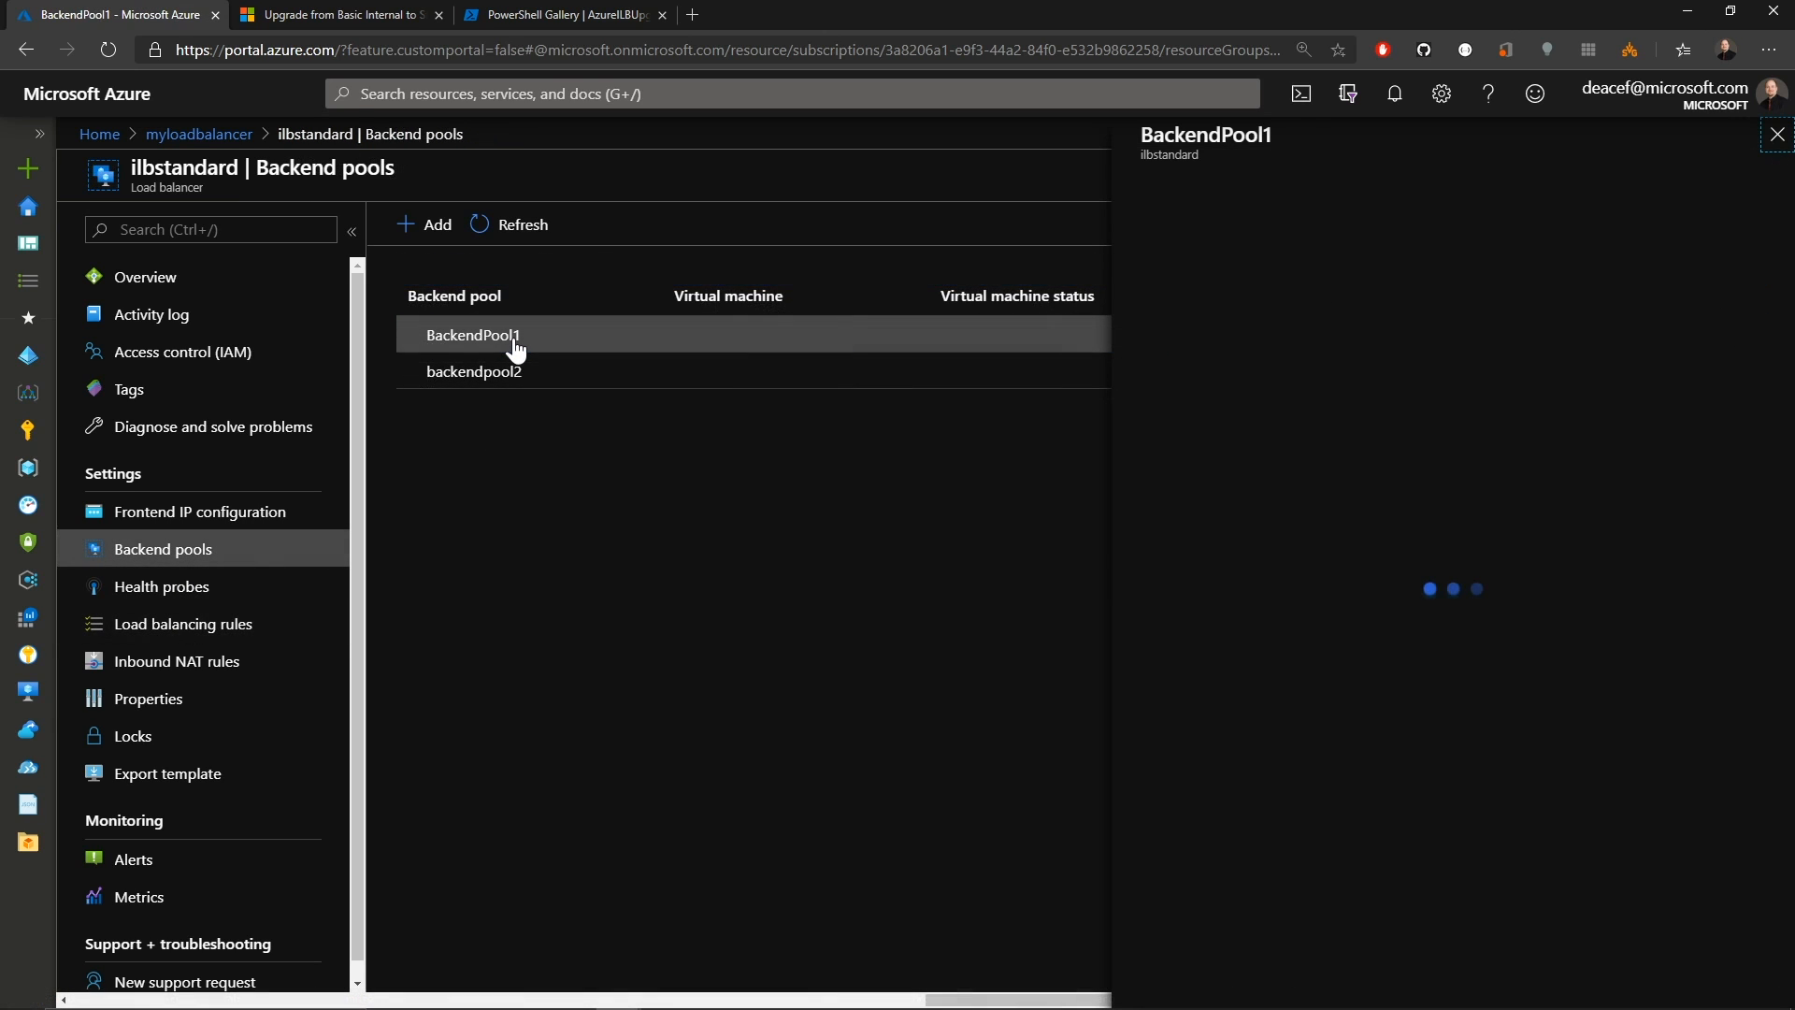
# Inspect BackendPool1's members and select BackendVM1's ipconfig1 for the pool.
pyautogui.click(471, 335)
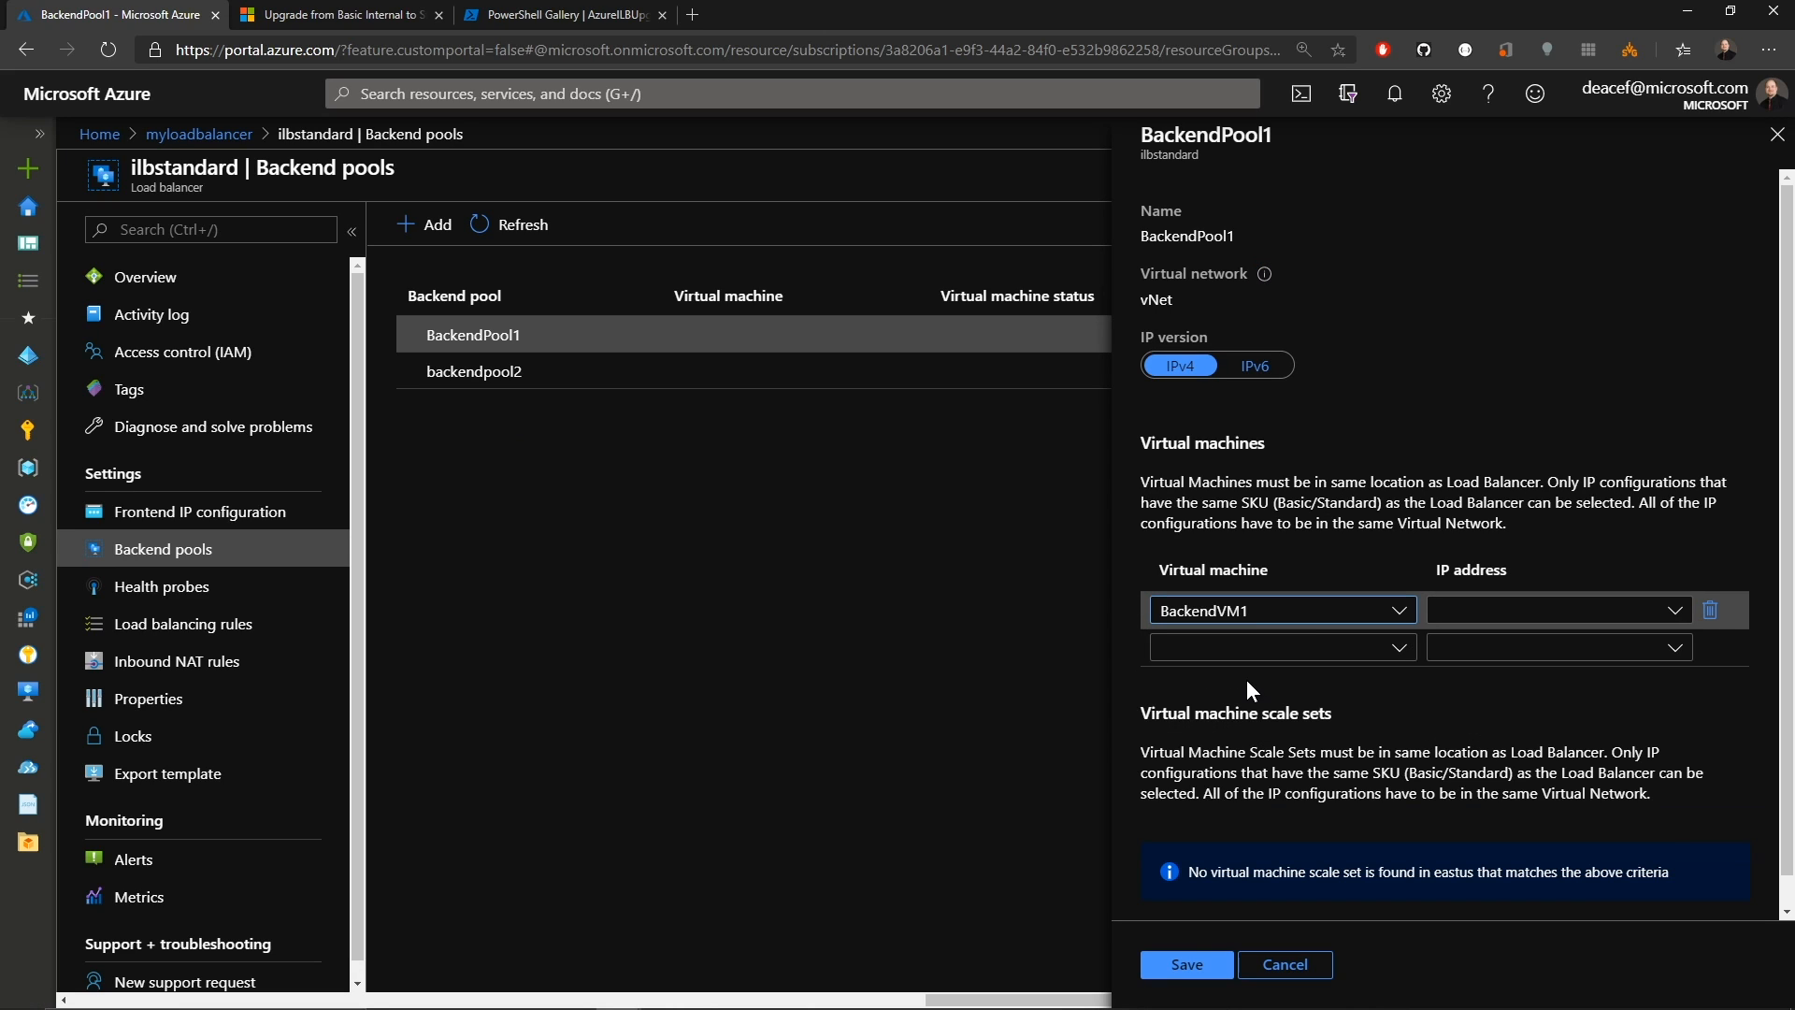
pyautogui.click(1557, 609)
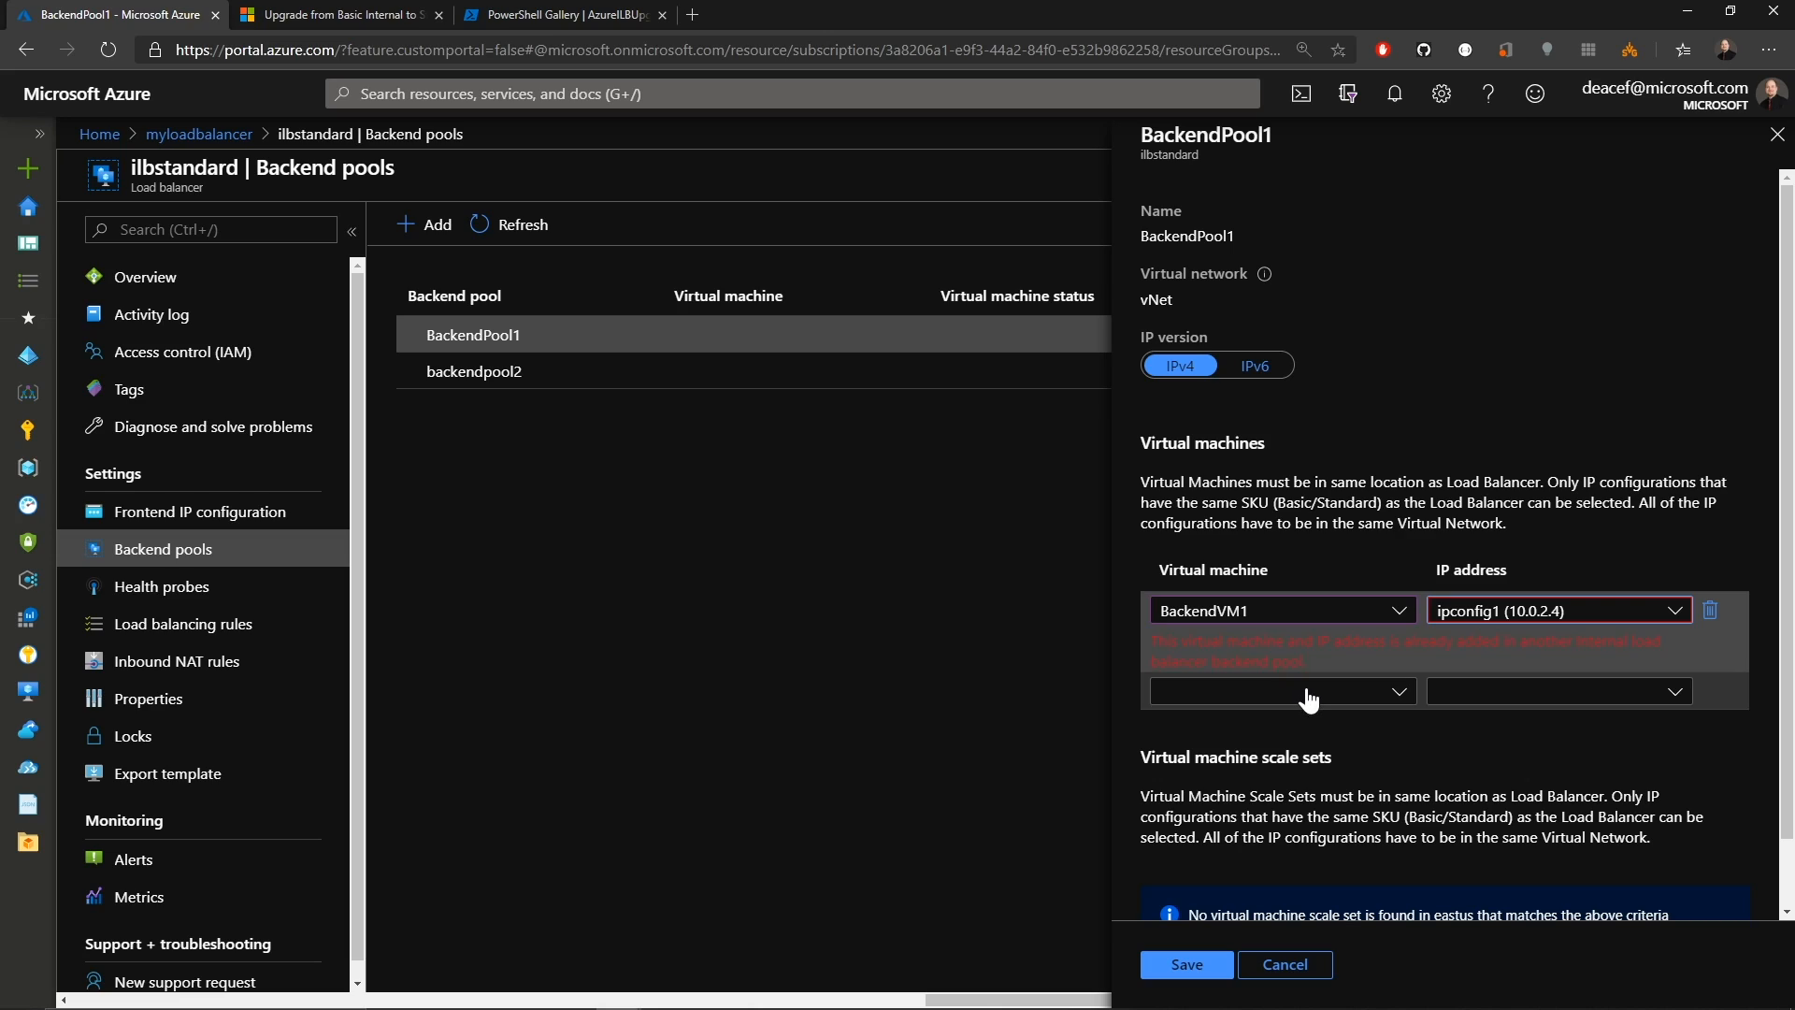
pyautogui.moveTo(1331, 699)
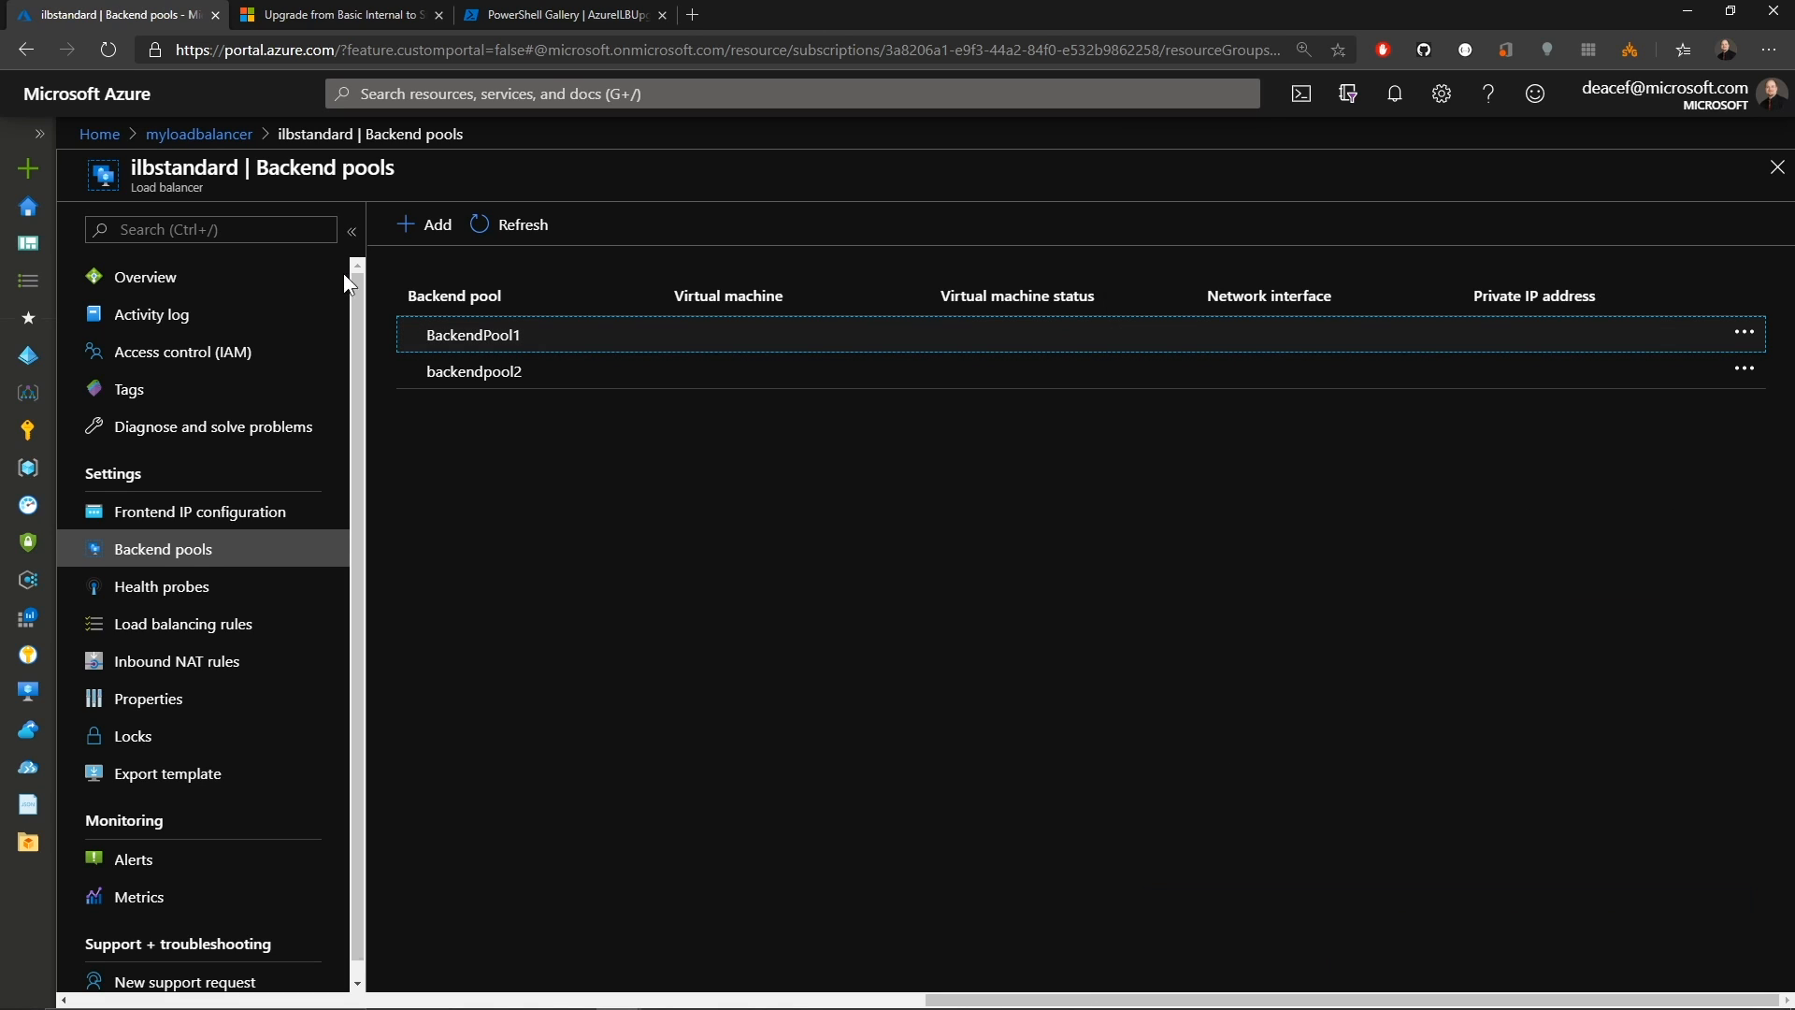
# Return to the myloadbalancer resource group and go to the original ilb load balancer.
pyautogui.click(198, 135)
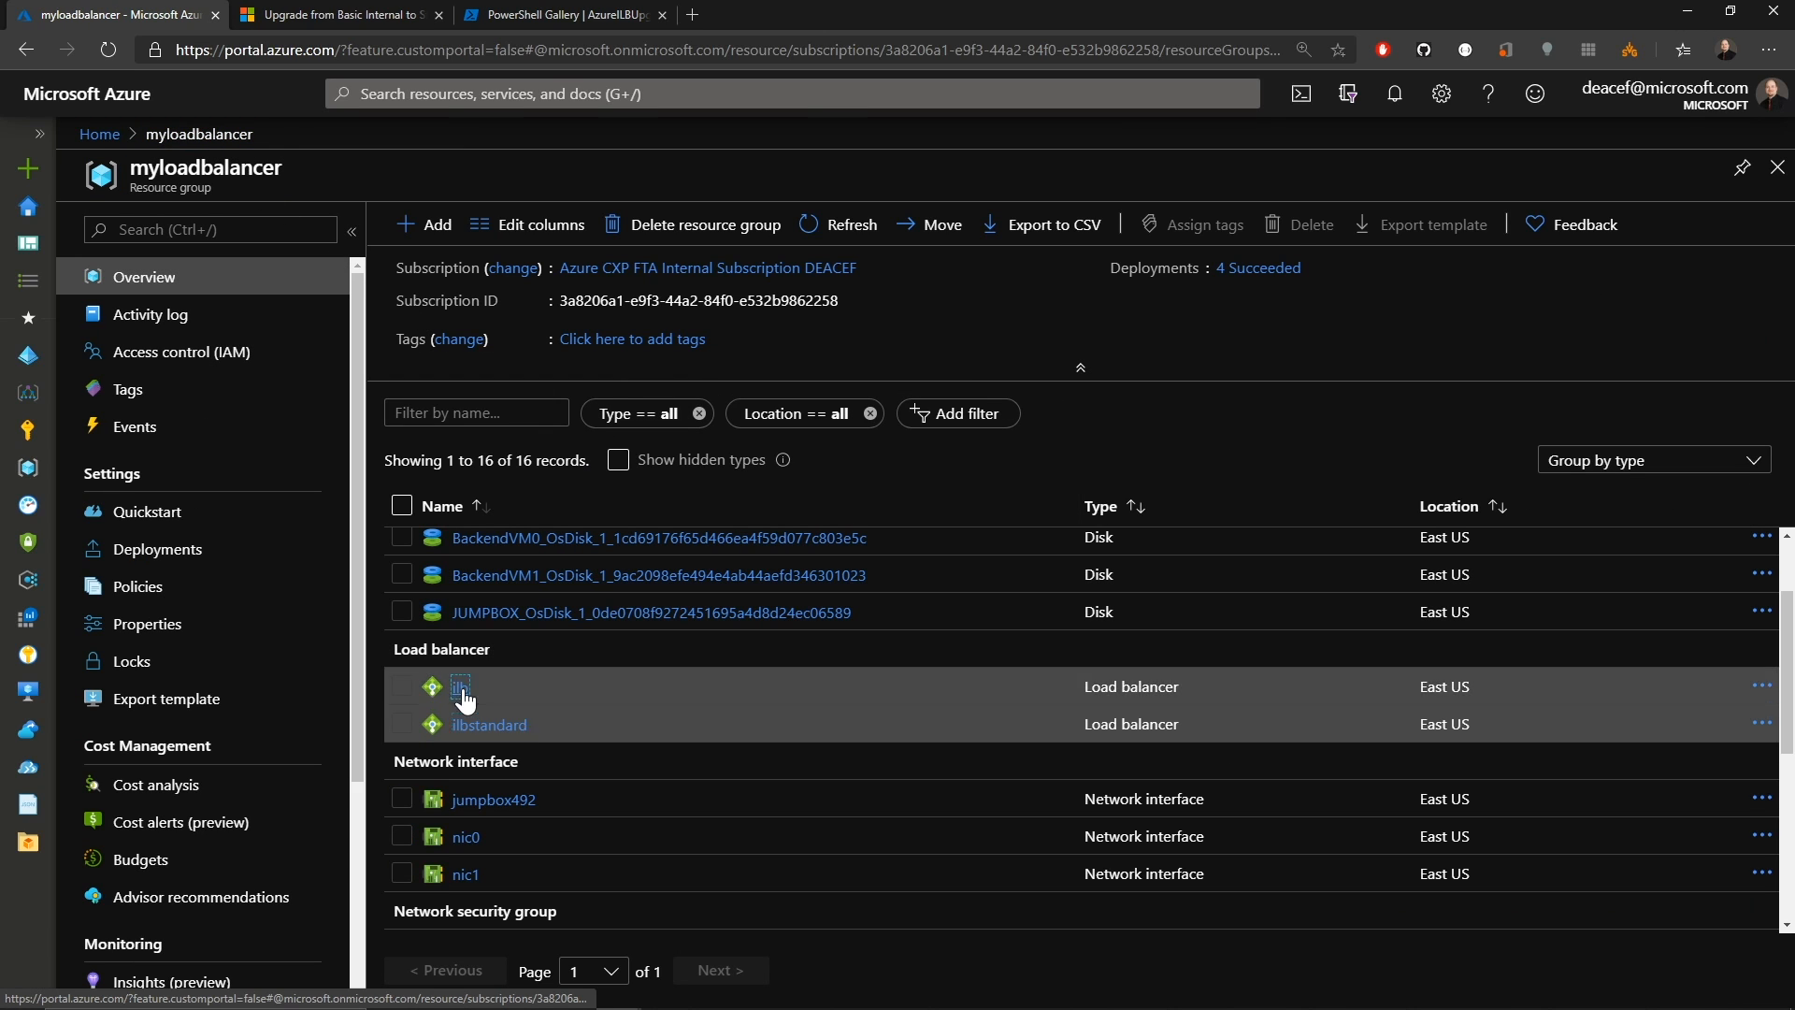
pyautogui.click(460, 686)
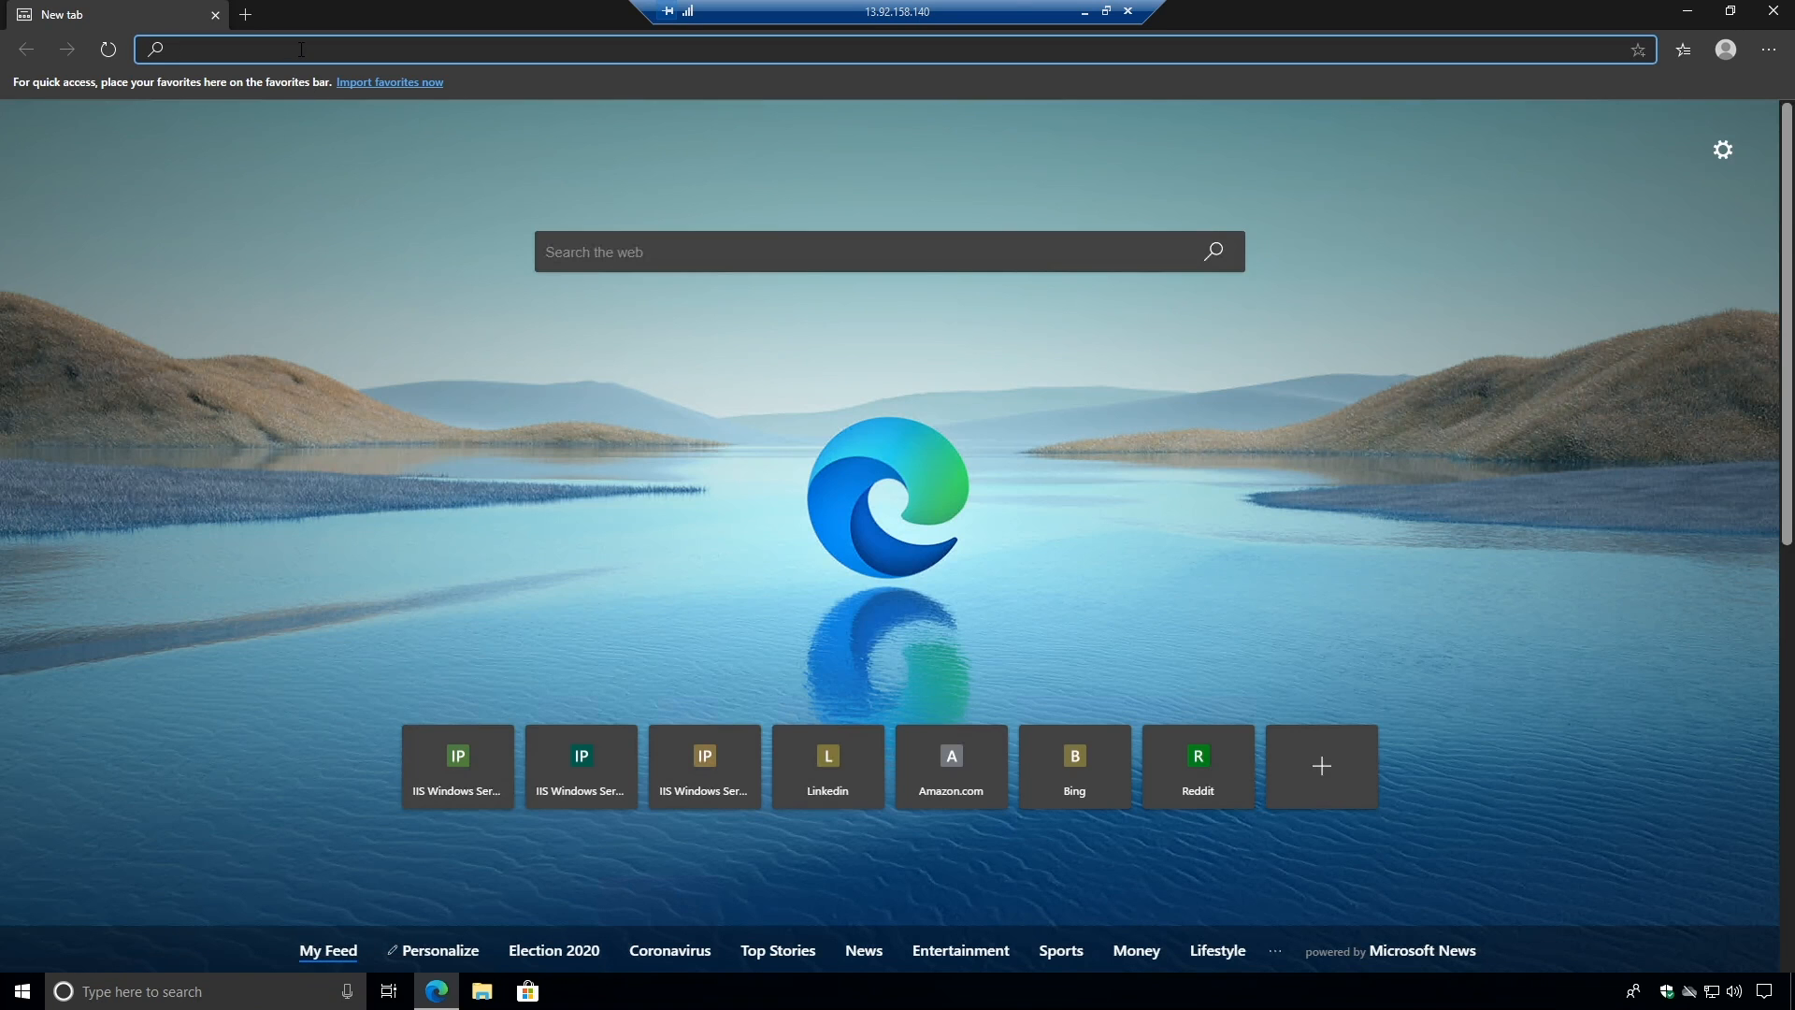
# Load 10.0.2.9 in jump-box Edge and check \\10.0.2.9\share in File Explorer, both served by BackendVM0.
pyautogui.click(457, 756)
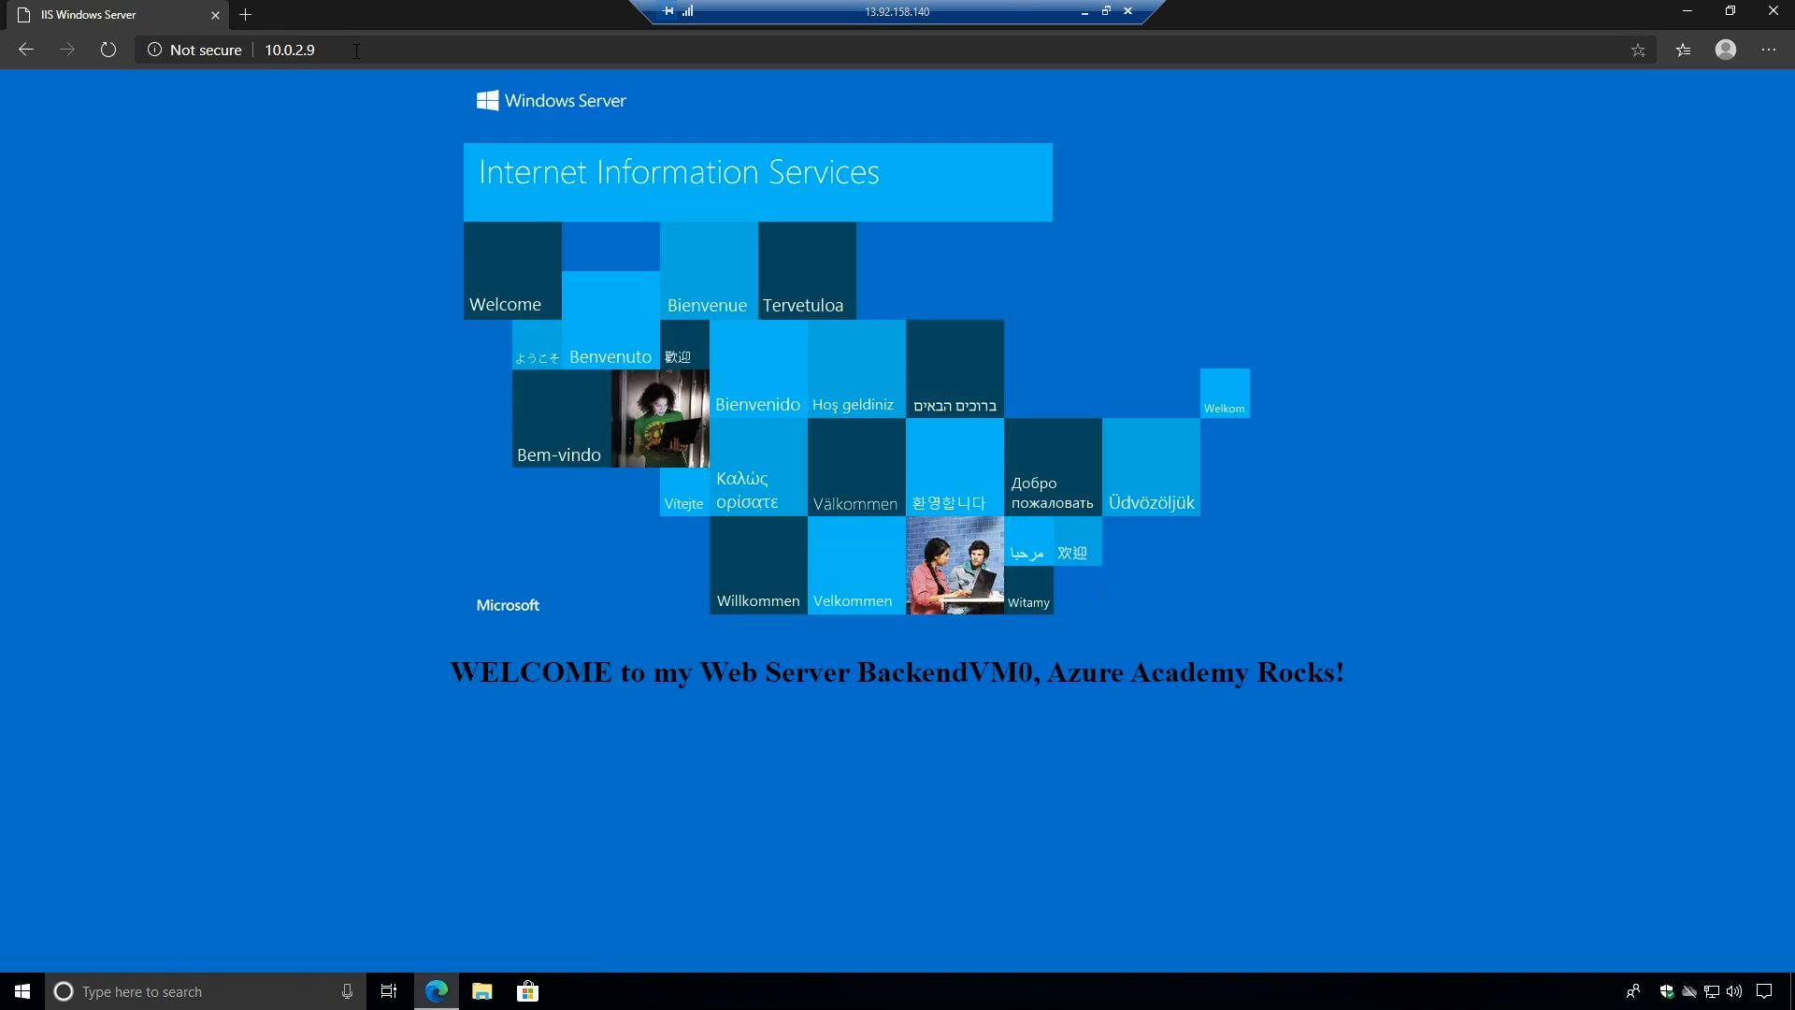
pyautogui.moveTo(892, 725)
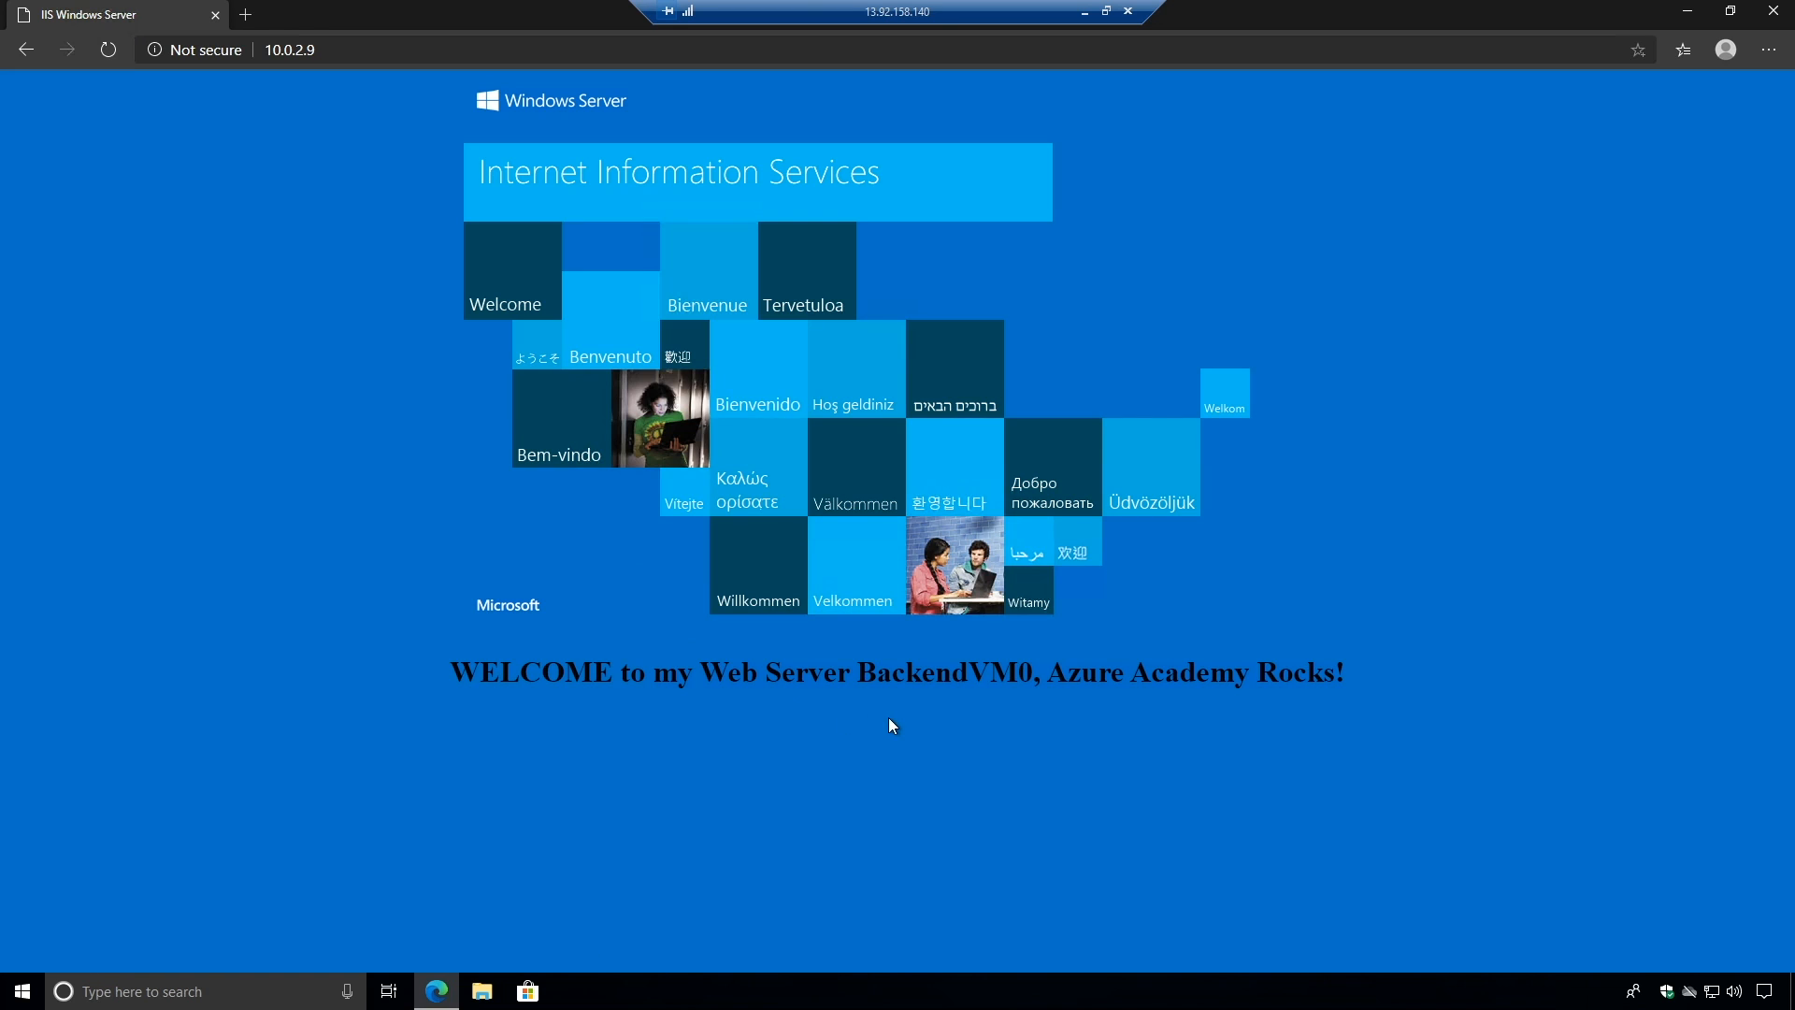
pyautogui.click(481, 991)
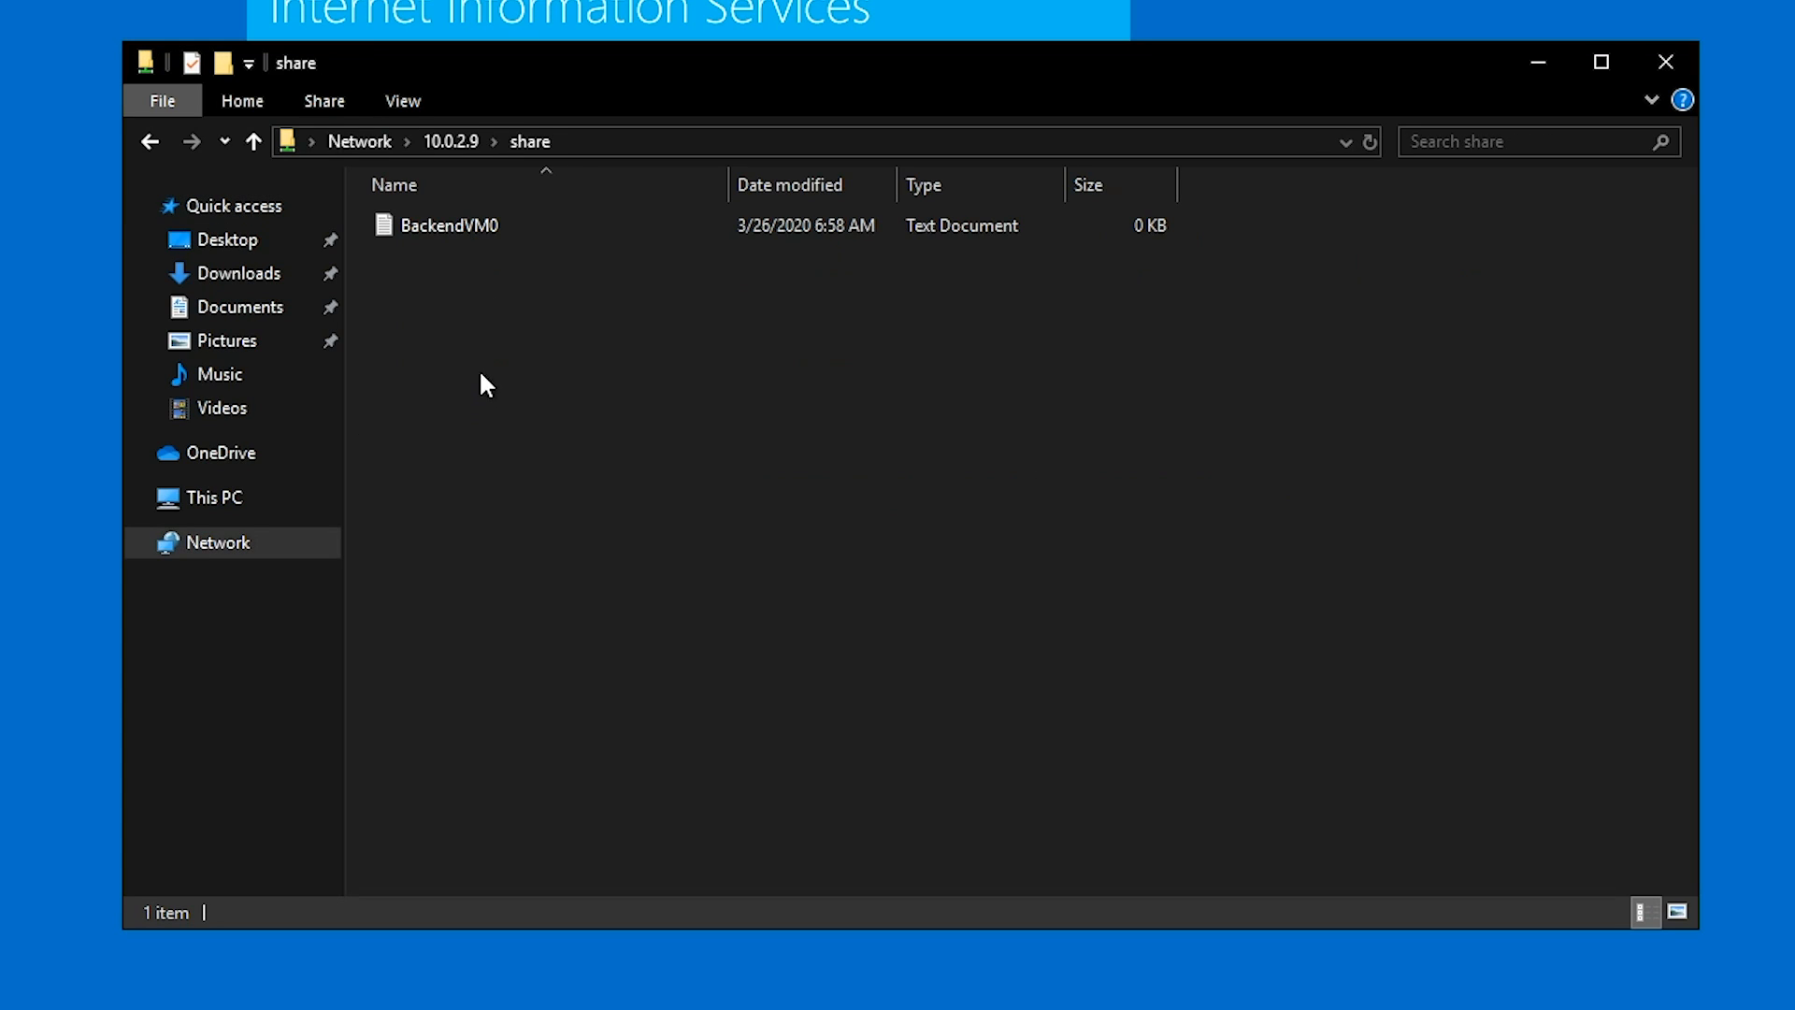
pyautogui.moveTo(477, 344)
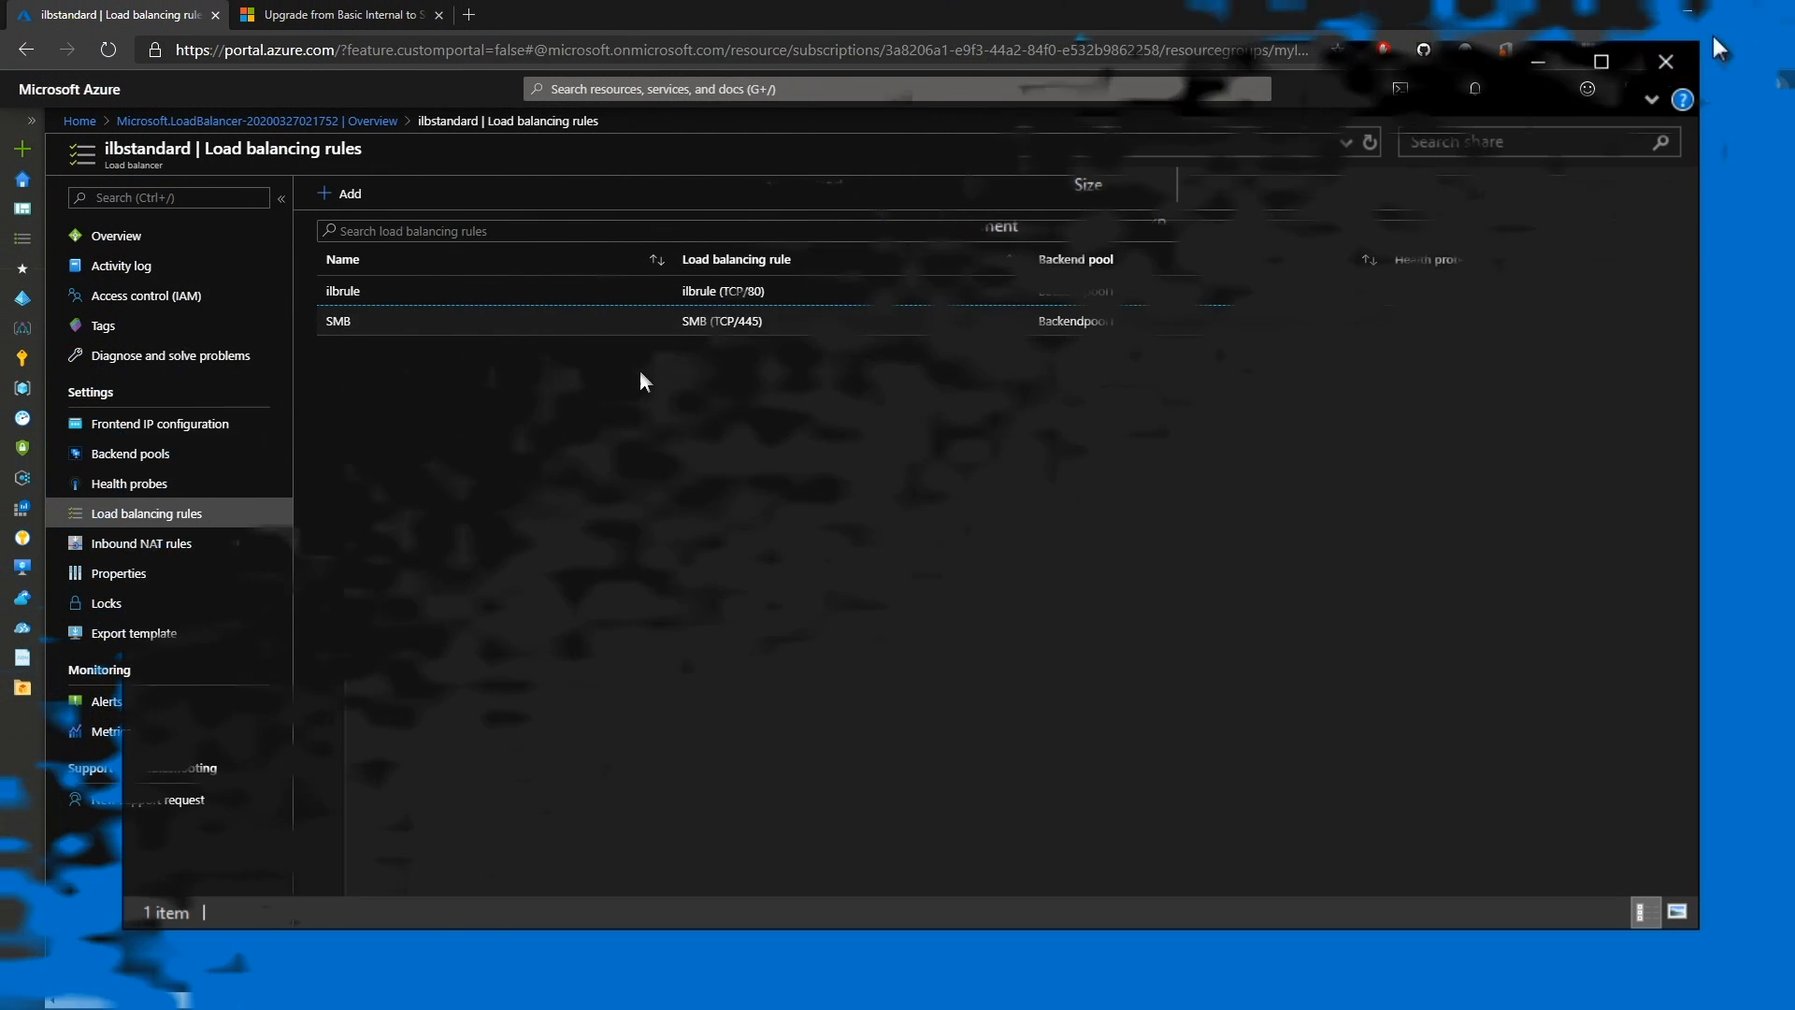
# Delete ilbstandard's SMB load balancing rule and bring up ilbrule's settings.
pyautogui.click(1754, 320)
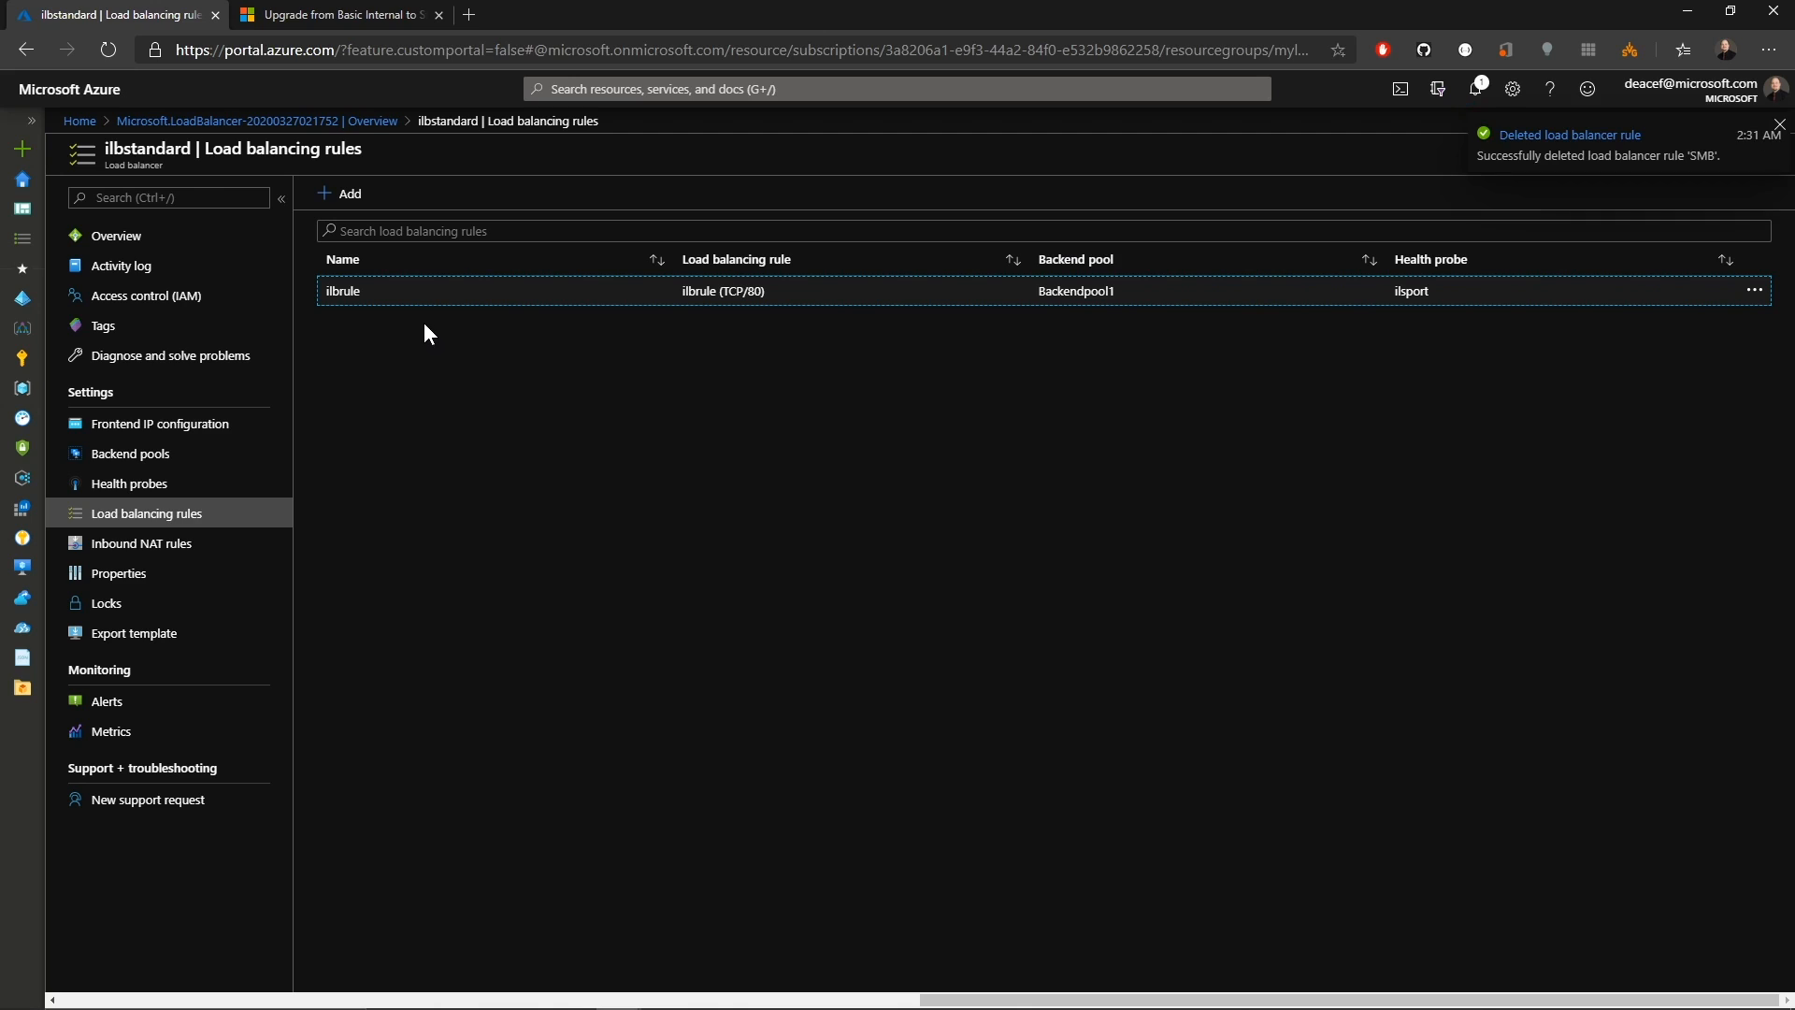
pyautogui.click(342, 292)
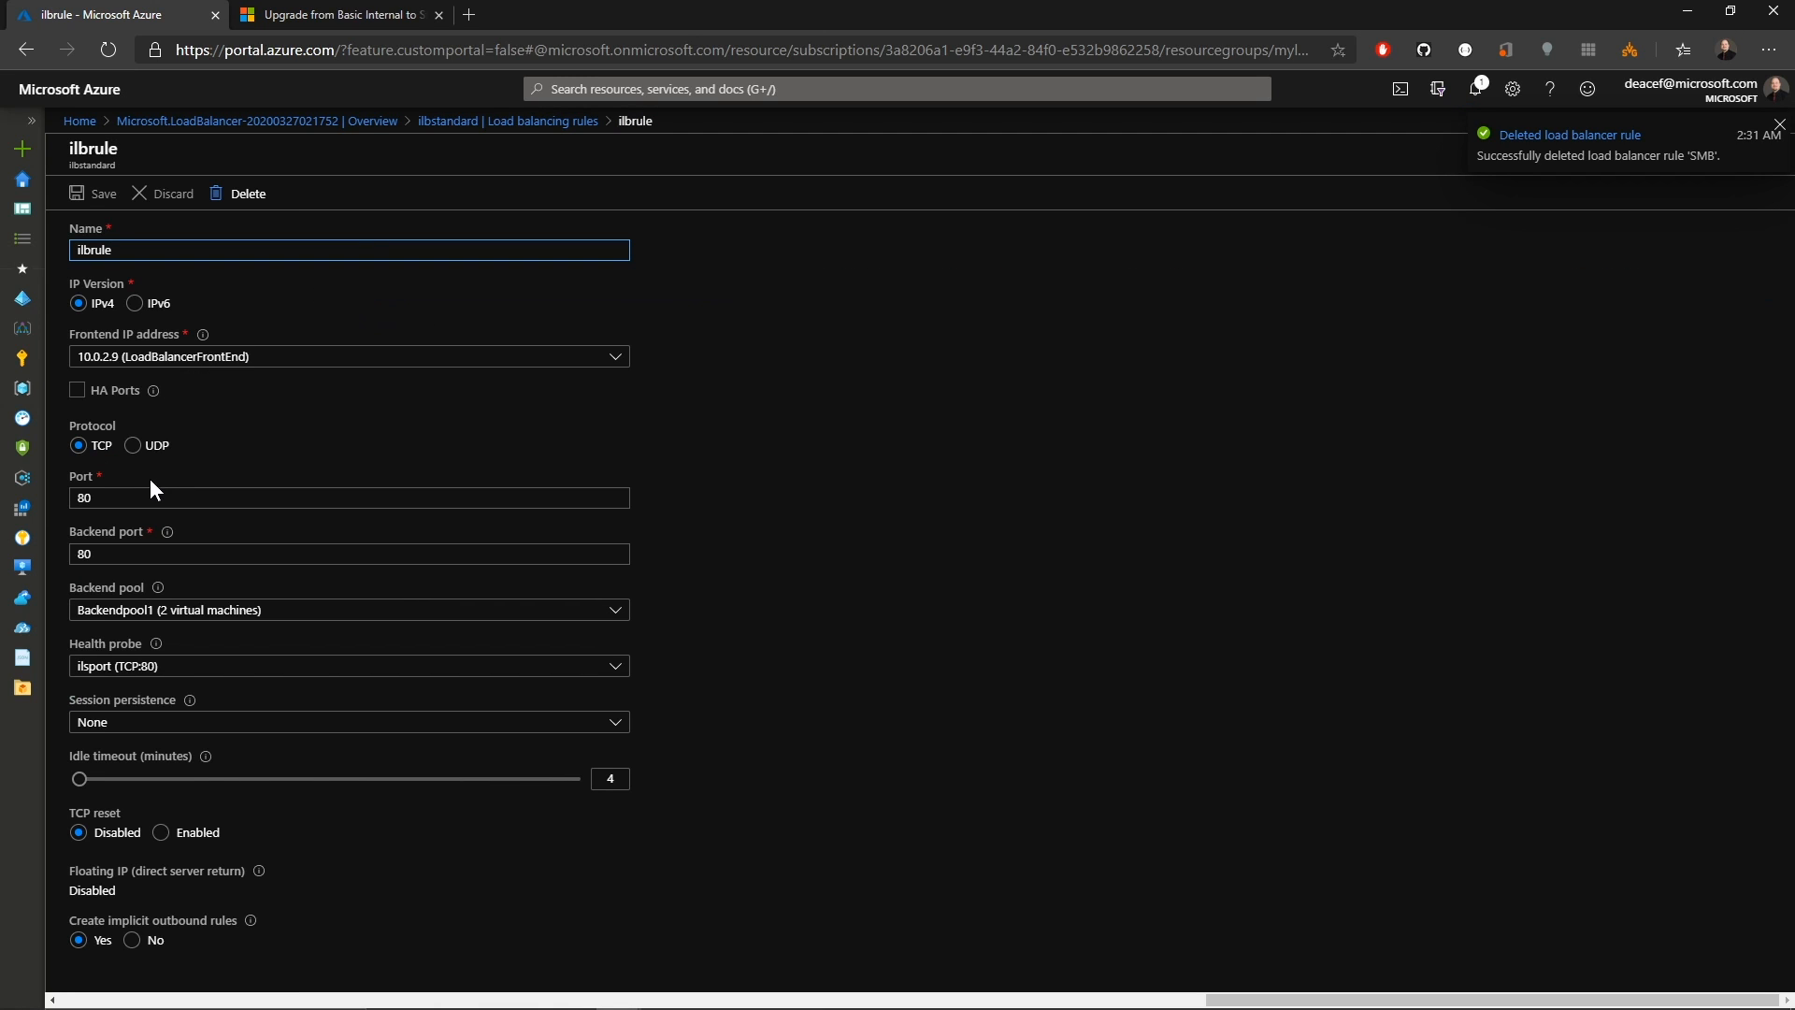
pyautogui.click(76, 391)
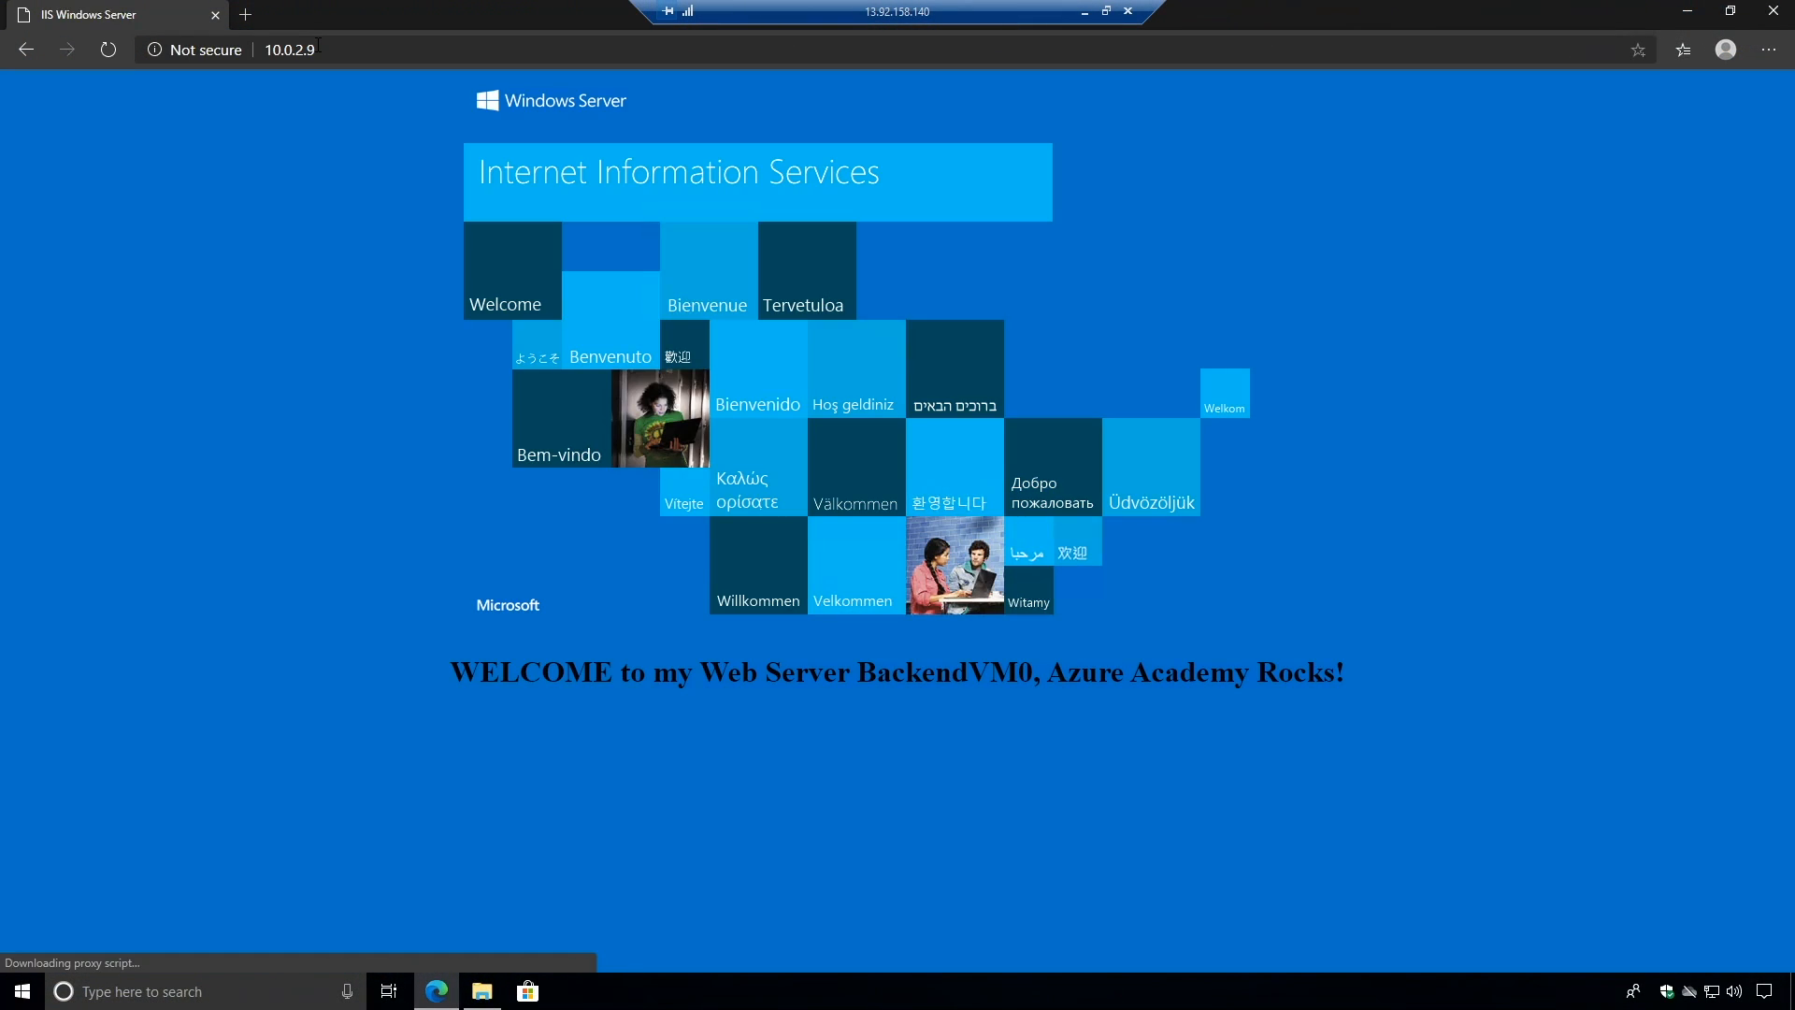
# Take BackendVM0 down, then reload 10.0.2.9 and its share to see BackendVM1 answer instead.
pyautogui.click(109, 13)
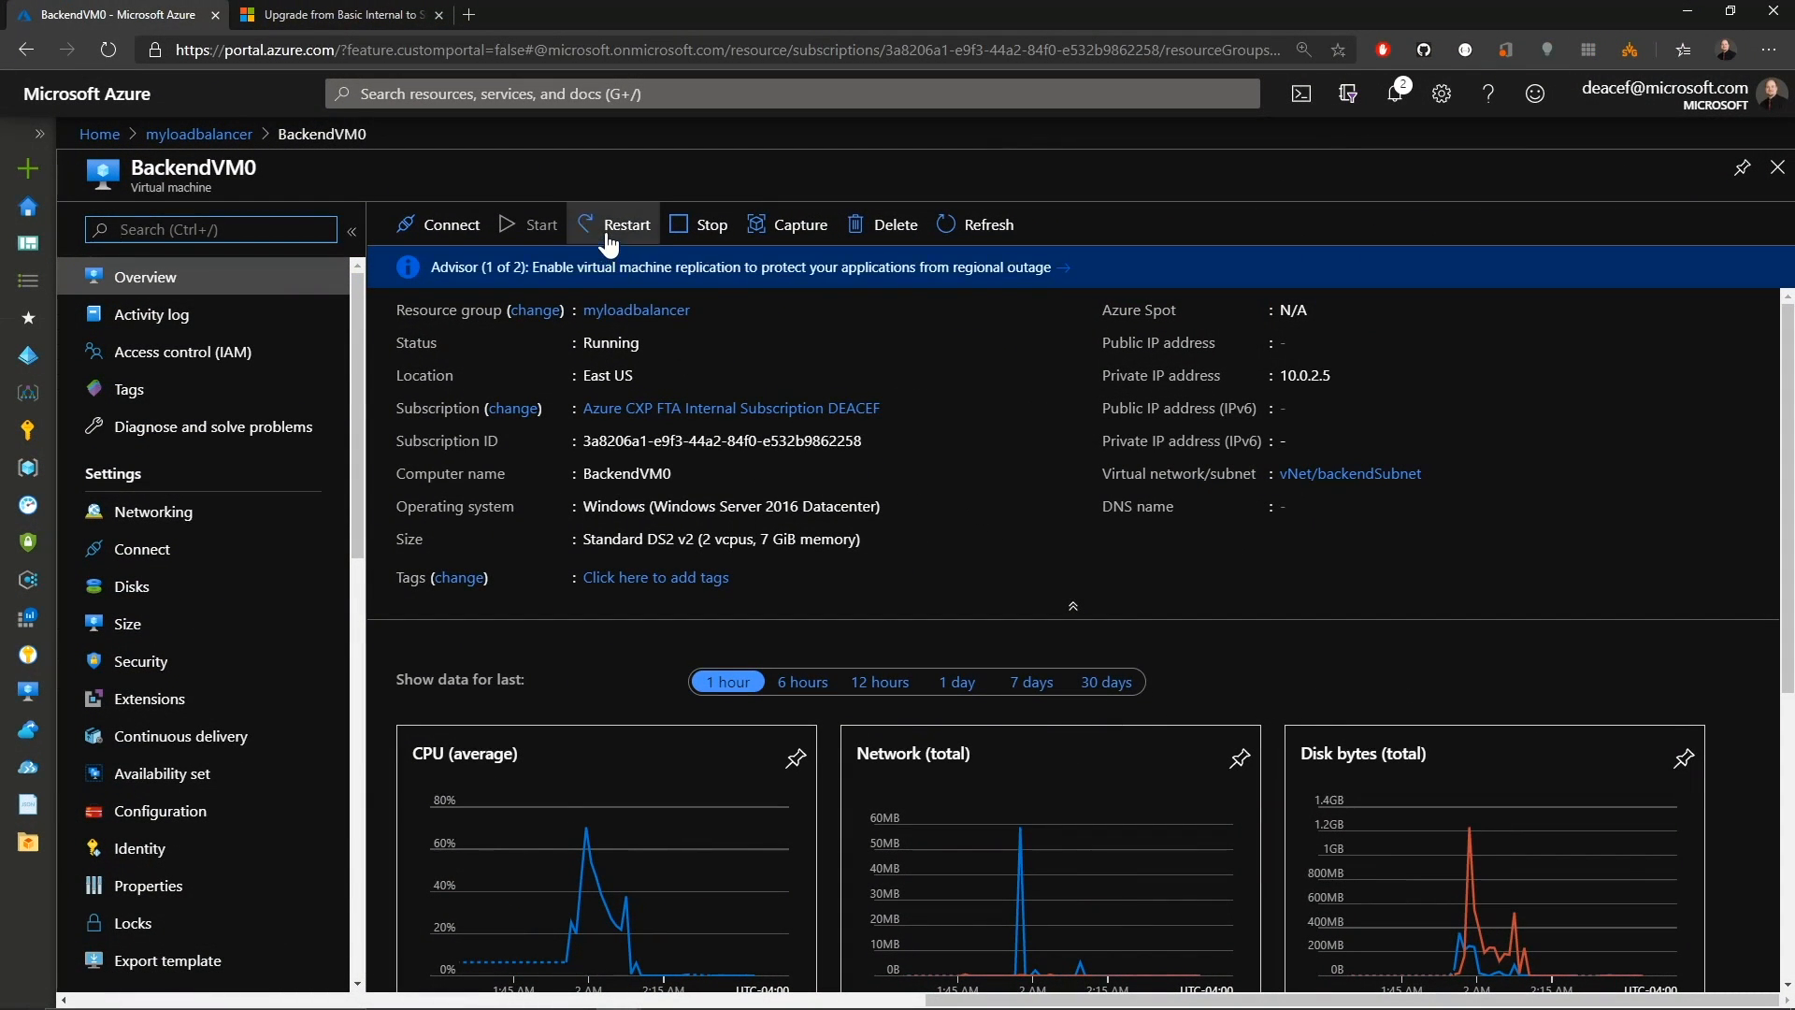
pyautogui.click(627, 225)
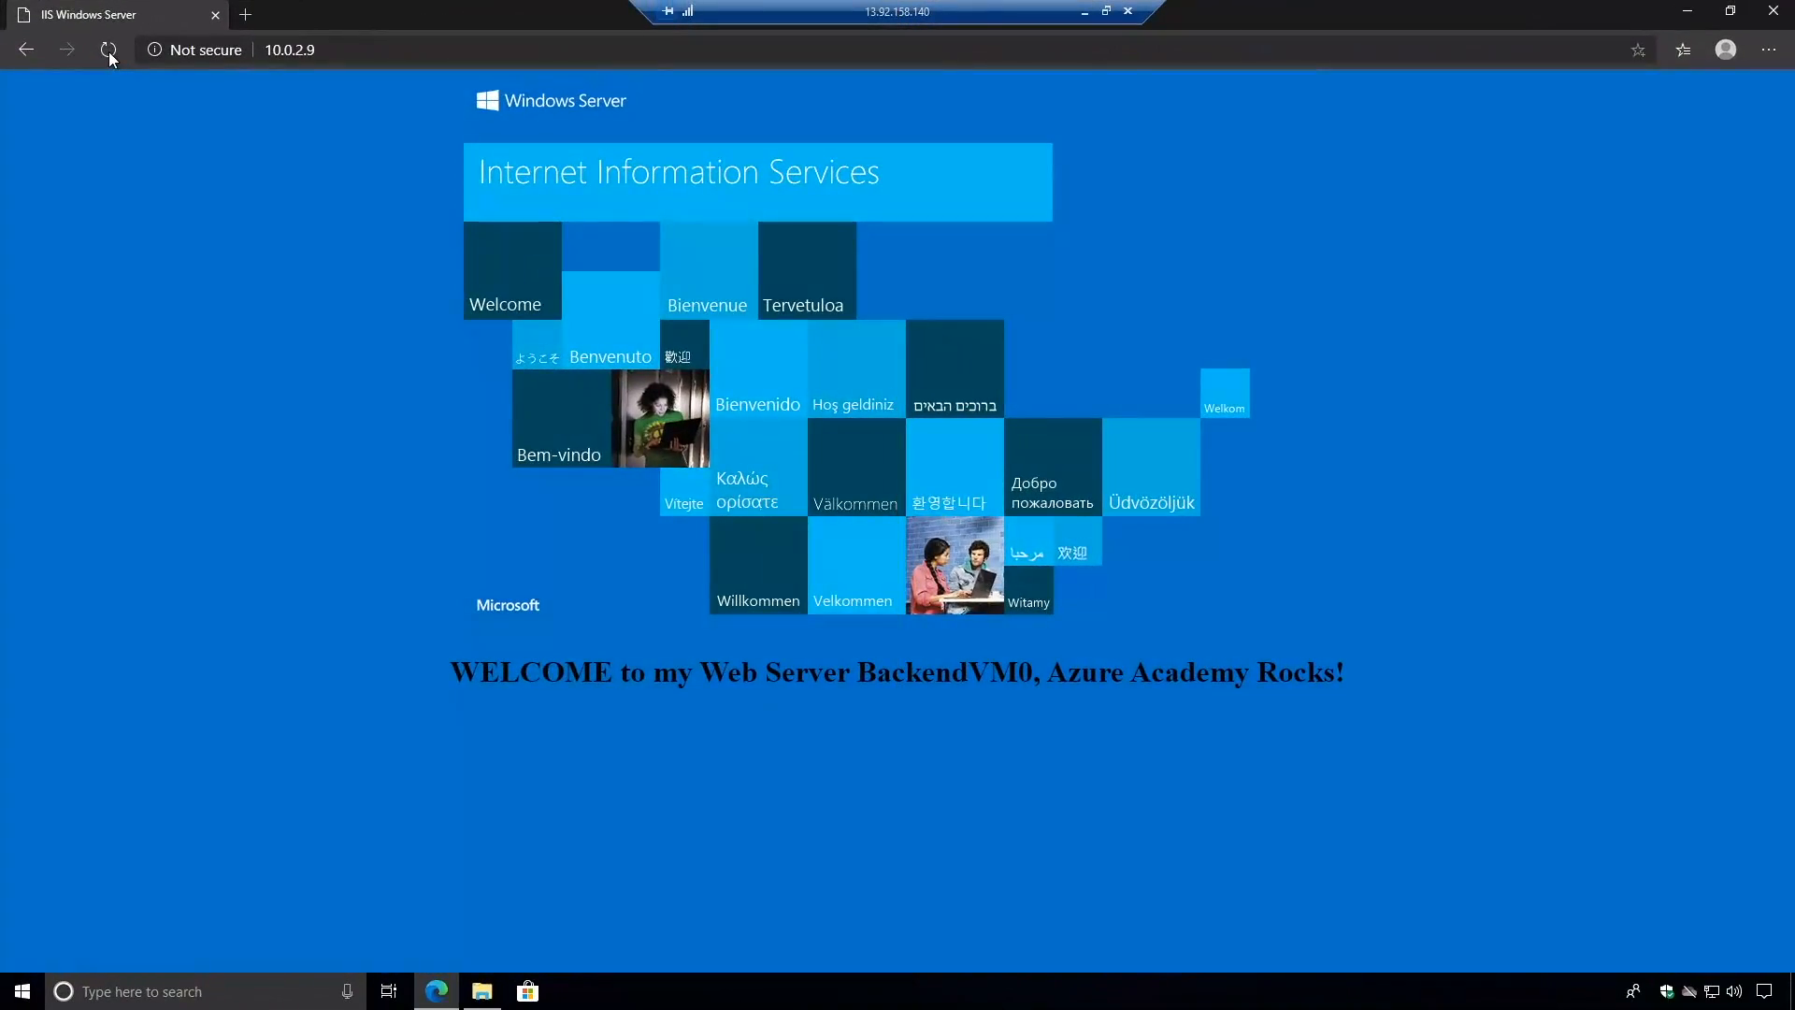
pyautogui.click(108, 49)
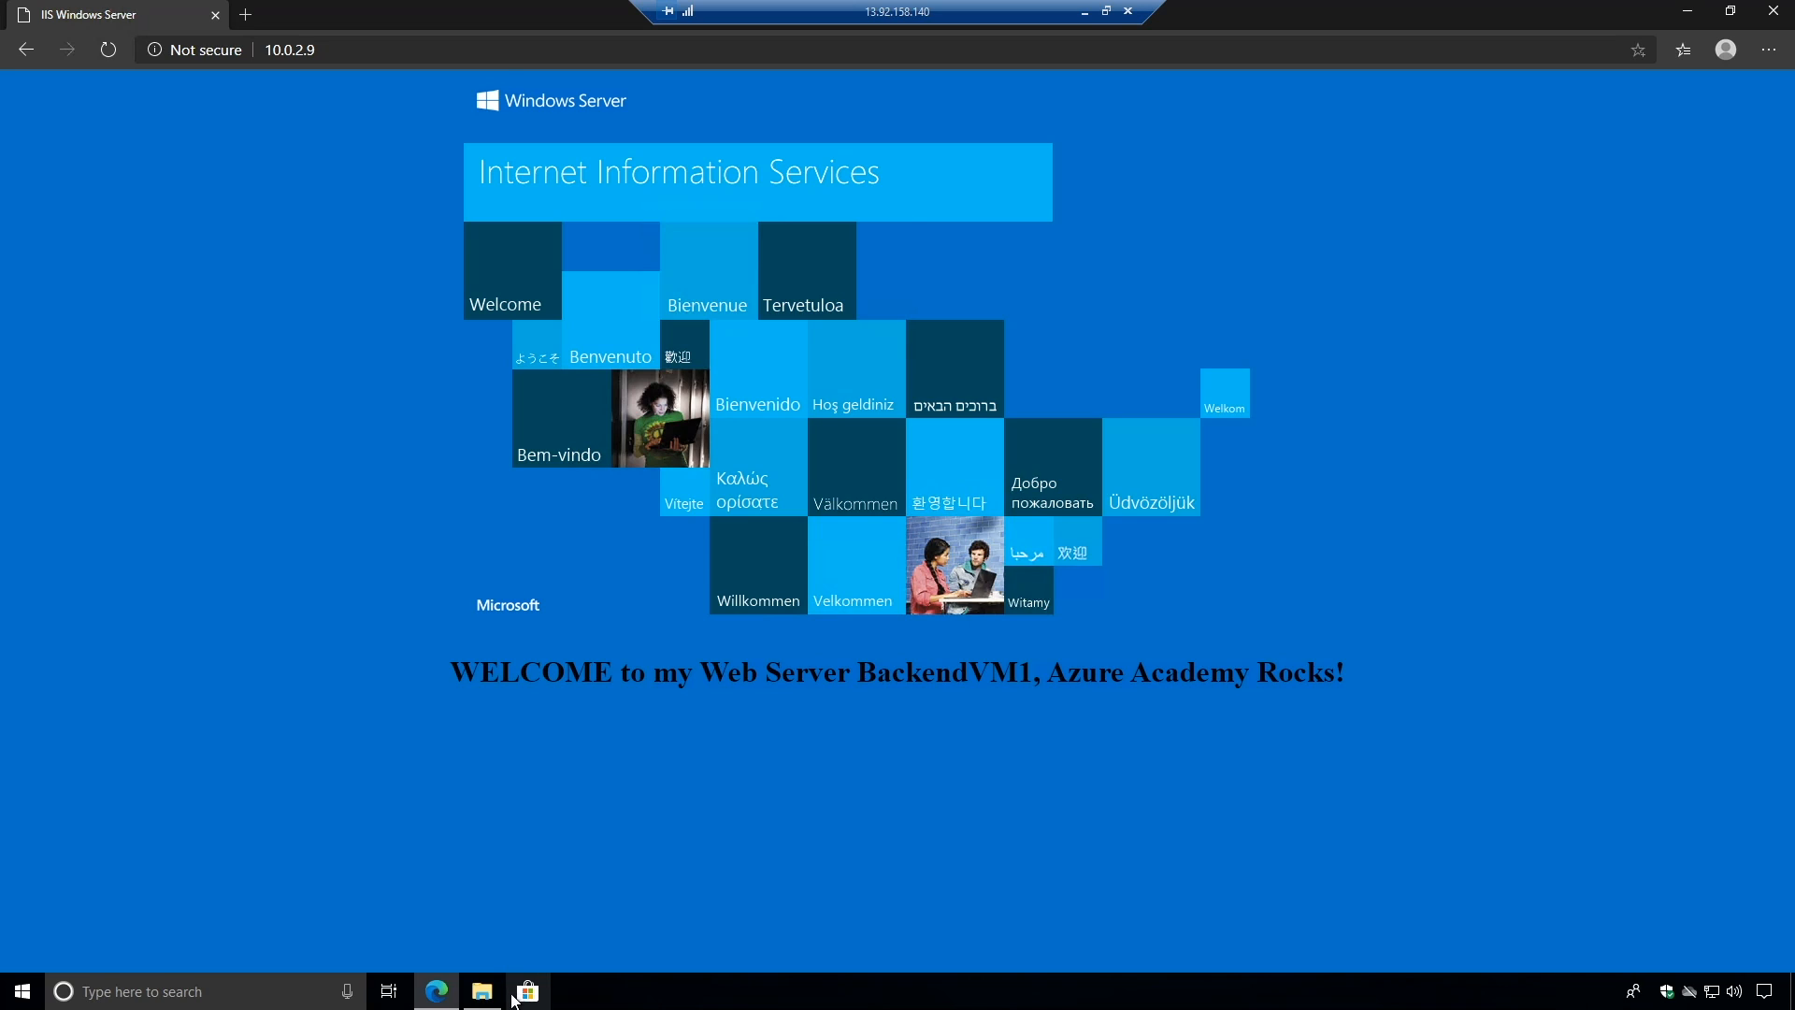
pyautogui.click(480, 991)
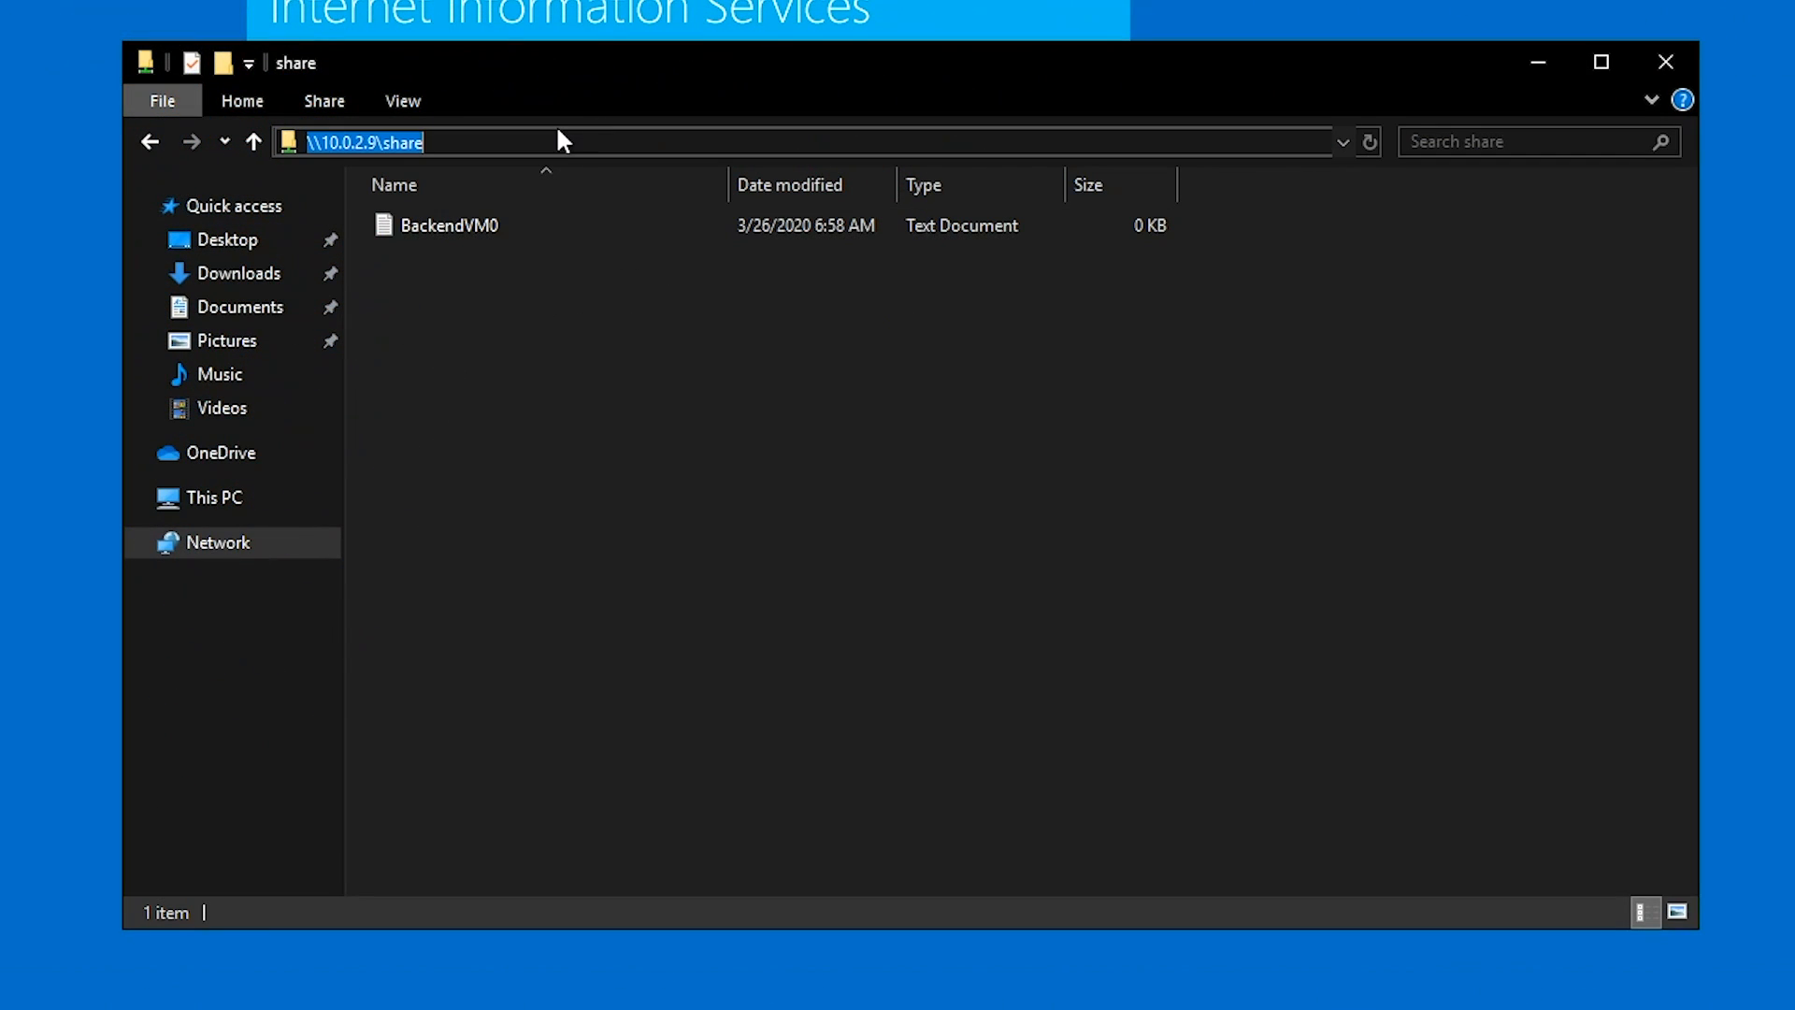